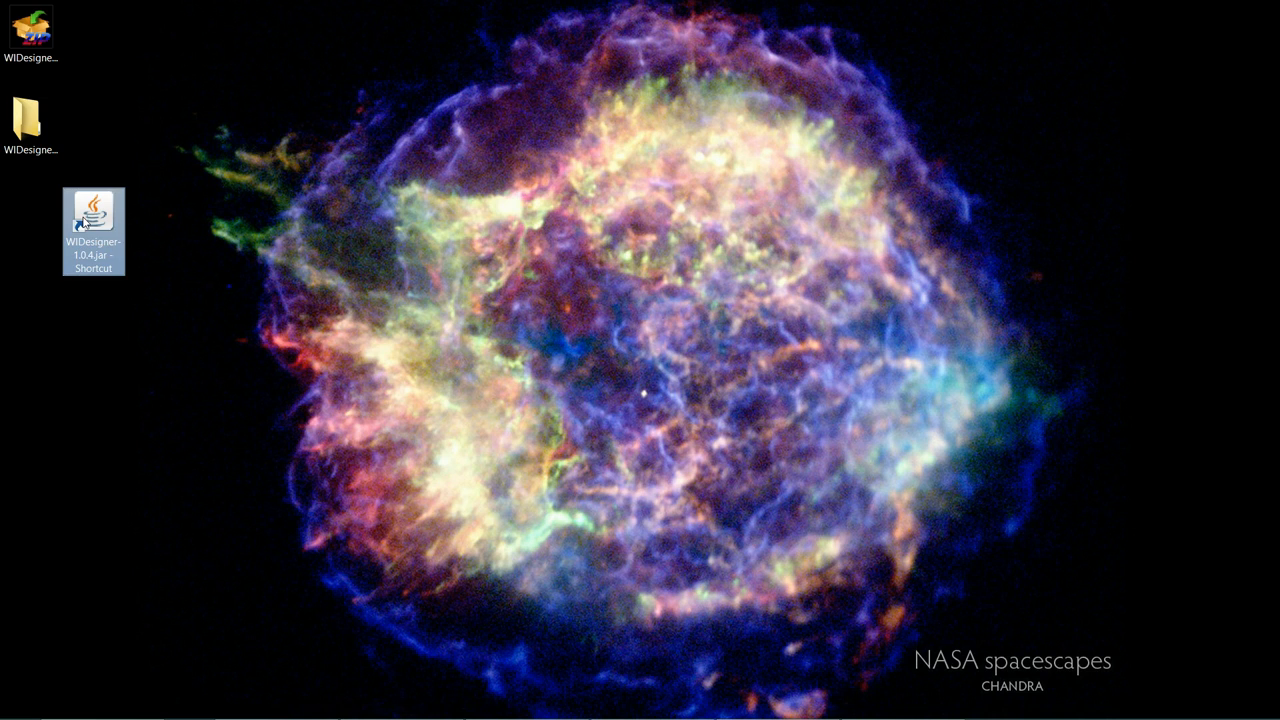
# Step: Launch WIDesigner and open NafStudy/instruments/1.00-bore_6-hole_NAF_starter.xml
pyautogui.doubleClick(93, 210)
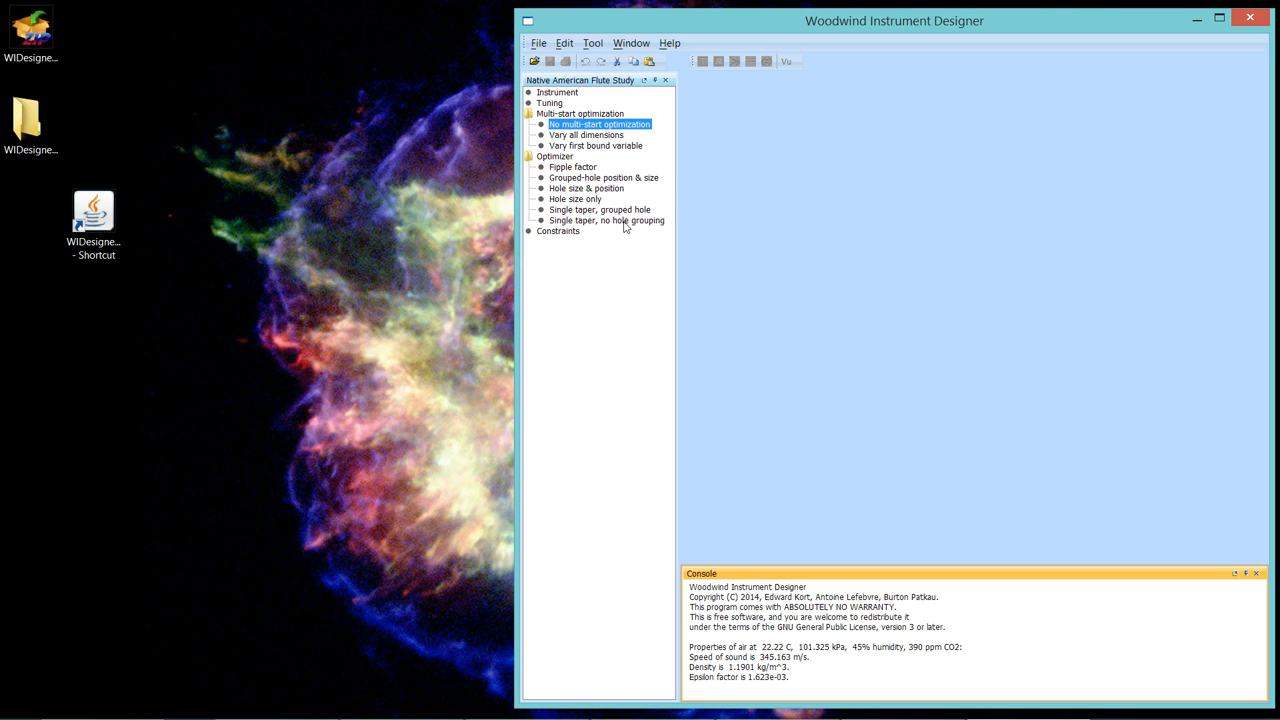
pyautogui.moveTo(610, 156)
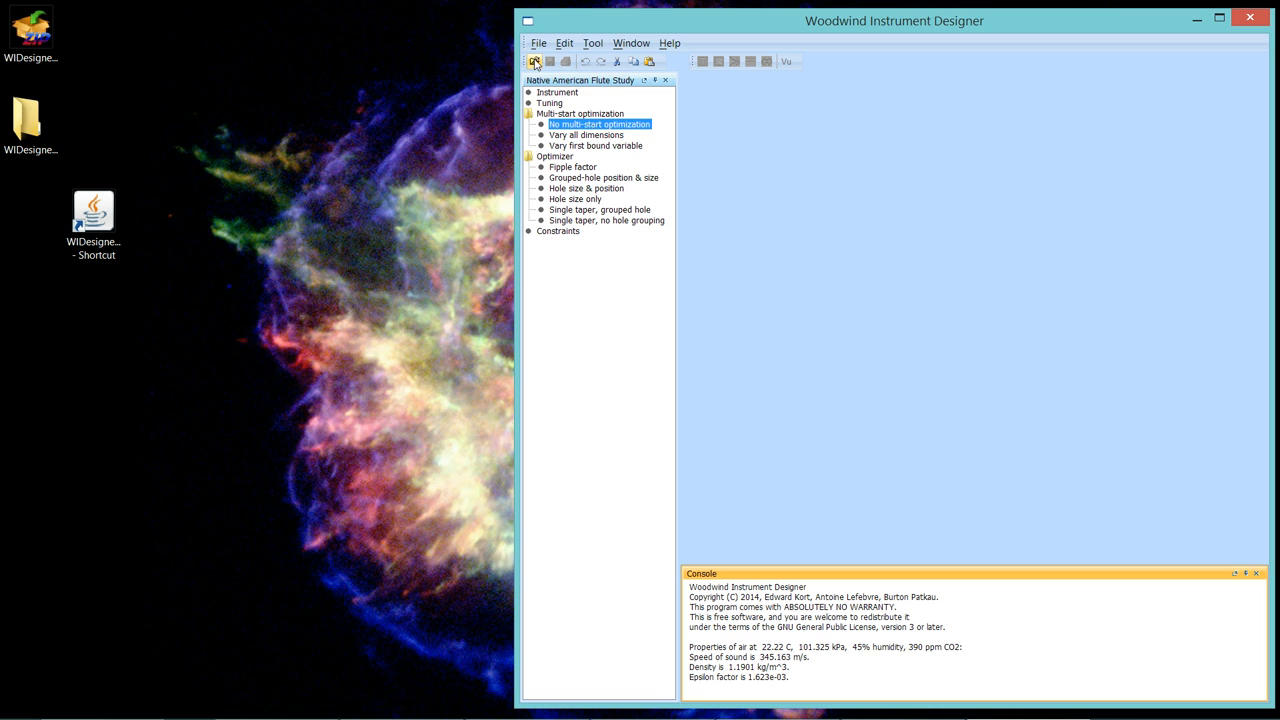
pyautogui.click(535, 61)
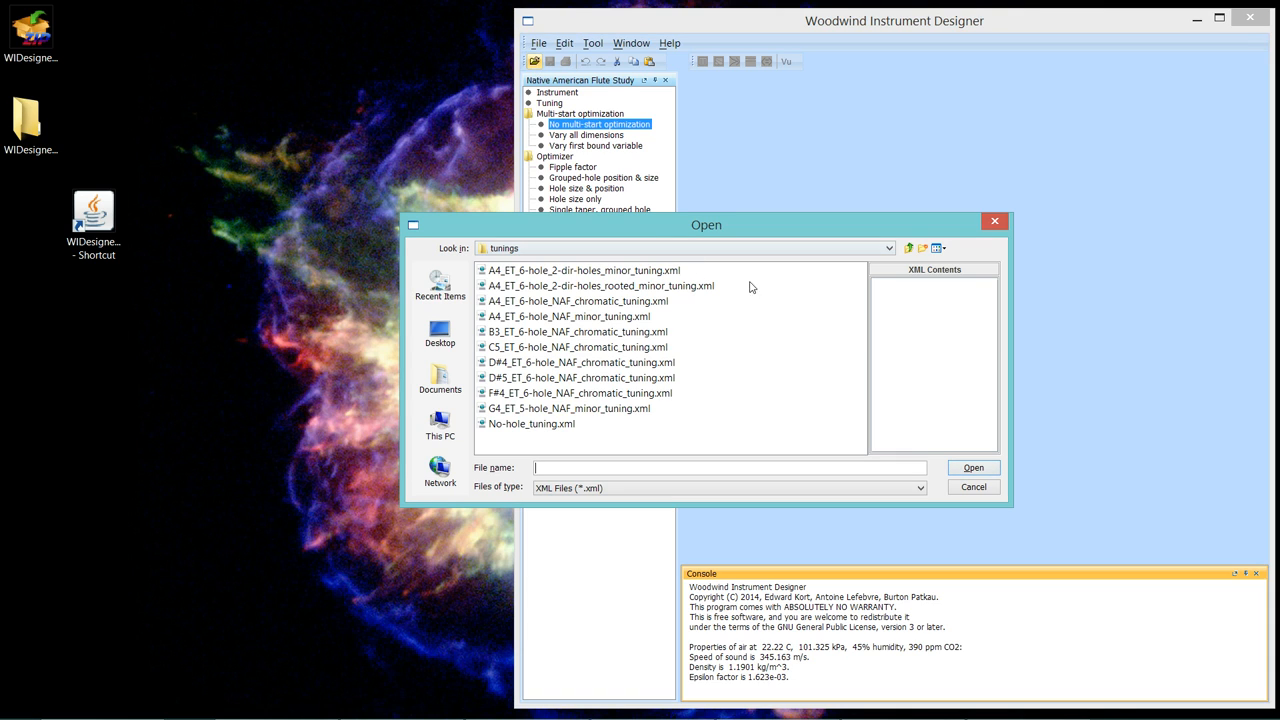
pyautogui.click(908, 248)
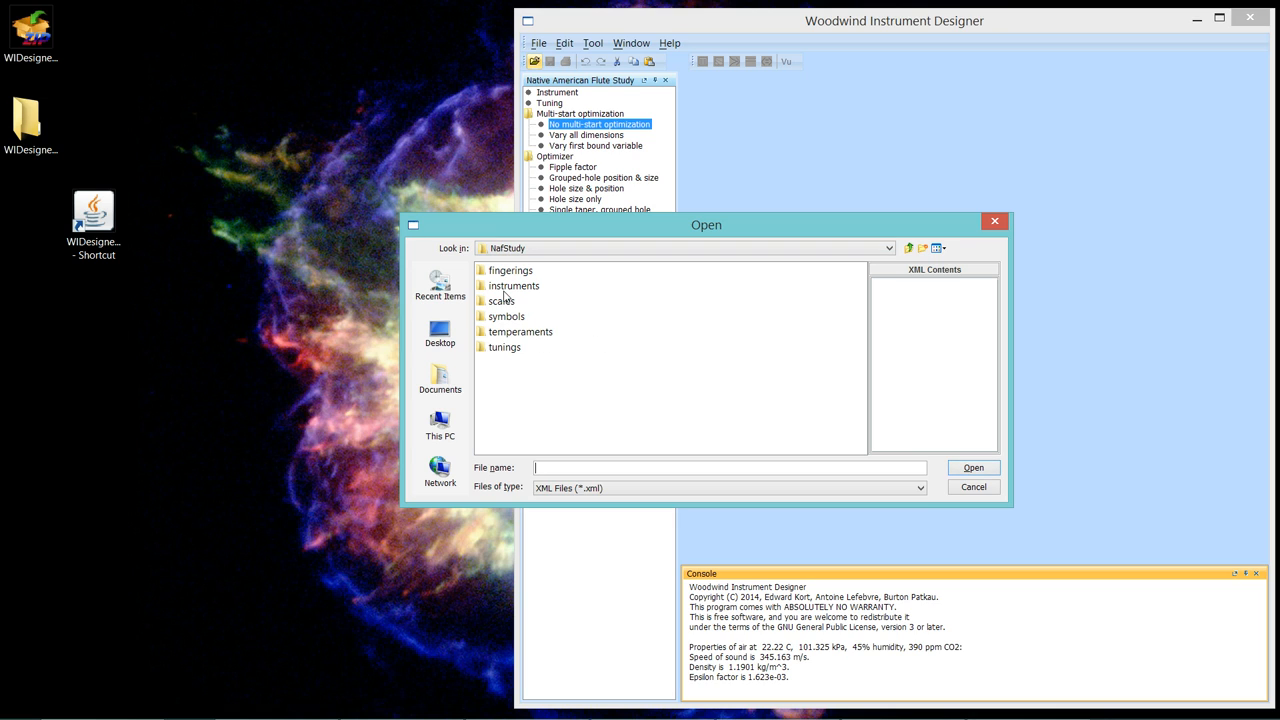
pyautogui.doubleClick(513, 286)
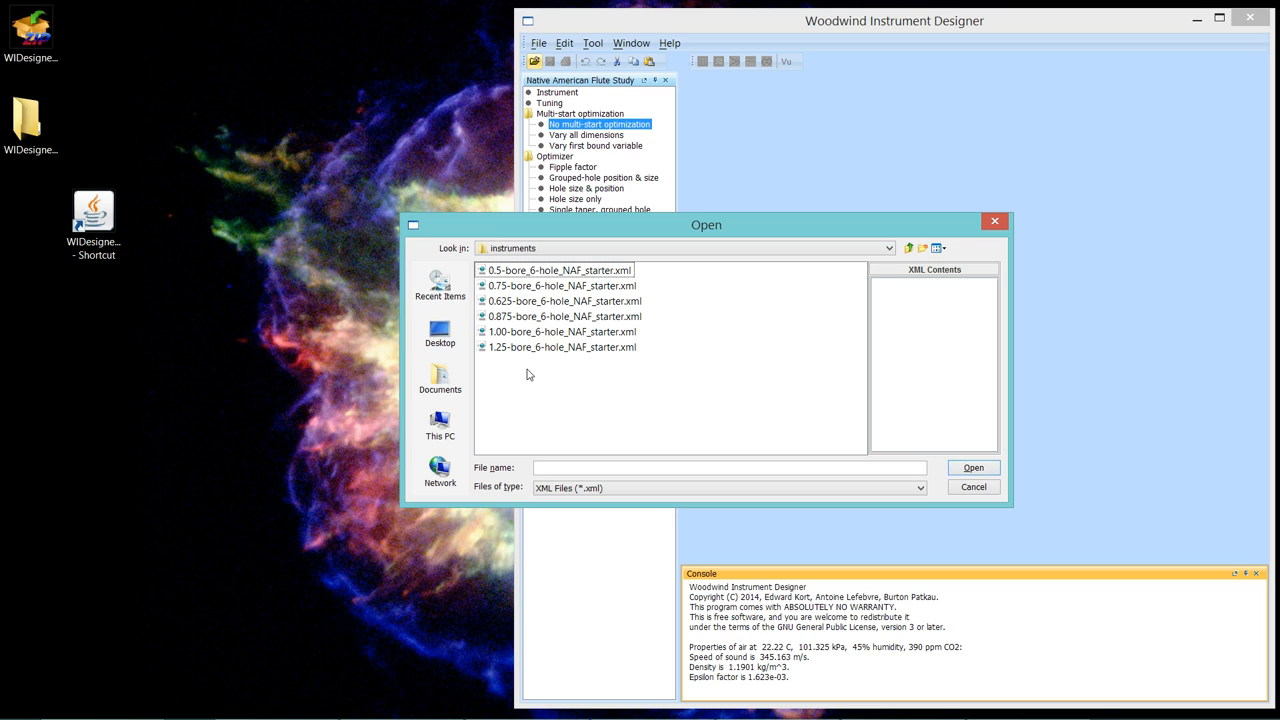
pyautogui.click(561, 331)
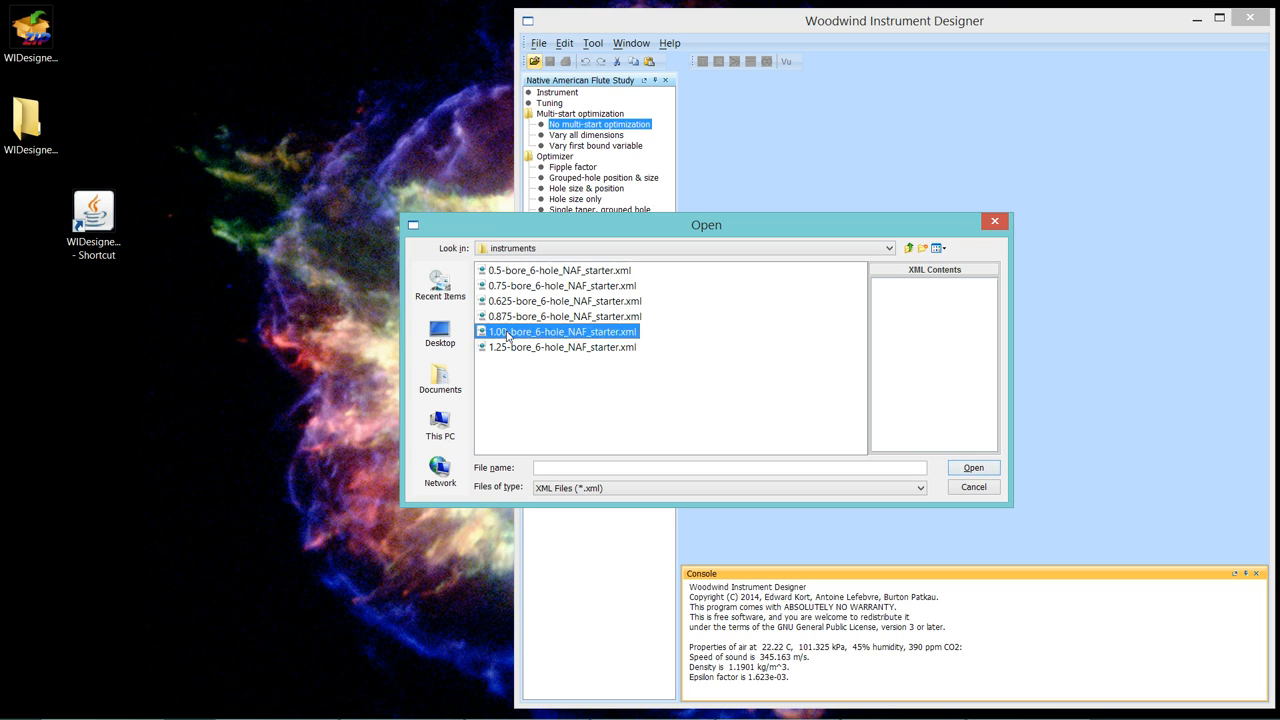
pyautogui.click(561, 331)
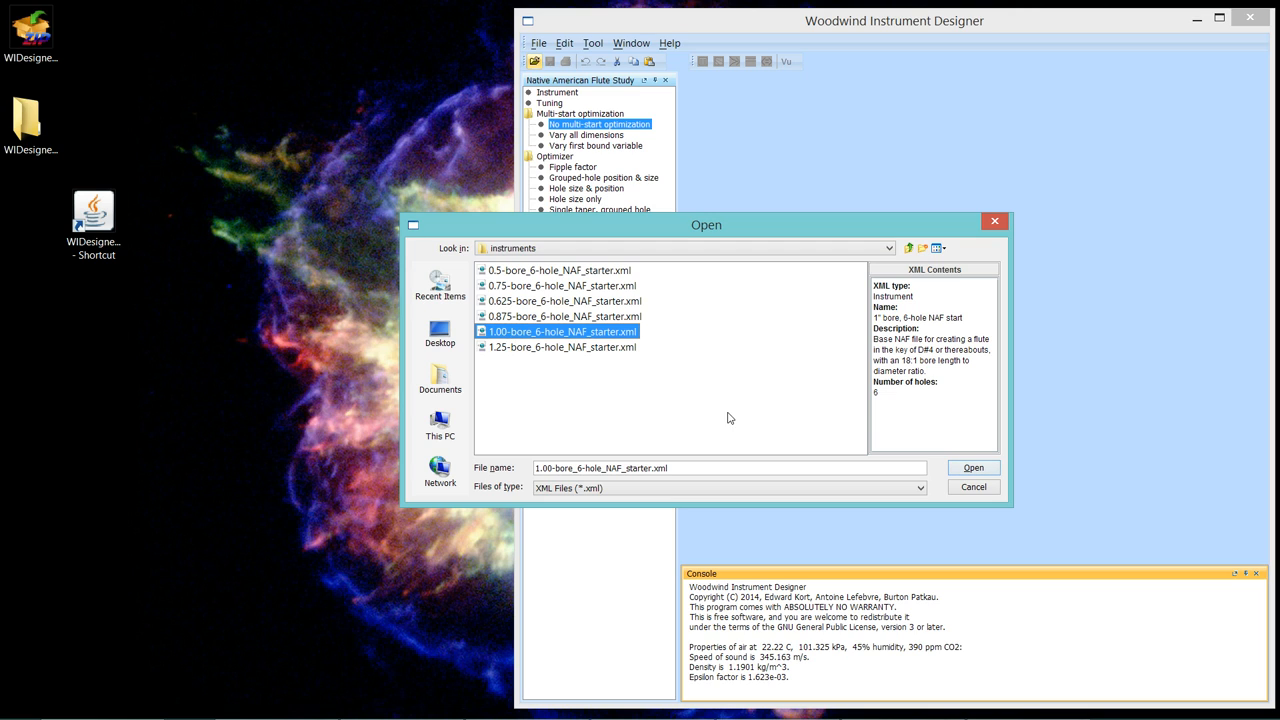
pyautogui.moveTo(914, 359)
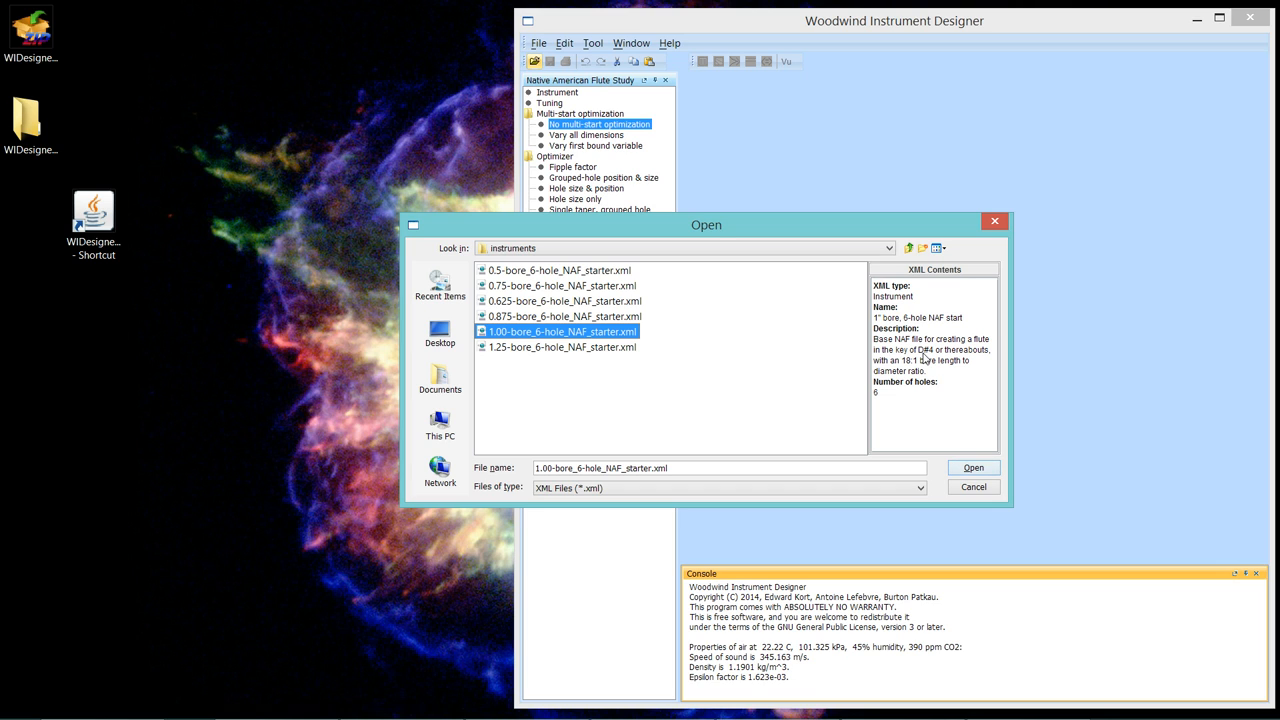
pyautogui.click(972, 467)
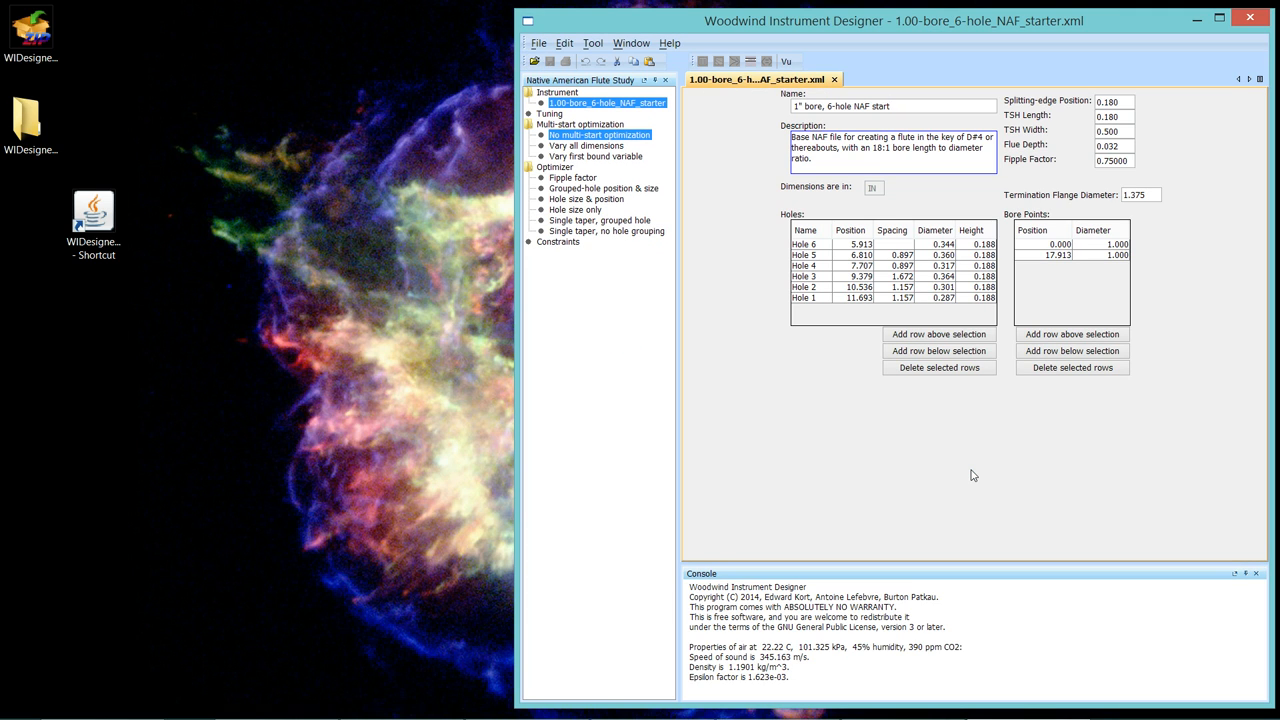
pyautogui.moveTo(1030, 276)
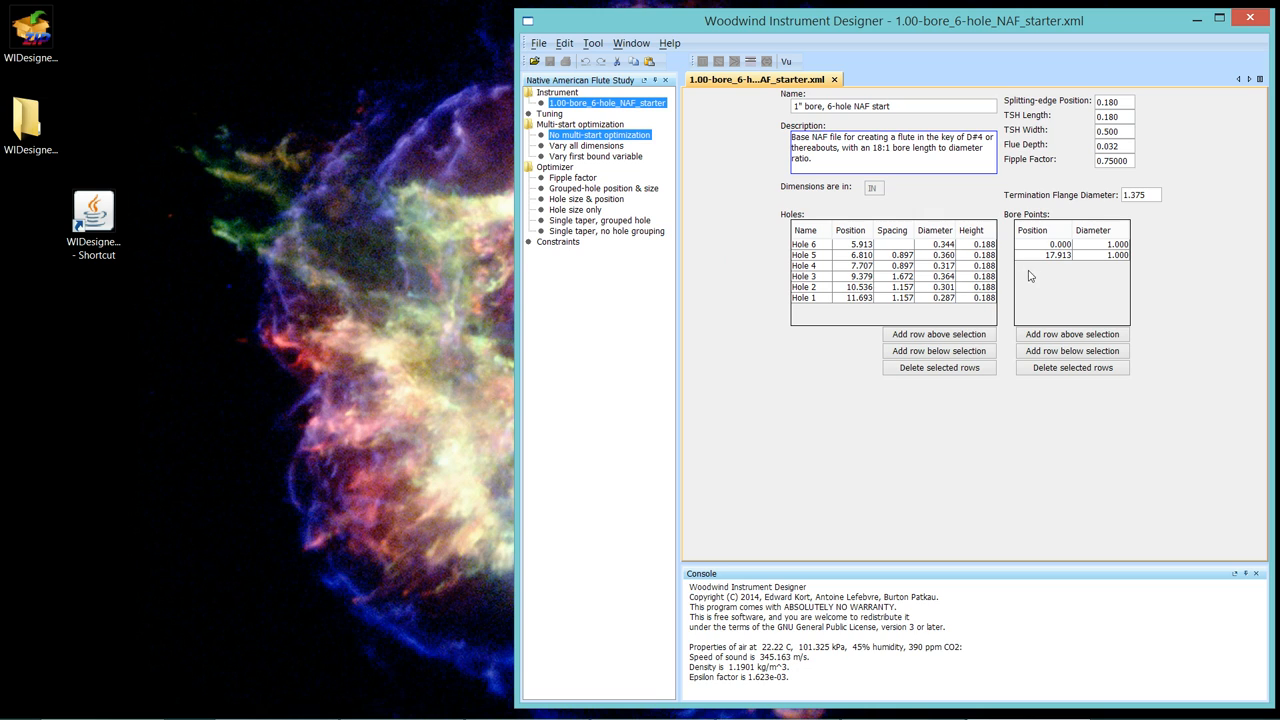
pyautogui.moveTo(1058, 262)
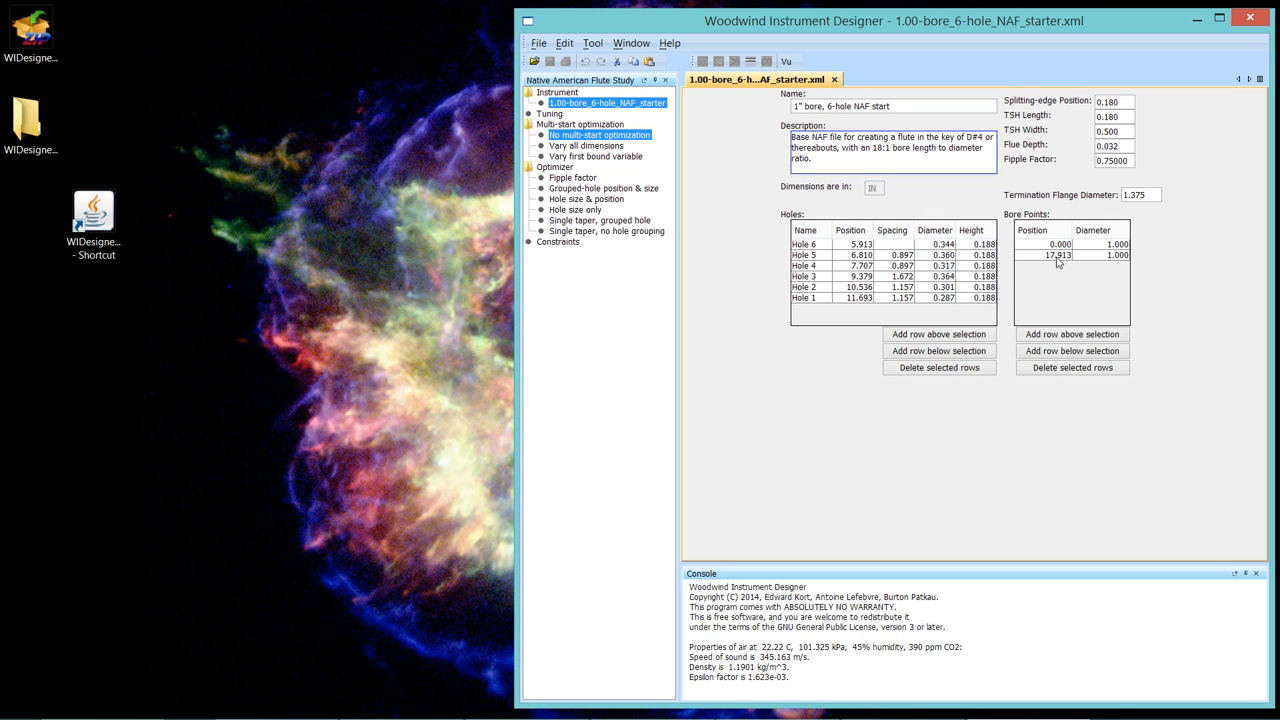
pyautogui.moveTo(1105, 266)
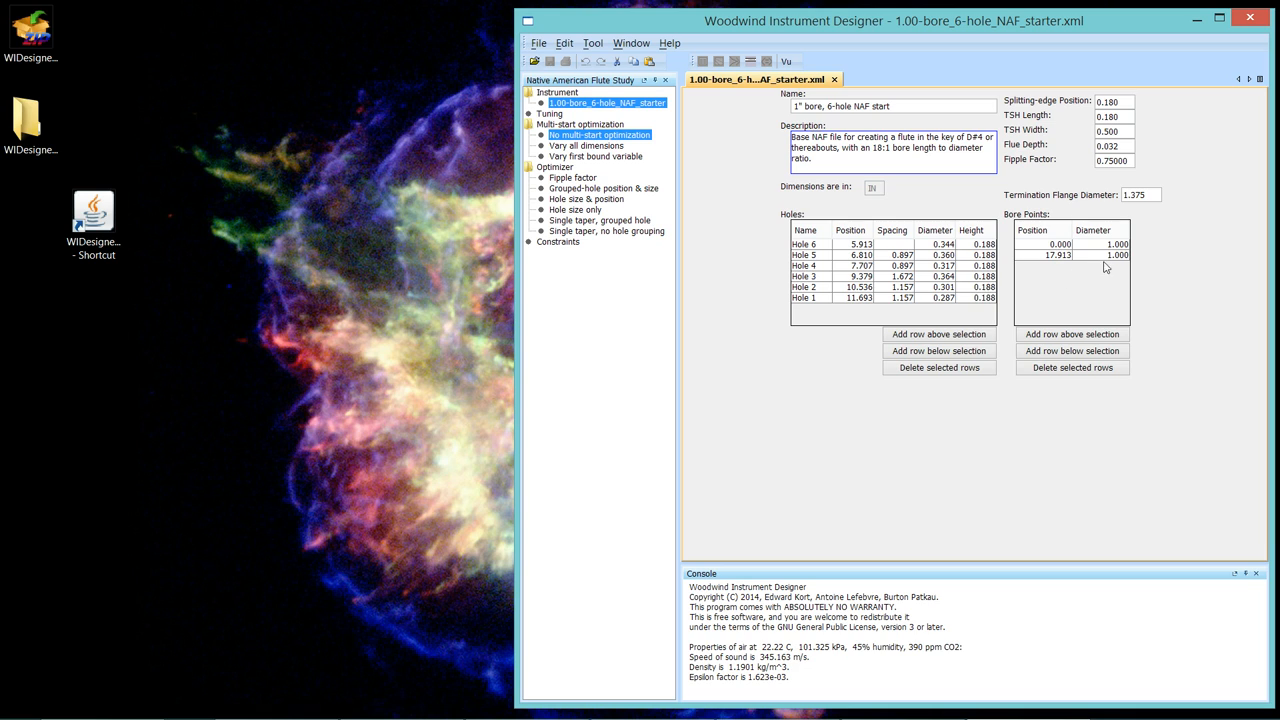
pyautogui.moveTo(1042, 261)
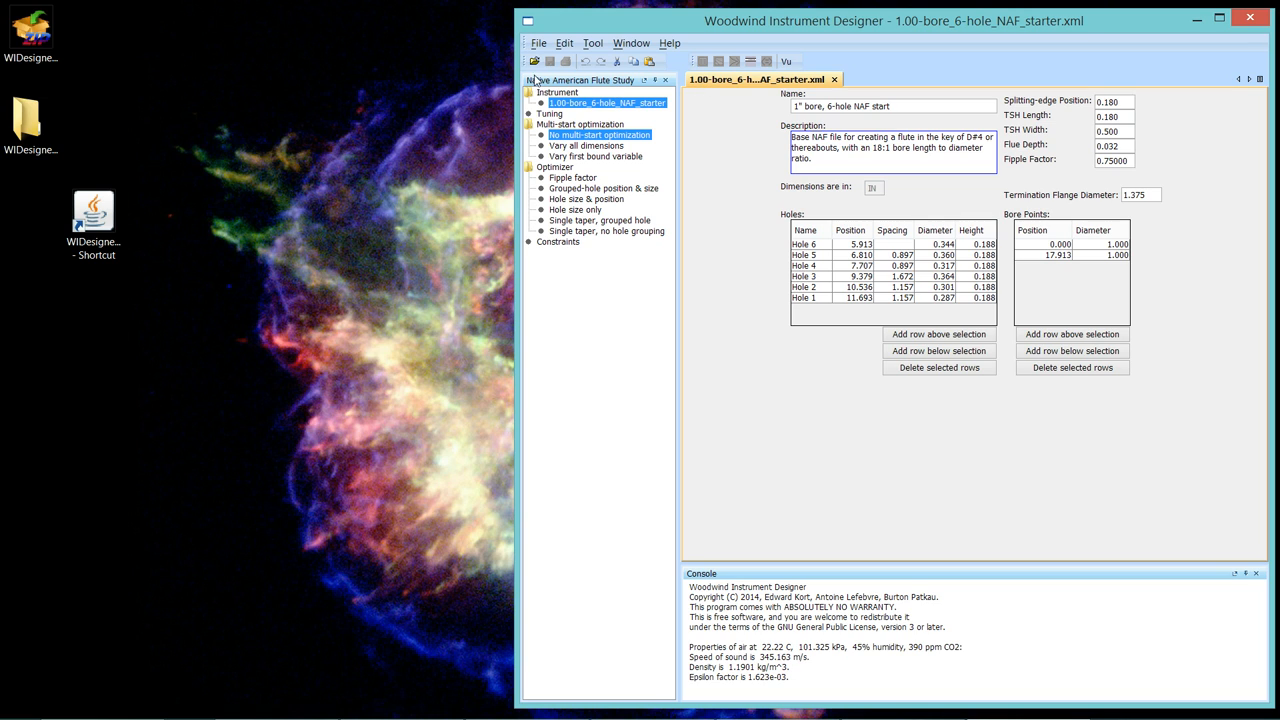
# Step: Open NafStudy/tunings/D#4_ET_6-hole_NAF_chromatic_tuning.xml
pyautogui.click(534, 61)
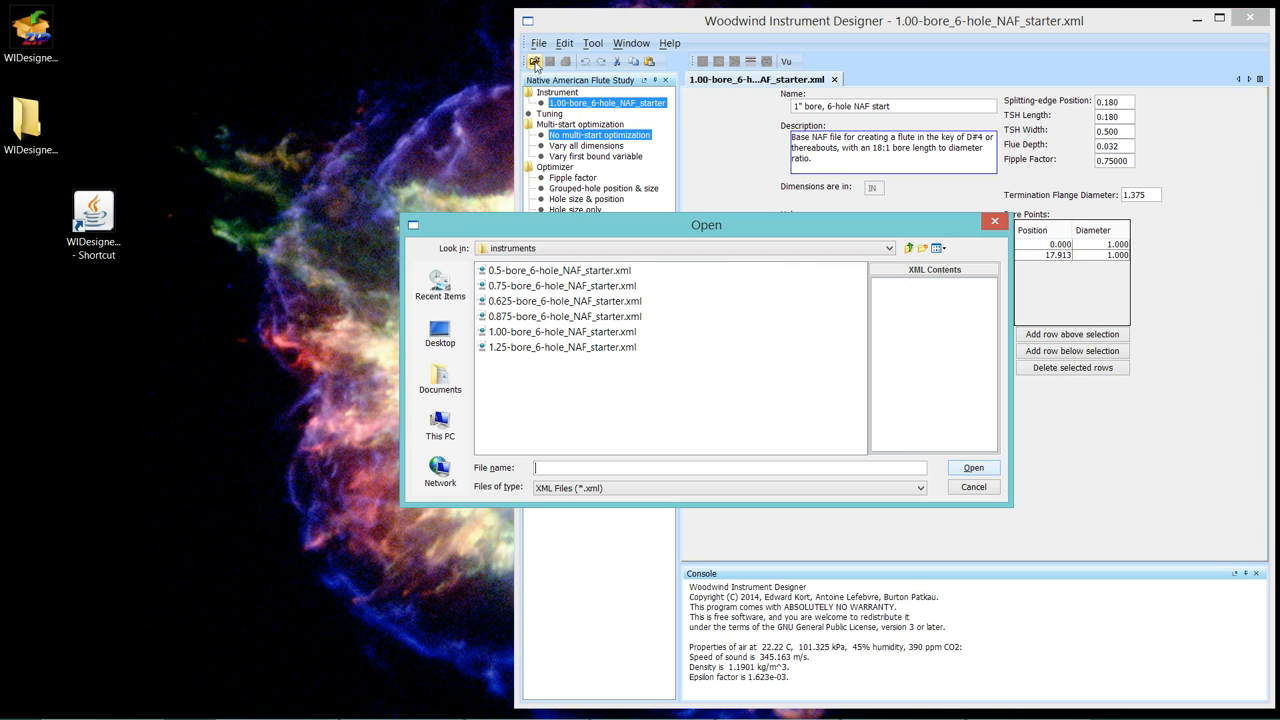
pyautogui.moveTo(907, 303)
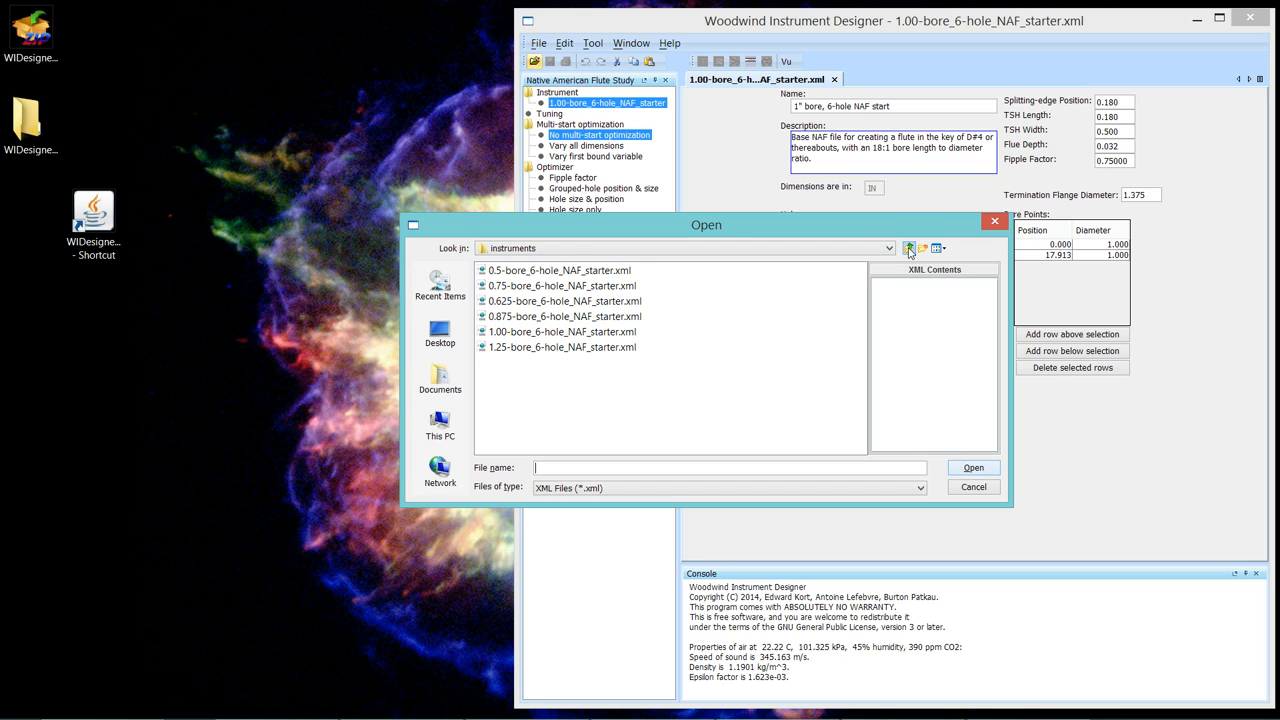
pyautogui.click(909, 248)
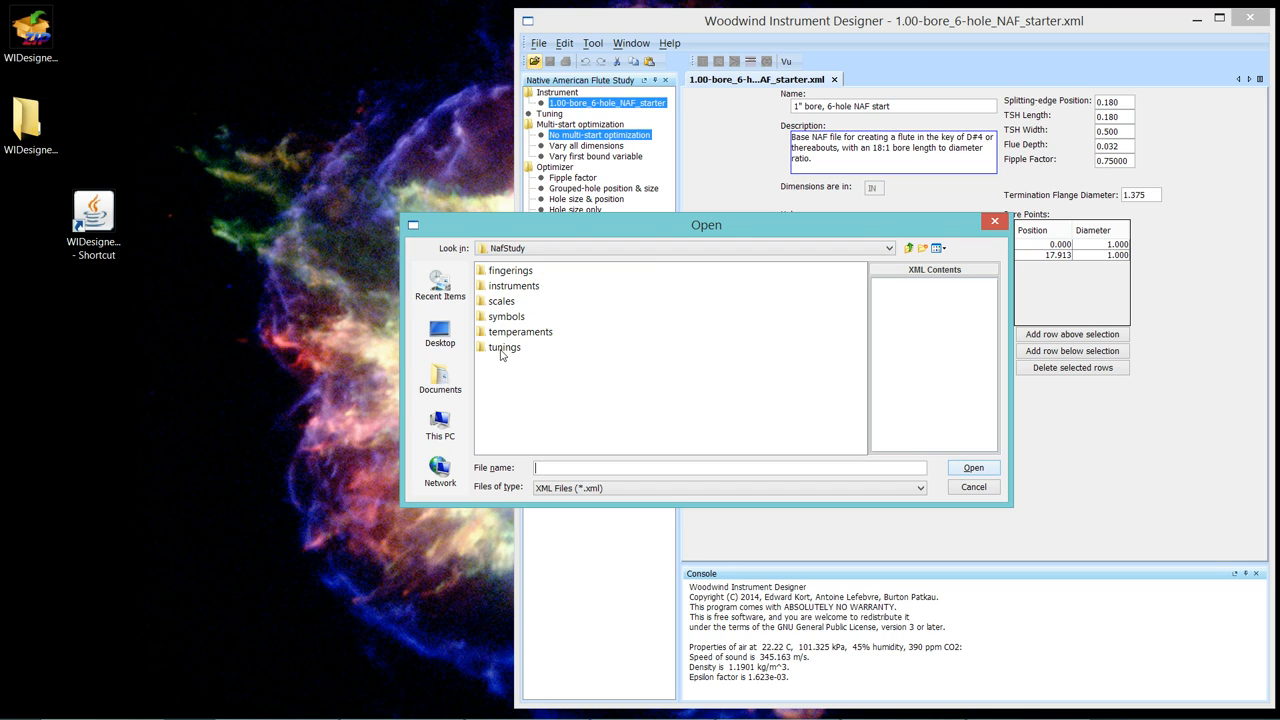
pyautogui.doubleClick(504, 347)
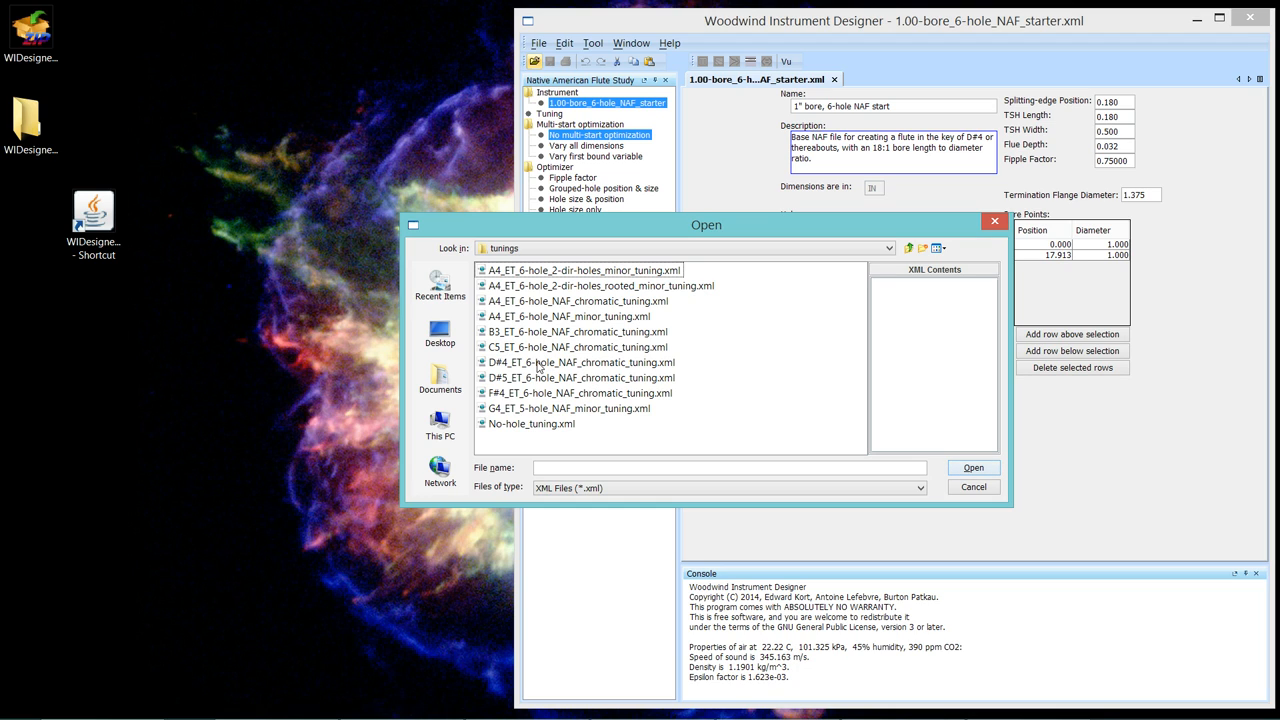
pyautogui.click(578, 362)
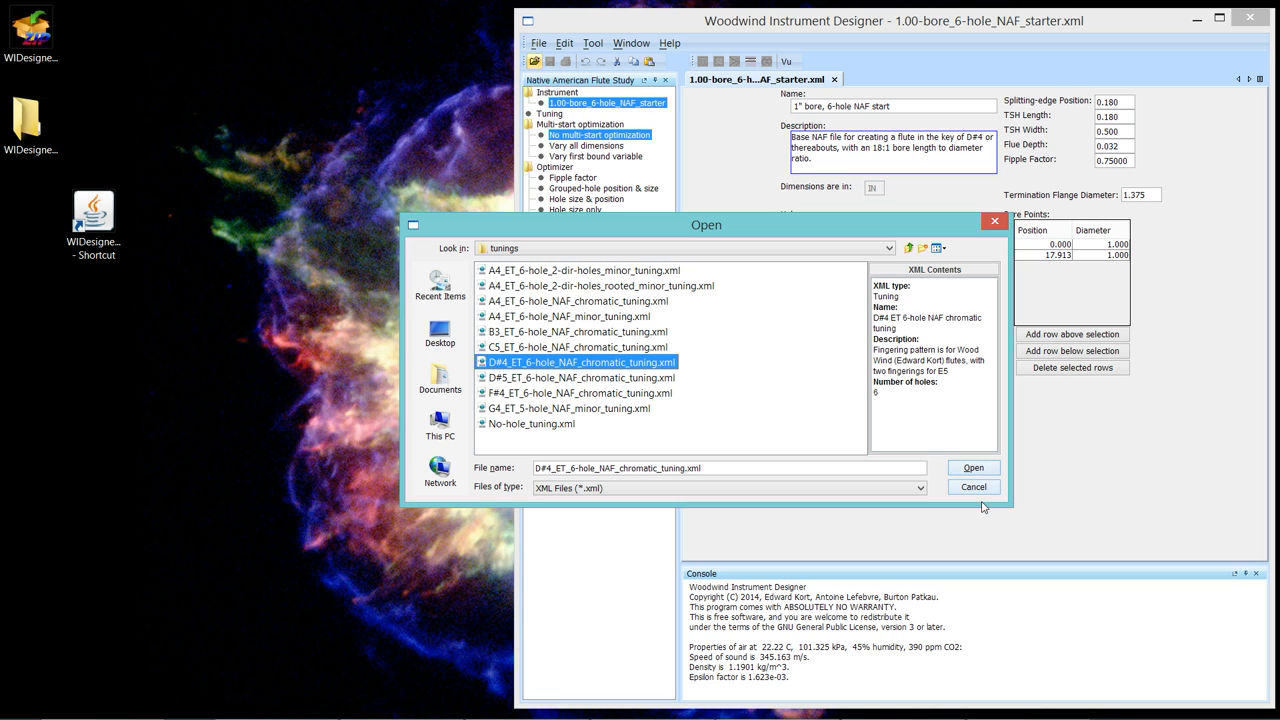
pyautogui.click(972, 467)
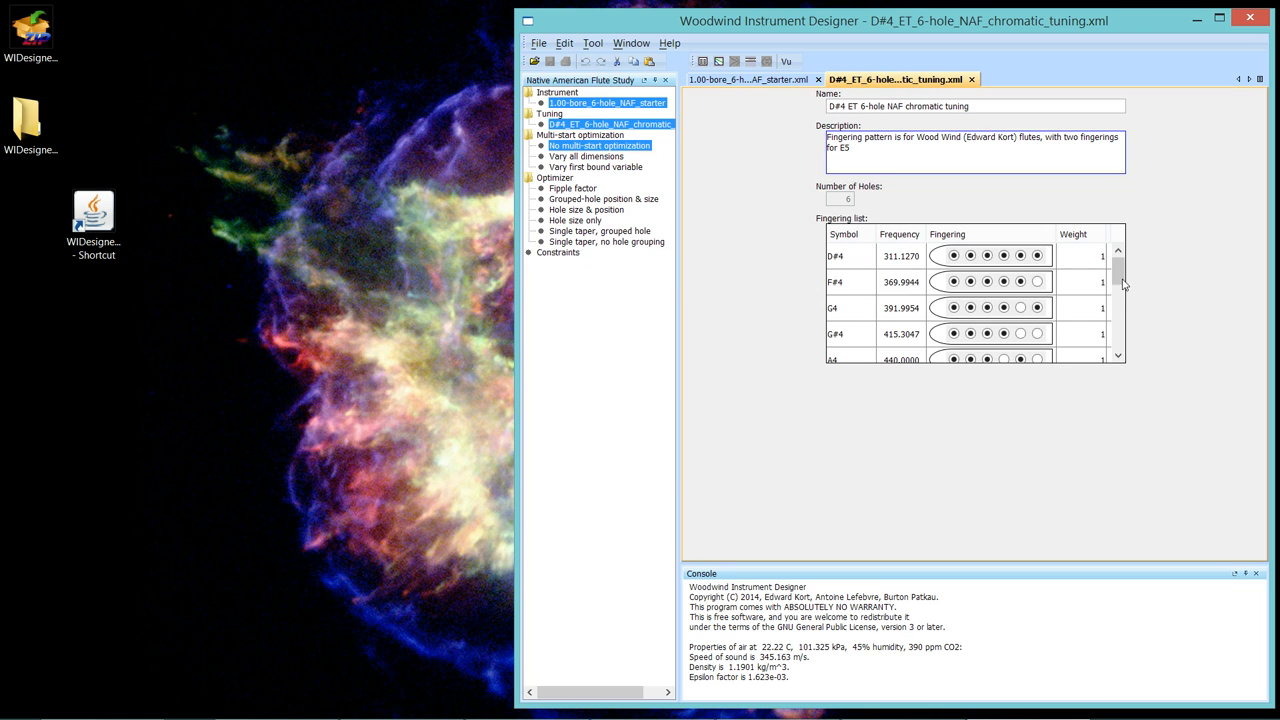
# Step: Scroll the fingering list to the E5 notes and set the E5 open fingering's weight to 0
pyautogui.scroll(-3)
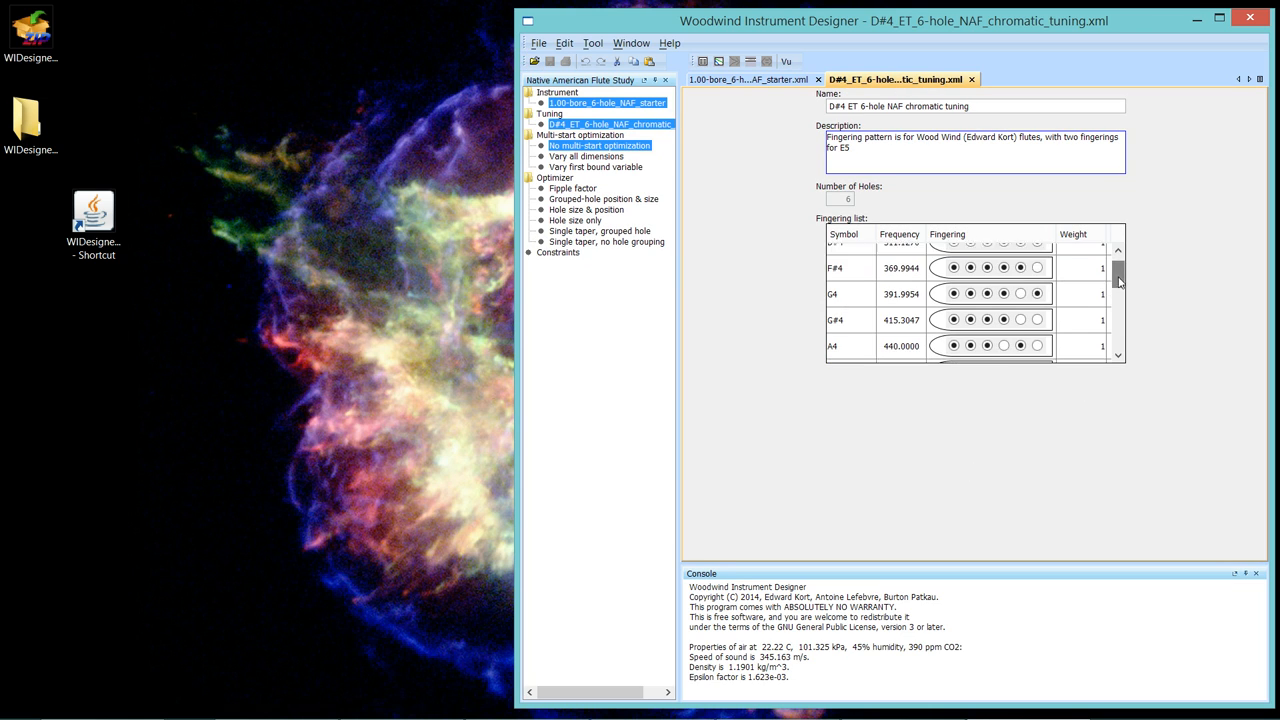
pyautogui.scroll(3)
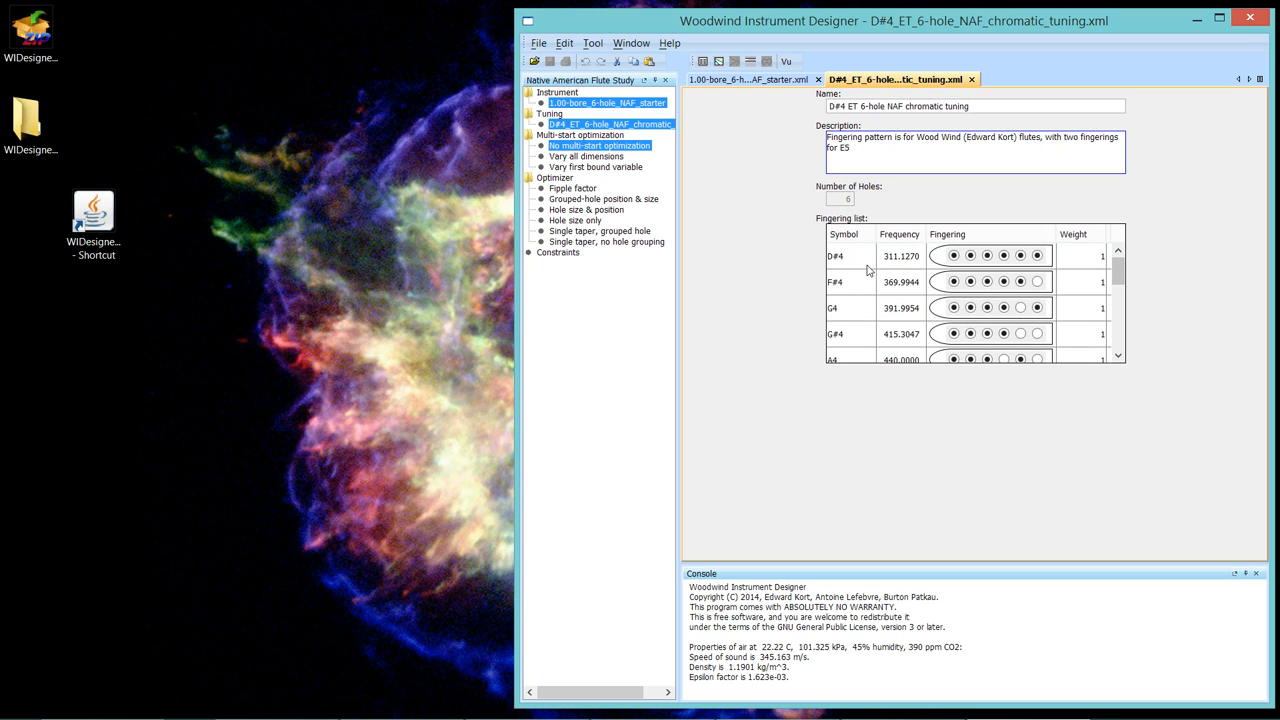
pyautogui.moveTo(887, 282)
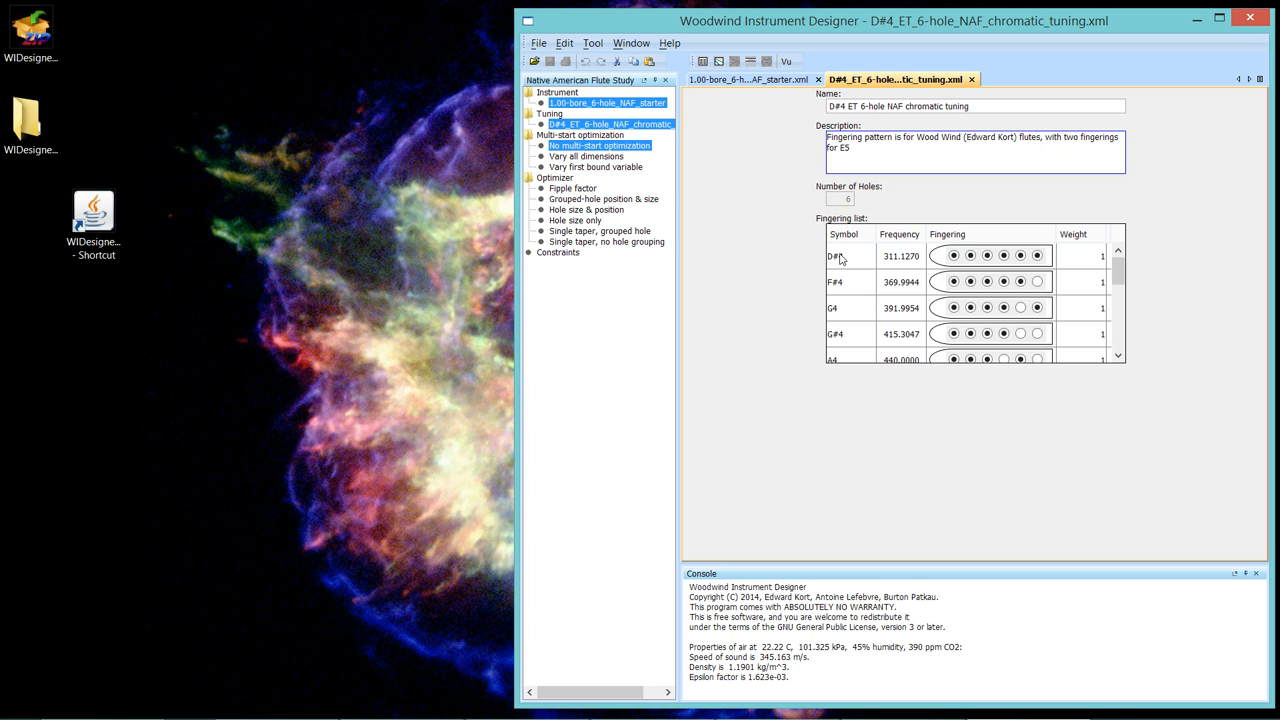
pyautogui.moveTo(841, 289)
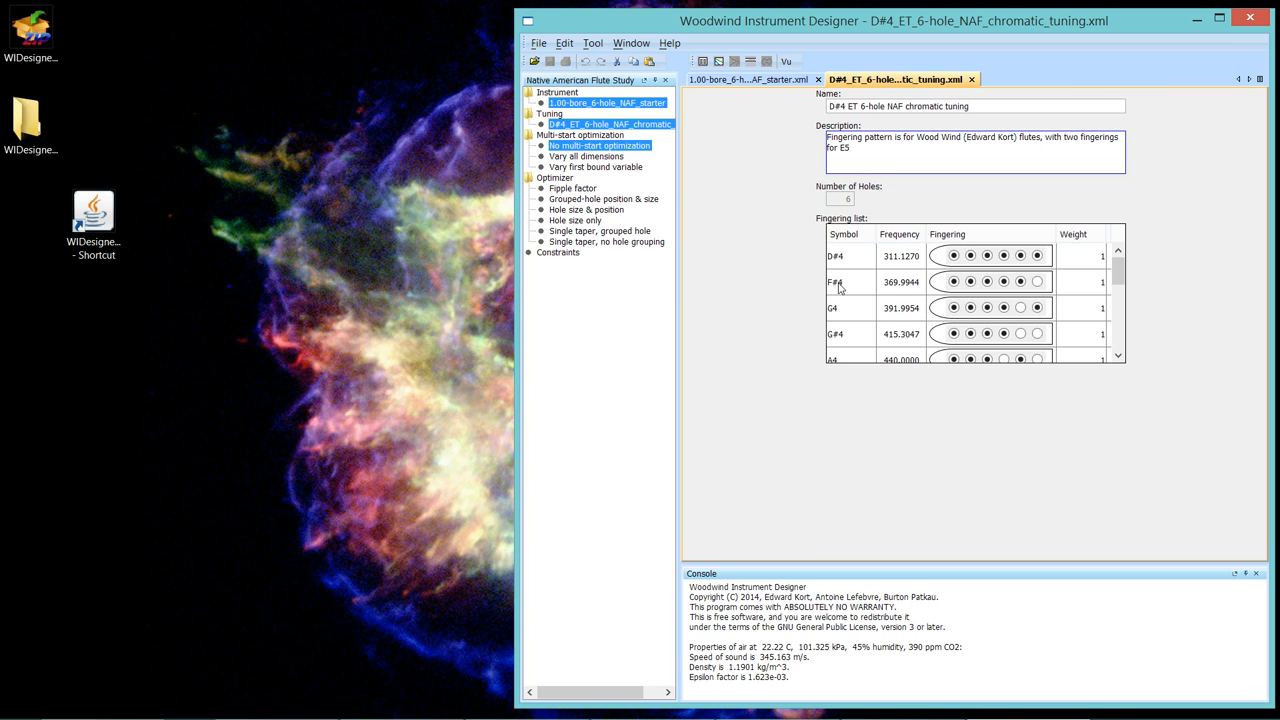
pyautogui.moveTo(1071, 321)
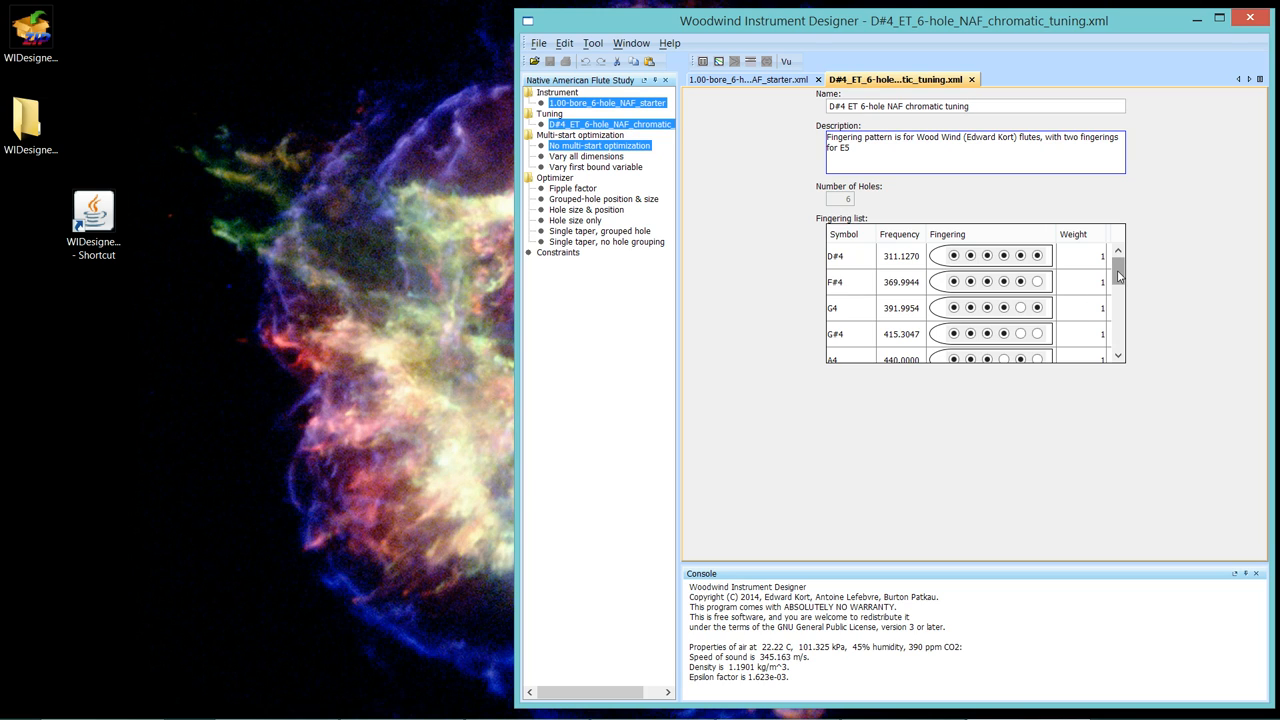
pyautogui.scroll(-3)
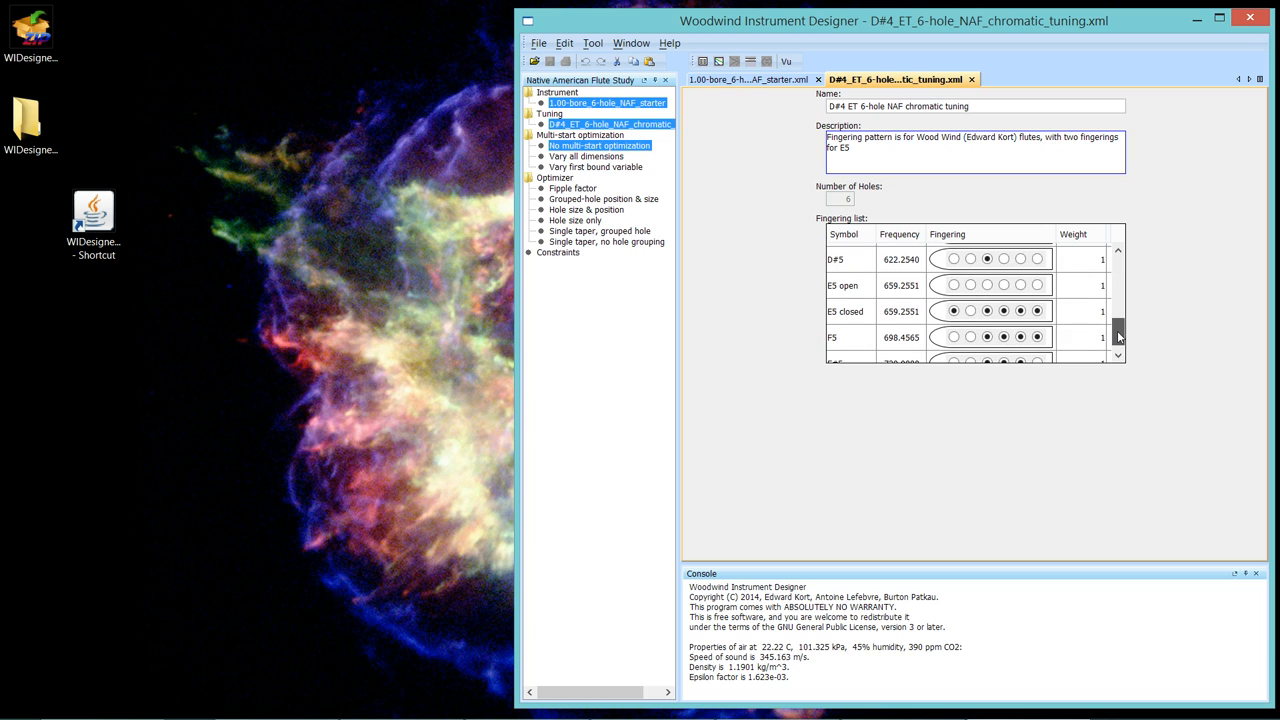
pyautogui.scroll(3)
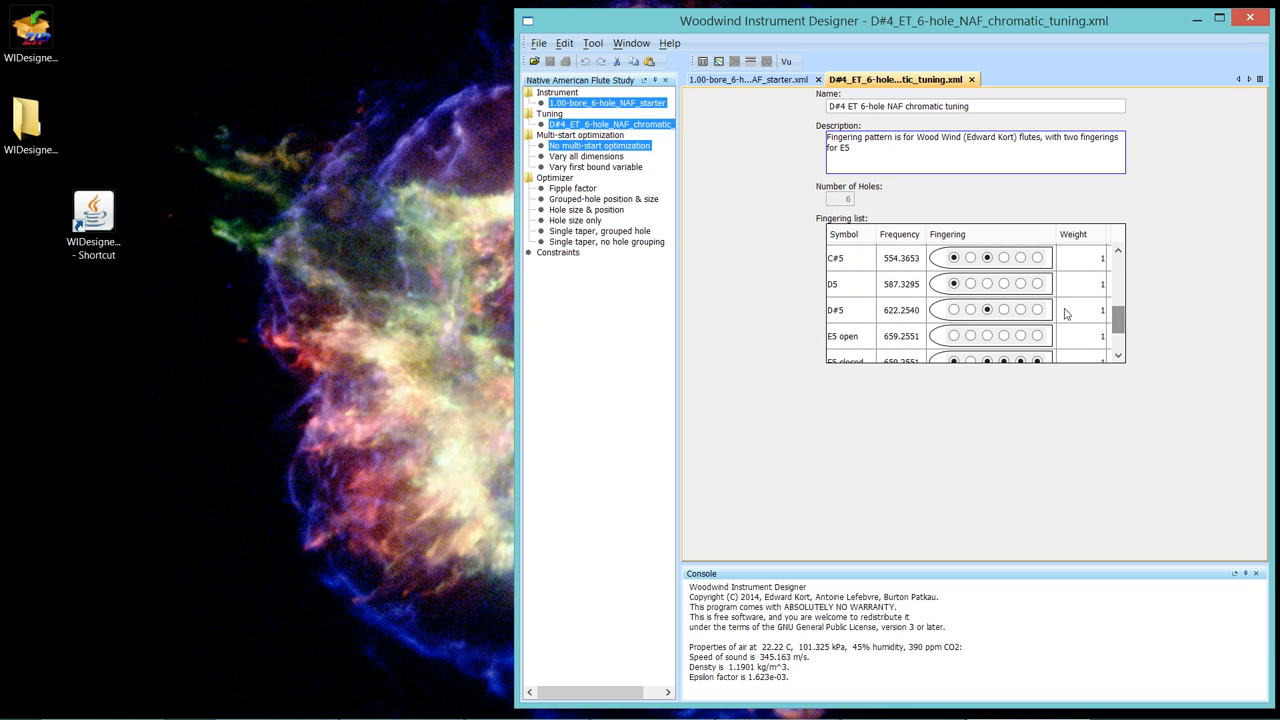
pyautogui.moveTo(1045, 336)
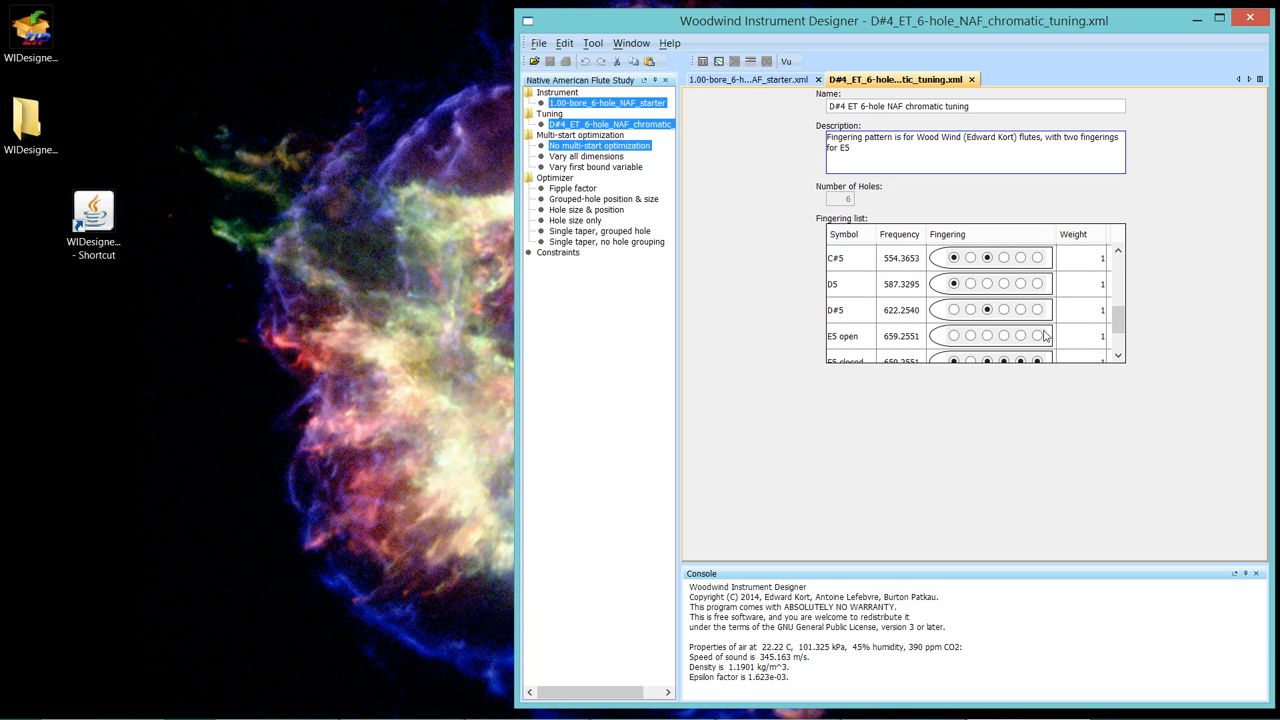
pyautogui.scroll(-3)
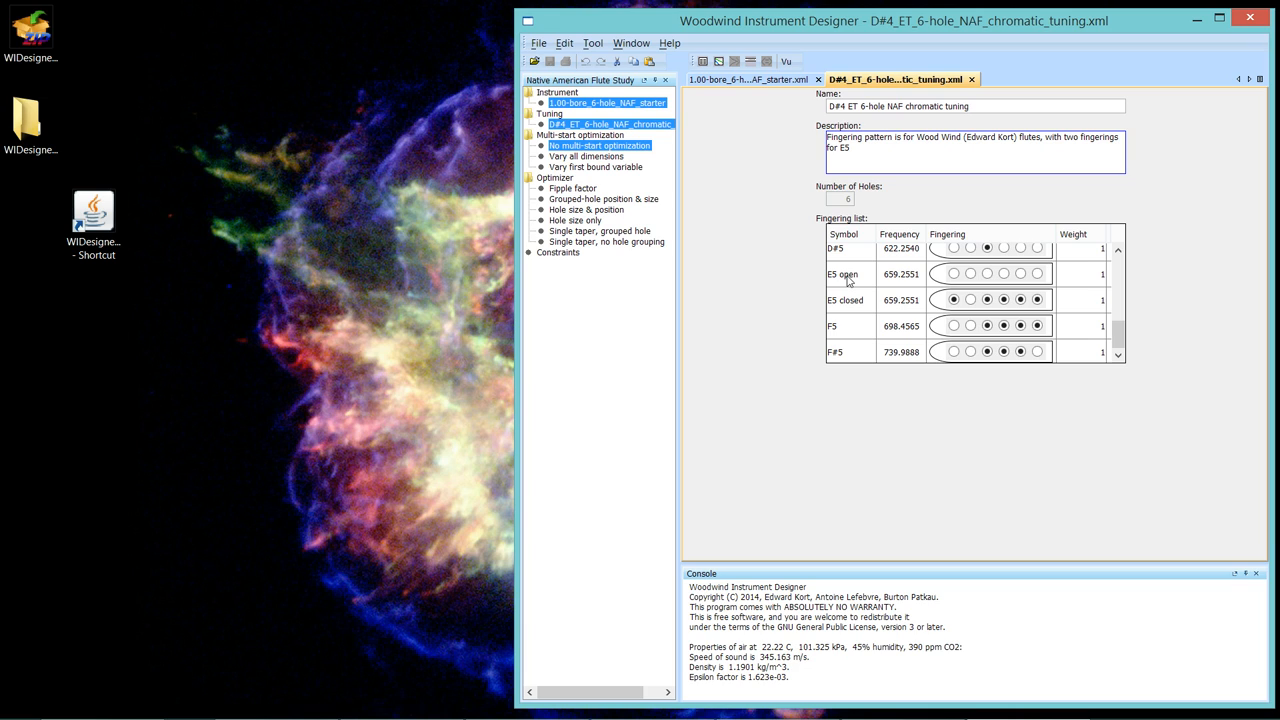
pyautogui.moveTo(860, 281)
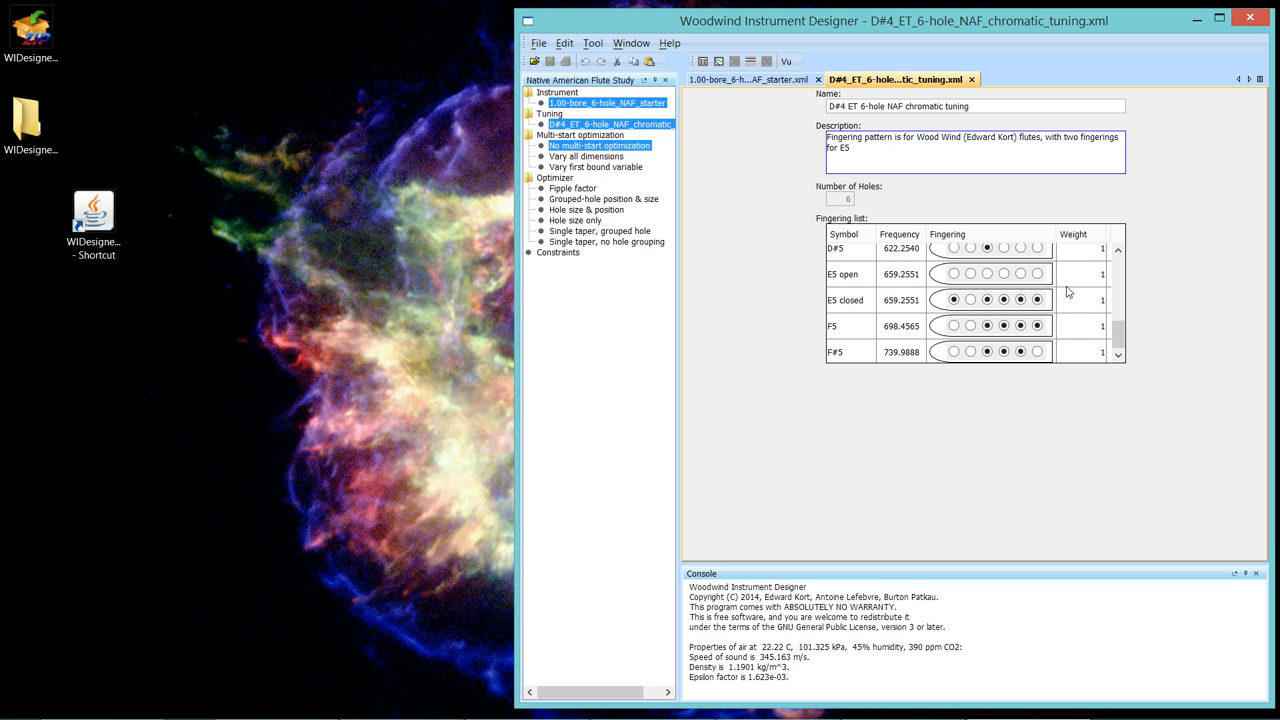
pyautogui.click(1080, 274)
pyautogui.write('0')
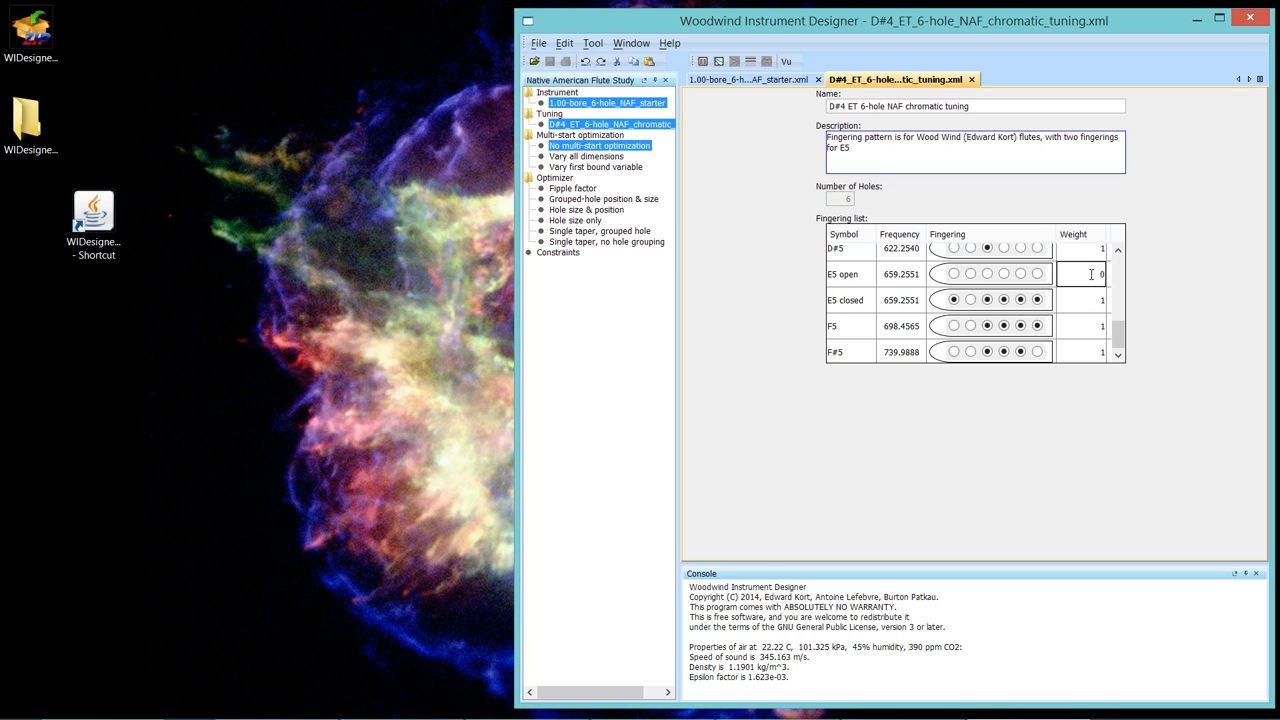
pyautogui.click(1080, 300)
pyautogui.write('0')
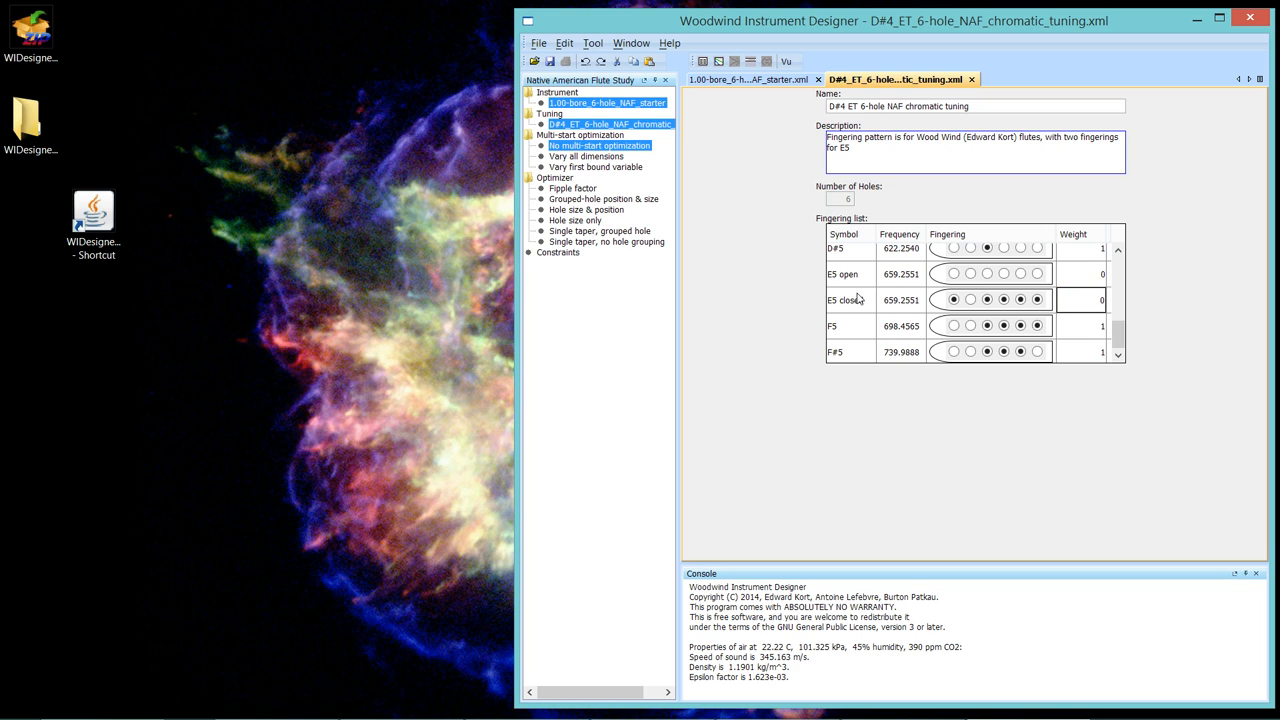
pyautogui.moveTo(791, 162)
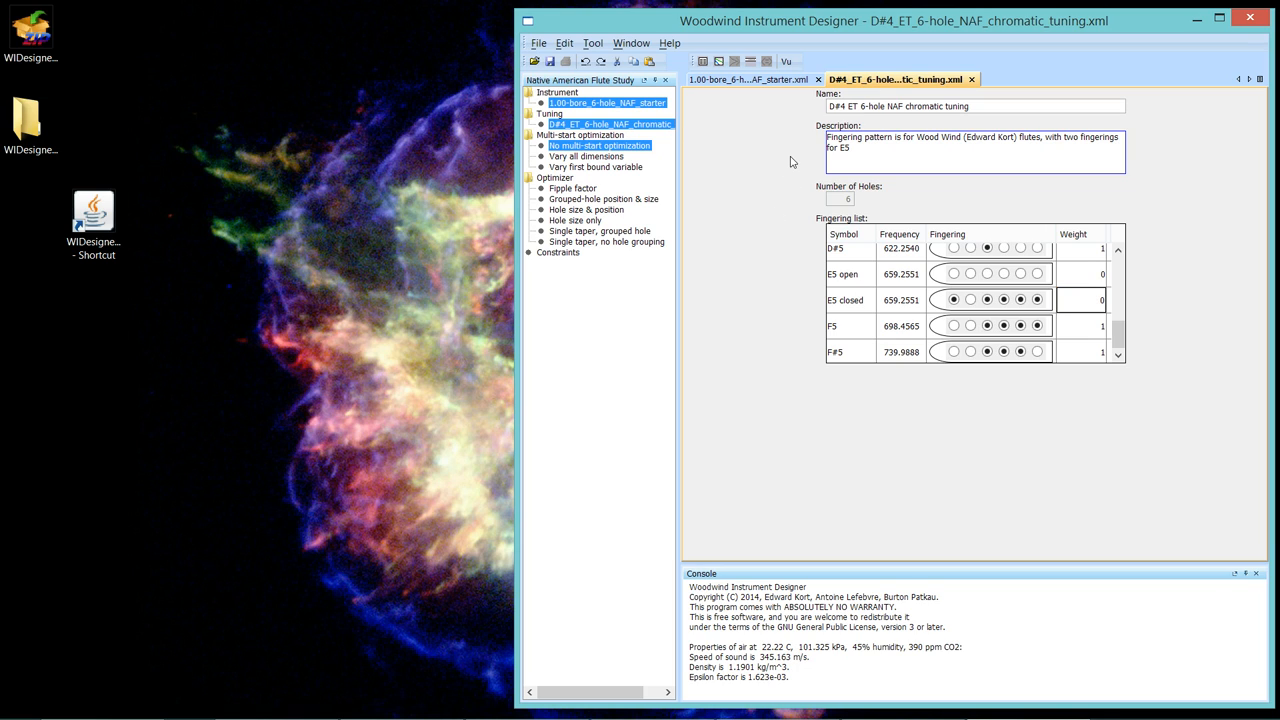
pyautogui.moveTo(796, 190)
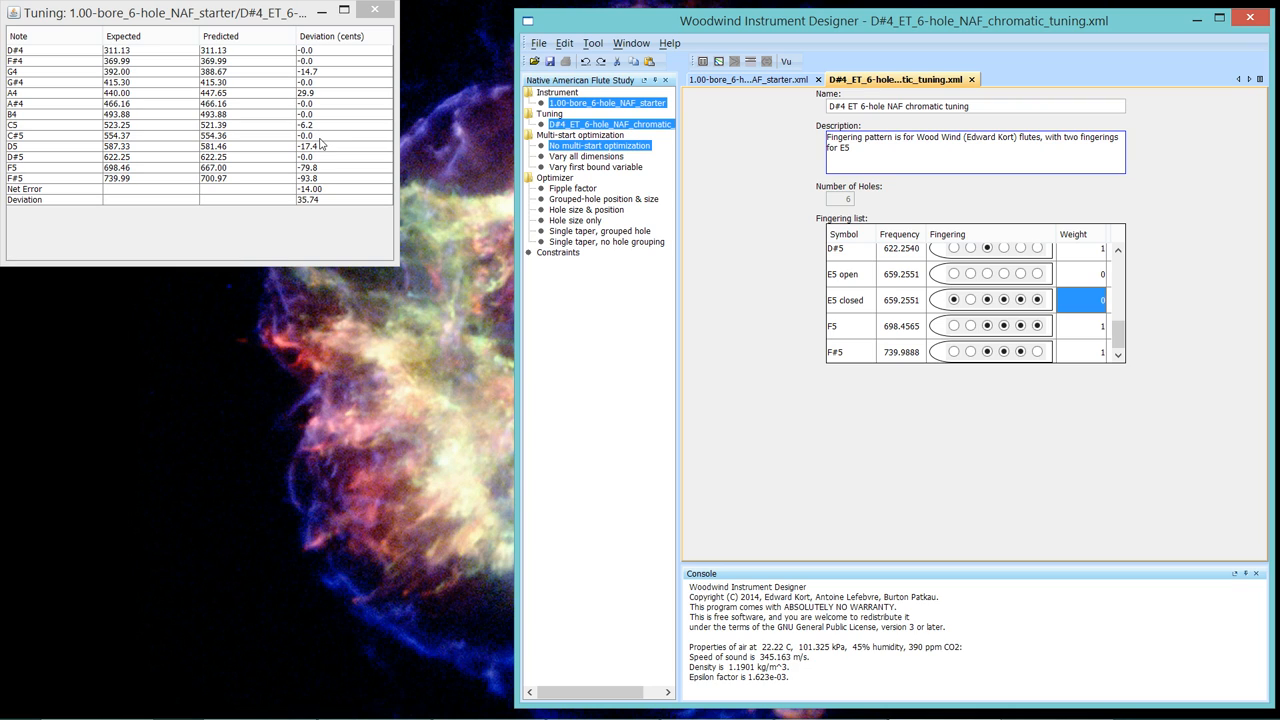
pyautogui.moveTo(322, 120)
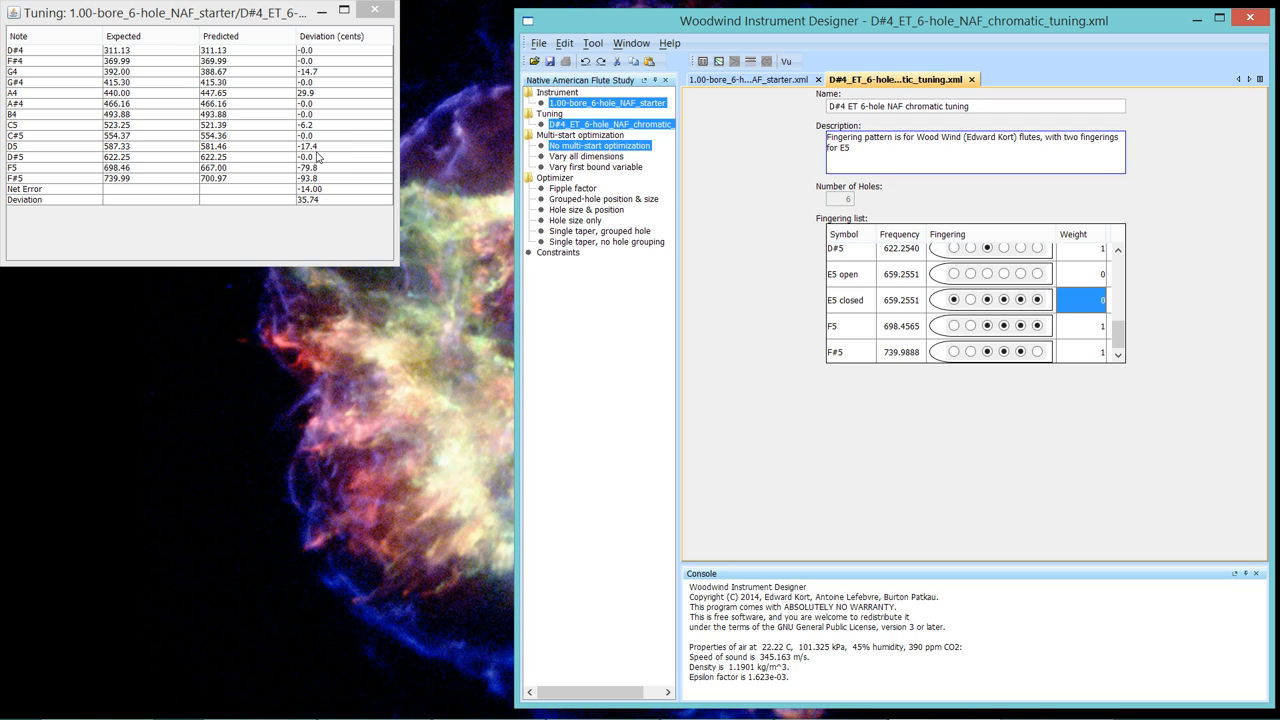
pyautogui.moveTo(321, 189)
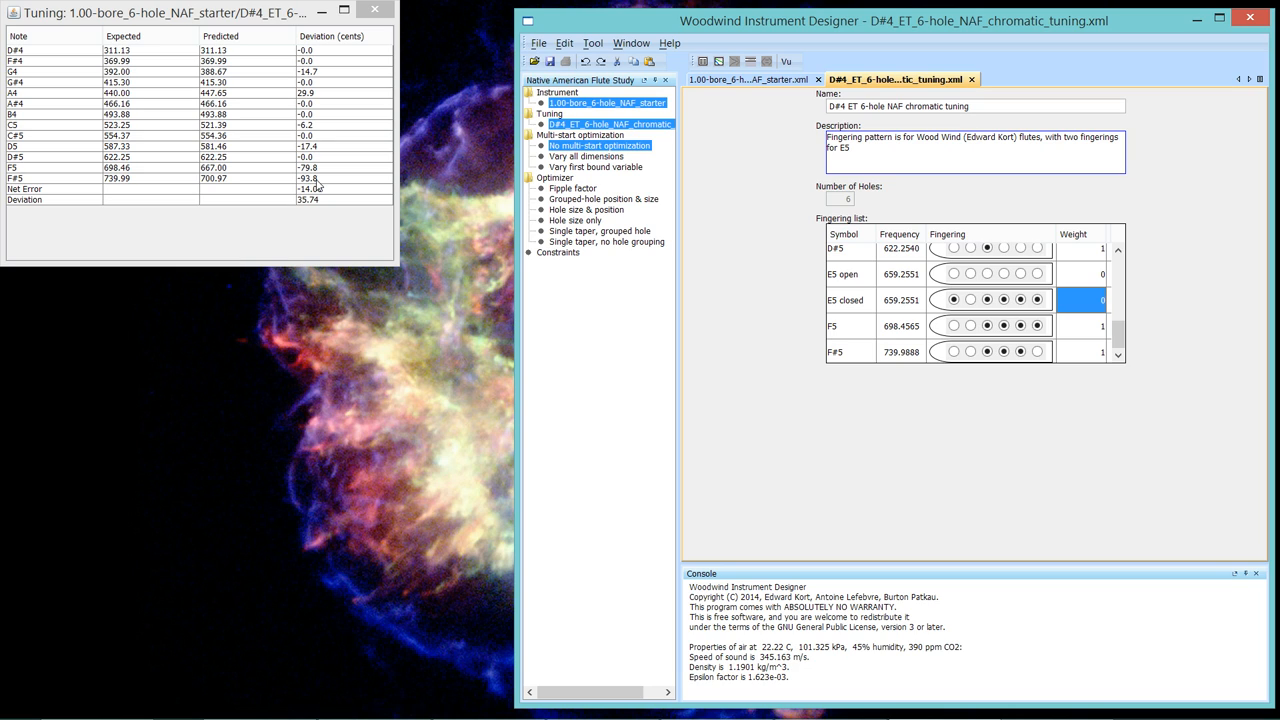
pyautogui.moveTo(322, 178)
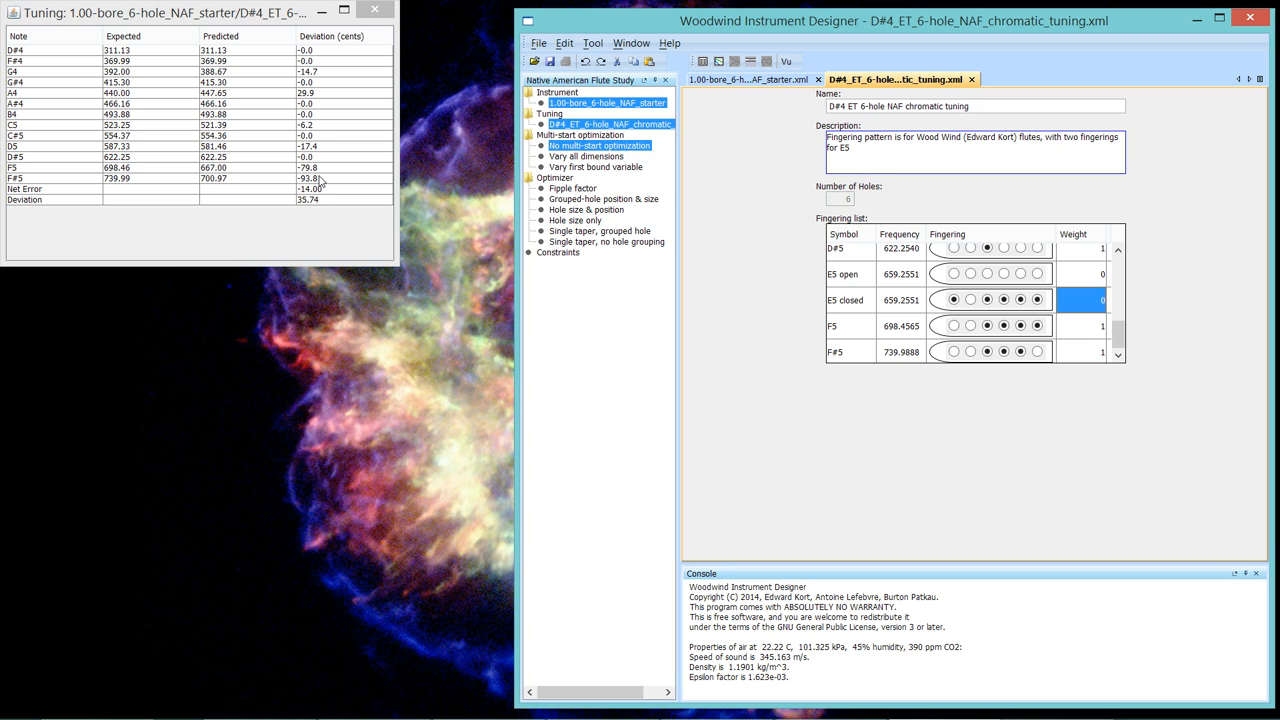
pyautogui.moveTo(647, 317)
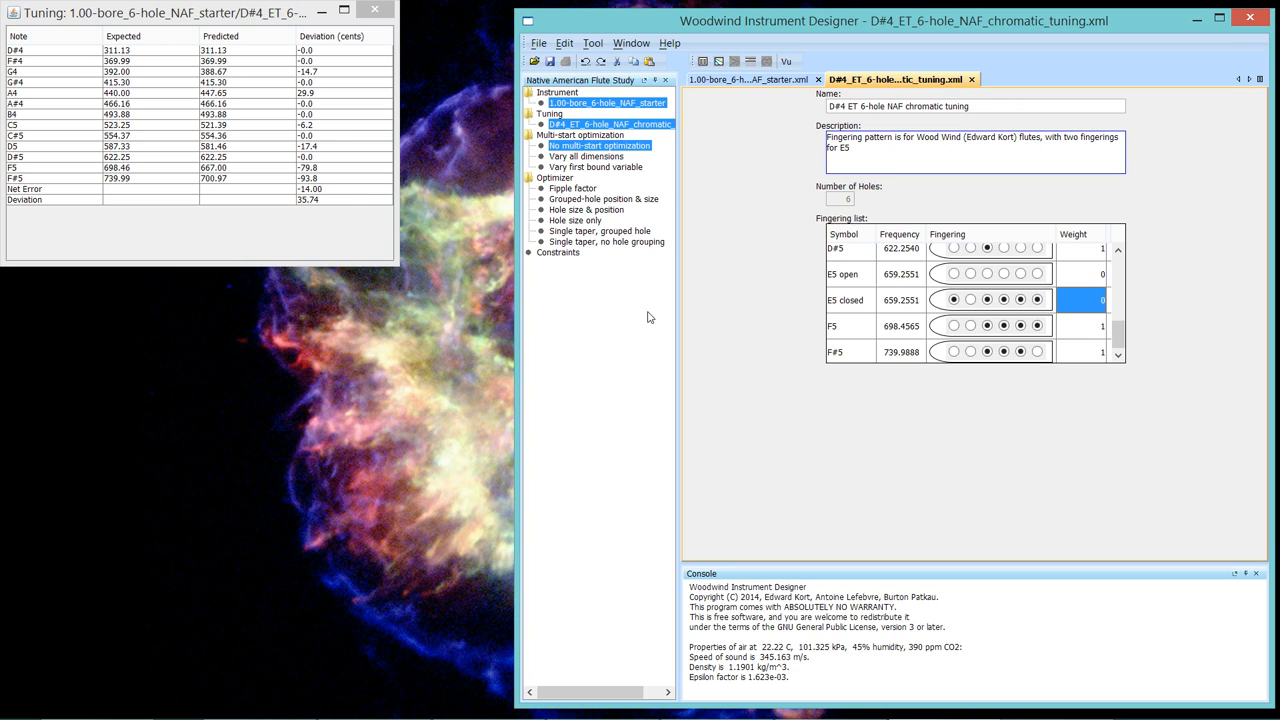
pyautogui.moveTo(733, 87)
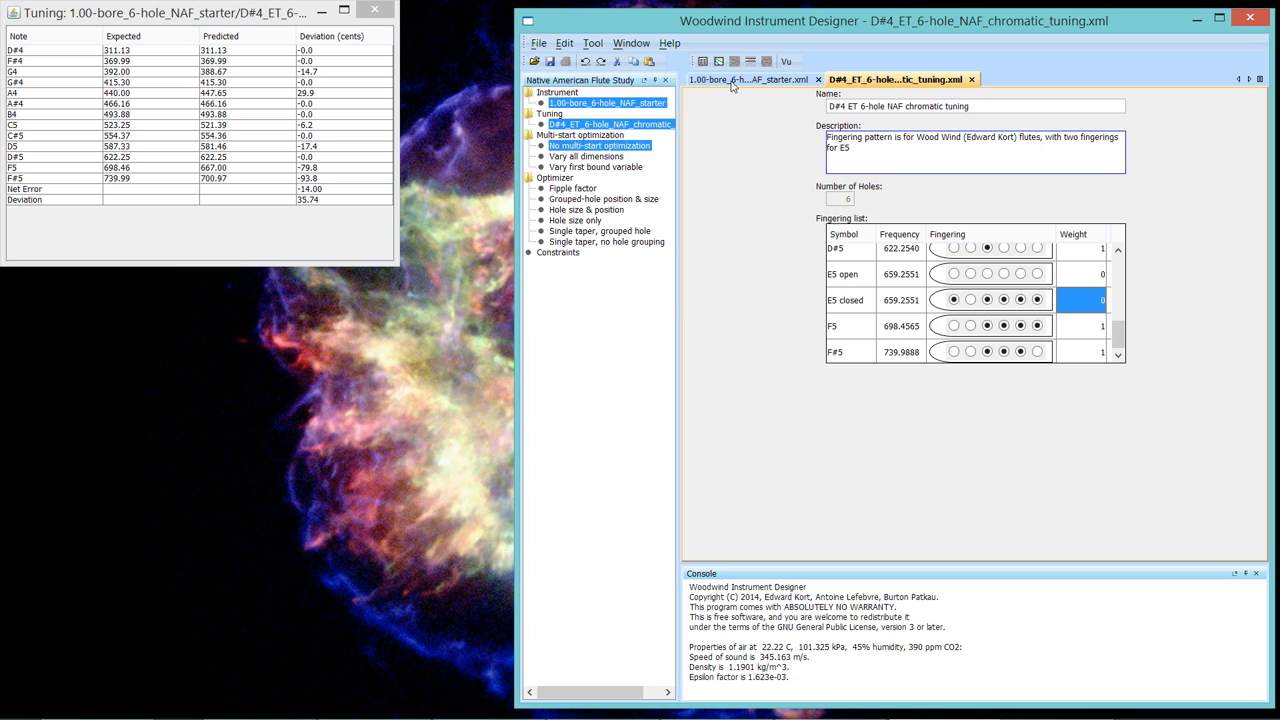
pyautogui.moveTo(763, 85)
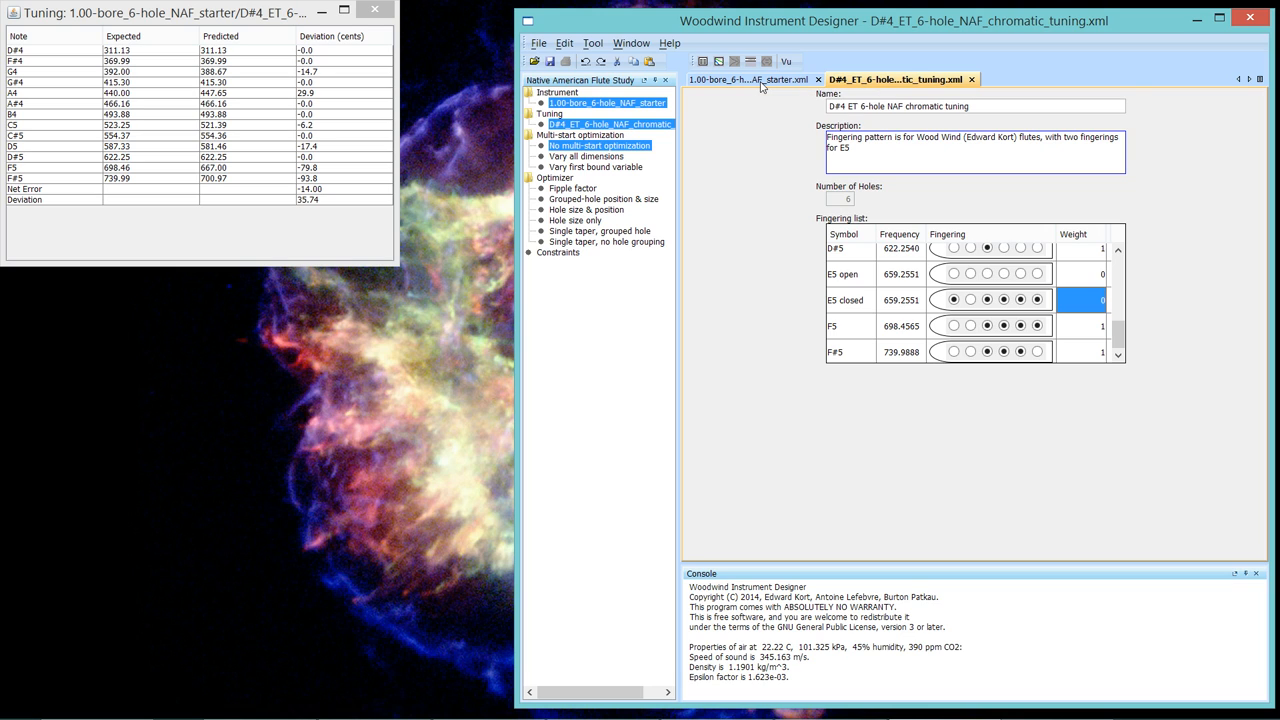
# Step: Add bore points: 0.000 and 5.000 at diameter 1.200, then 10.000 and 17.913 at 1.000
pyautogui.click(745, 79)
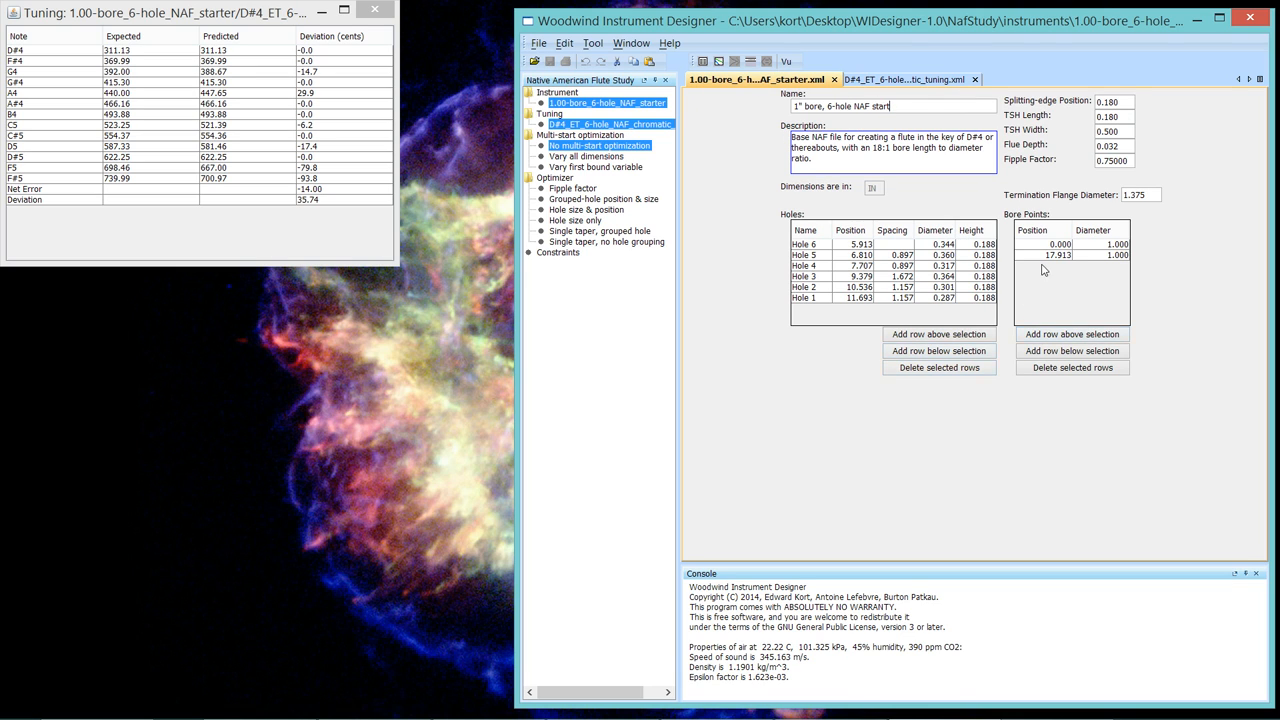
pyautogui.moveTo(1043, 247)
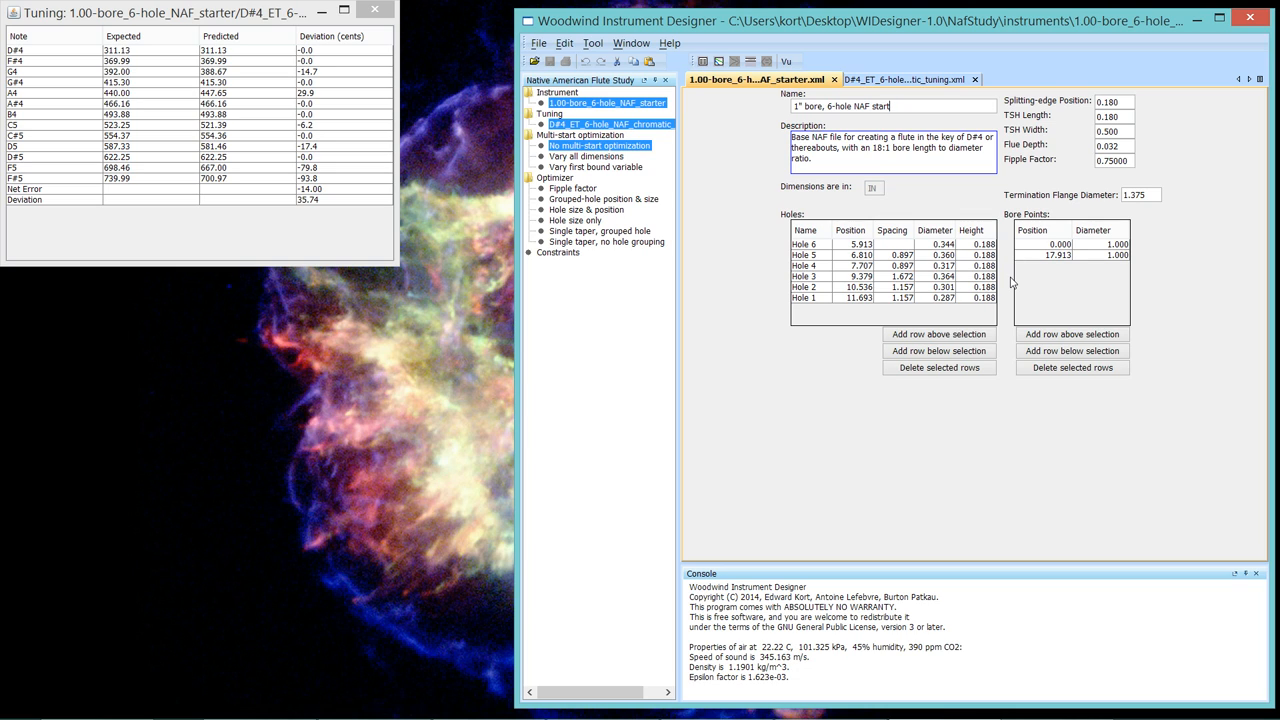
pyautogui.moveTo(1039, 271)
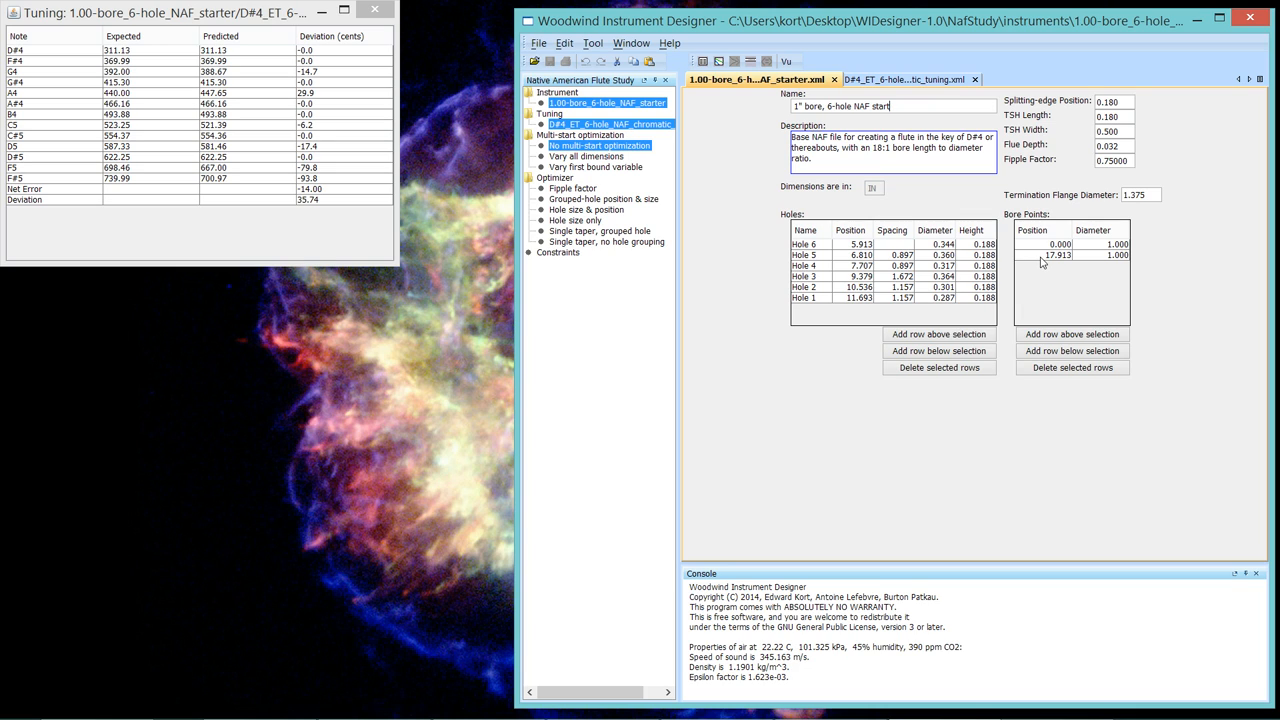
pyautogui.click(1057, 255)
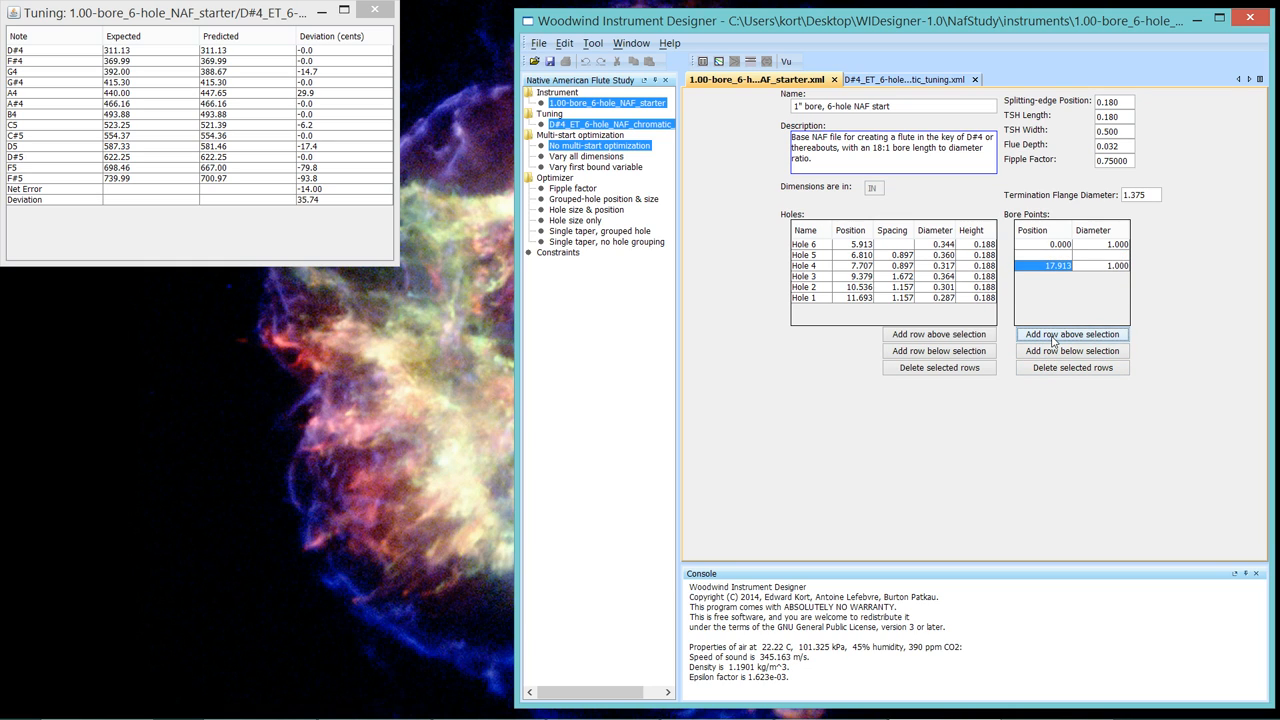
pyautogui.click(1072, 334)
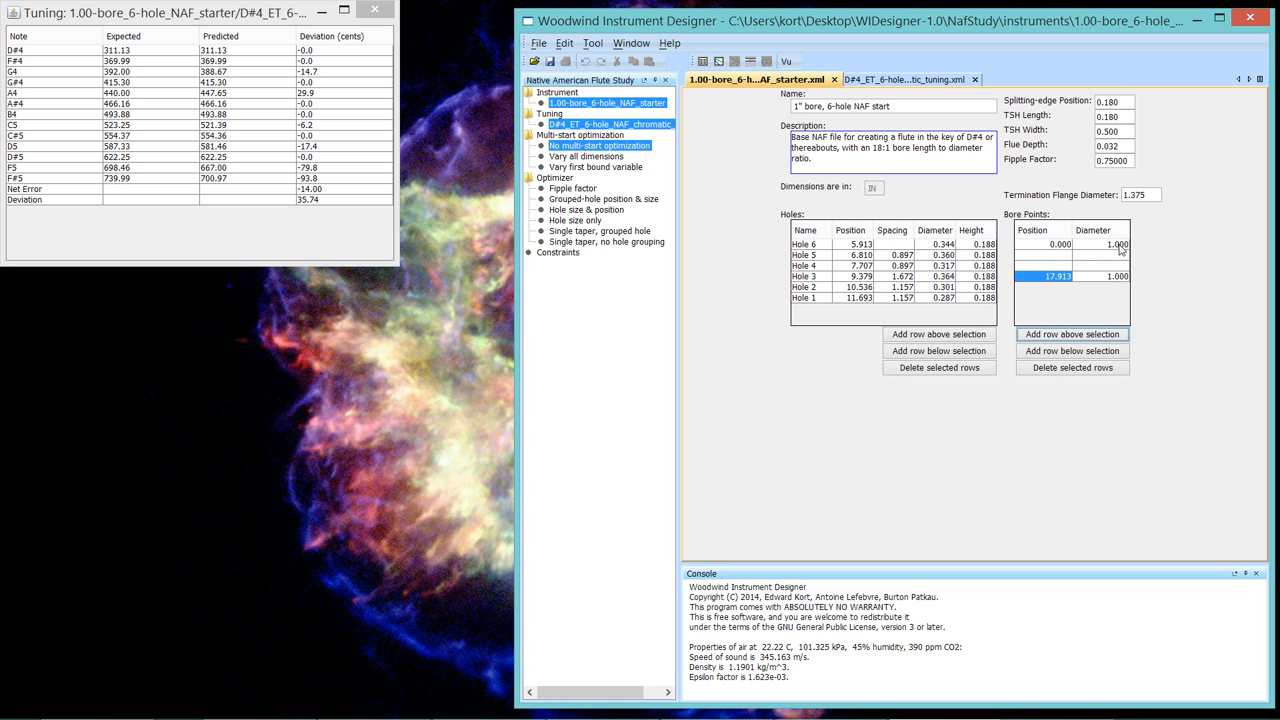
pyautogui.click(1100, 244)
pyautogui.write('1.2')
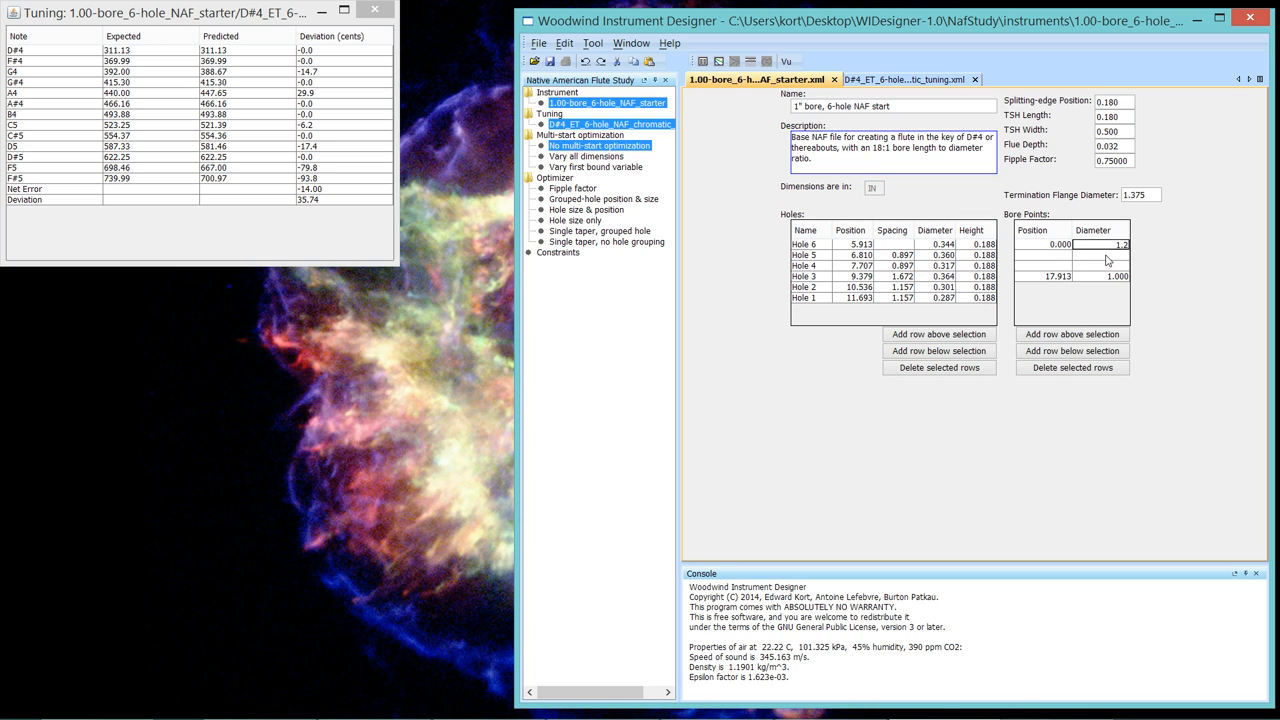
pyautogui.click(1072, 260)
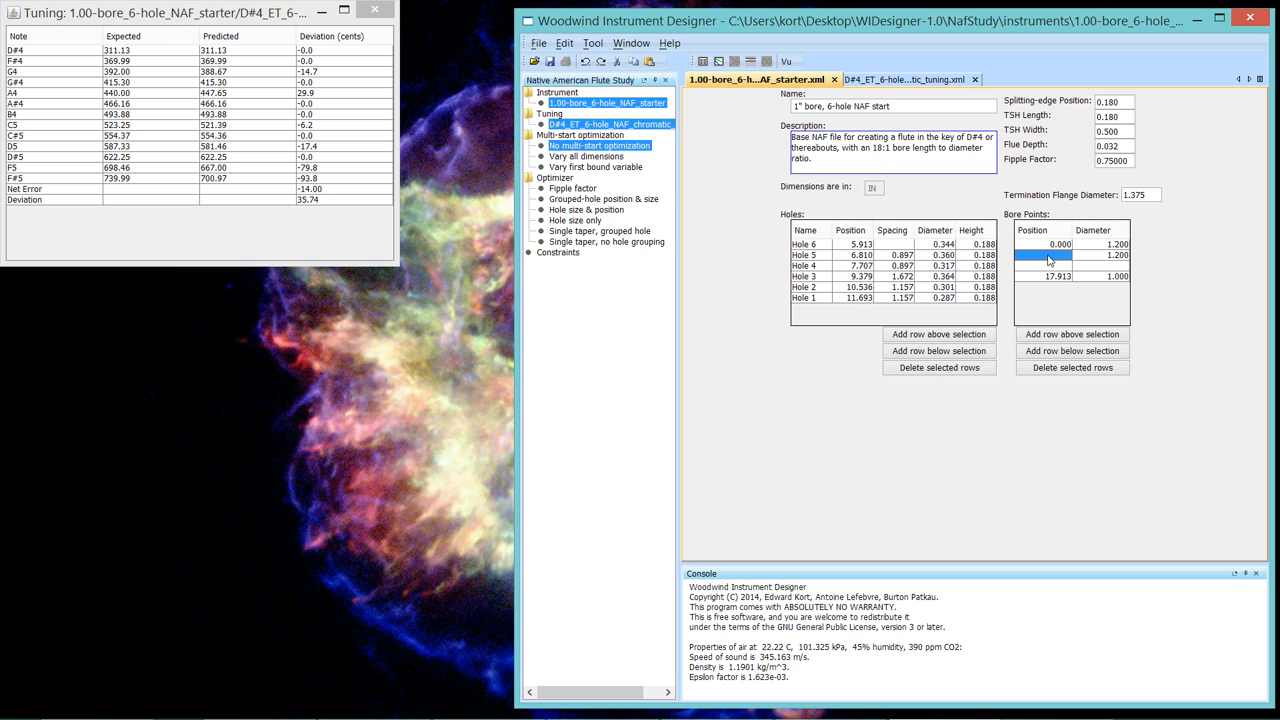
pyautogui.doubleClick(1043, 255)
pyautogui.write('5.000')
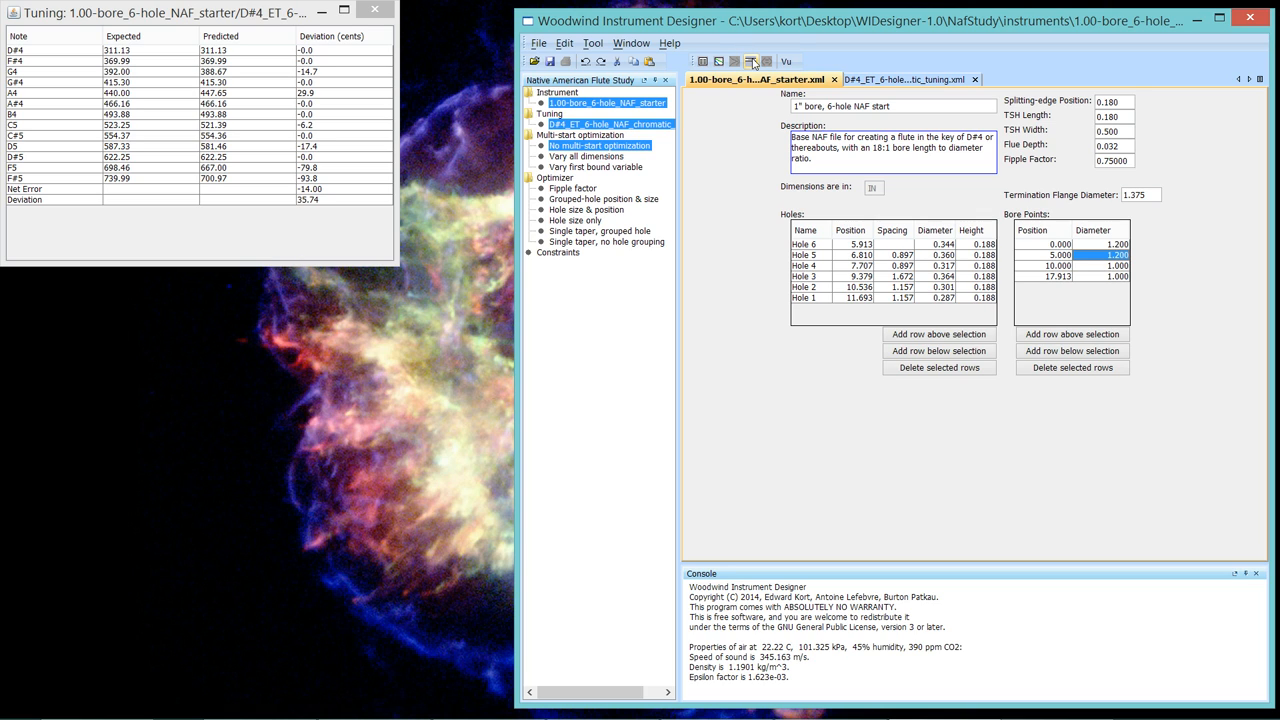
pyautogui.click(751, 61)
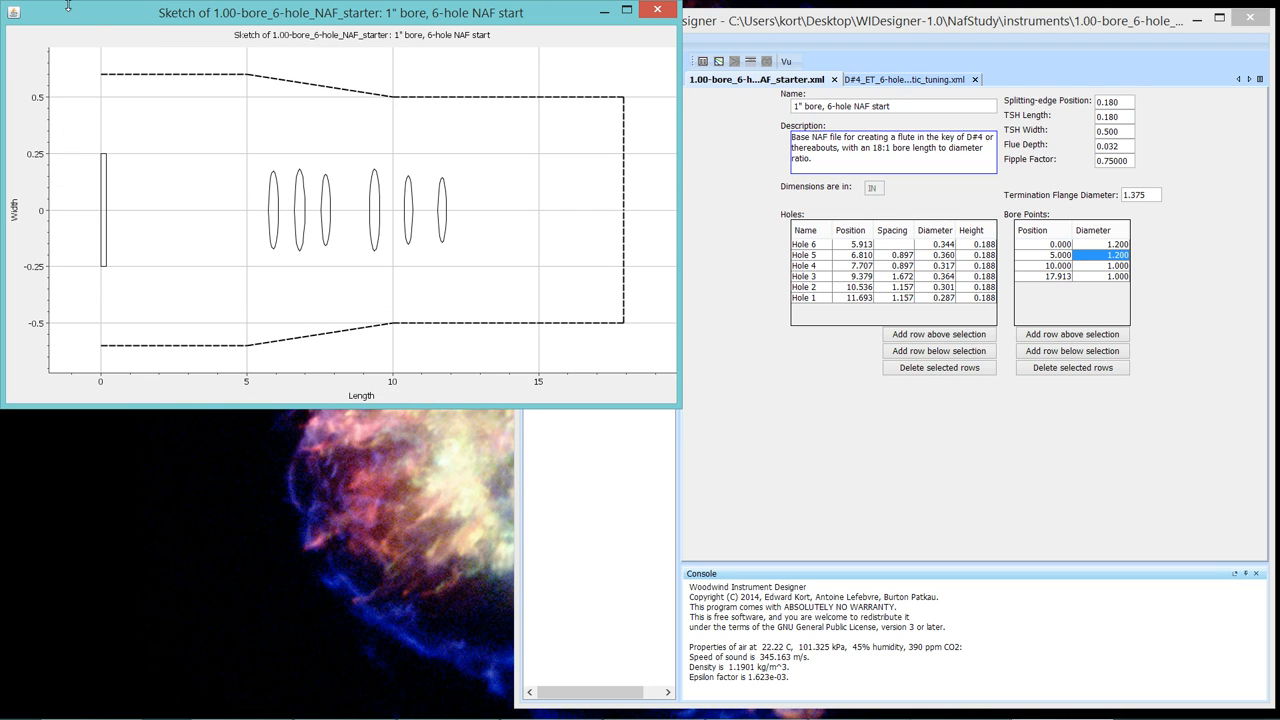
pyautogui.moveTo(152, 72)
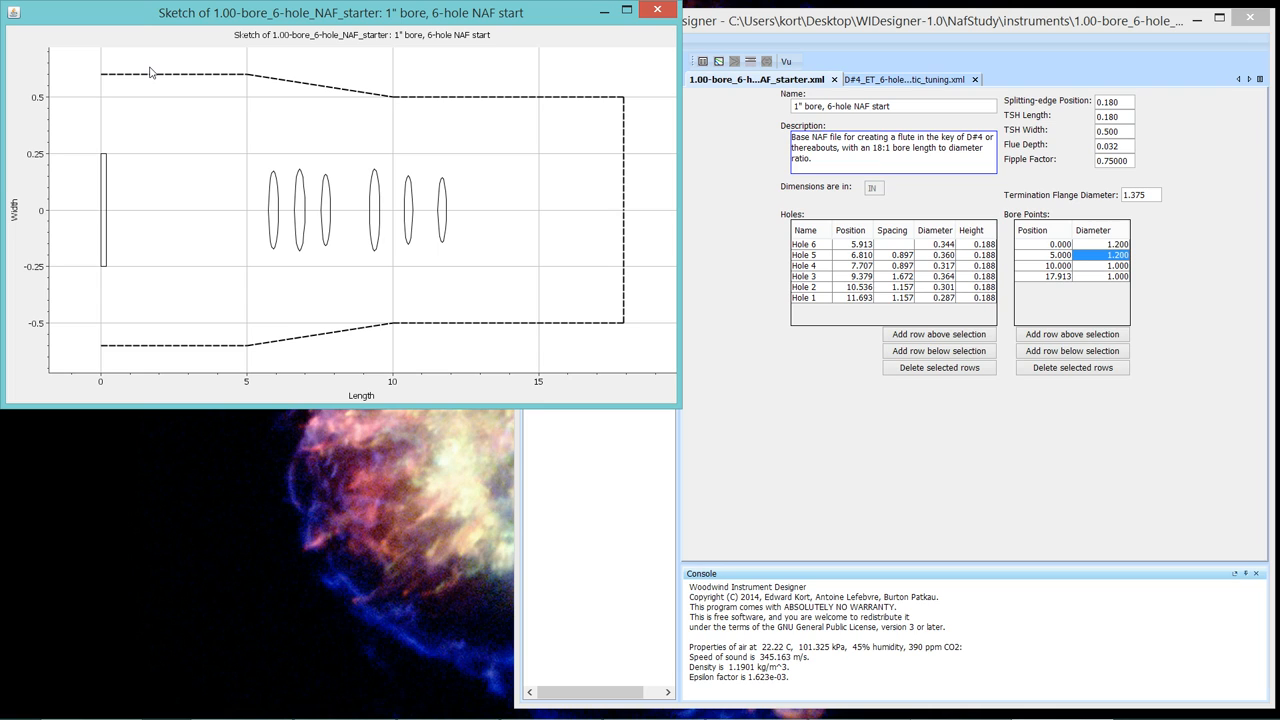
pyautogui.moveTo(572, 104)
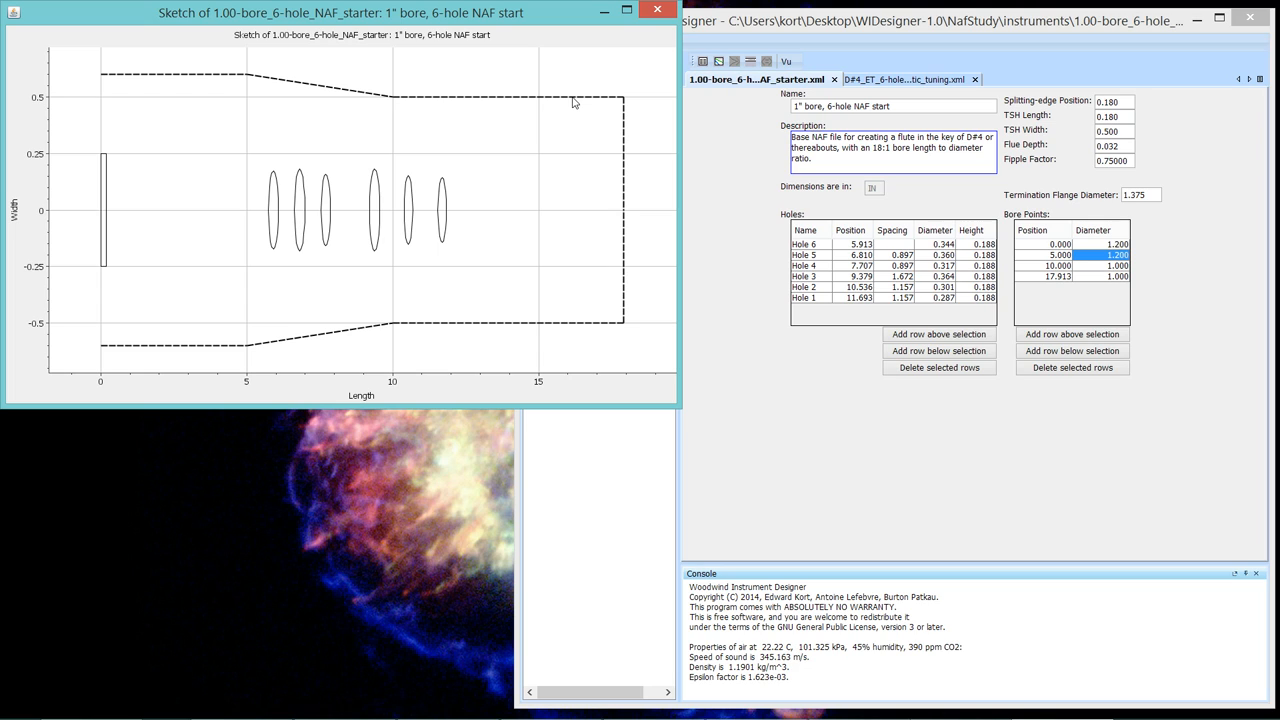
pyautogui.moveTo(248, 81)
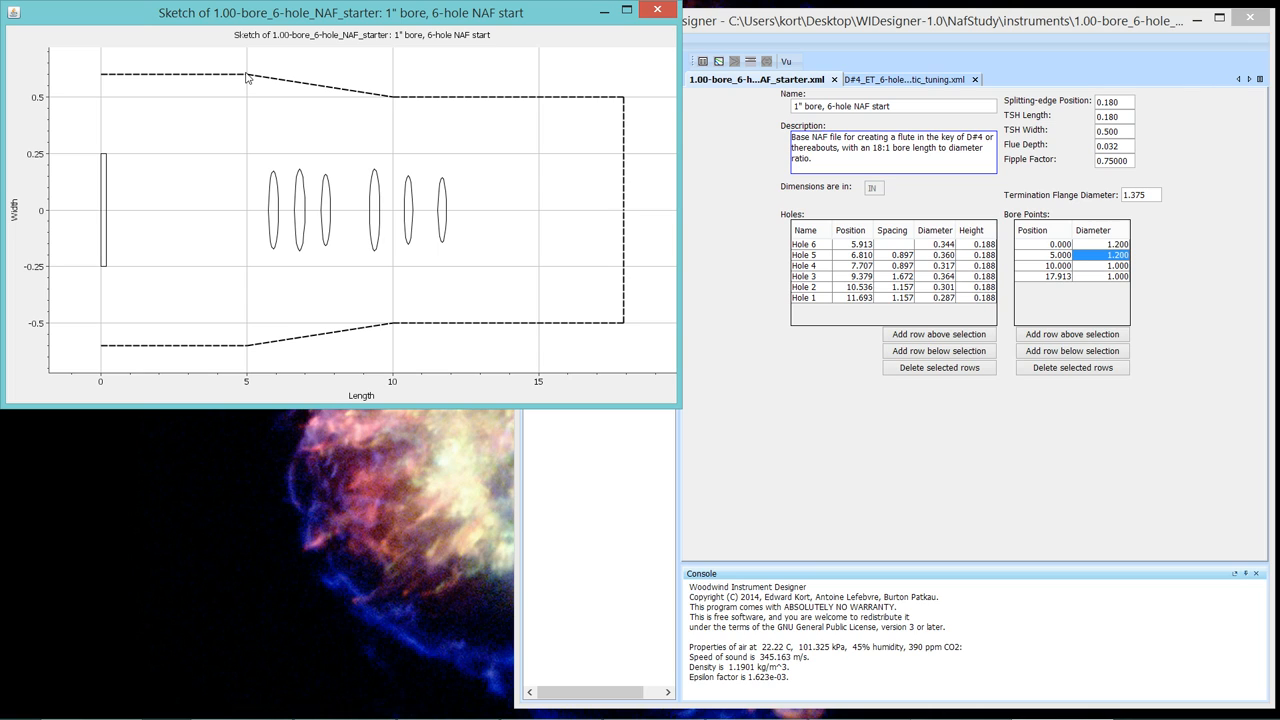
pyautogui.moveTo(1072, 267)
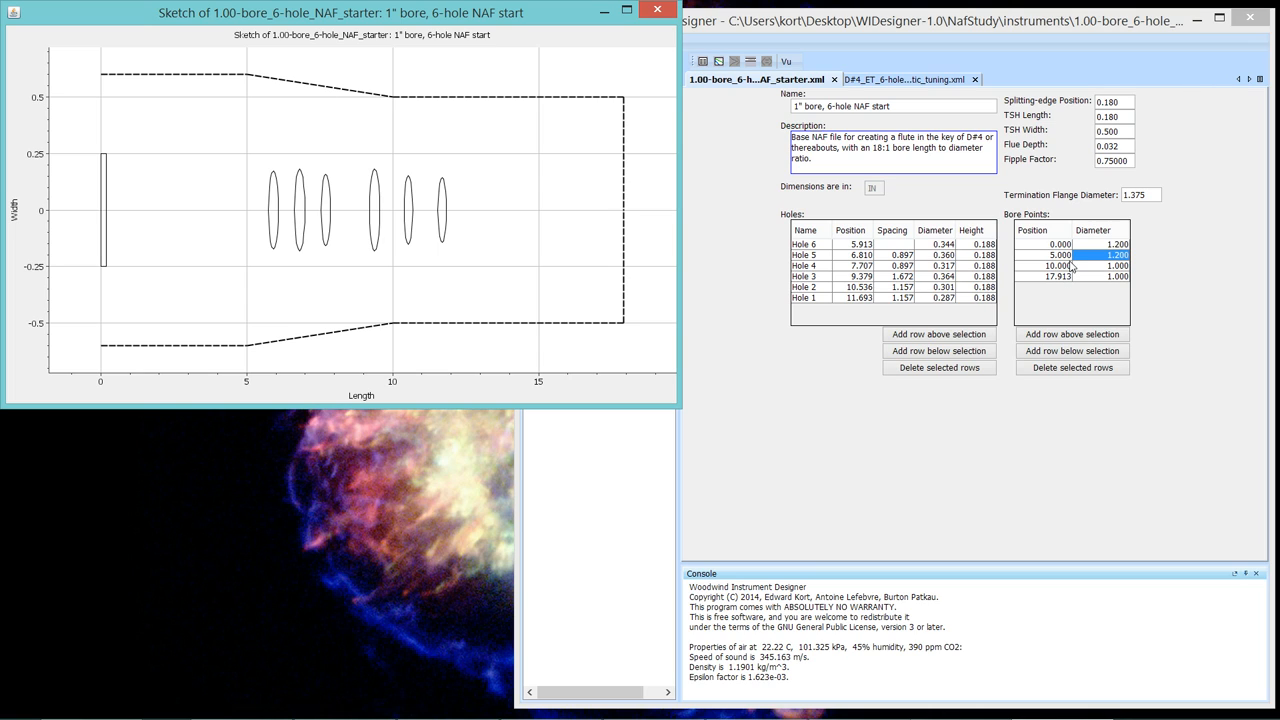
pyautogui.moveTo(396, 103)
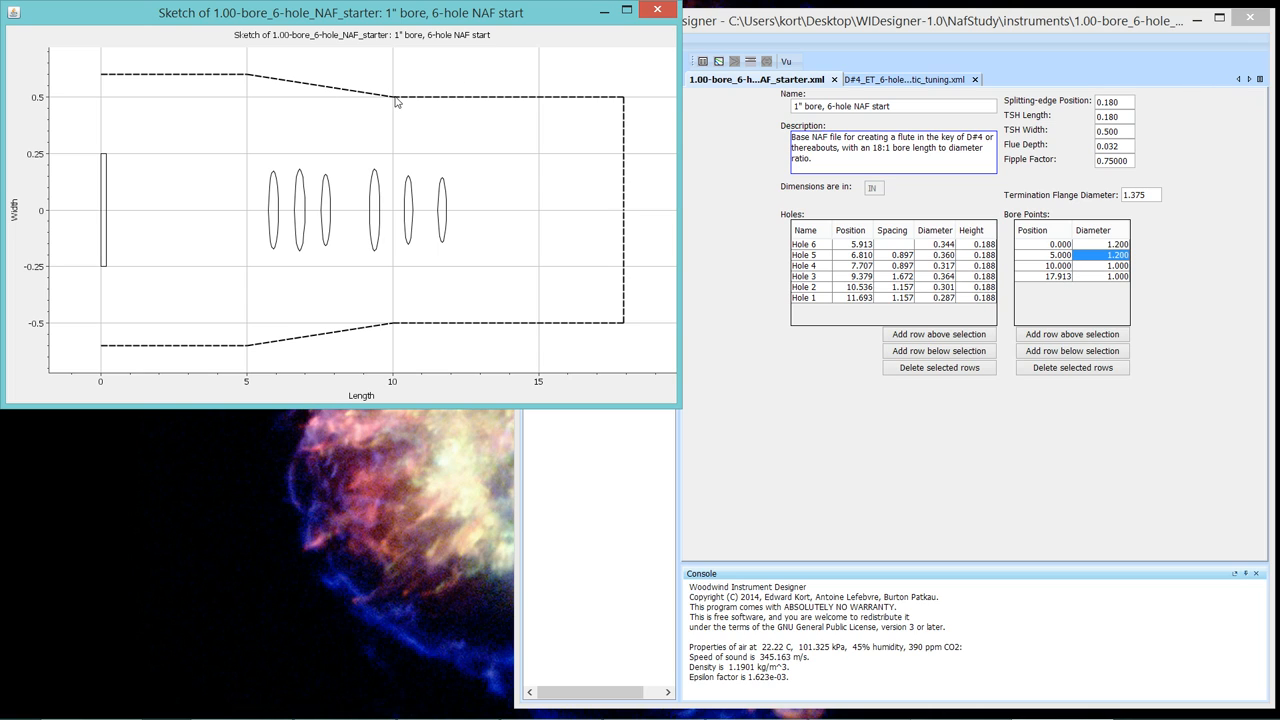
pyautogui.moveTo(215, 60)
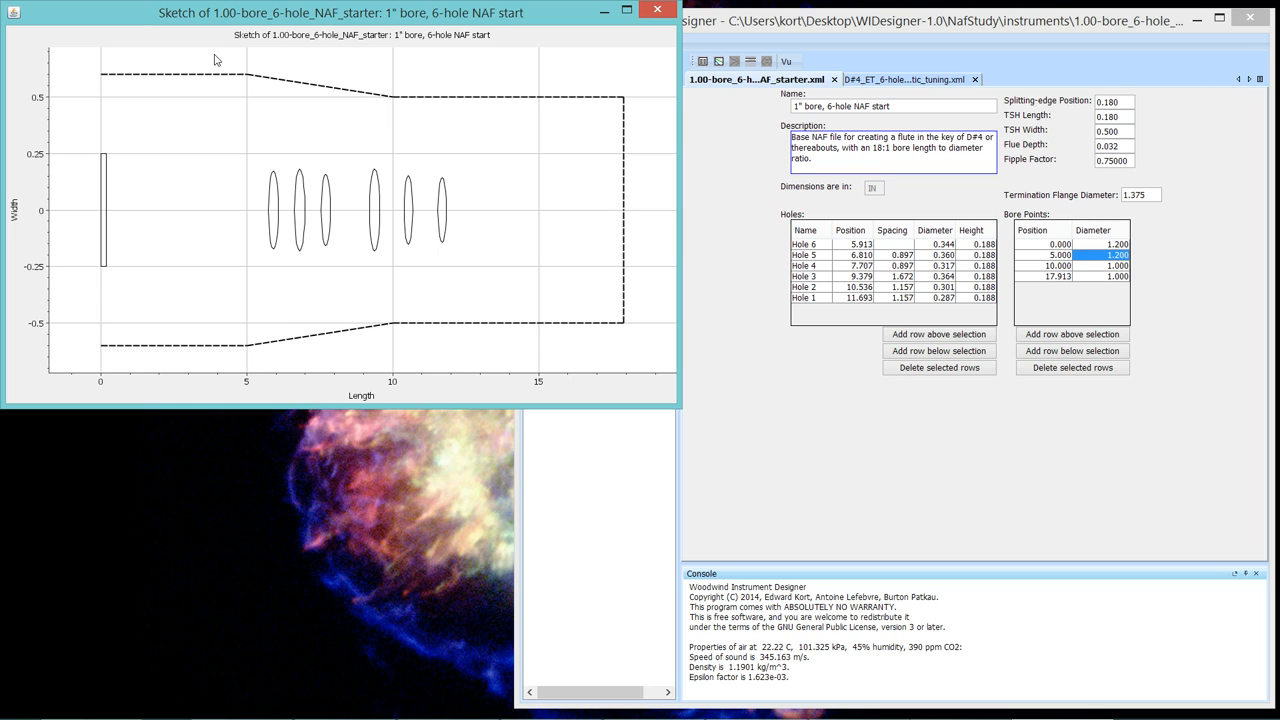
pyautogui.moveTo(294, 93)
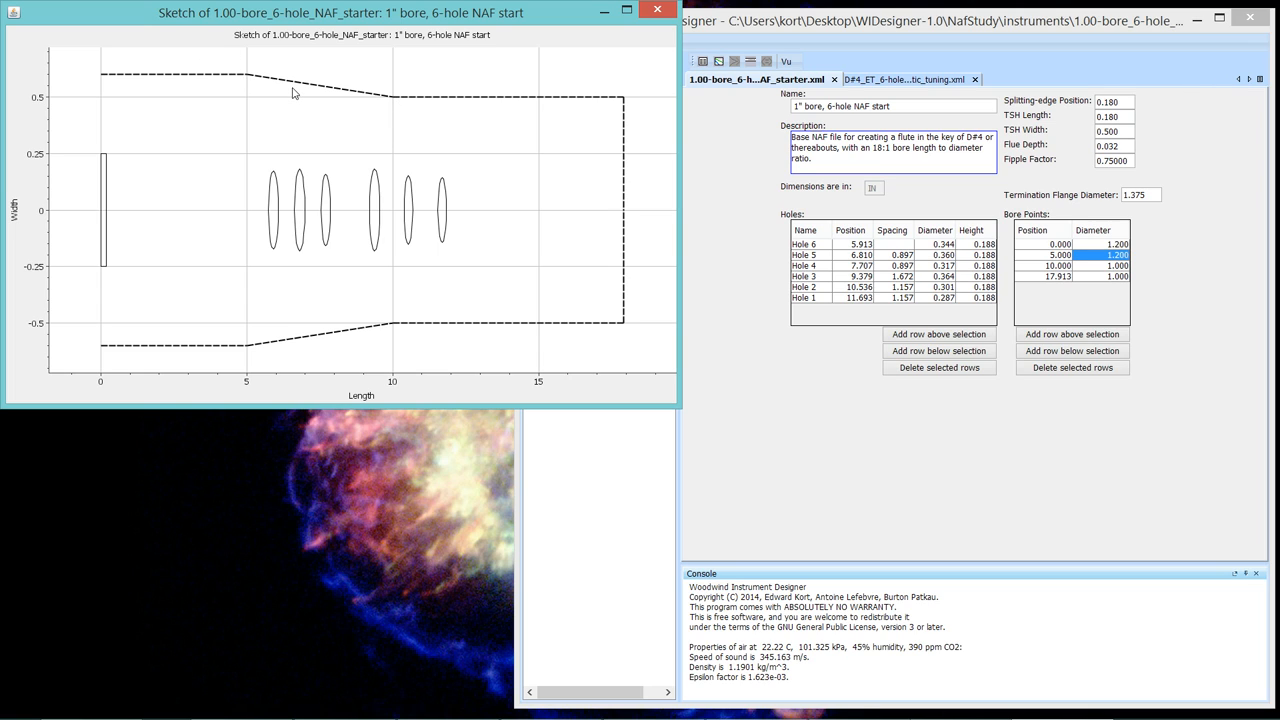
pyautogui.moveTo(387, 108)
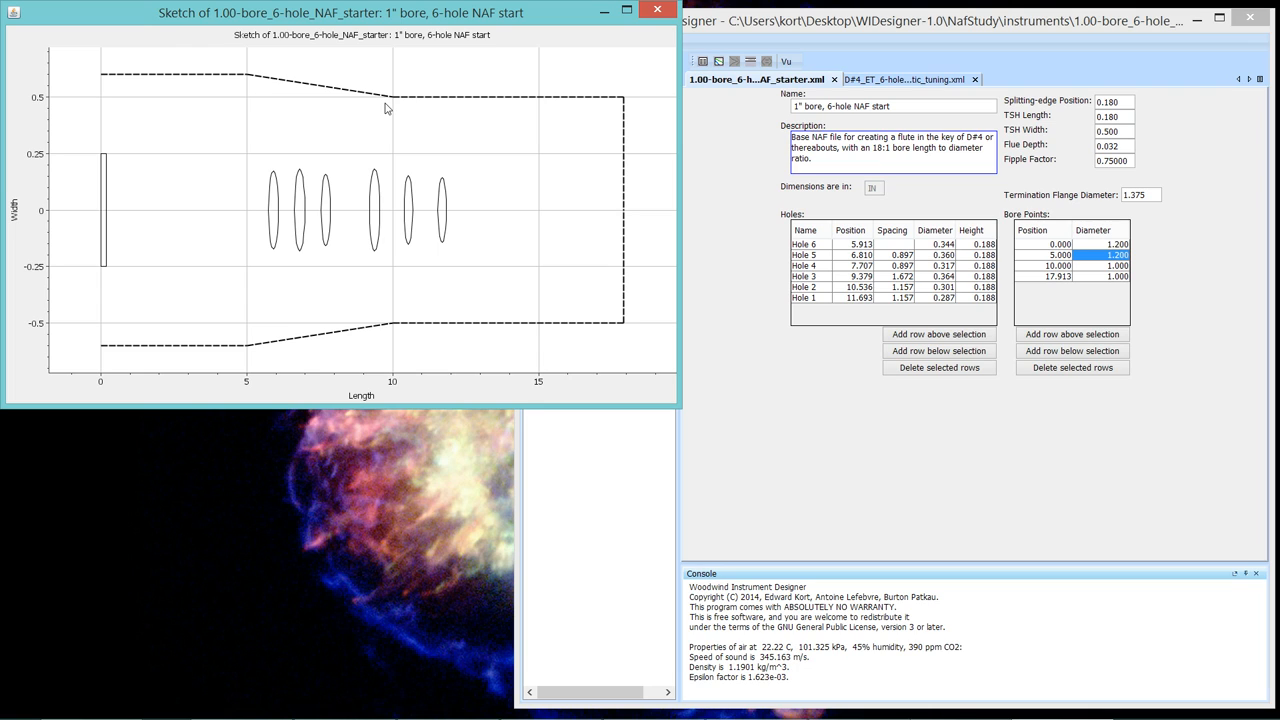
pyautogui.moveTo(437, 119)
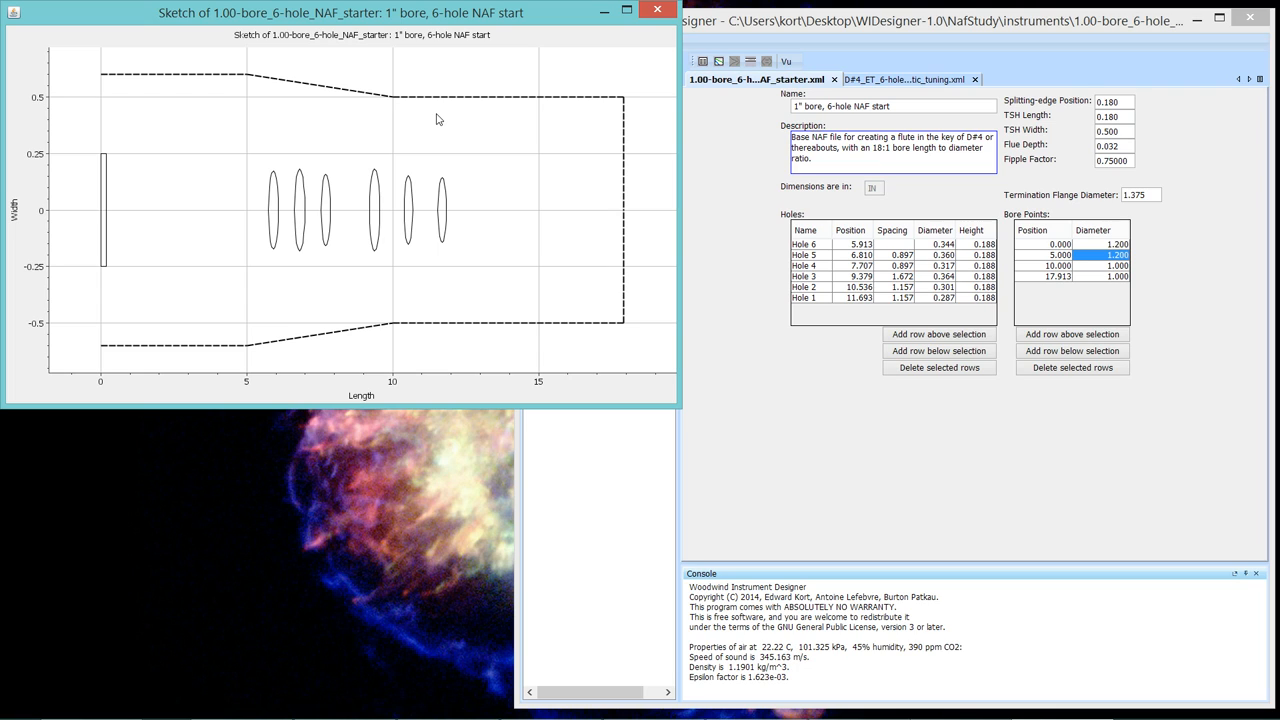
pyautogui.moveTo(193, 84)
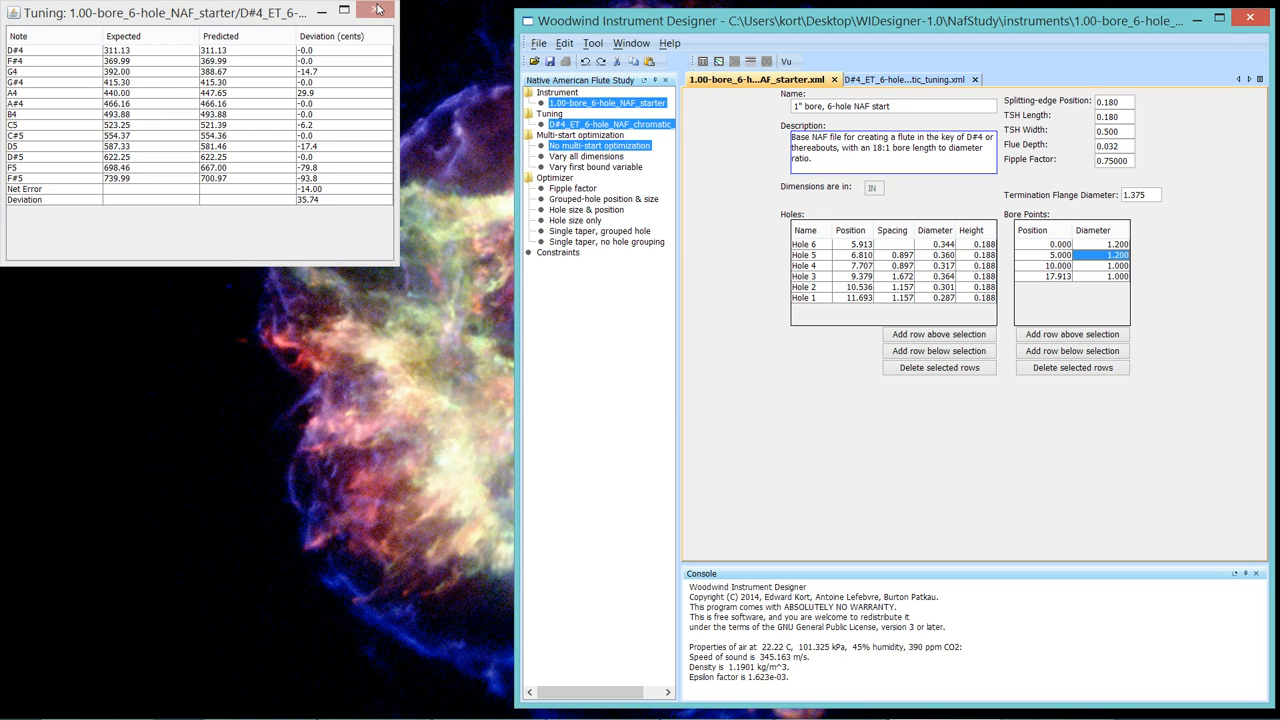
# Step: Close the tuning results table
pyautogui.click(376, 11)
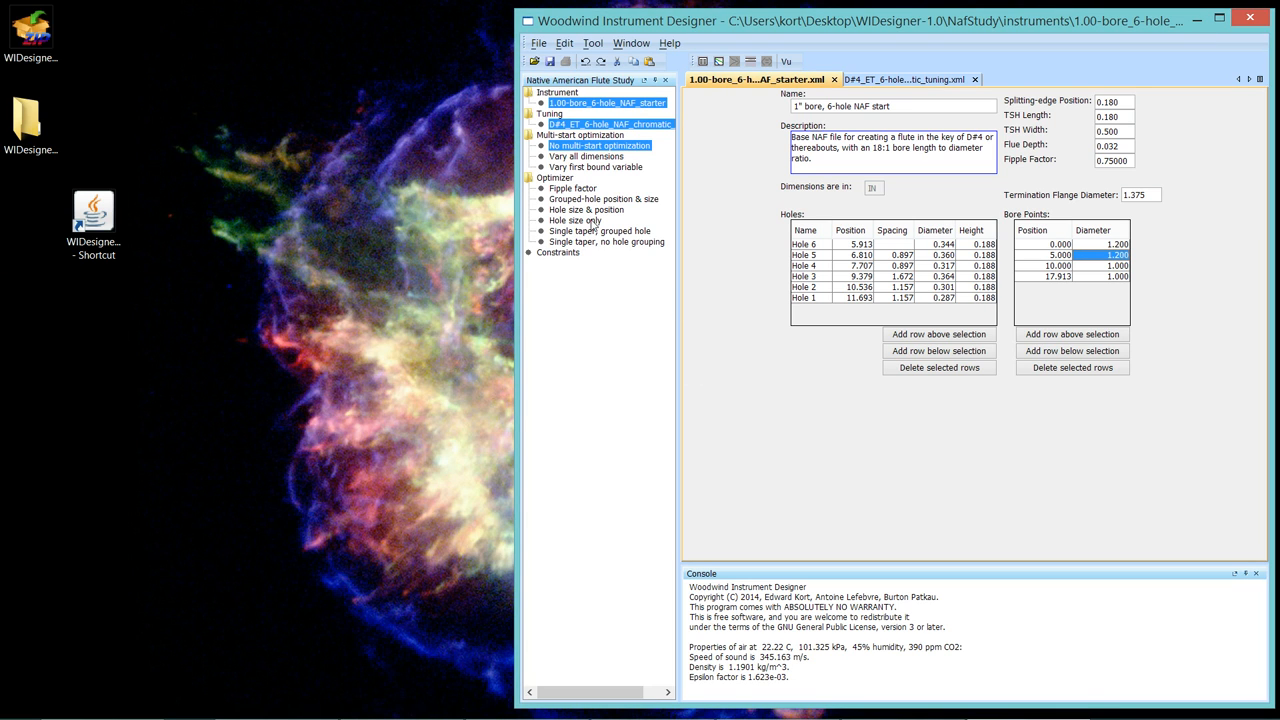
pyautogui.moveTo(600, 231)
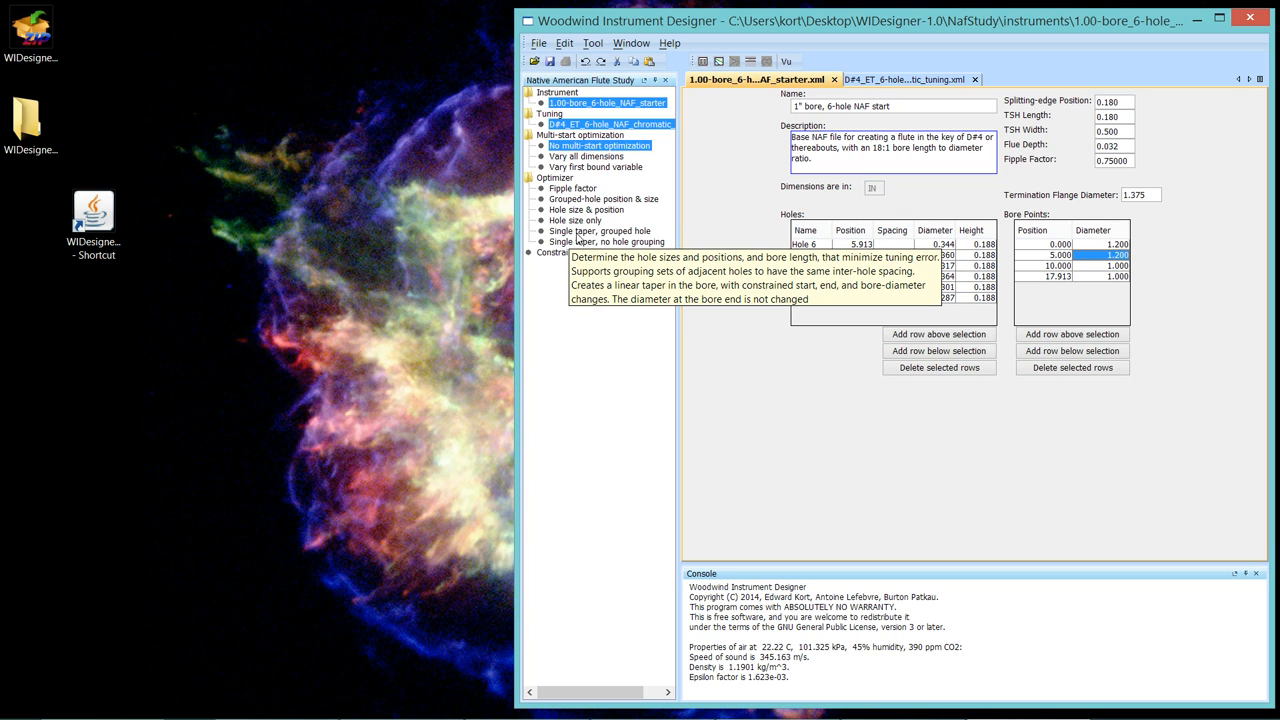
pyautogui.moveTo(607, 241)
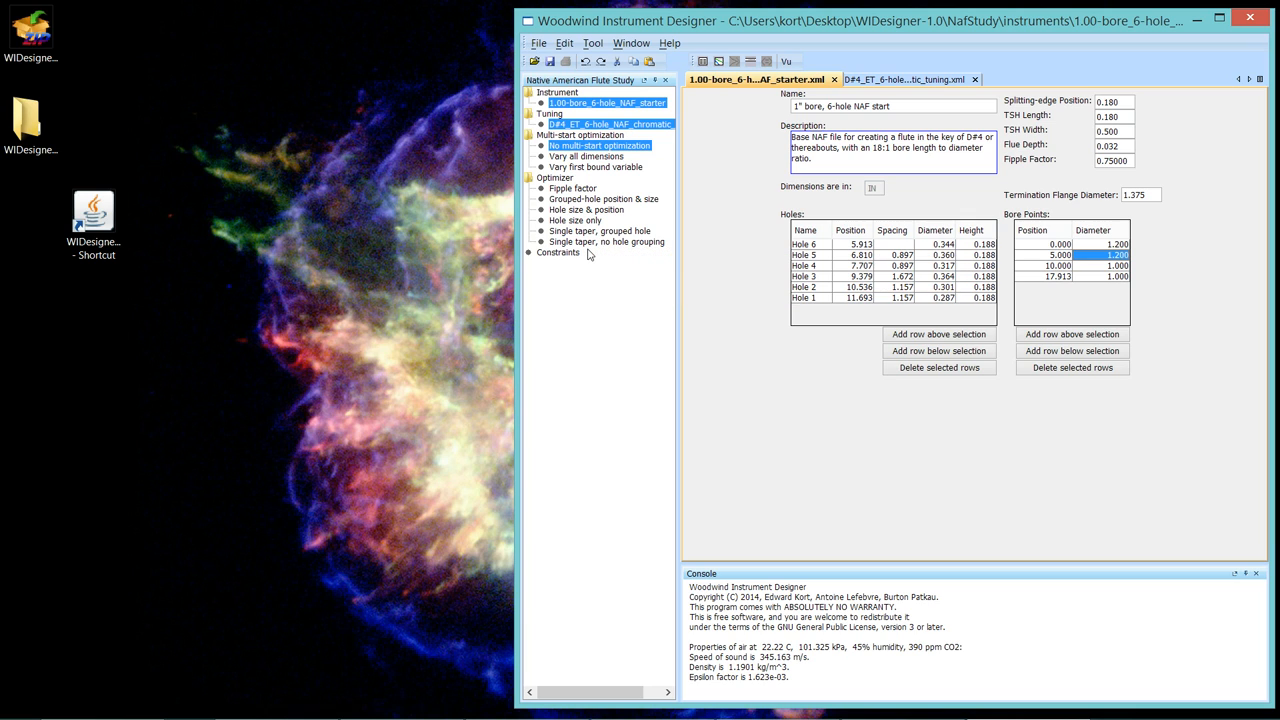
pyautogui.moveTo(607, 251)
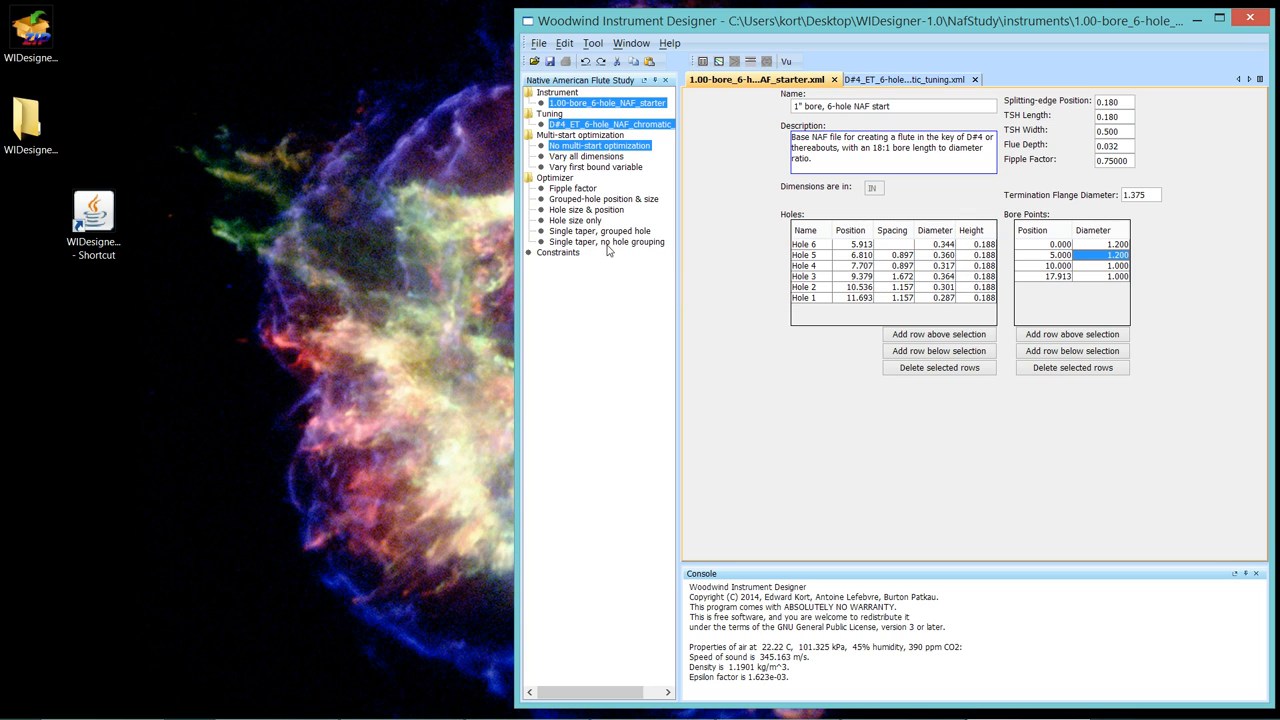
pyautogui.moveTo(630, 217)
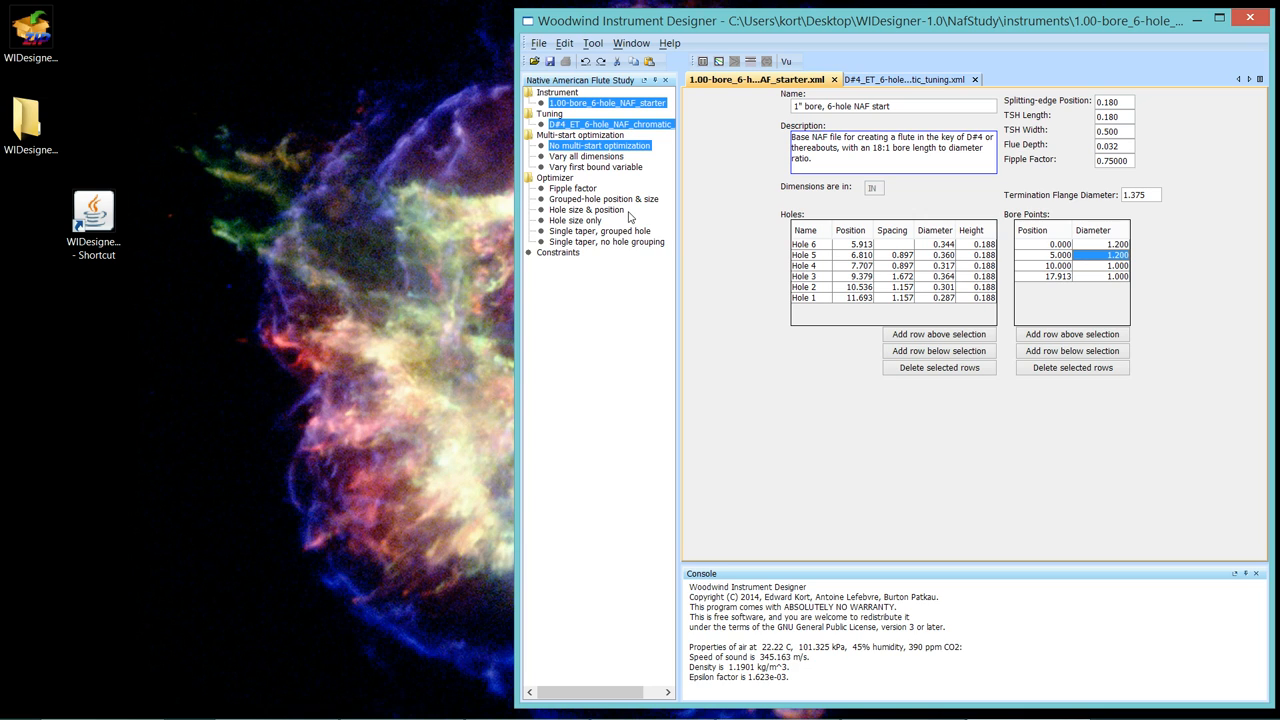
pyautogui.moveTo(587, 210)
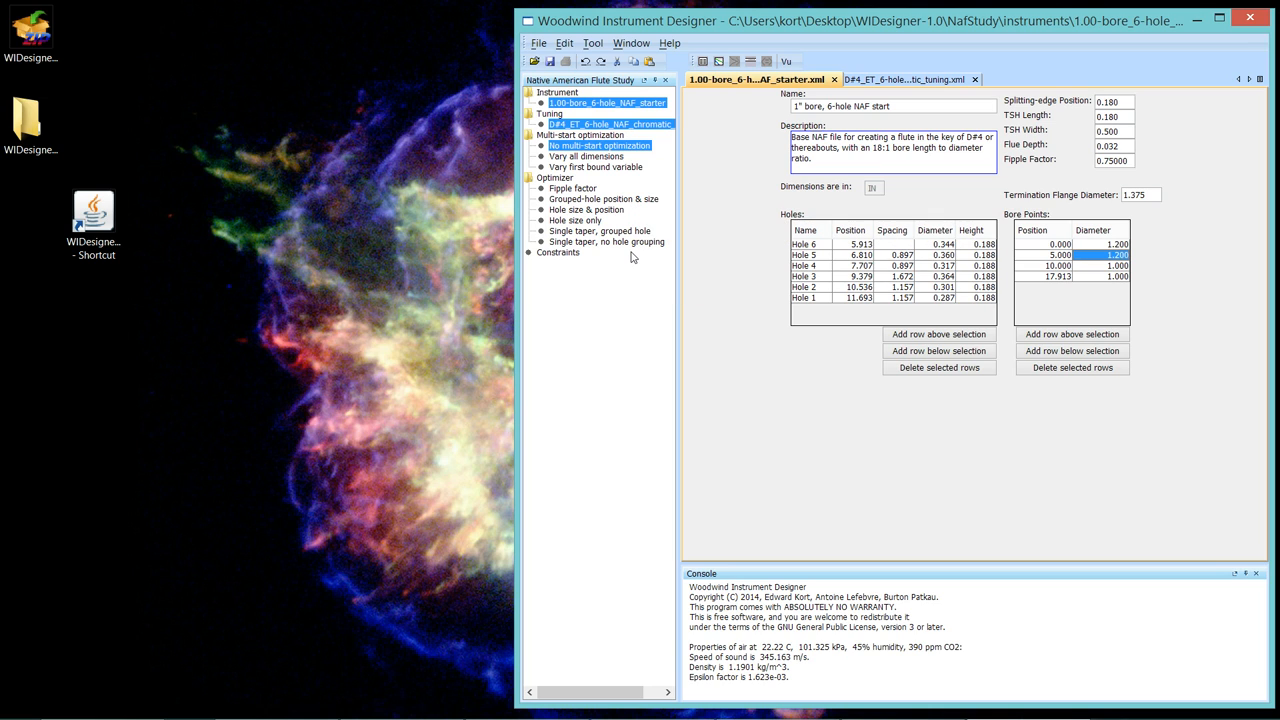
pyautogui.moveTo(615, 242)
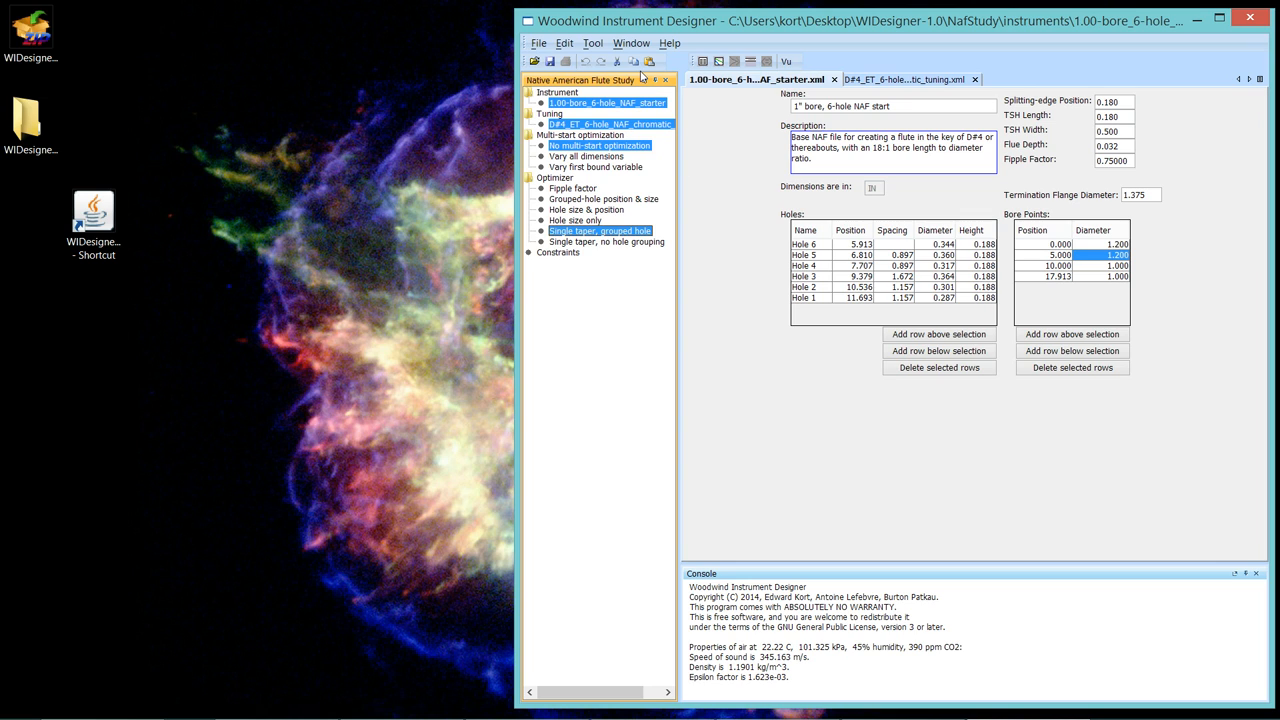
pyautogui.moveTo(539, 43)
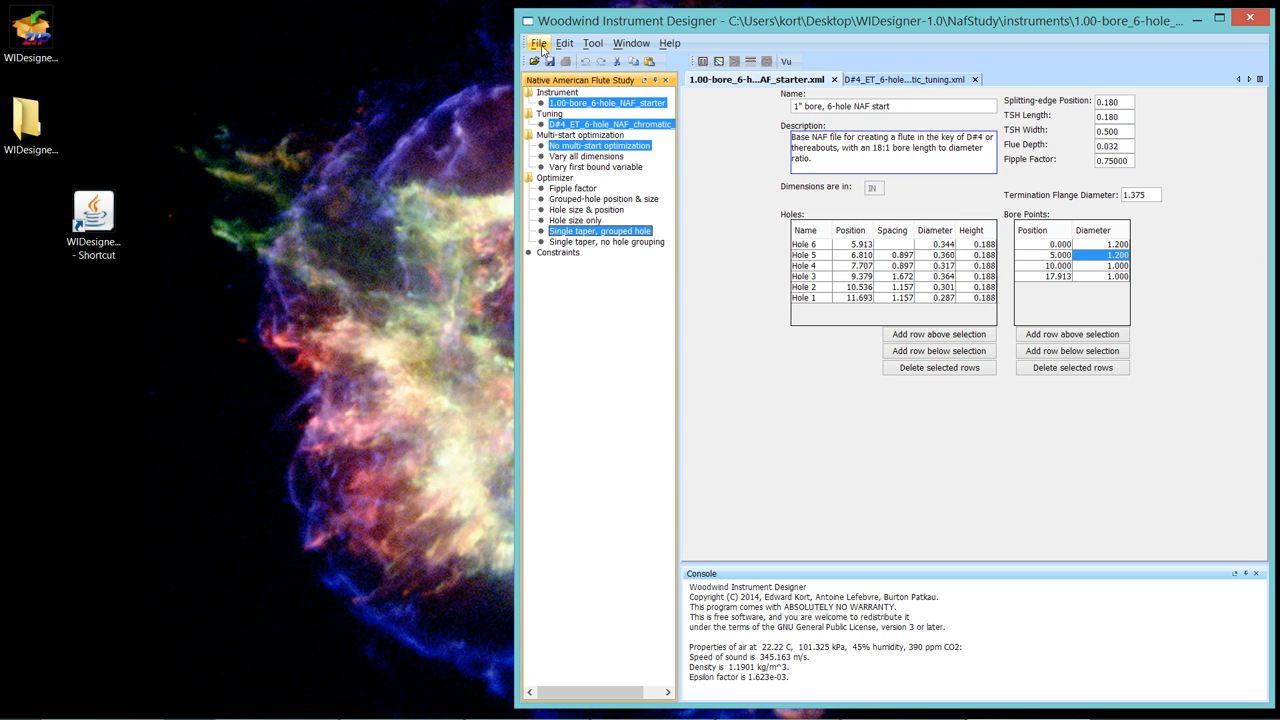
# Step: Load the 2-group_1.25-max-spacing.xml constraints file from the File menu
pyautogui.click(538, 43)
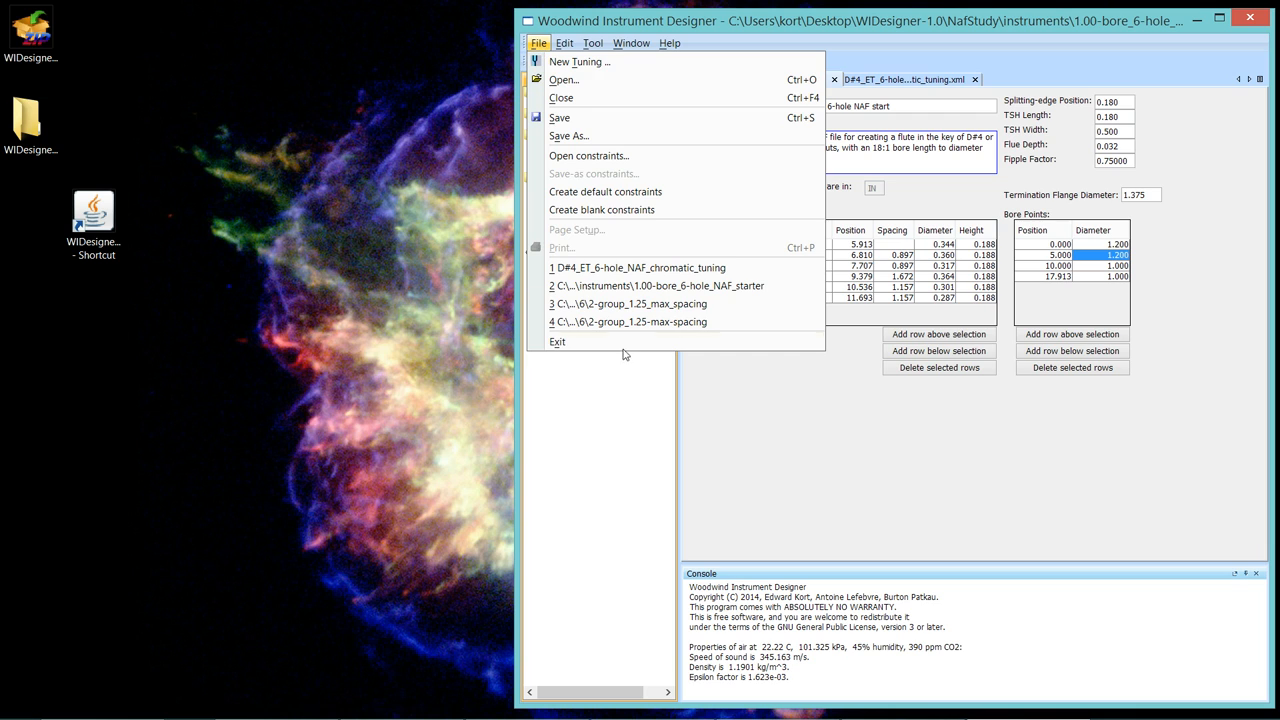
pyautogui.moveTo(600, 177)
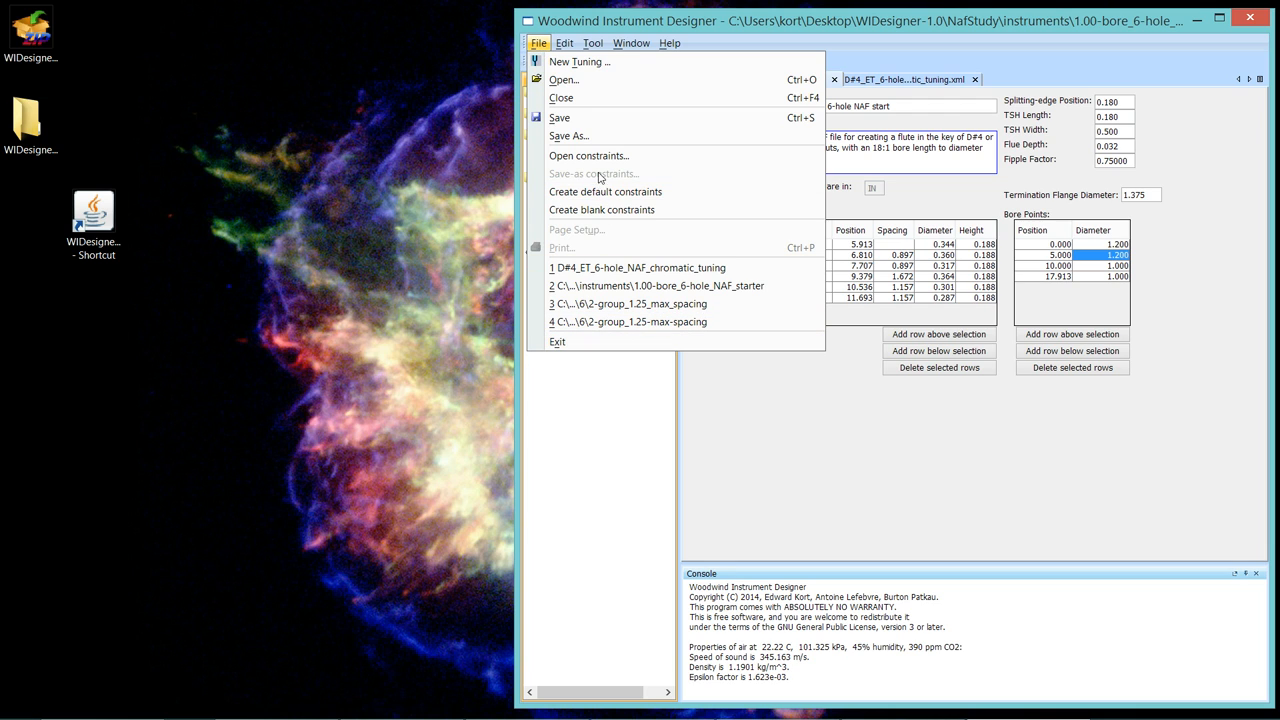
pyautogui.click(564, 79)
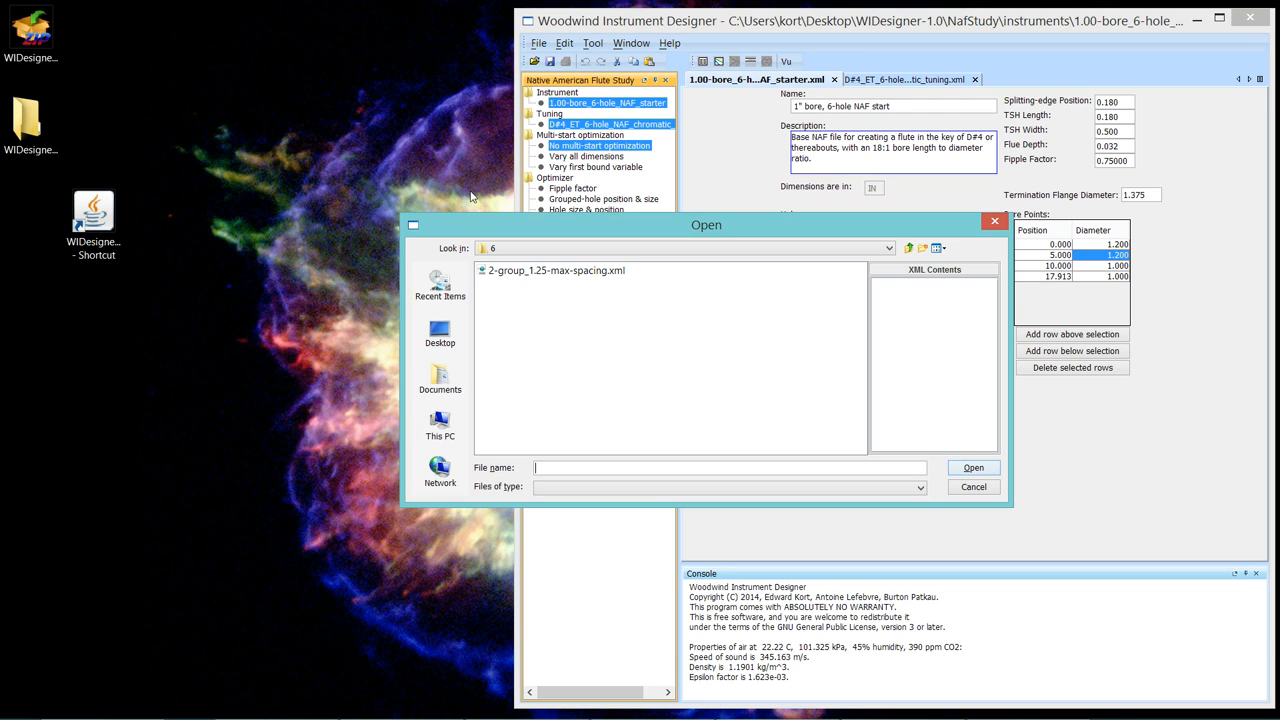
pyautogui.click(555, 270)
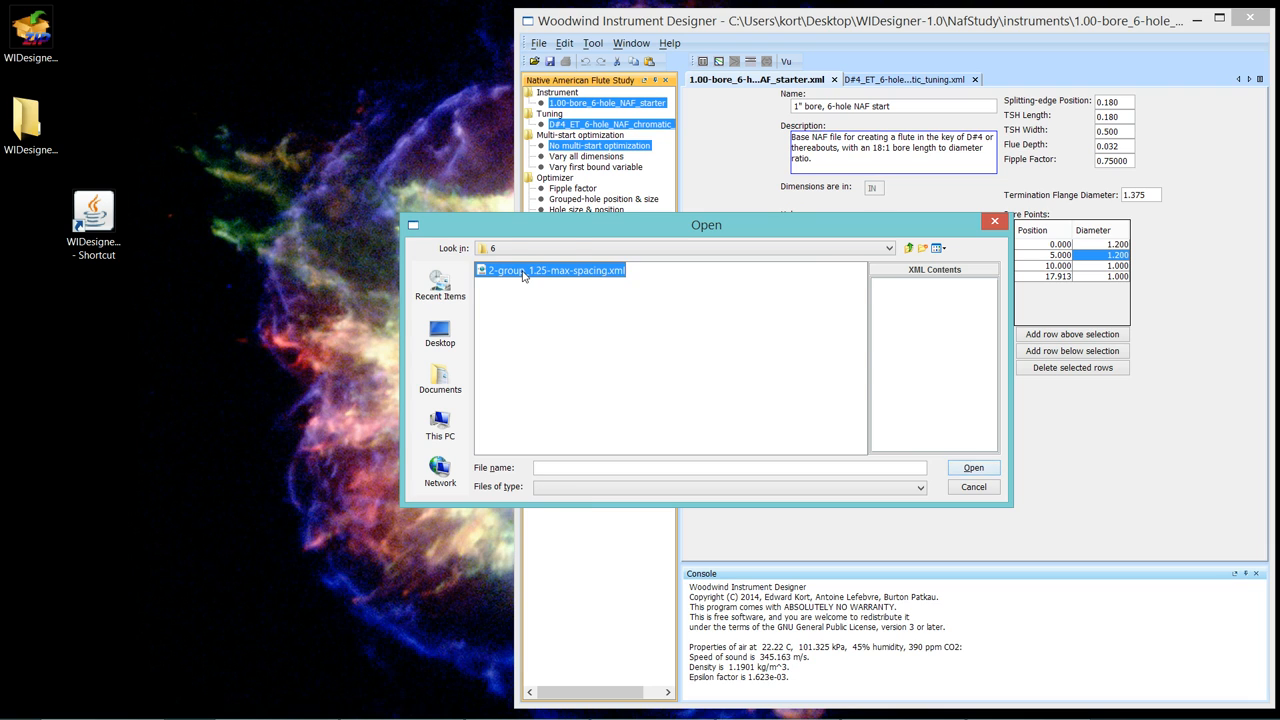
pyautogui.click(971, 467)
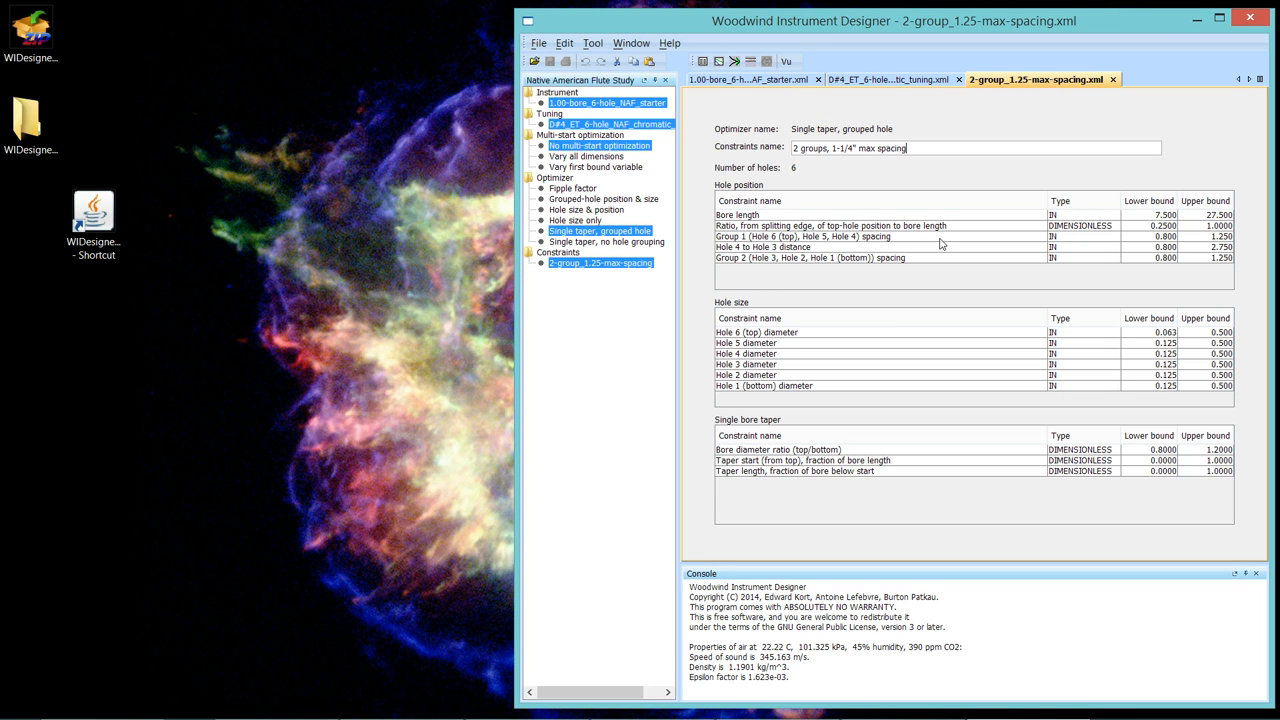
pyautogui.moveTo(1082, 218)
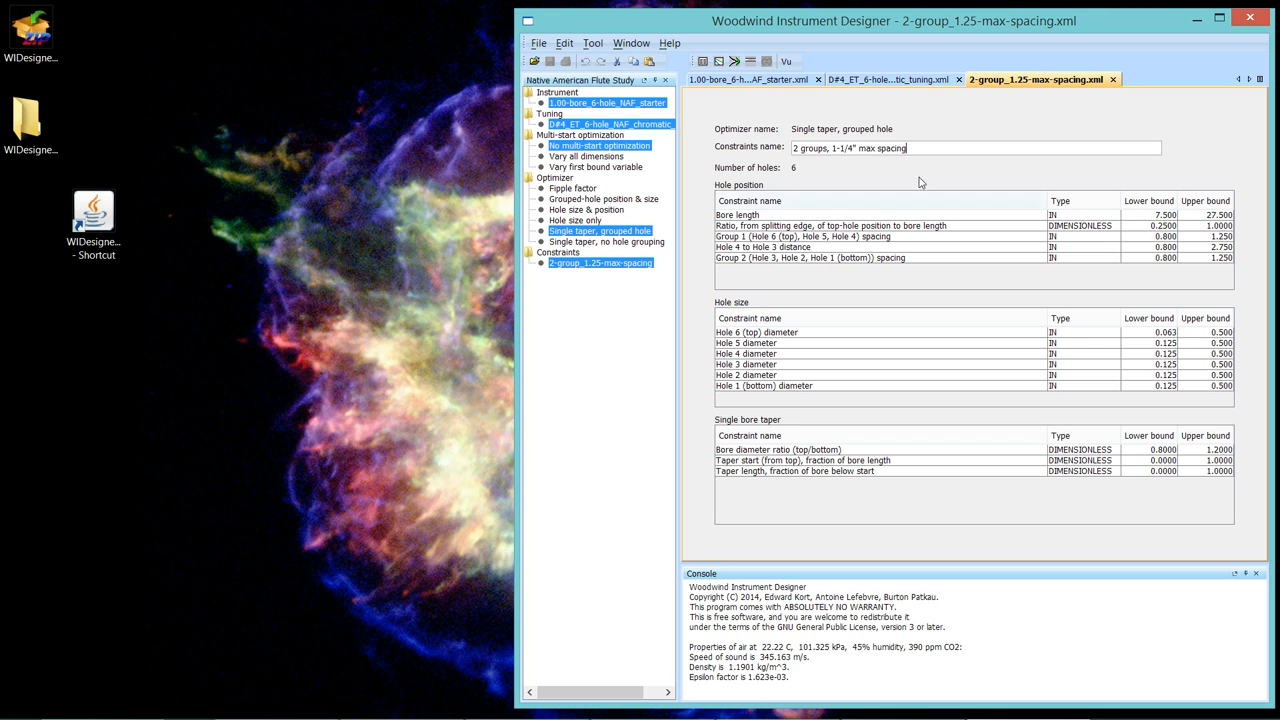
pyautogui.moveTo(618, 210)
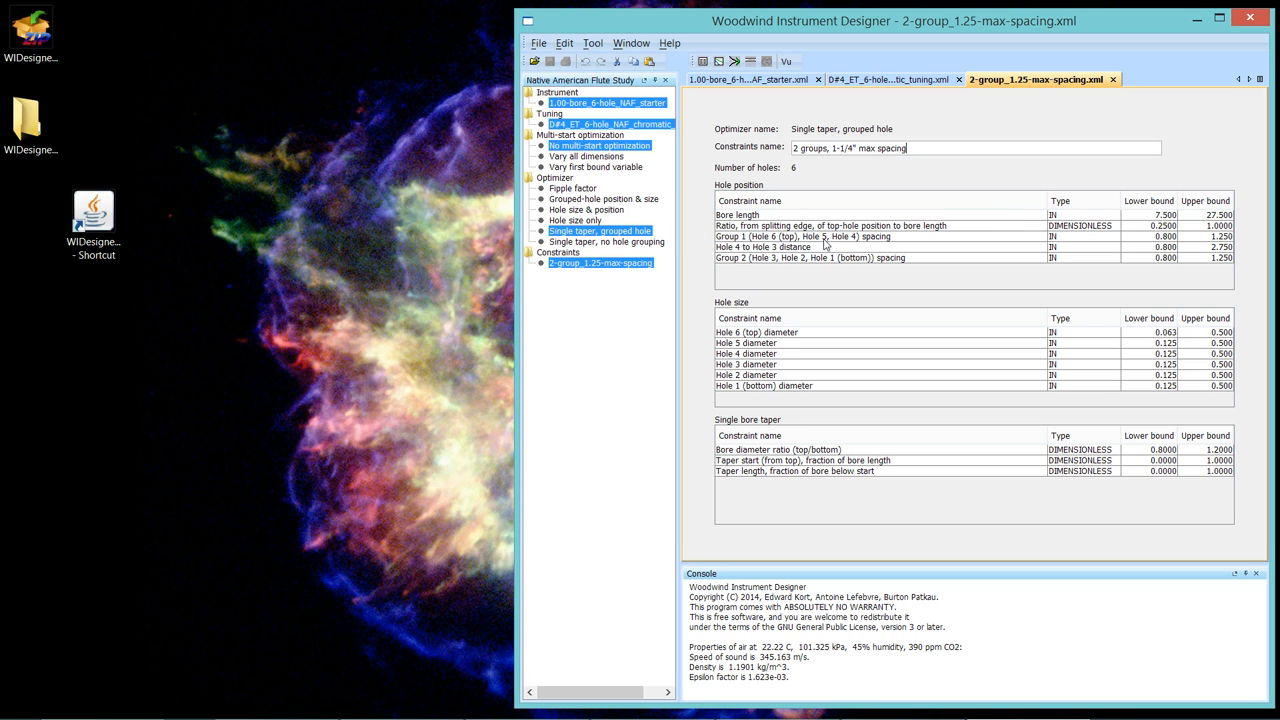
pyautogui.moveTo(782, 265)
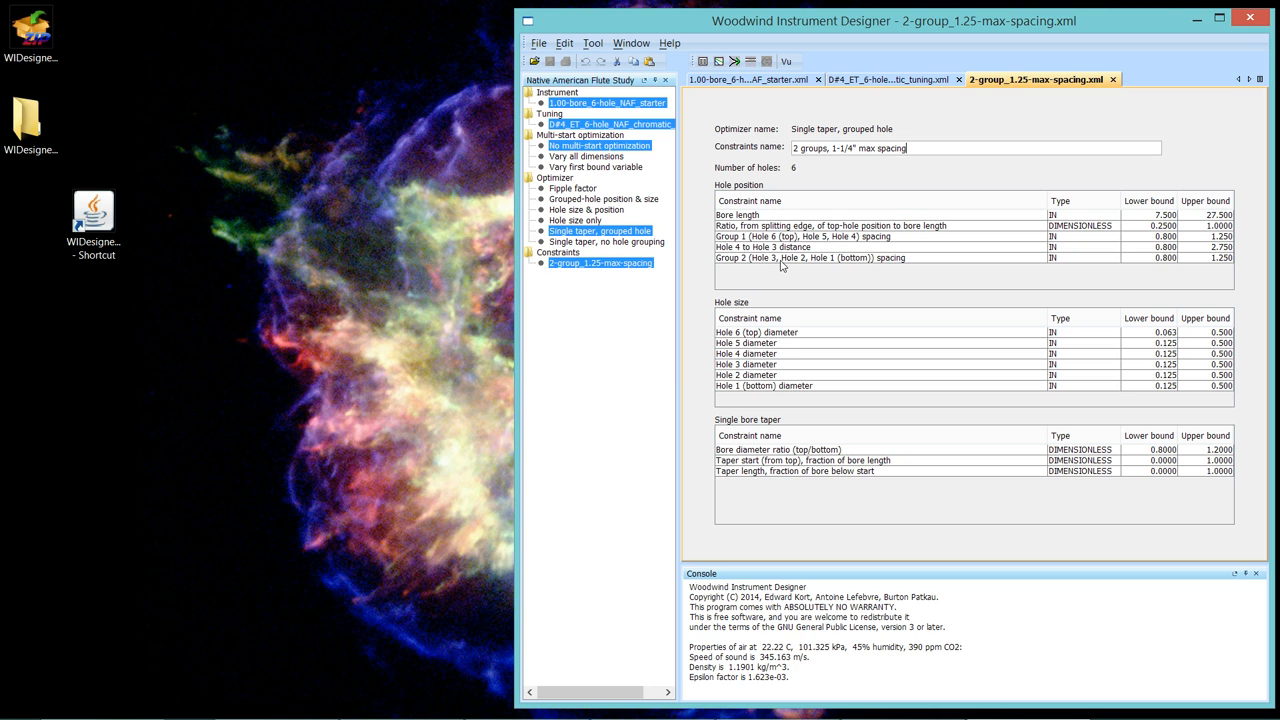
pyautogui.moveTo(1261, 381)
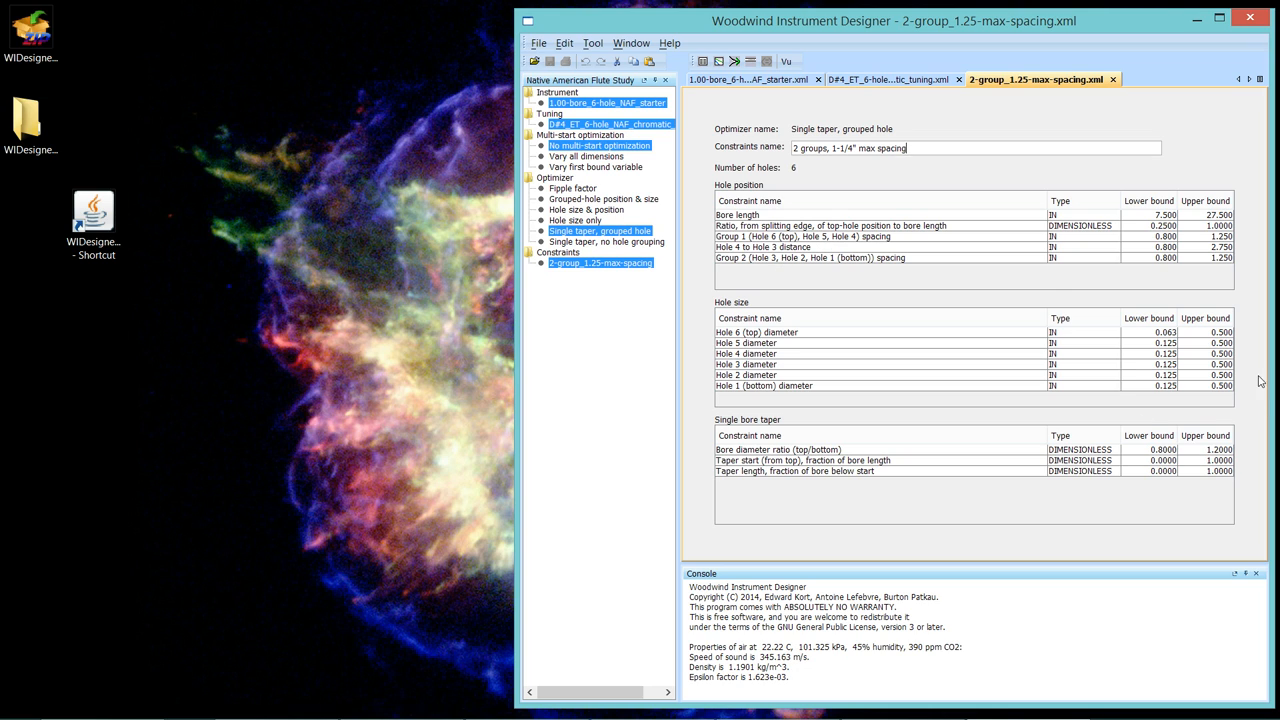
pyautogui.moveTo(1122, 336)
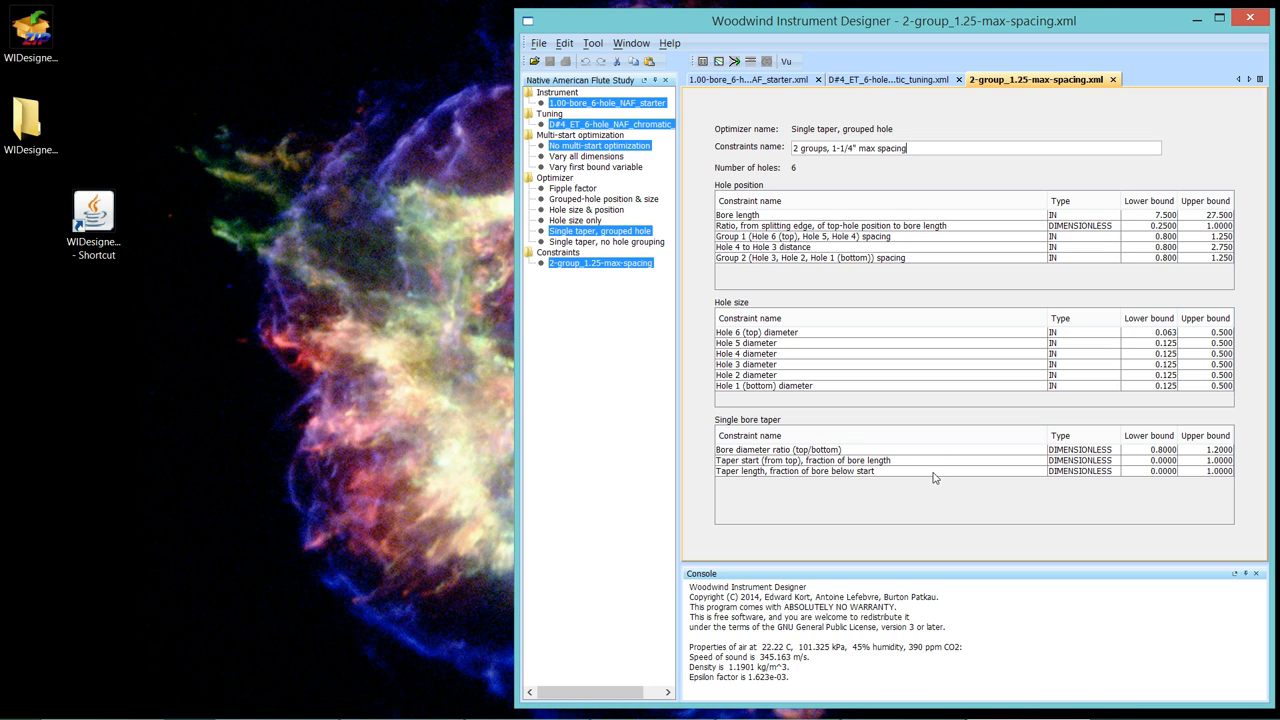
pyautogui.moveTo(1015, 458)
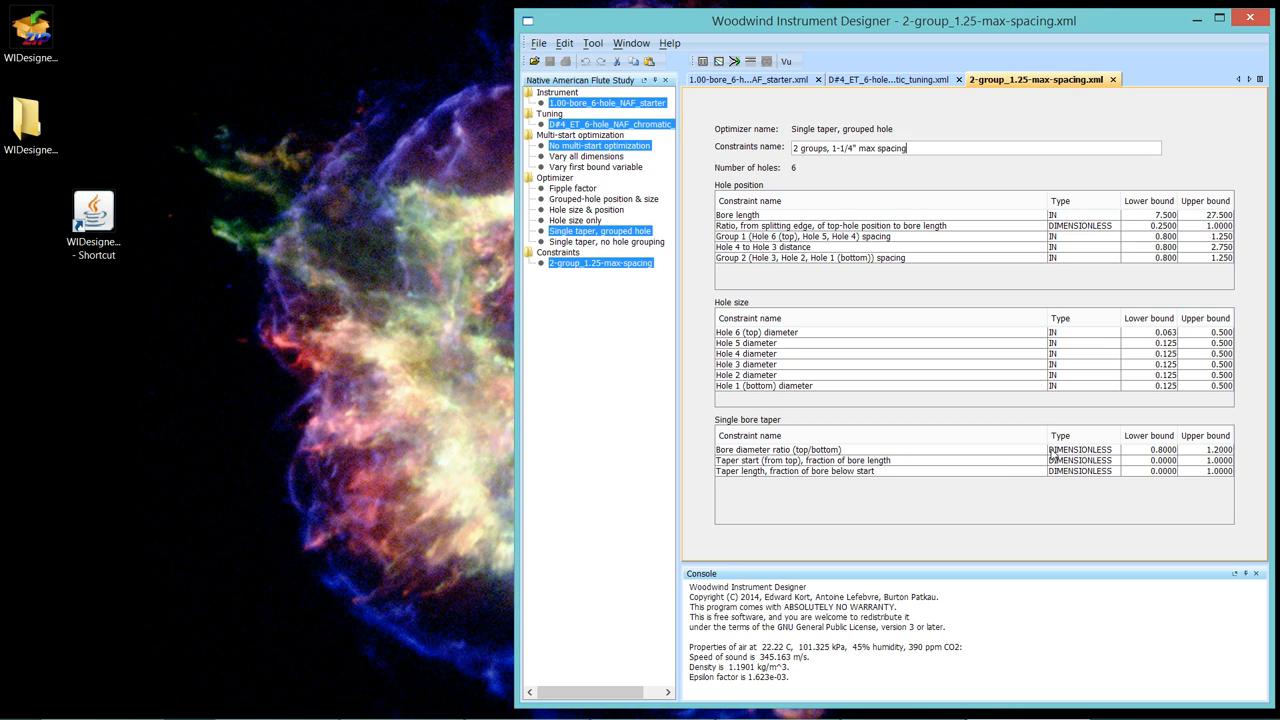
pyautogui.moveTo(1075, 480)
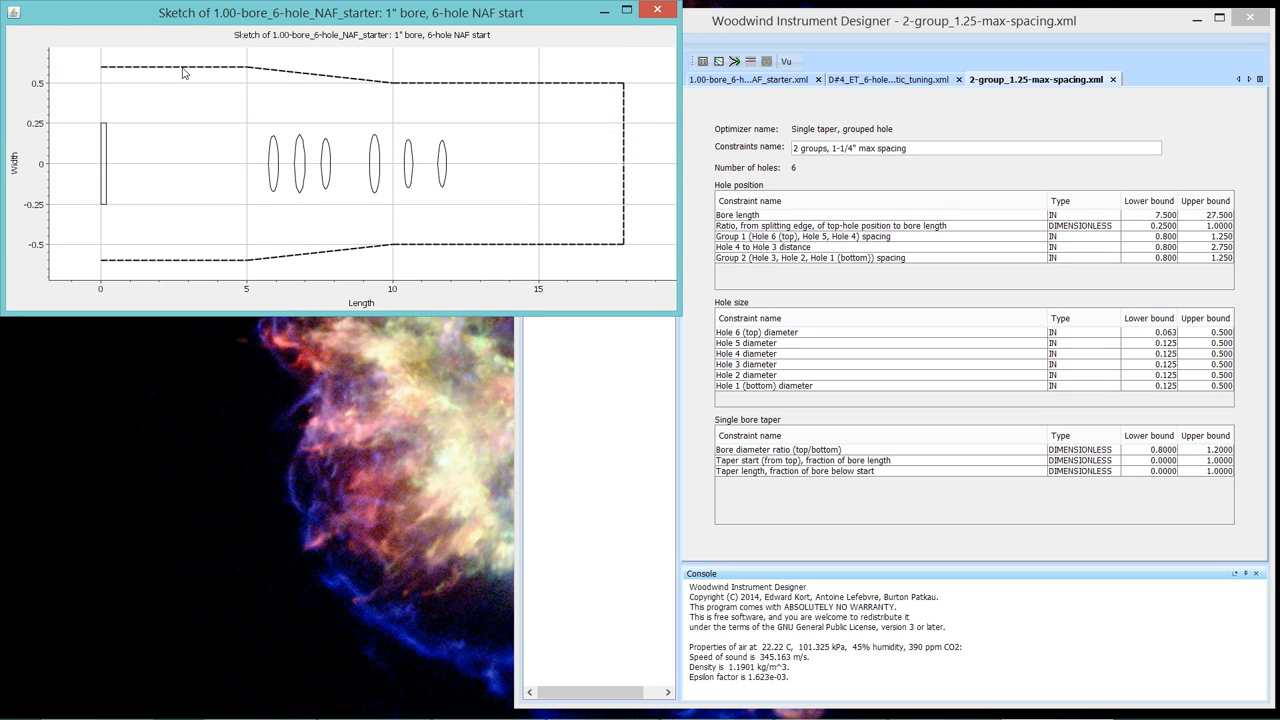
pyautogui.moveTo(442, 100)
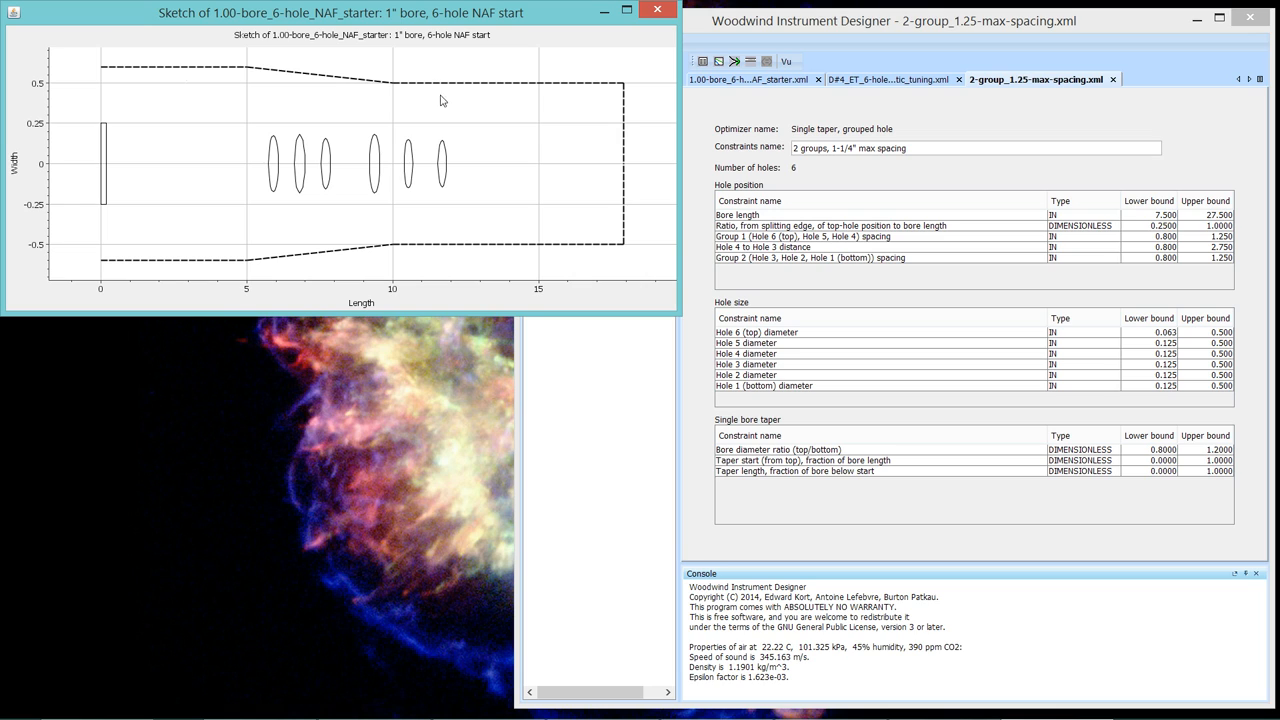
pyautogui.moveTo(984, 462)
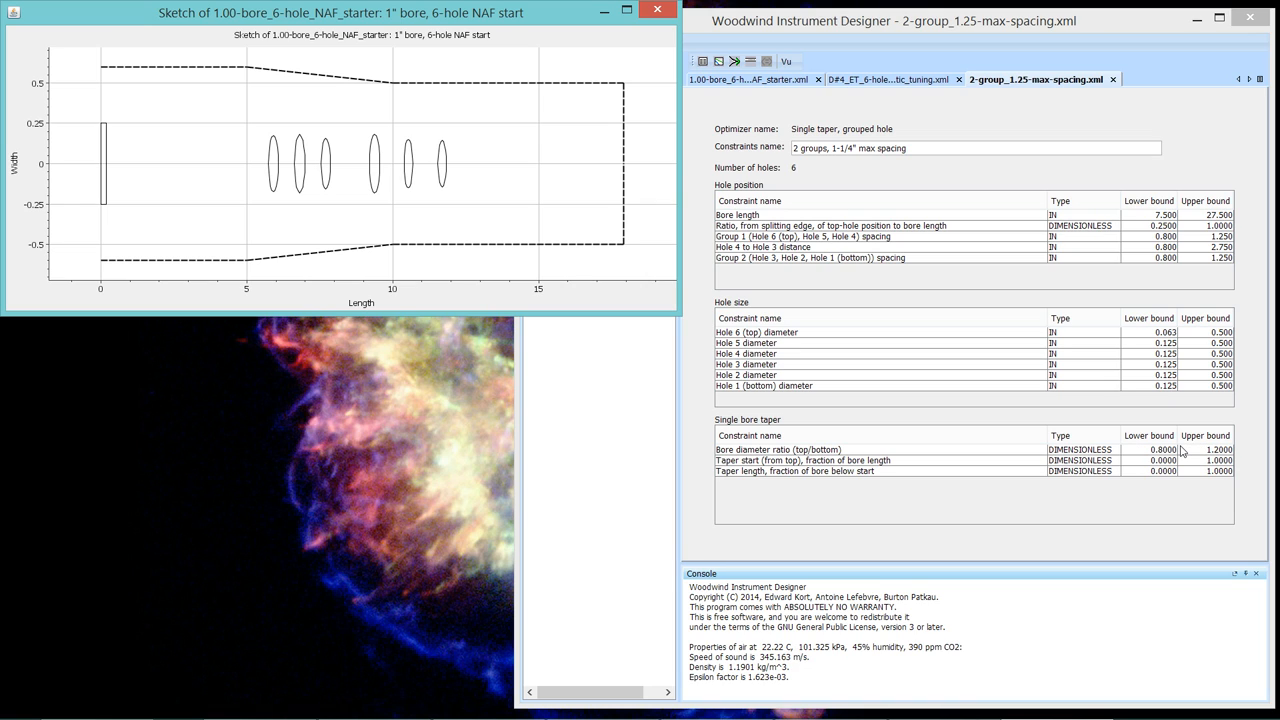
pyautogui.moveTo(240, 83)
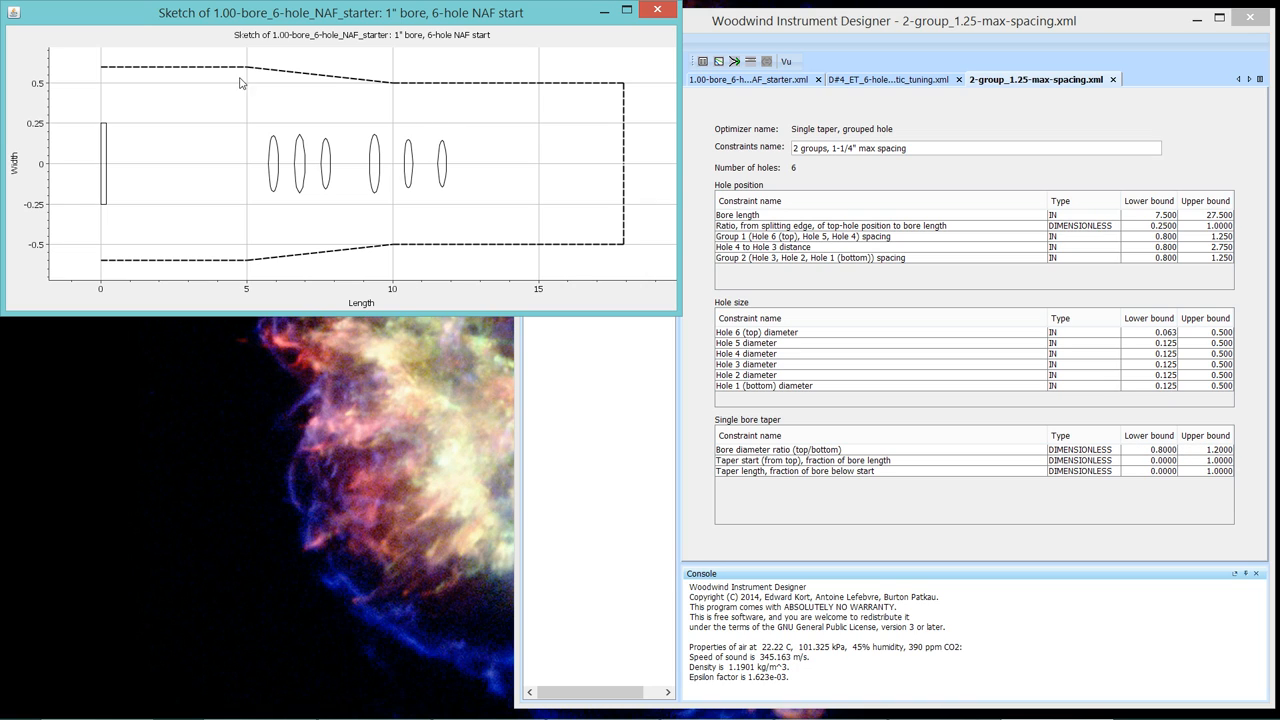
pyautogui.moveTo(138, 107)
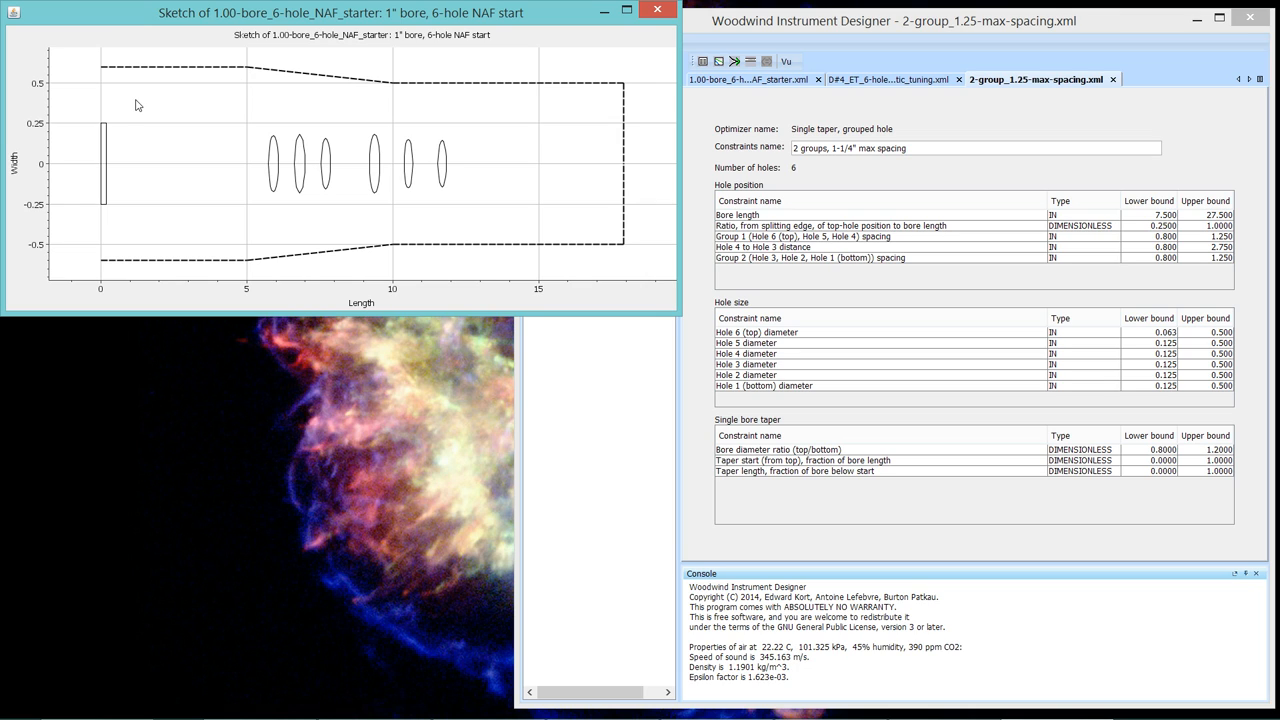
pyautogui.moveTo(508, 91)
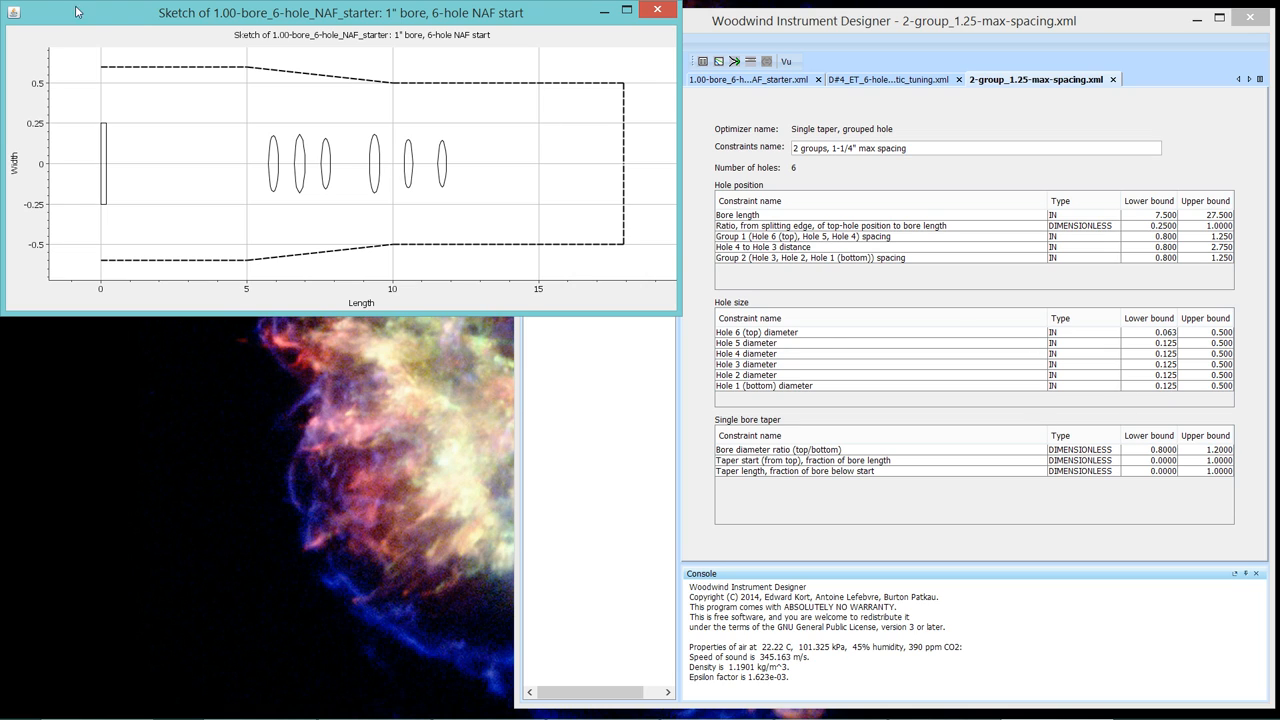
pyautogui.moveTo(490, 161)
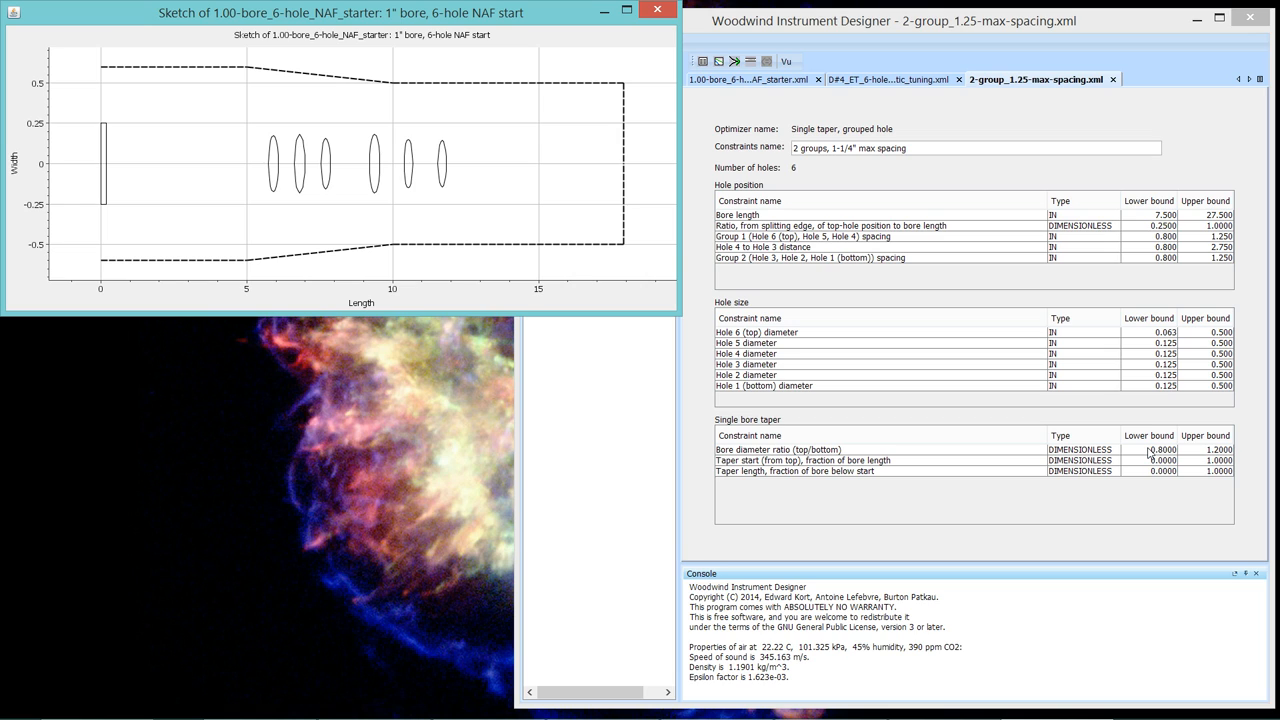
pyautogui.moveTo(838, 319)
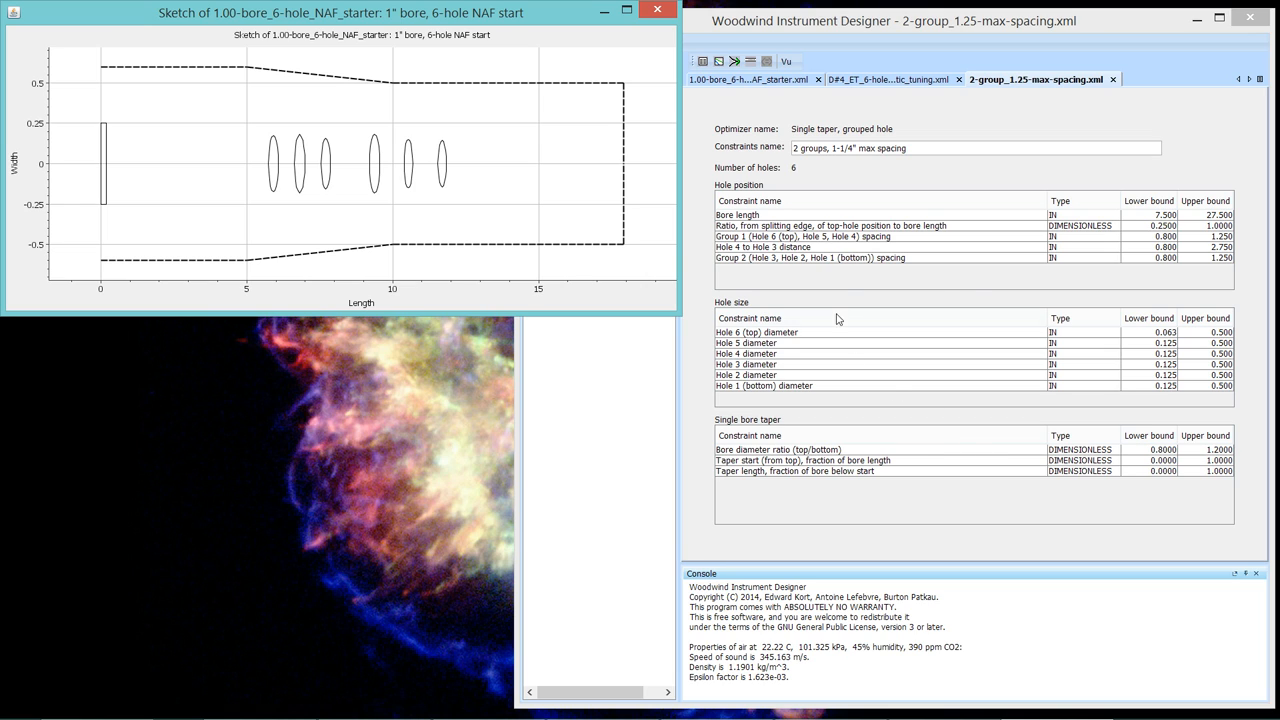
pyautogui.moveTo(293, 64)
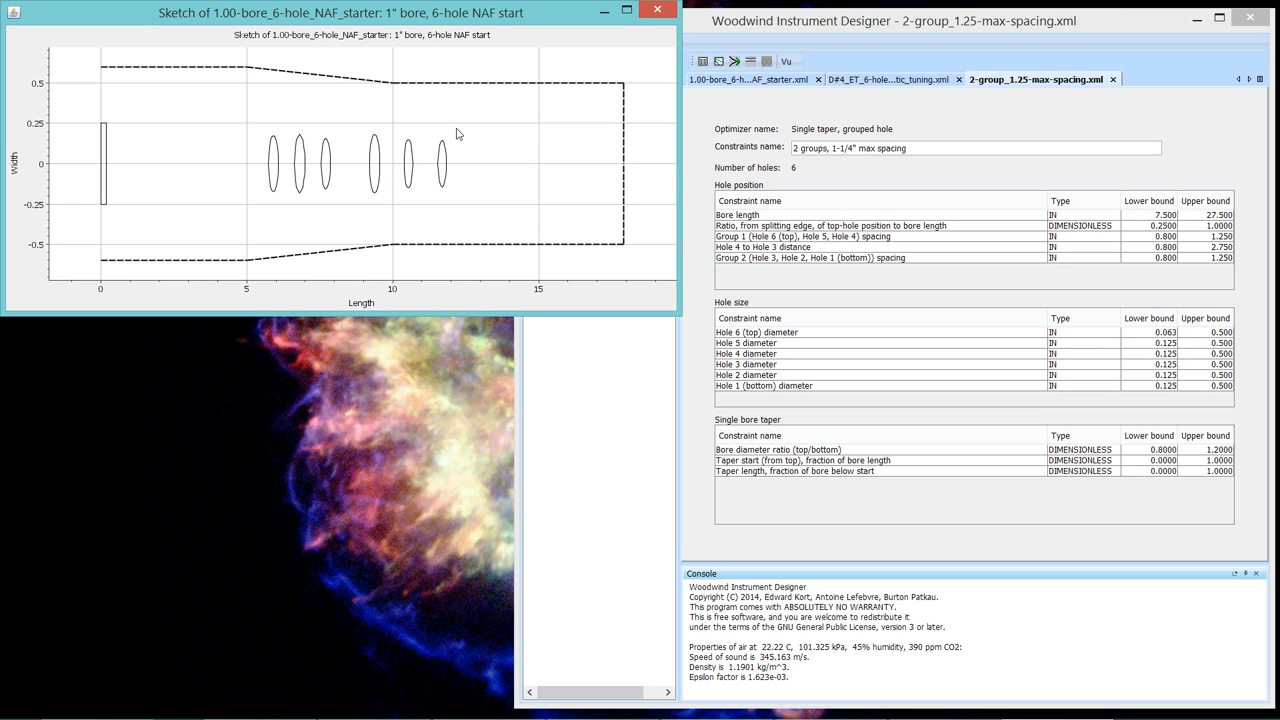
pyautogui.moveTo(1105, 447)
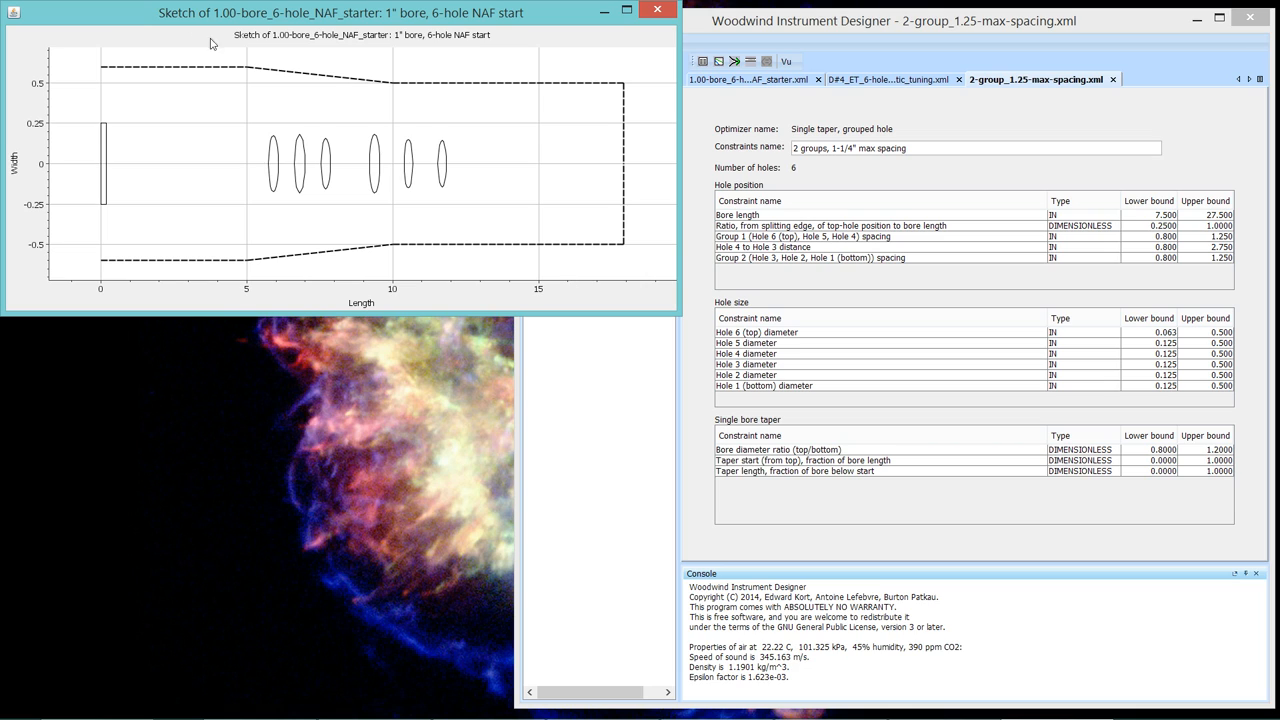
pyautogui.moveTo(251, 70)
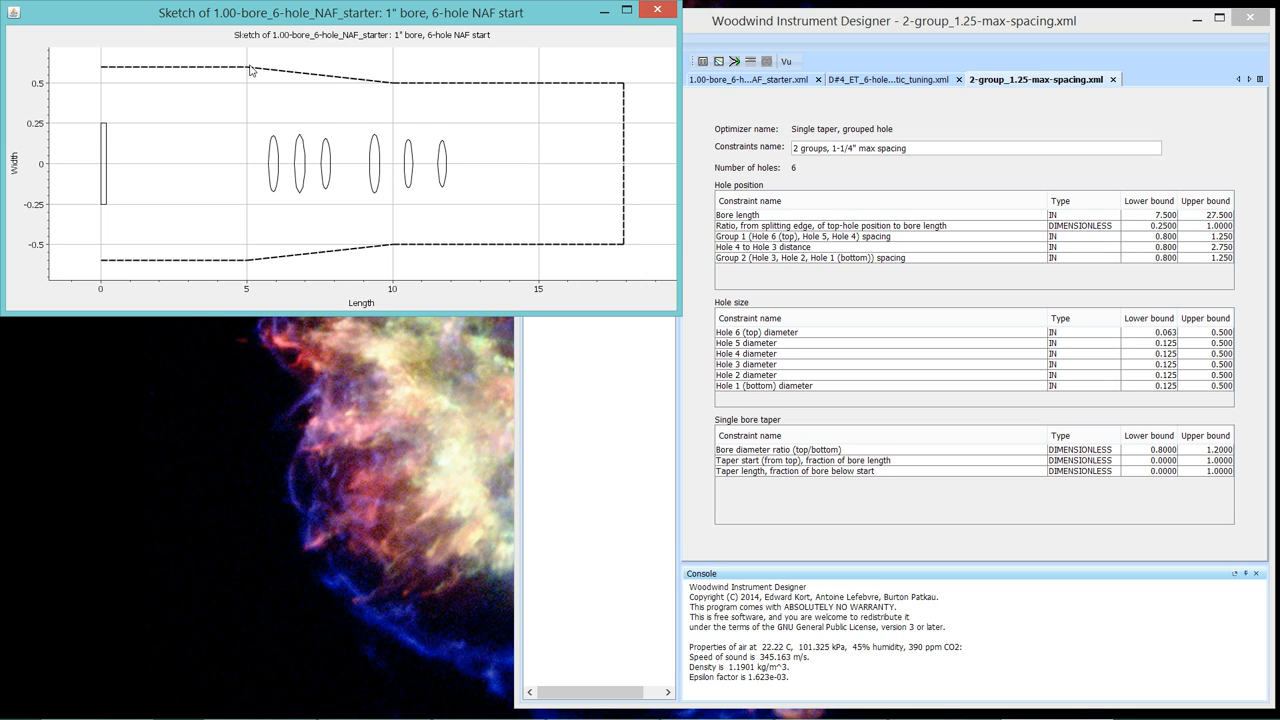
pyautogui.moveTo(758, 467)
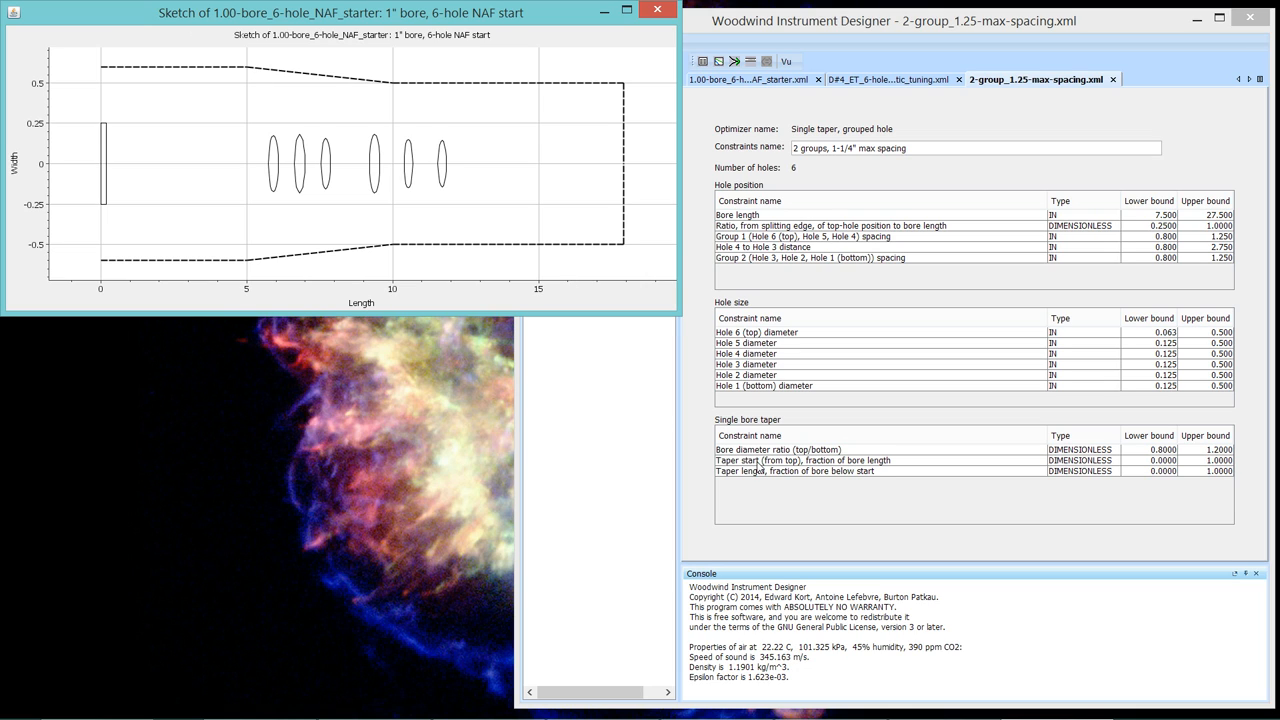
pyautogui.moveTo(108, 260)
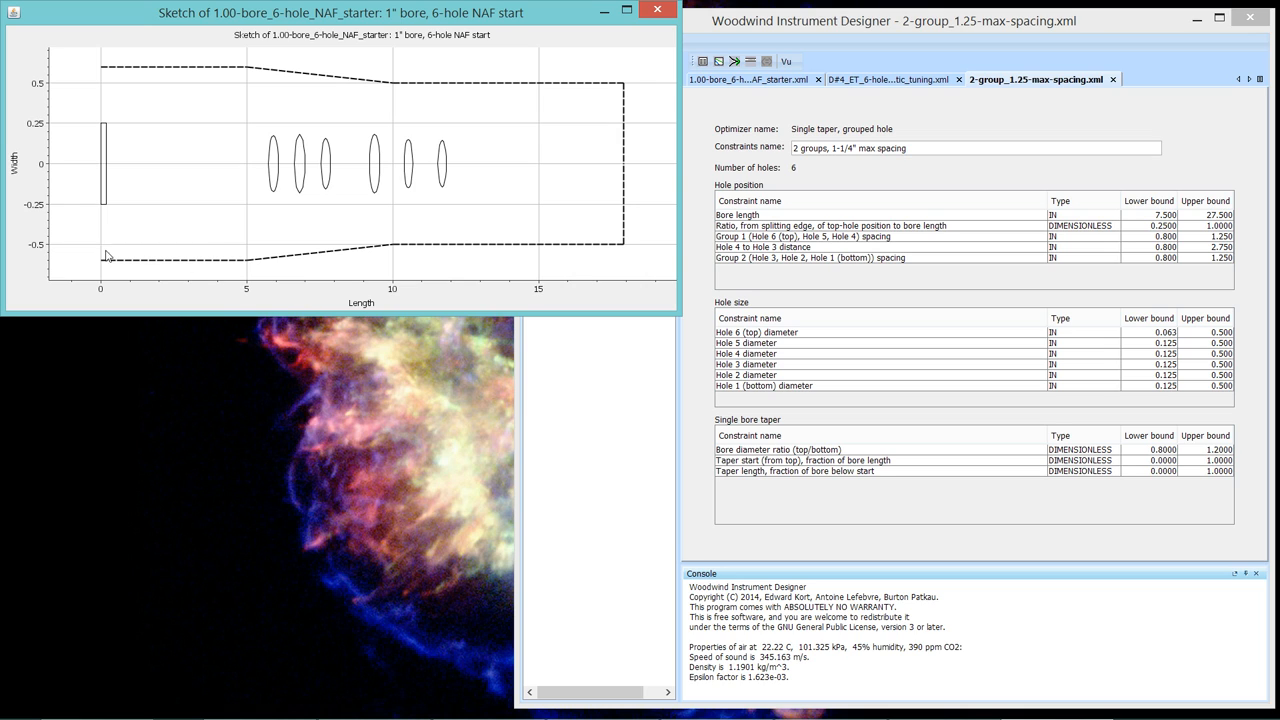
pyautogui.moveTo(310, 156)
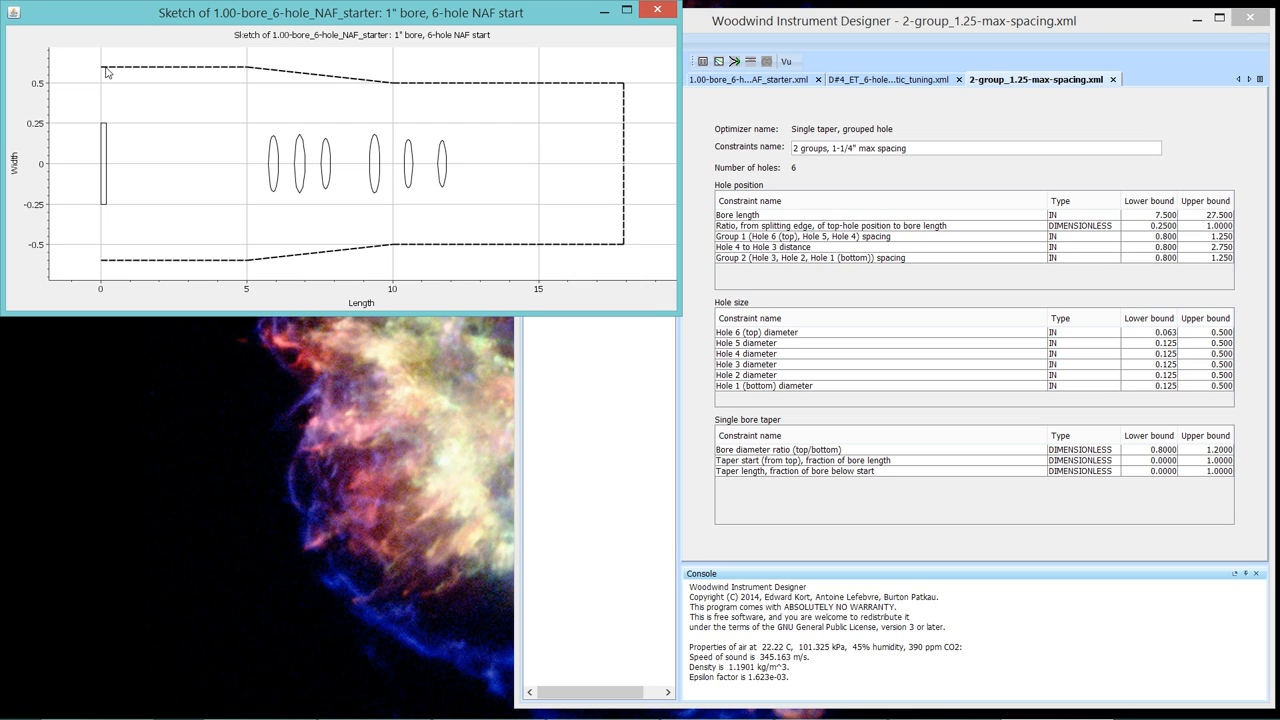
pyautogui.moveTo(464, 98)
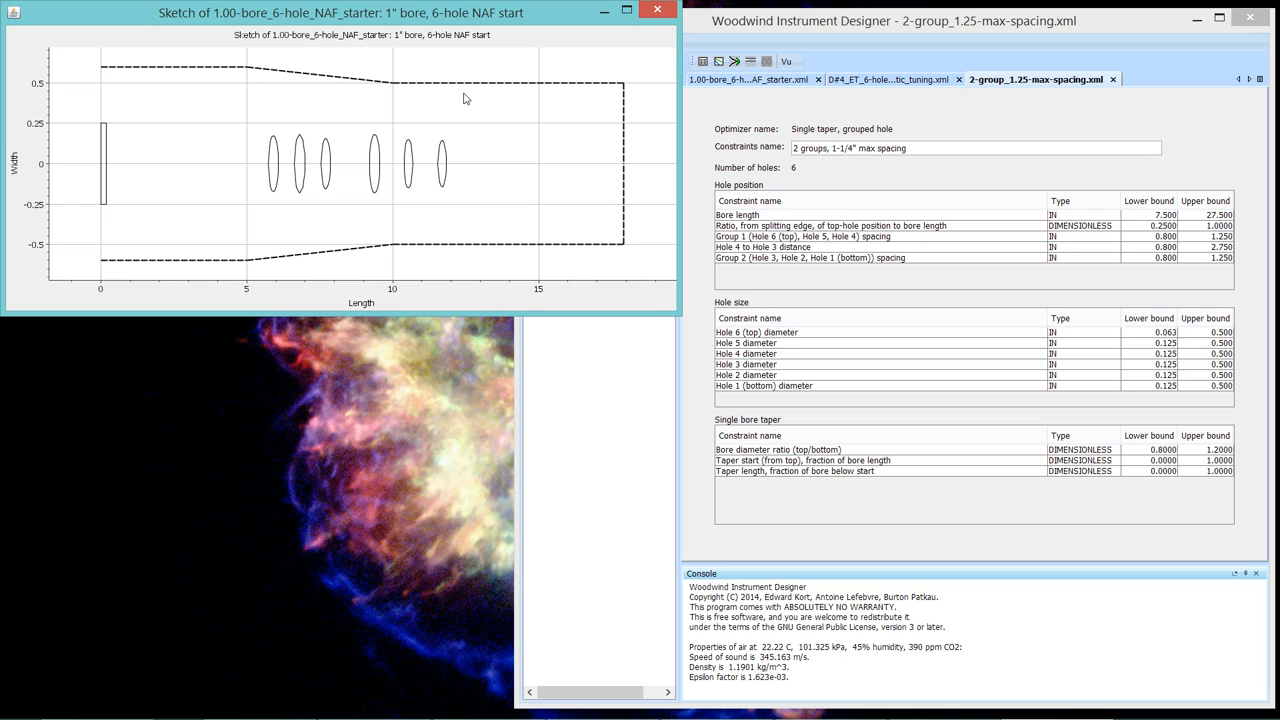
pyautogui.moveTo(489, 98)
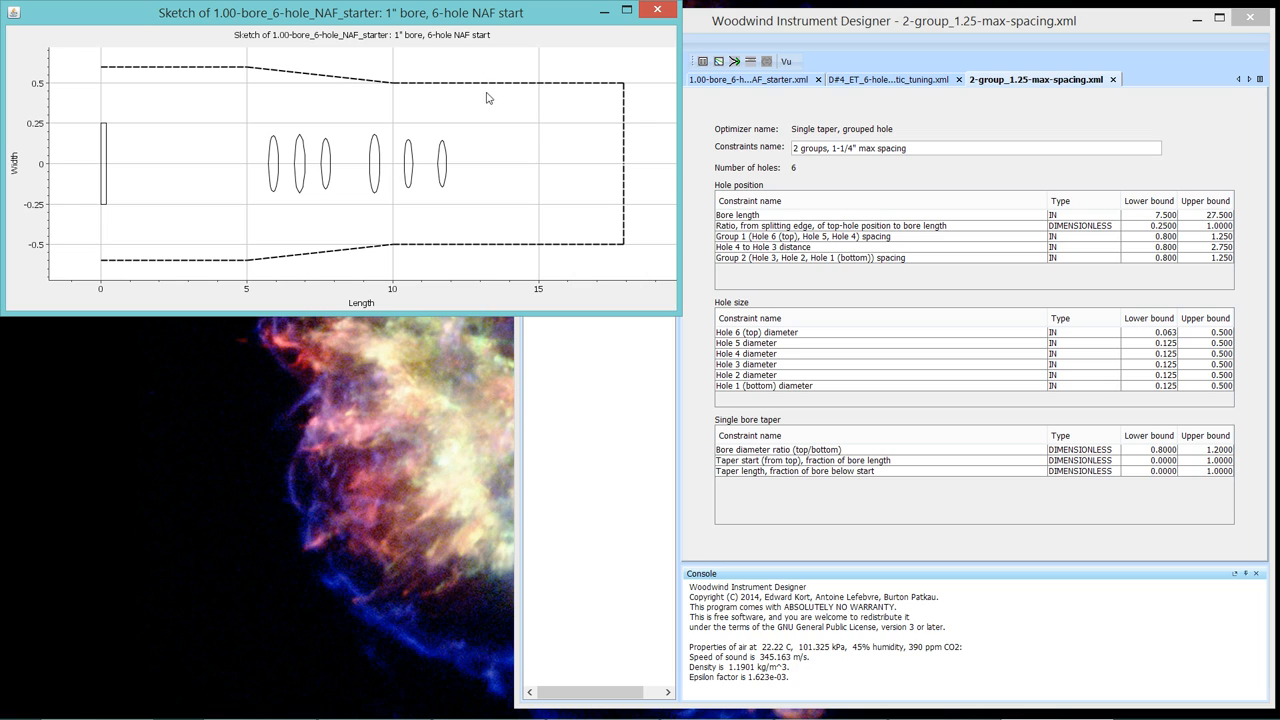
pyautogui.moveTo(481, 98)
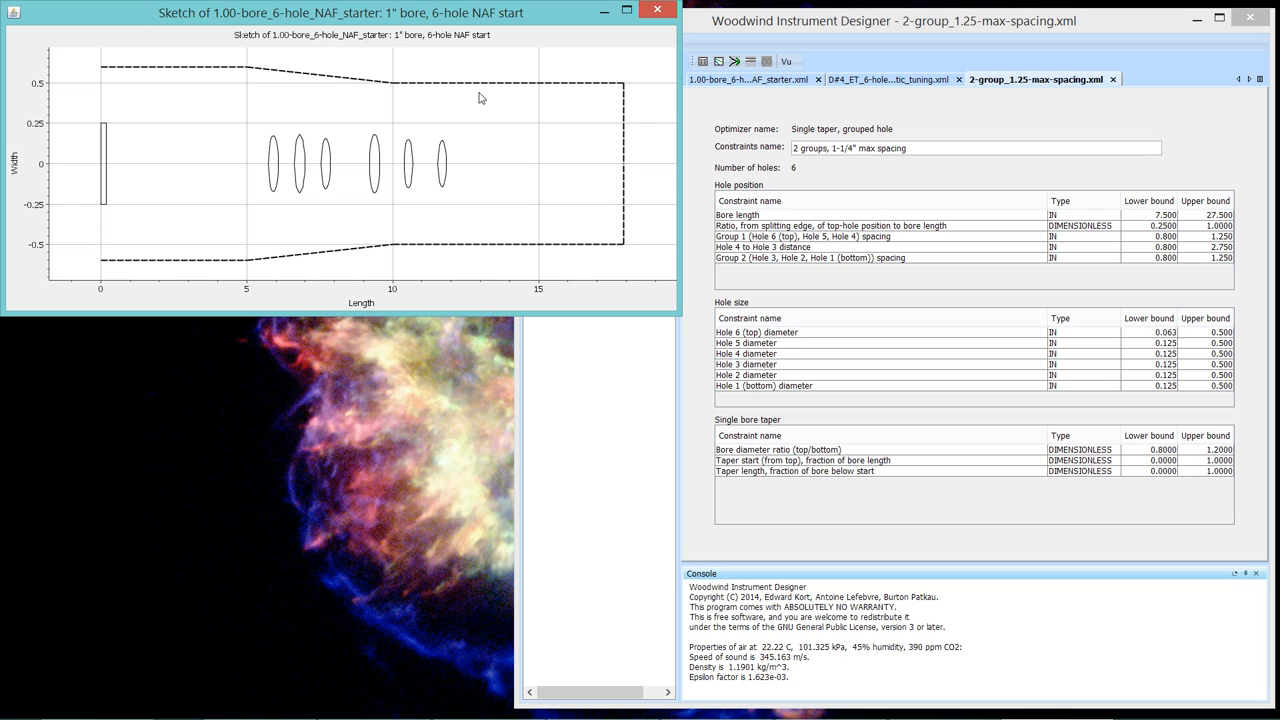
pyautogui.moveTo(320, 116)
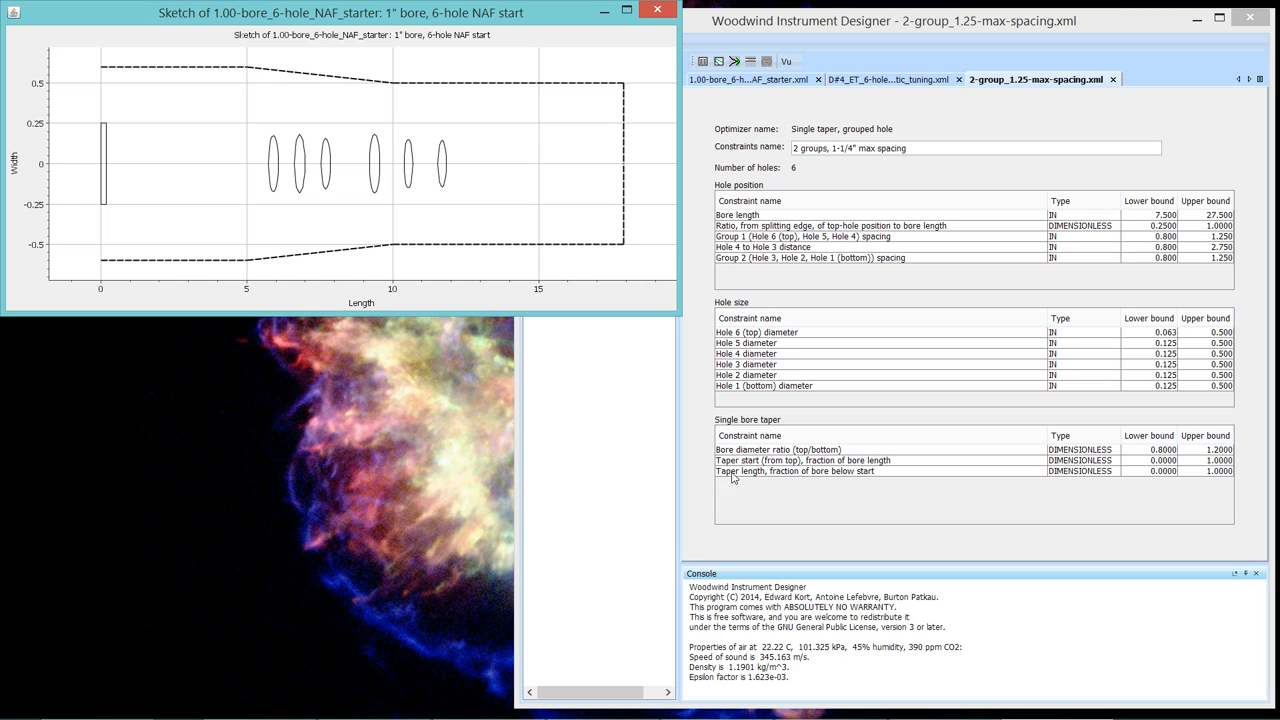
pyautogui.moveTo(737, 478)
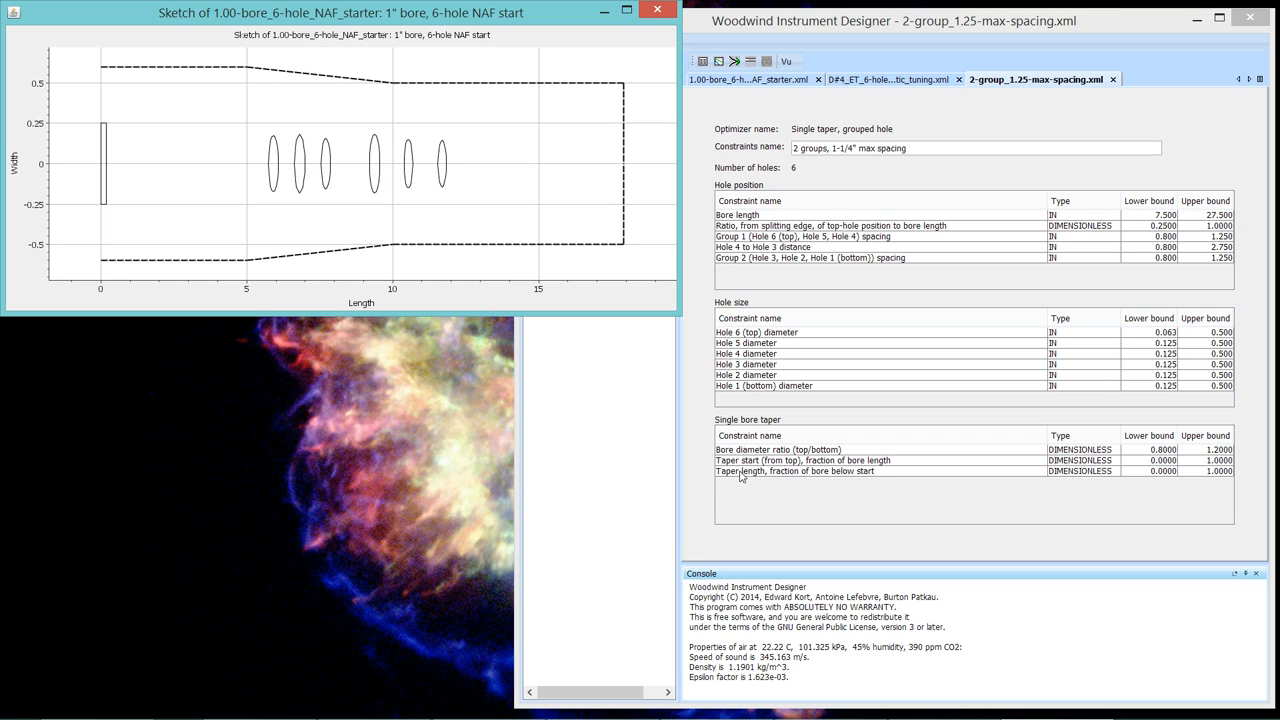
pyautogui.moveTo(308, 102)
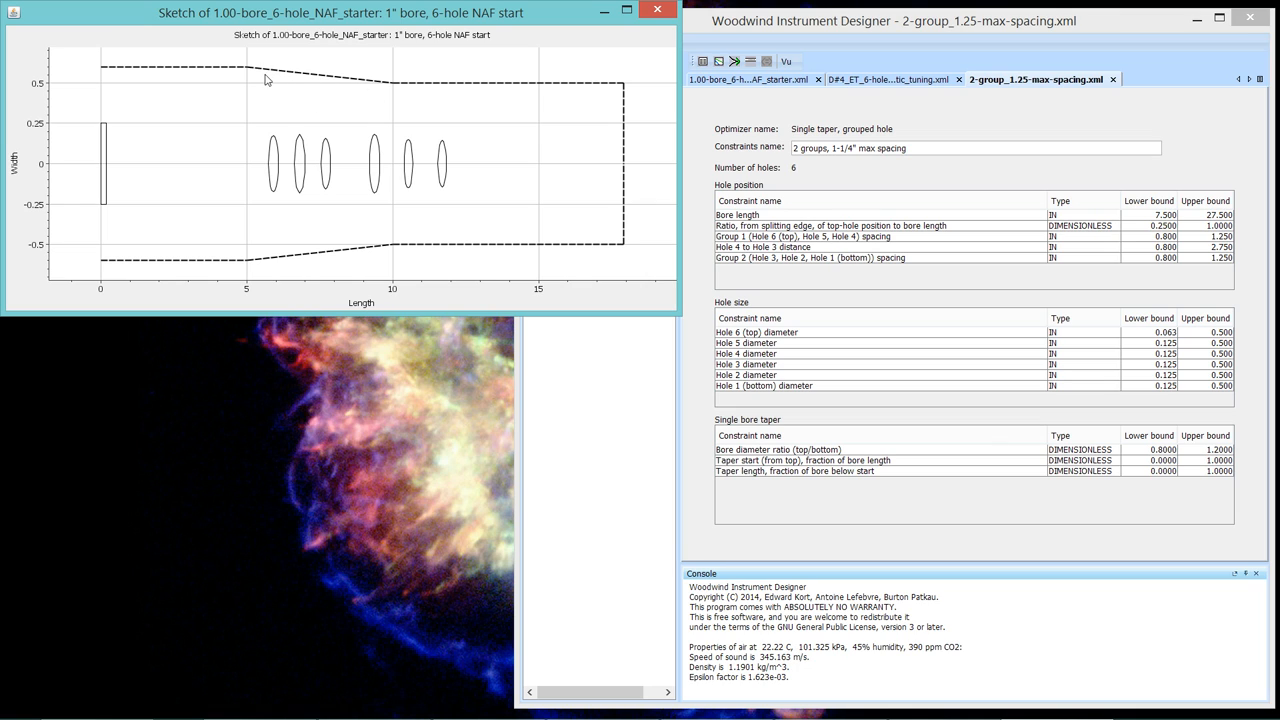
pyautogui.moveTo(383, 58)
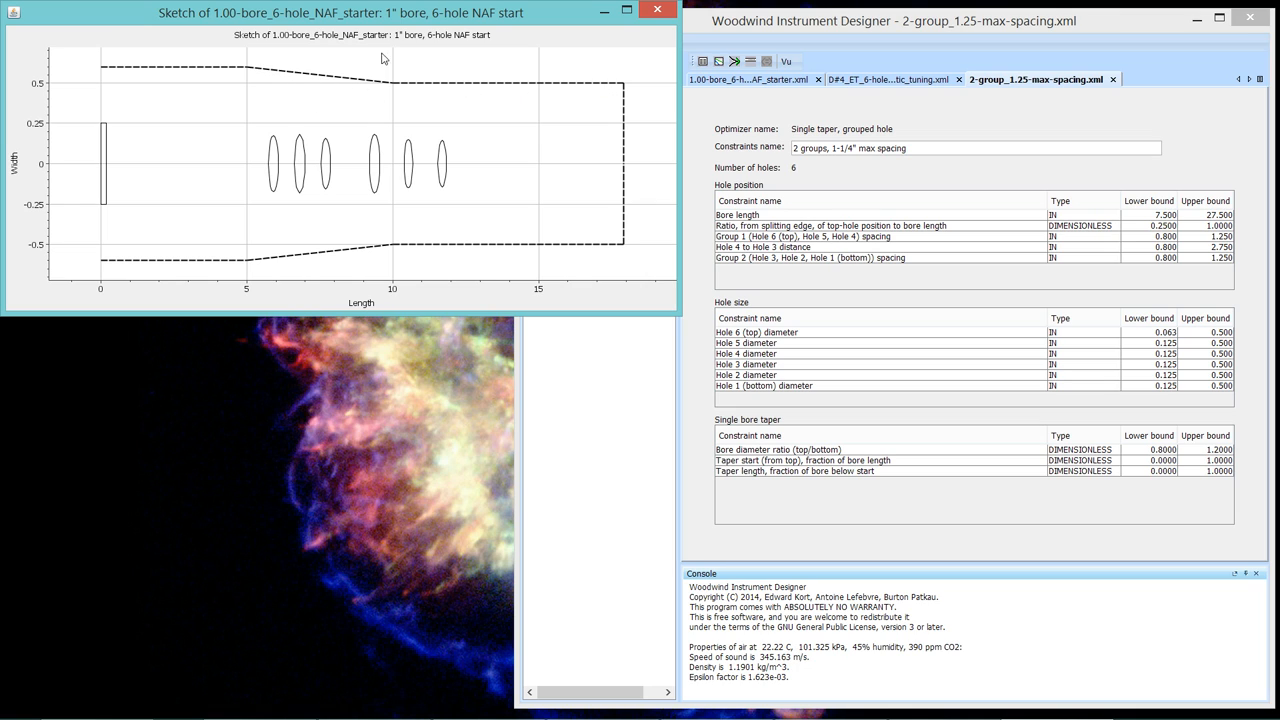
pyautogui.moveTo(248, 72)
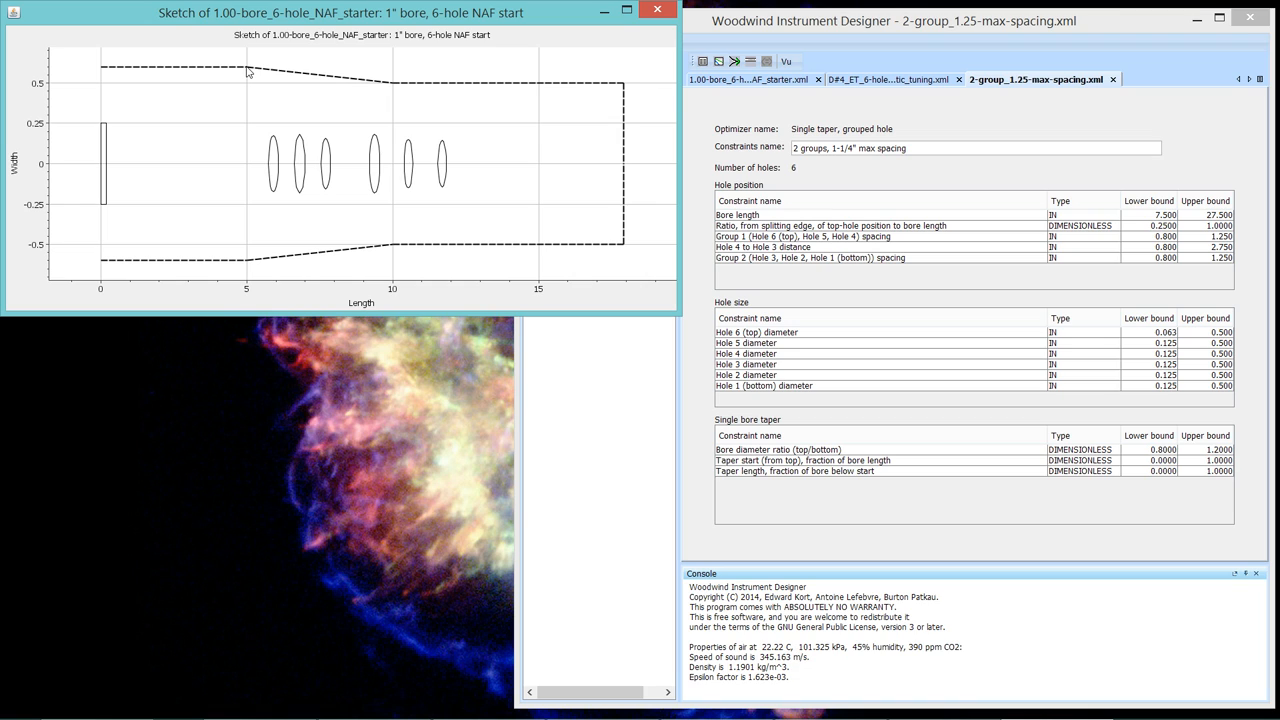
pyautogui.moveTo(447, 91)
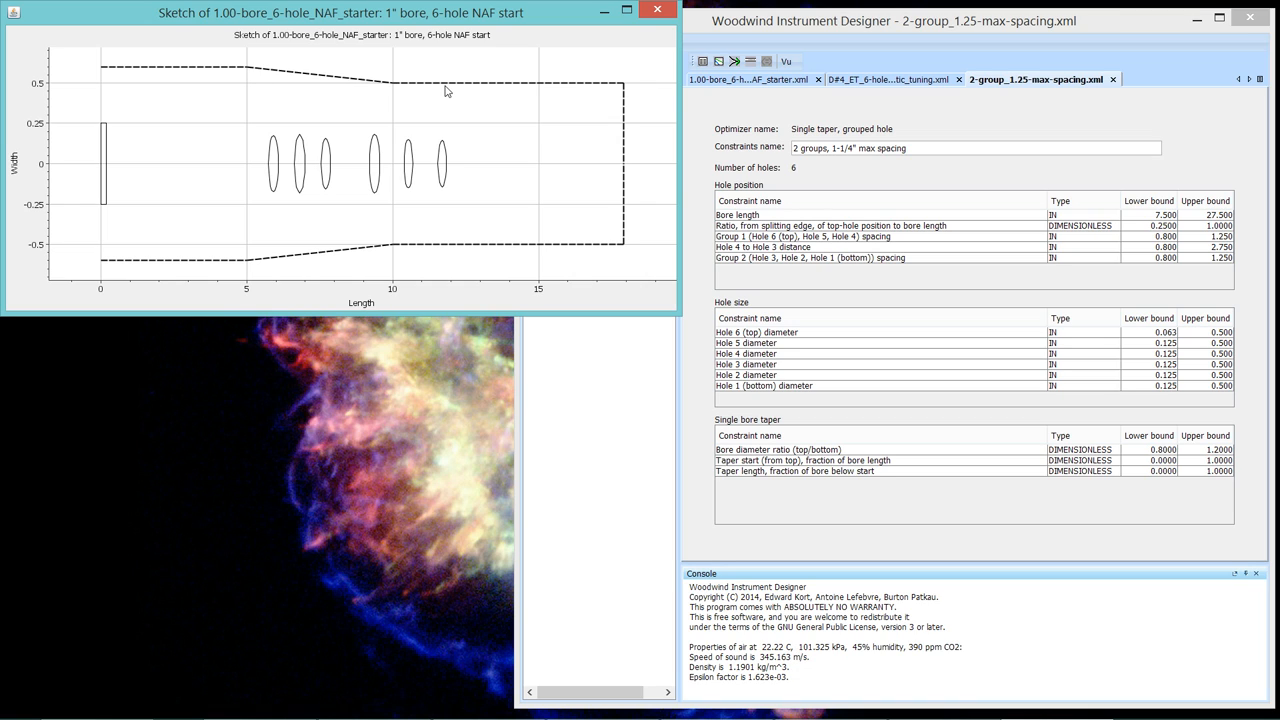
pyautogui.moveTo(318, 82)
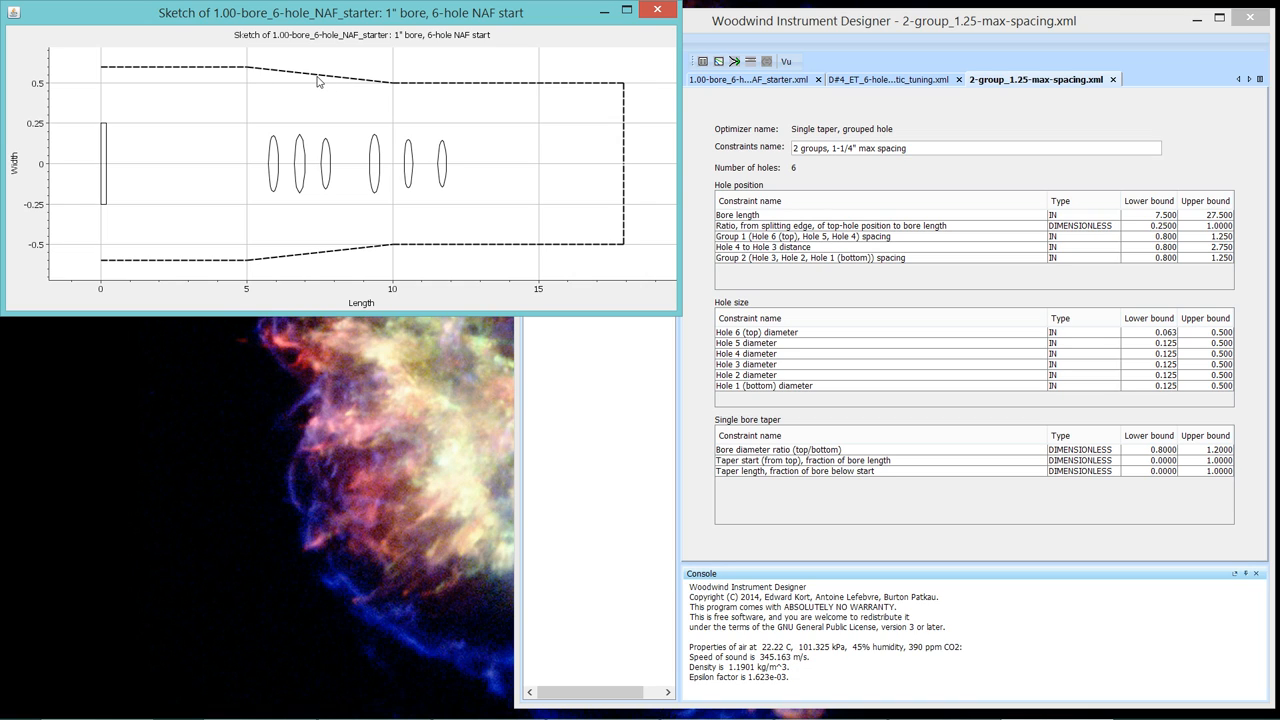
pyautogui.moveTo(617, 97)
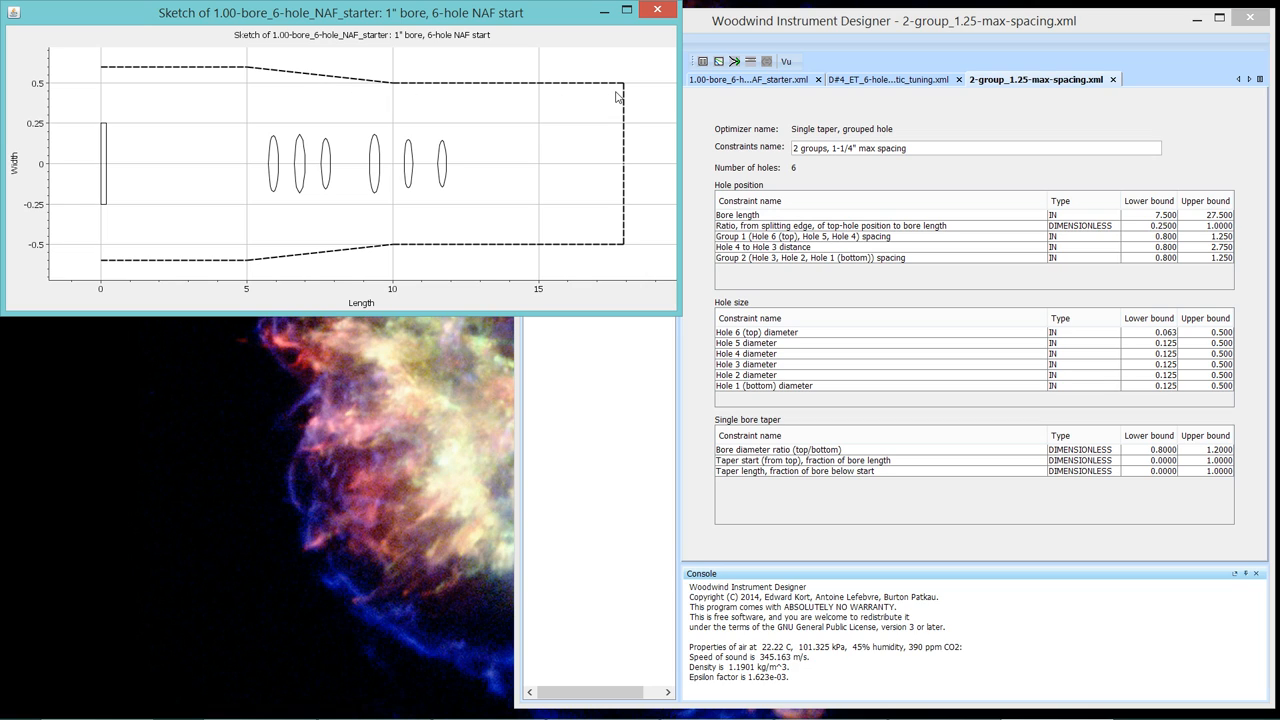
pyautogui.moveTo(616, 90)
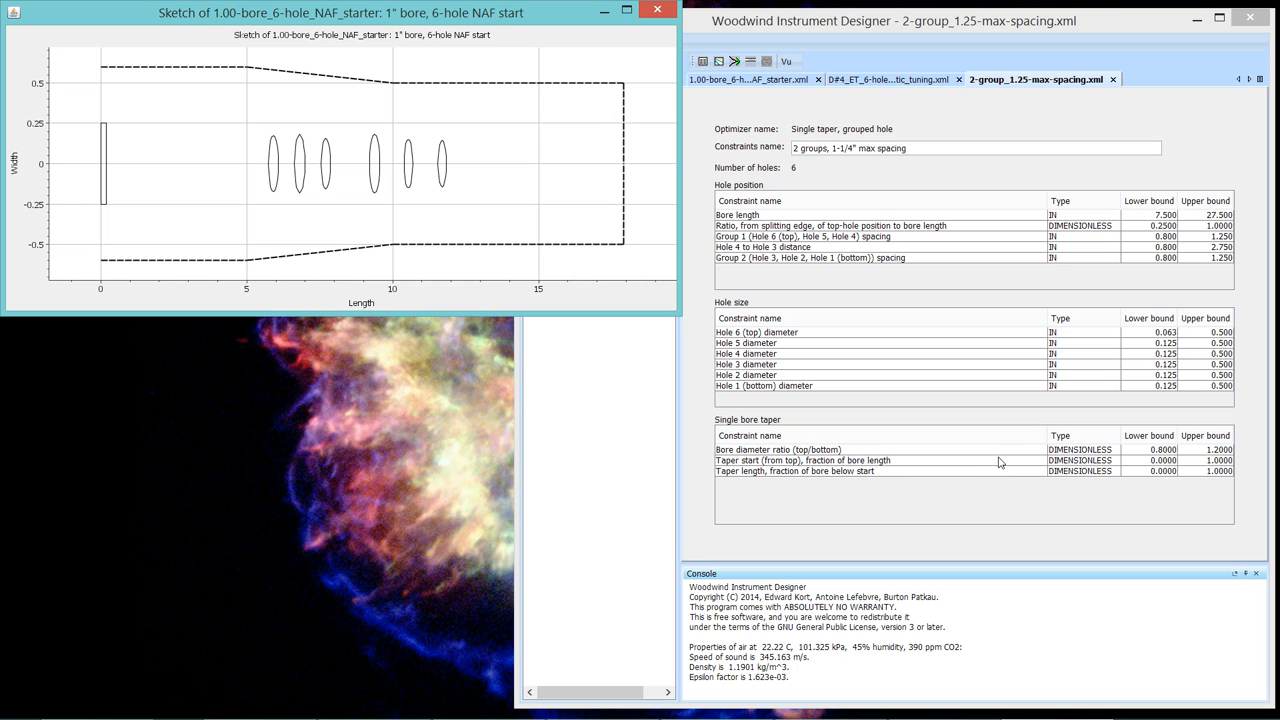
pyautogui.moveTo(1154, 474)
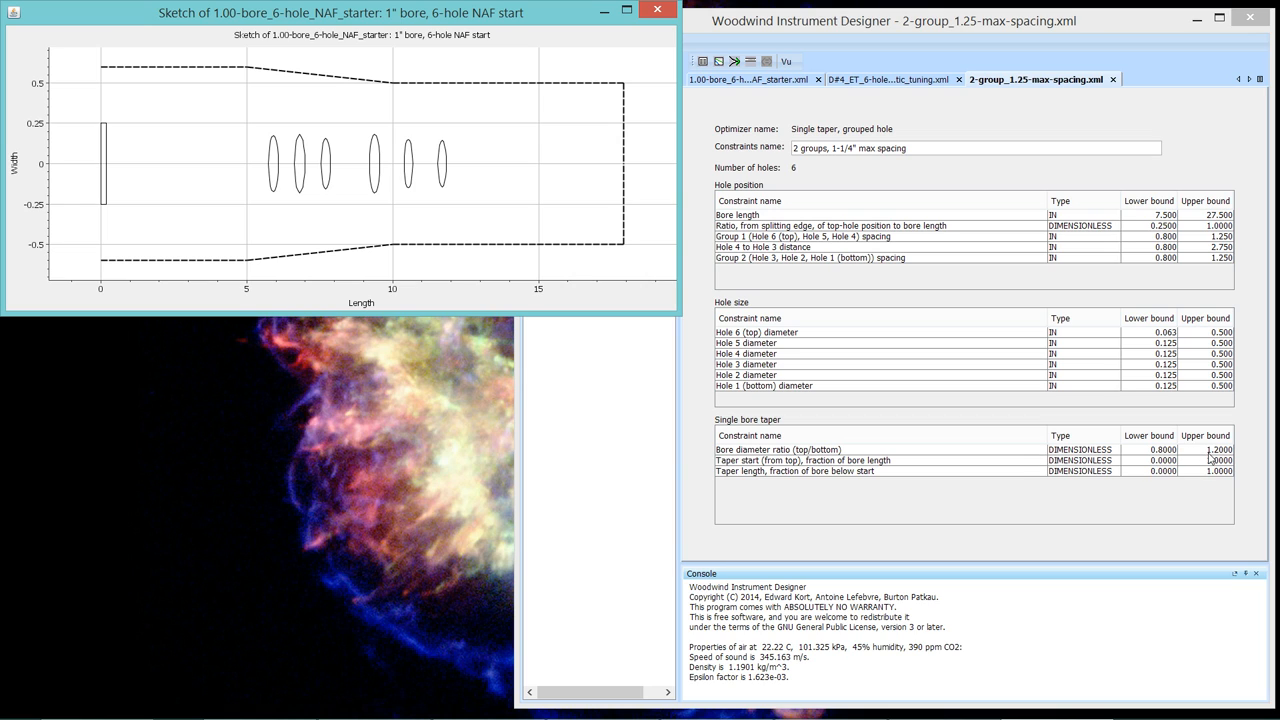
pyautogui.moveTo(476, 231)
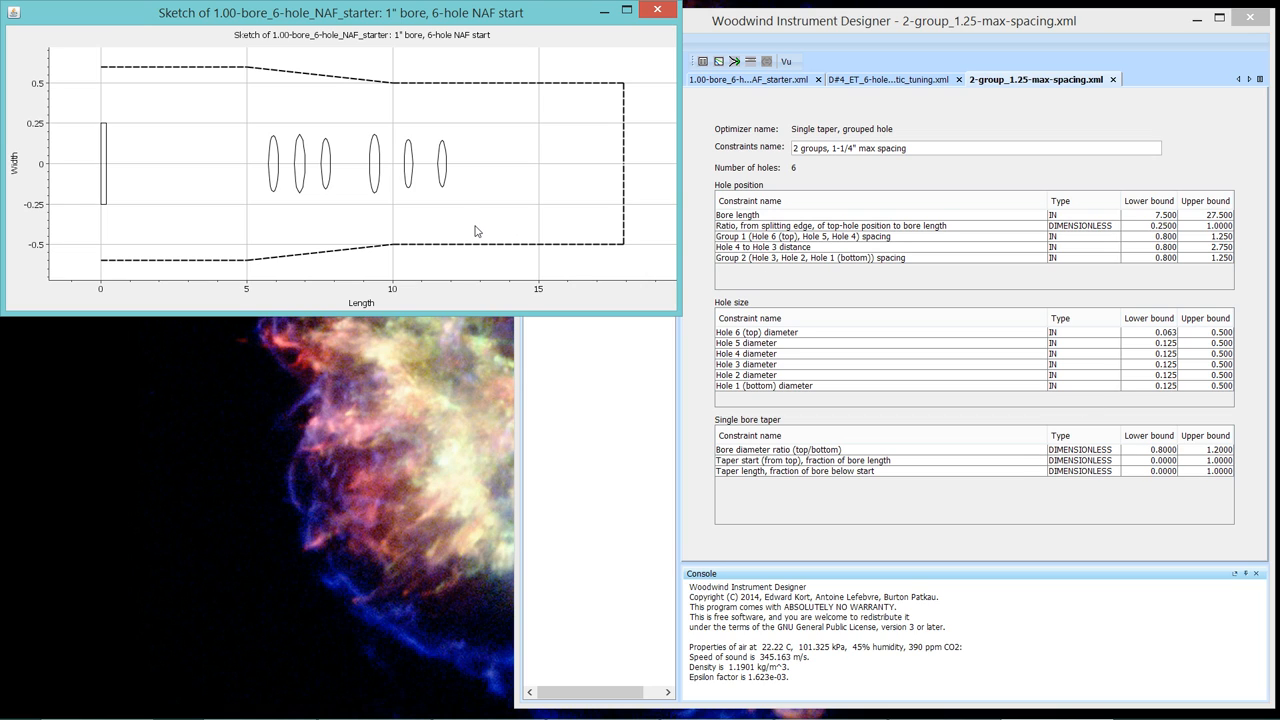
pyautogui.moveTo(100, 76)
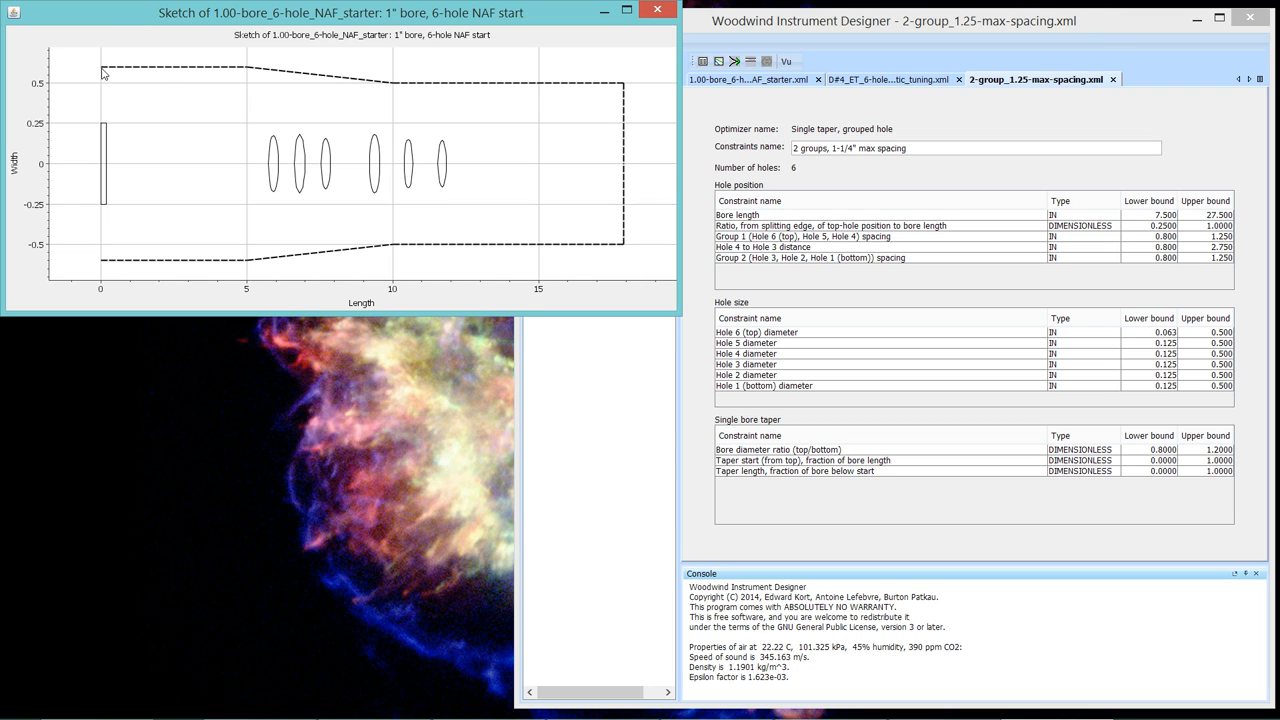
pyautogui.moveTo(612, 138)
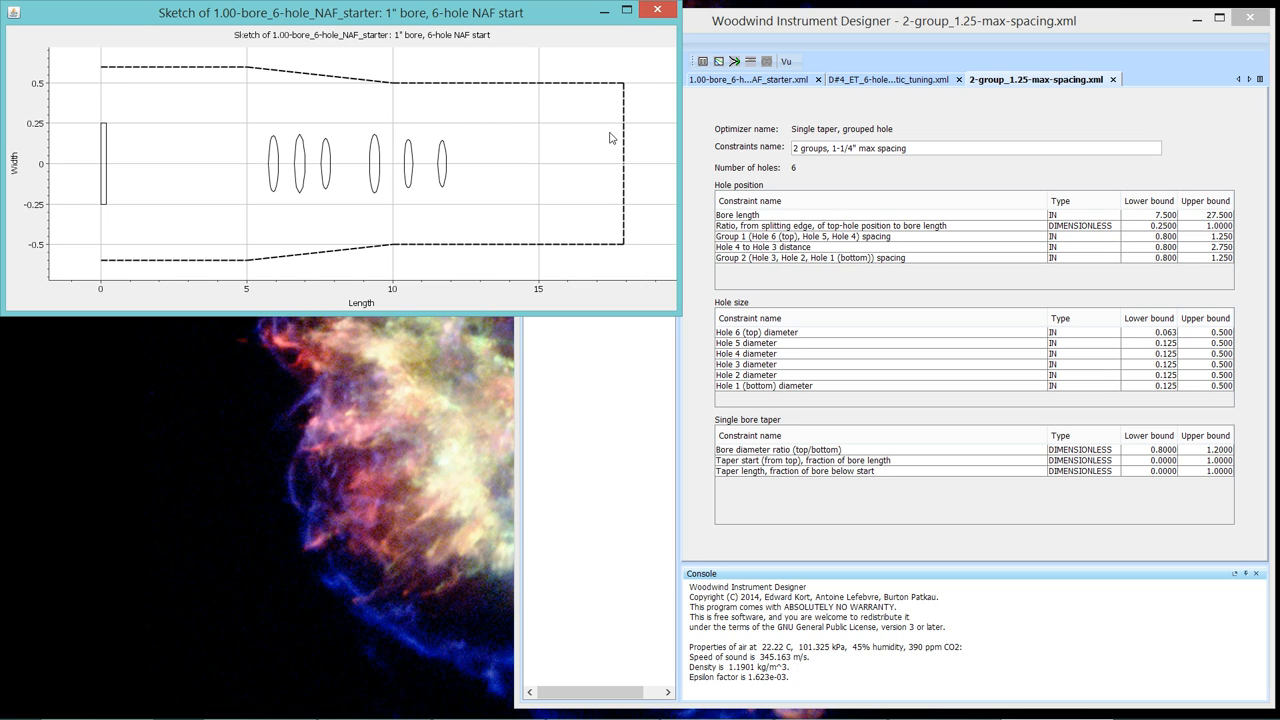
pyautogui.moveTo(102, 258)
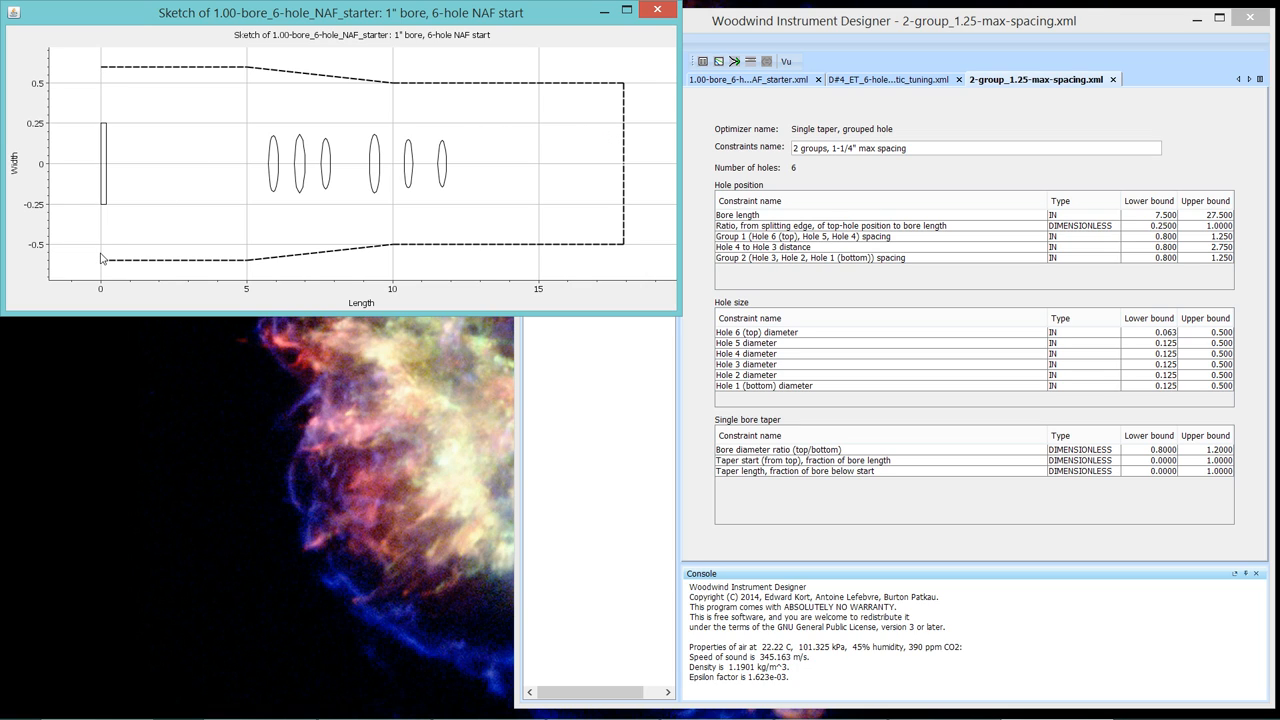
pyautogui.moveTo(170, 88)
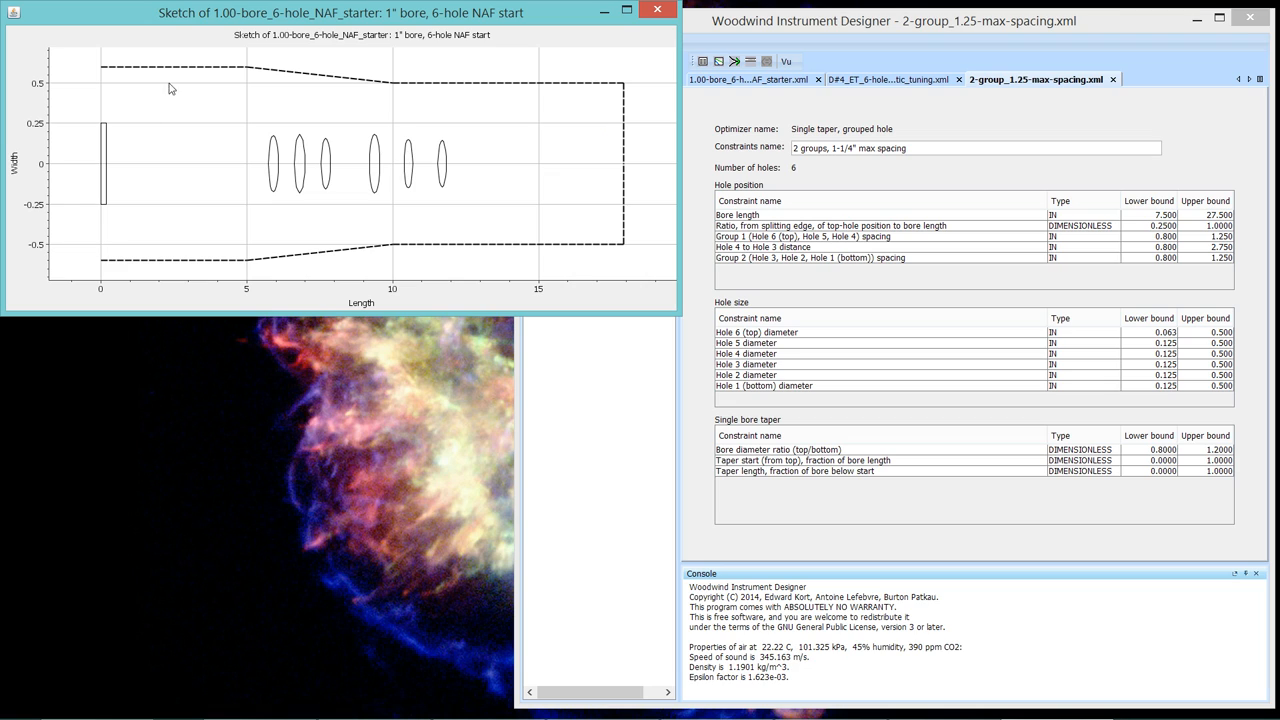
pyautogui.moveTo(590, 187)
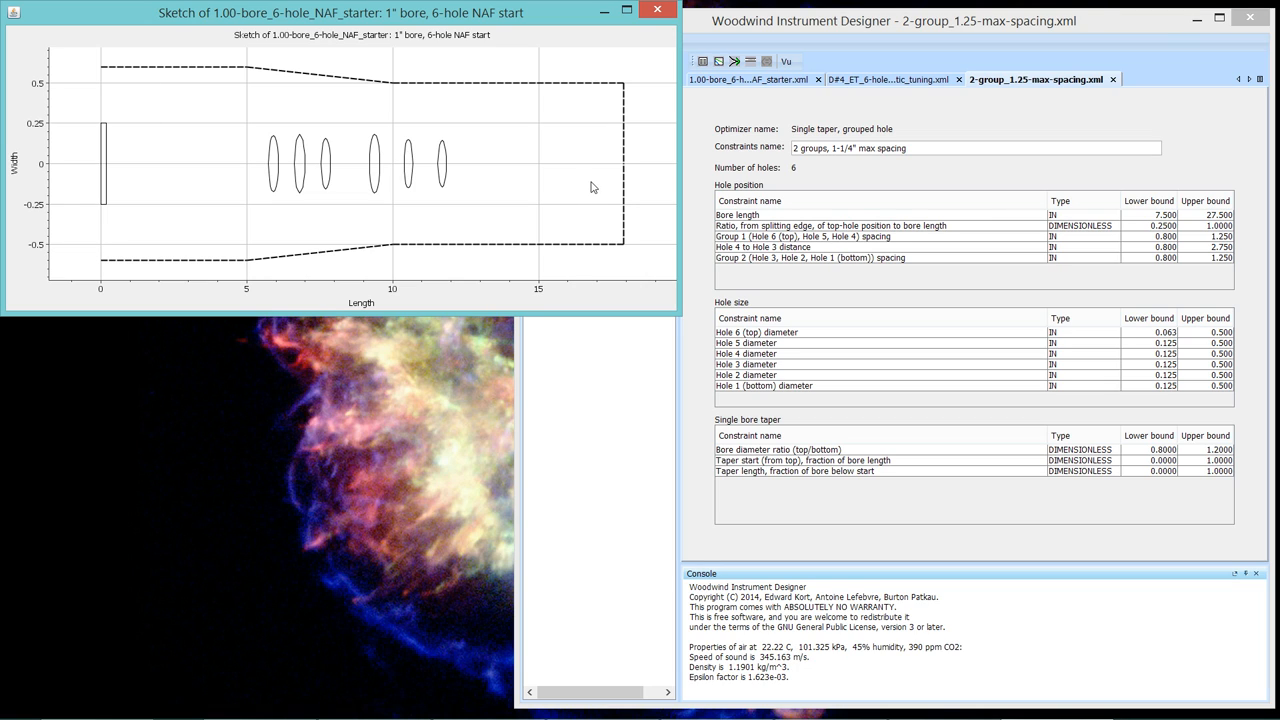
pyautogui.moveTo(583, 210)
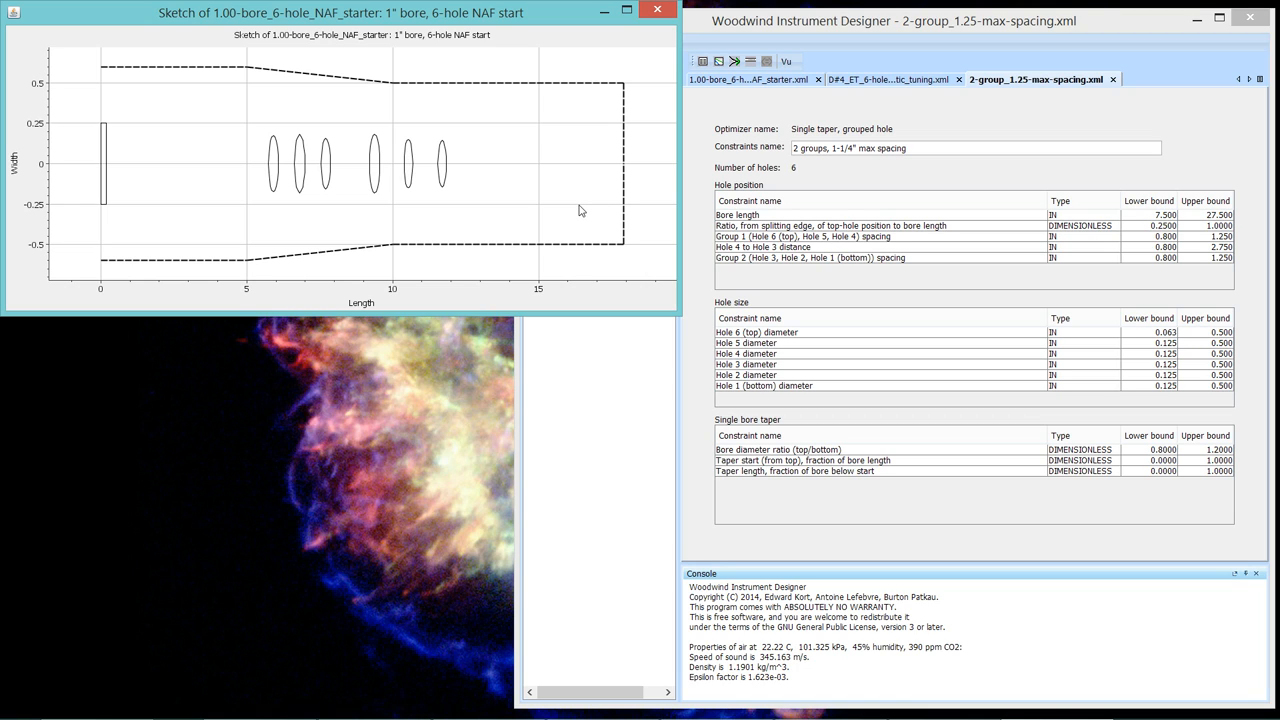
pyautogui.moveTo(250, 70)
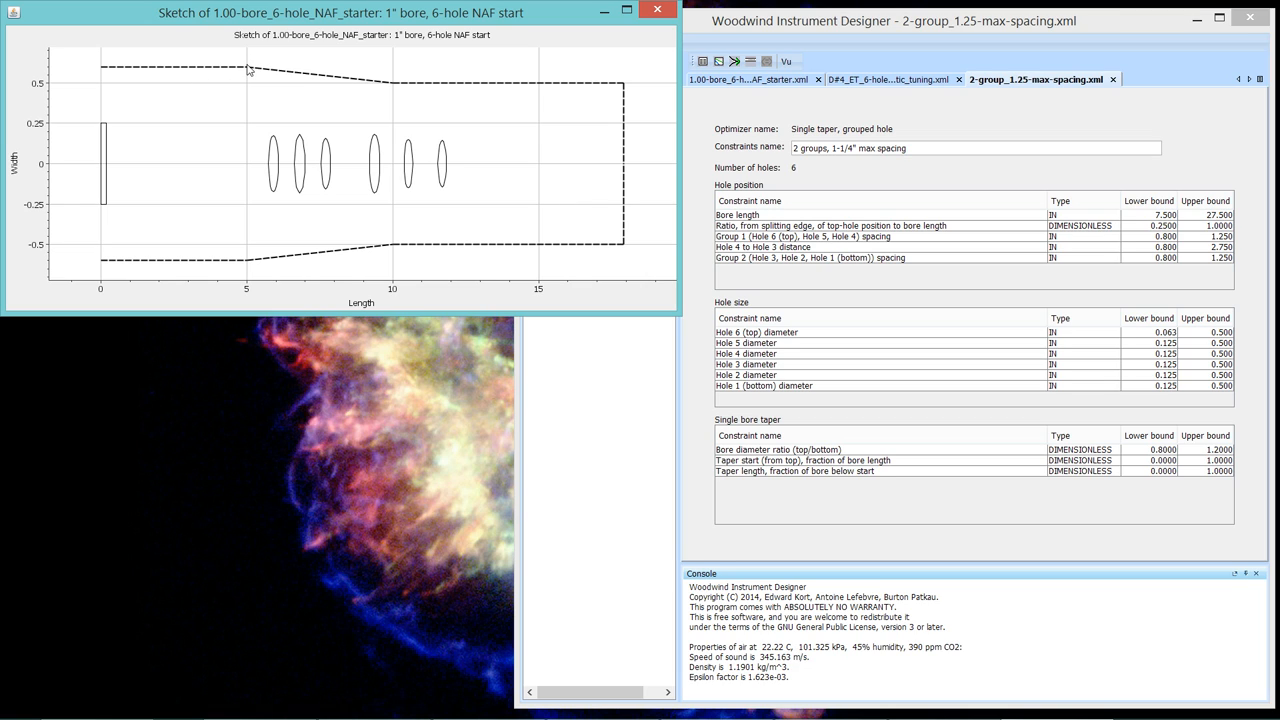
pyautogui.moveTo(245, 76)
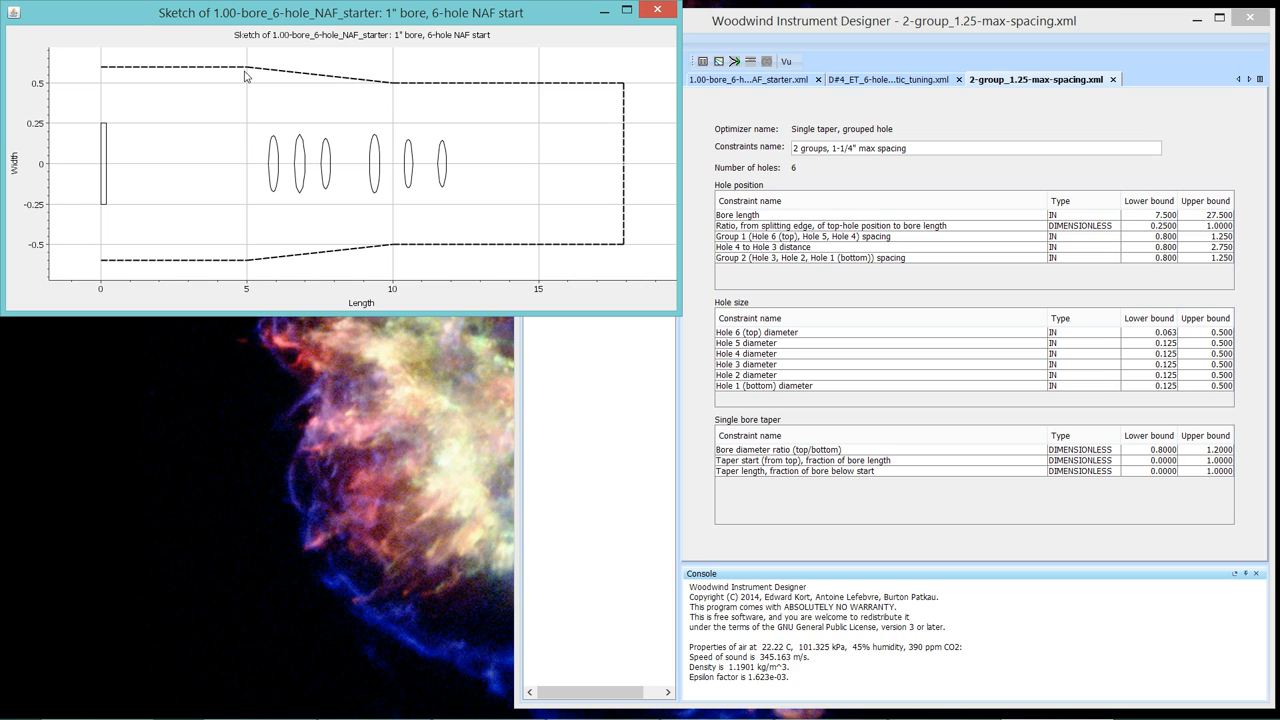
pyautogui.moveTo(314, 177)
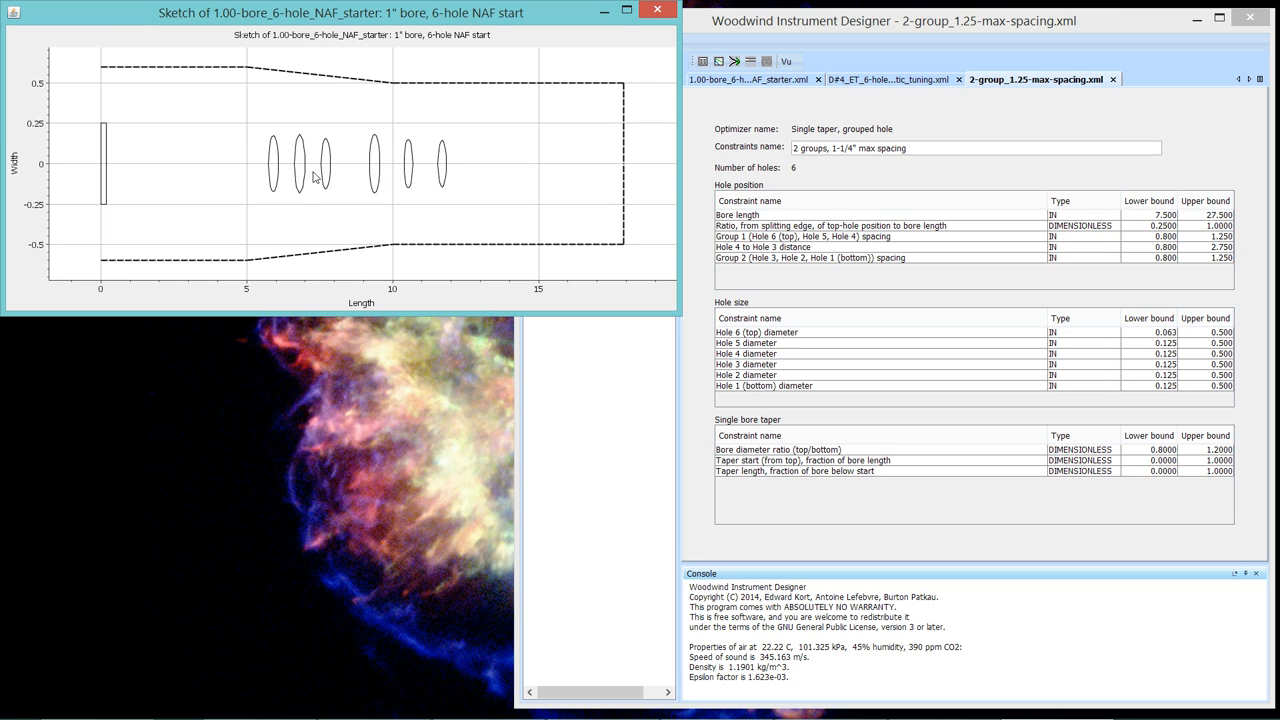
pyautogui.moveTo(293, 165)
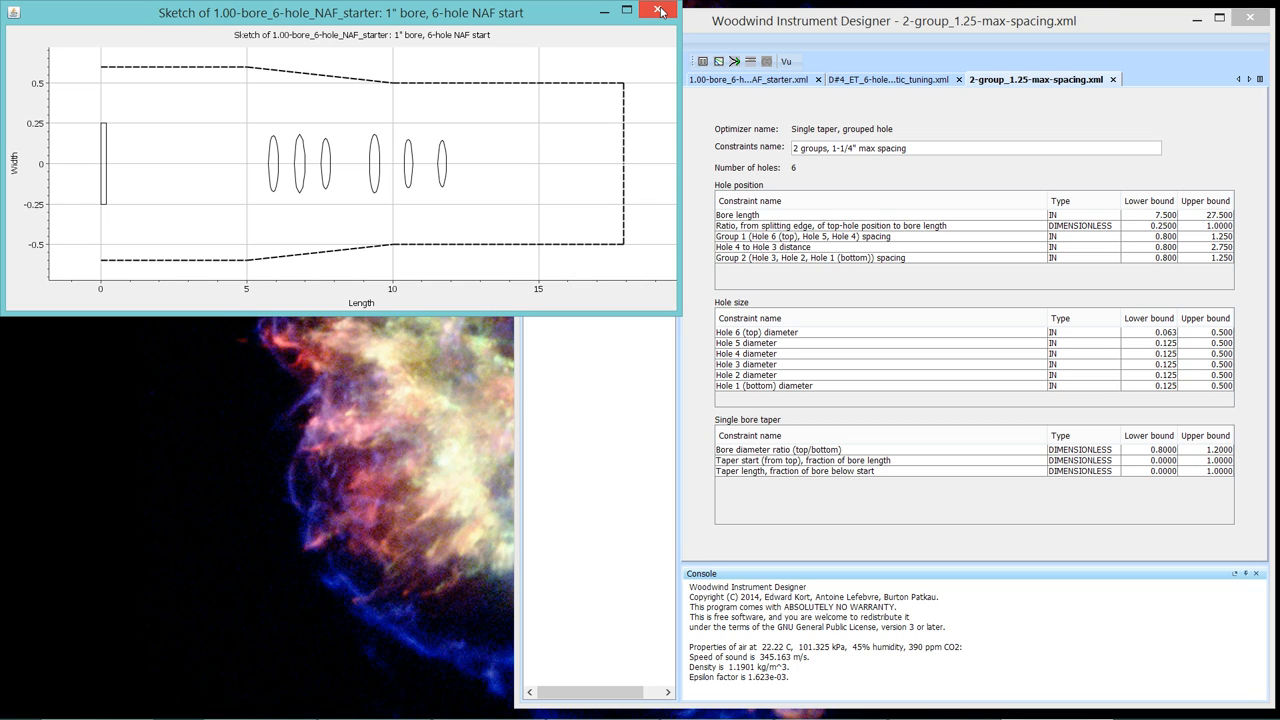
pyautogui.moveTo(659, 11)
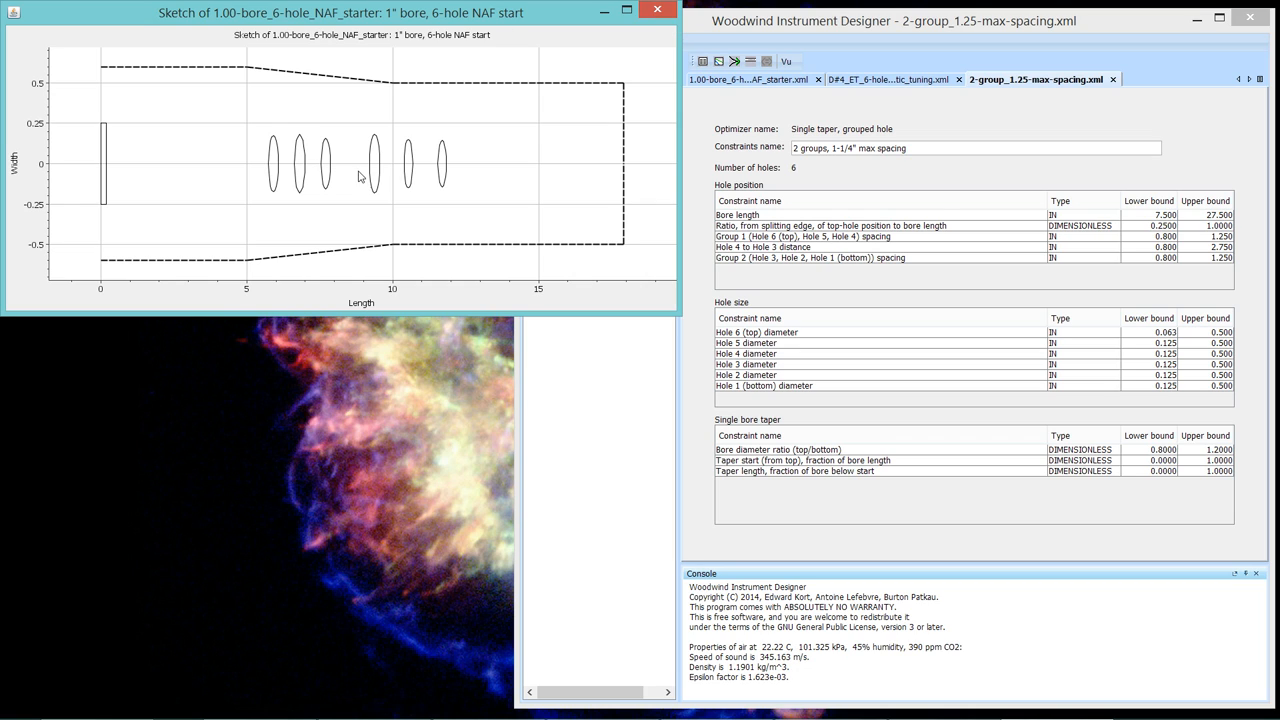
pyautogui.moveTo(440, 170)
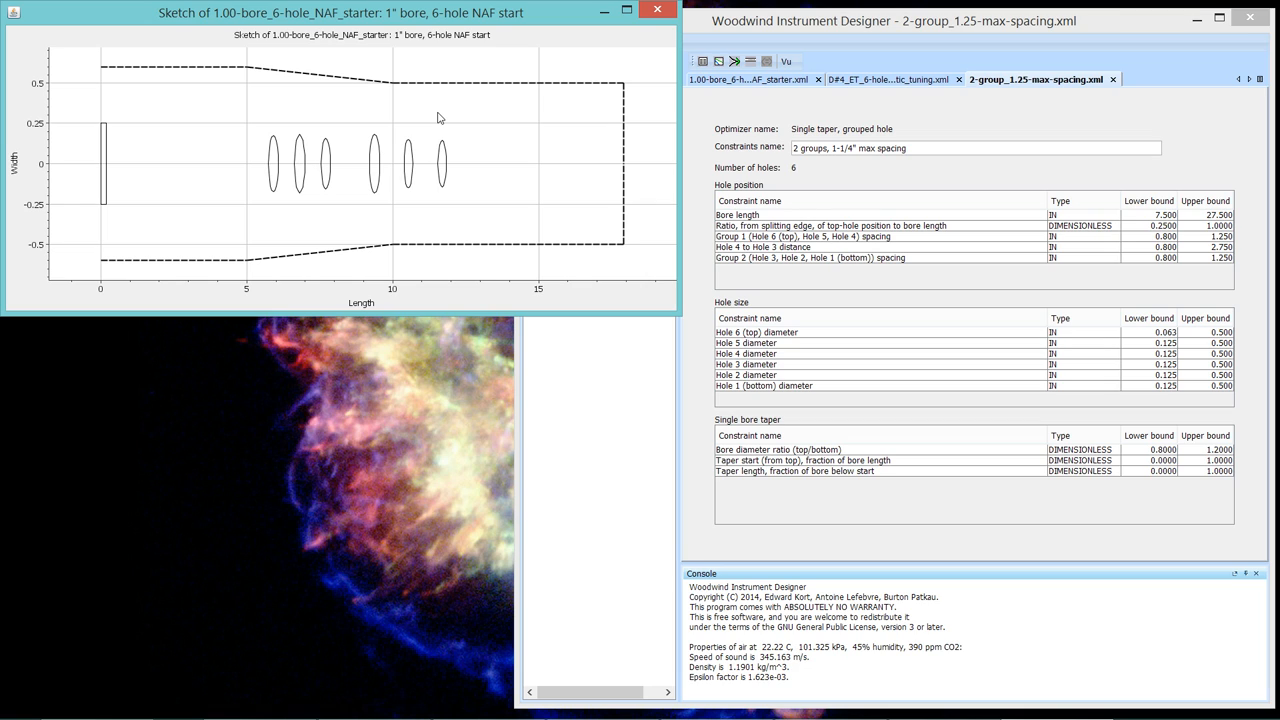
pyautogui.moveTo(250, 77)
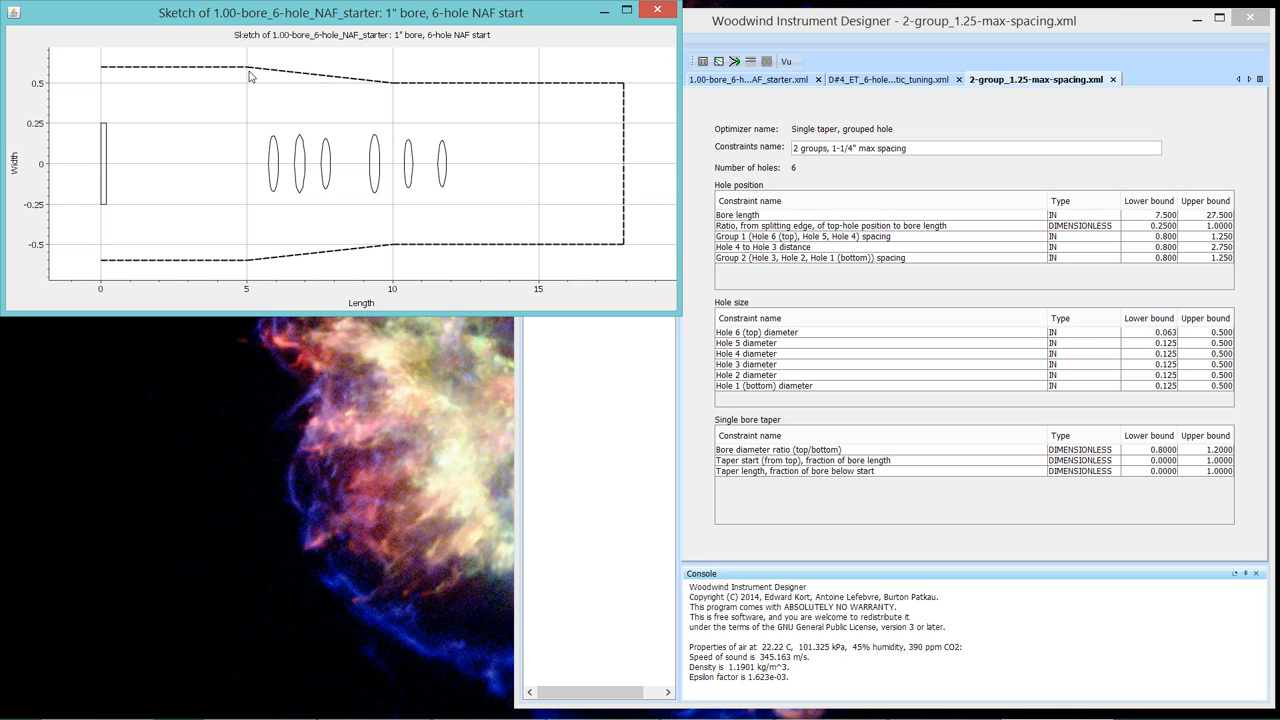
pyautogui.moveTo(433, 148)
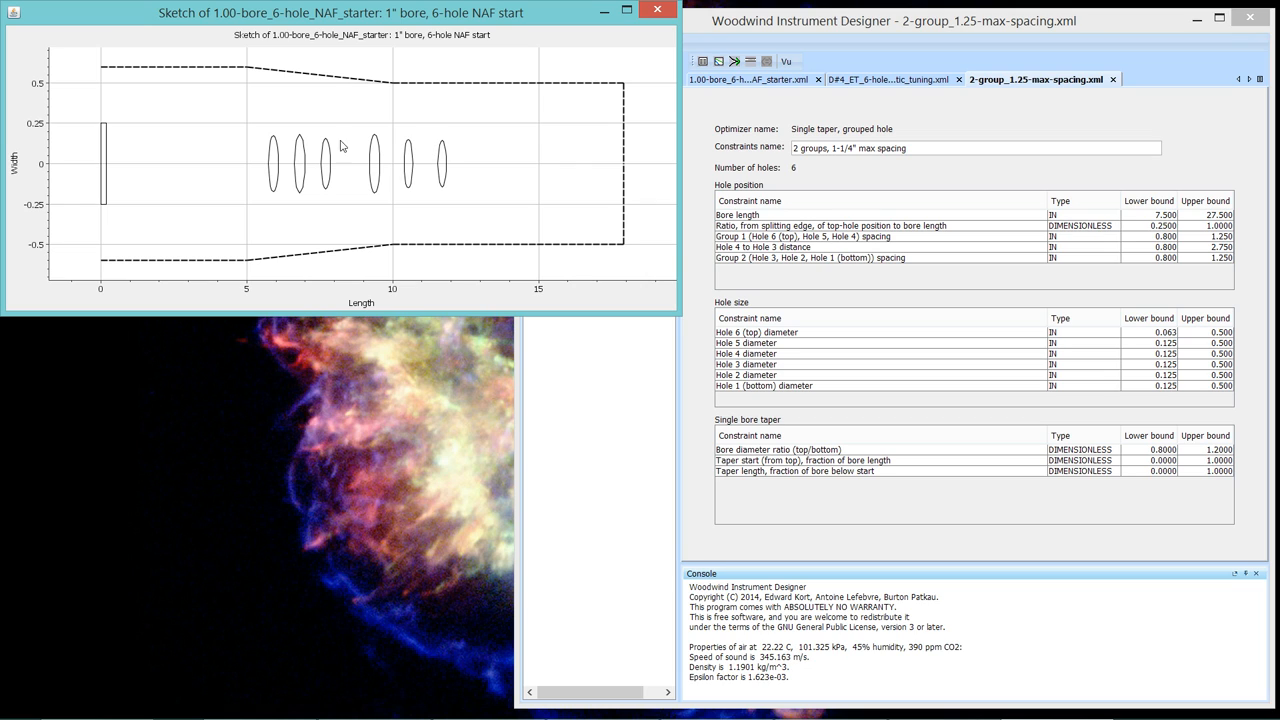
pyautogui.moveTo(460, 198)
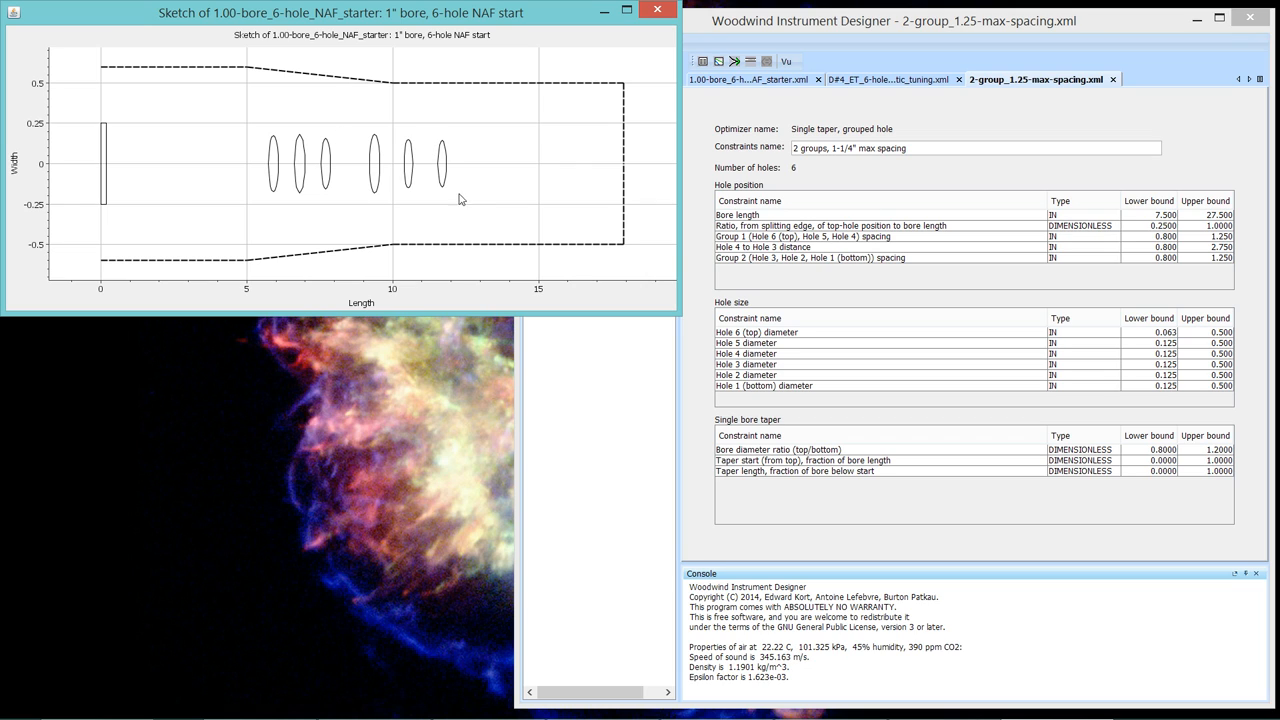
pyautogui.moveTo(457, 218)
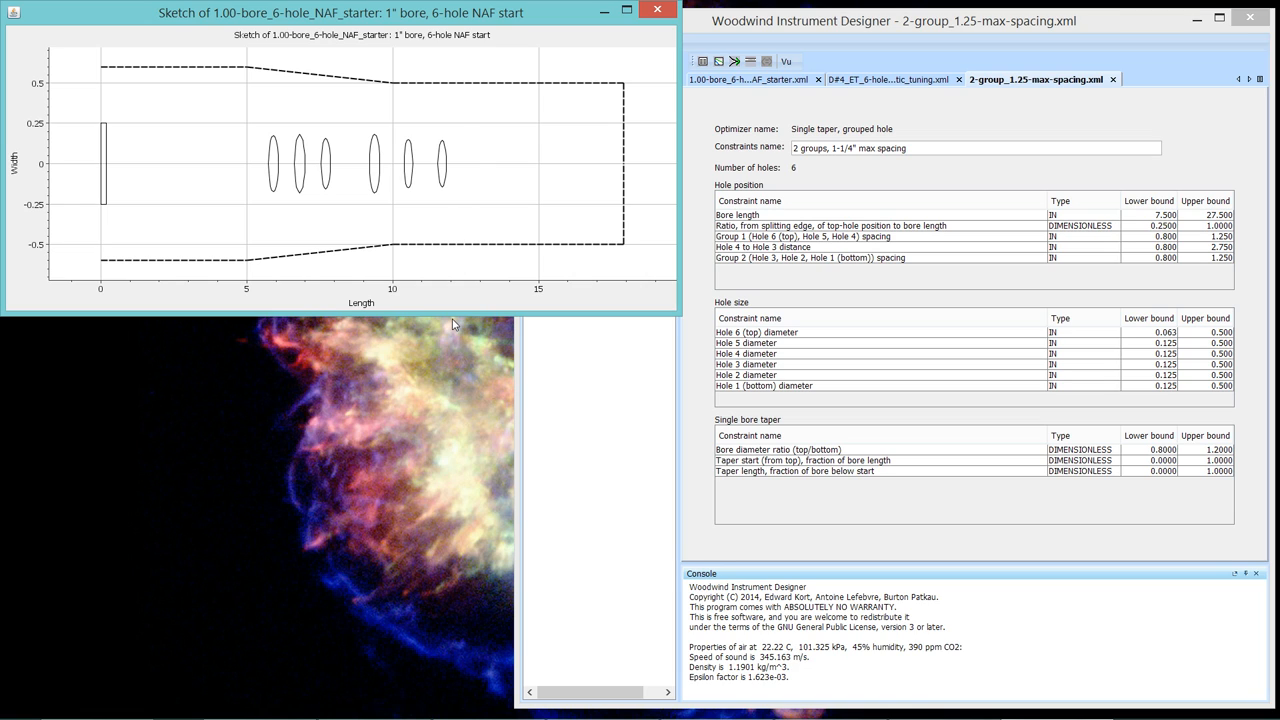
pyautogui.moveTo(452, 315)
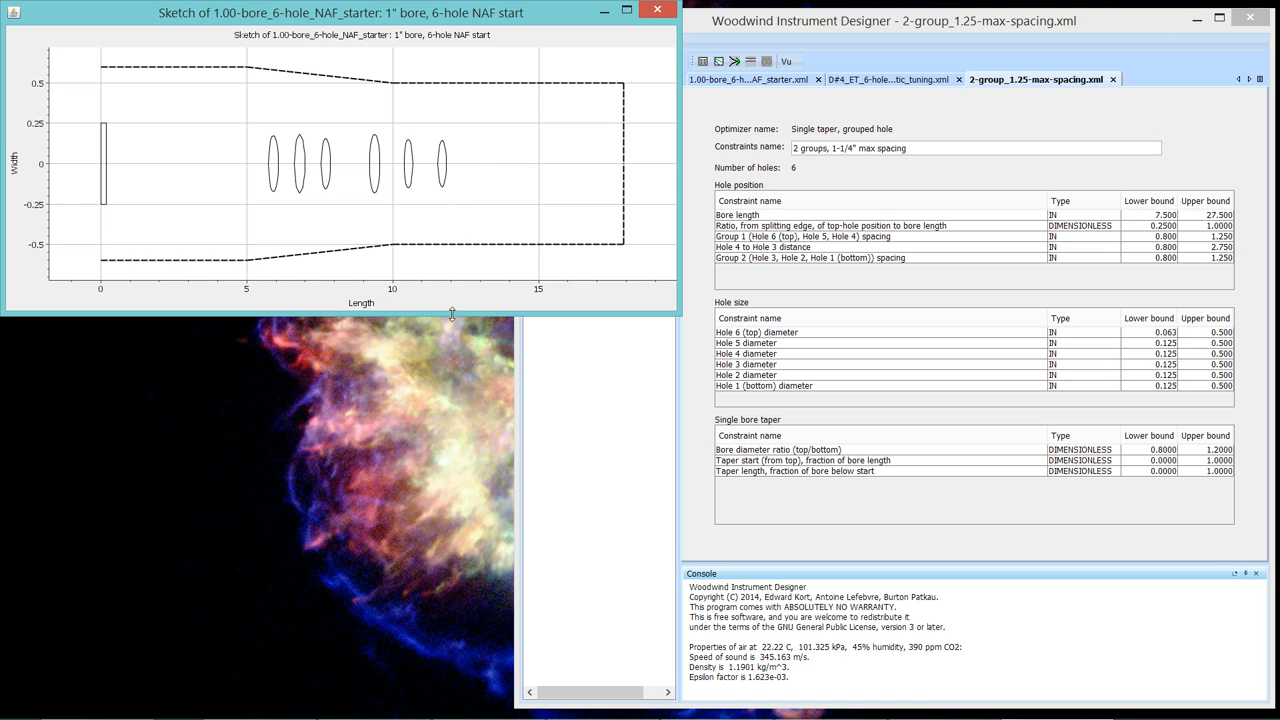
pyautogui.moveTo(313, 75)
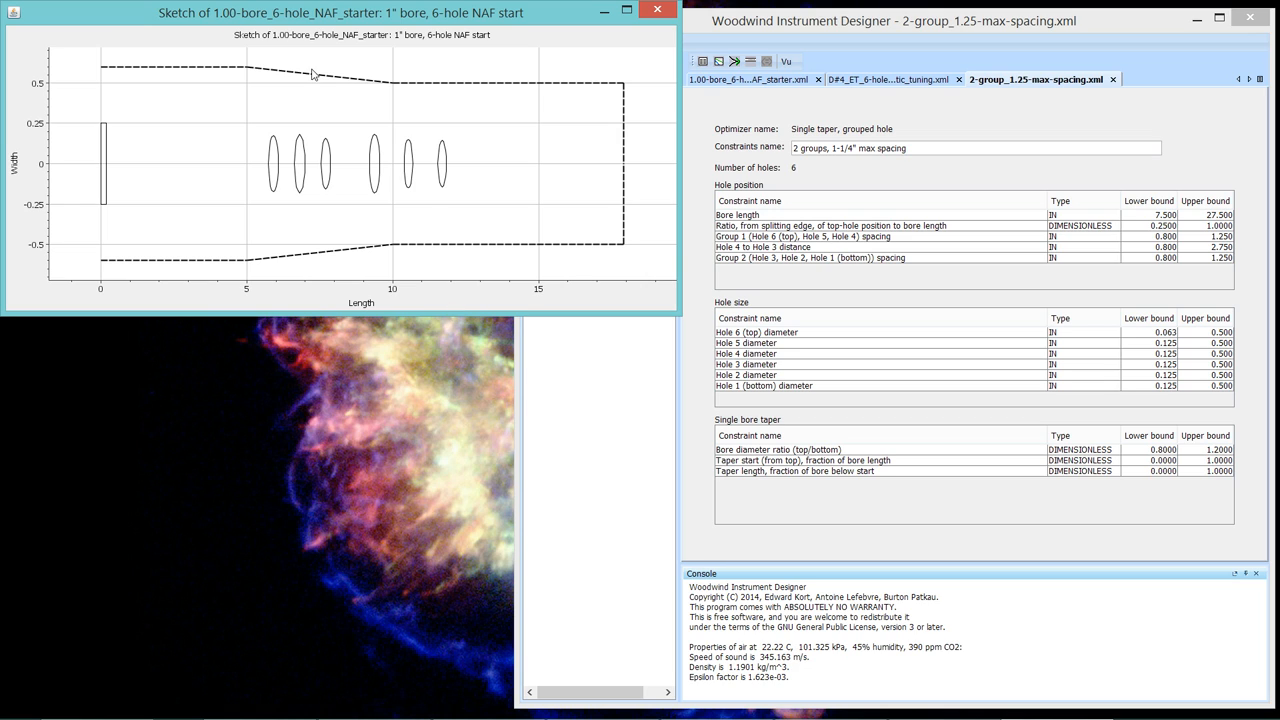
pyautogui.moveTo(267, 84)
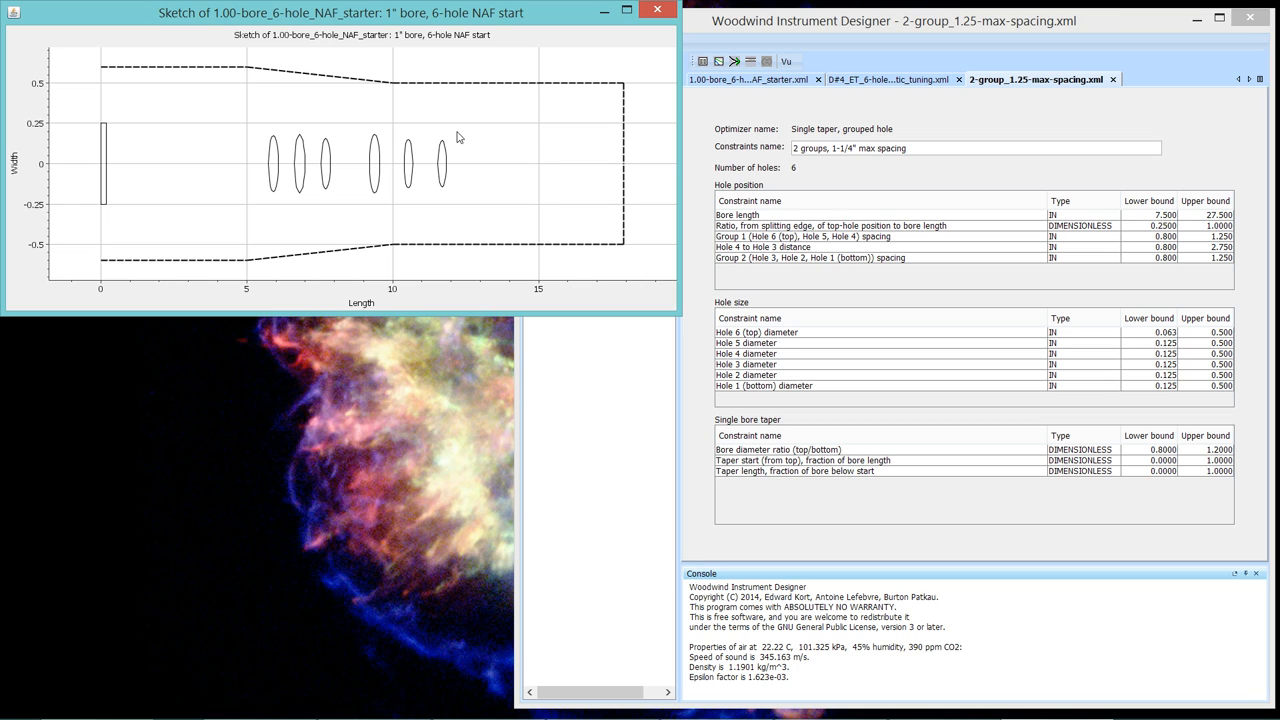
pyautogui.moveTo(370, 171)
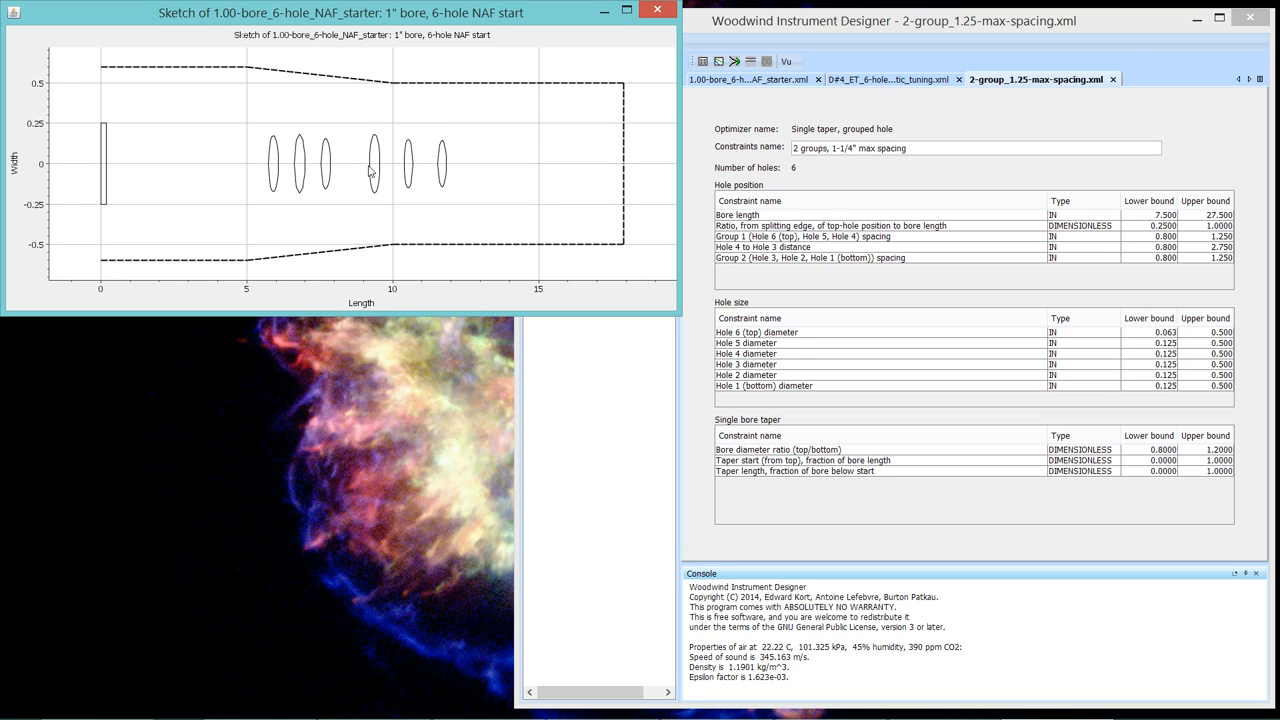
pyautogui.moveTo(658, 10)
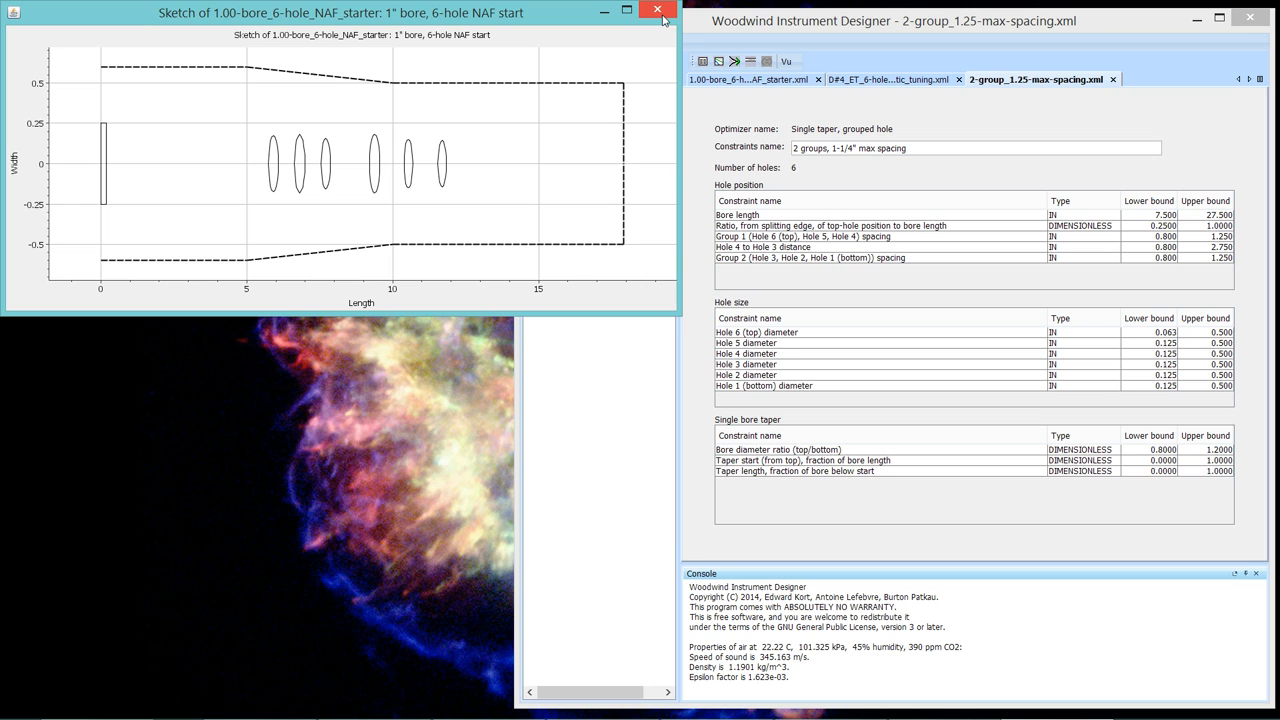
pyautogui.moveTo(645, 106)
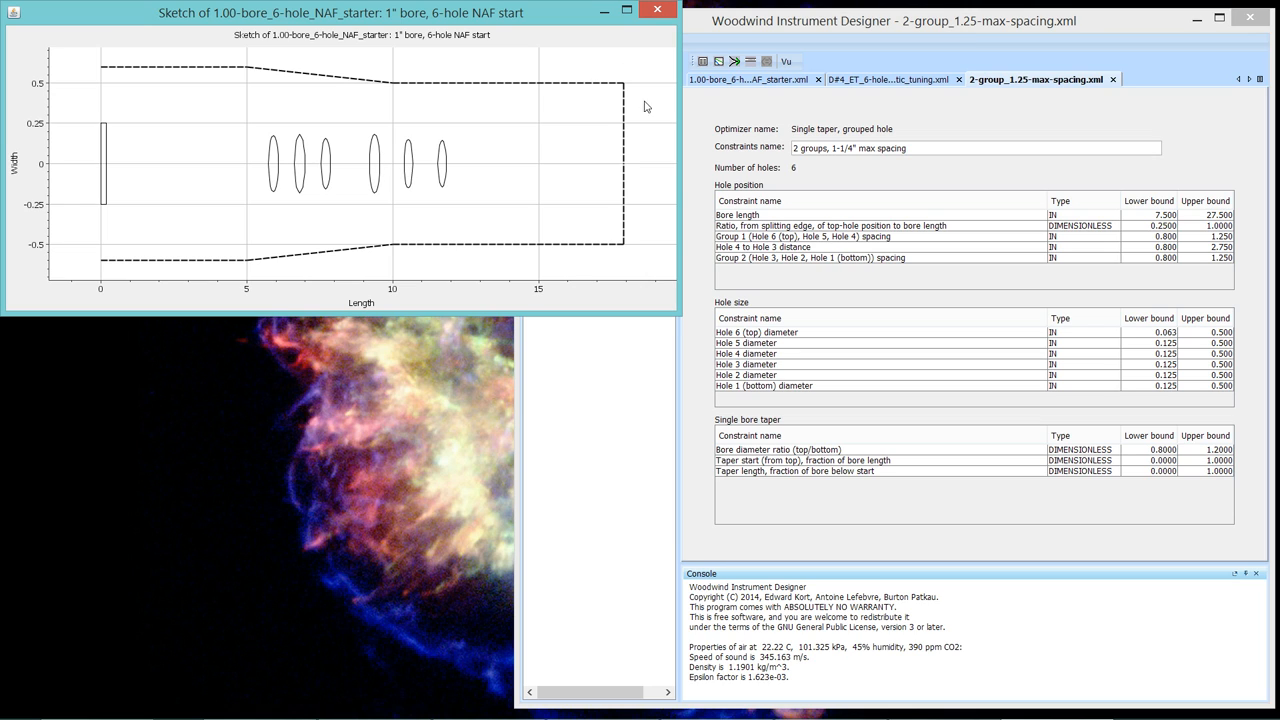
pyautogui.moveTo(515, 323)
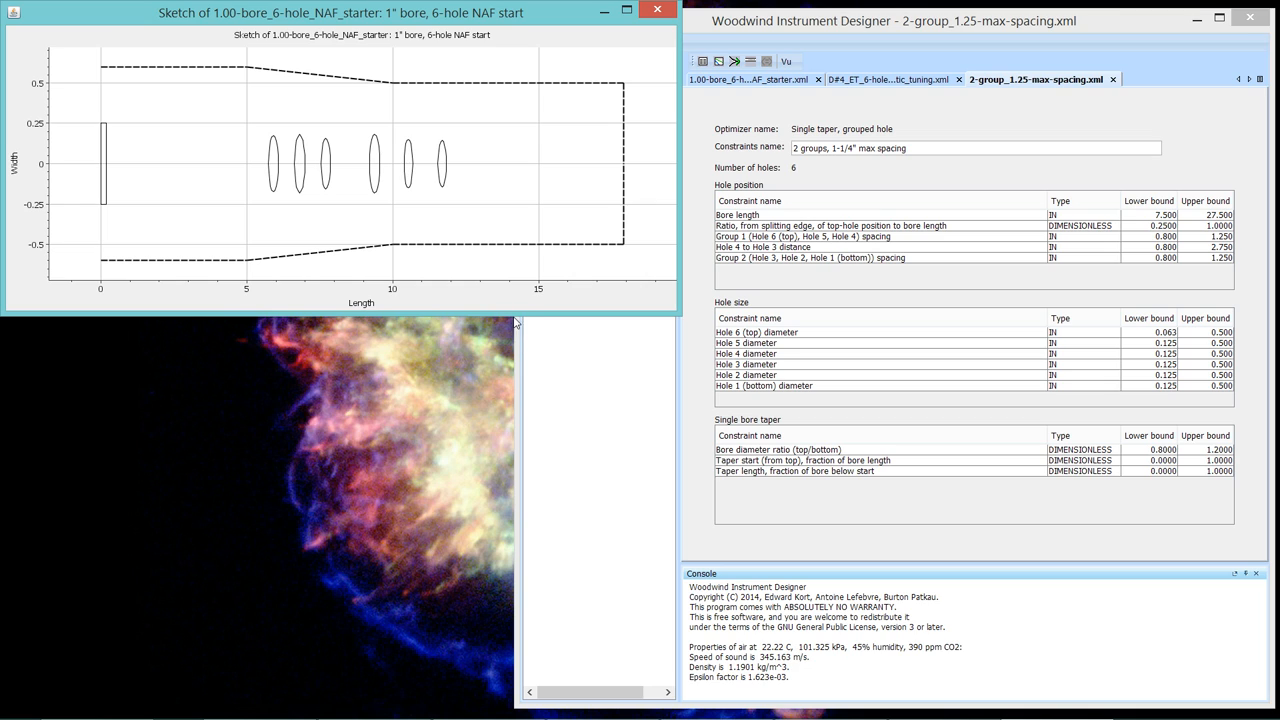
pyautogui.moveTo(510, 315)
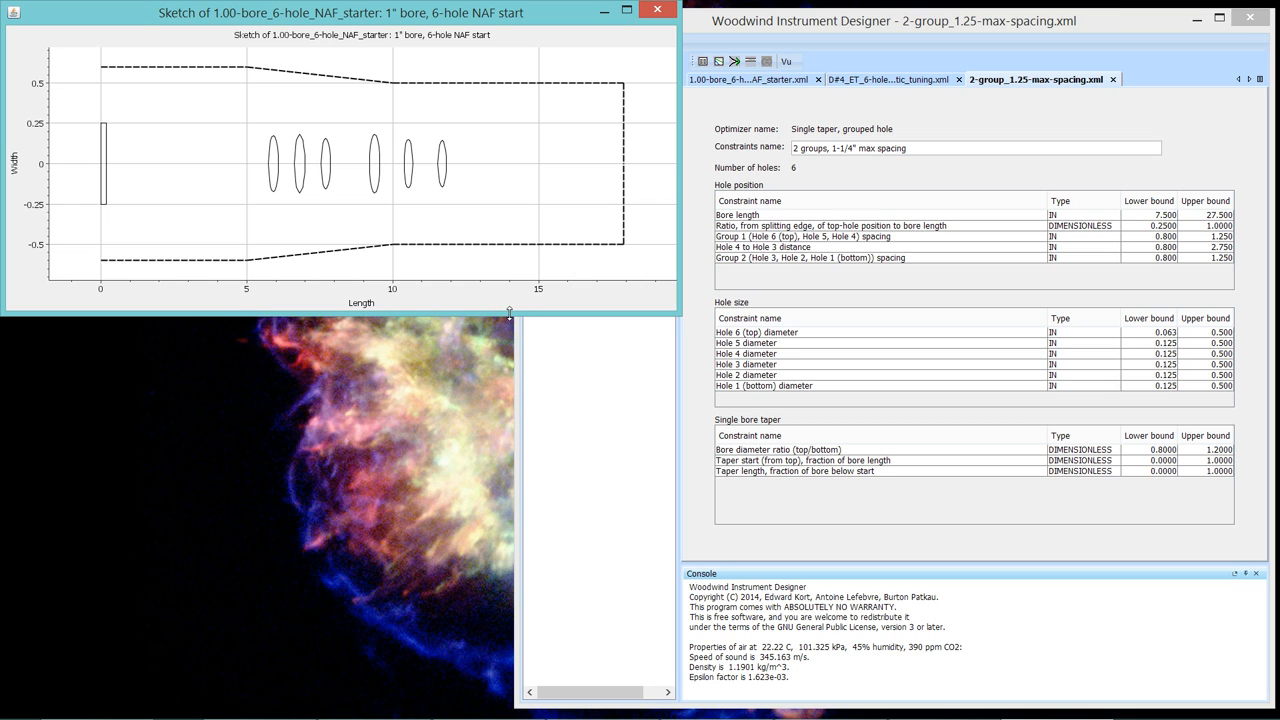
pyautogui.moveTo(245, 141)
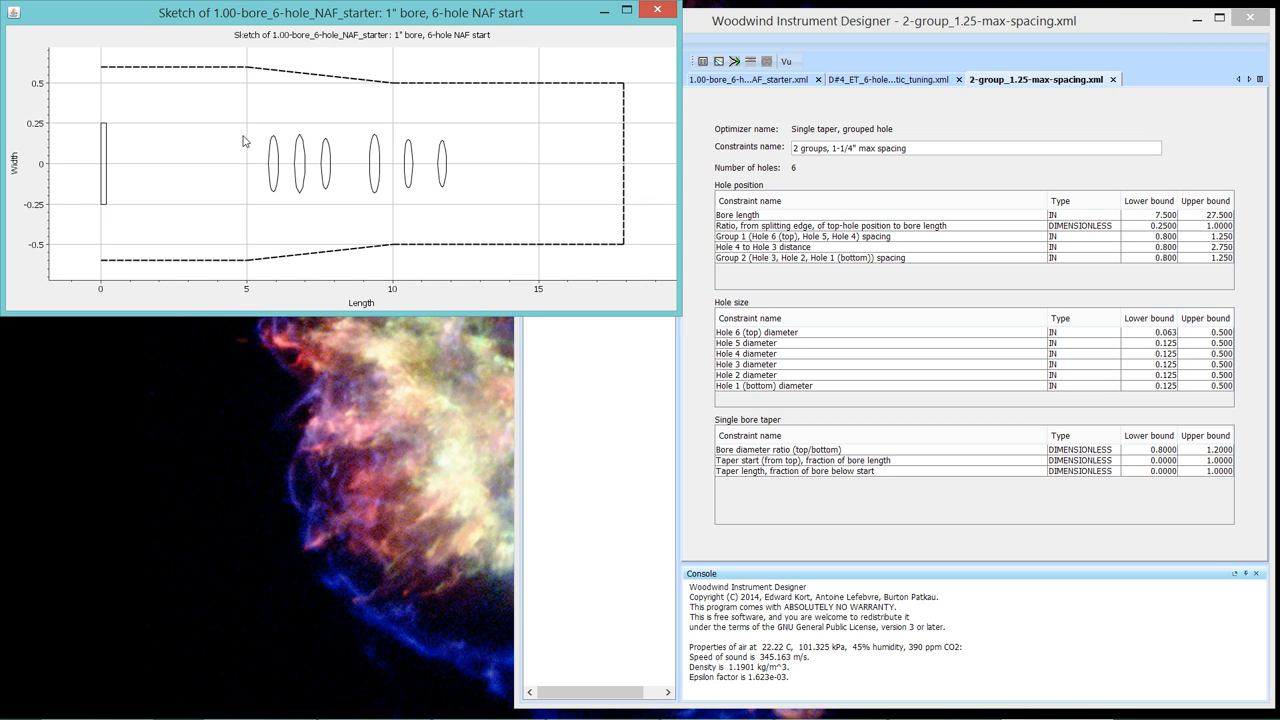
pyautogui.moveTo(170, 86)
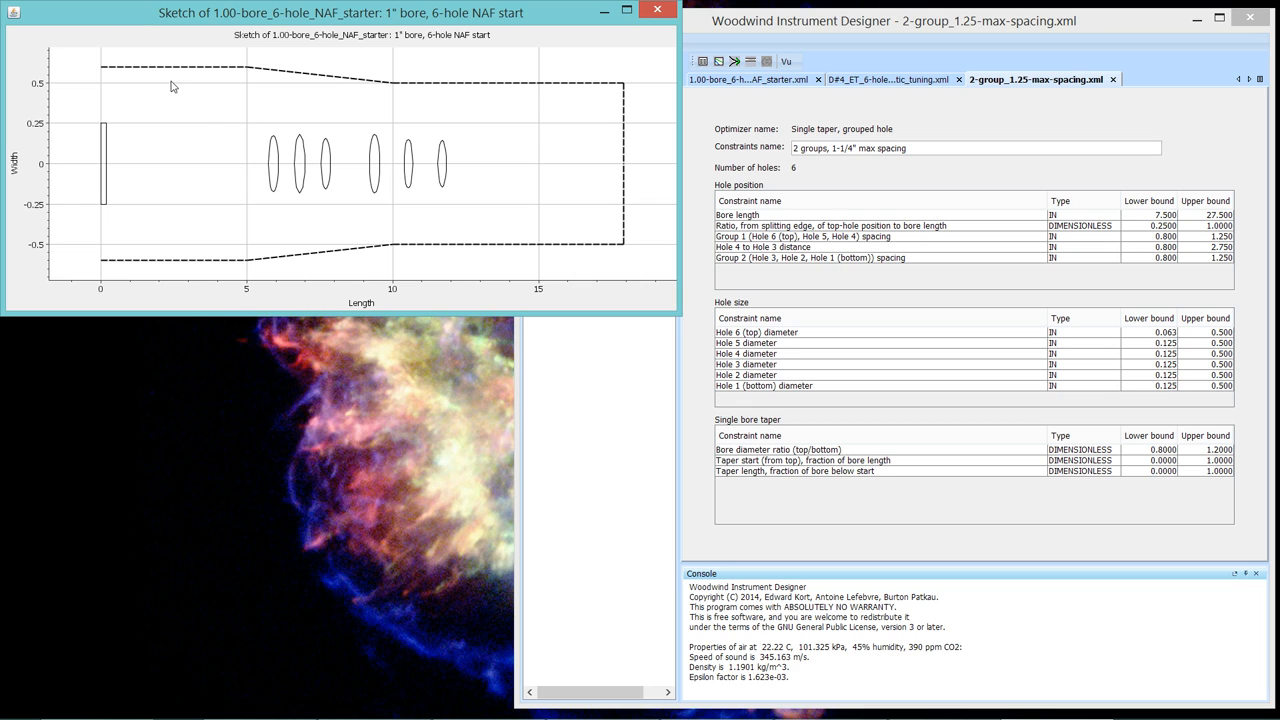
pyautogui.moveTo(101, 57)
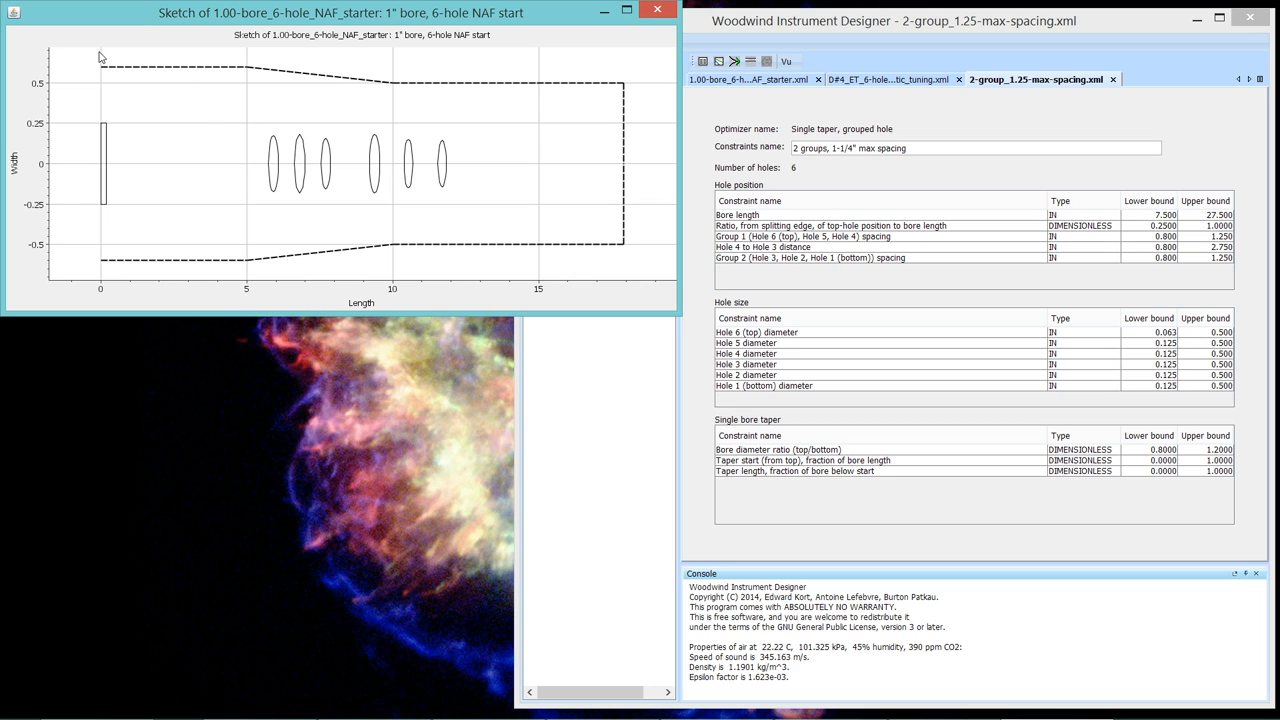
pyautogui.moveTo(313, 115)
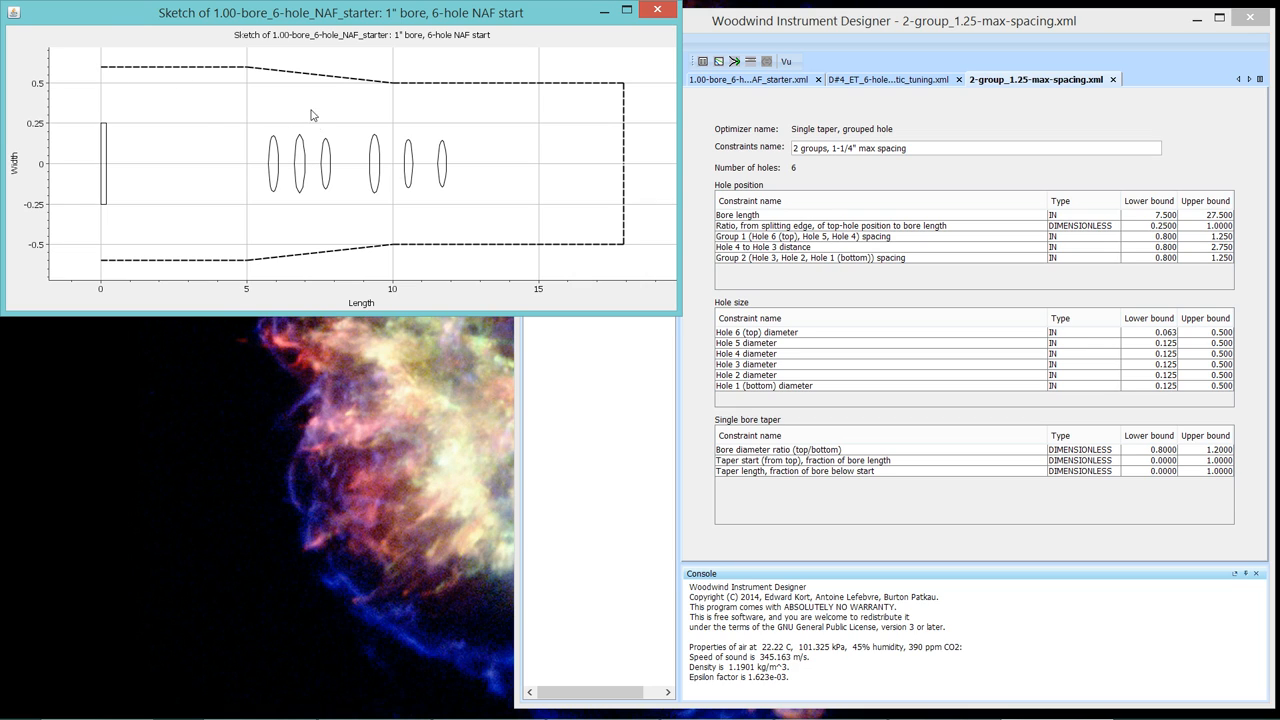
pyautogui.moveTo(93, 78)
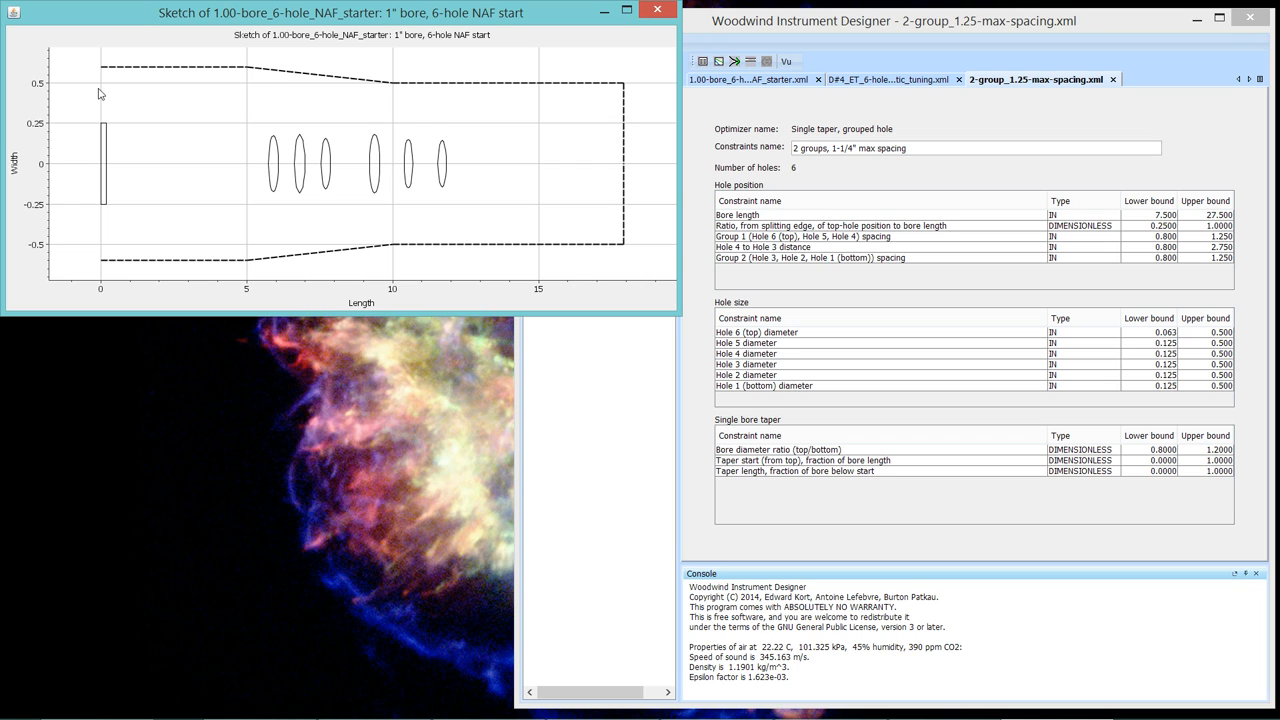
pyautogui.moveTo(438, 128)
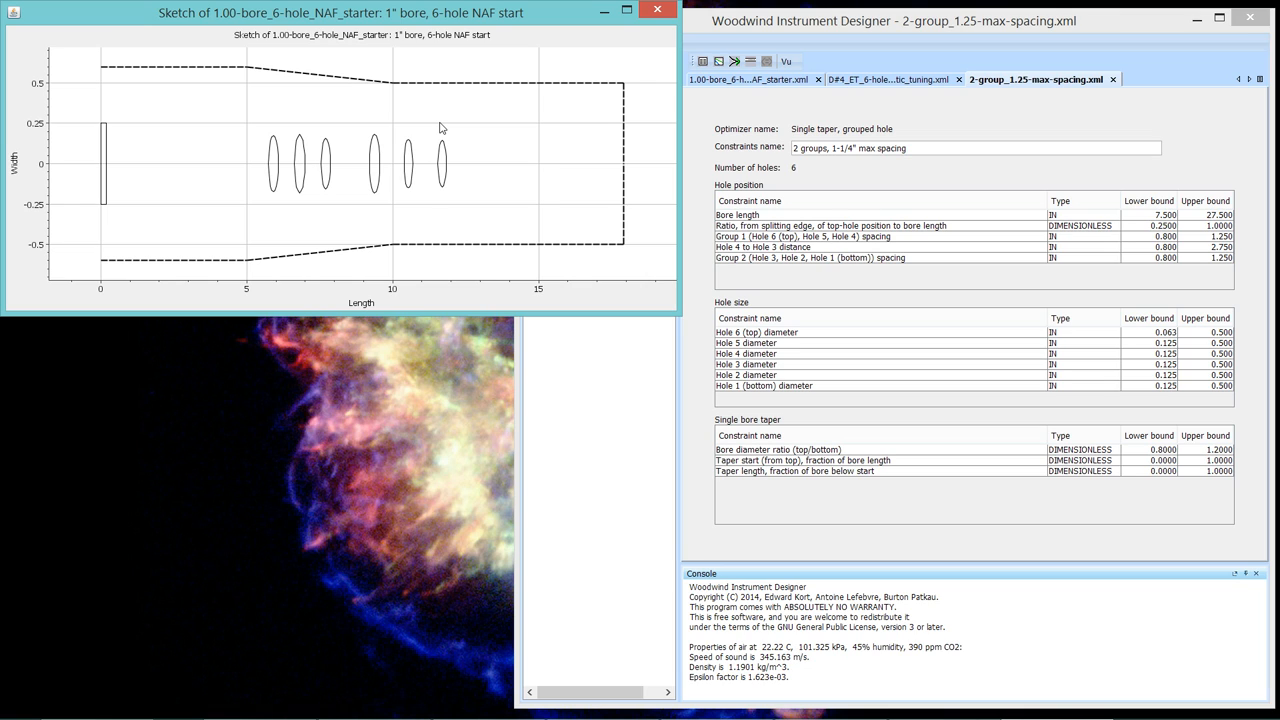
pyautogui.moveTo(314, 248)
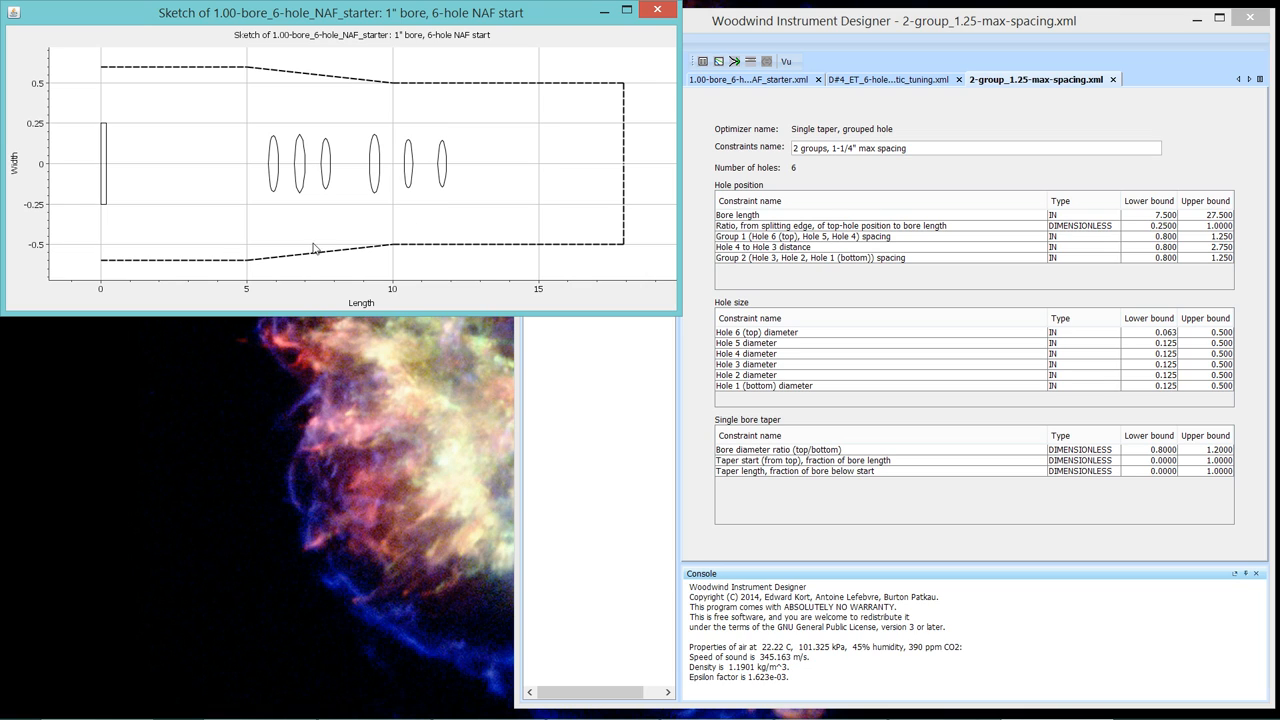
pyautogui.moveTo(340, 231)
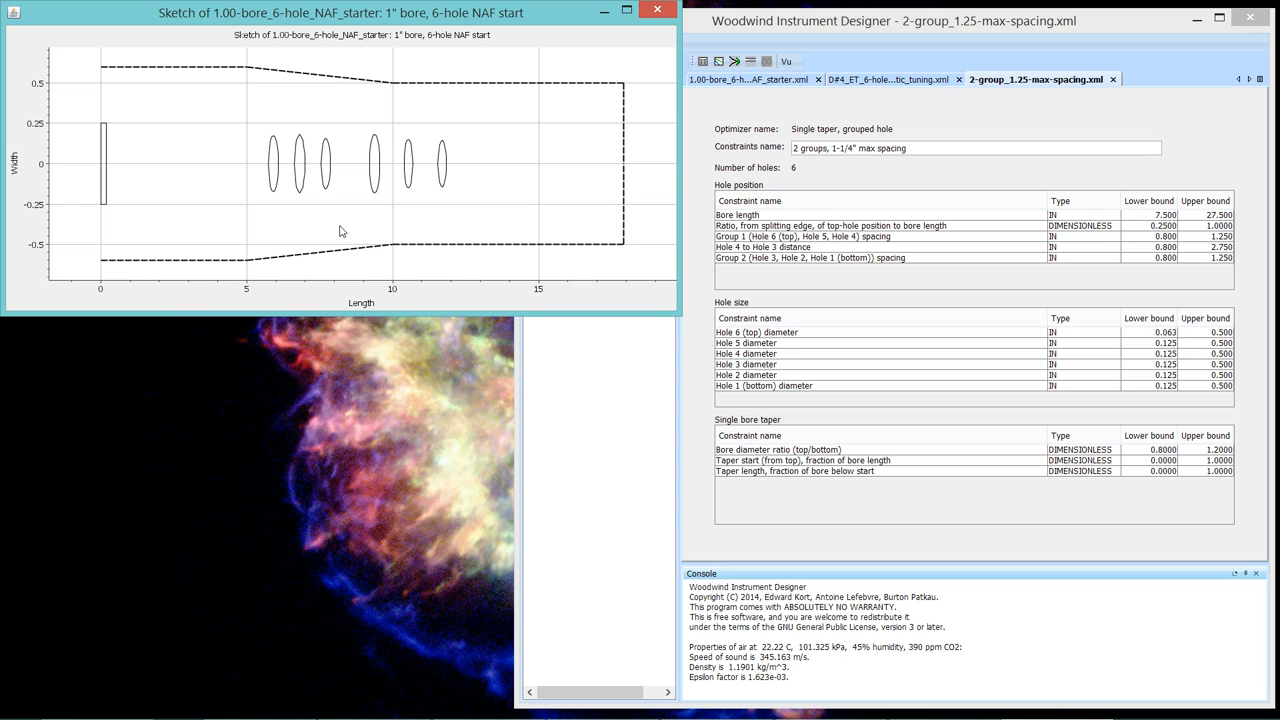
pyautogui.moveTo(306, 84)
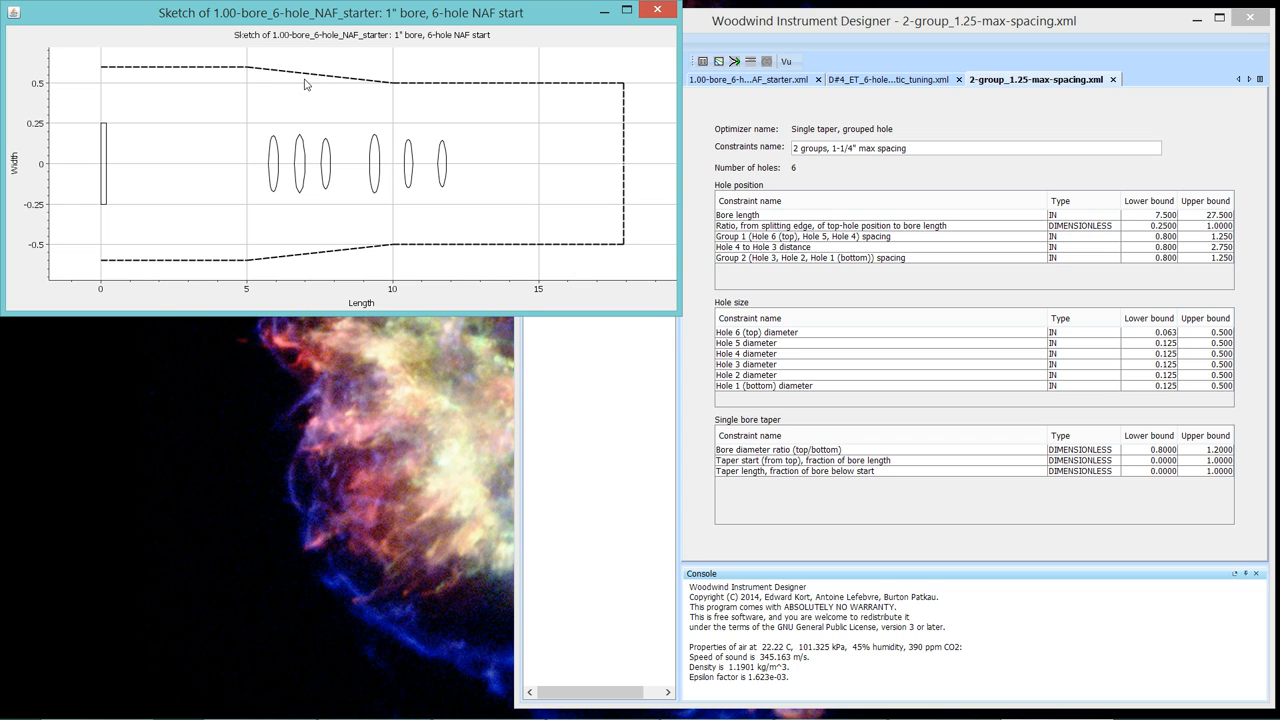
pyautogui.moveTo(364, 90)
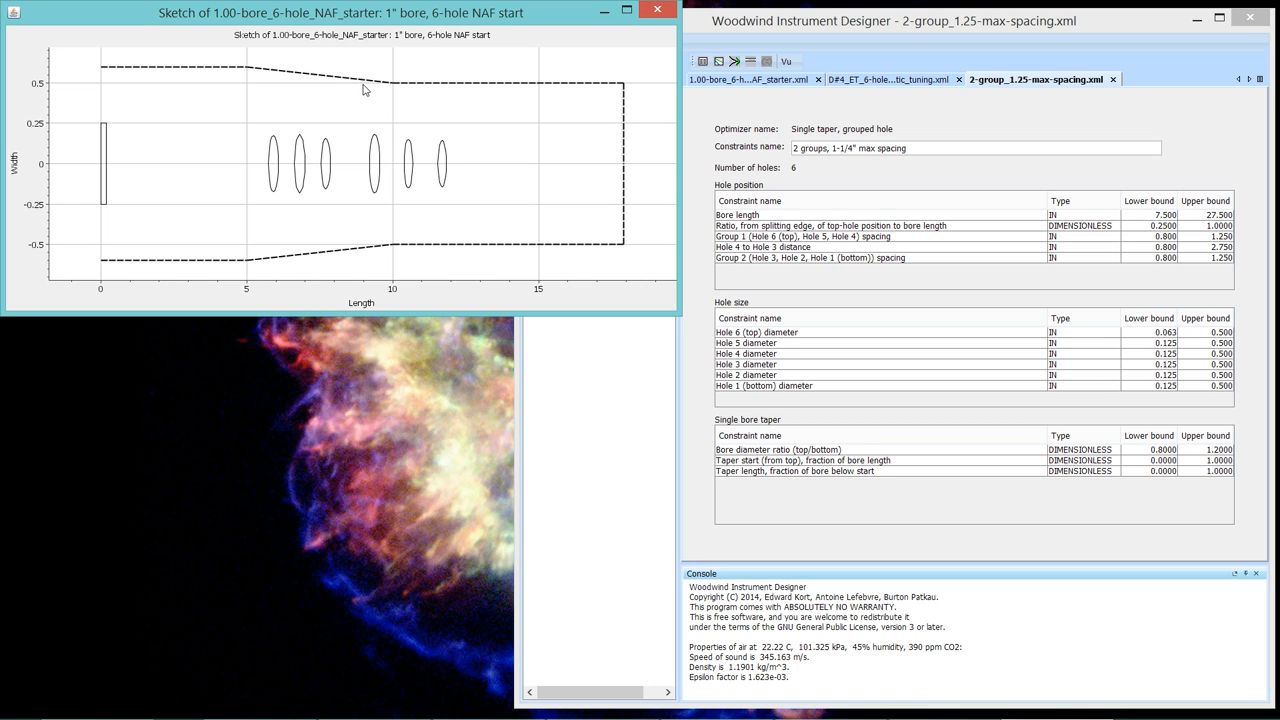
pyautogui.moveTo(254, 94)
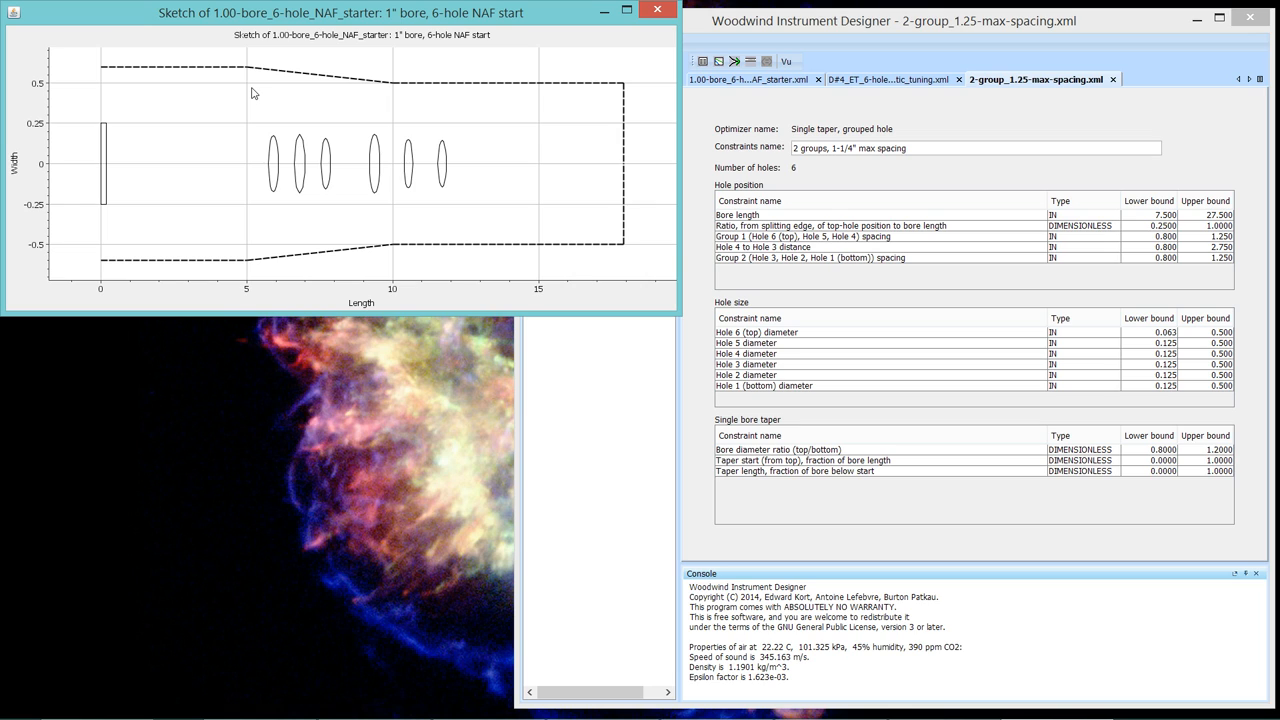
pyautogui.moveTo(505, 87)
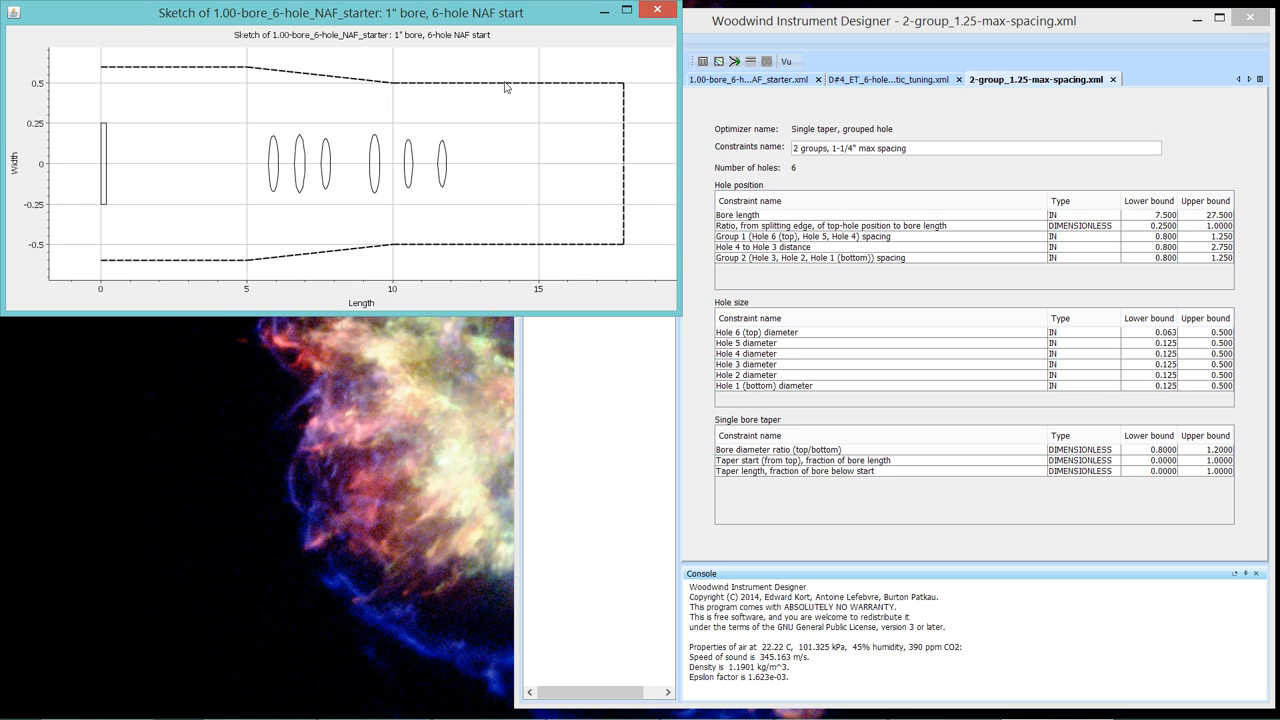
pyautogui.moveTo(142, 87)
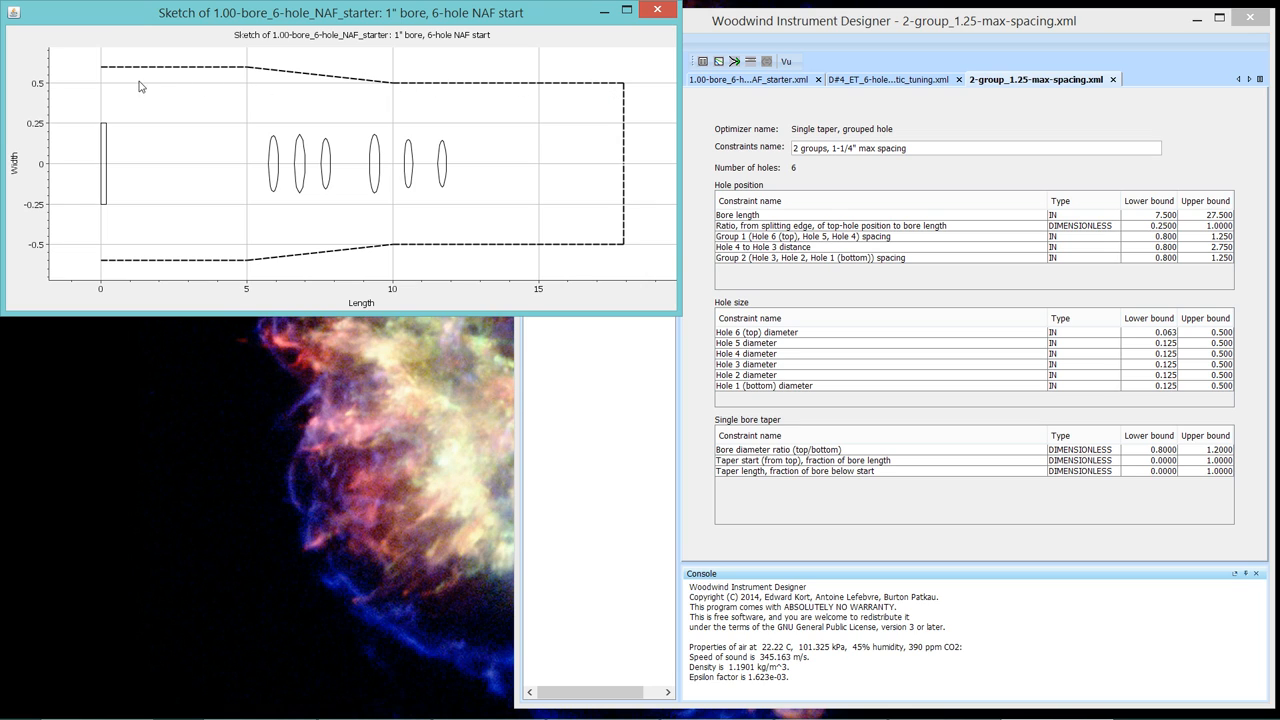
pyautogui.moveTo(100, 89)
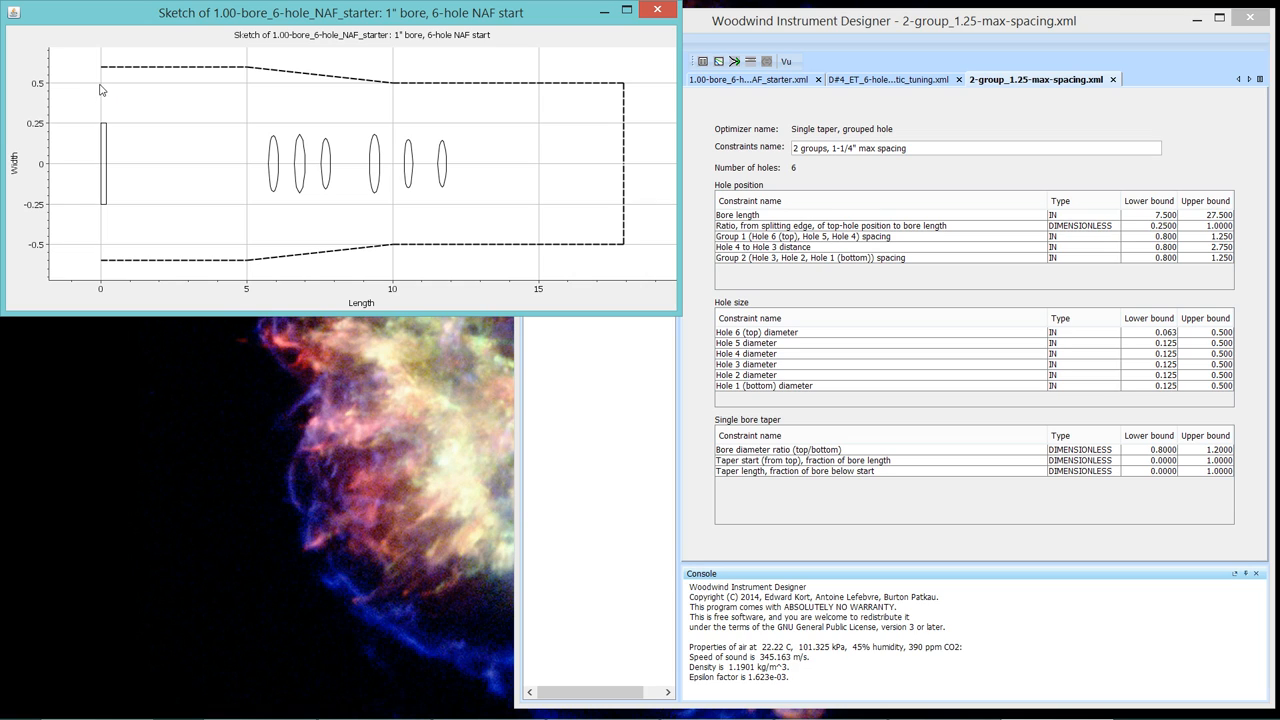
pyautogui.moveTo(378, 94)
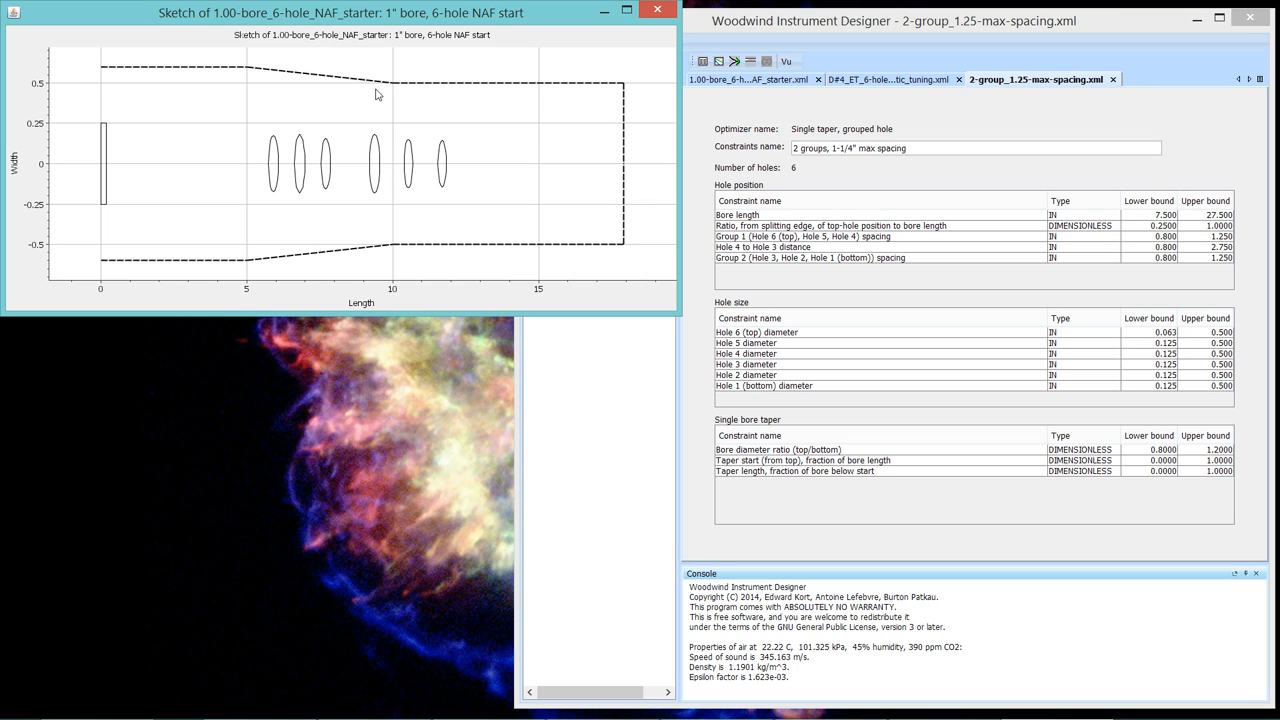
pyautogui.moveTo(387, 89)
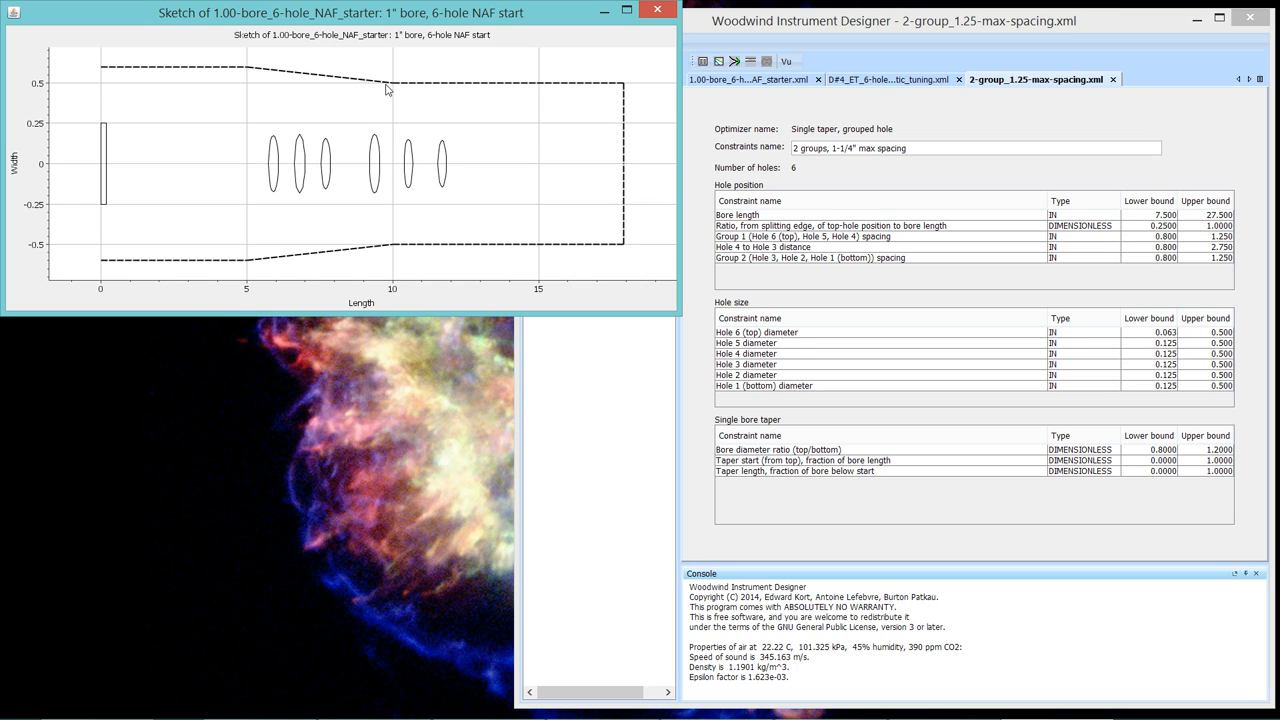
pyautogui.moveTo(402, 89)
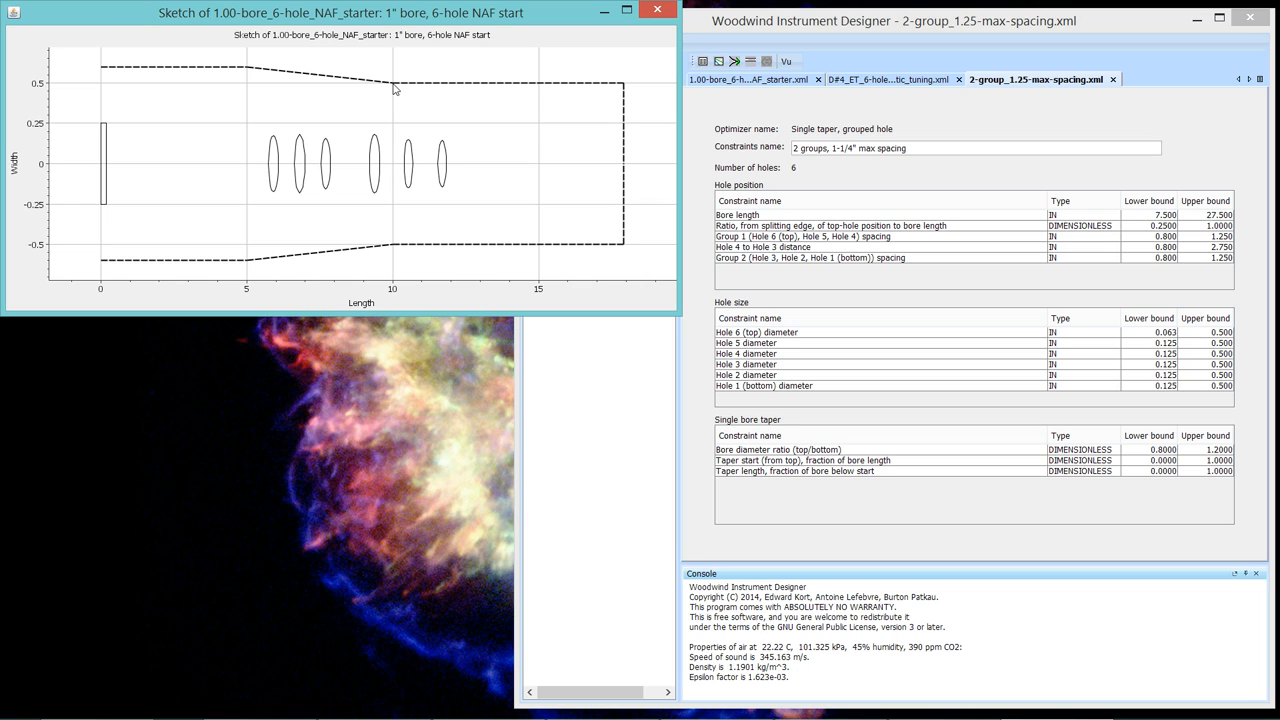
pyautogui.moveTo(253, 70)
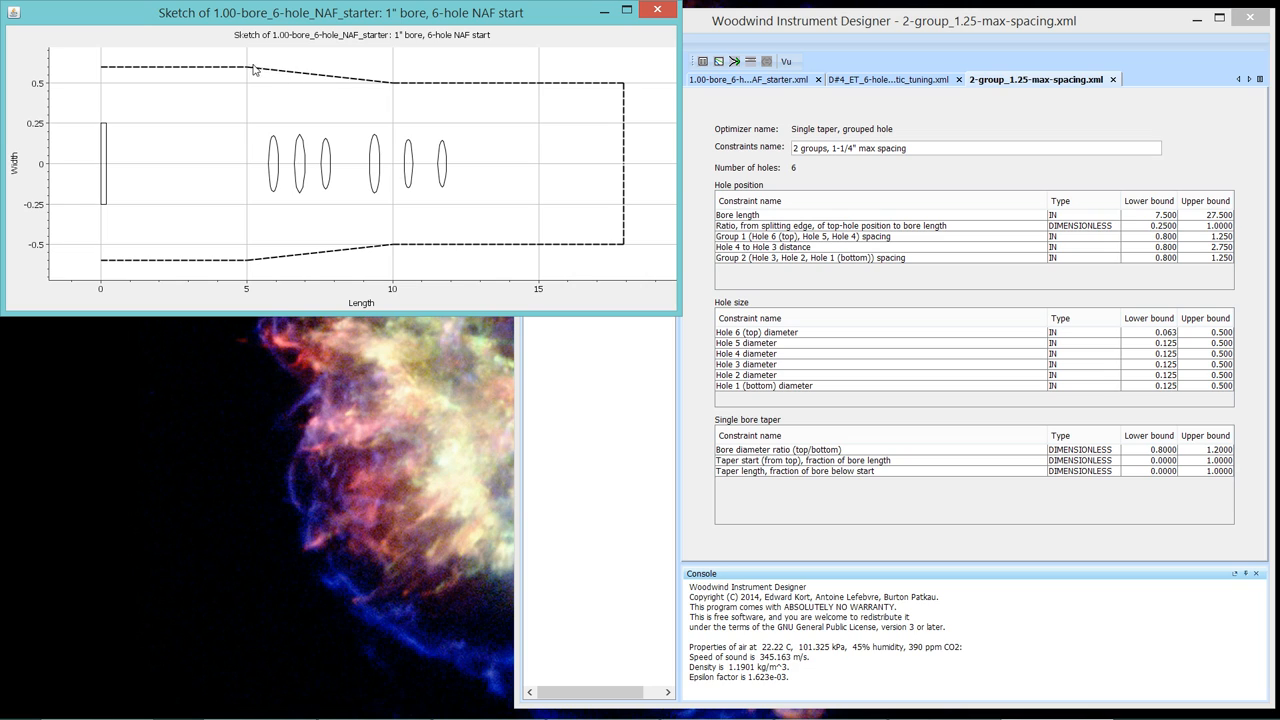
pyautogui.moveTo(247, 74)
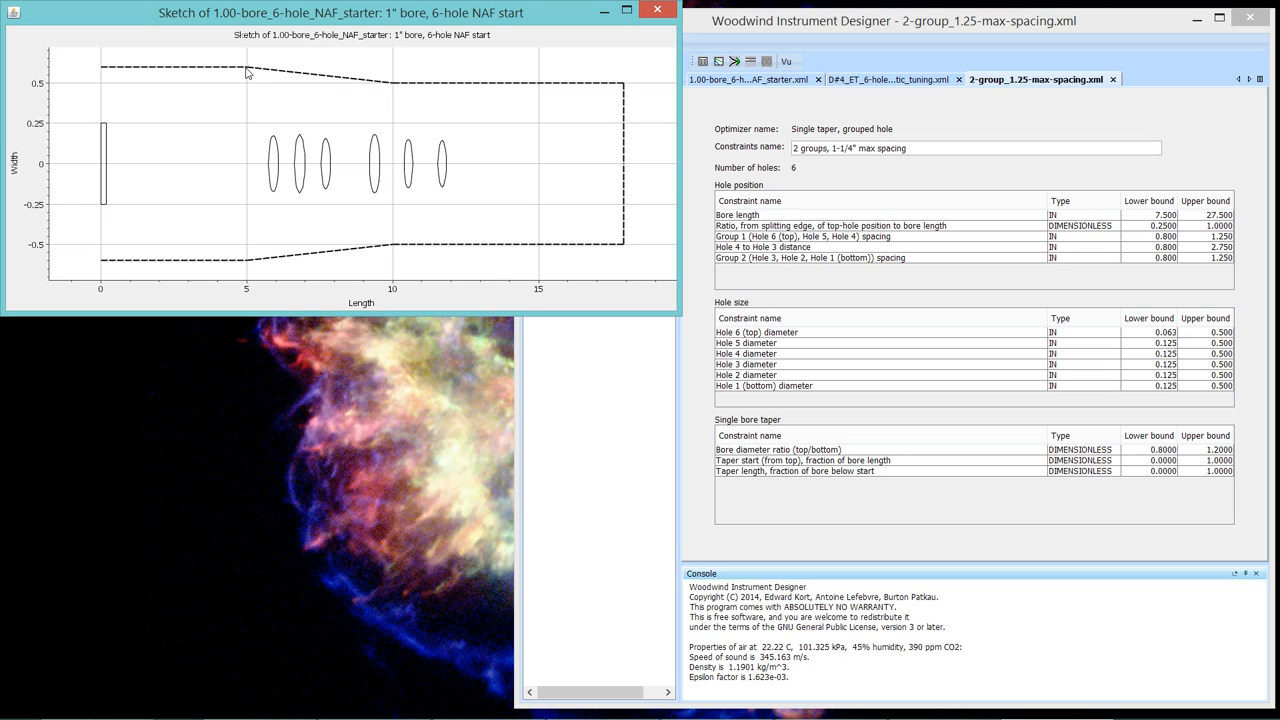
pyautogui.moveTo(107, 72)
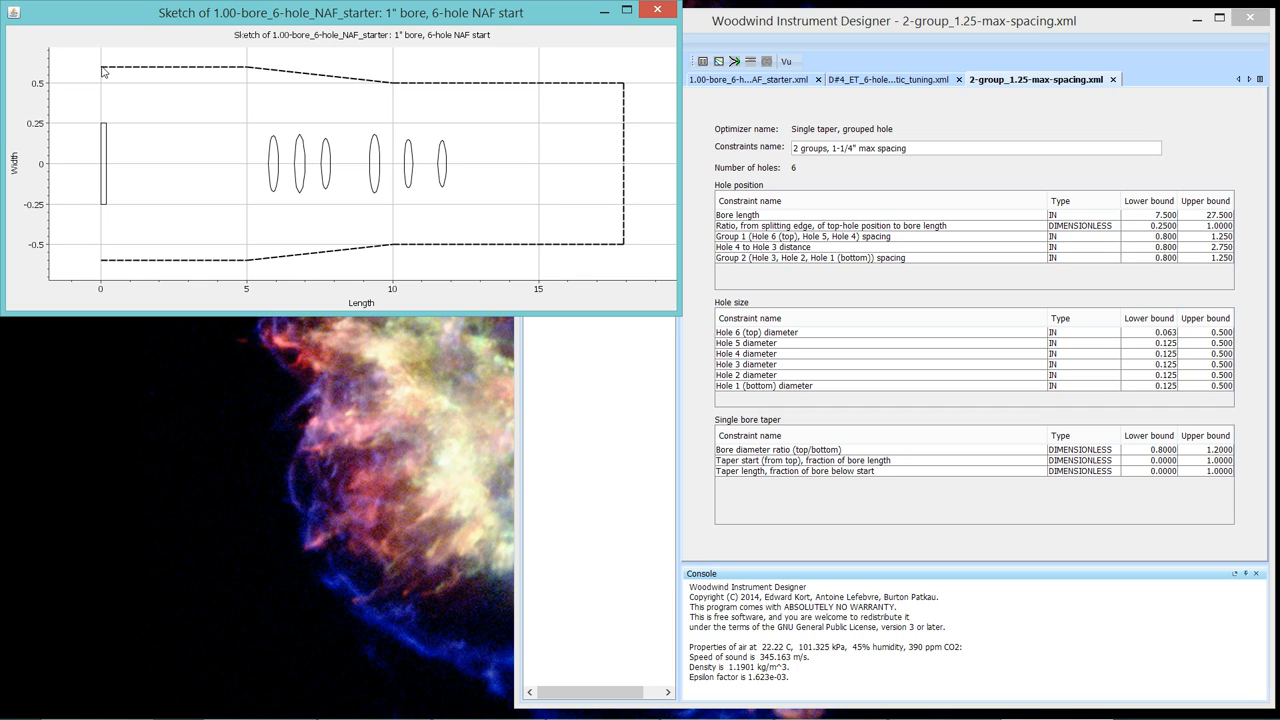
pyautogui.moveTo(261, 82)
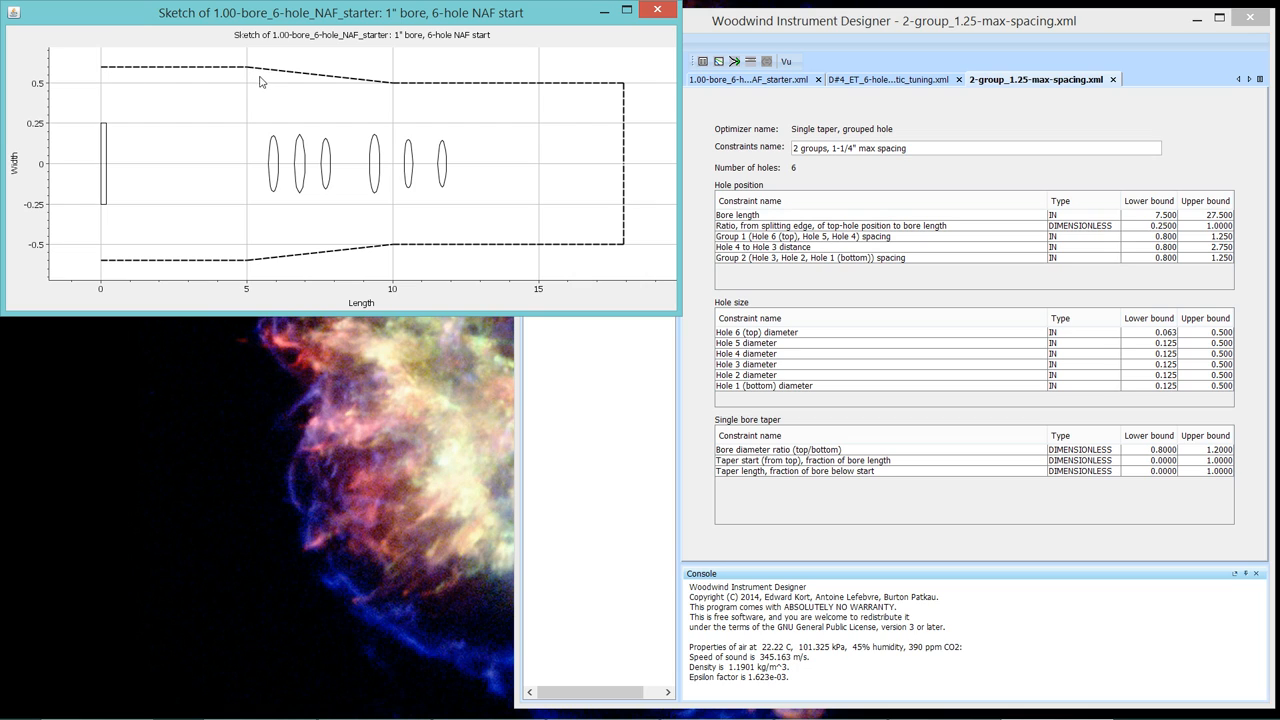
pyautogui.moveTo(260, 64)
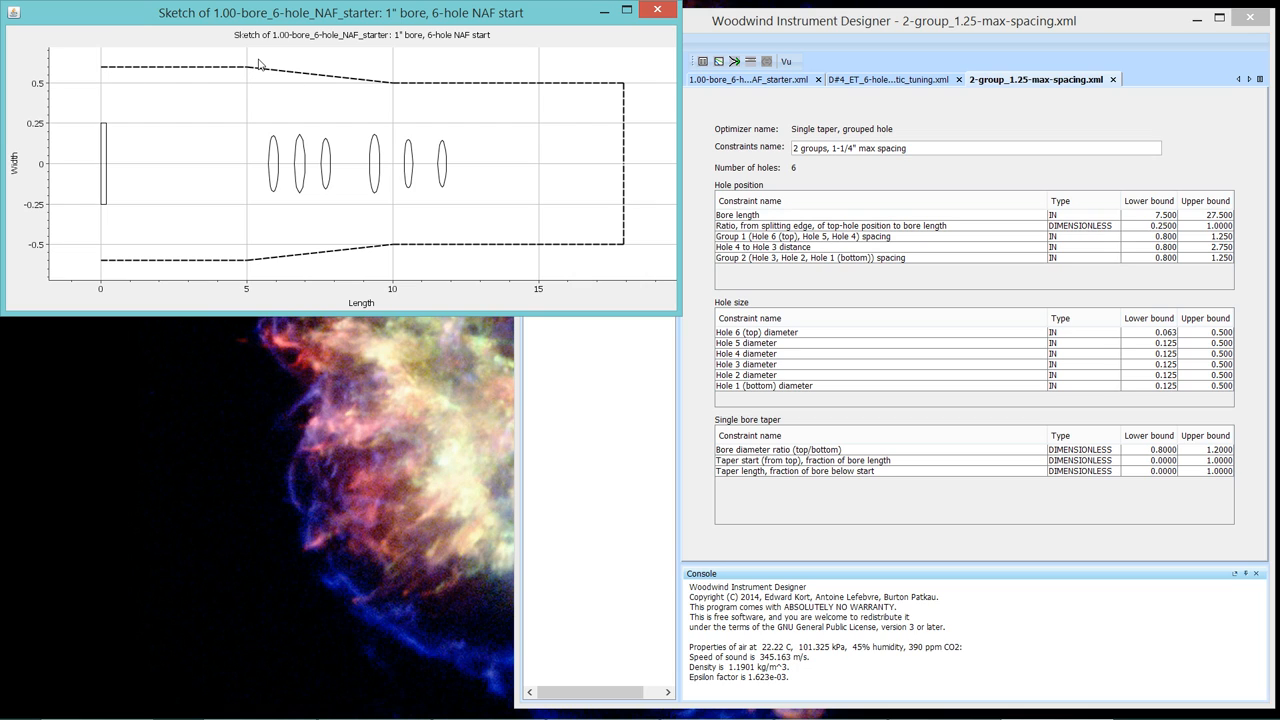
pyautogui.moveTo(362, 84)
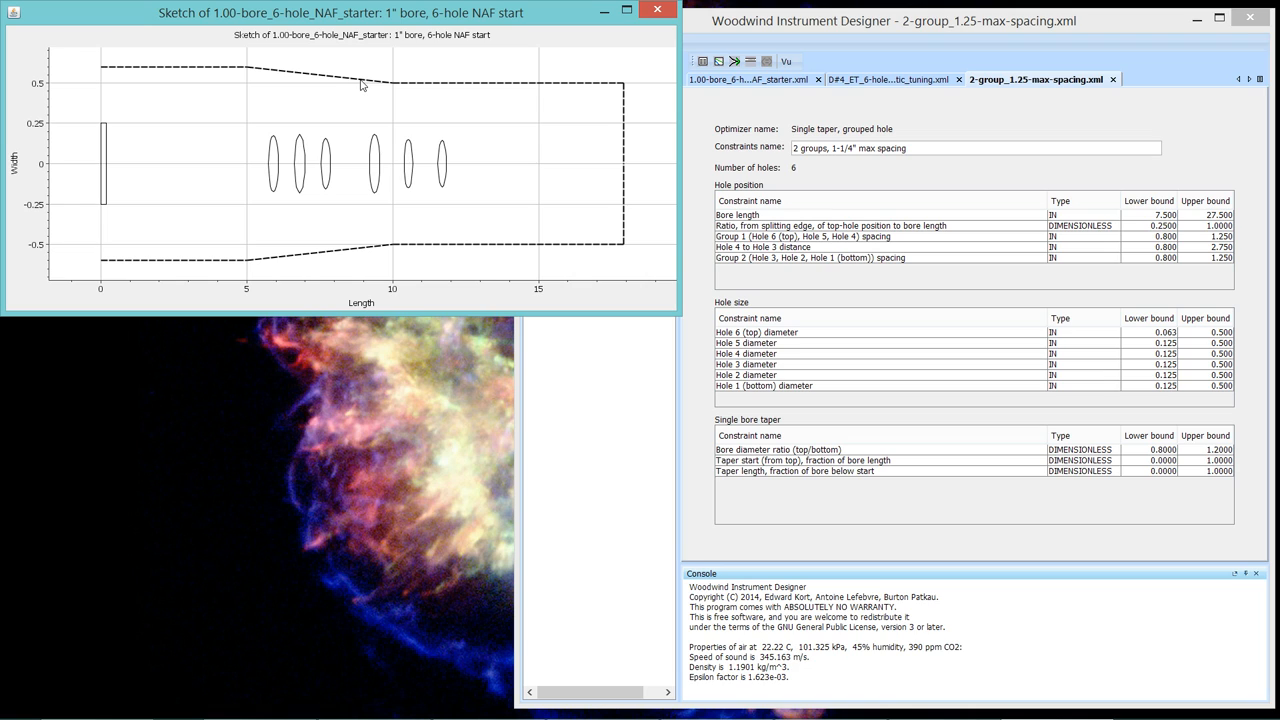
pyautogui.moveTo(470, 92)
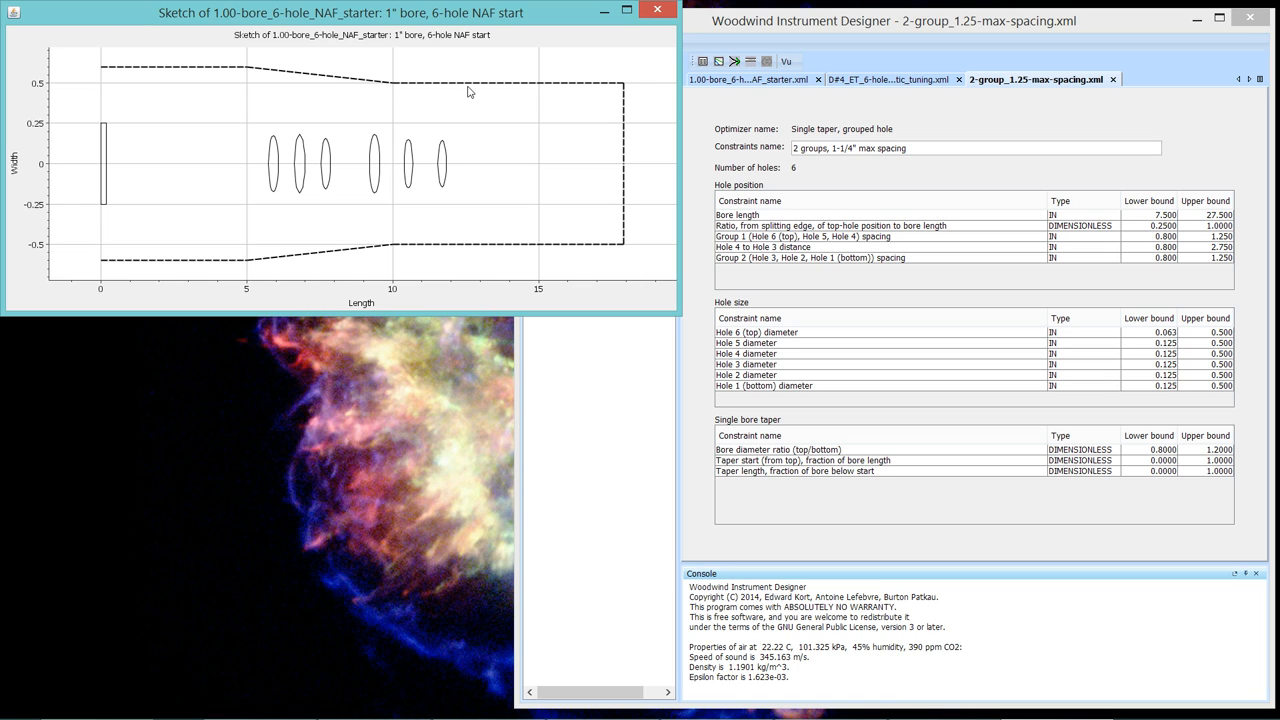
pyautogui.moveTo(608, 90)
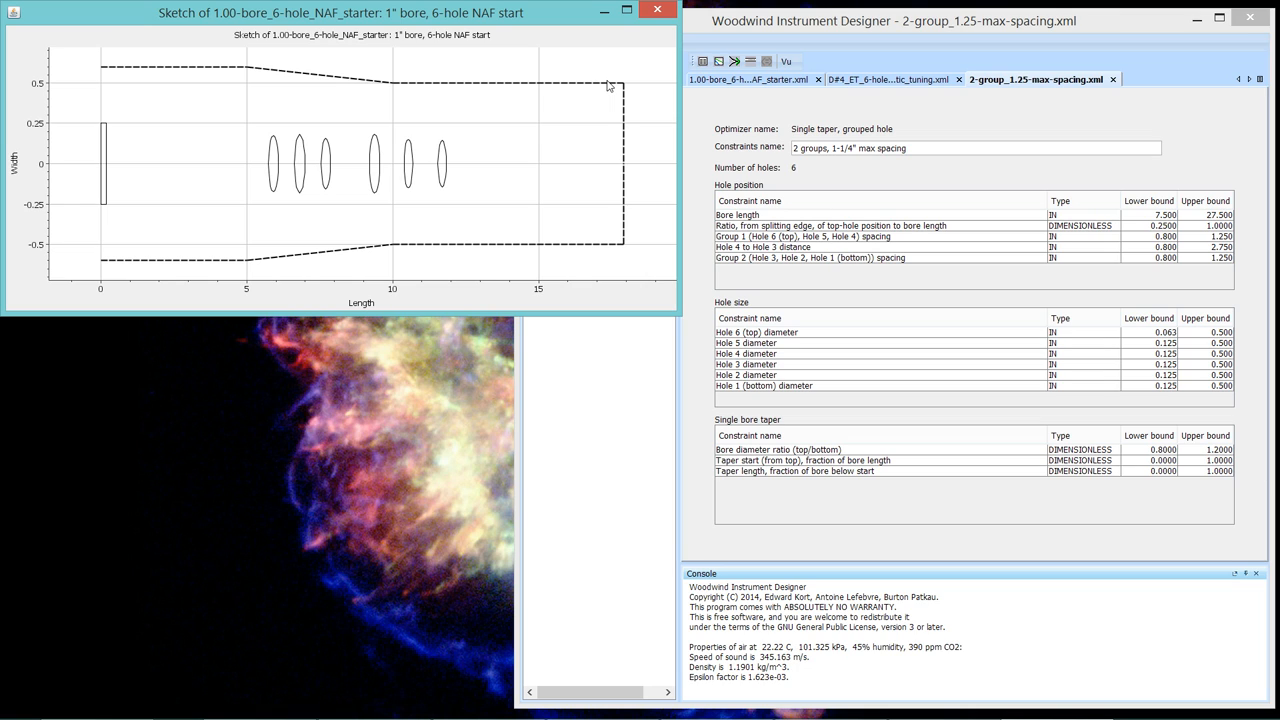
pyautogui.moveTo(174, 147)
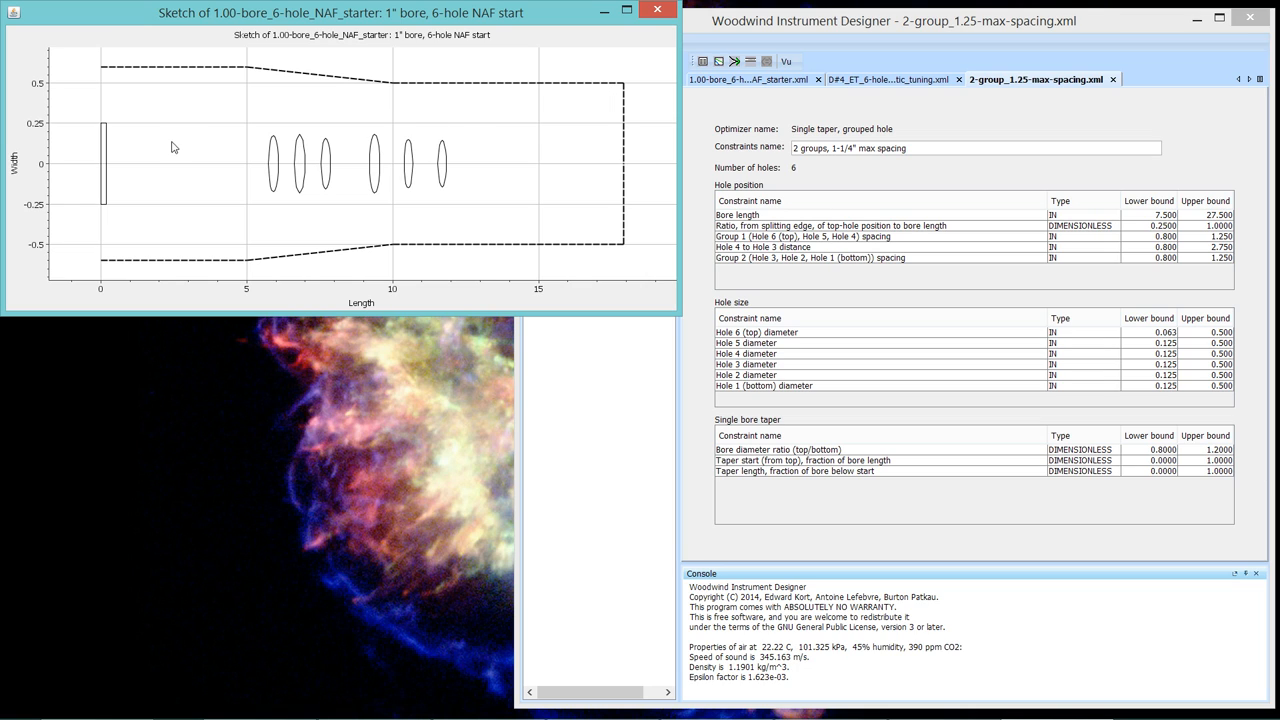
pyautogui.moveTo(130, 137)
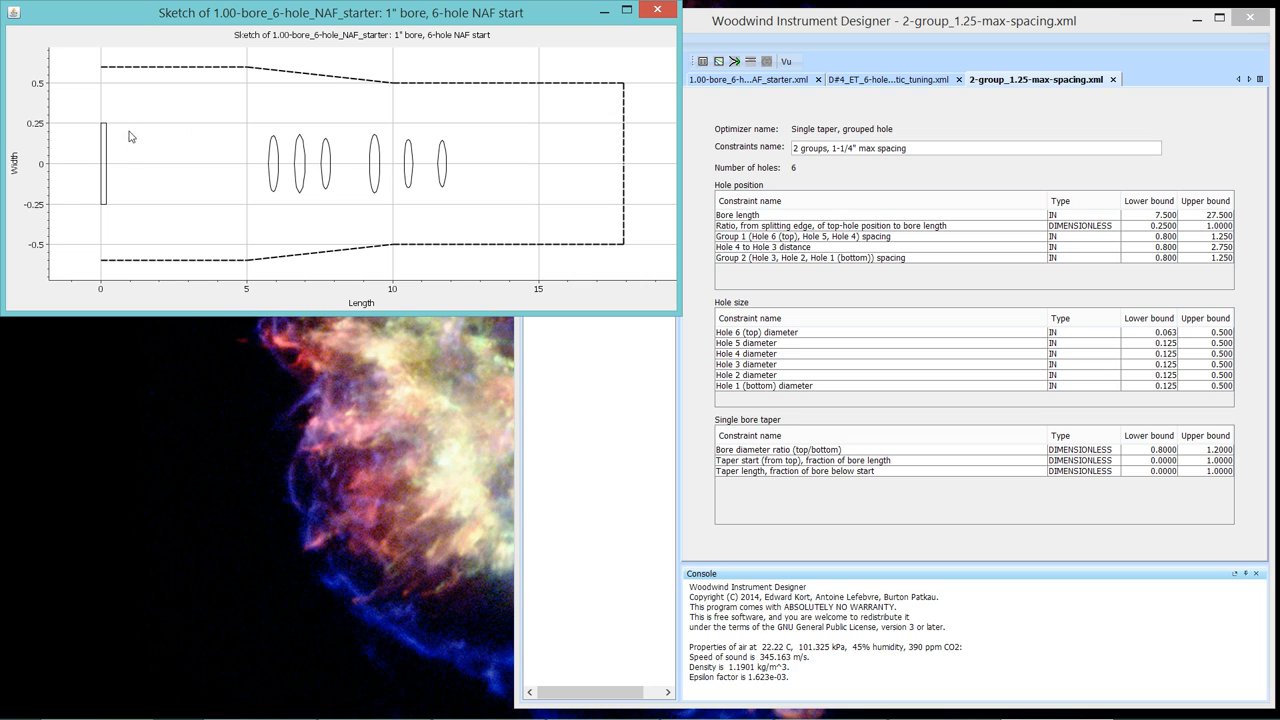
pyautogui.moveTo(484, 142)
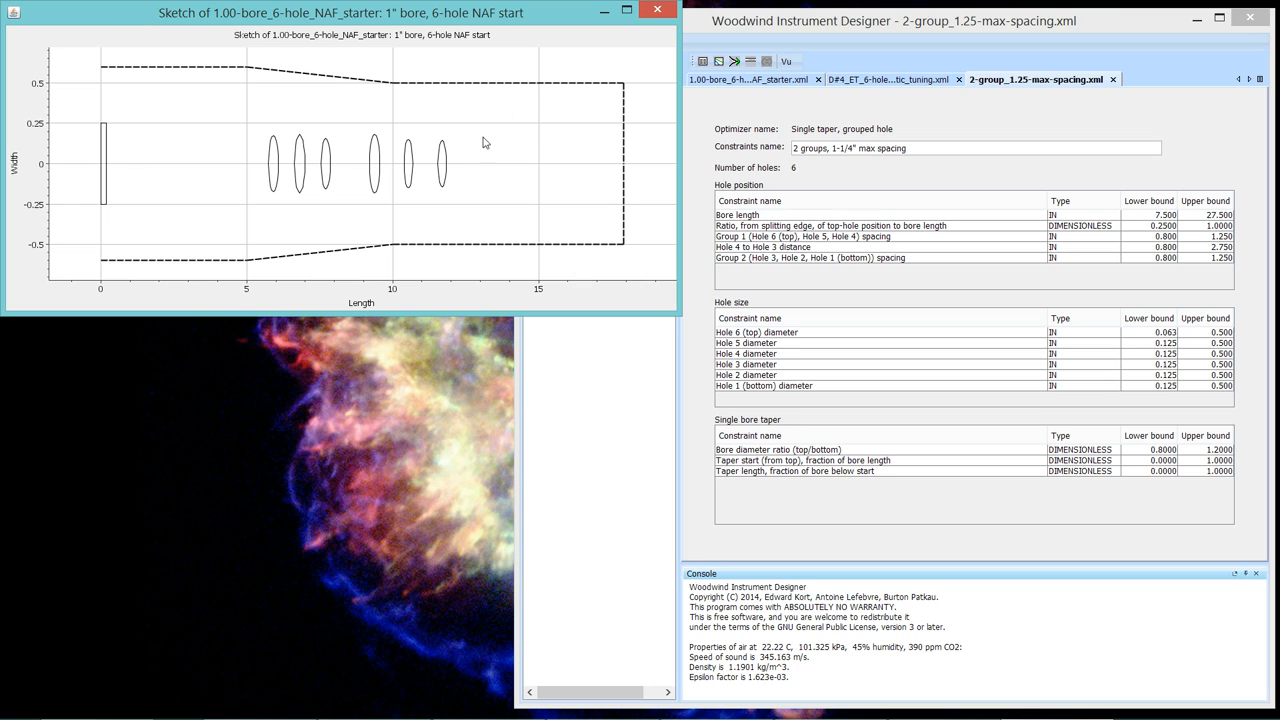
pyautogui.moveTo(425, 102)
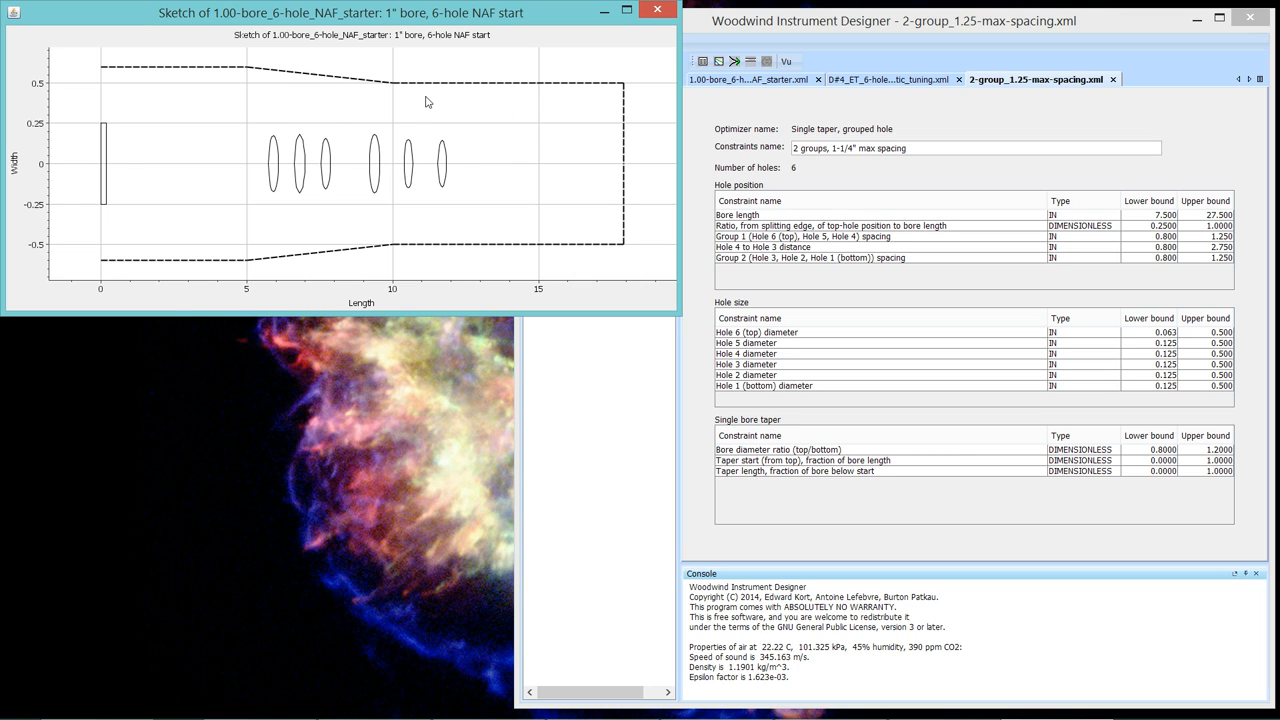
pyautogui.moveTo(450, 94)
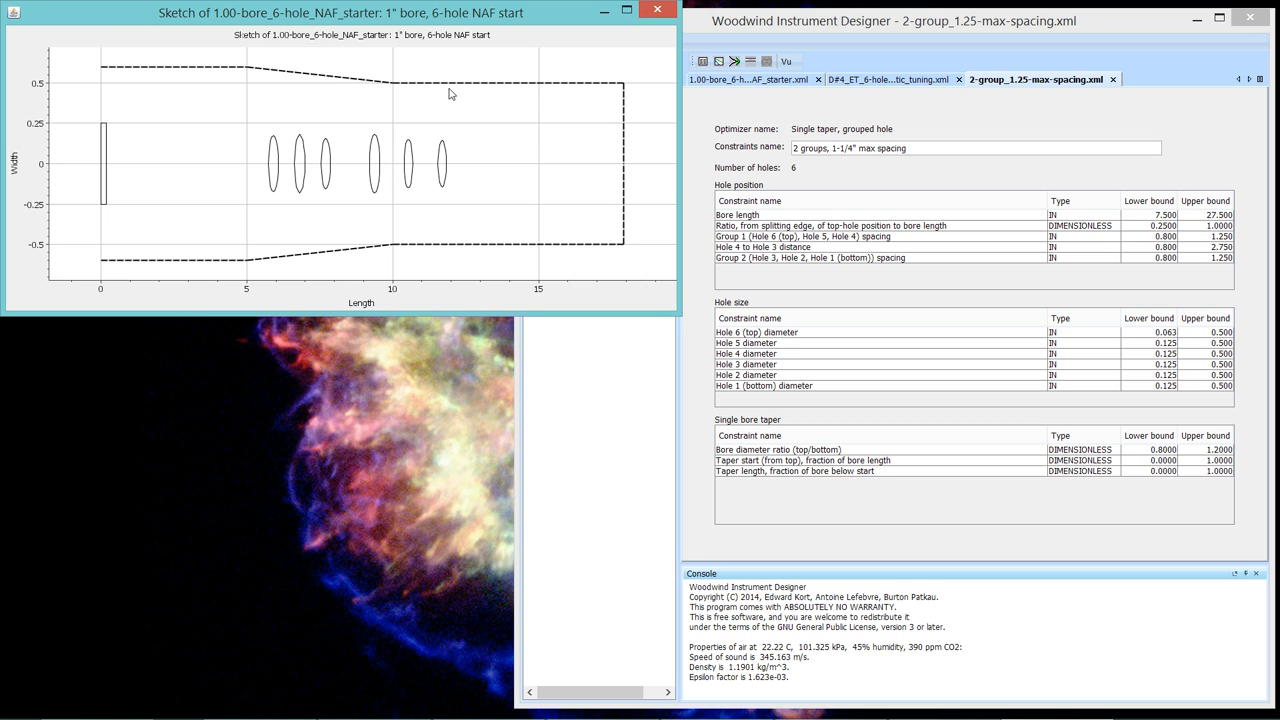
pyautogui.moveTo(230, 81)
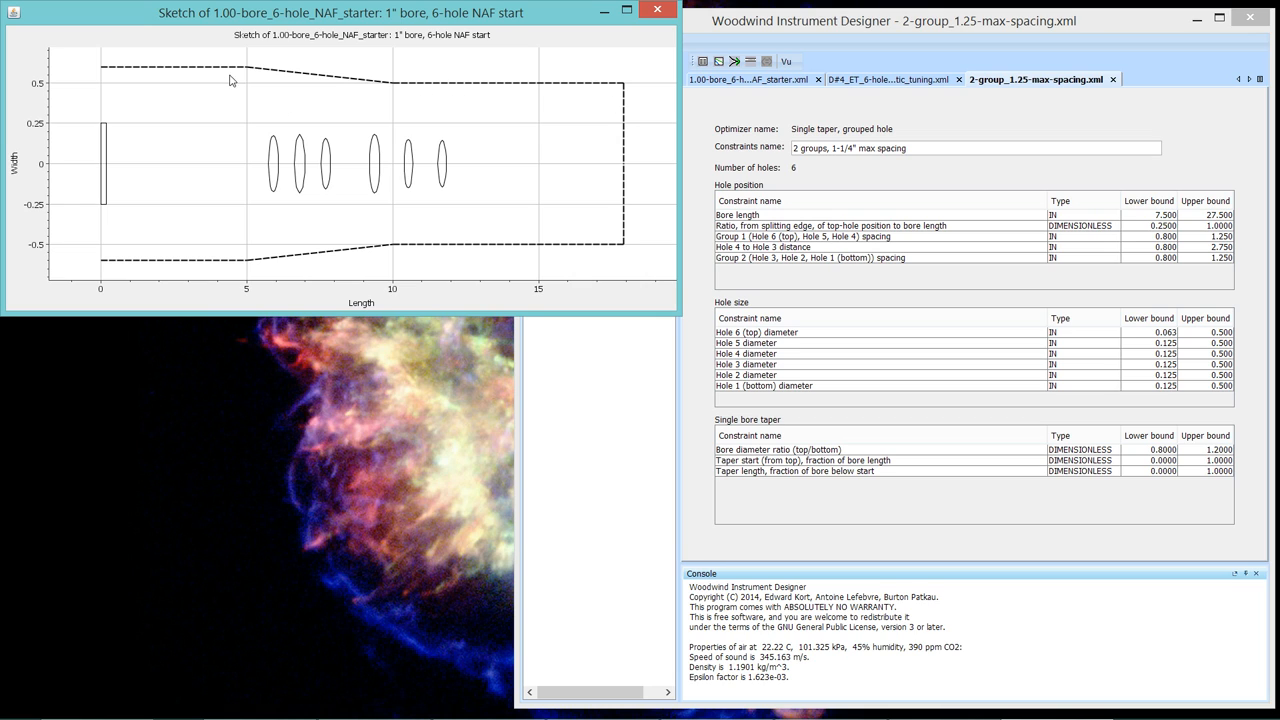
pyautogui.moveTo(240, 74)
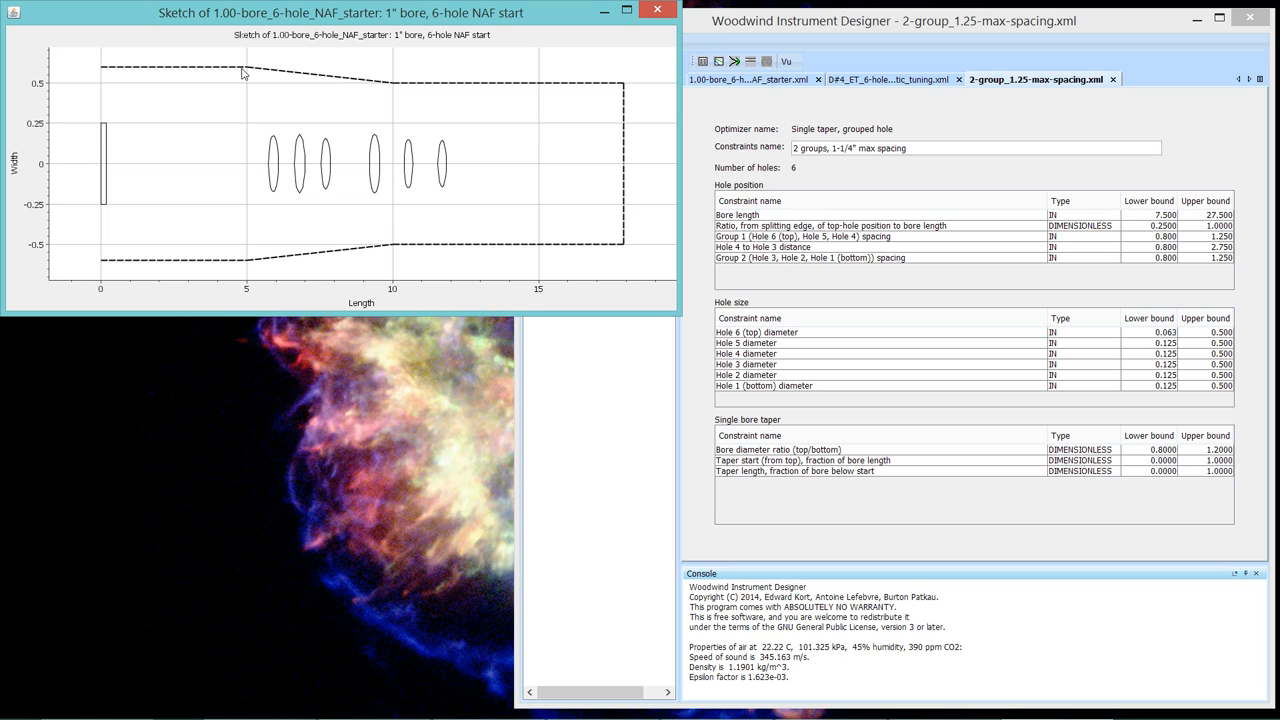
pyautogui.moveTo(572, 135)
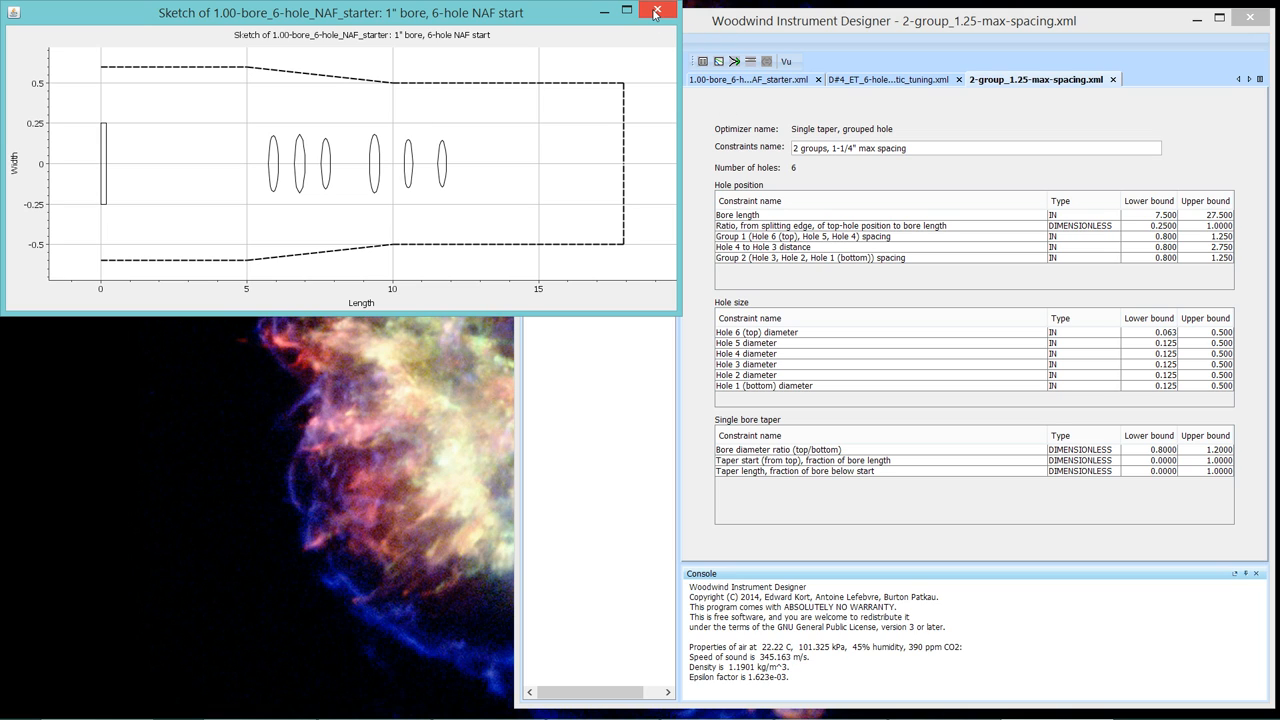
# Step: Close the flute sketch and select the 'Grouped-hole position & size' optimizer
pyautogui.click(654, 11)
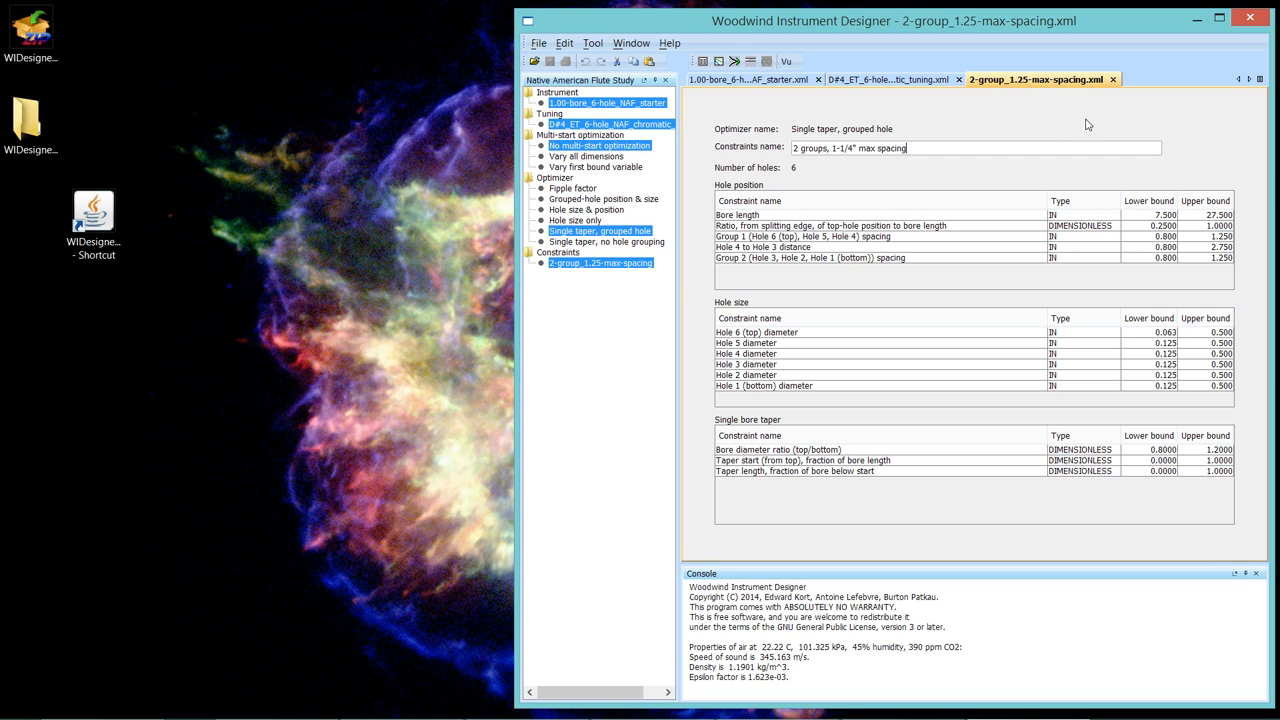
pyautogui.moveTo(928, 140)
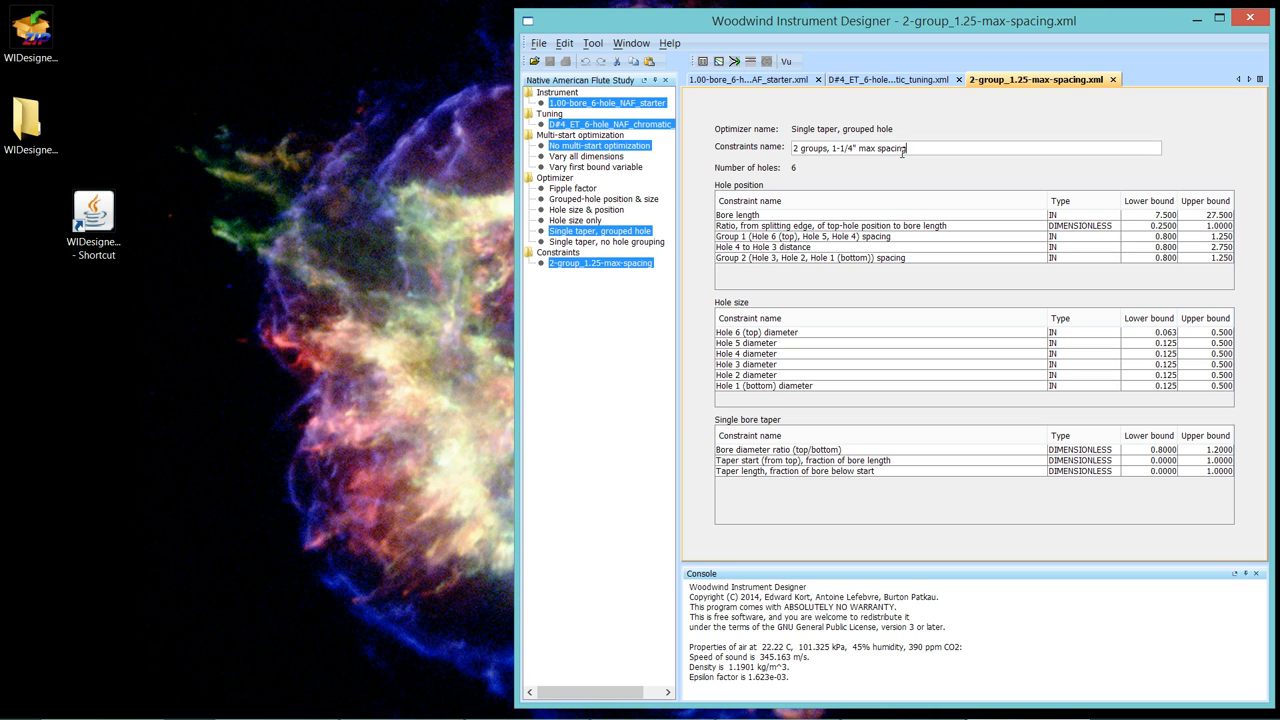
pyautogui.moveTo(726, 88)
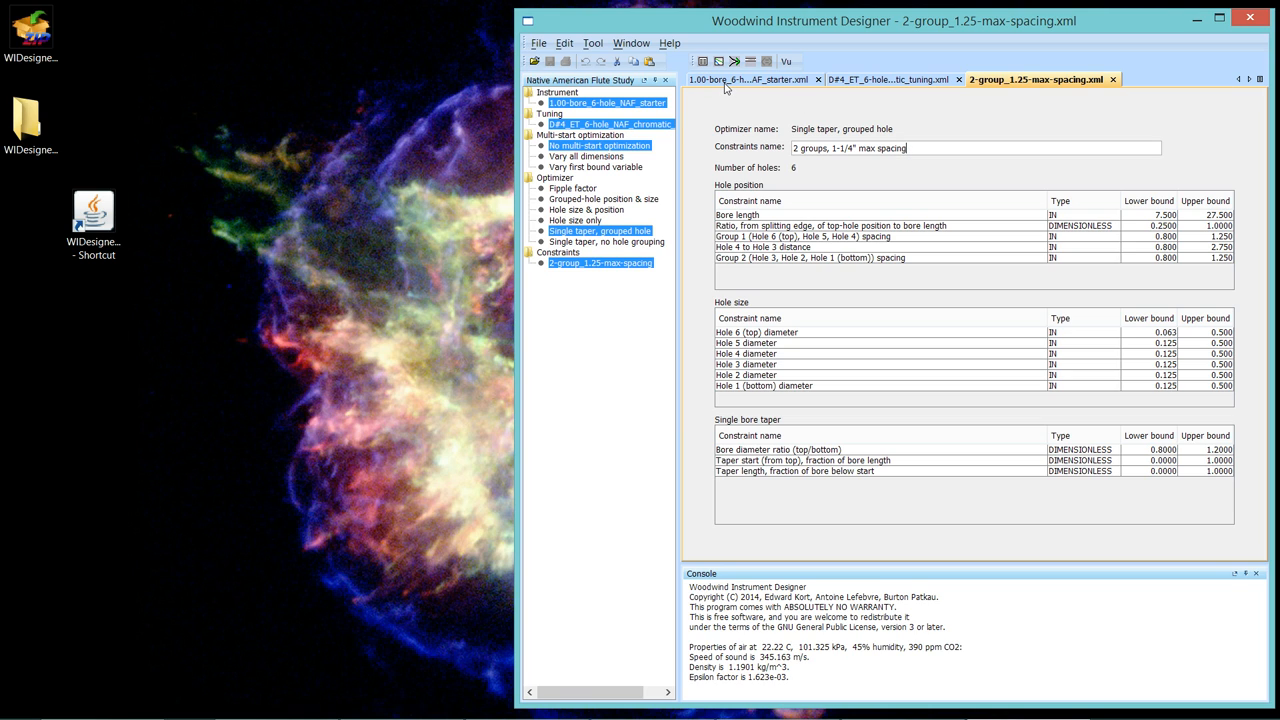
pyautogui.moveTo(750, 79)
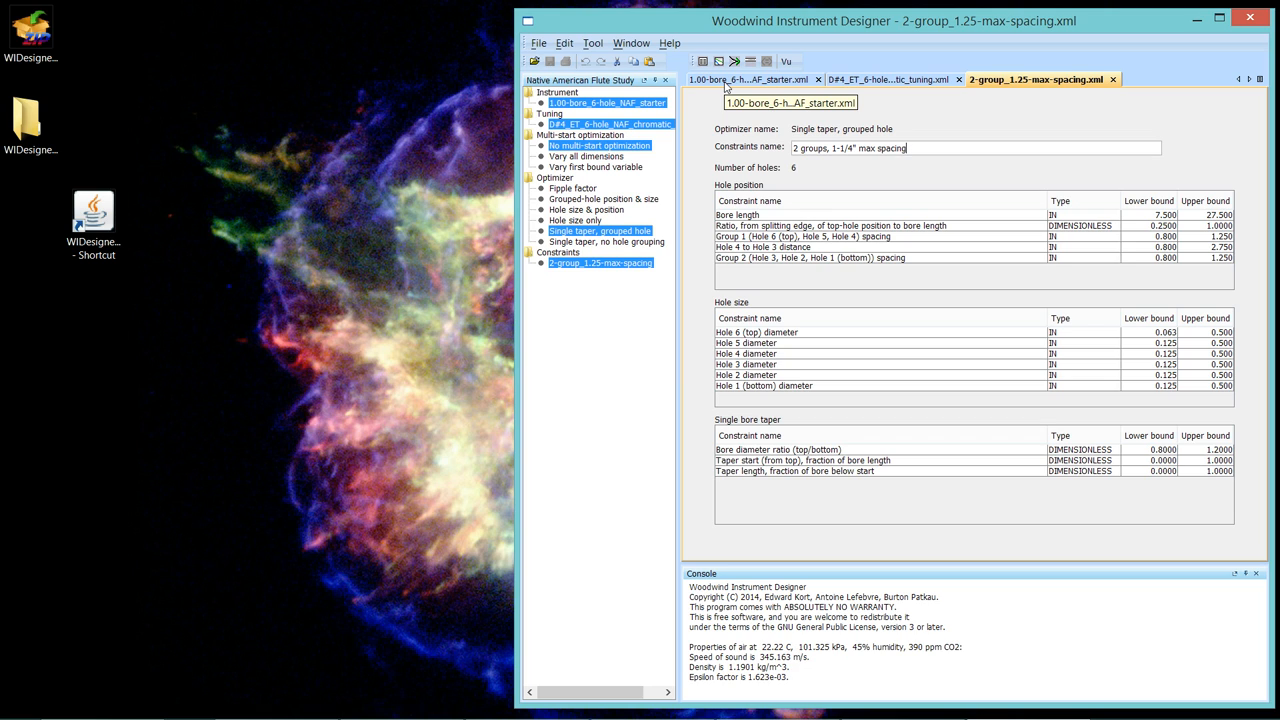
pyautogui.moveTo(436, 112)
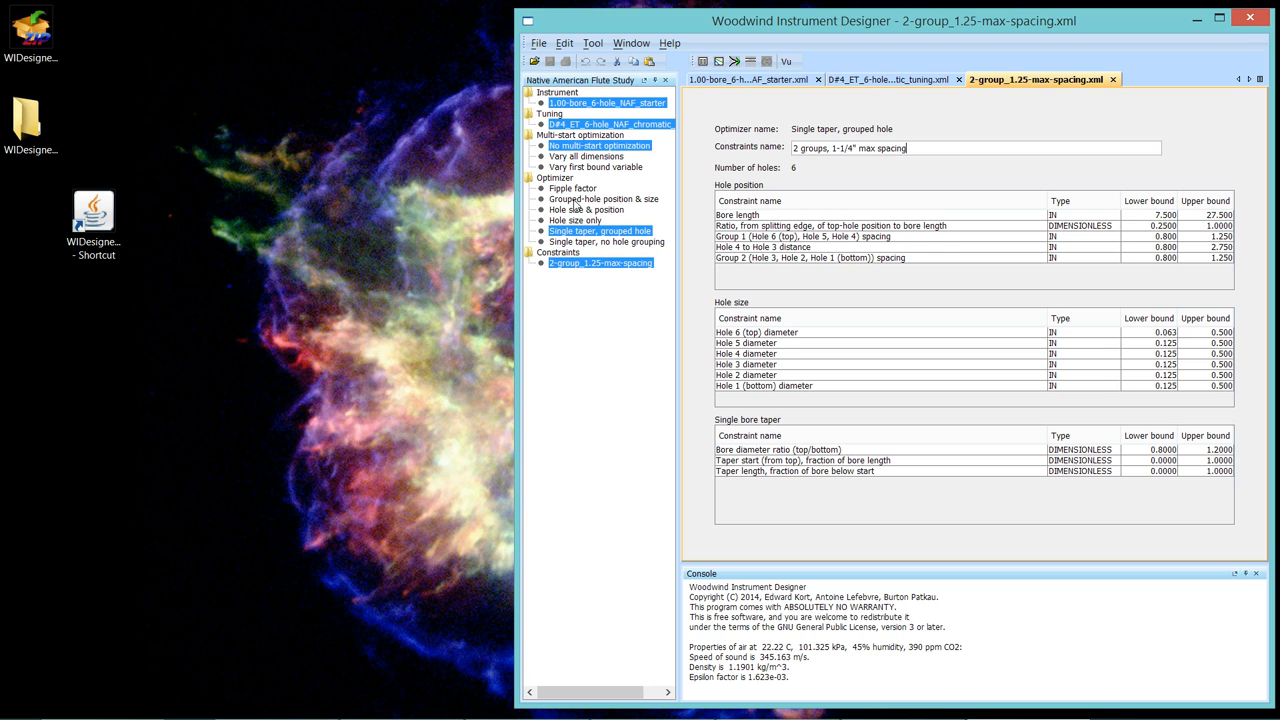
pyautogui.click(604, 198)
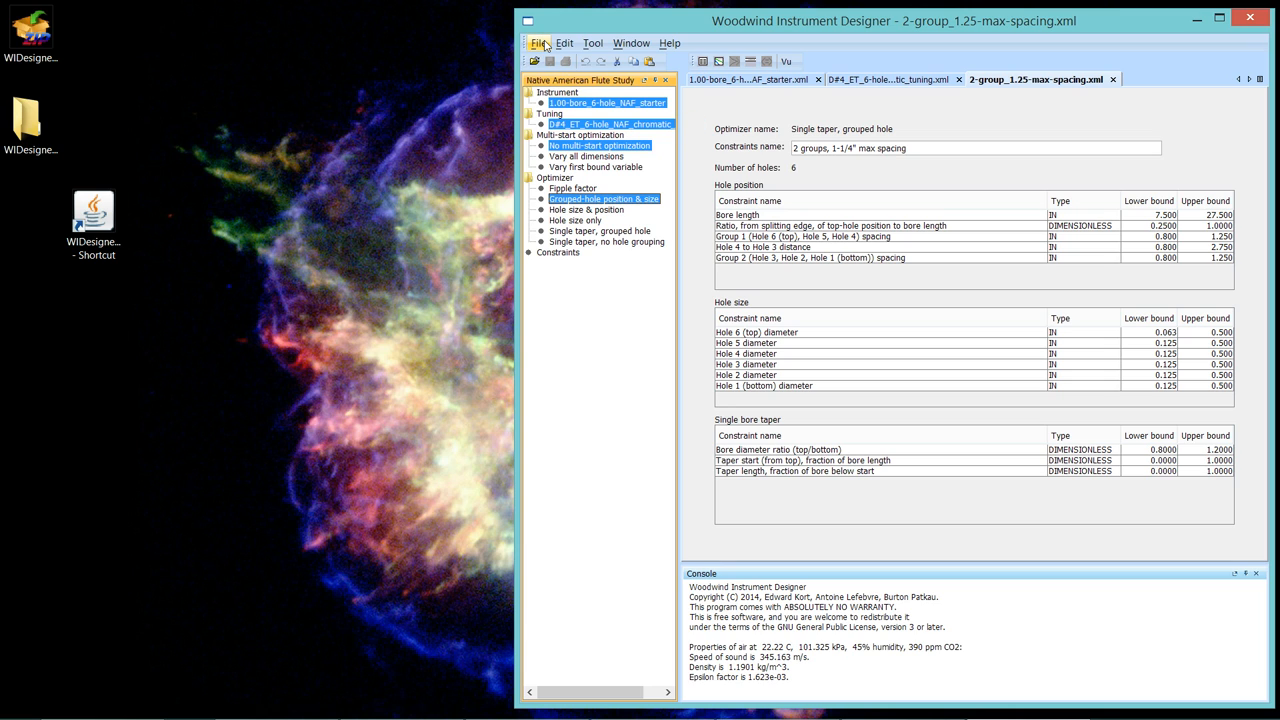
# Step: Open the 2-group_1.25_max_spacing.xml constraints and view its hole position and size bounds
pyautogui.click(538, 43)
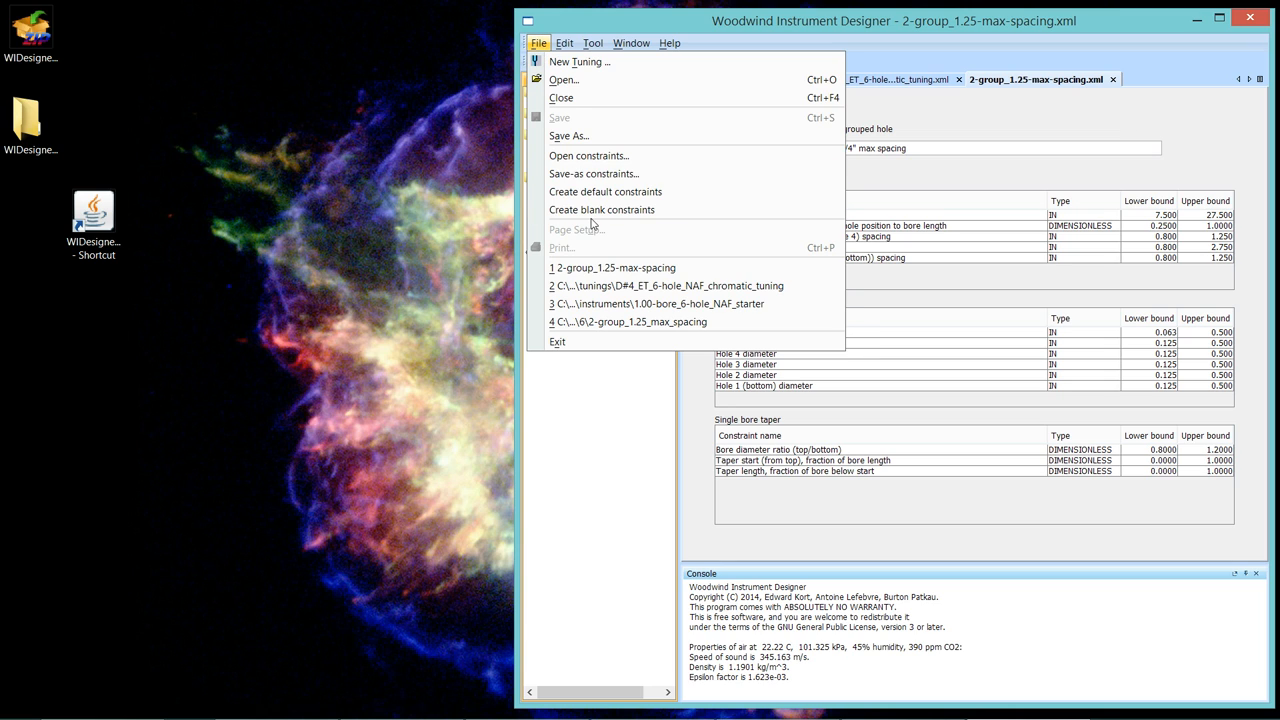
pyautogui.moveTo(589, 156)
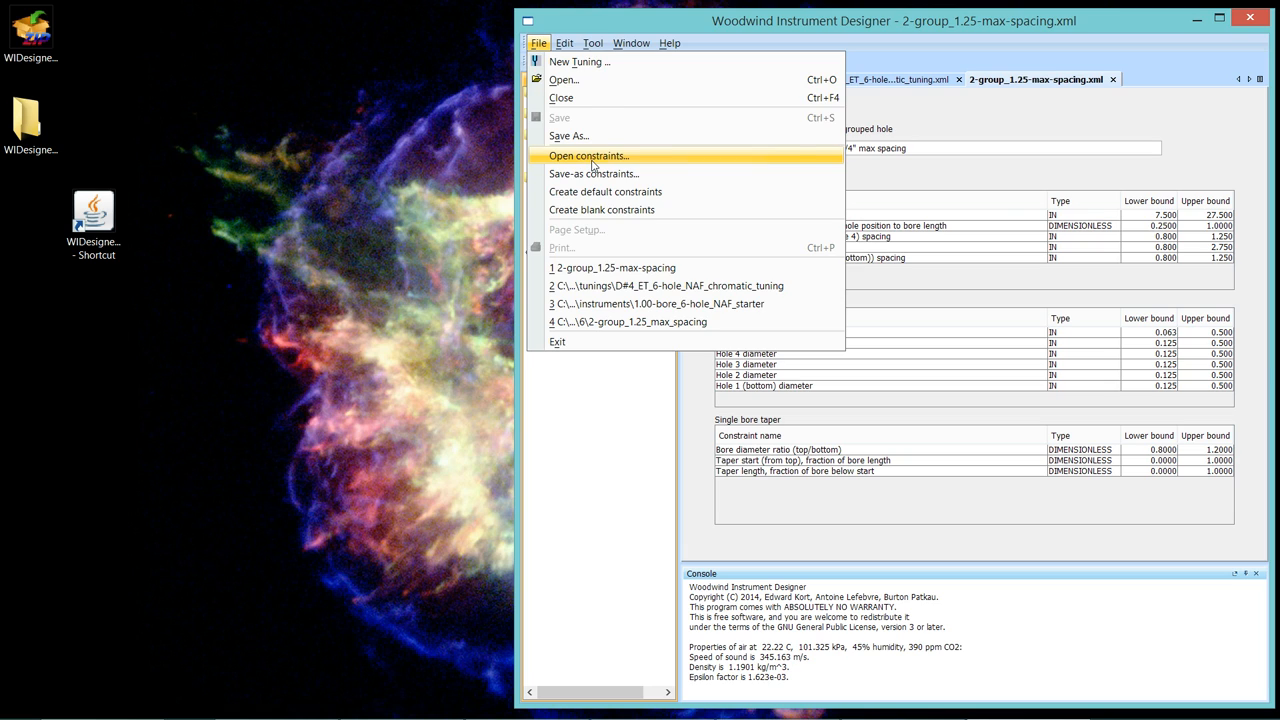
pyautogui.click(588, 155)
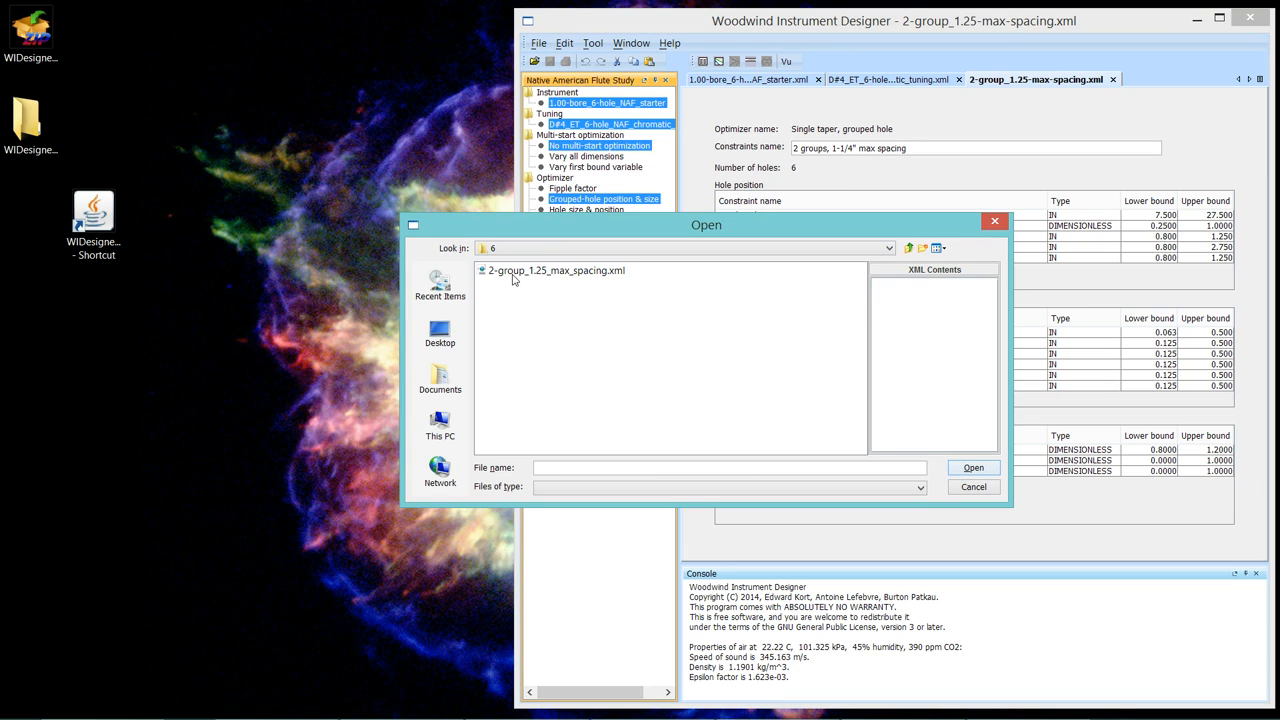
pyautogui.moveTo(546, 277)
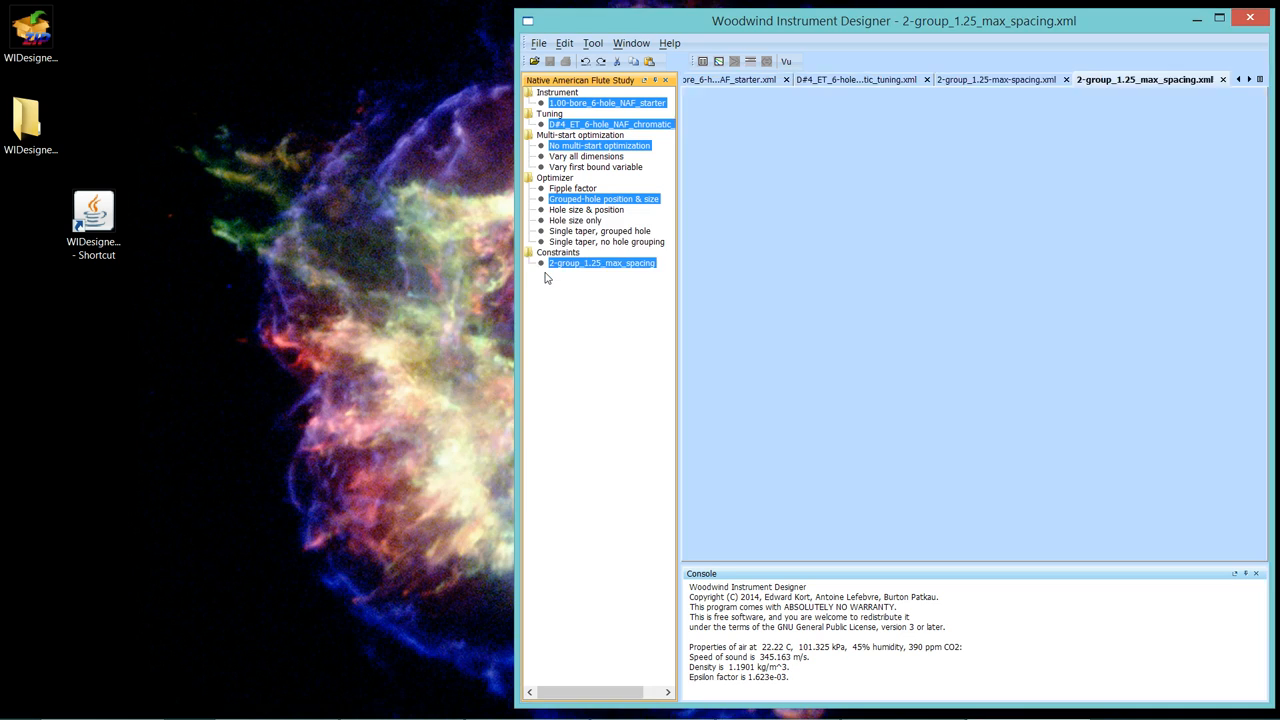
pyautogui.click(602, 263)
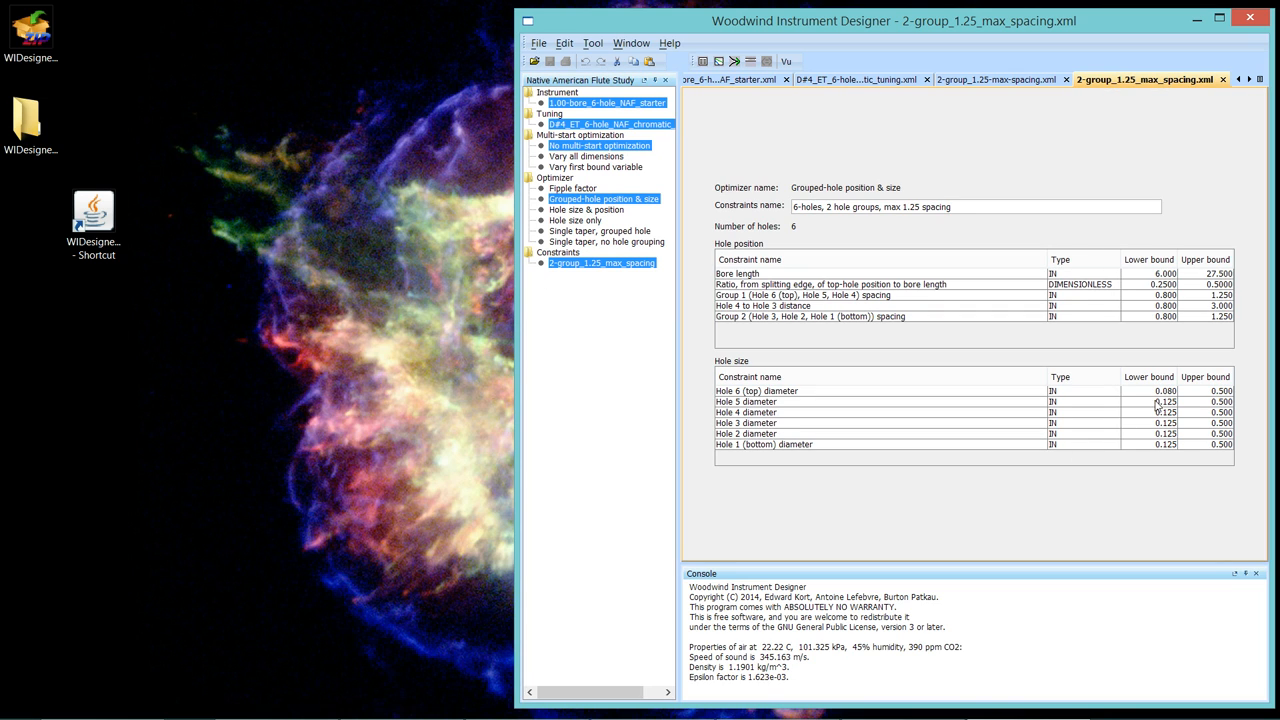
pyautogui.moveTo(911, 311)
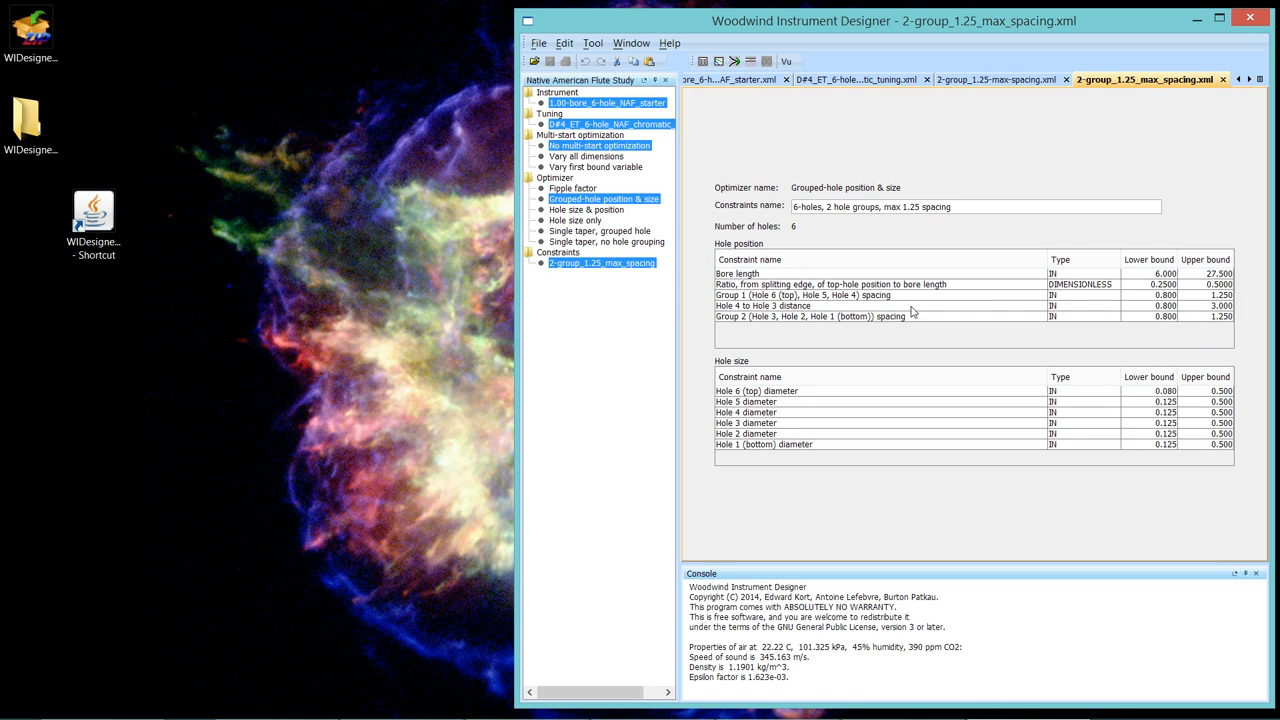
pyautogui.moveTo(1093, 291)
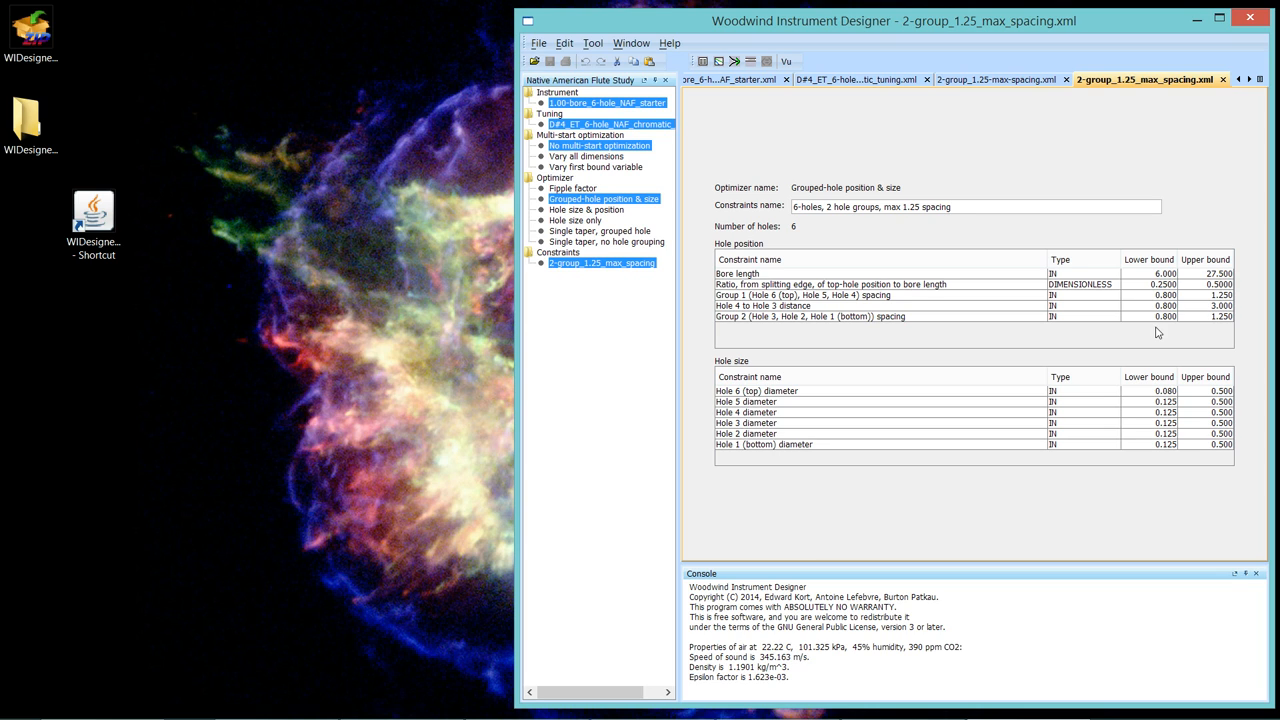
pyautogui.moveTo(1150, 403)
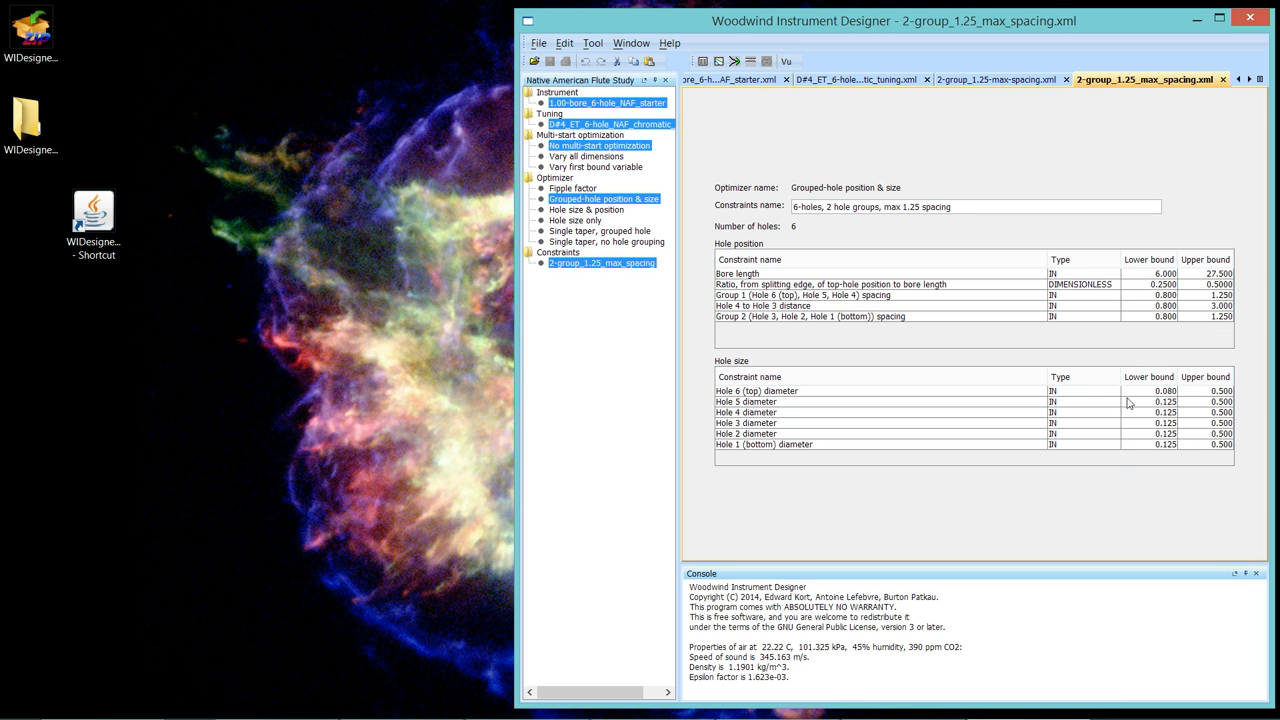
pyautogui.moveTo(762, 200)
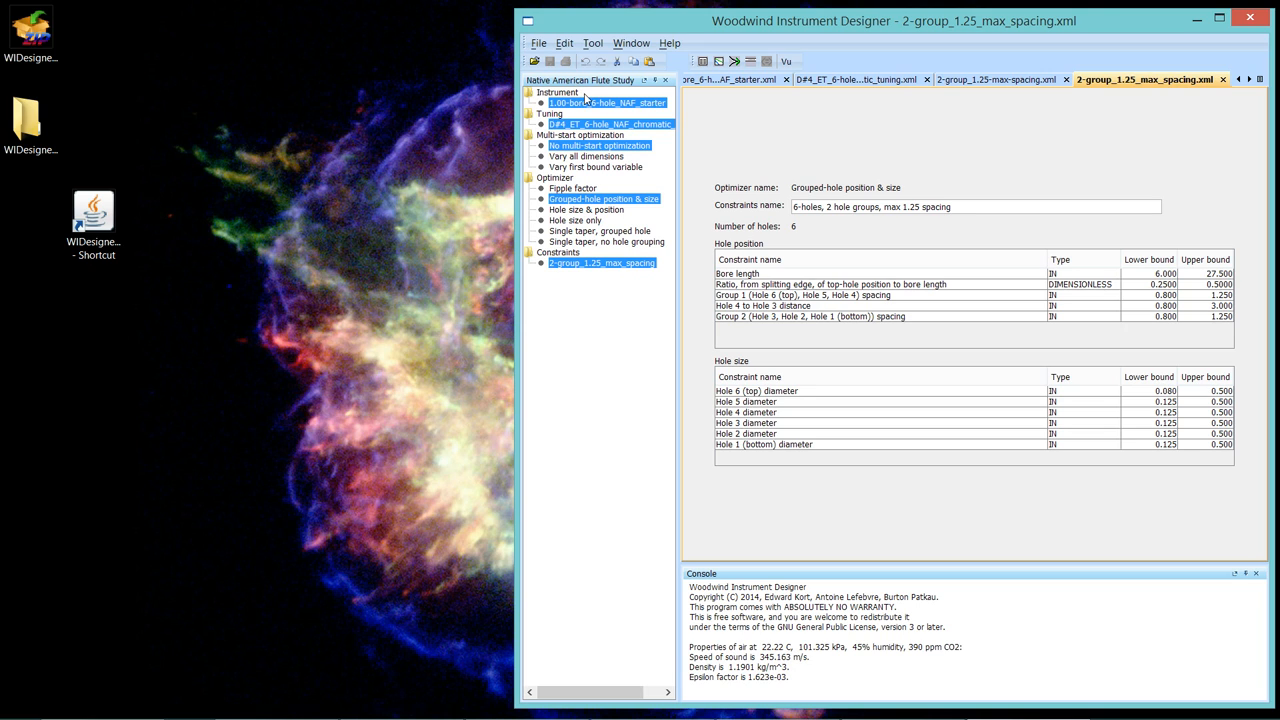
pyautogui.moveTo(640, 100)
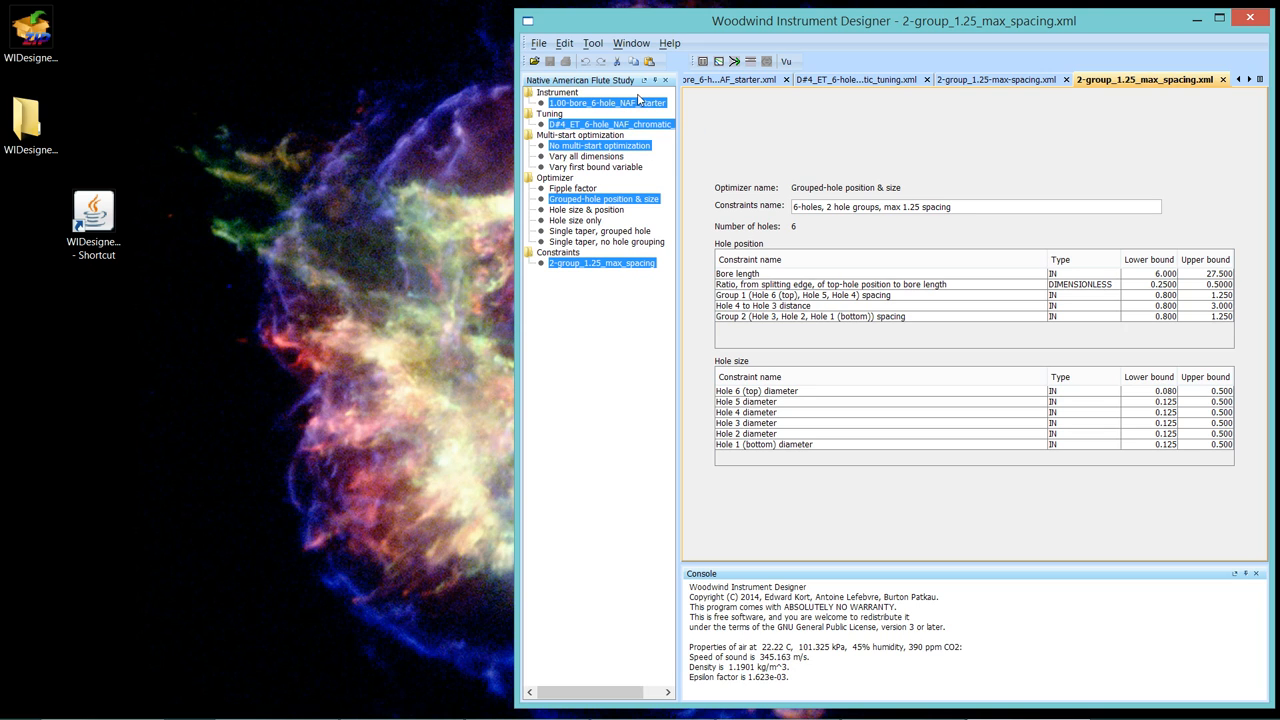
pyautogui.moveTo(704, 61)
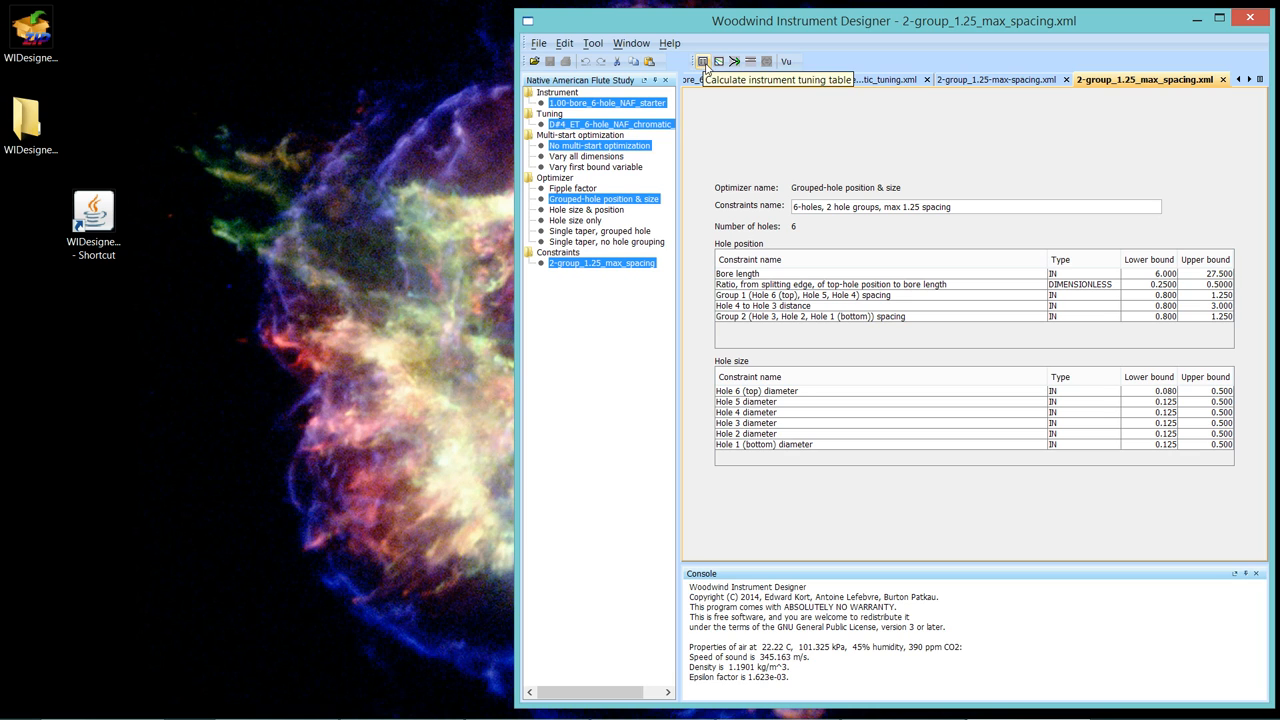
# Step: Delete the 5.000 and 10.000 bore points, leaving only 0.000 and 17.913
pyautogui.click(745, 79)
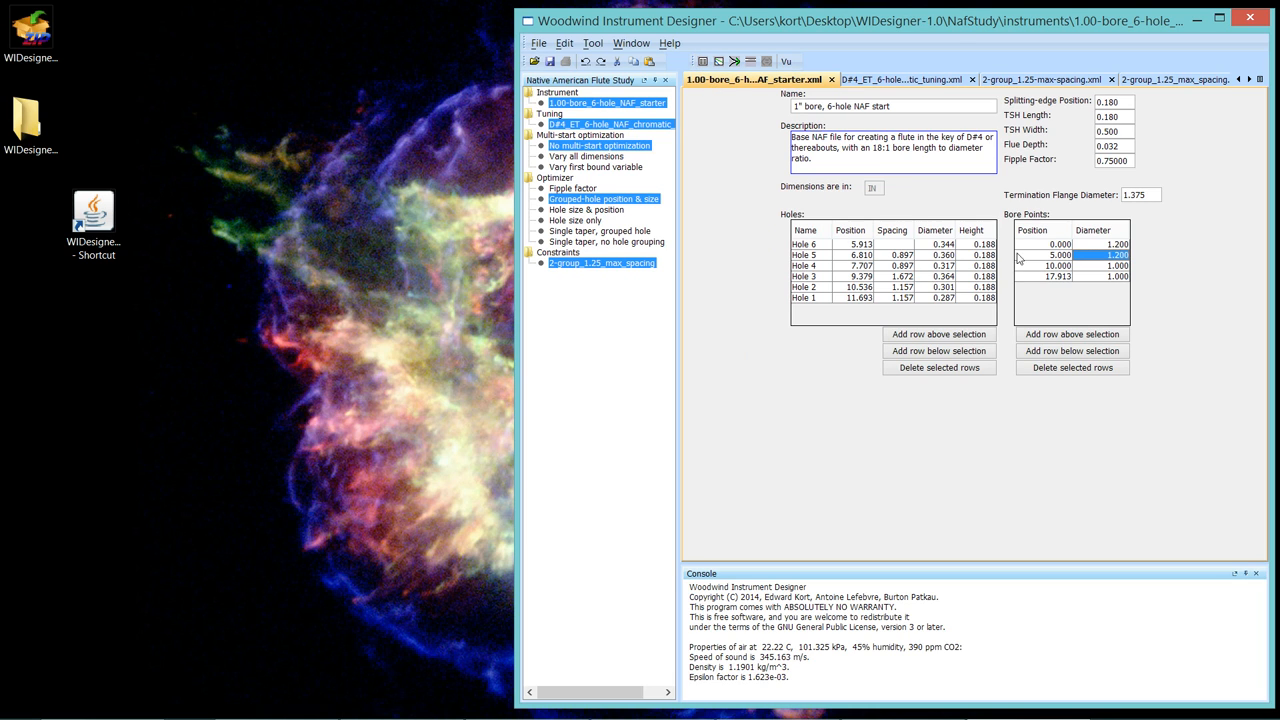
pyautogui.click(1045, 255)
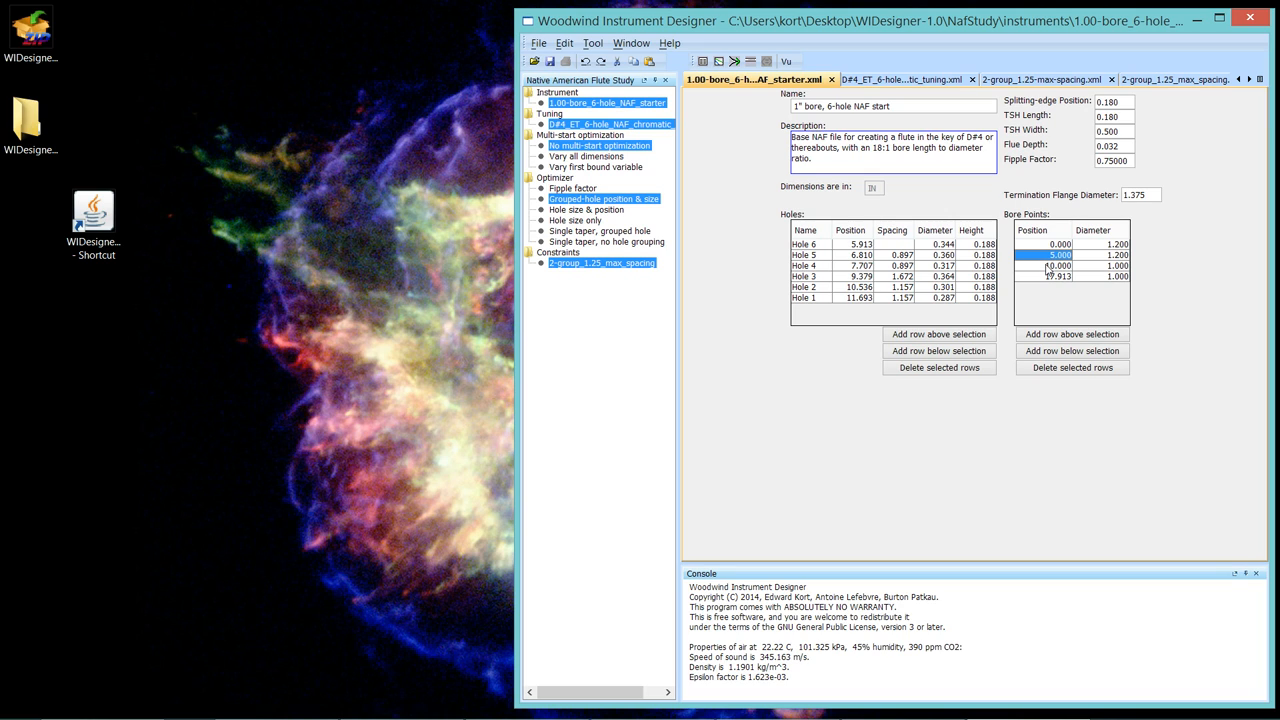
pyautogui.click(1050, 265)
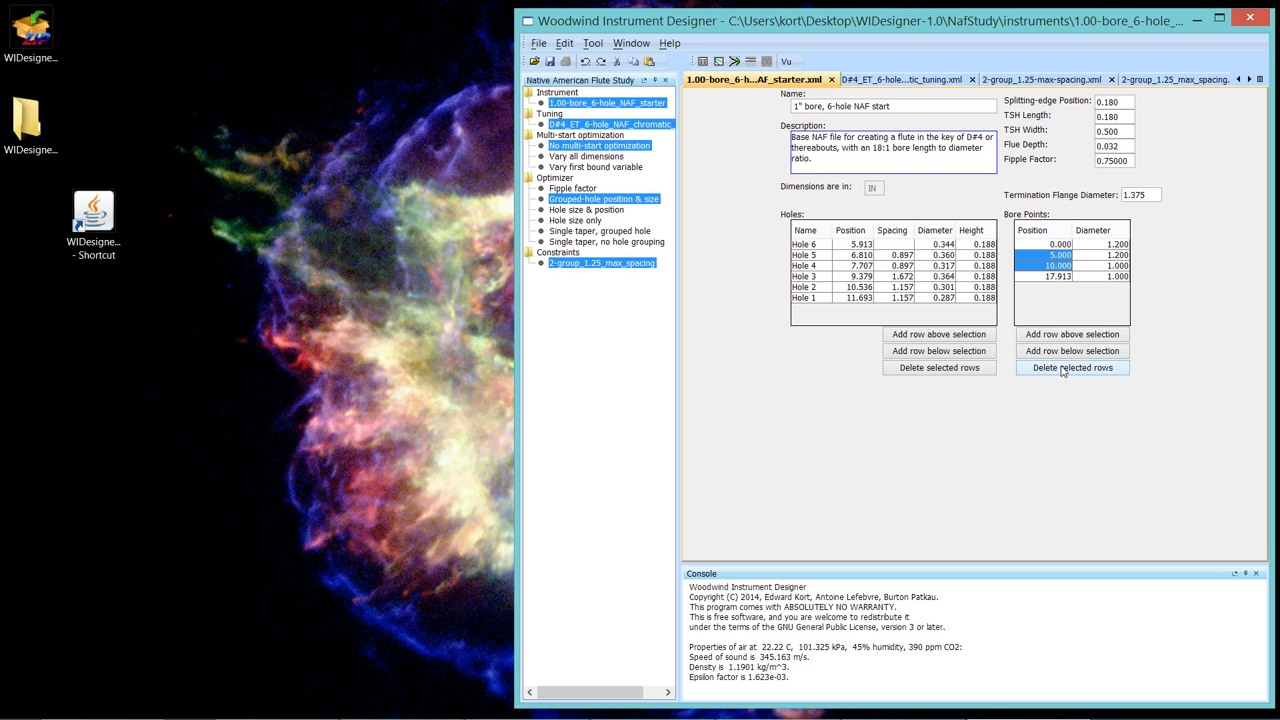
pyautogui.click(1072, 368)
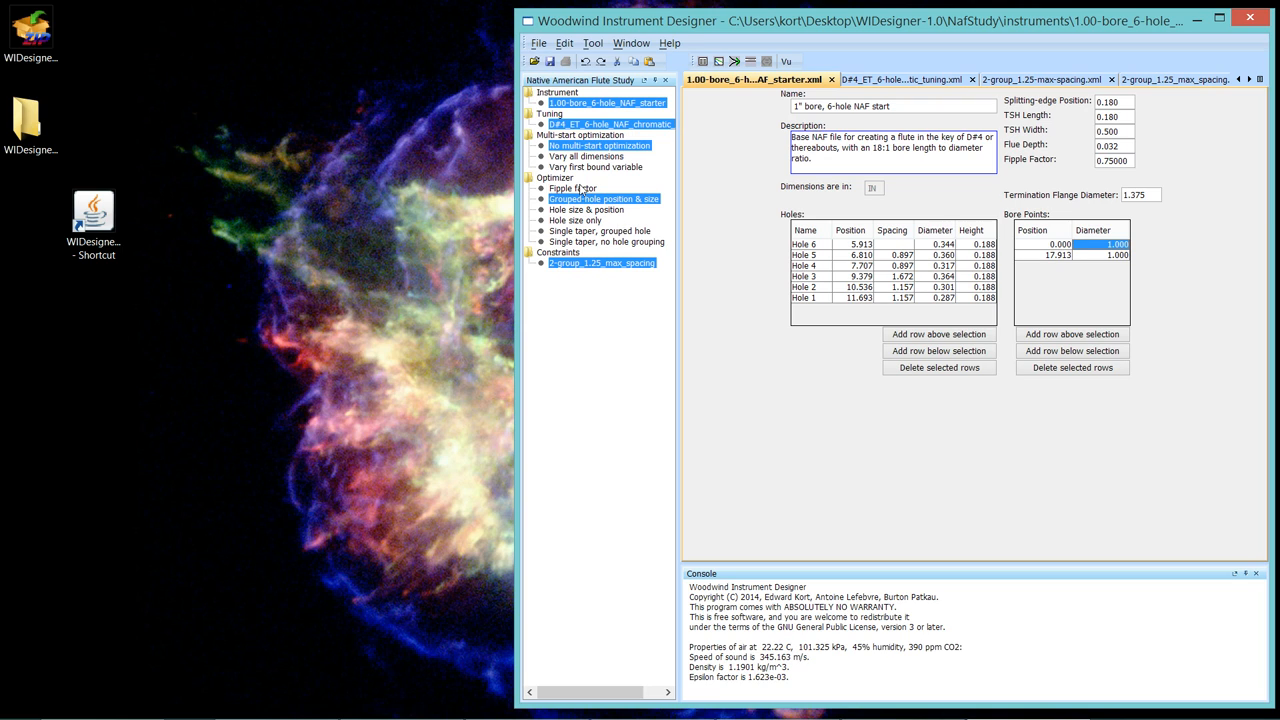
pyautogui.moveTo(603, 199)
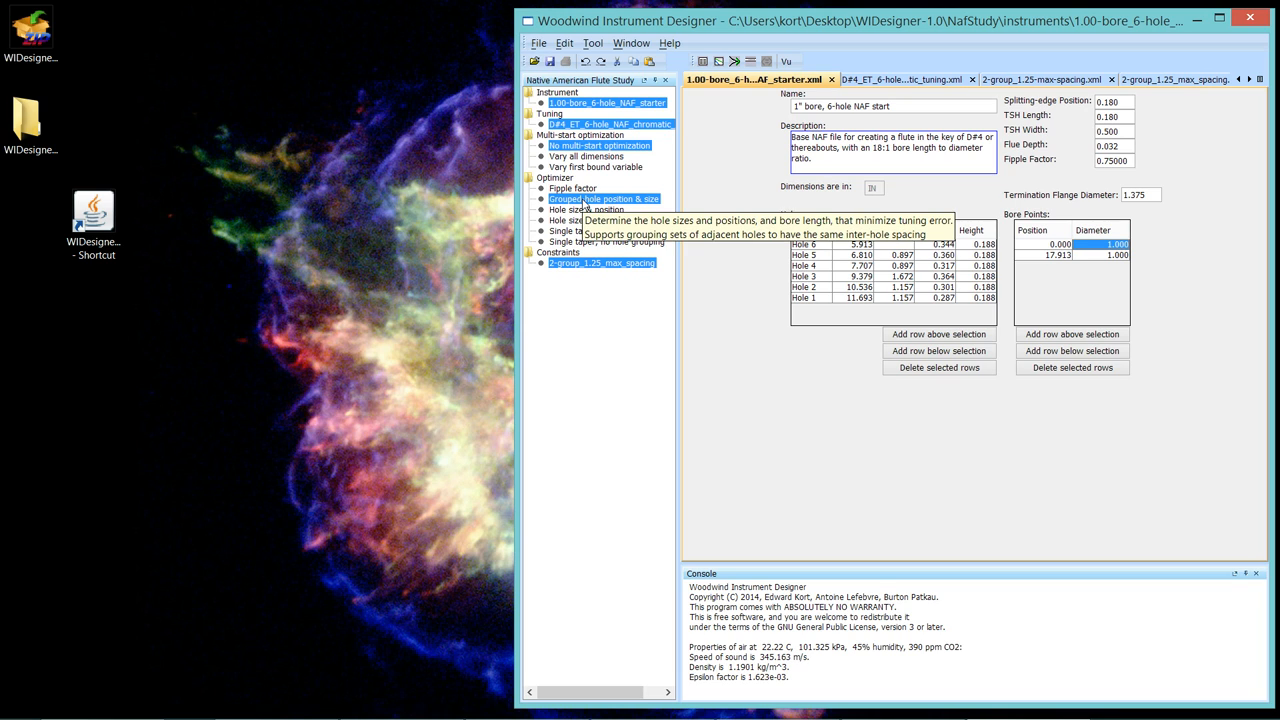
pyautogui.moveTo(735, 61)
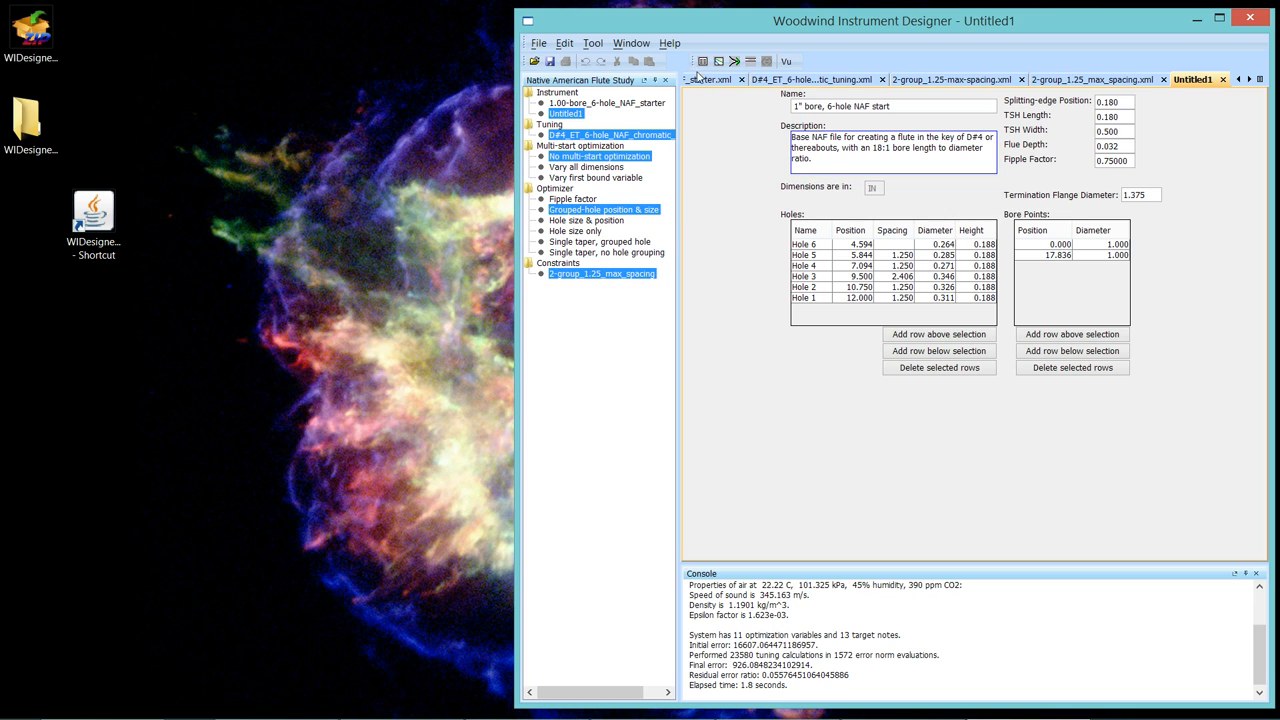
# Step: Bring the optimized flute's tuning table into view to review its 8.44-cent deviation
pyautogui.click(702, 61)
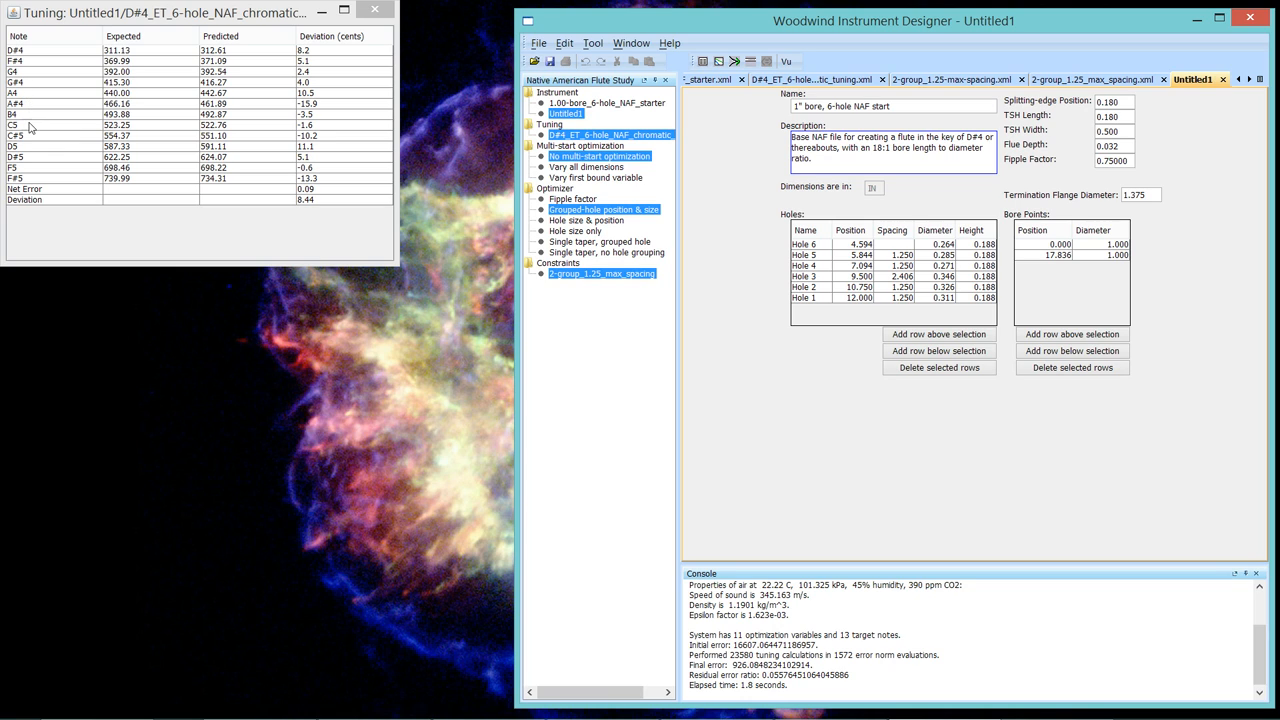
pyautogui.moveTo(32, 178)
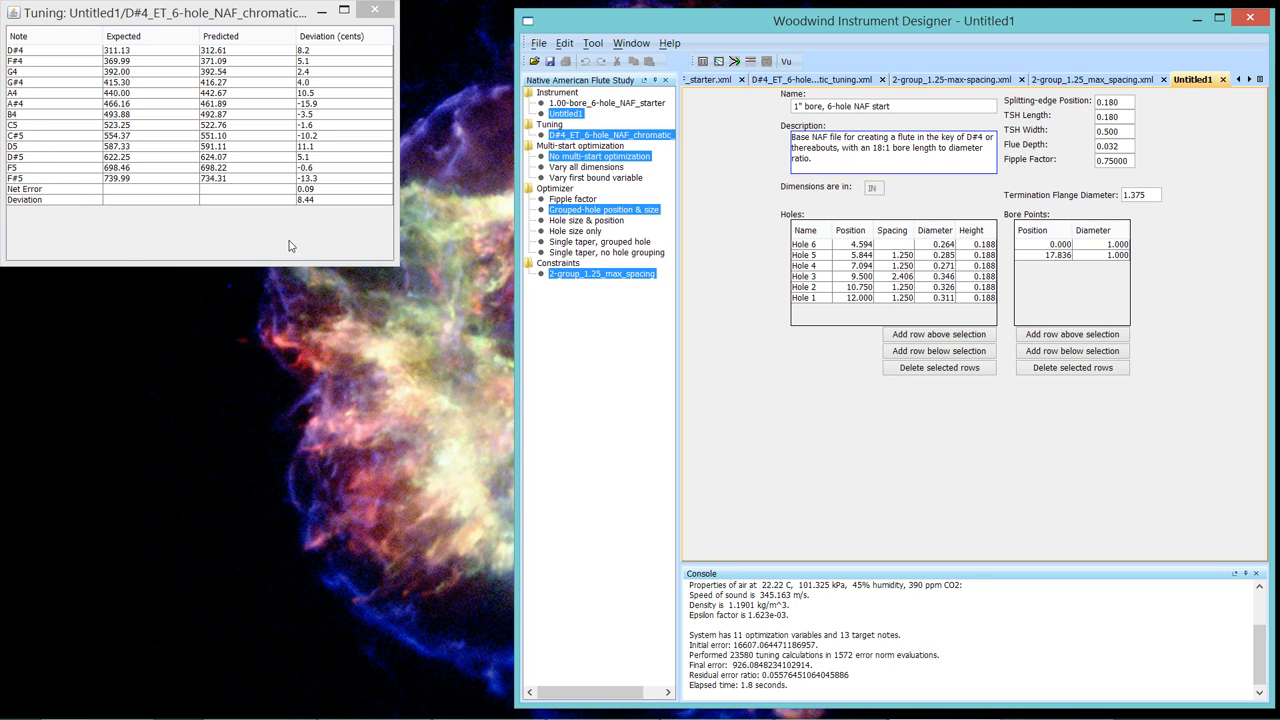
pyautogui.moveTo(310, 218)
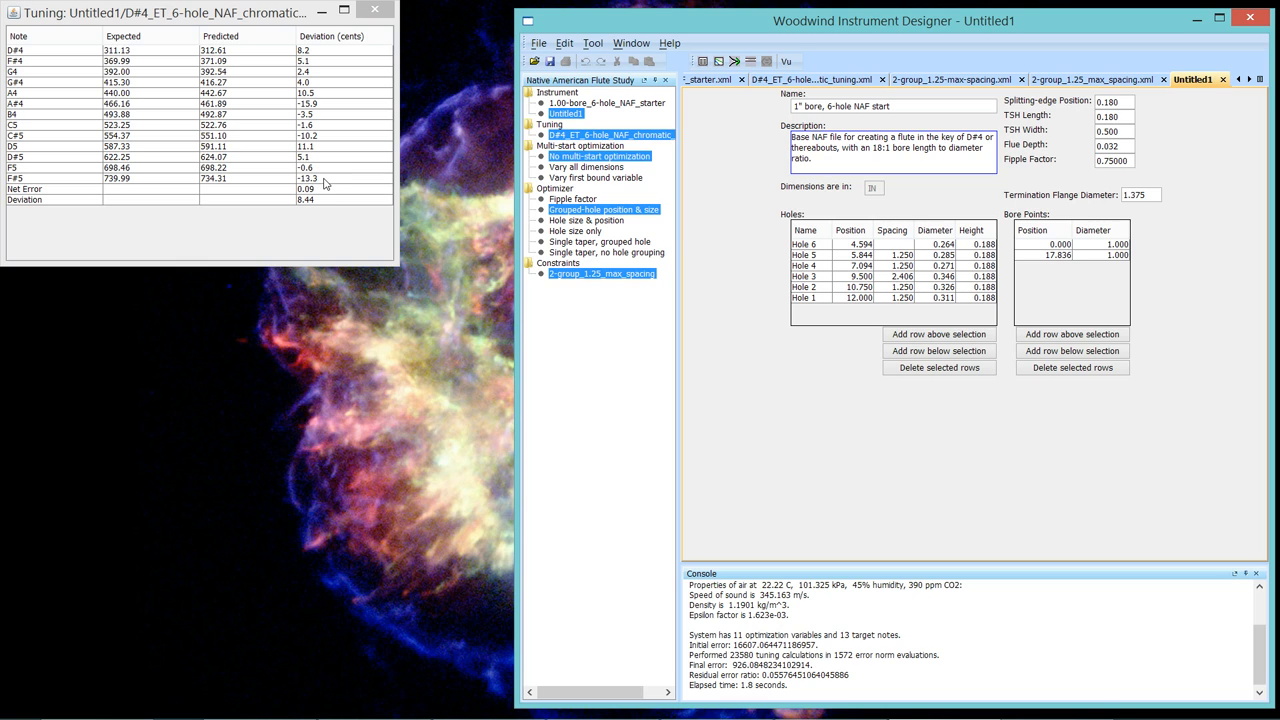
pyautogui.moveTo(347, 137)
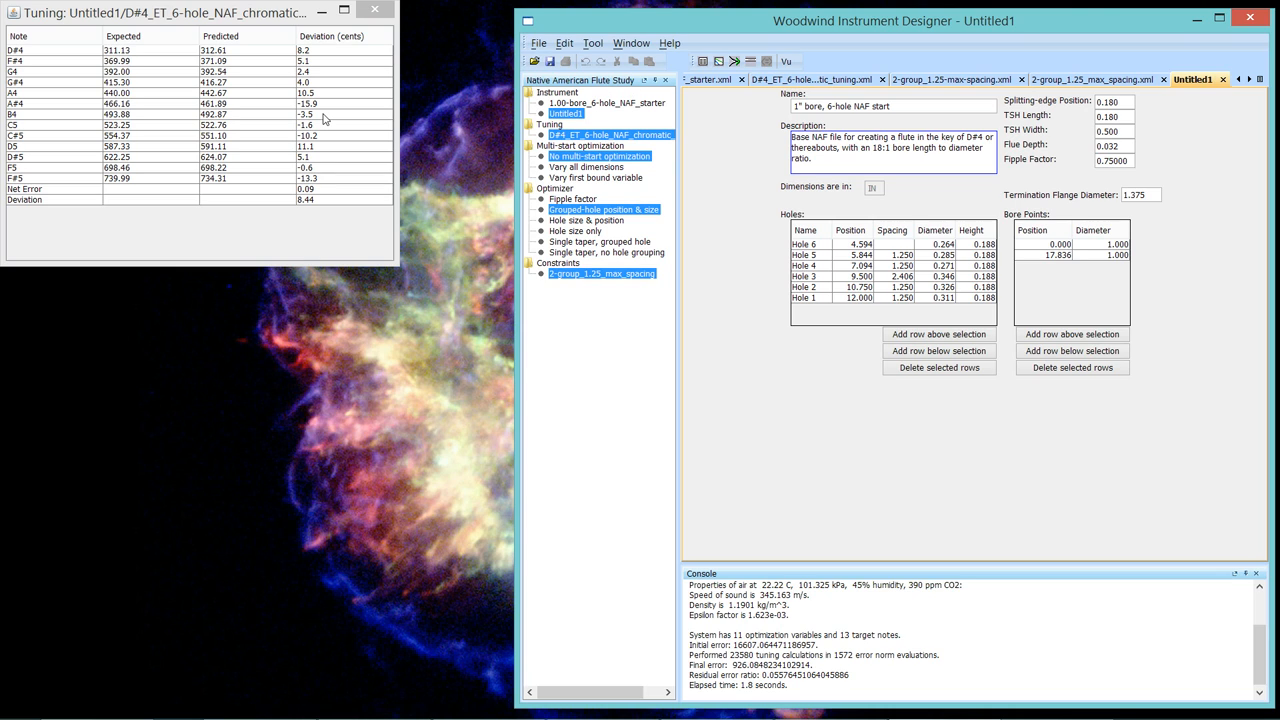
pyautogui.moveTo(324, 101)
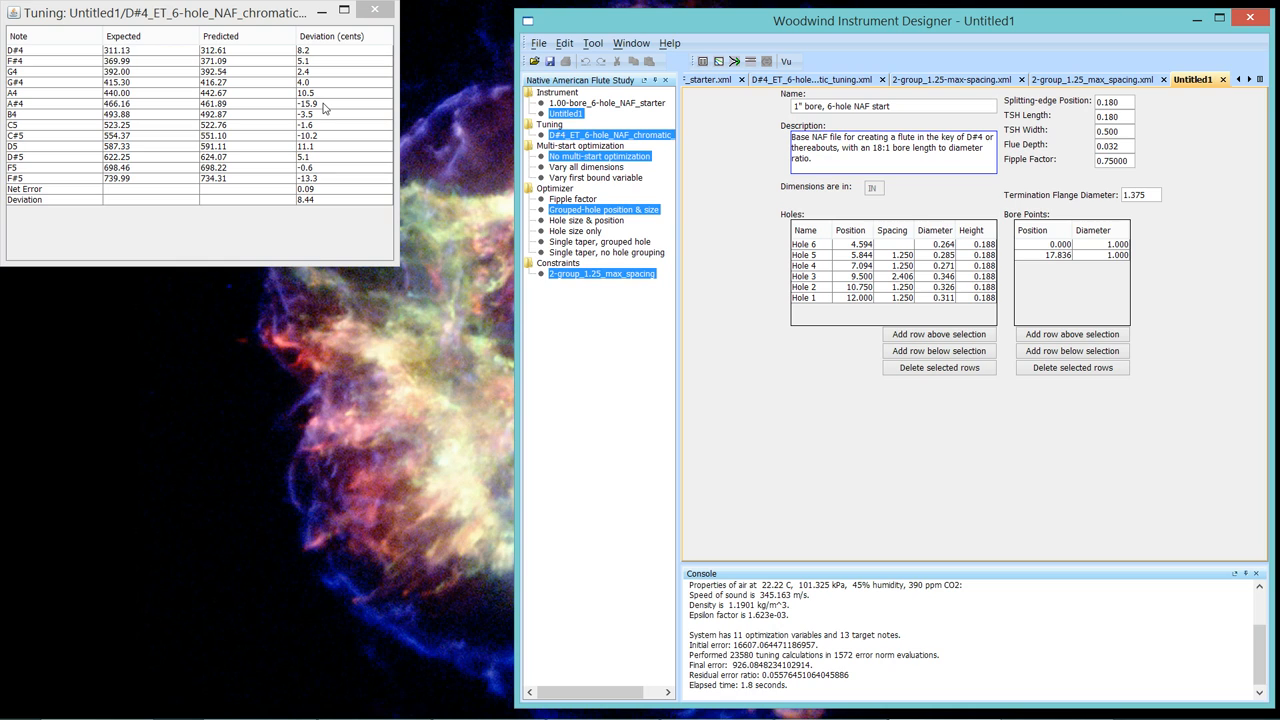
pyautogui.moveTo(323, 123)
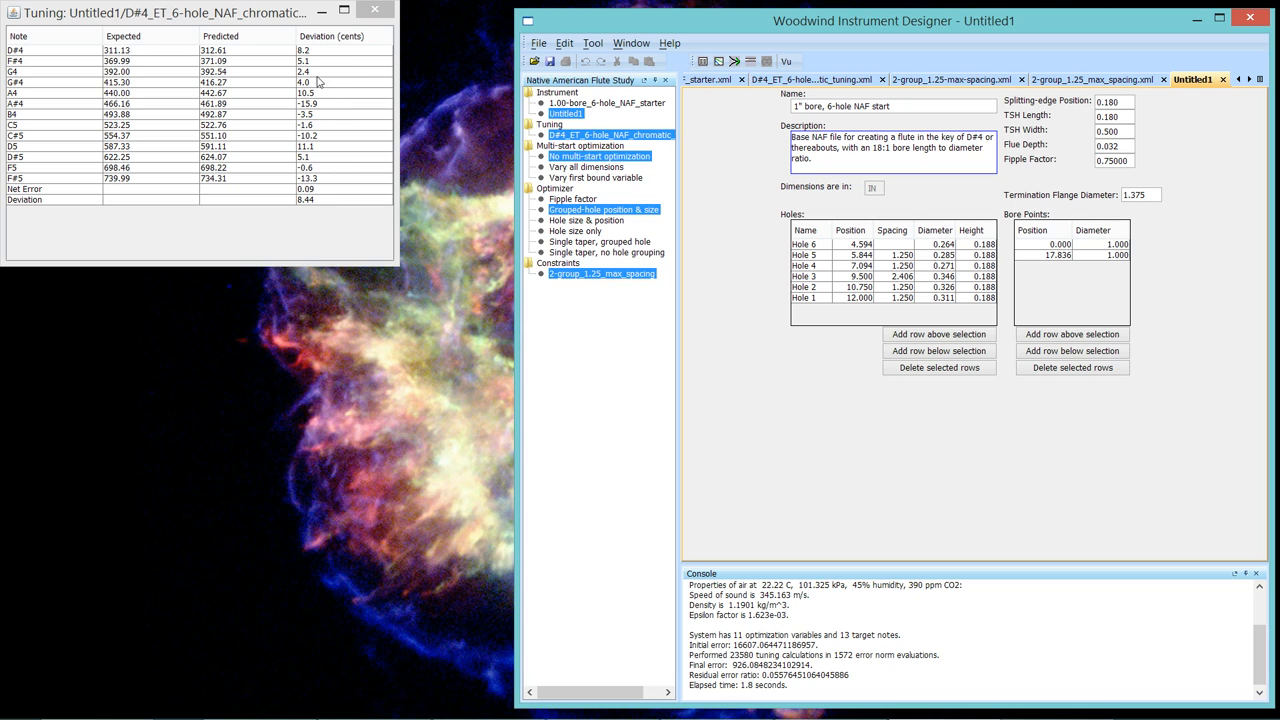
pyautogui.moveTo(270, 7)
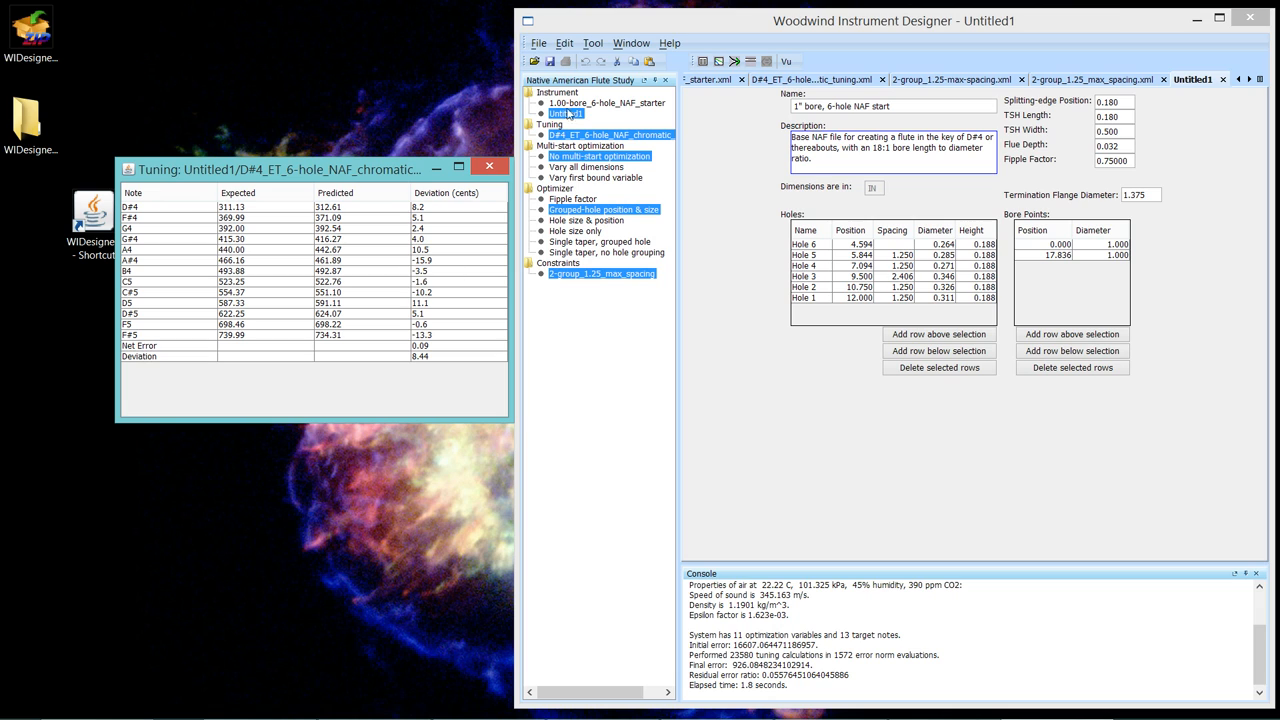
pyautogui.moveTo(760, 66)
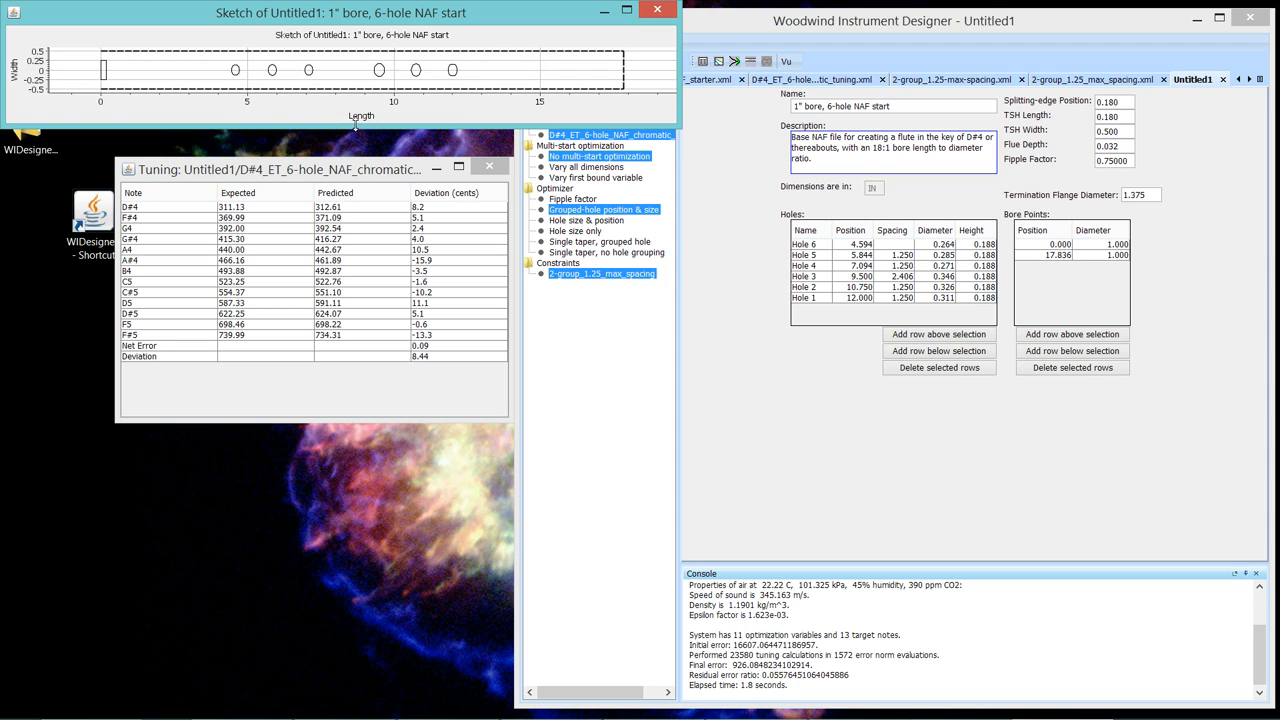
pyautogui.moveTo(380, 122)
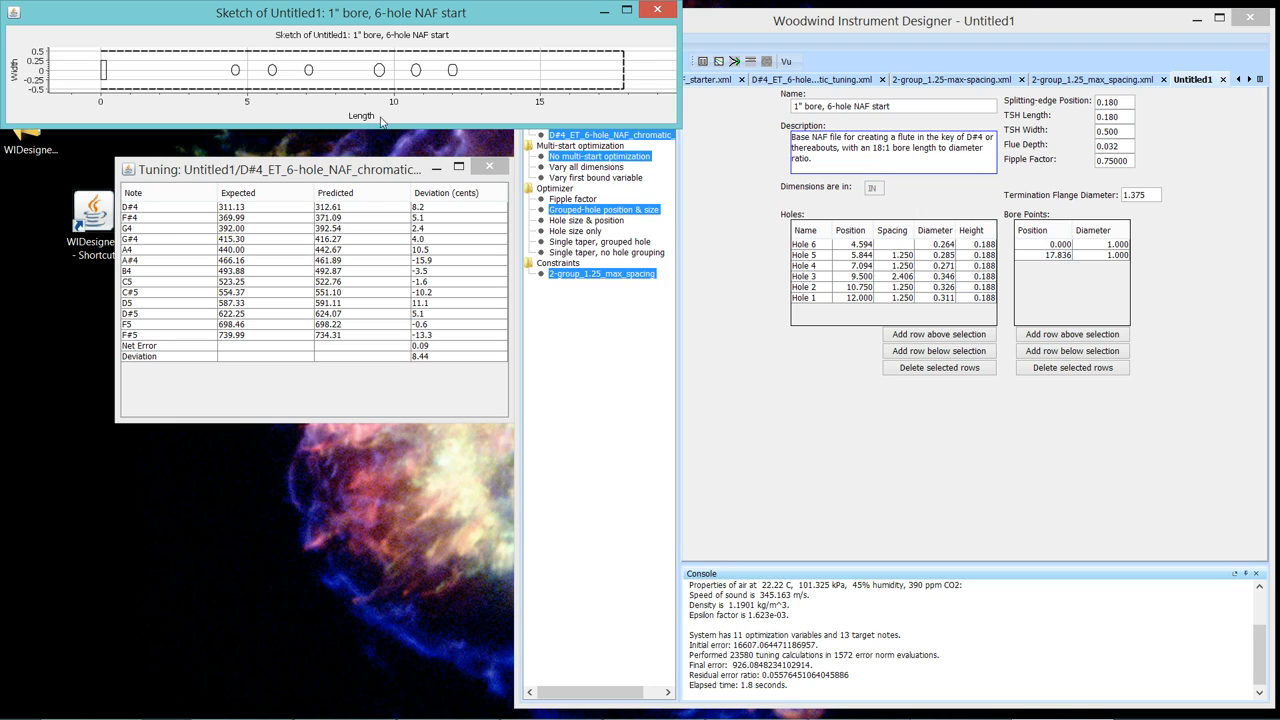
pyautogui.moveTo(452, 76)
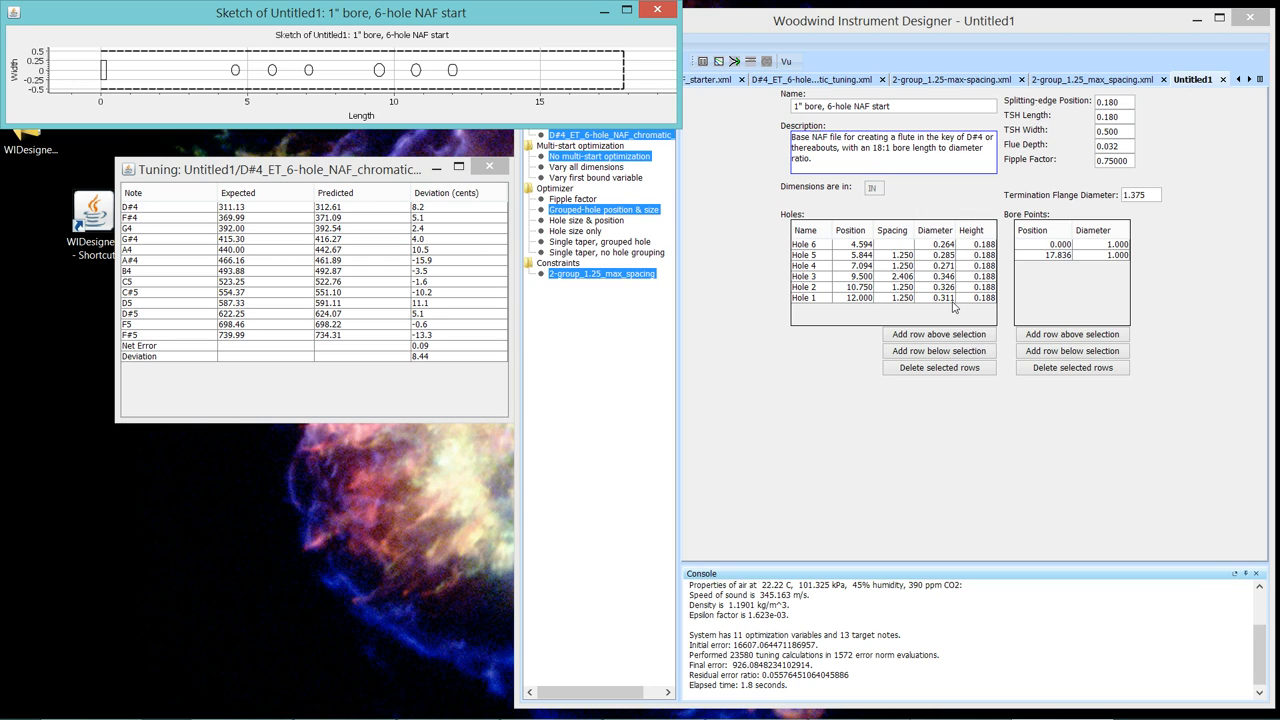
pyautogui.moveTo(963, 307)
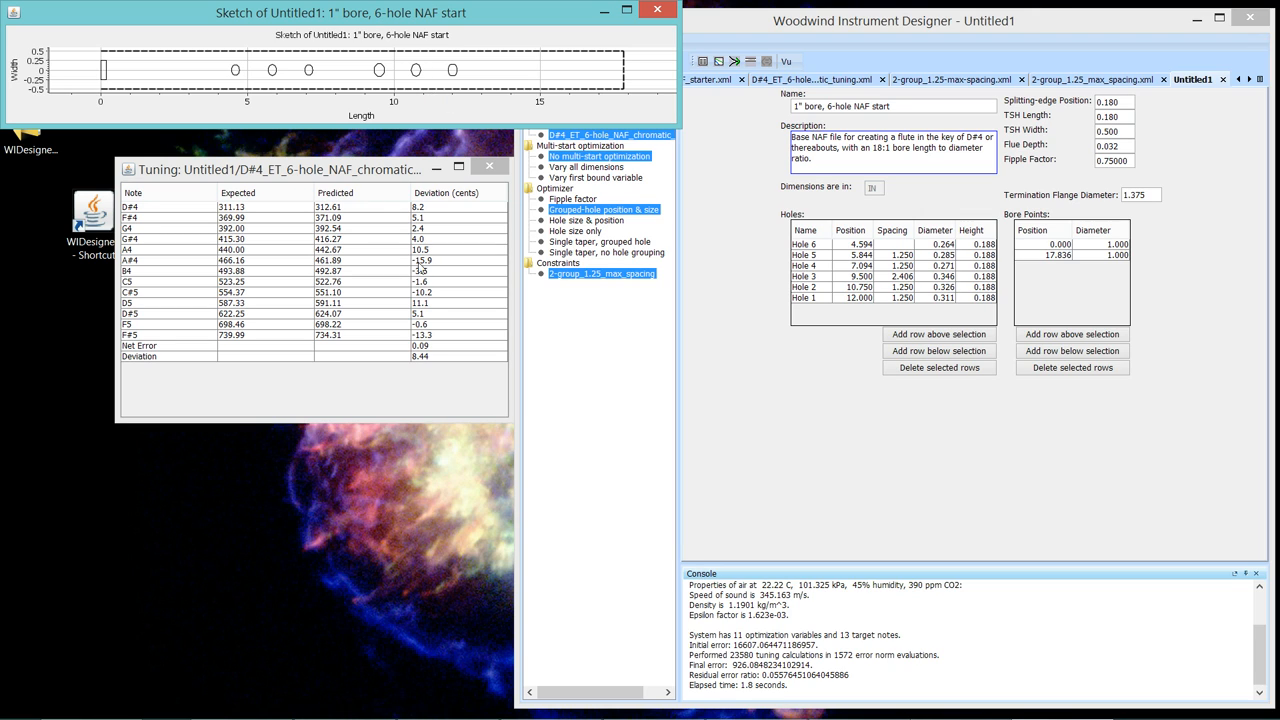
pyautogui.moveTo(440, 258)
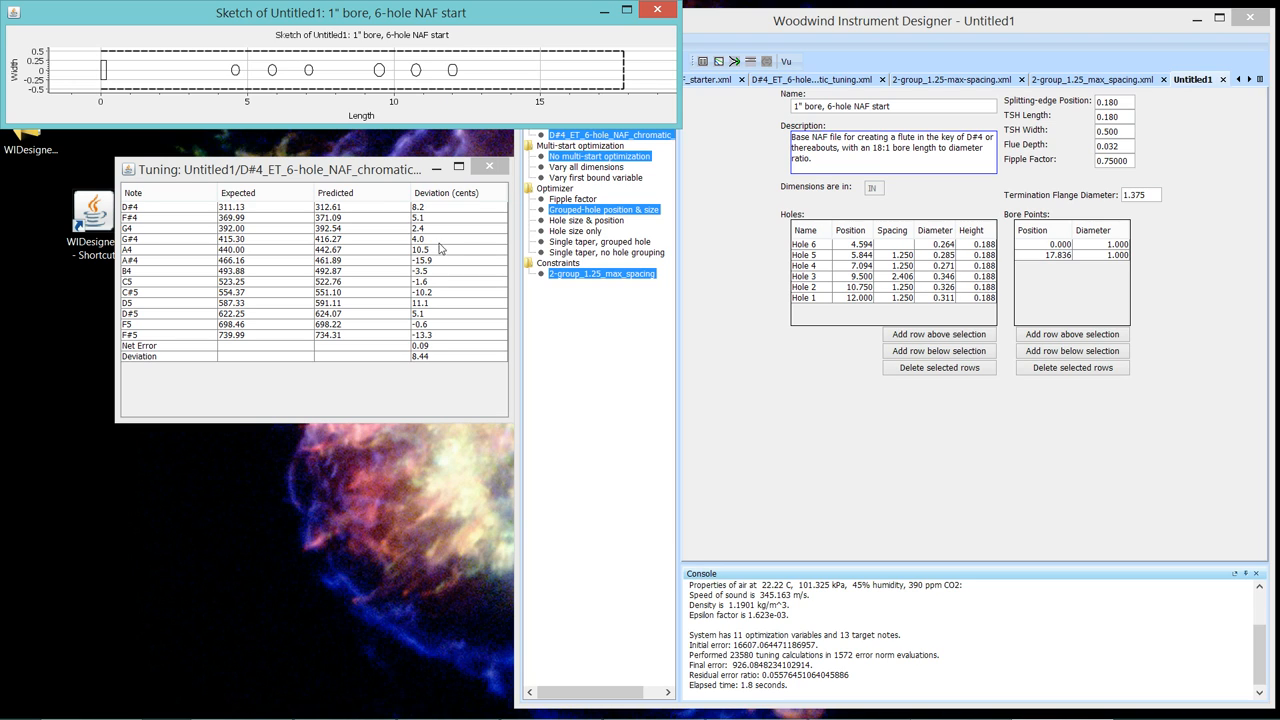
pyautogui.moveTo(427, 337)
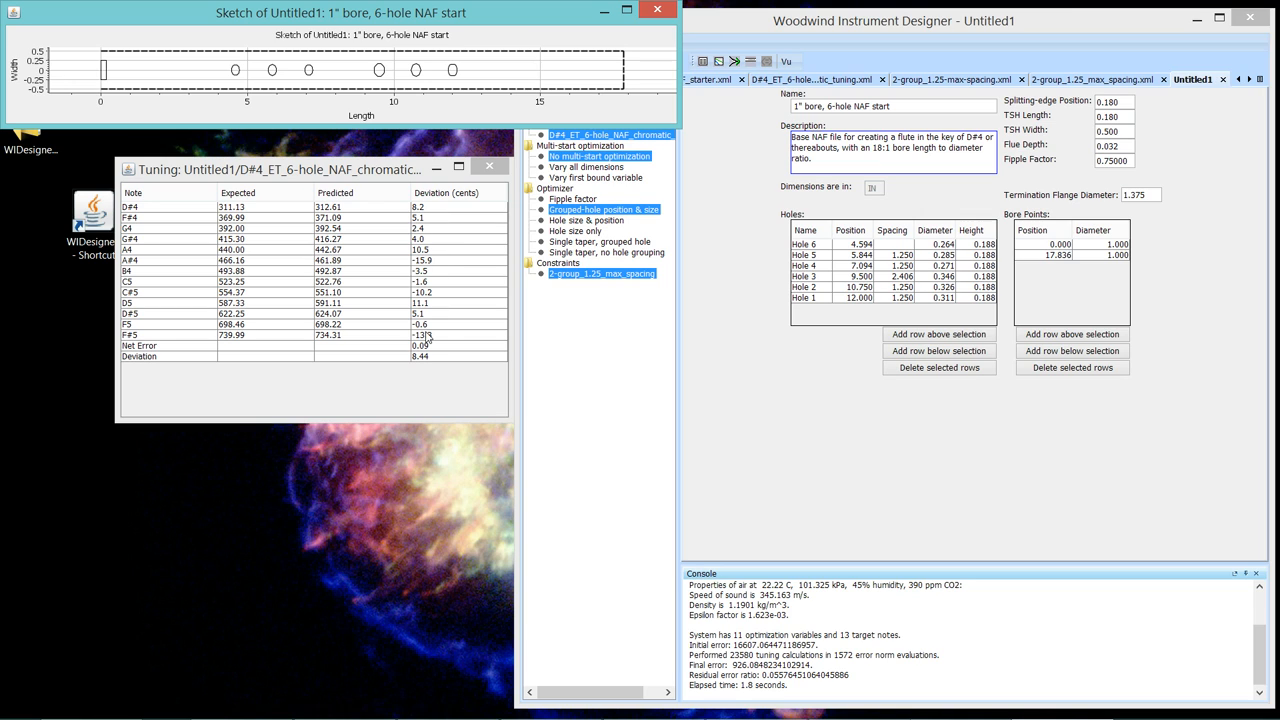
pyautogui.moveTo(433, 308)
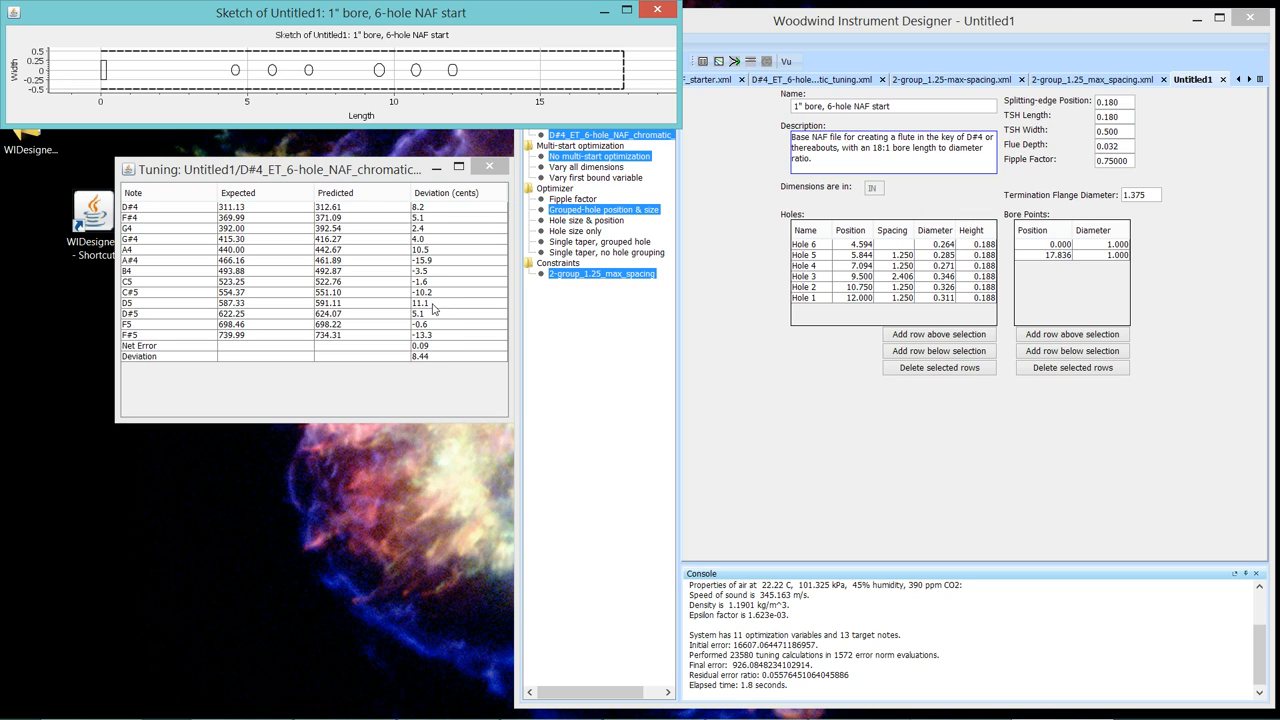
pyautogui.moveTo(435, 365)
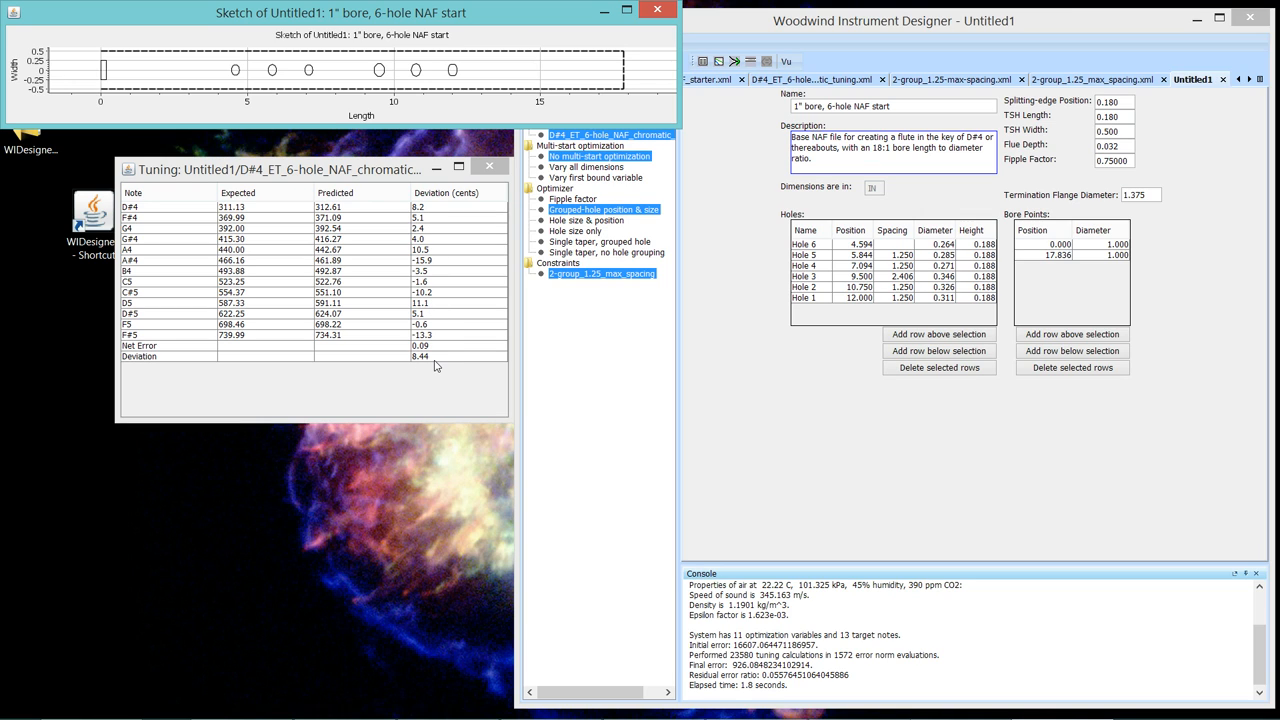
pyautogui.moveTo(435, 303)
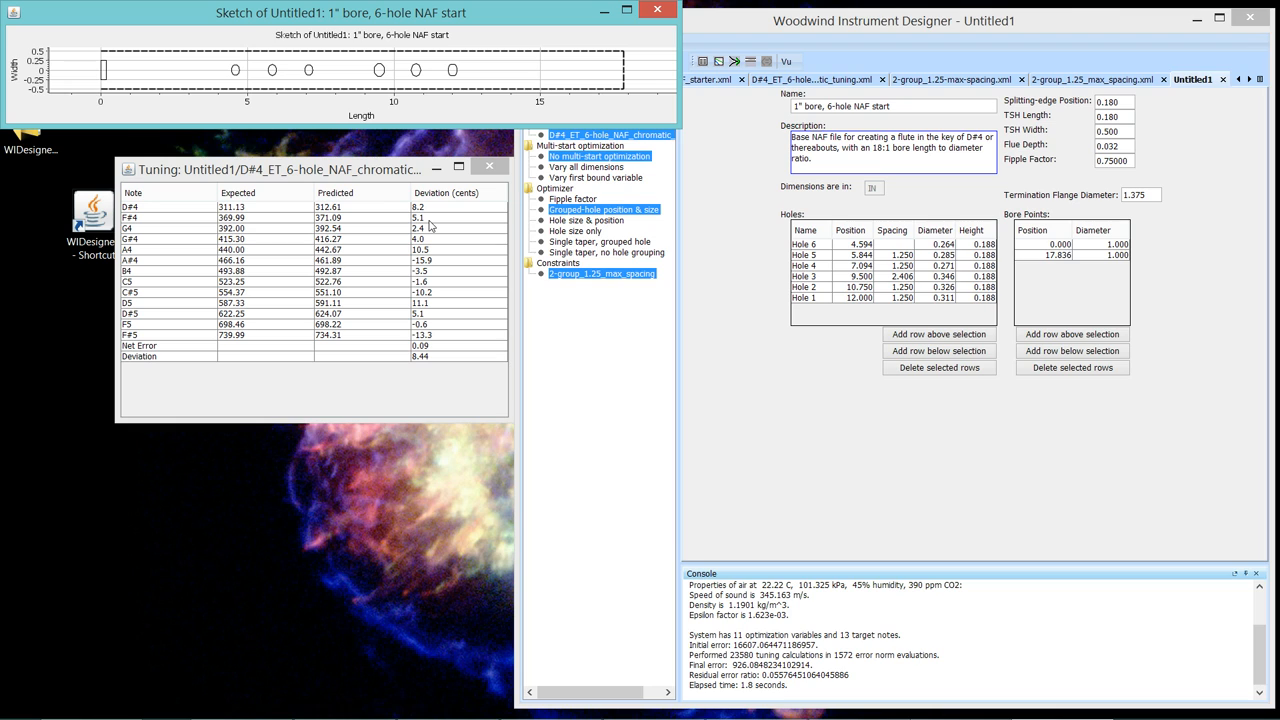
pyautogui.moveTo(445, 218)
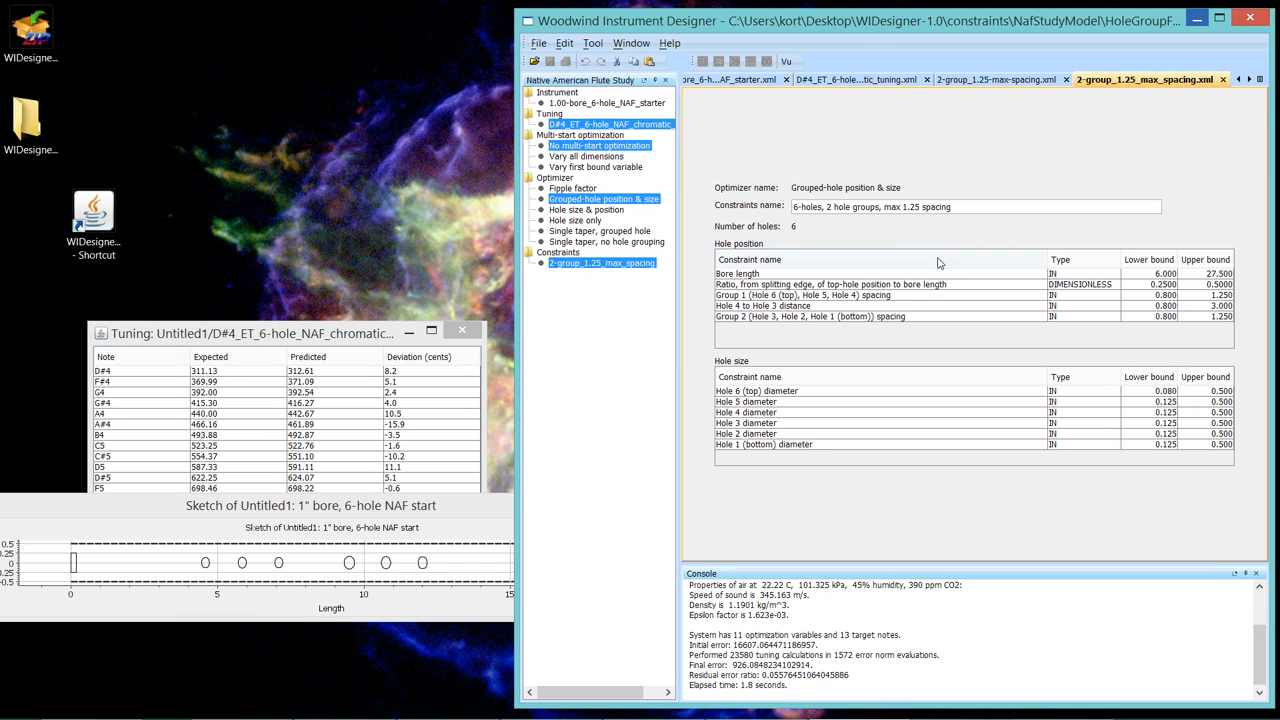
pyautogui.moveTo(590, 105)
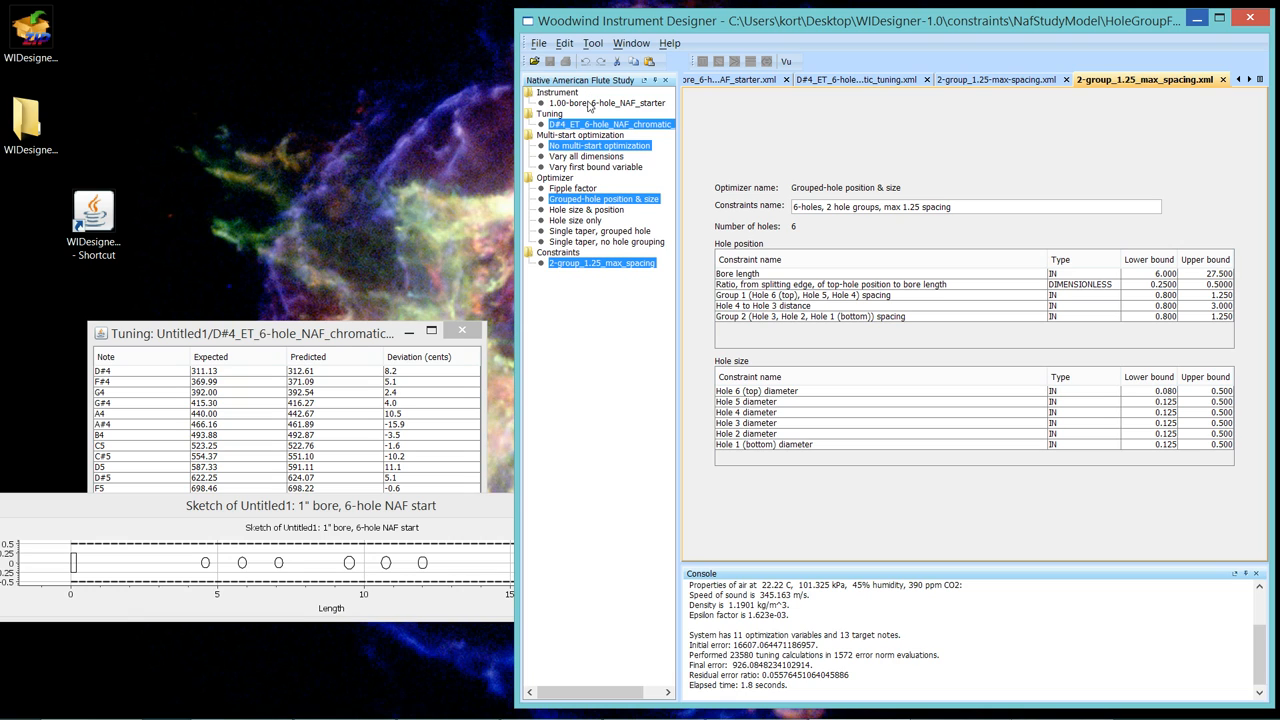
# Step: Select the 1.00-bore_6-hole_NAF_starter instrument and the Single taper, grouped hole optimizer
pyautogui.click(607, 103)
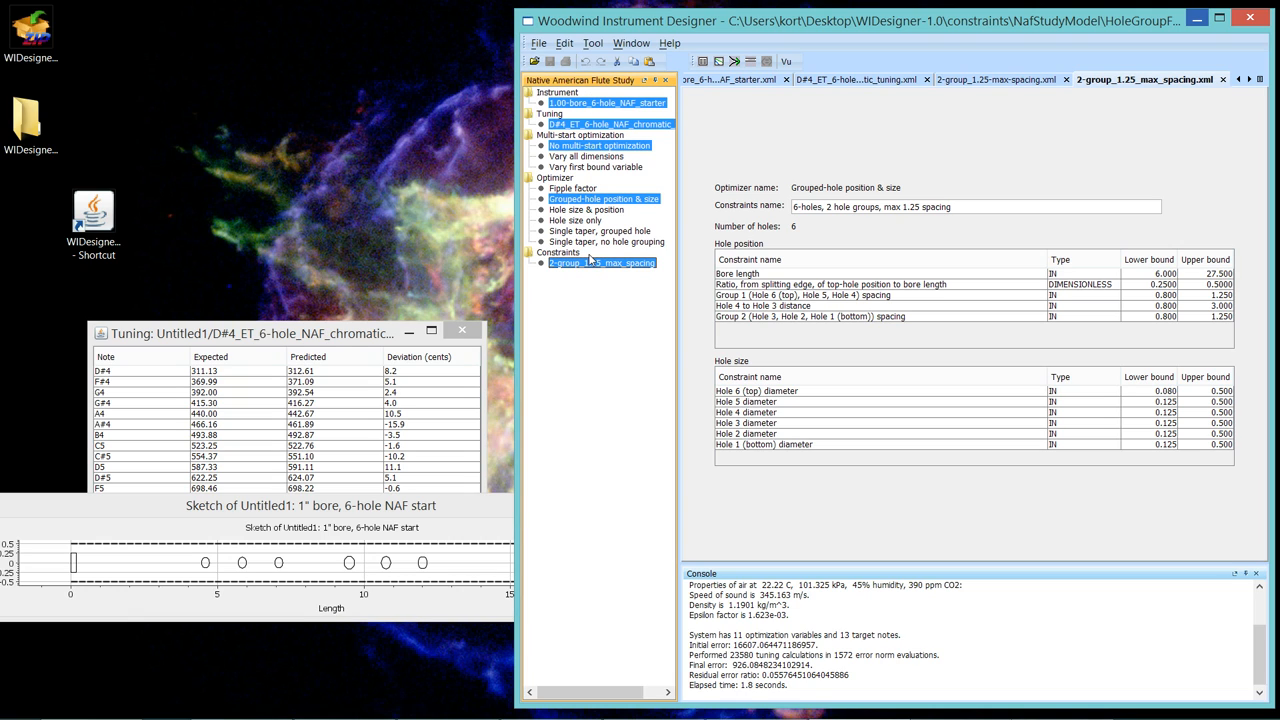
pyautogui.moveTo(595, 238)
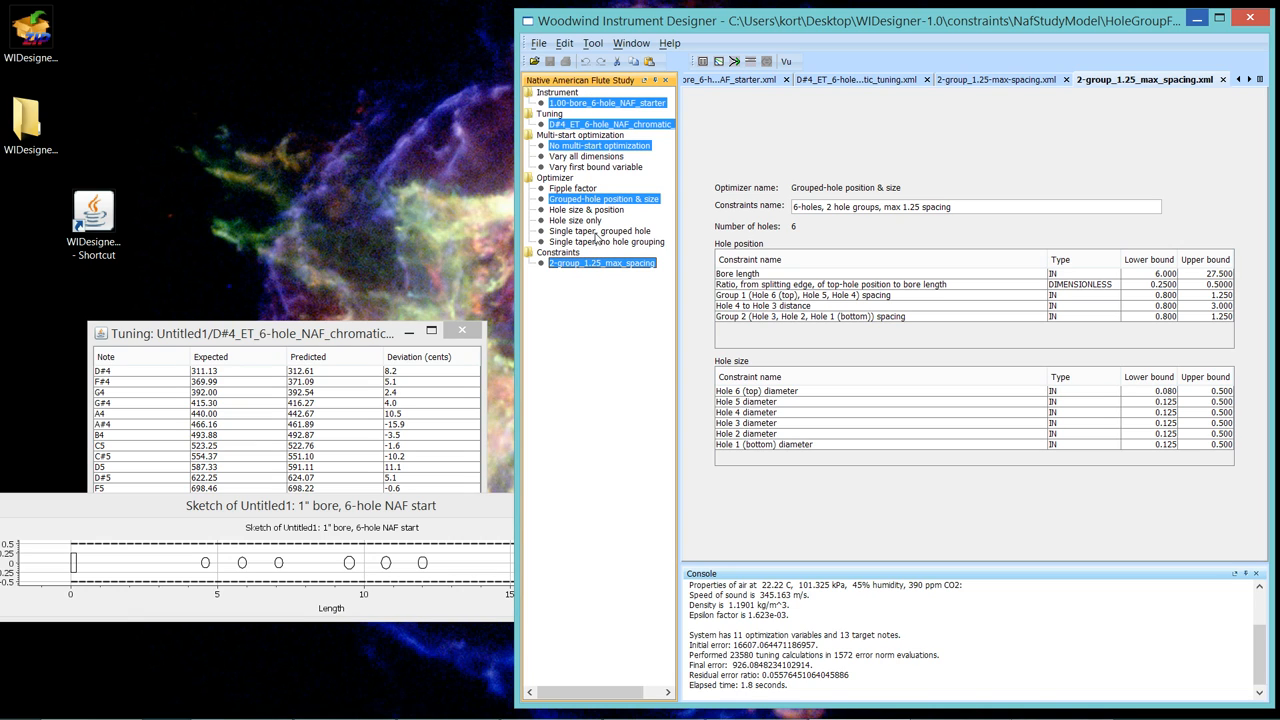
pyautogui.click(601, 231)
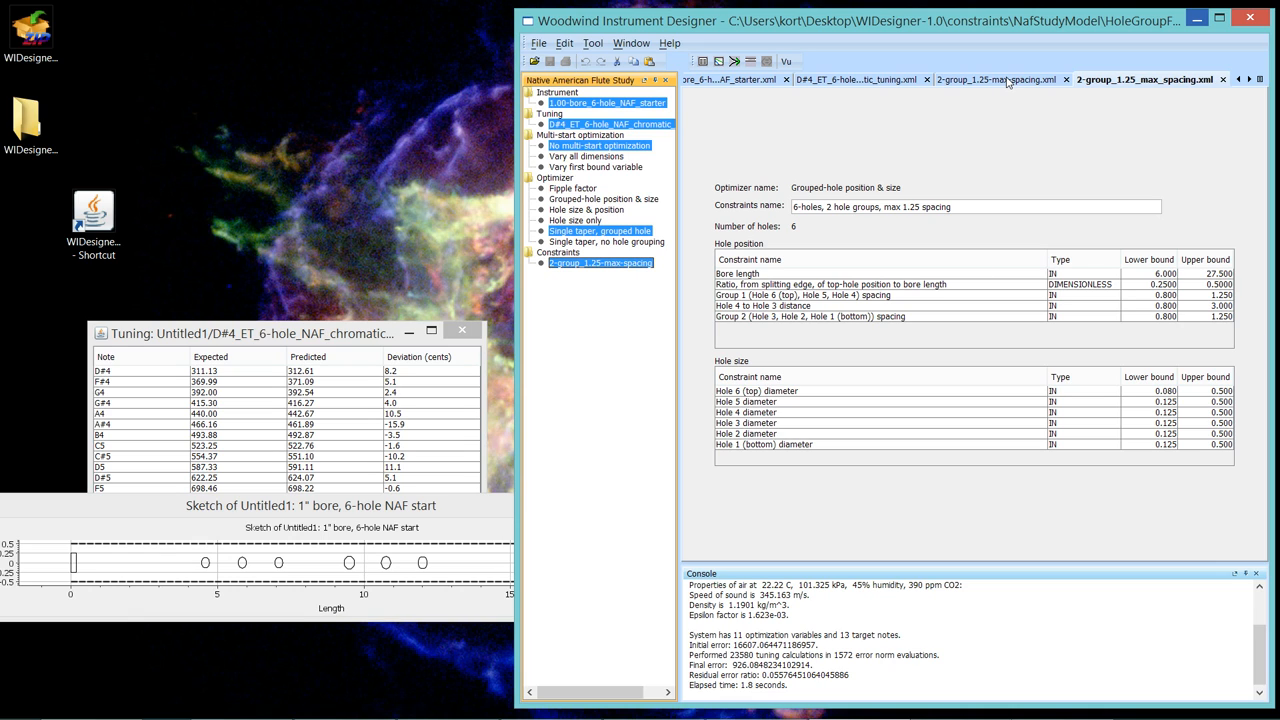
# Step: Show the 2-group_1.25-max-spacing constraints, including bore taper bounds of 0.8–1.2 diameter ratio
pyautogui.click(990, 79)
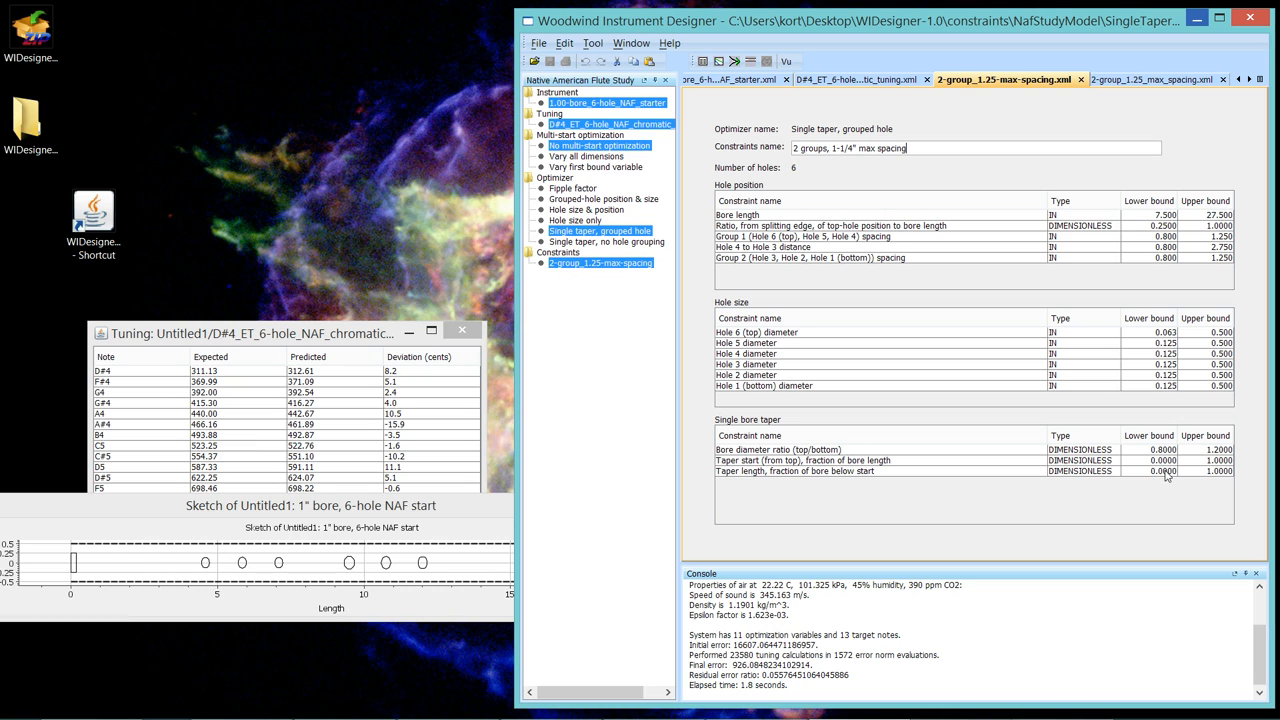
pyautogui.moveTo(1207, 477)
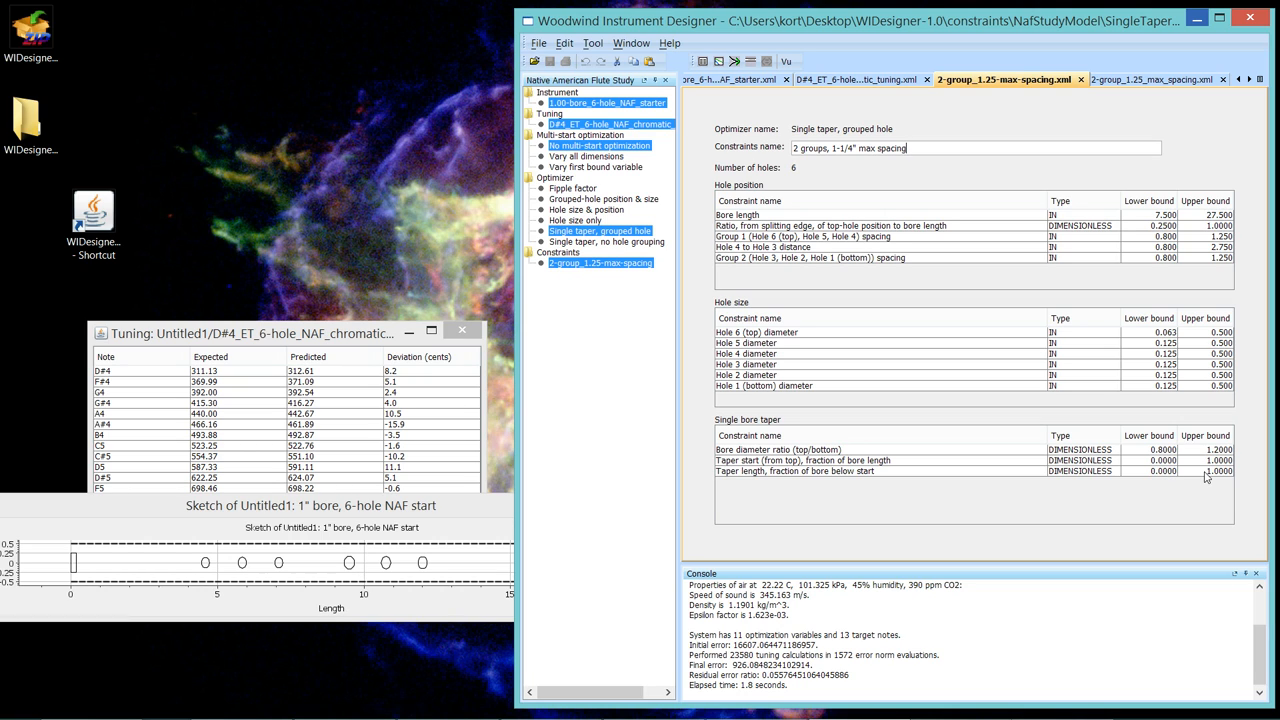
pyautogui.moveTo(1066, 413)
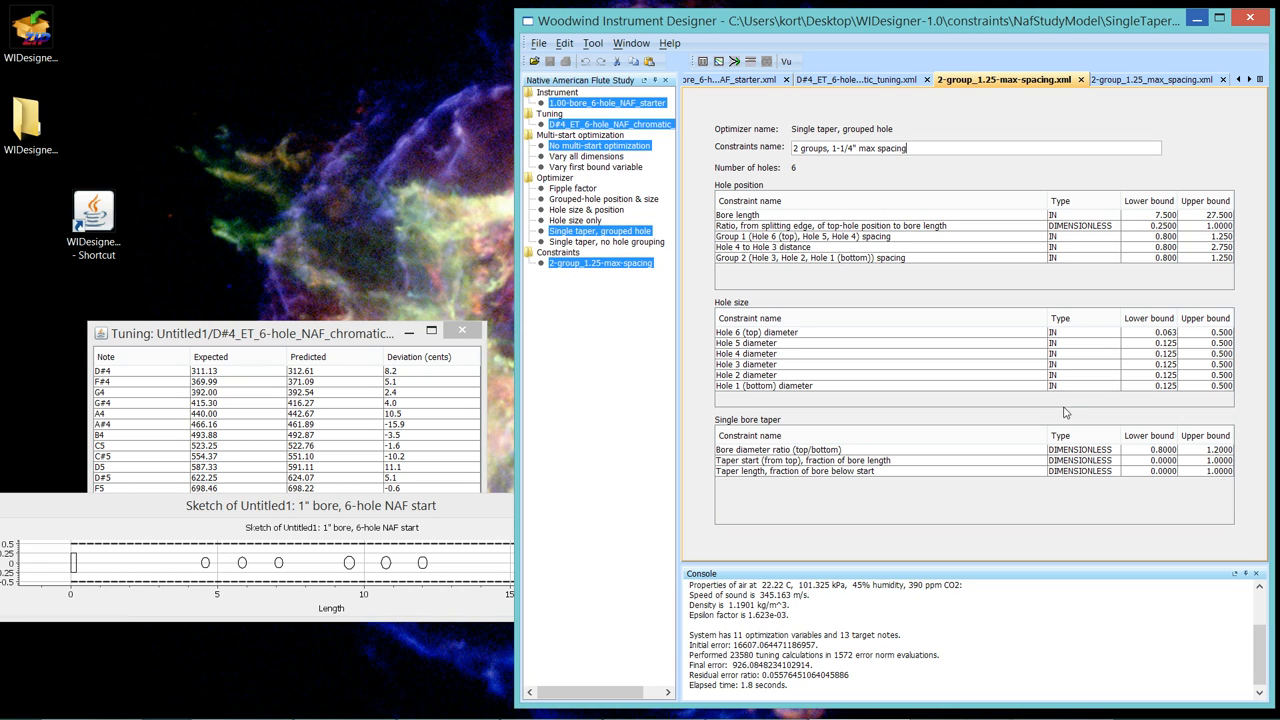
pyautogui.moveTo(1133, 421)
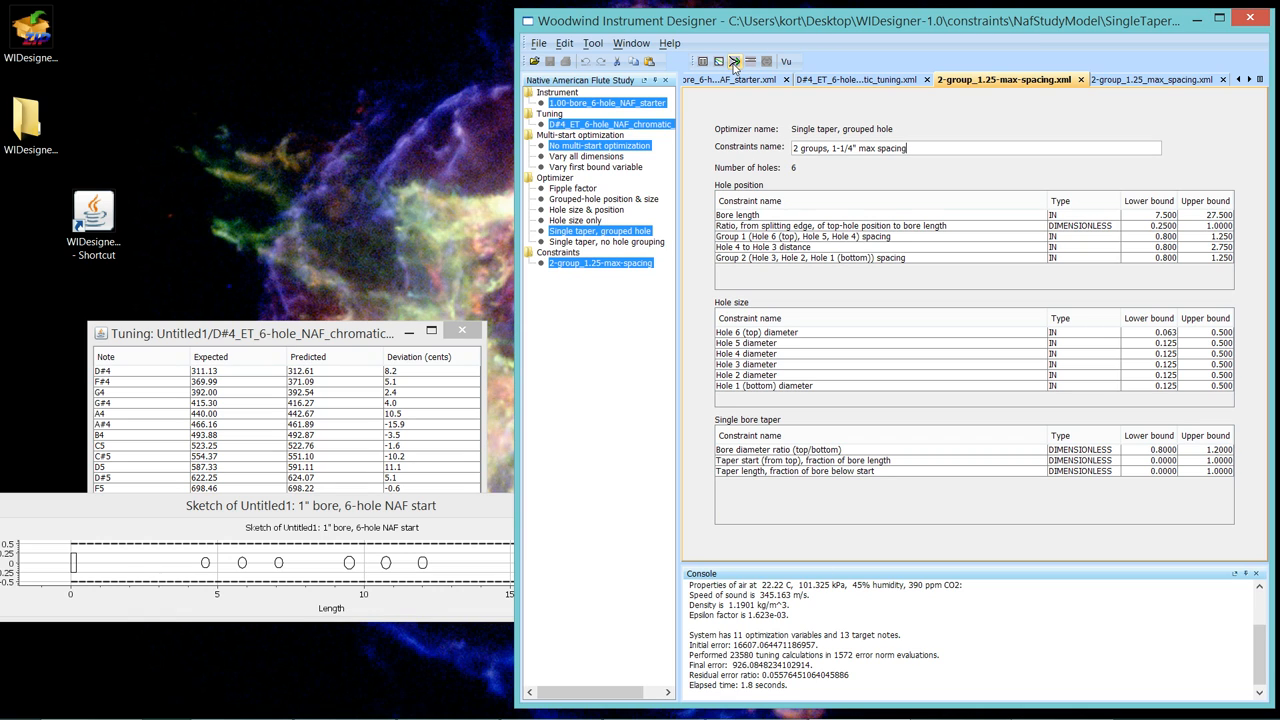
# Step: Optimize the starter flute with single-taper constraints: 14 variables, 13 target notes
pyautogui.click(734, 61)
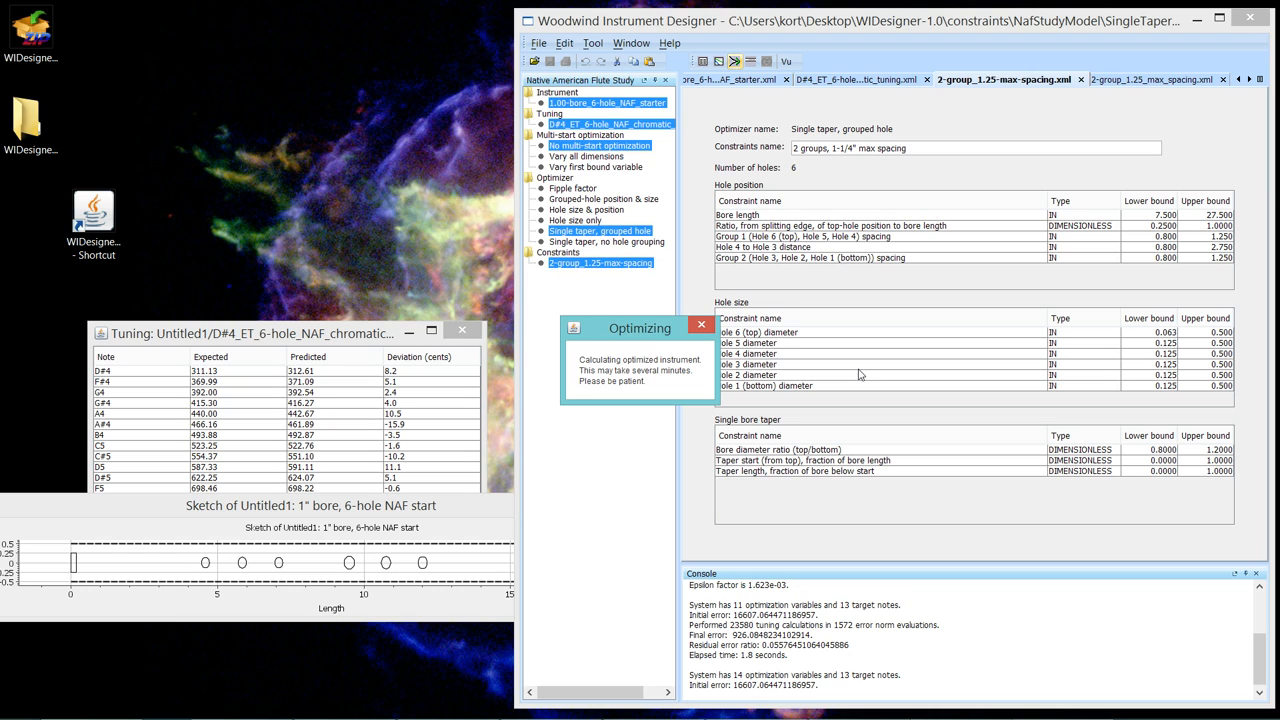
pyautogui.moveTo(786, 581)
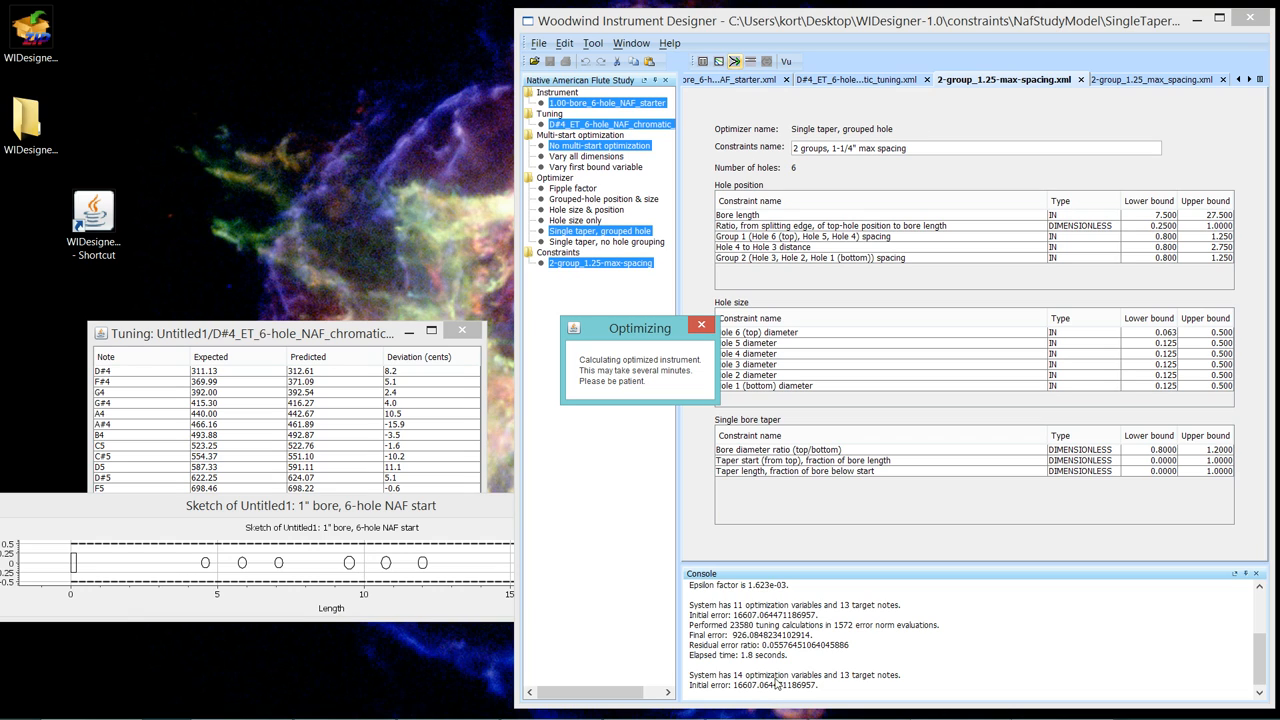
pyautogui.moveTo(796, 653)
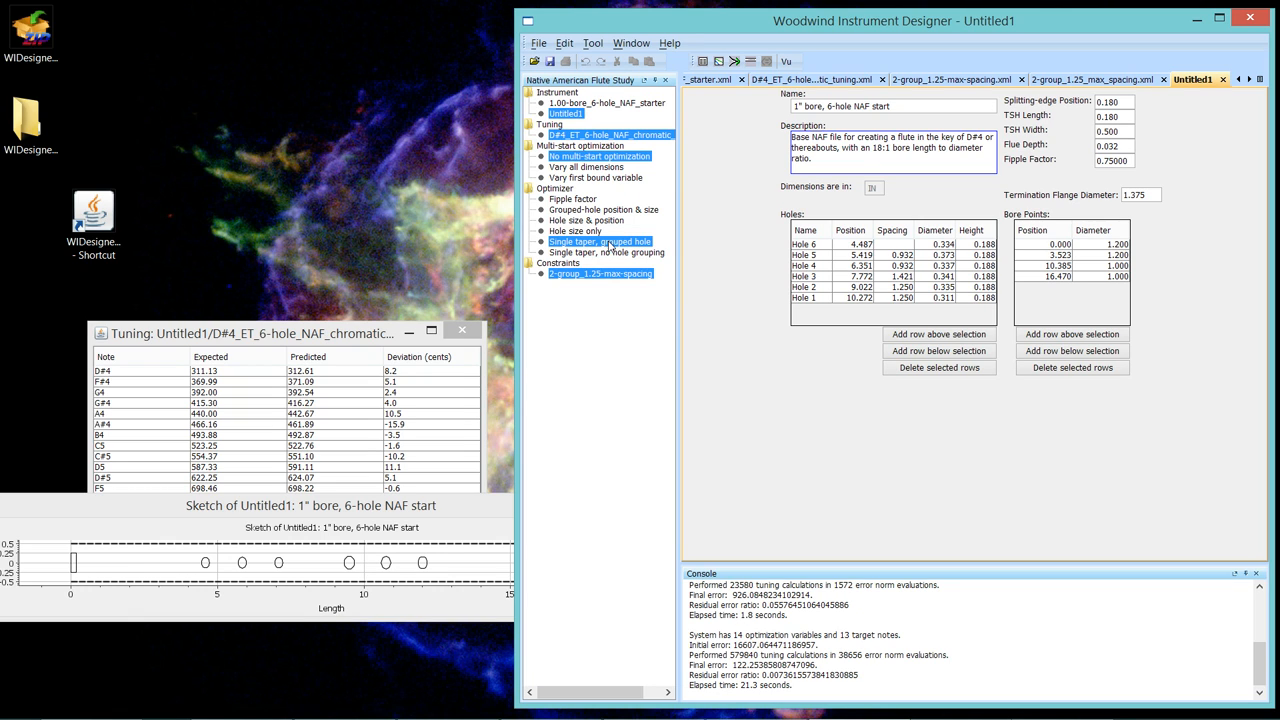
pyautogui.moveTo(590, 250)
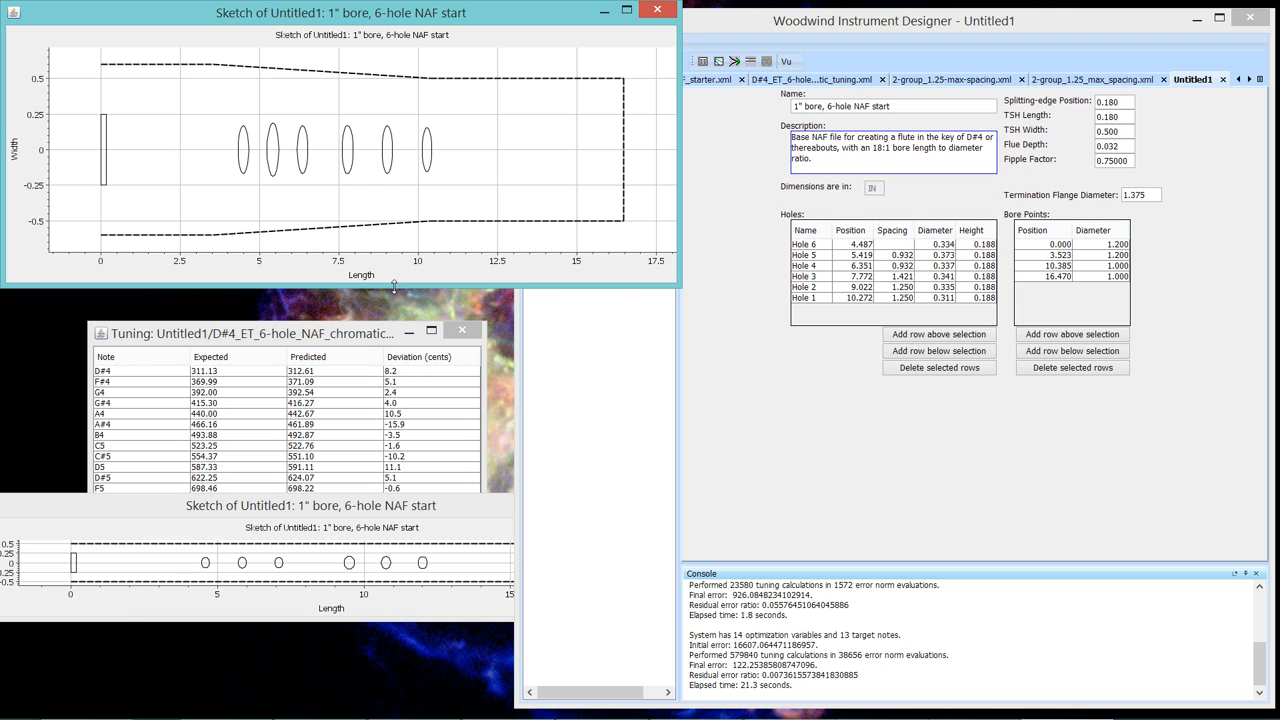
pyautogui.moveTo(221, 103)
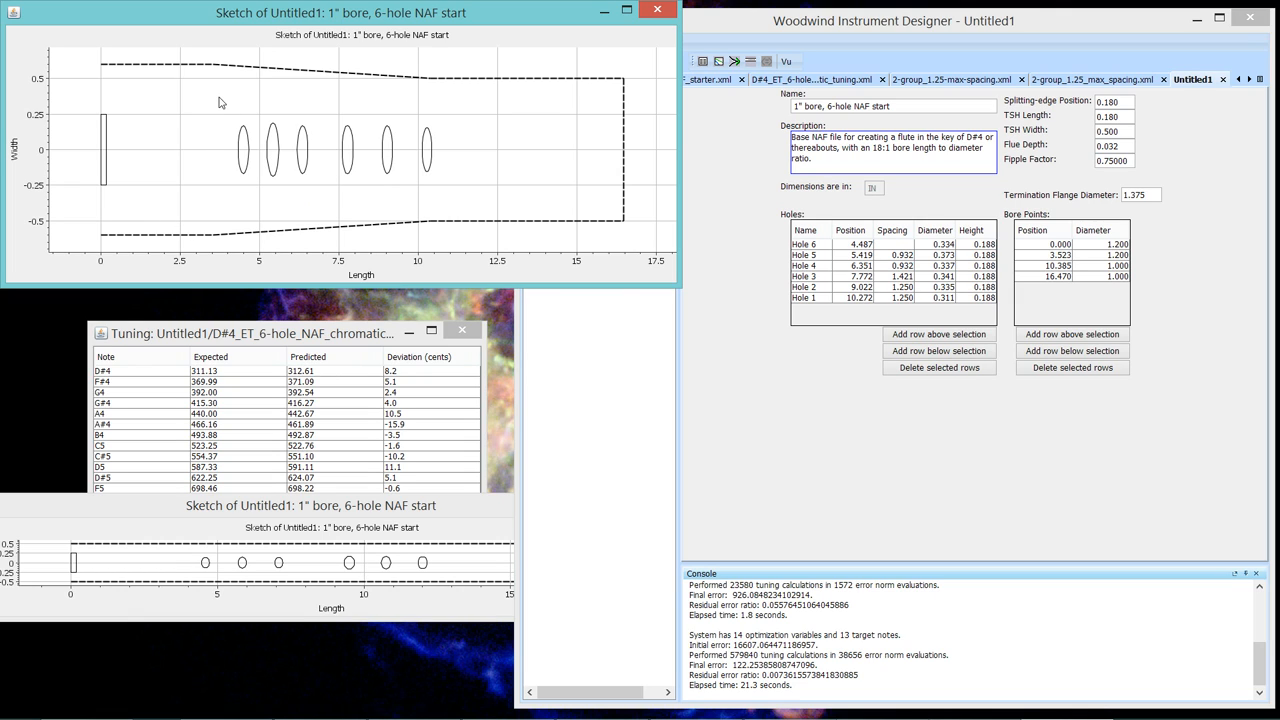
pyautogui.moveTo(225, 68)
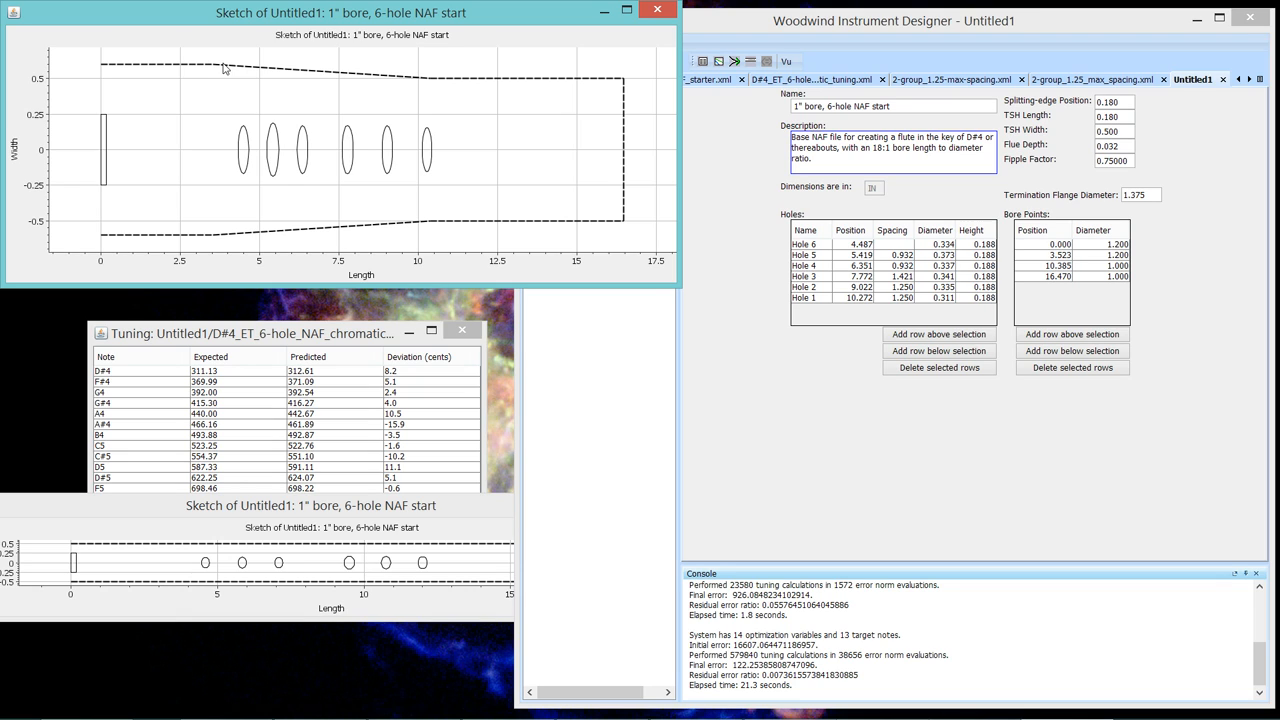
pyautogui.moveTo(421, 244)
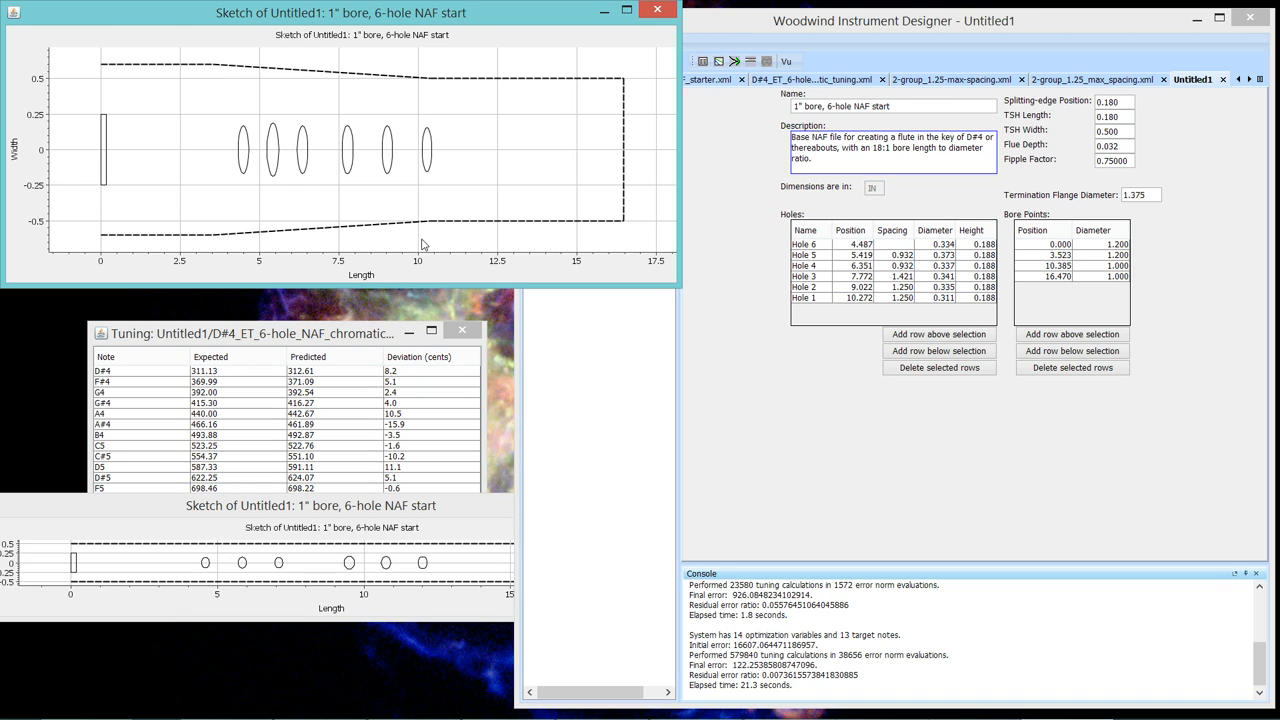
pyautogui.moveTo(422, 232)
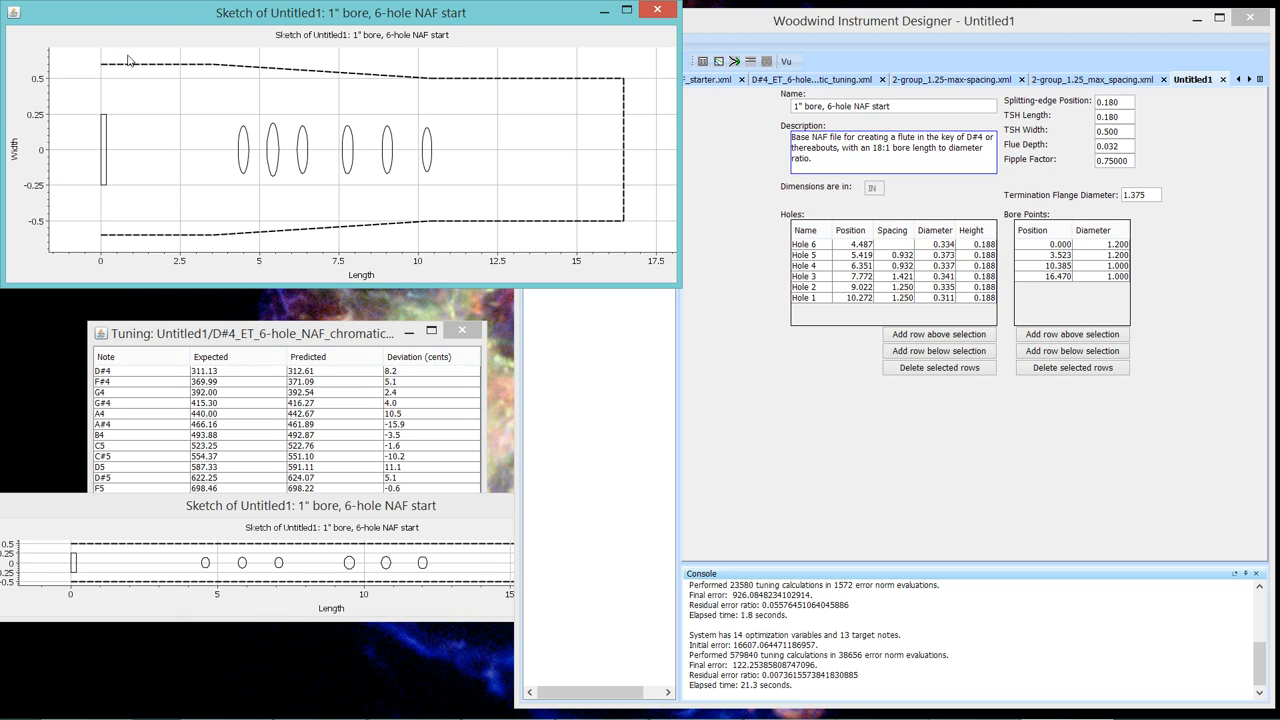
pyautogui.moveTo(605, 92)
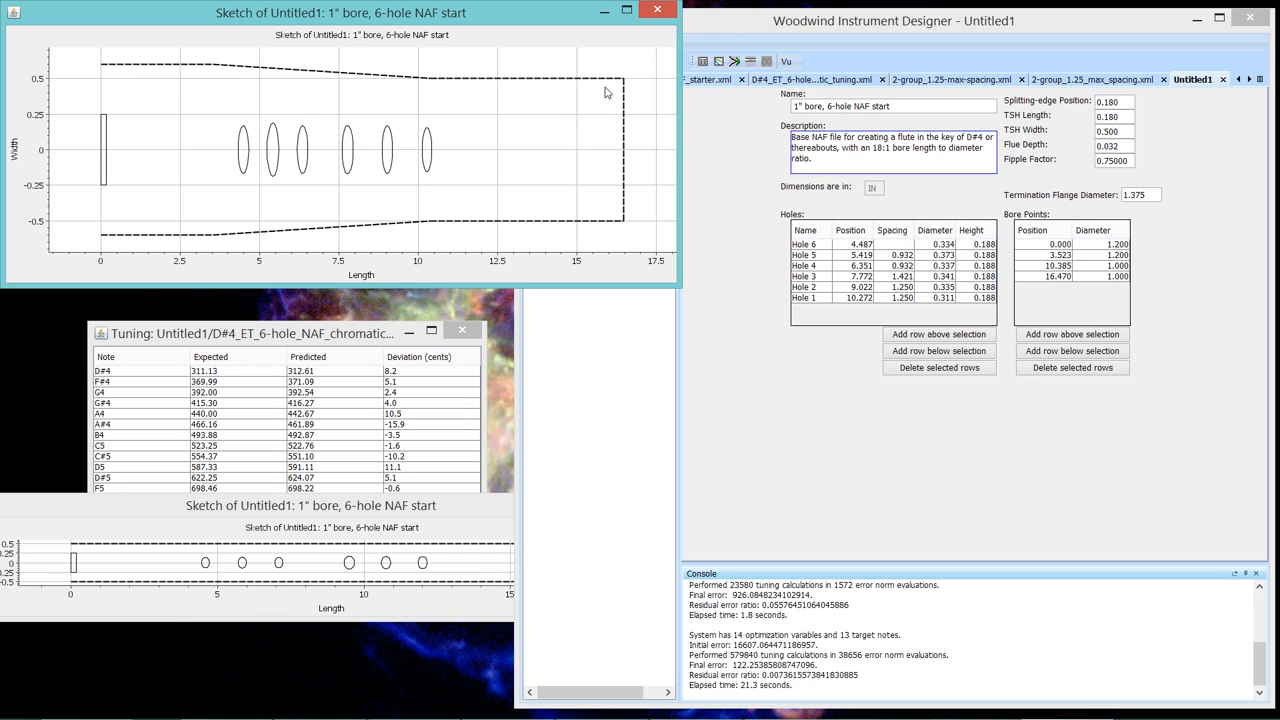
pyautogui.moveTo(490, 229)
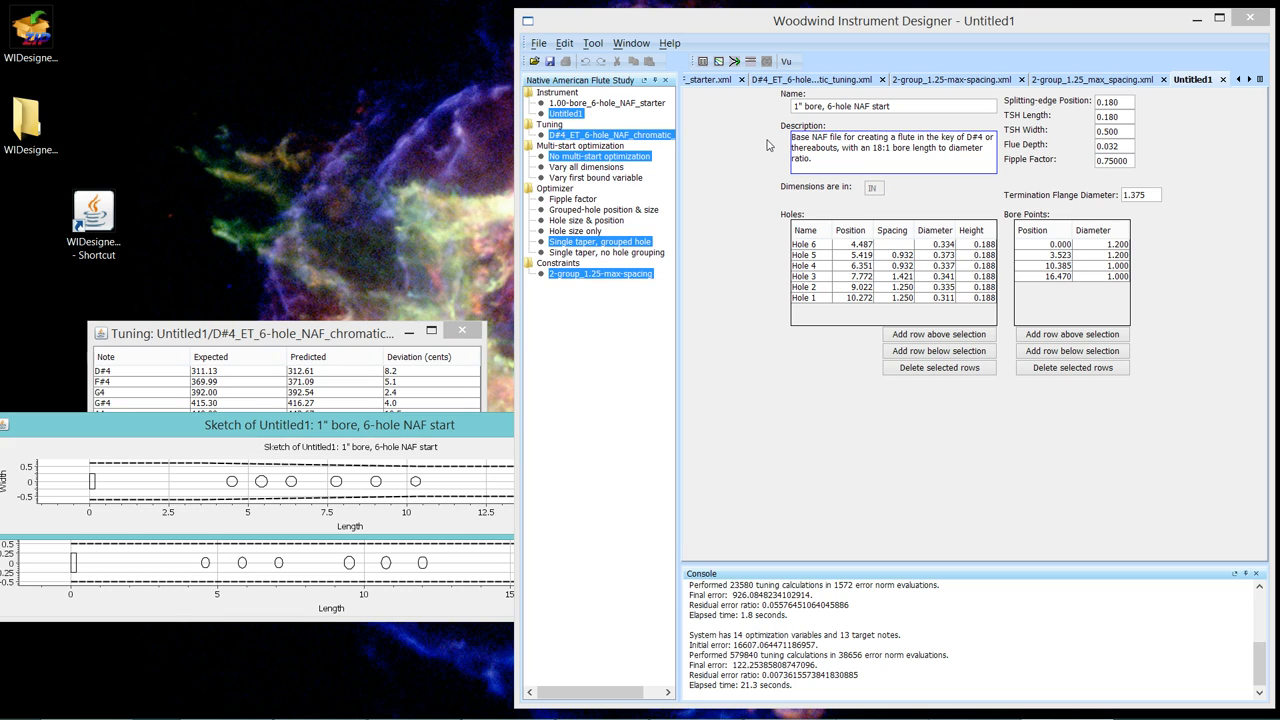
pyautogui.moveTo(707, 49)
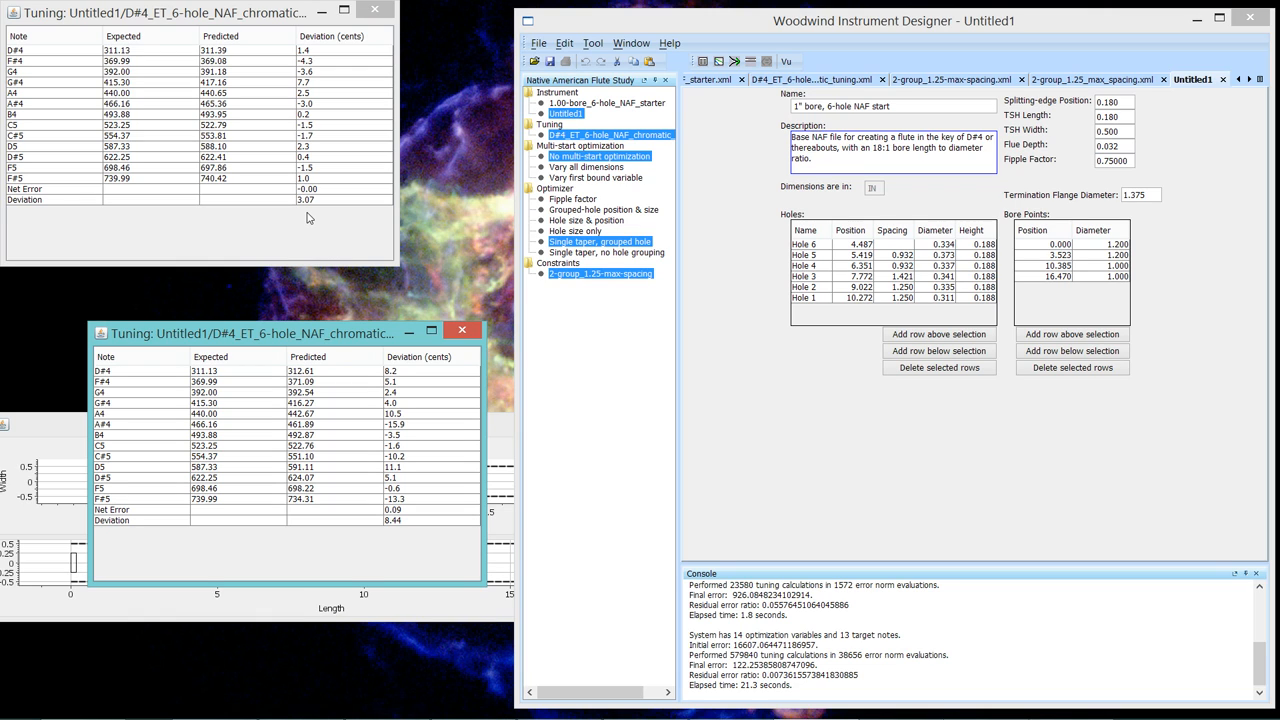
pyautogui.moveTo(315, 77)
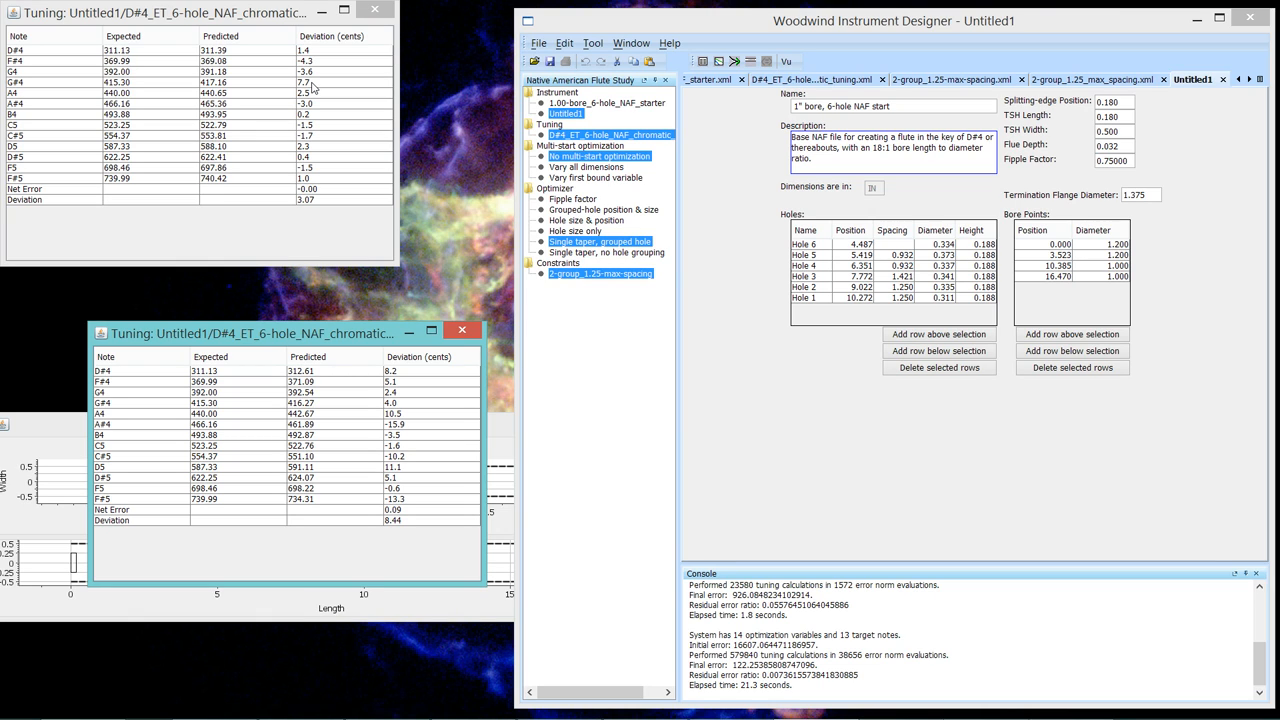
pyautogui.moveTo(315, 95)
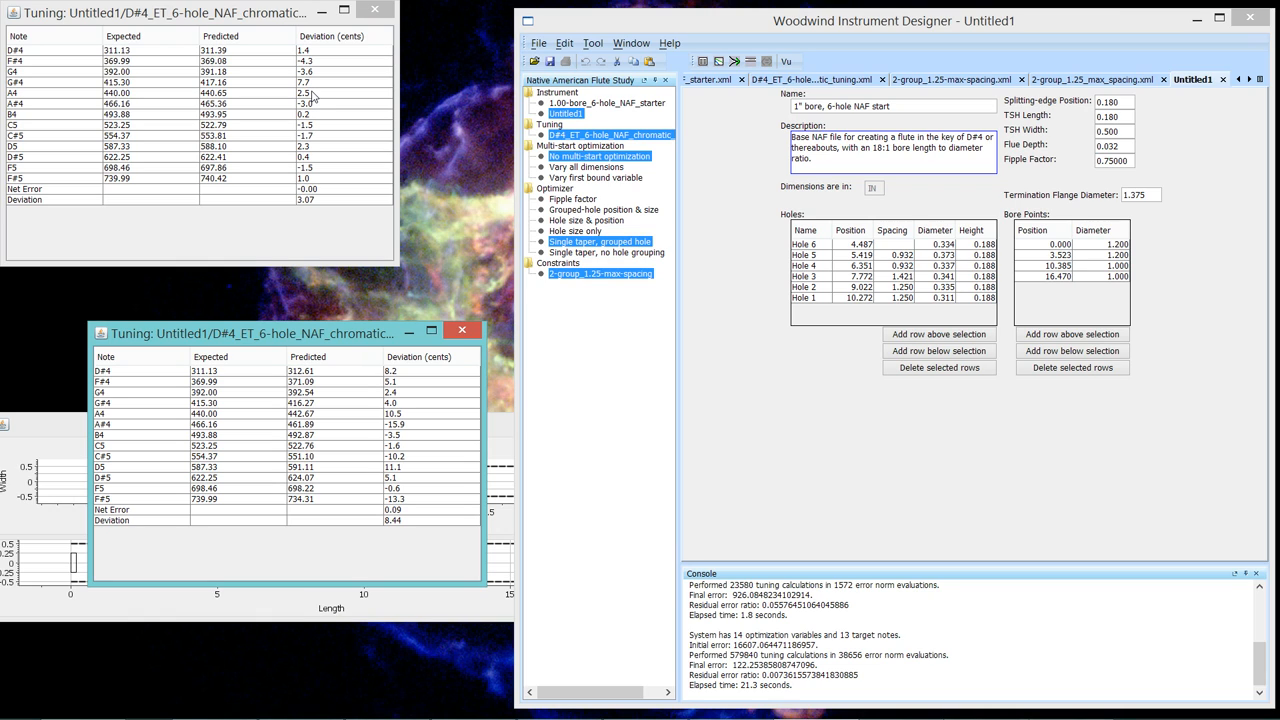
pyautogui.moveTo(285, 78)
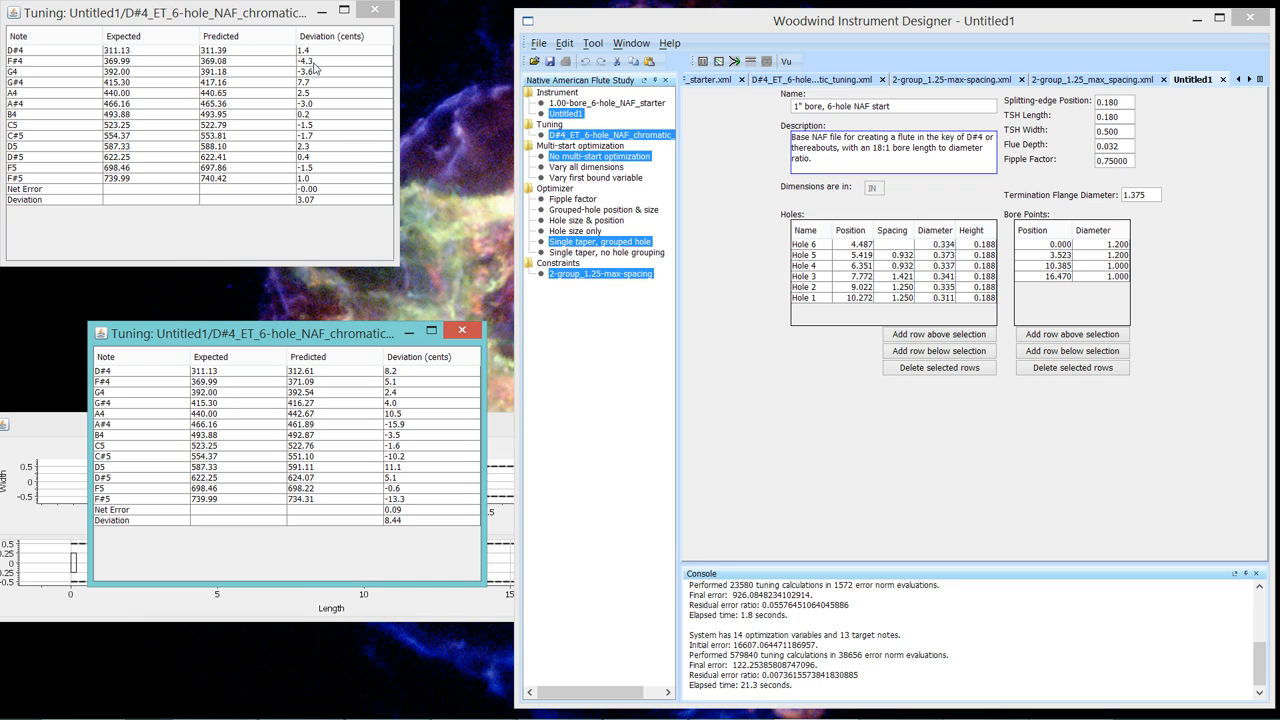
pyautogui.moveTo(316, 86)
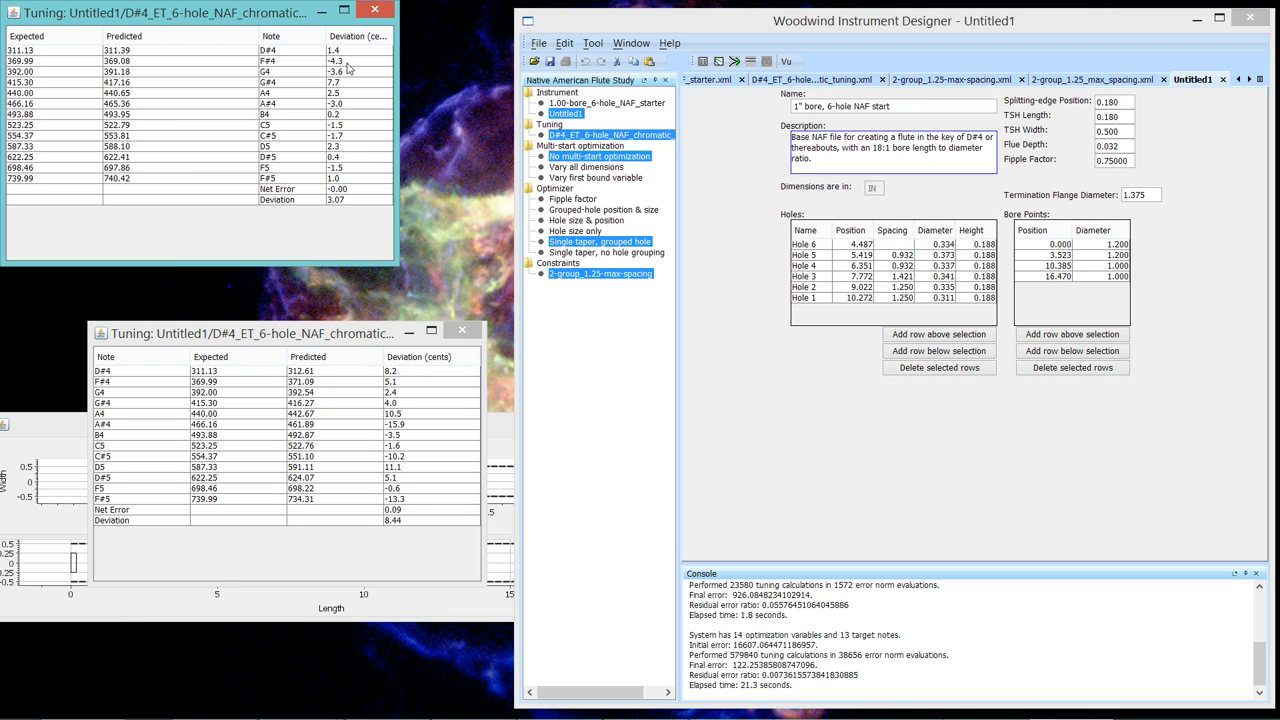
pyautogui.moveTo(279, 62)
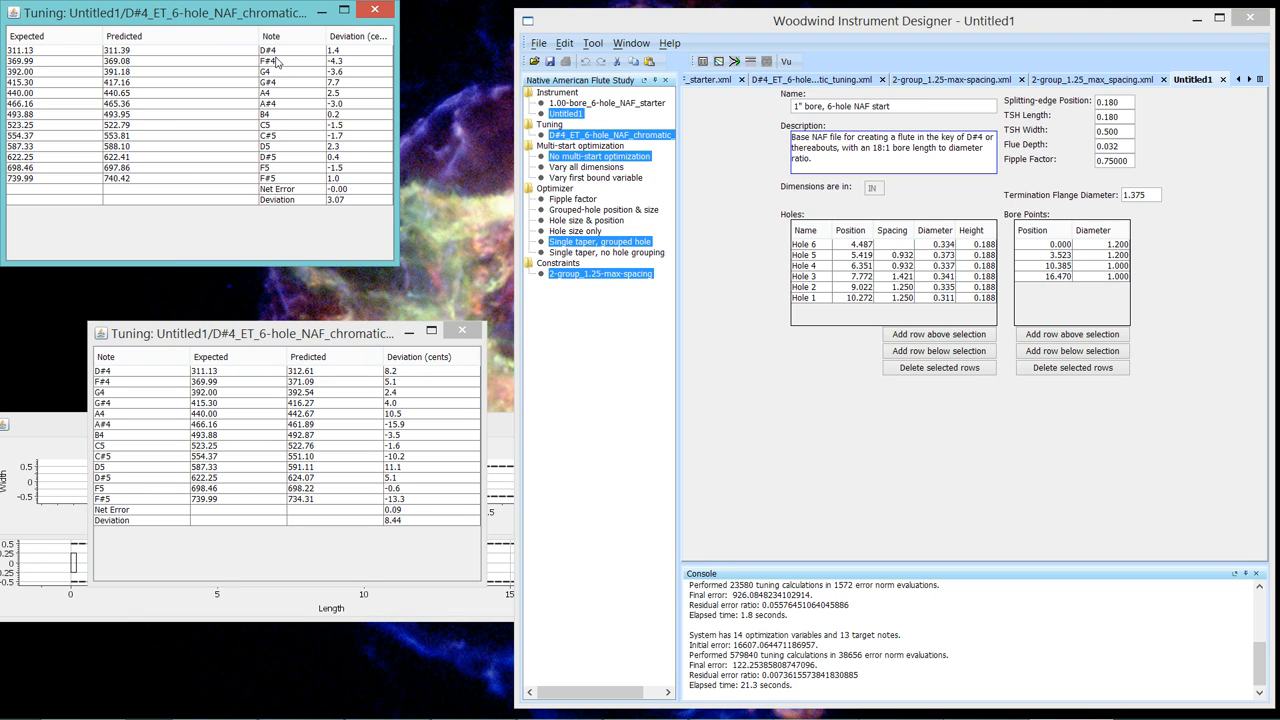
pyautogui.moveTo(362, 66)
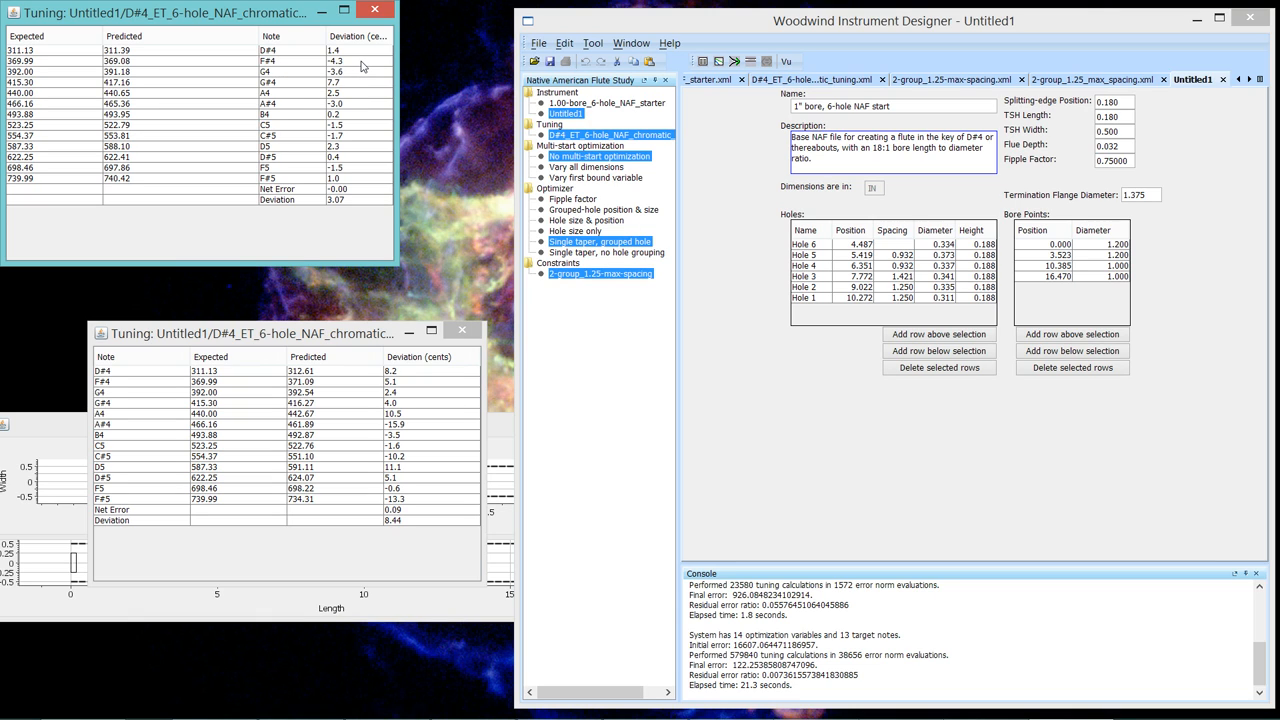
pyautogui.moveTo(353, 91)
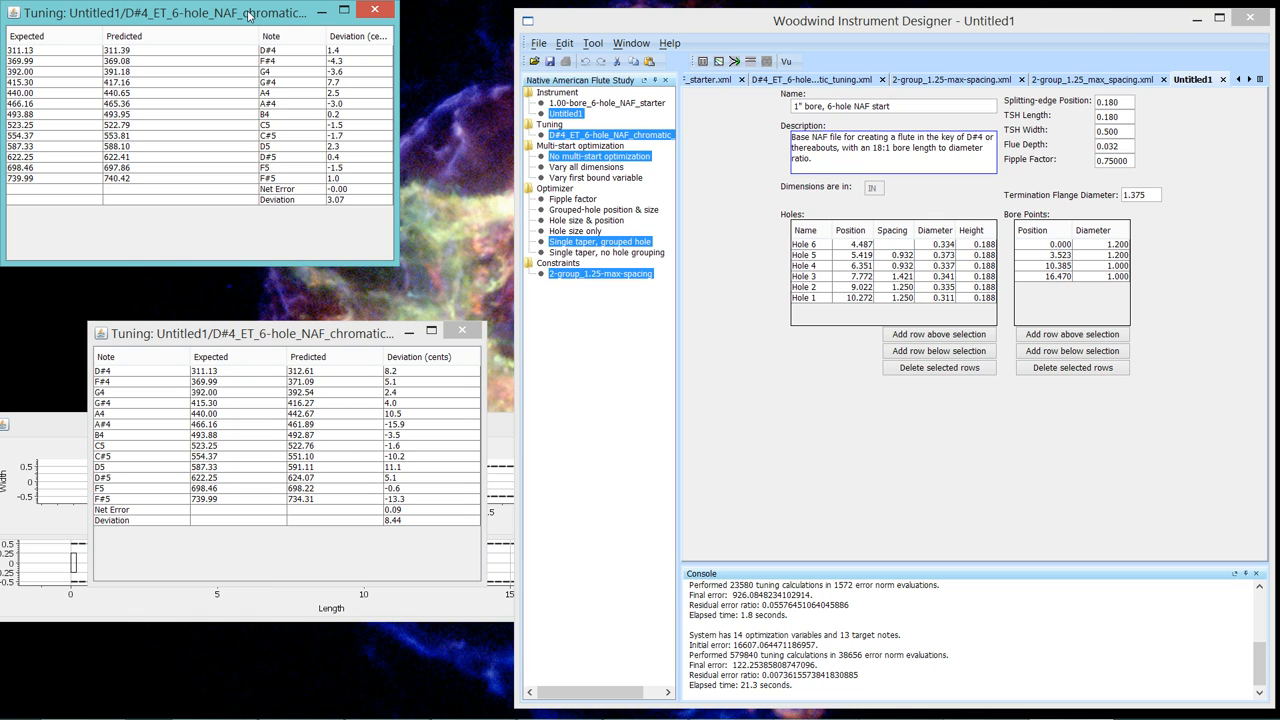
# Step: Move the 3.07-cent Untitled1 tuning table lower down on screen
pyautogui.moveTo(200, 13); pyautogui.dragTo(290, 138)
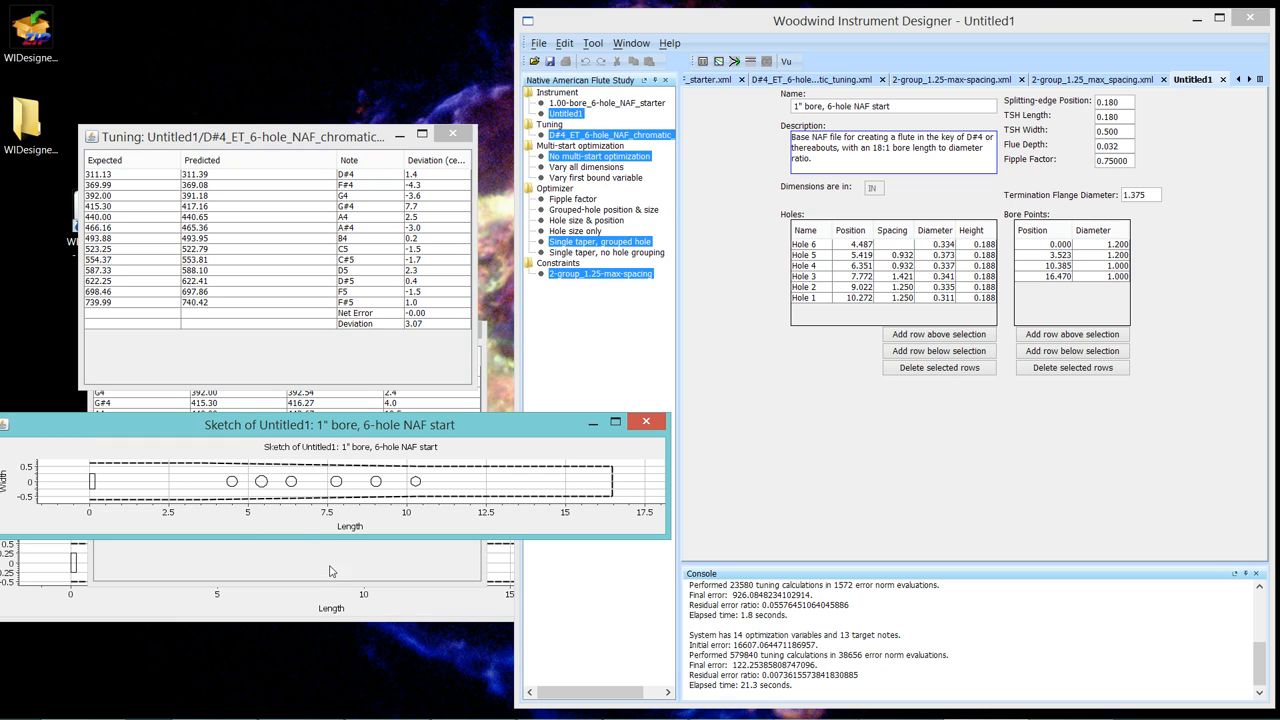
pyautogui.moveTo(295, 536)
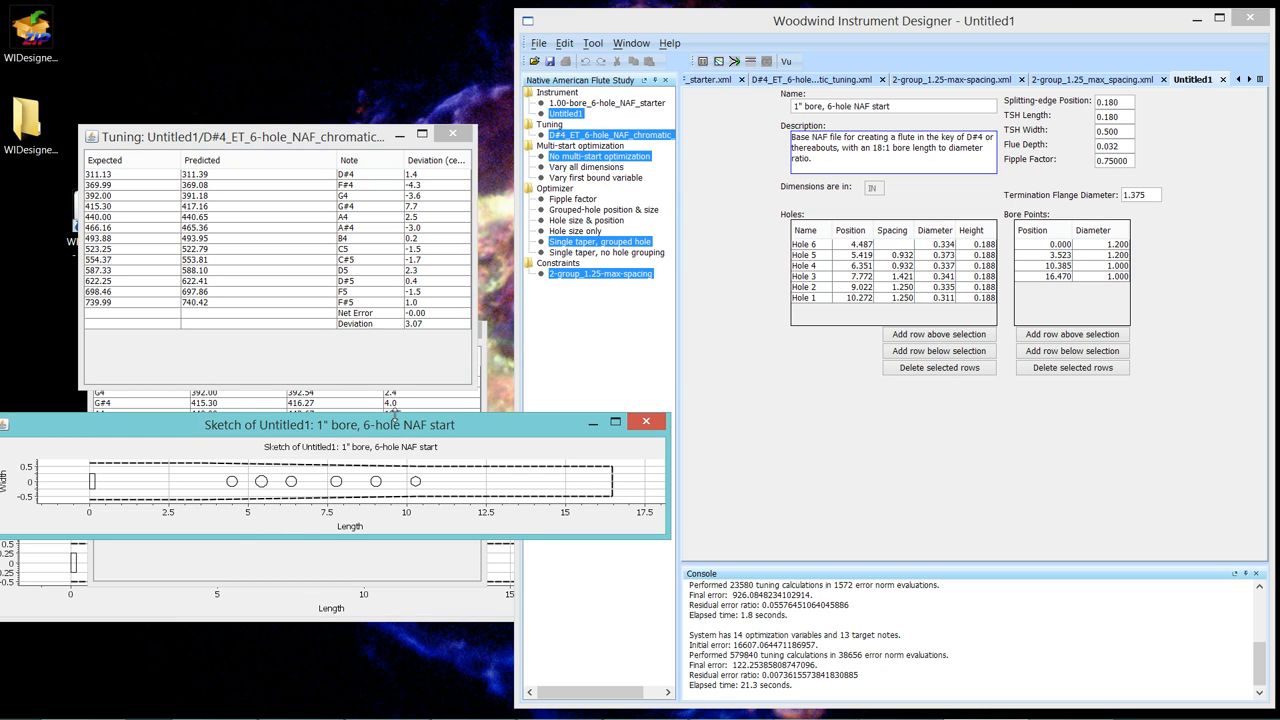
# Step: Enlarge the Untitled1 sketch to show the 1.2-to-1.0 bore taper and six oval holes
pyautogui.moveTo(330, 424); pyautogui.dragTo(330, 318)
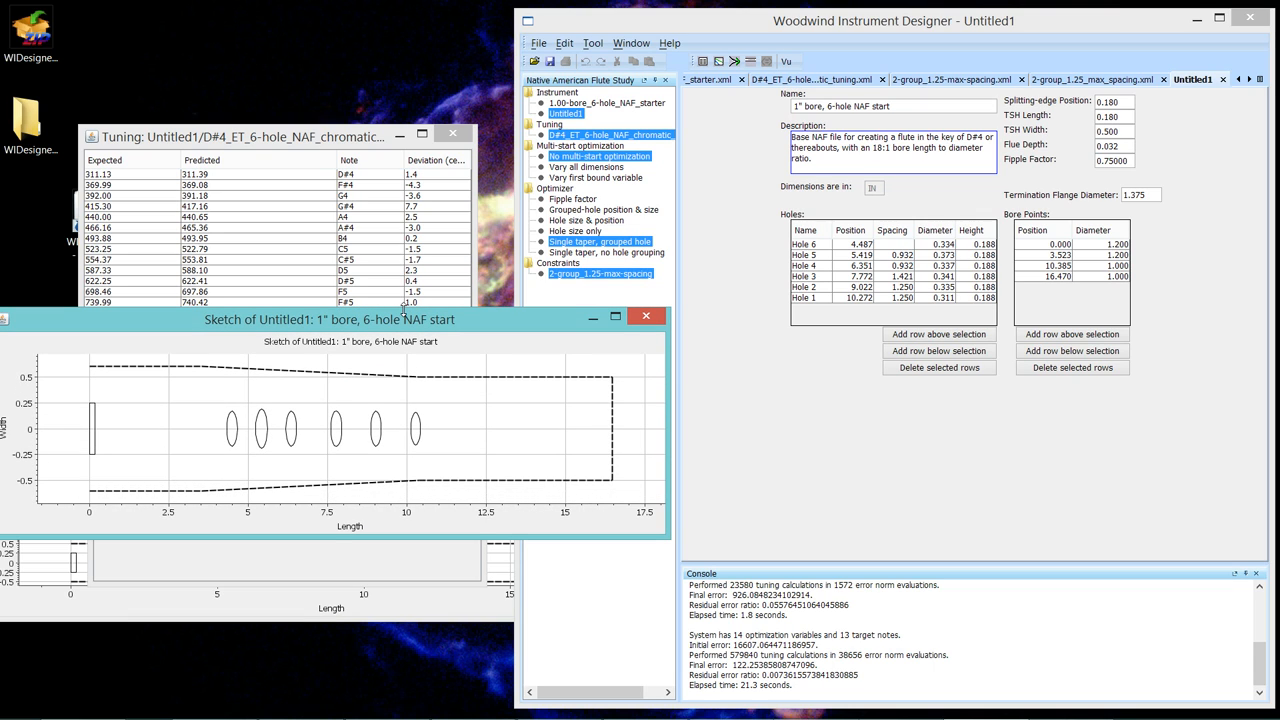
pyautogui.moveTo(375, 552)
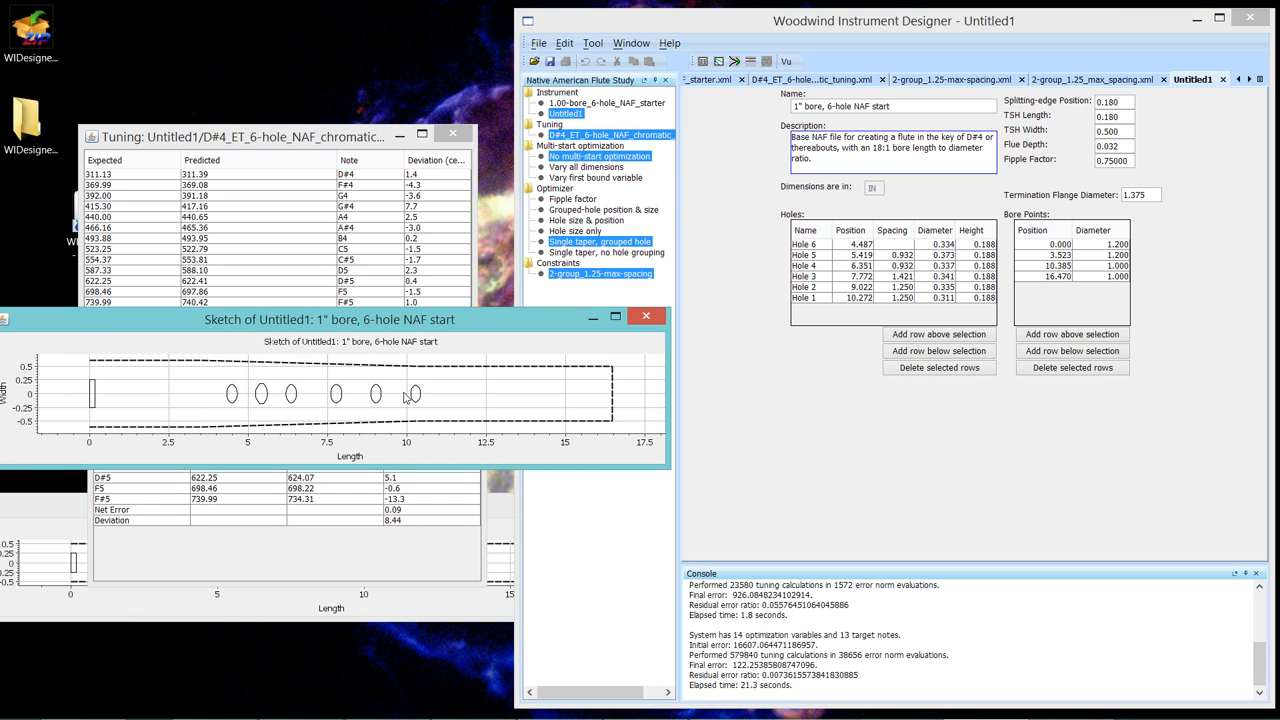
pyautogui.moveTo(407, 401)
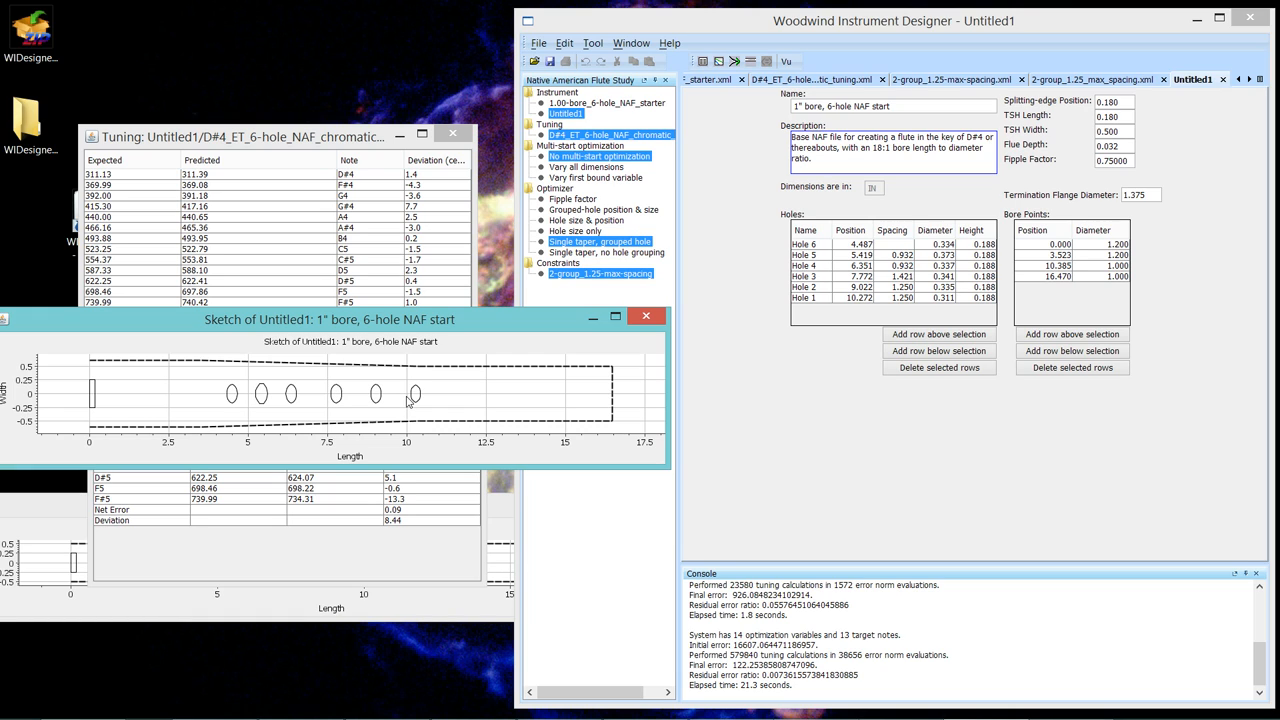
pyautogui.moveTo(408, 436)
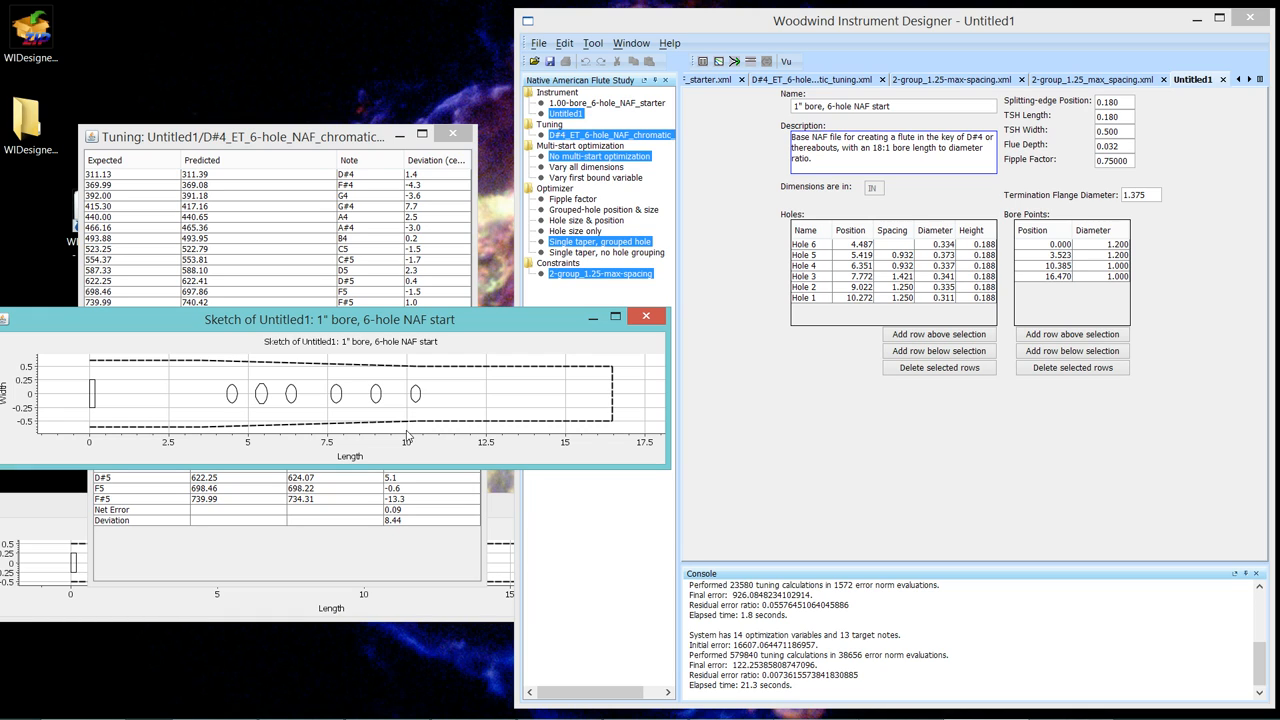
pyautogui.moveTo(462, 430)
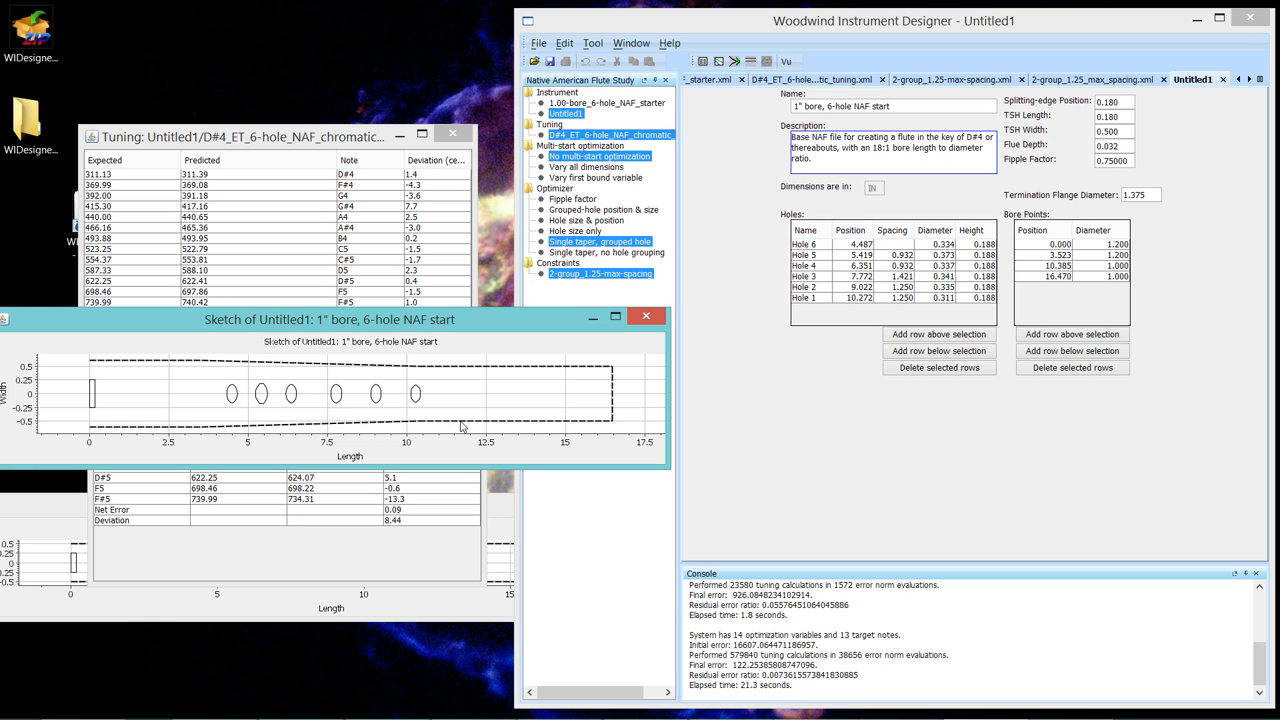
pyautogui.moveTo(197, 442)
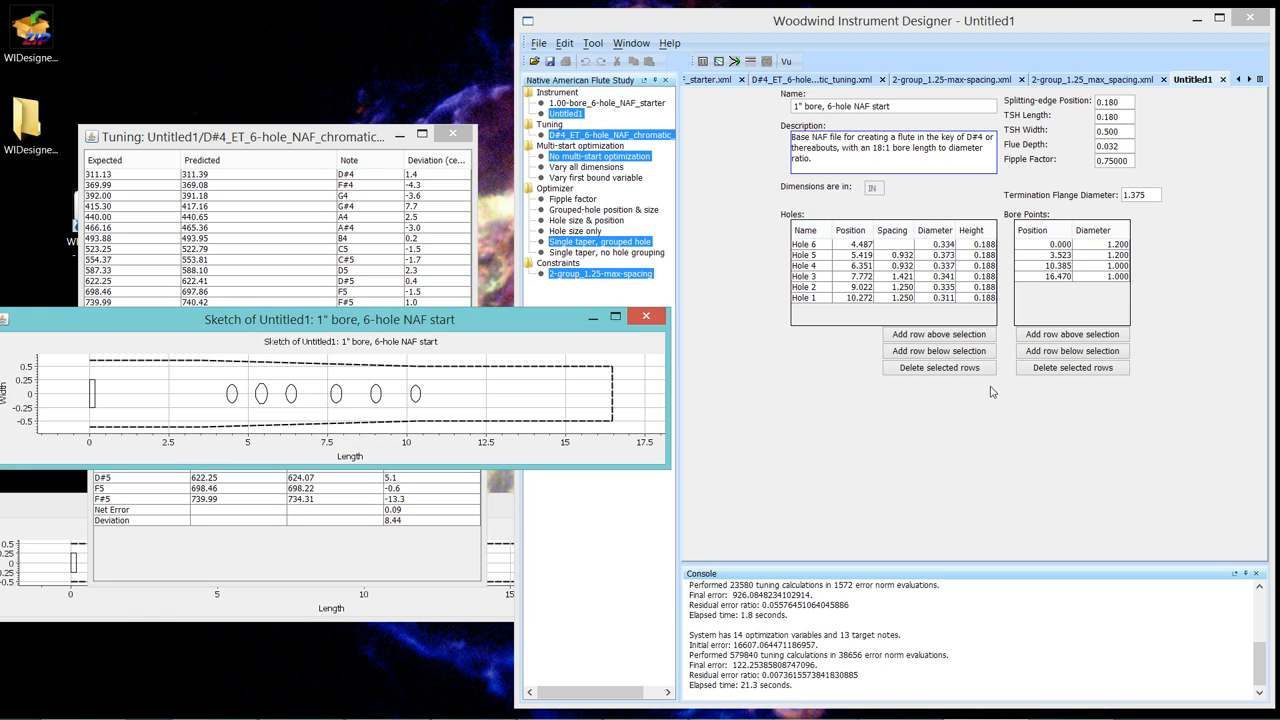
pyautogui.moveTo(1033, 264)
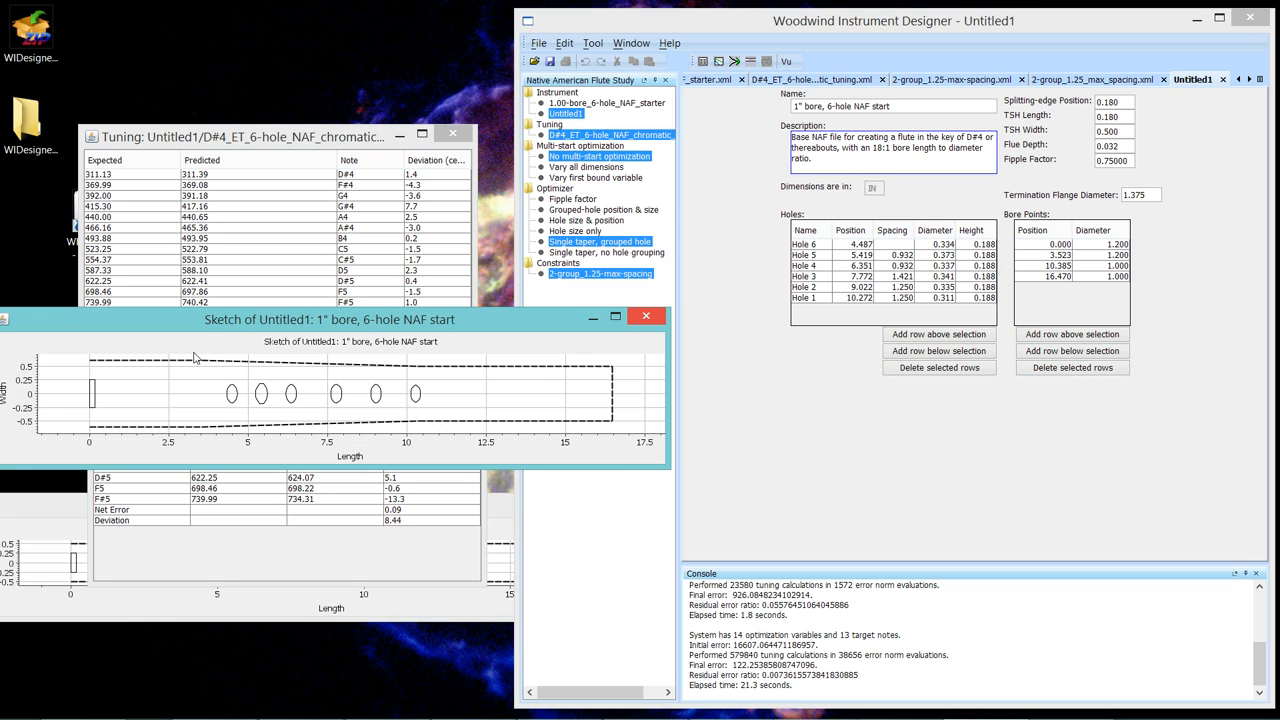
pyautogui.moveTo(678, 348)
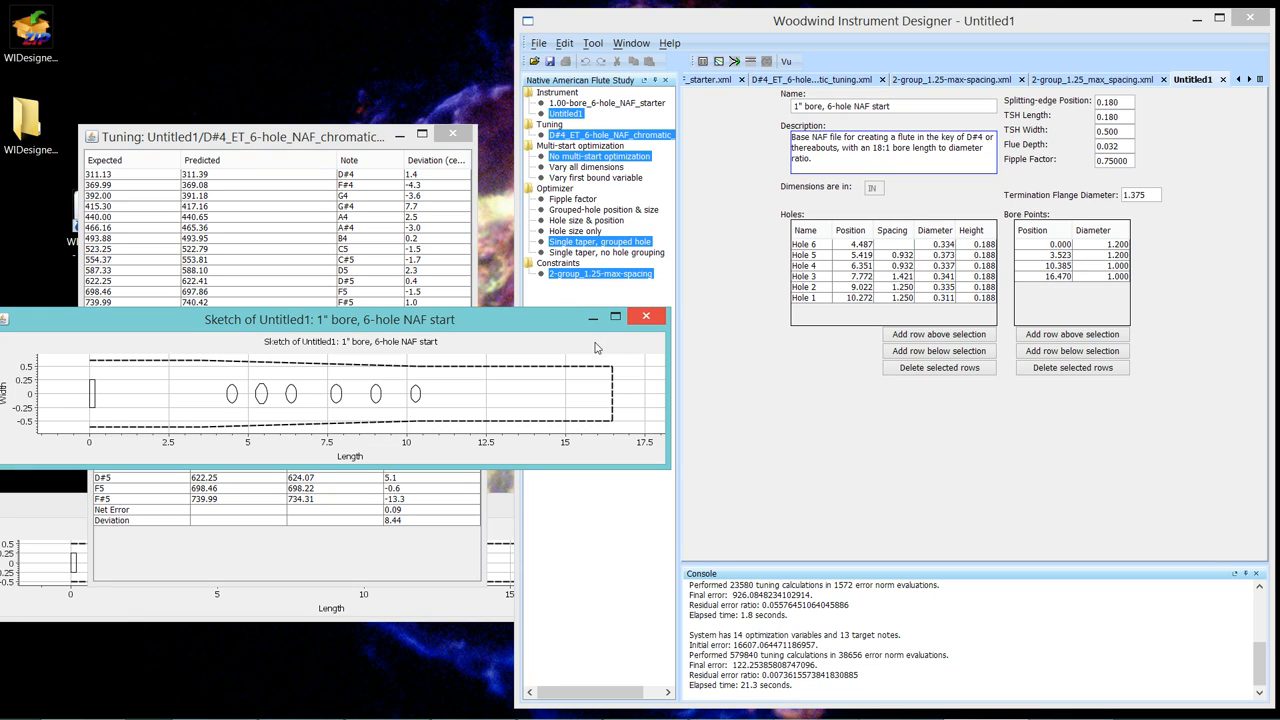
pyautogui.moveTo(448, 425)
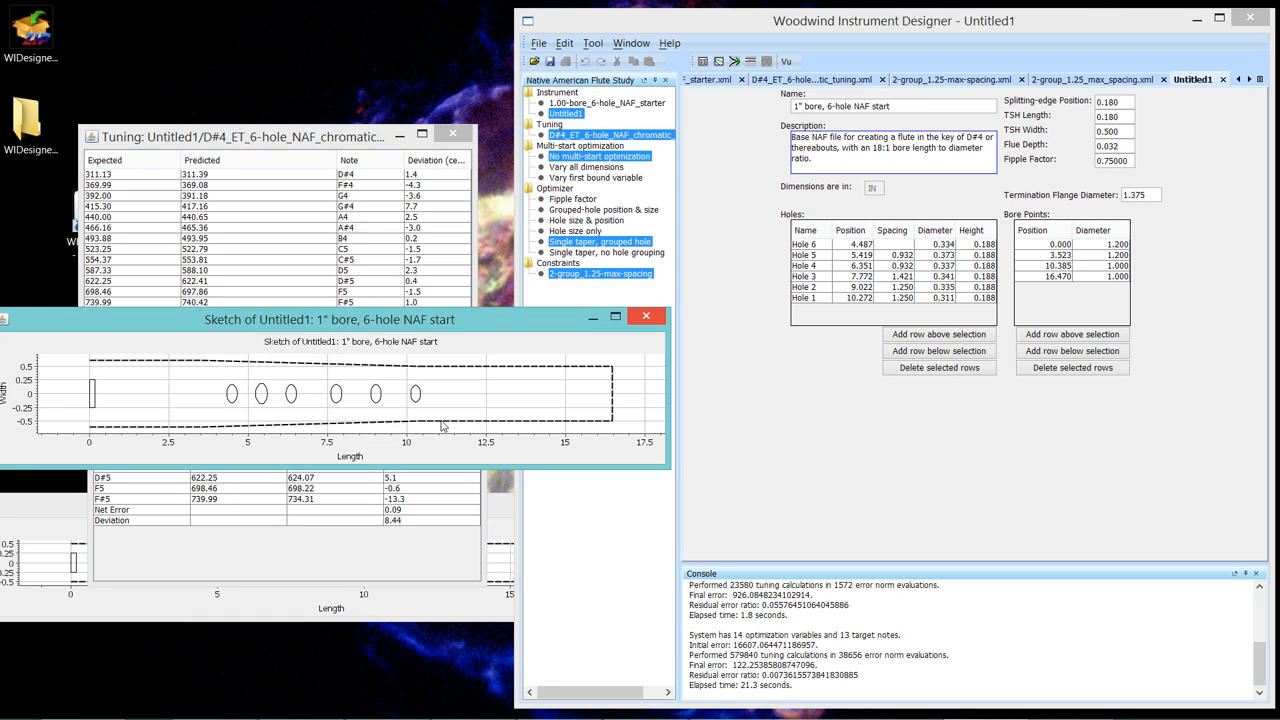
pyautogui.moveTo(458, 427)
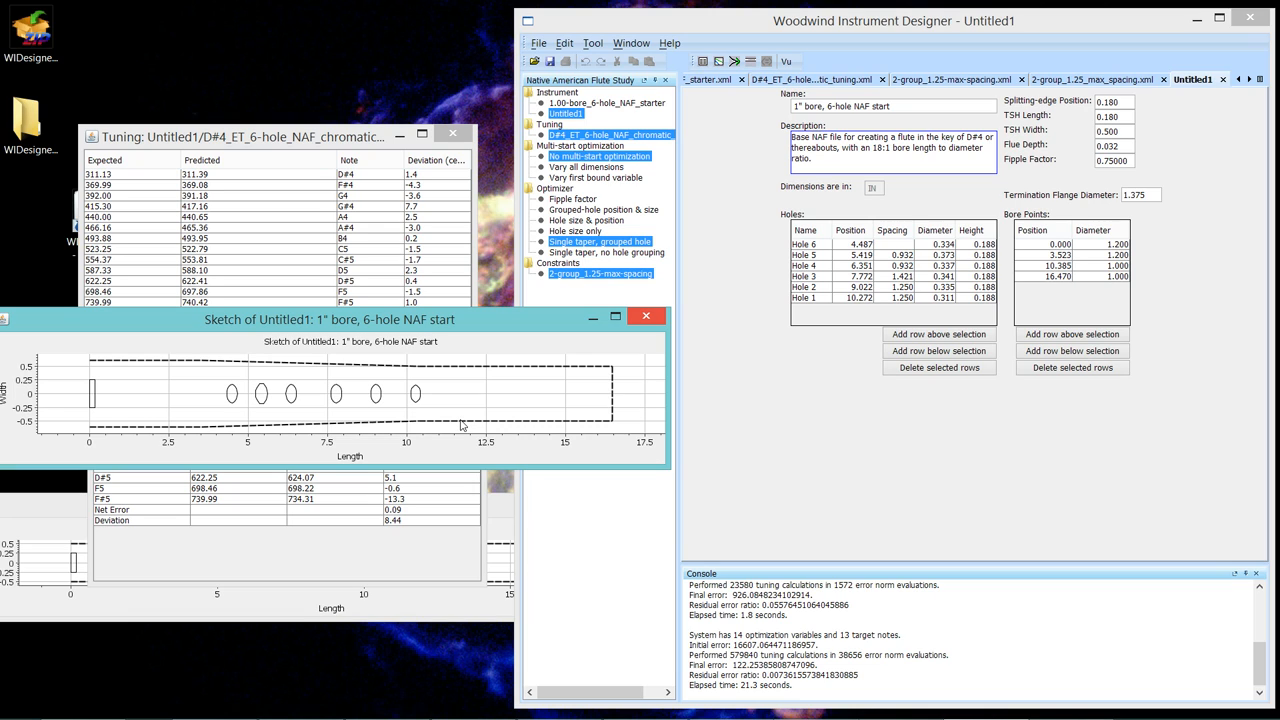
pyautogui.moveTo(423, 408)
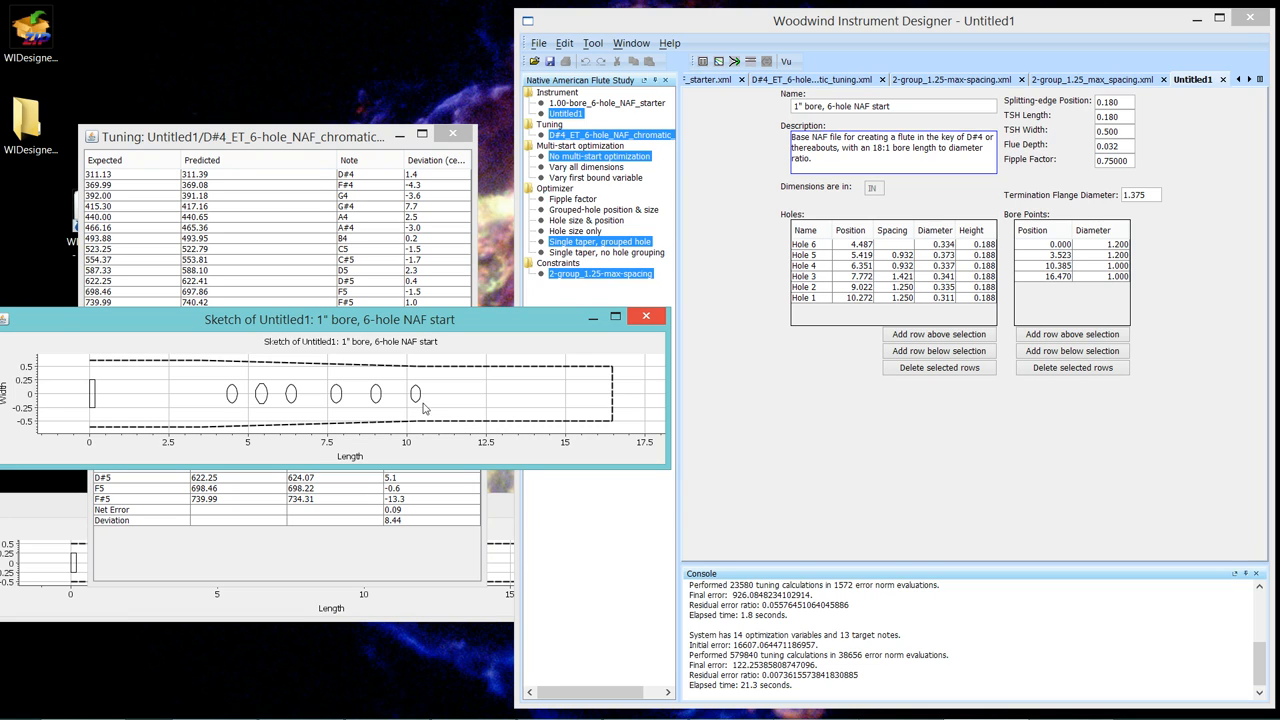
pyautogui.moveTo(495, 408)
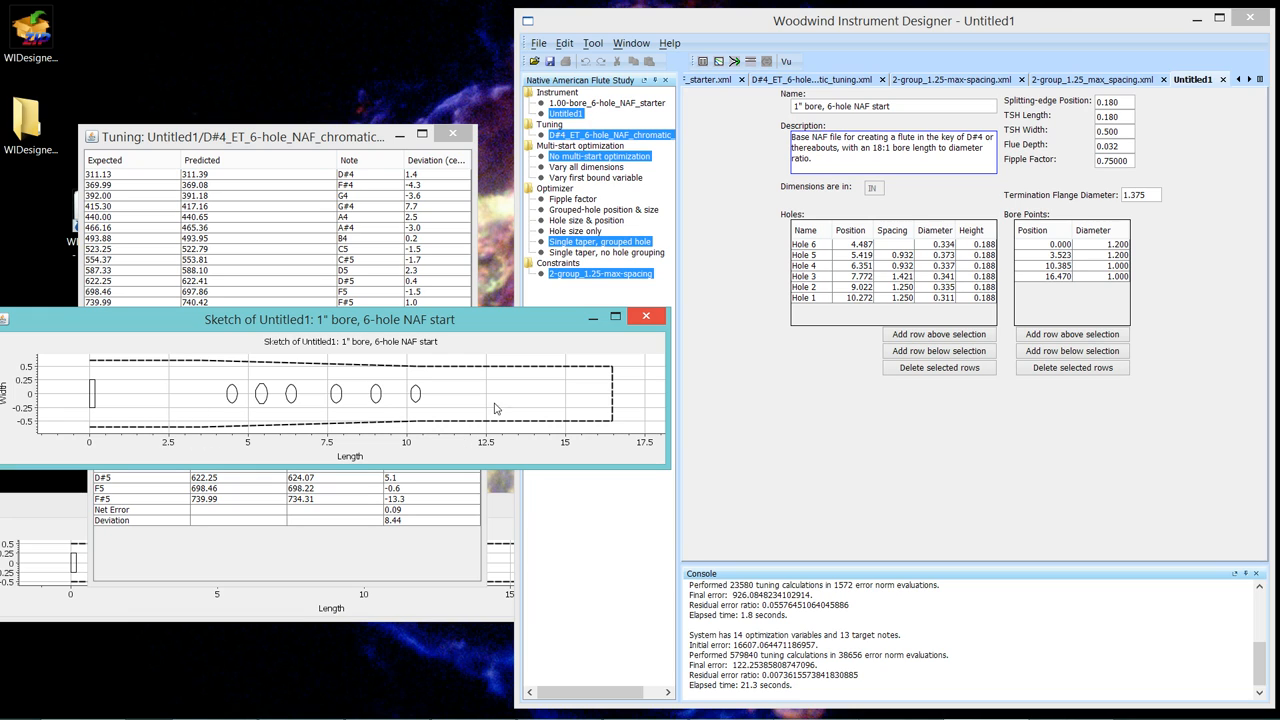
pyautogui.moveTo(173, 467)
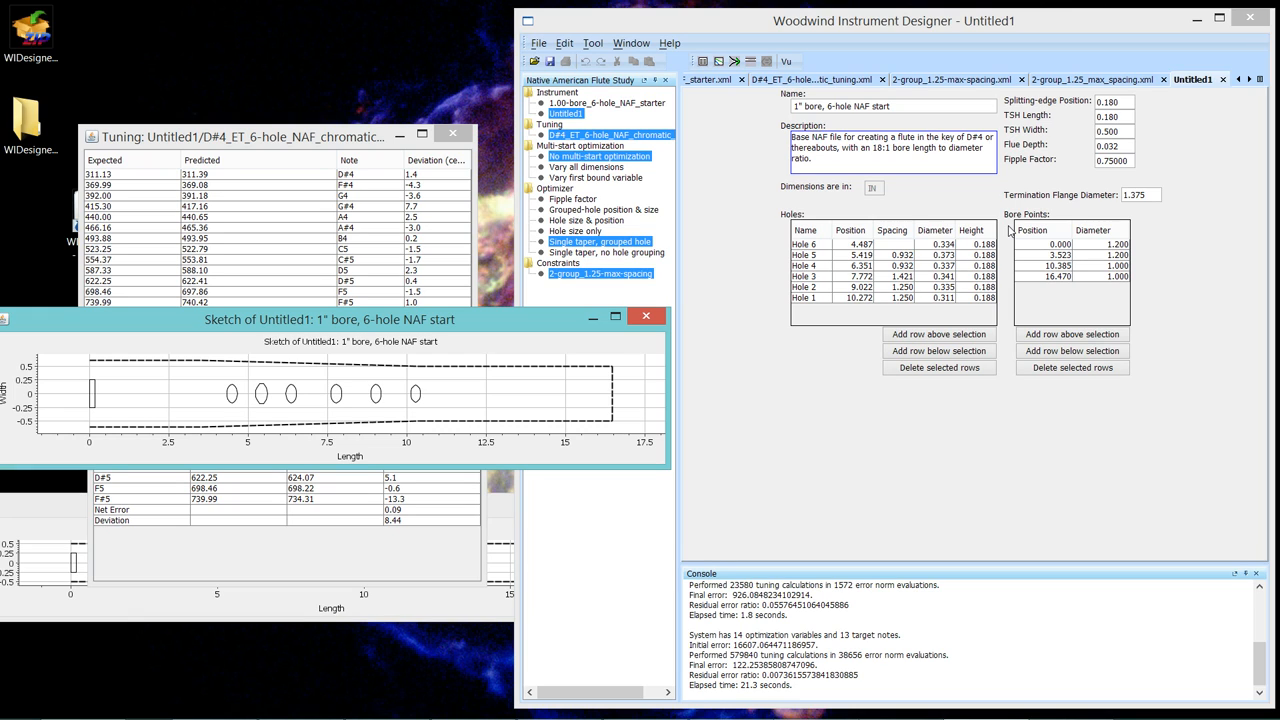
pyautogui.moveTo(1047, 72)
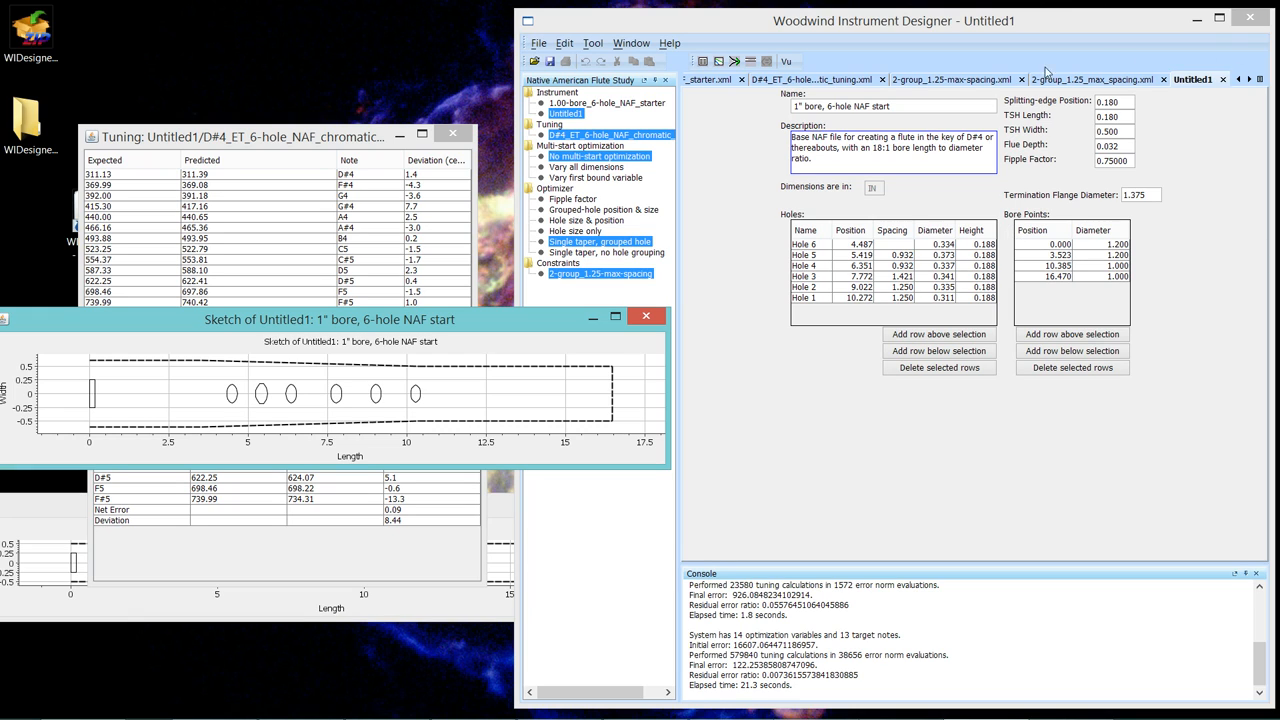
# Step: Raise the 'Taper length, fraction of bore below start' lower bound from 0.0 to 0.7
pyautogui.click(958, 79)
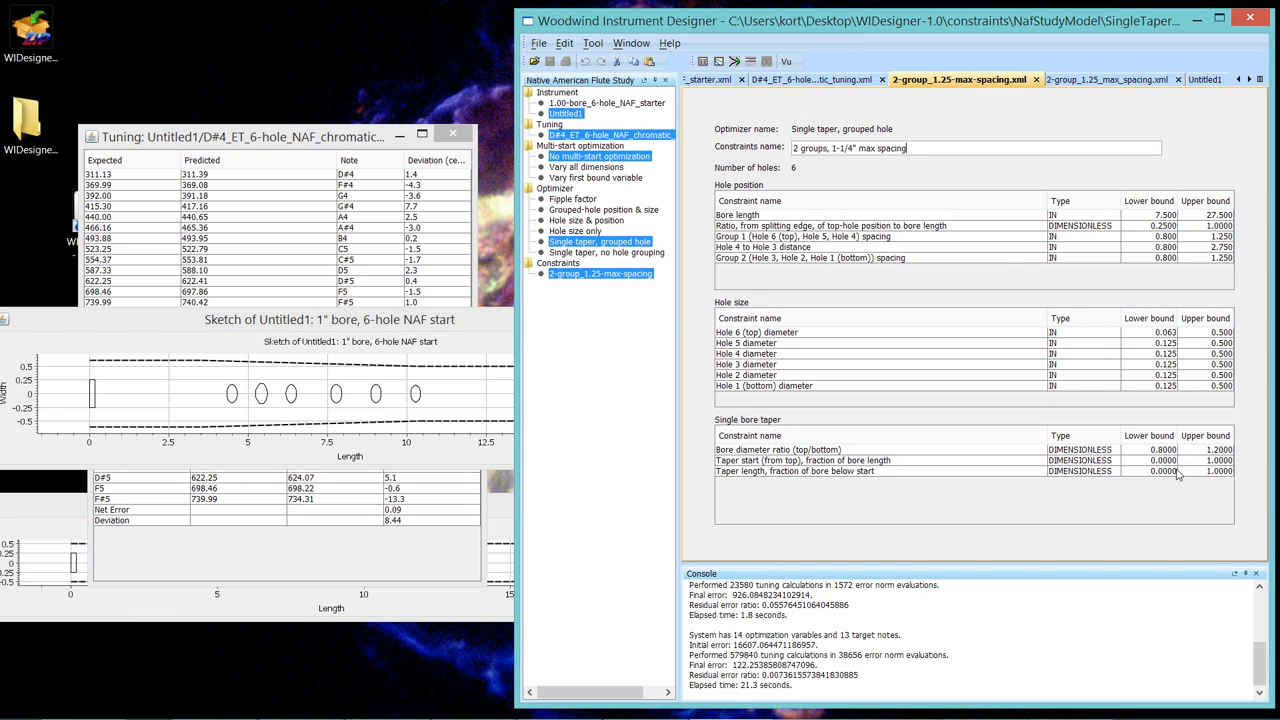
pyautogui.moveTo(884, 502)
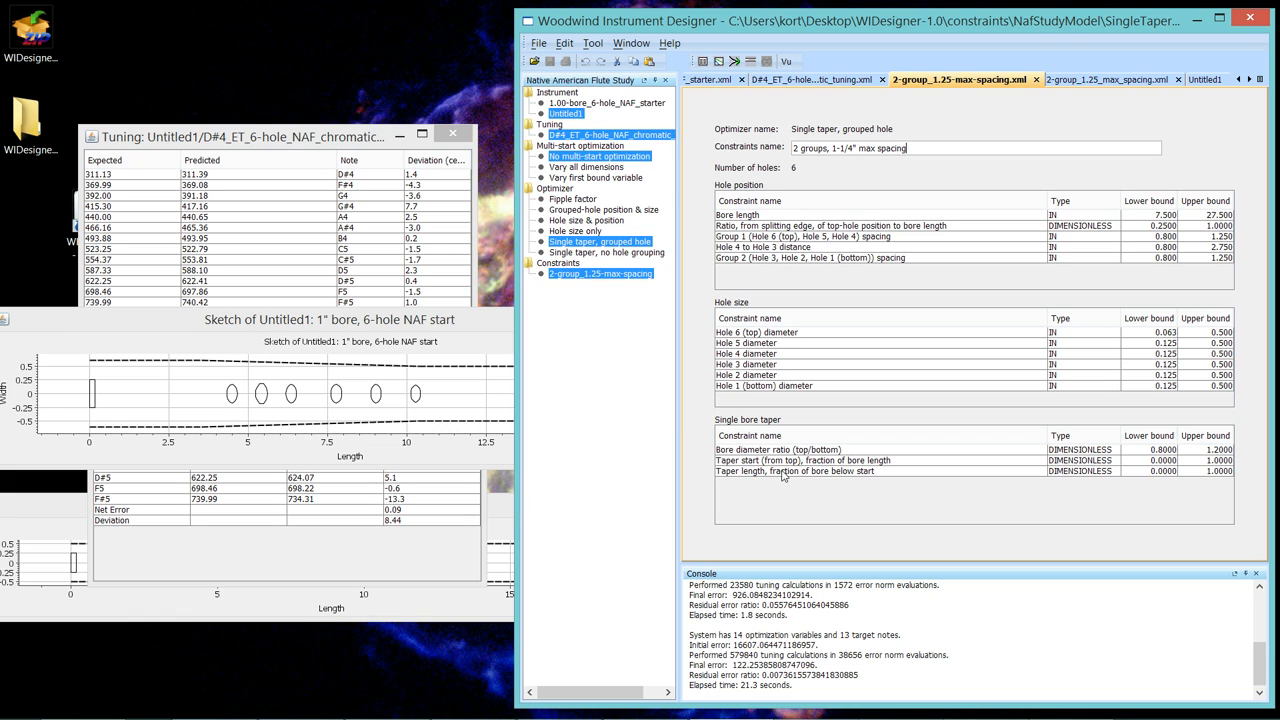
pyautogui.moveTo(1161, 478)
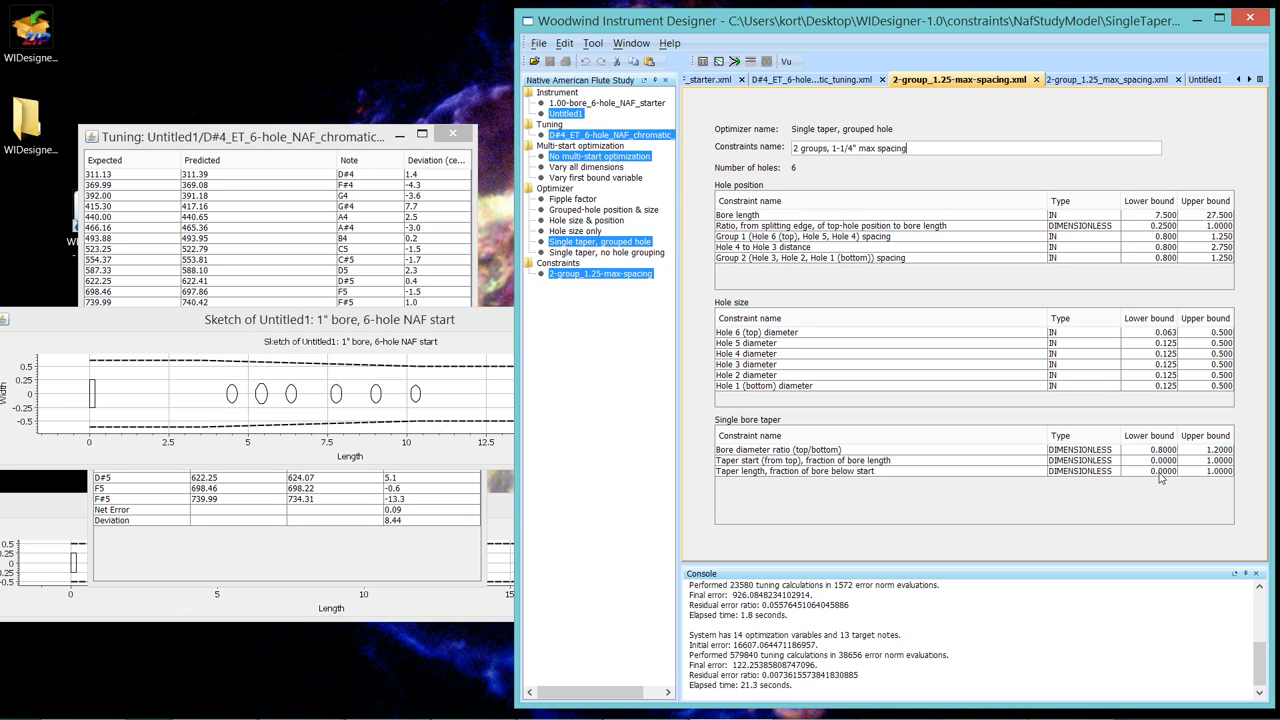
pyautogui.click(1162, 471)
pyautogui.write('.7')
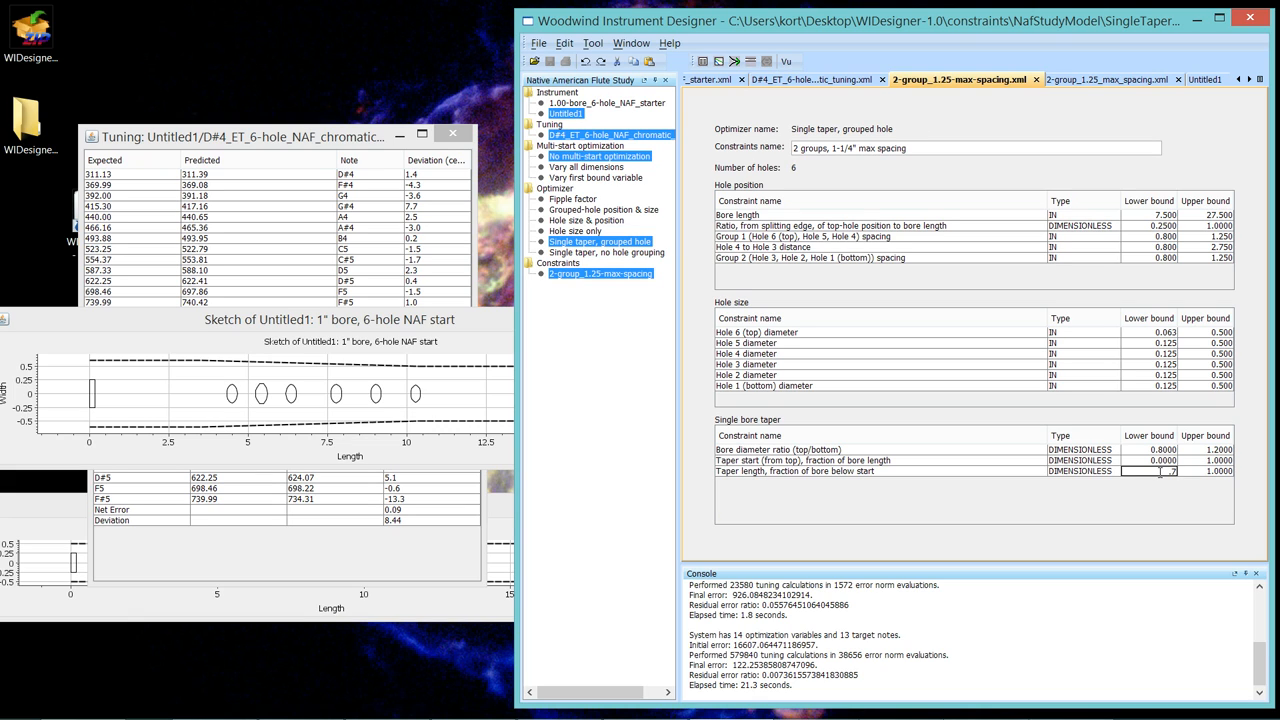
pyautogui.click(1148, 460)
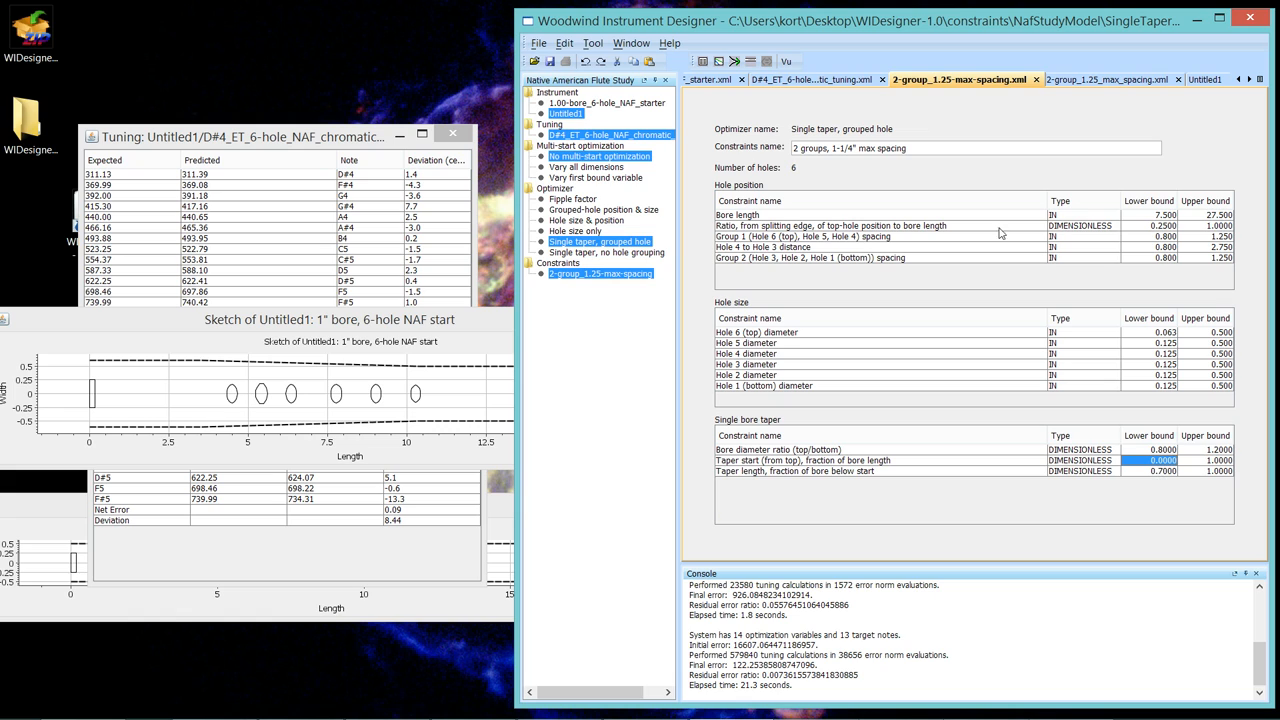
pyautogui.moveTo(258, 194)
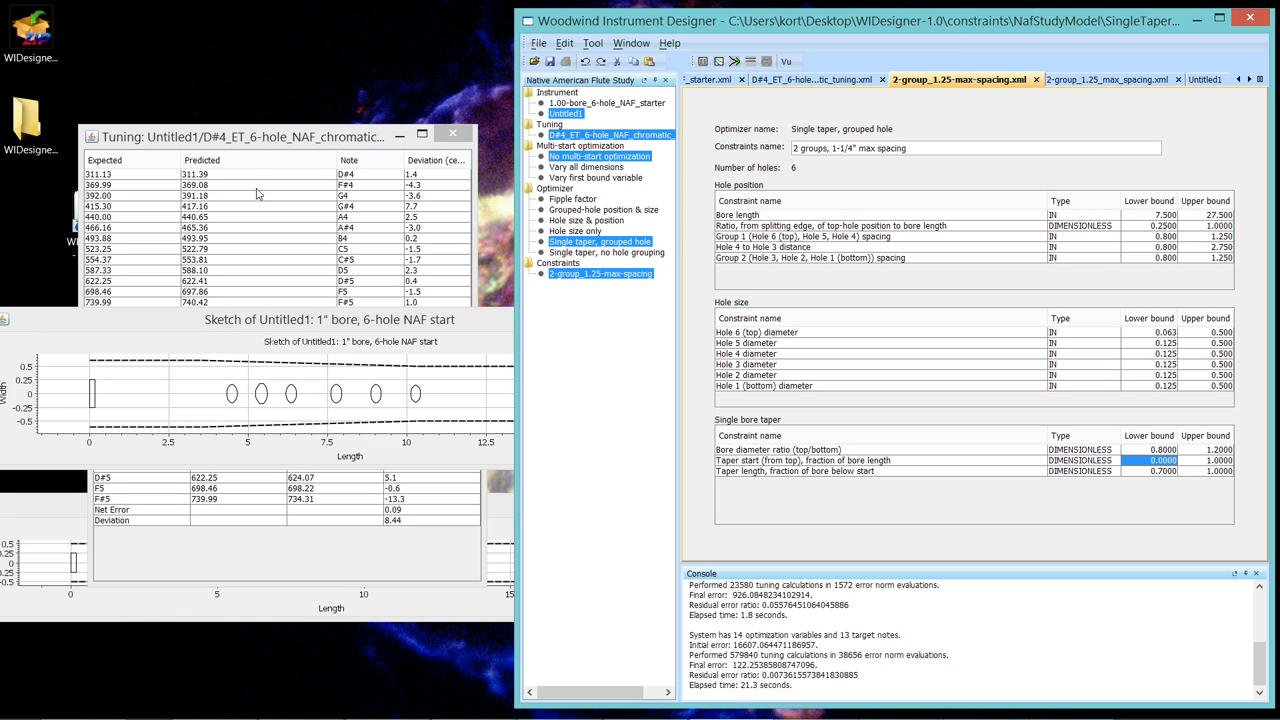
pyautogui.moveTo(595, 79)
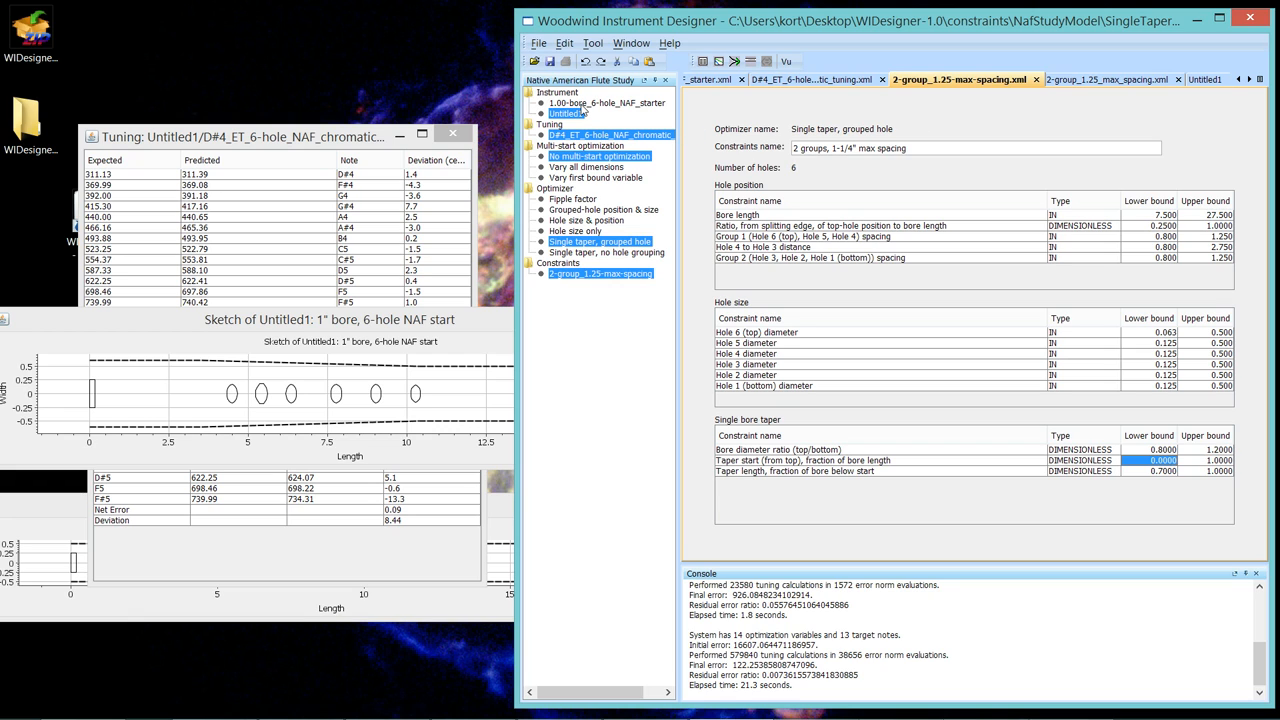
# Step: Optimize the 1.00-bore starter flute into Untitled2, tapering 1.200 to 1.000 between 2.554 and 12.244
pyautogui.click(607, 103)
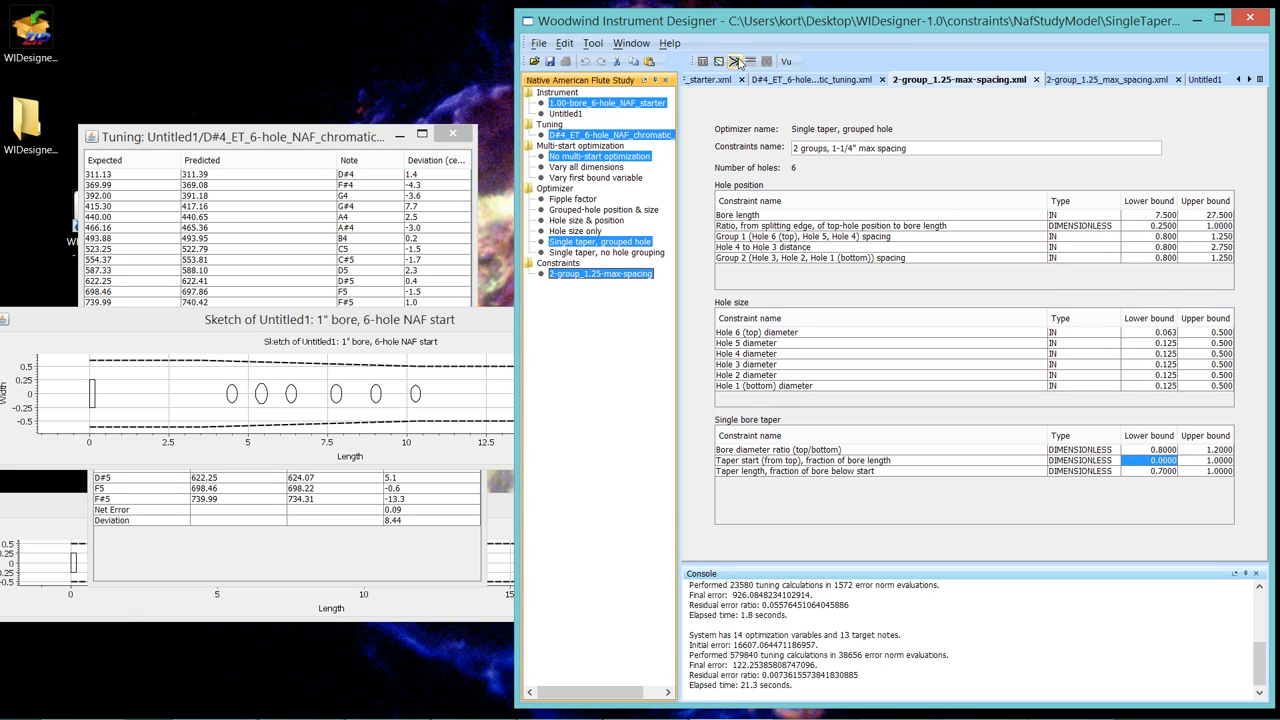
pyautogui.click(736, 61)
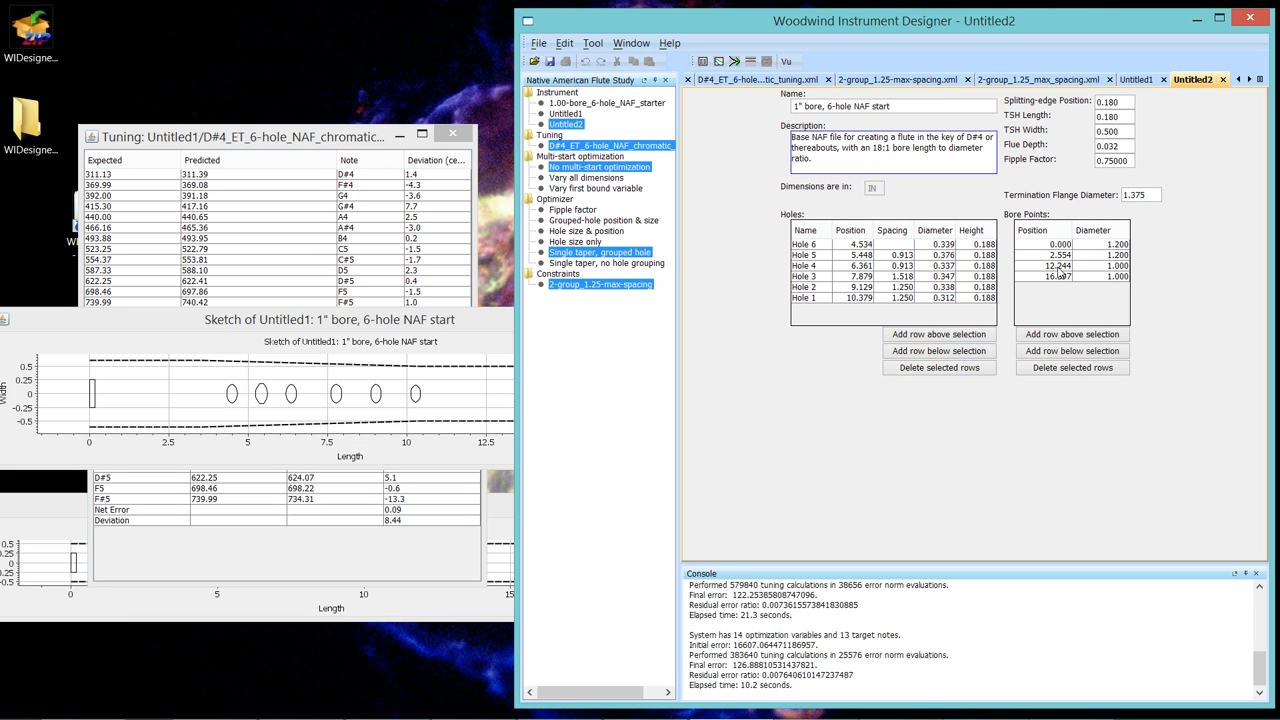
pyautogui.moveTo(1063, 273)
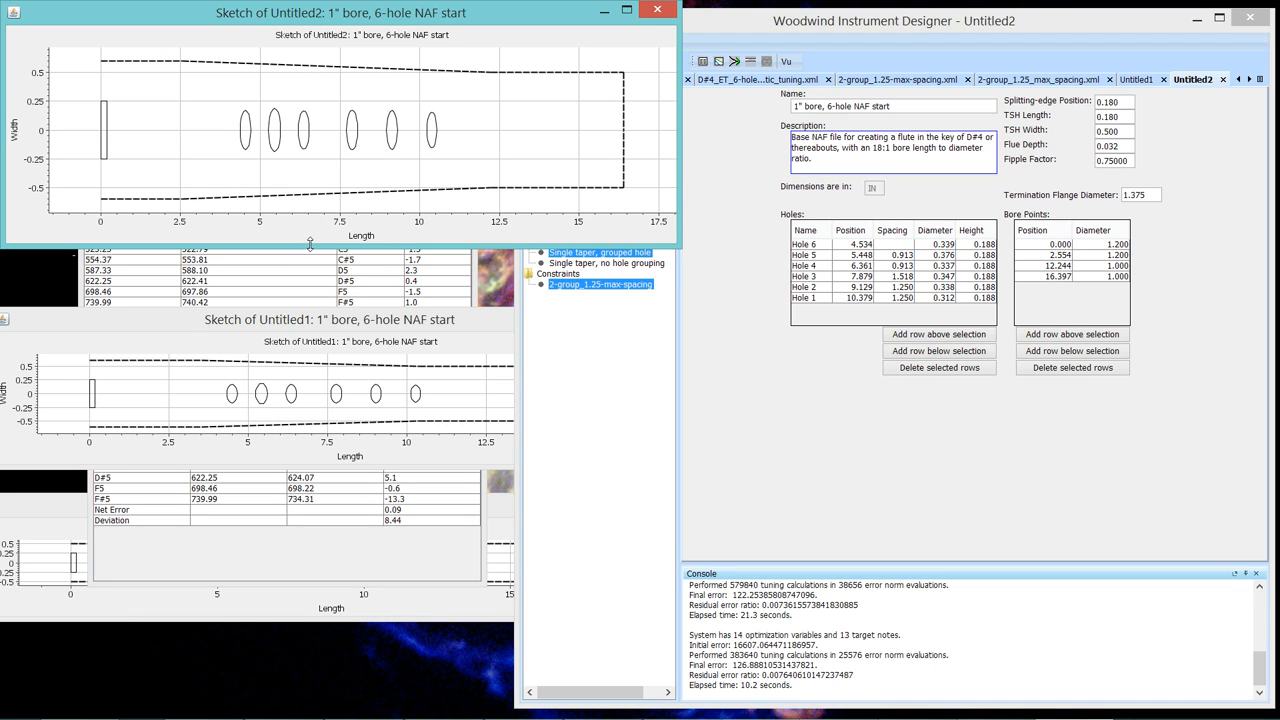
pyautogui.moveTo(485, 65)
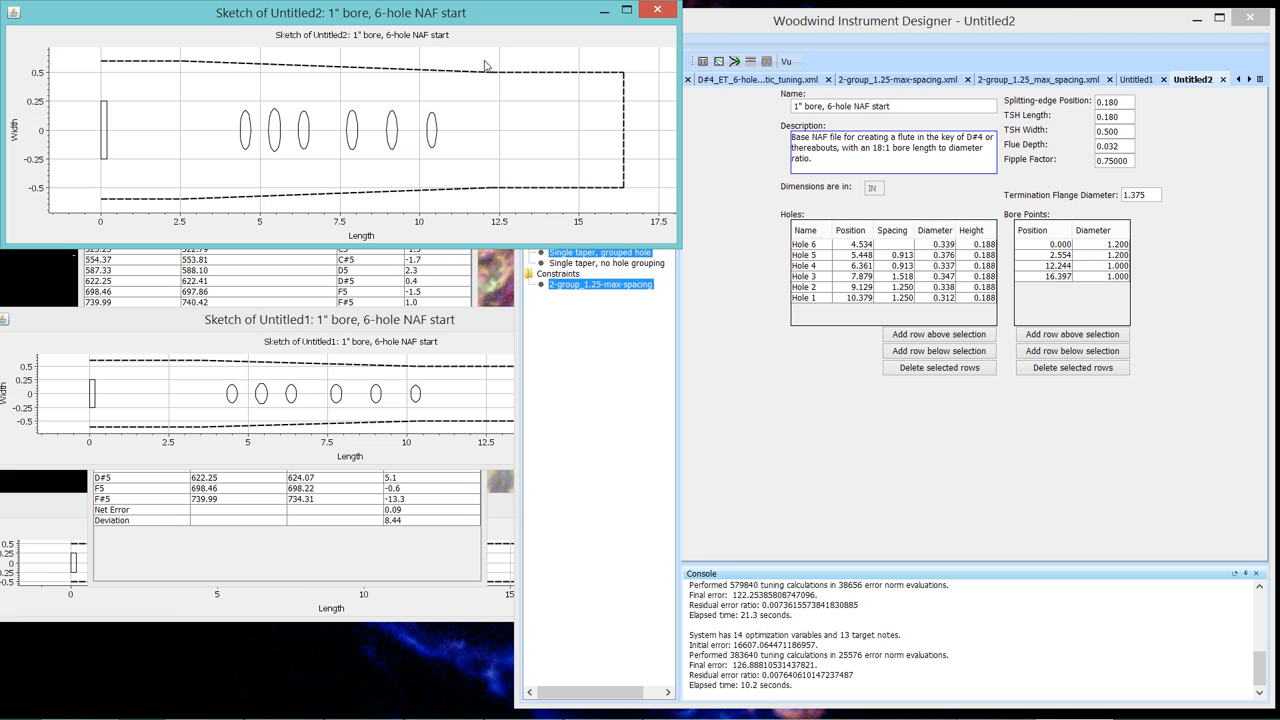
pyautogui.moveTo(402, 76)
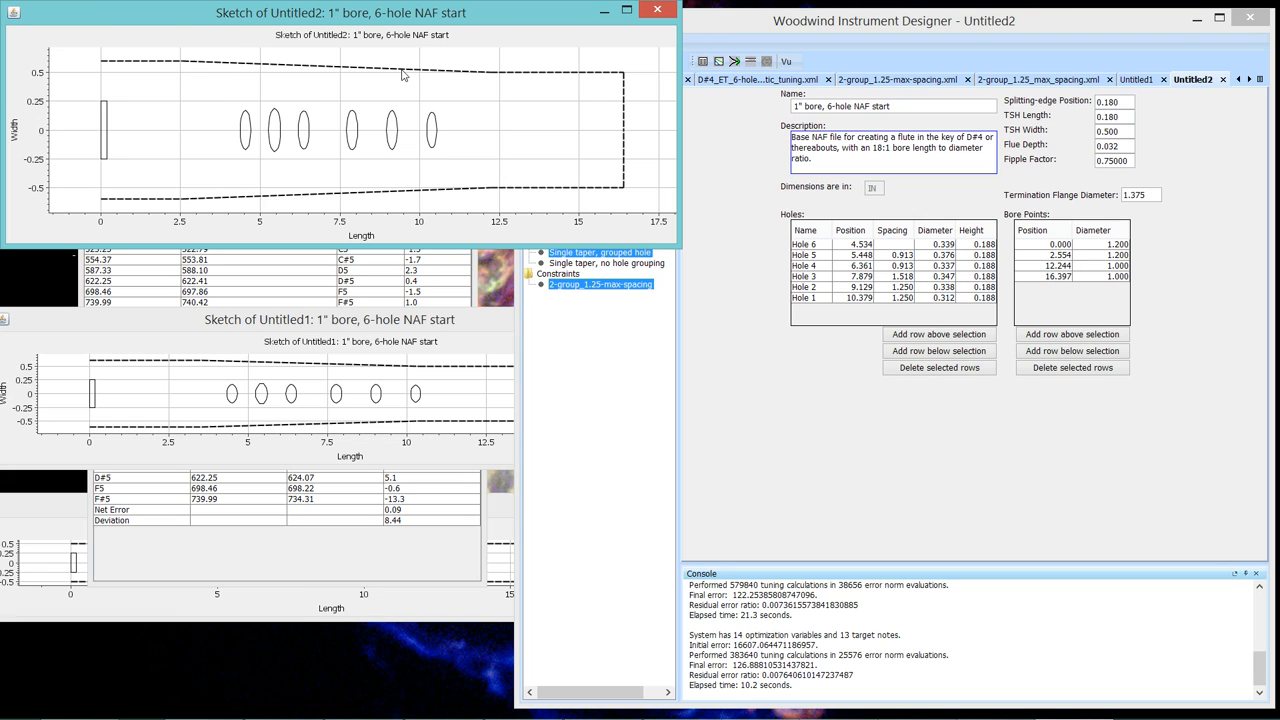
pyautogui.moveTo(480, 79)
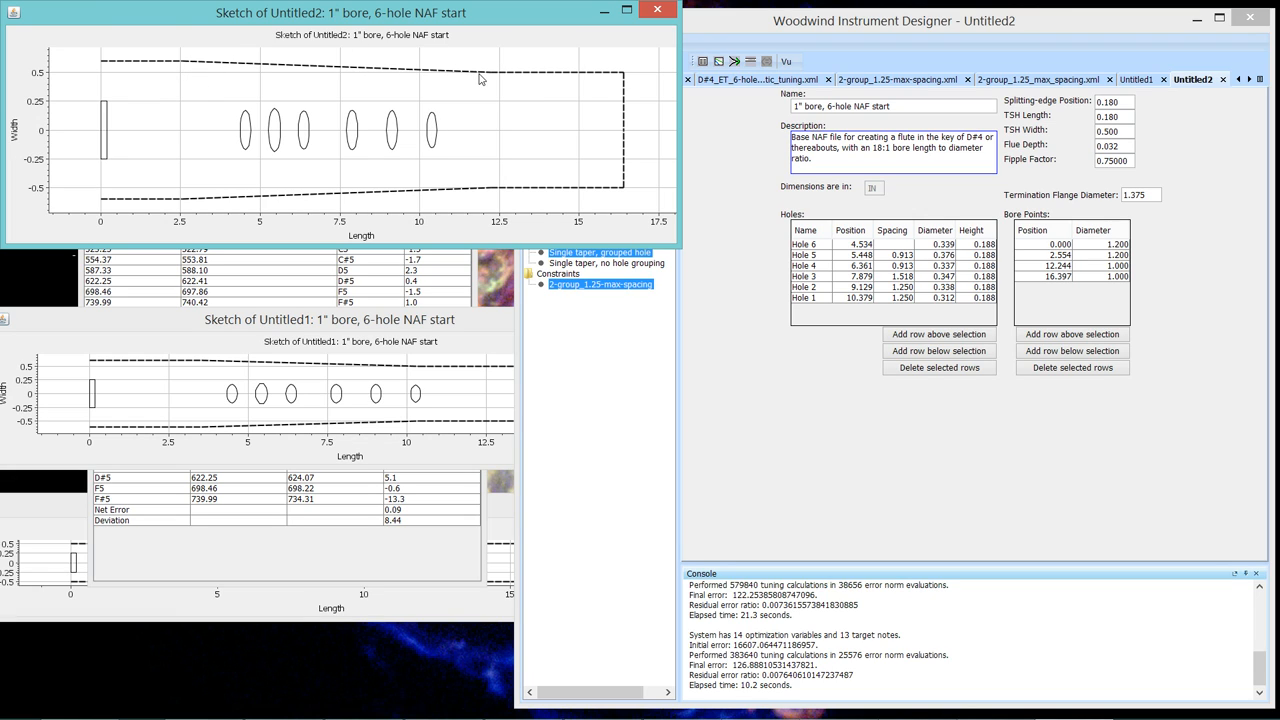
pyautogui.moveTo(438, 22)
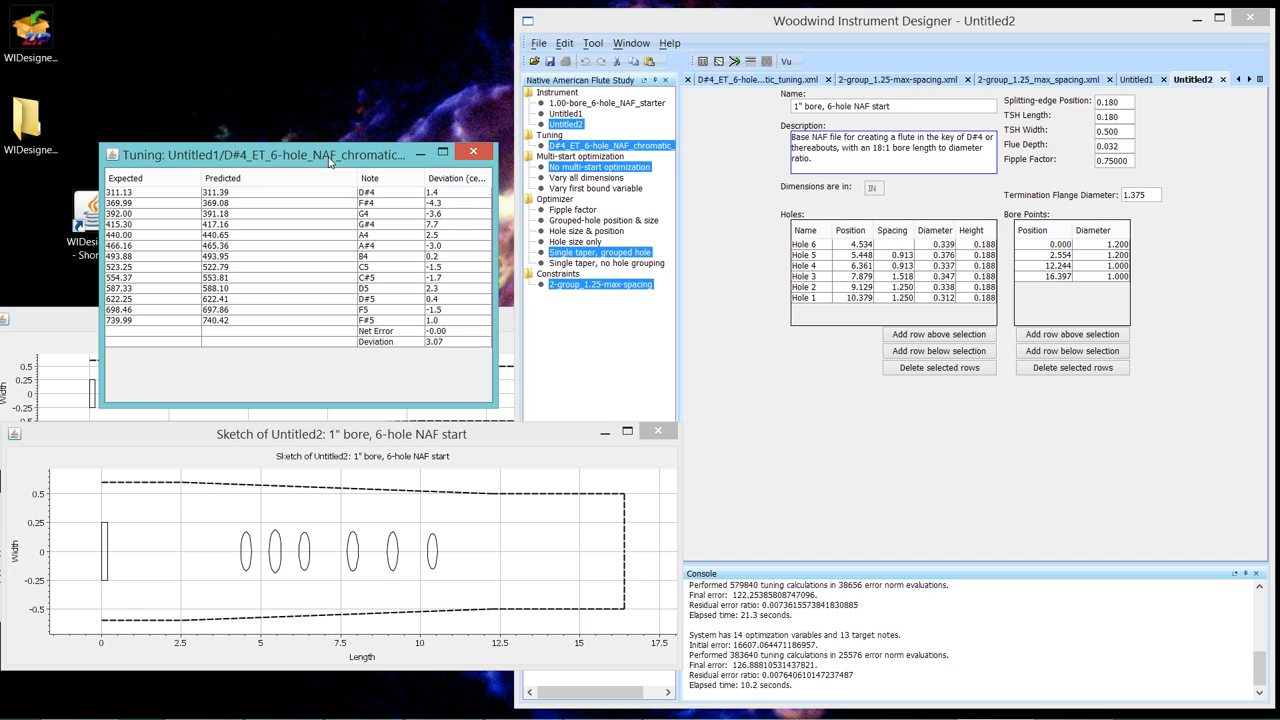
pyautogui.moveTo(694, 363)
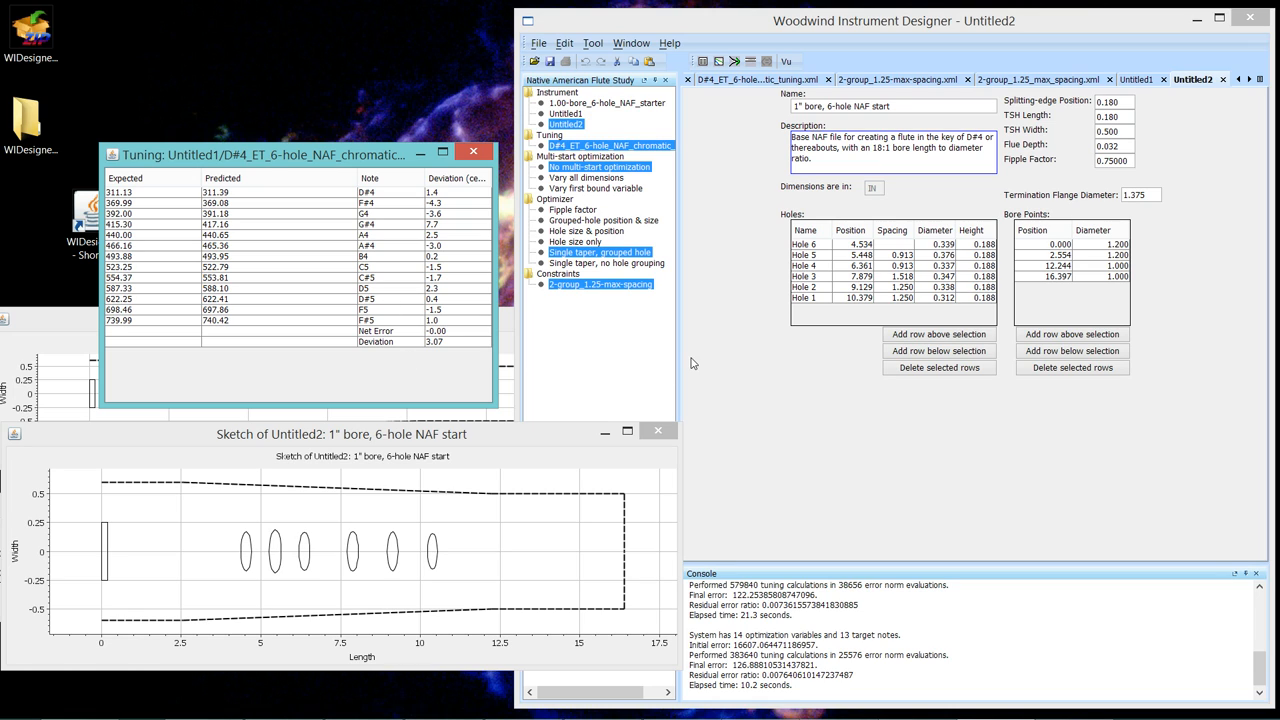
pyautogui.moveTo(897, 538)
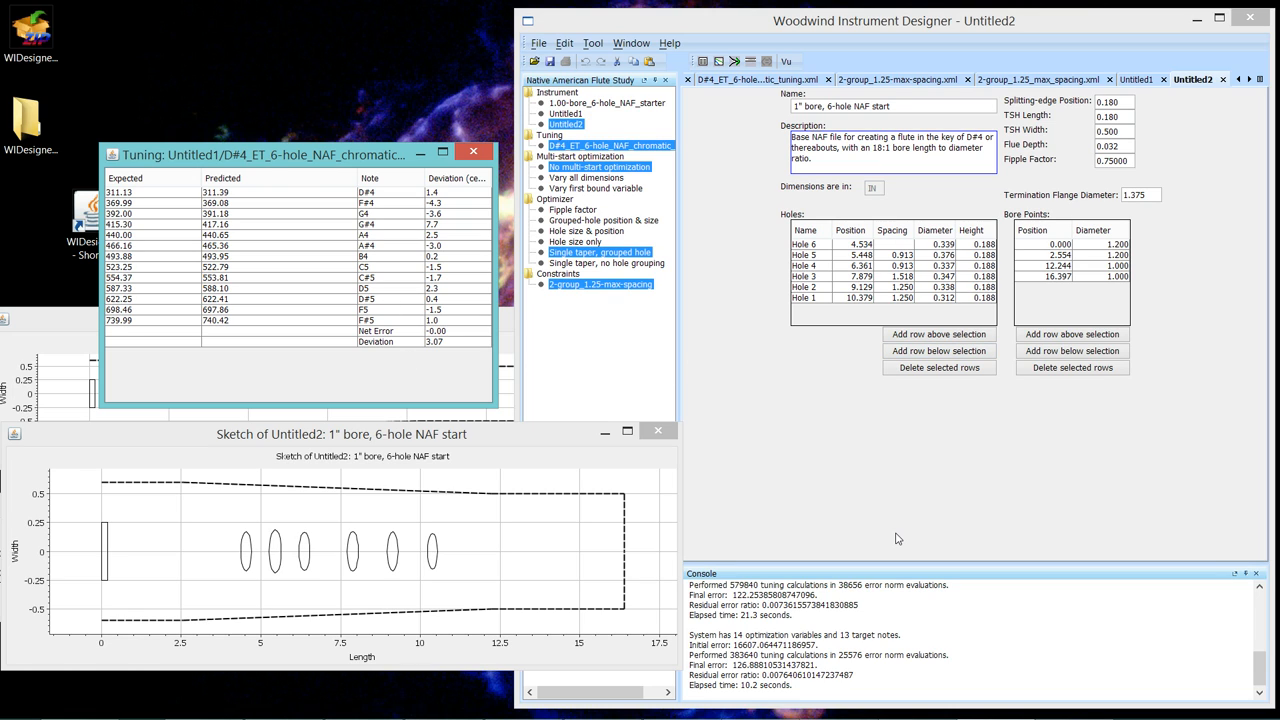
pyautogui.moveTo(698, 432)
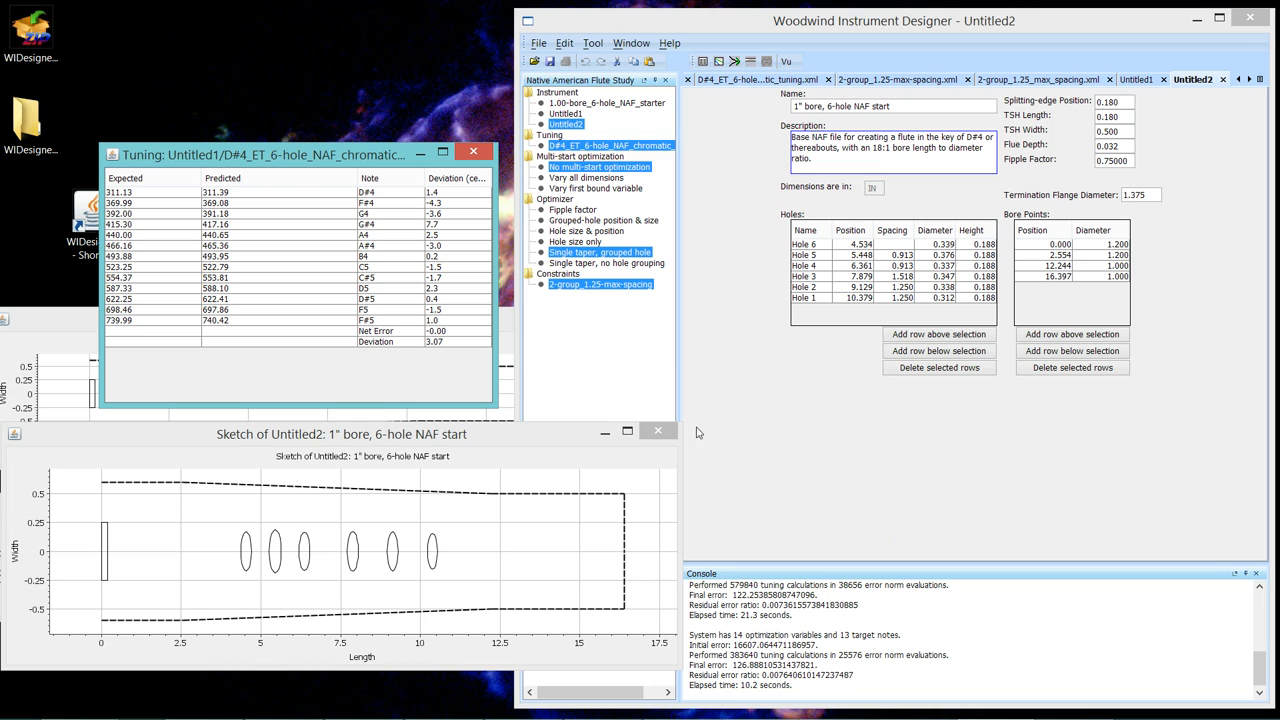
pyautogui.moveTo(437, 350)
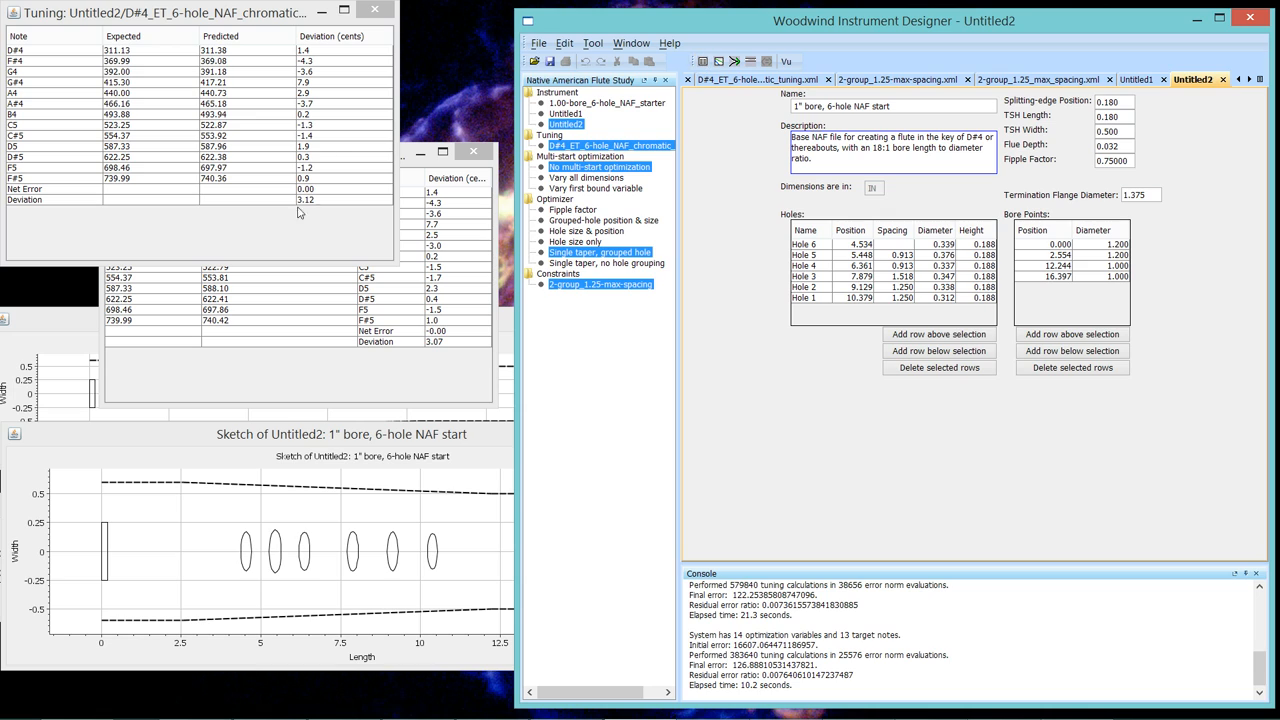
pyautogui.moveTo(301, 233)
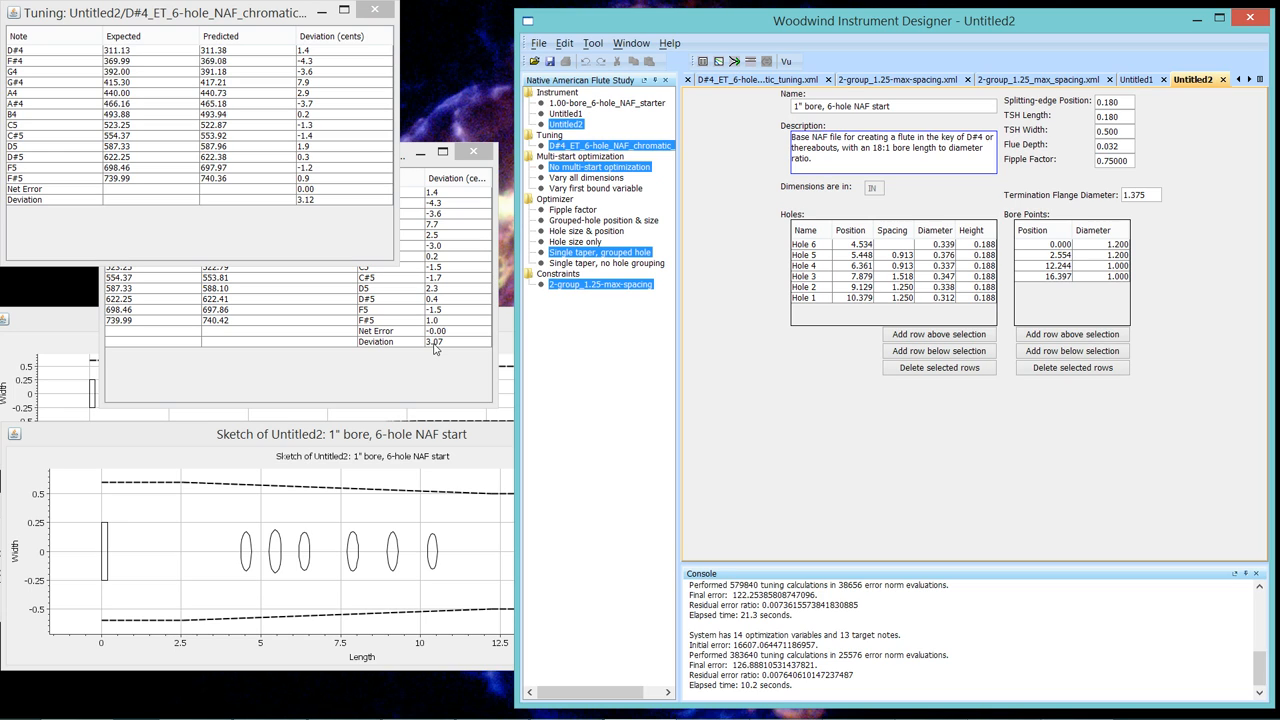
pyautogui.moveTo(295, 205)
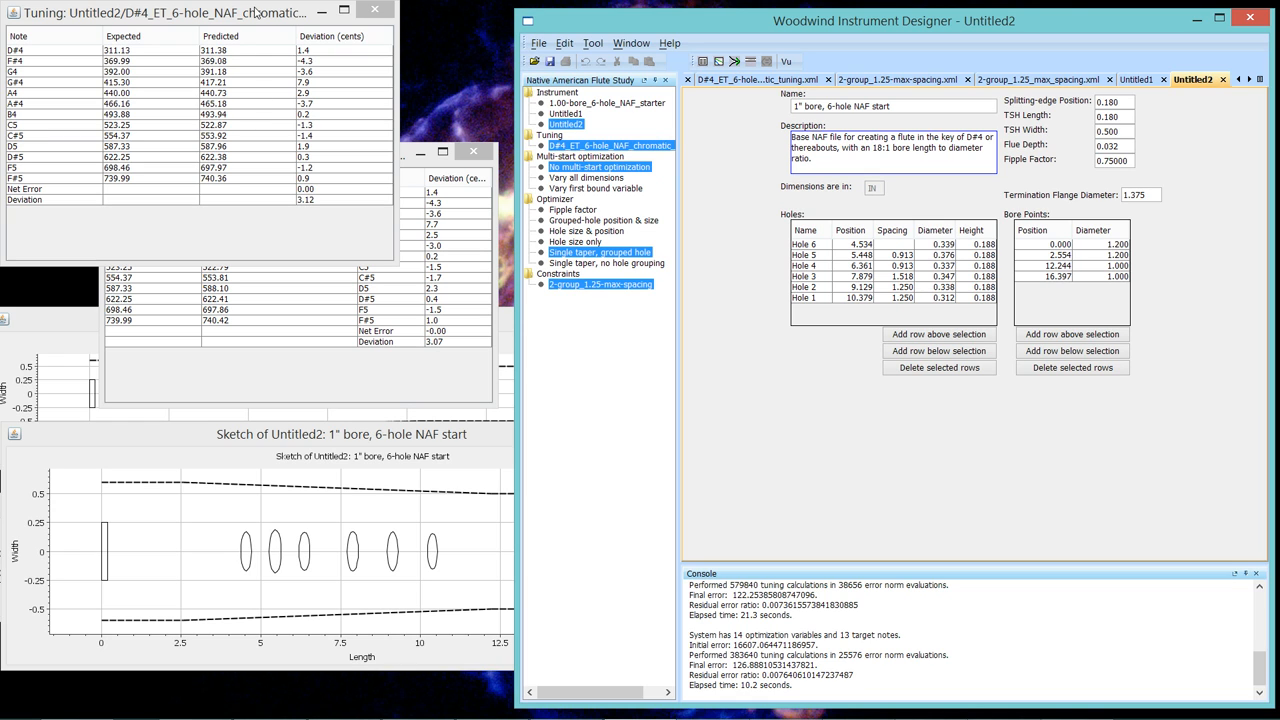
# Step: Place the 3.12-cent Untitled2 tuning table beside Untitled1's 3.07-cent table
pyautogui.moveTo(200, 13); pyautogui.dragTo(200, 154)
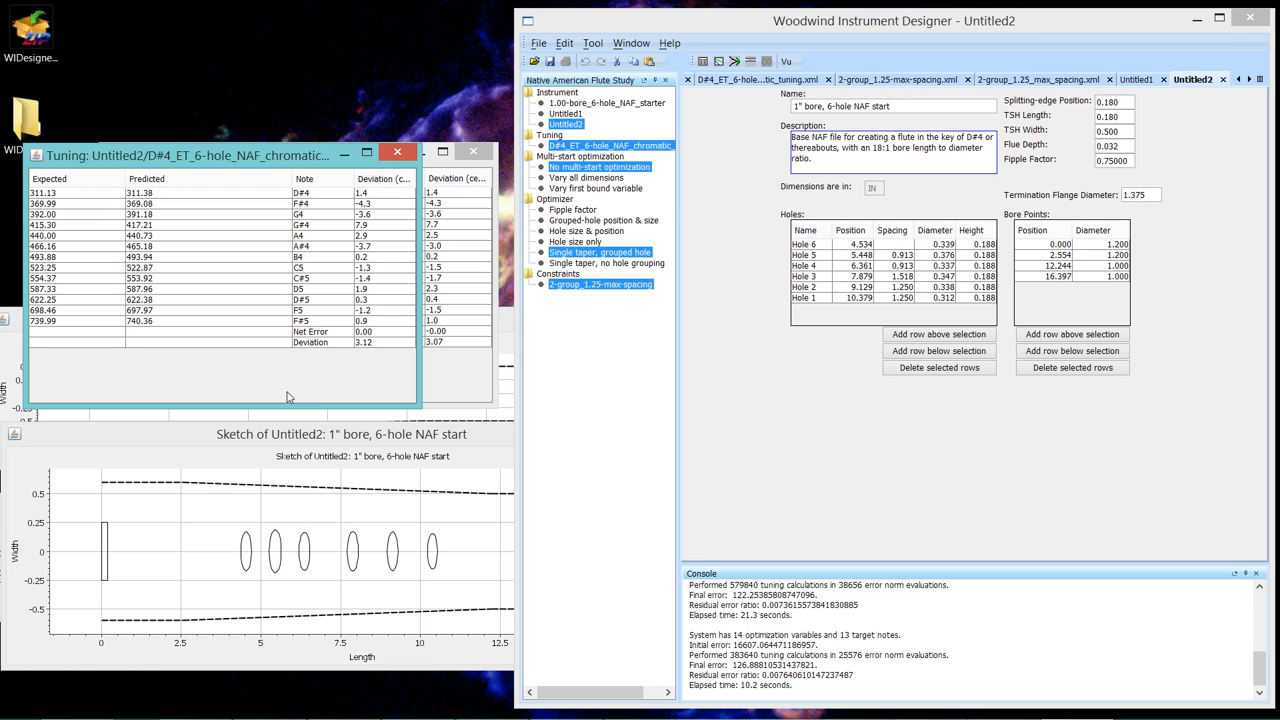
pyautogui.moveTo(421, 421)
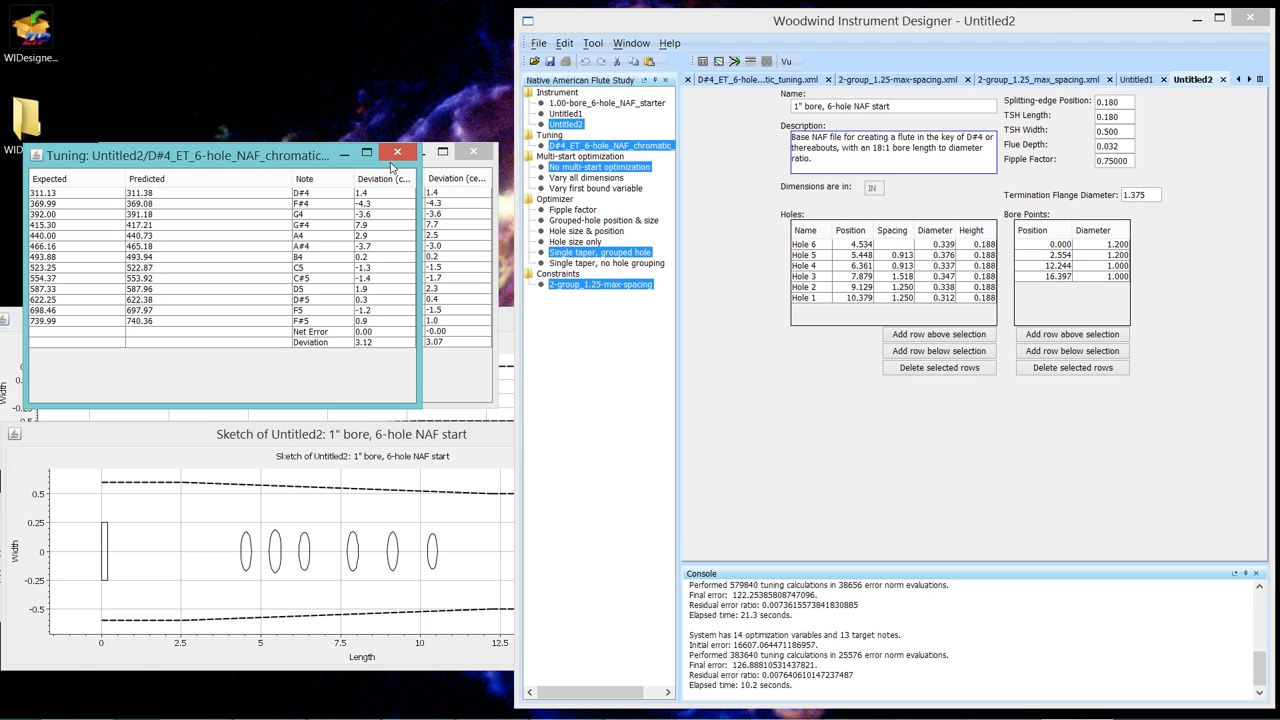
pyautogui.moveTo(476, 323)
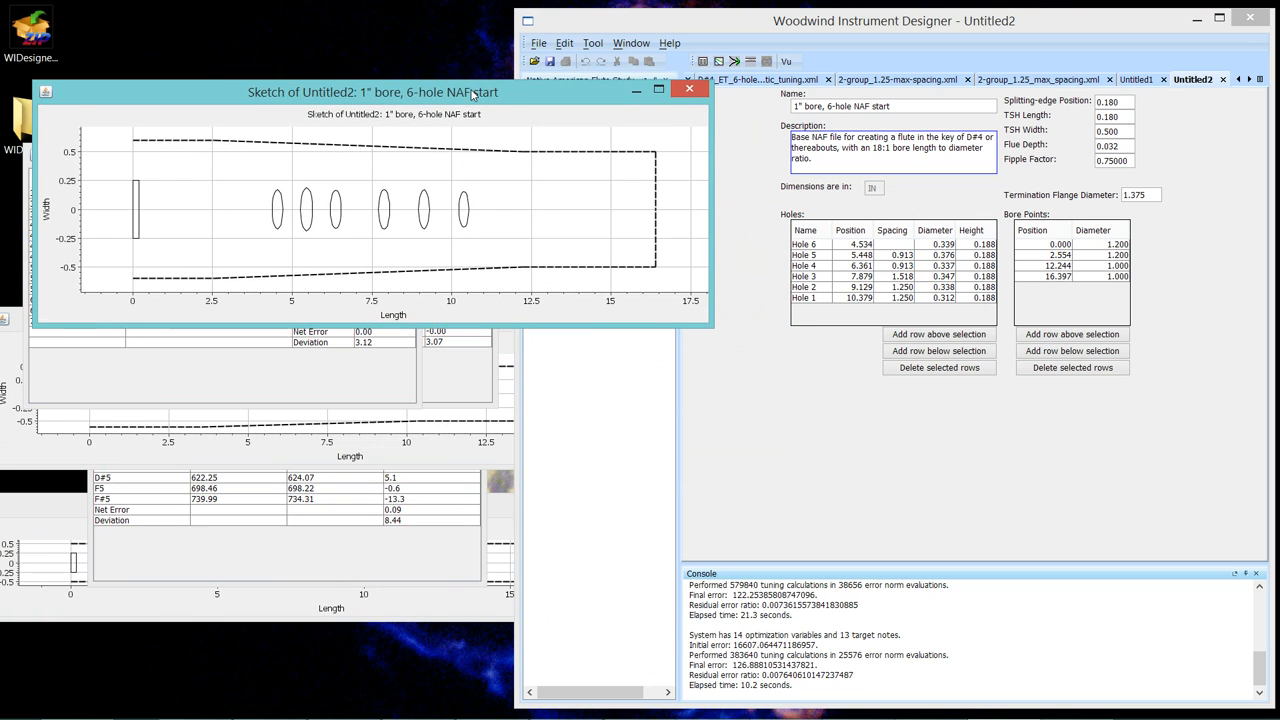
pyautogui.moveTo(282, 193)
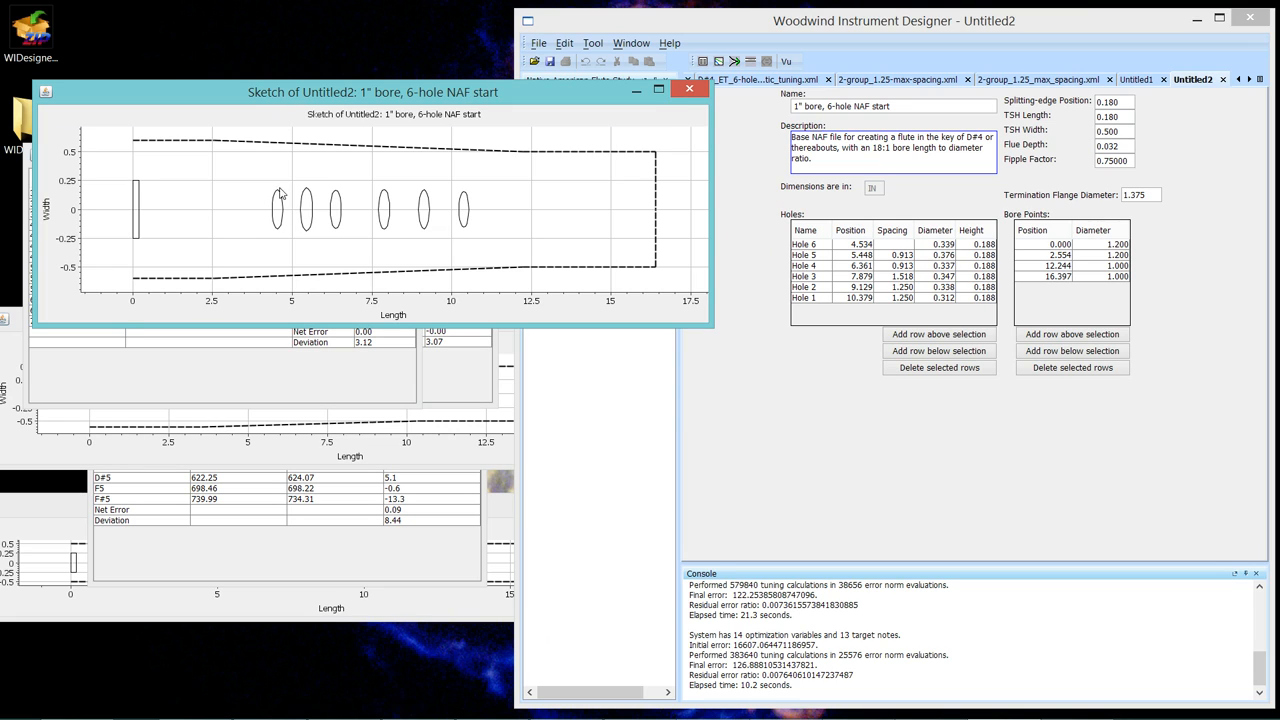
pyautogui.moveTo(328, 200)
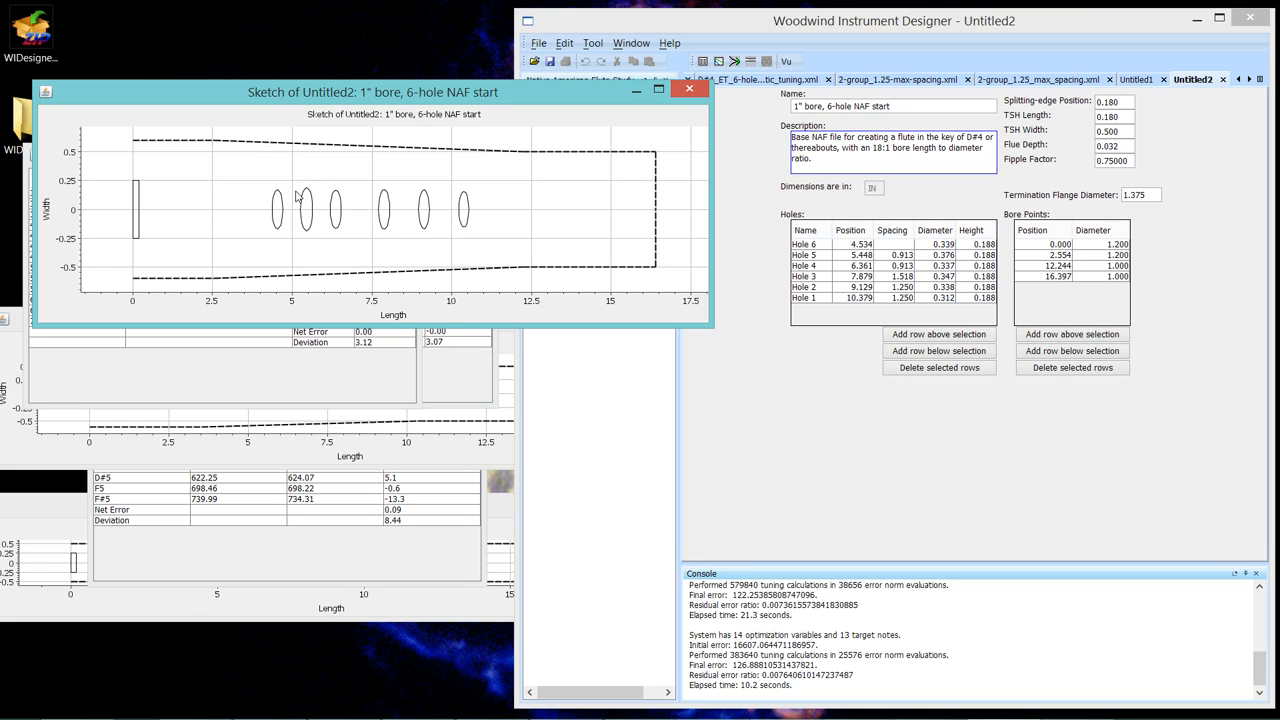
pyautogui.moveTo(336, 208)
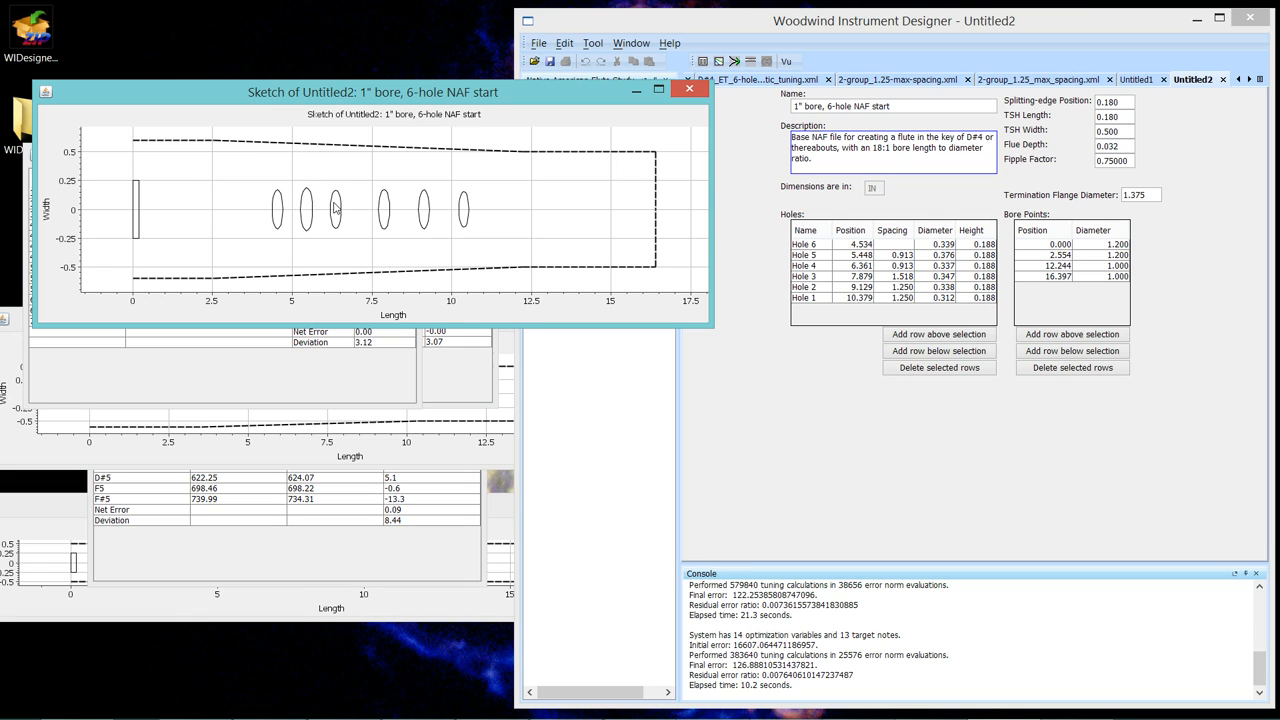
pyautogui.moveTo(331, 207)
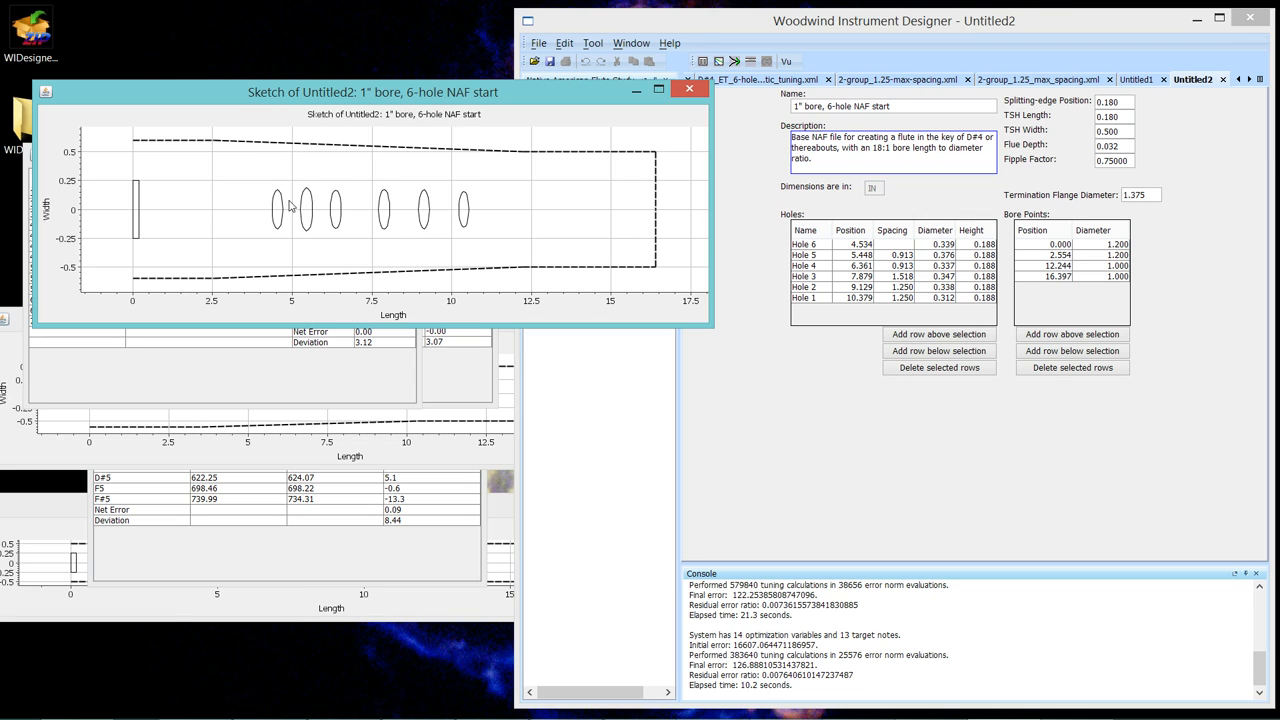
pyautogui.moveTo(327, 218)
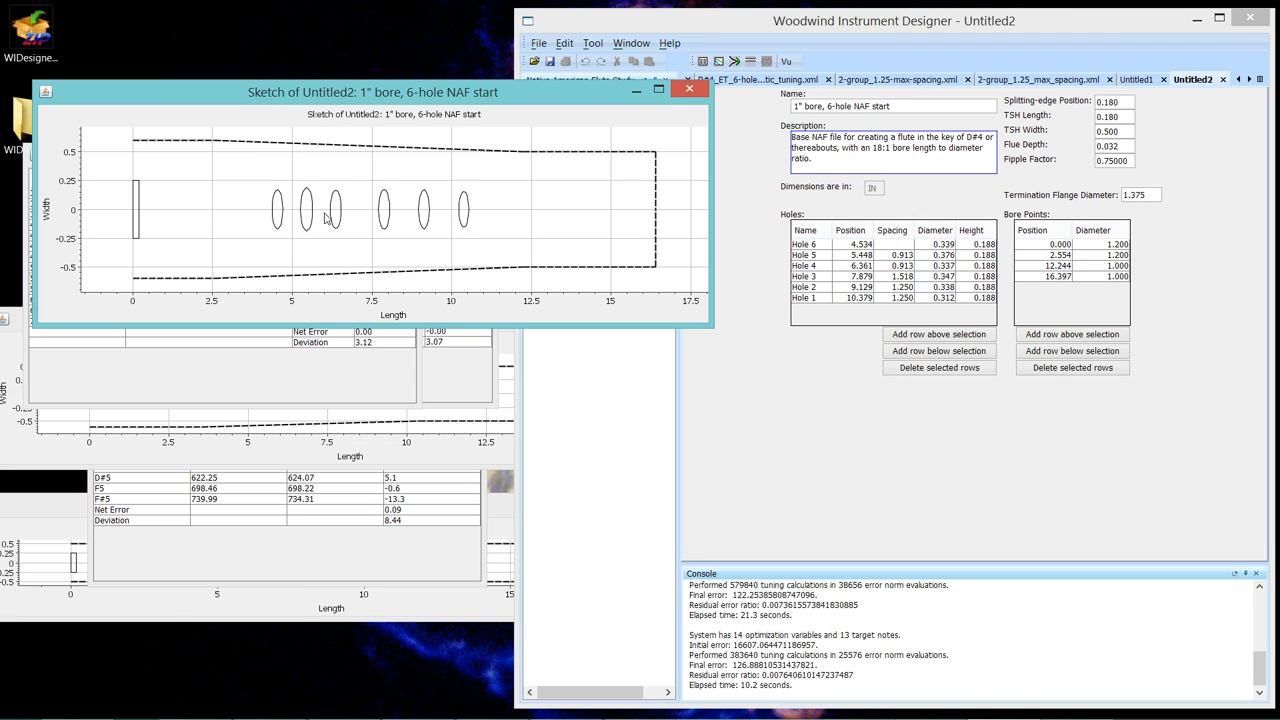
pyautogui.moveTo(300, 188)
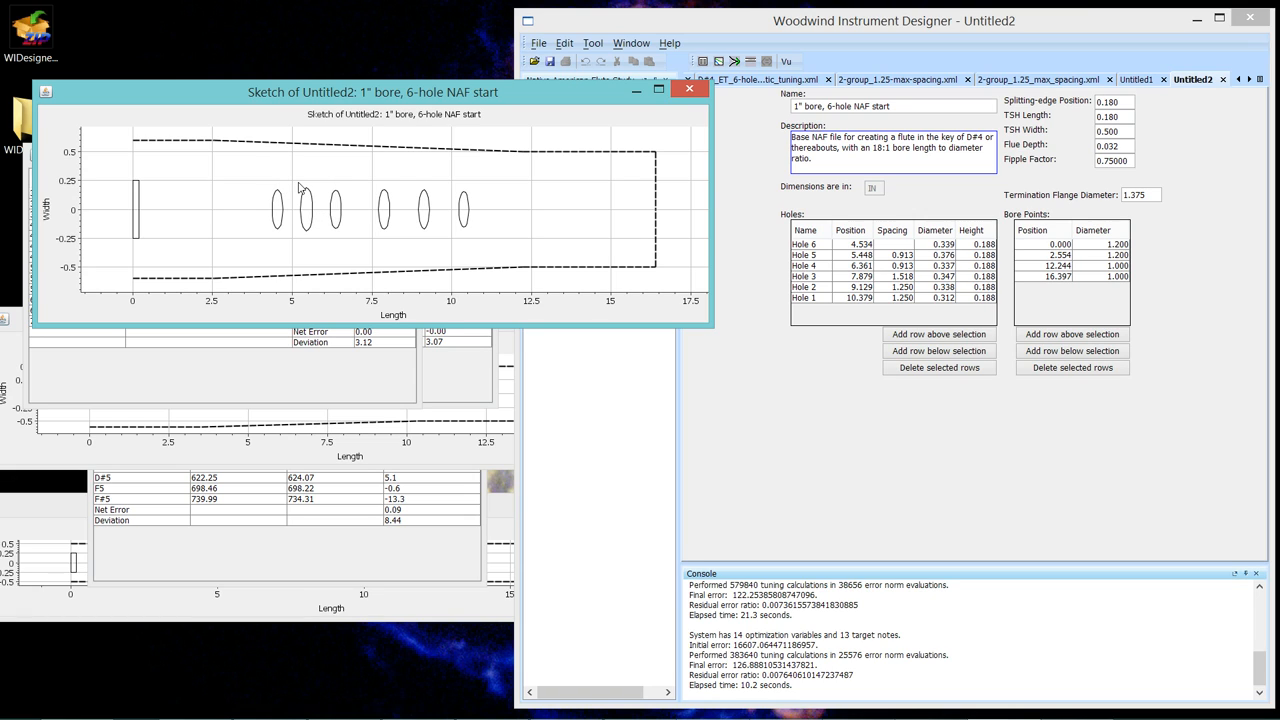
pyautogui.moveTo(320, 192)
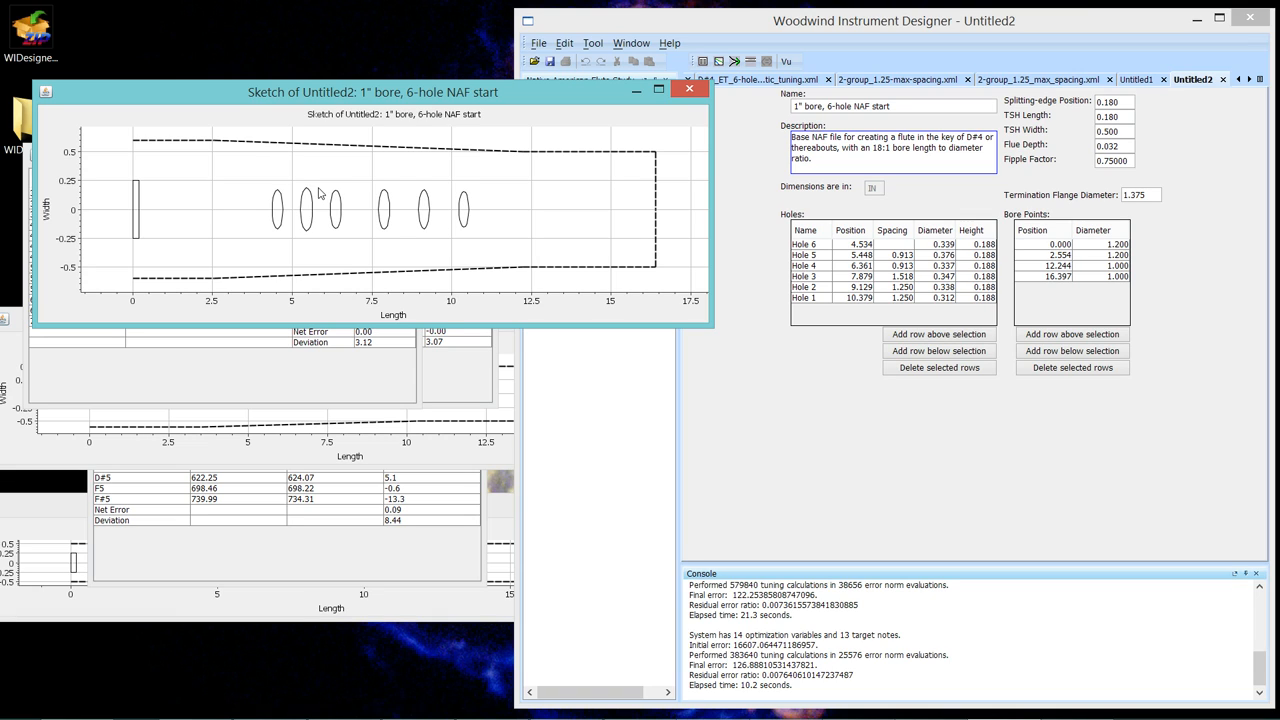
pyautogui.moveTo(398, 207)
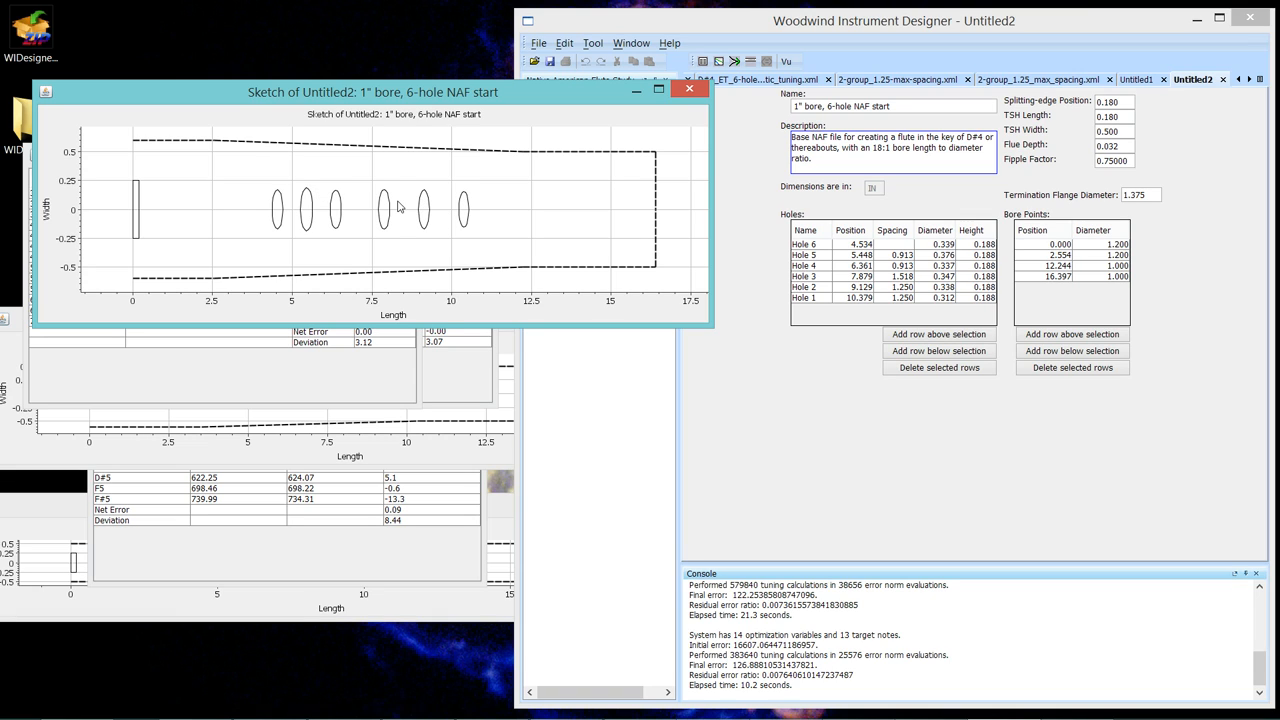
pyautogui.moveTo(464, 211)
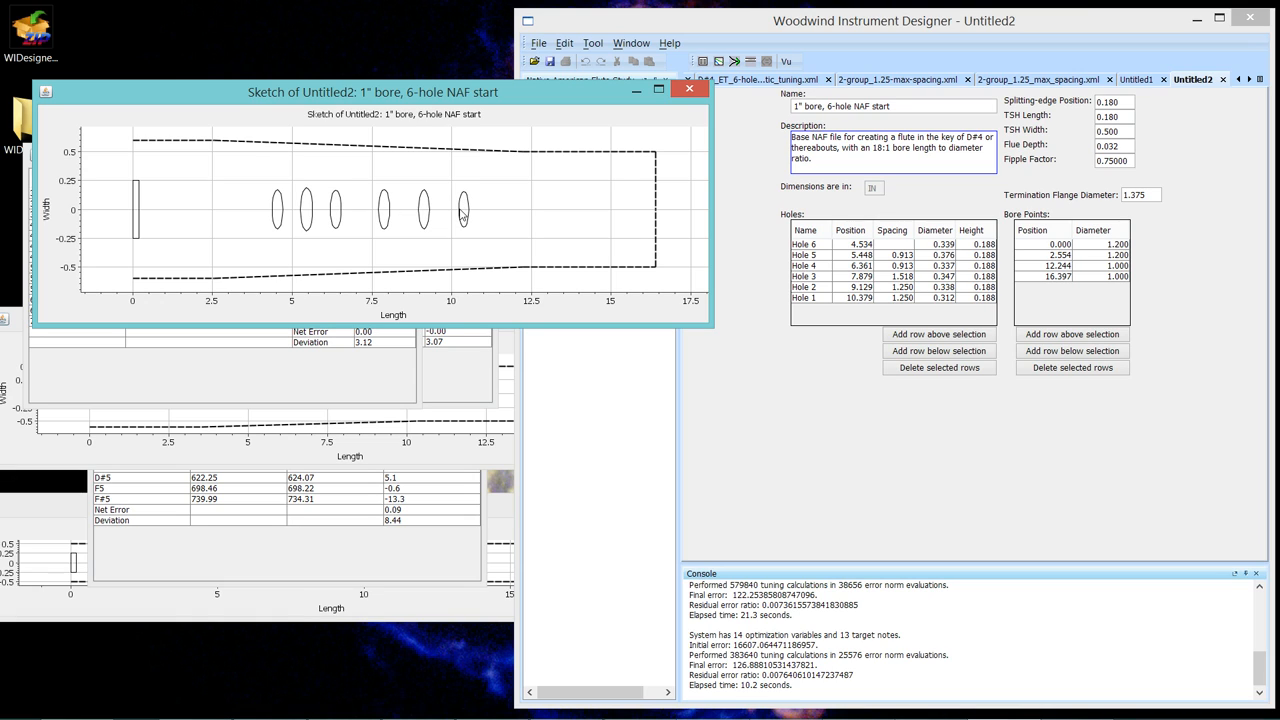
pyautogui.moveTo(405, 212)
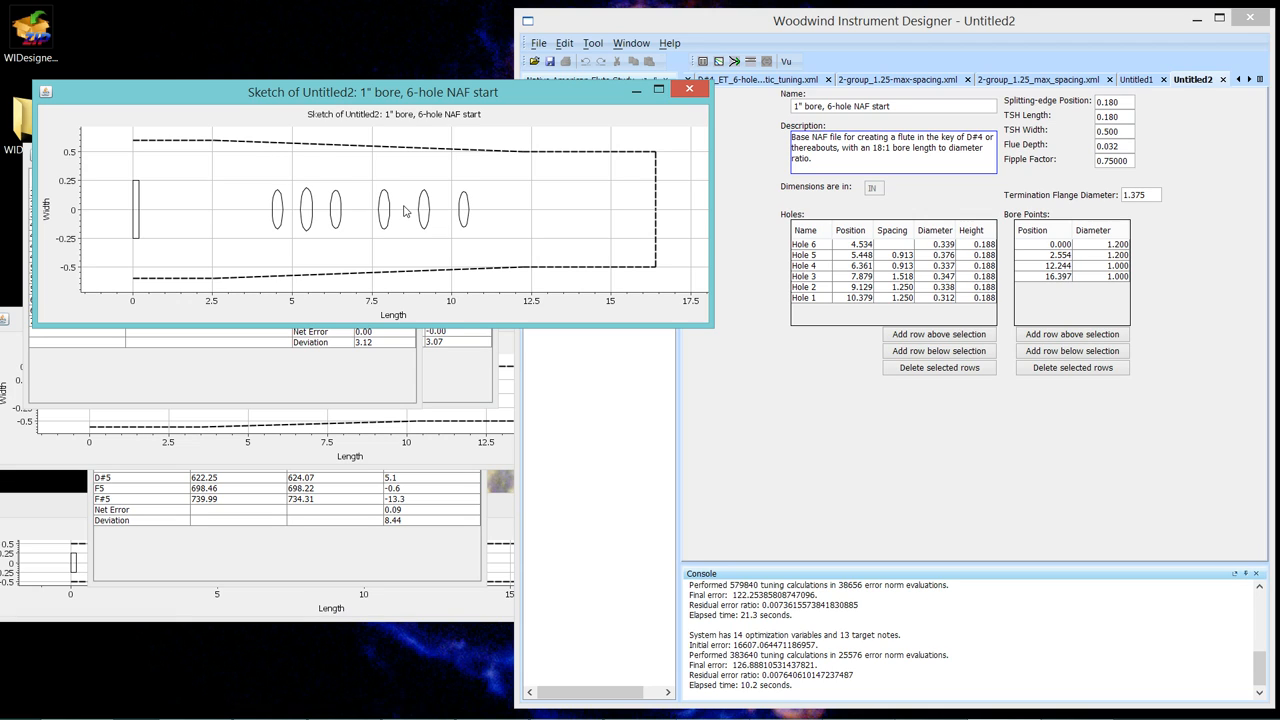
pyautogui.moveTo(368, 211)
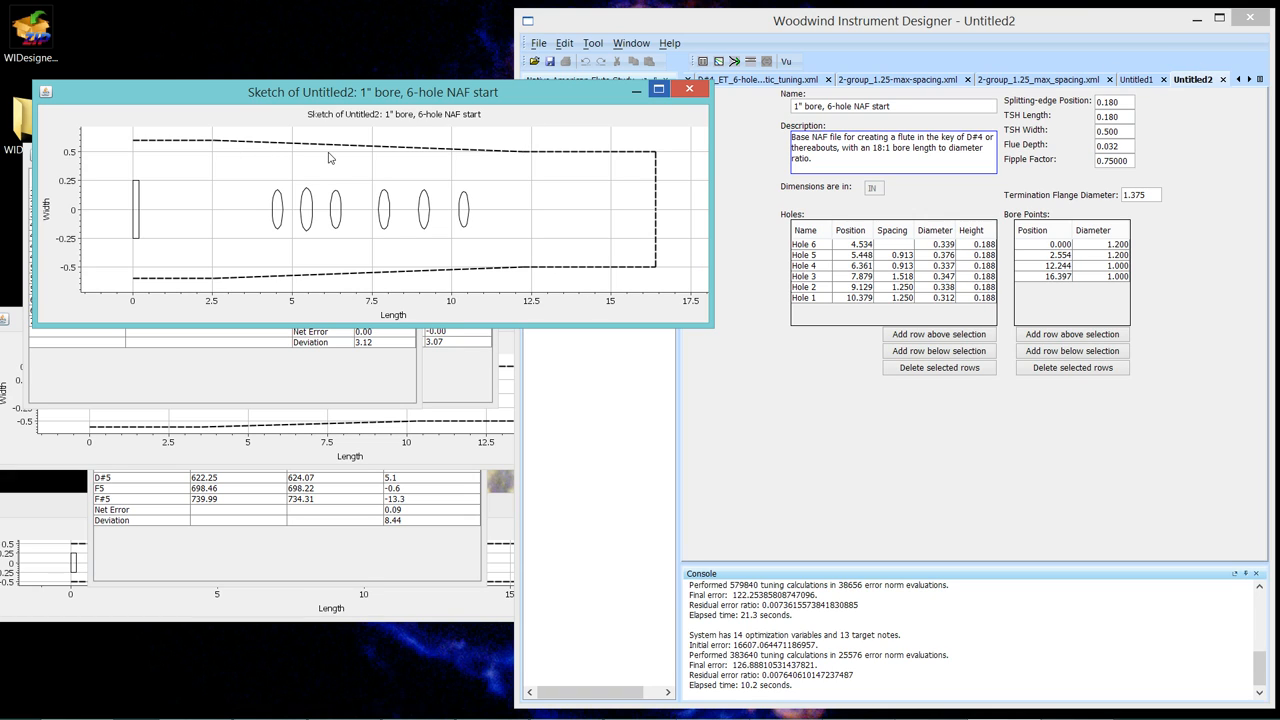
pyautogui.moveTo(218, 145)
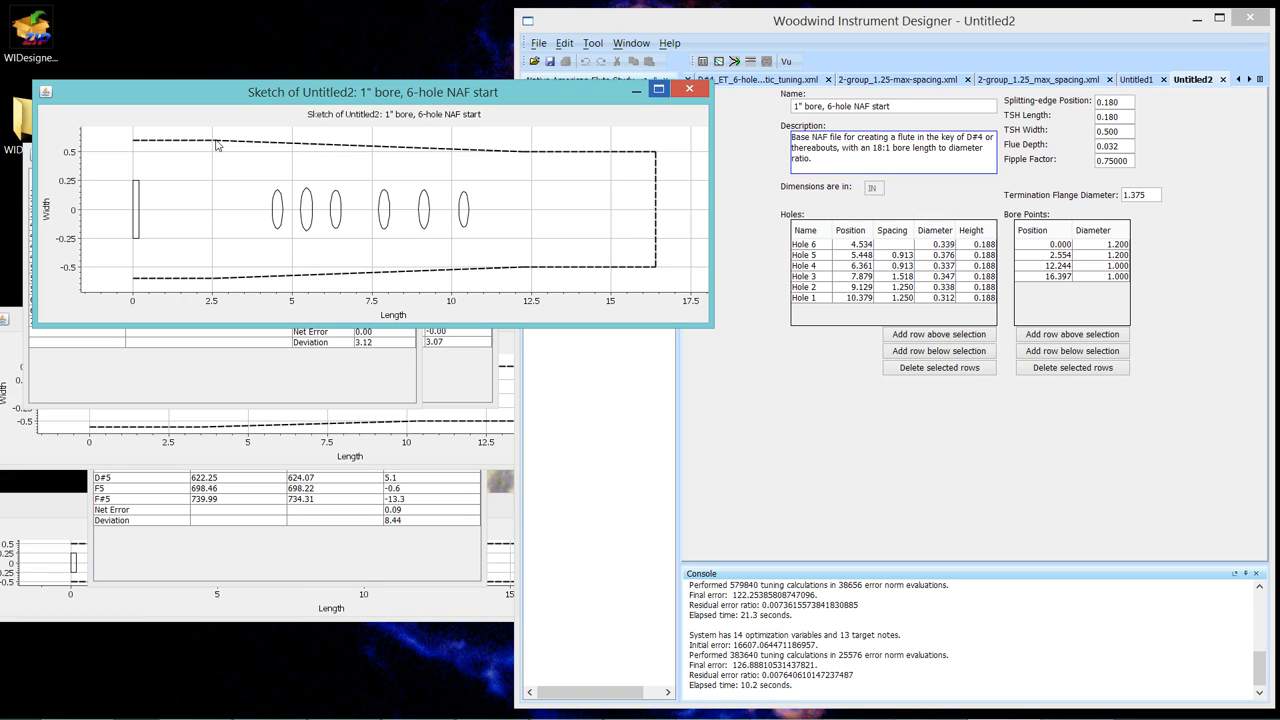
pyautogui.moveTo(286, 146)
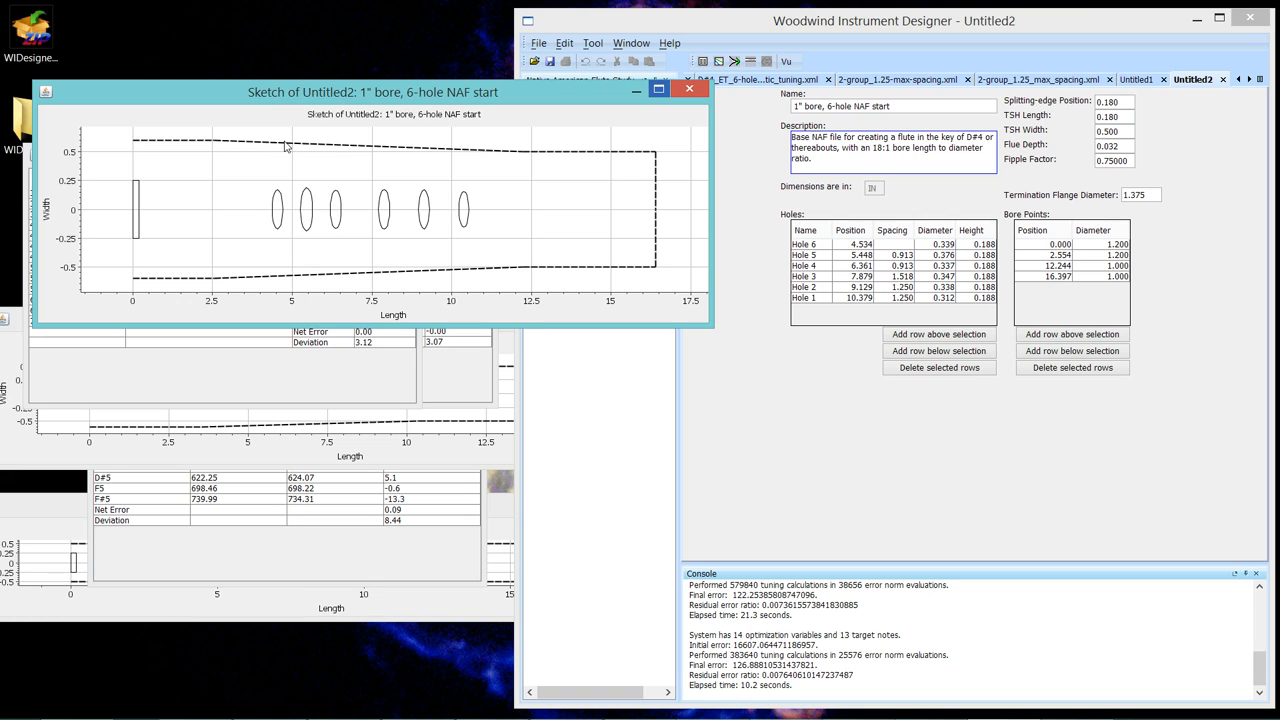
pyautogui.moveTo(371, 140)
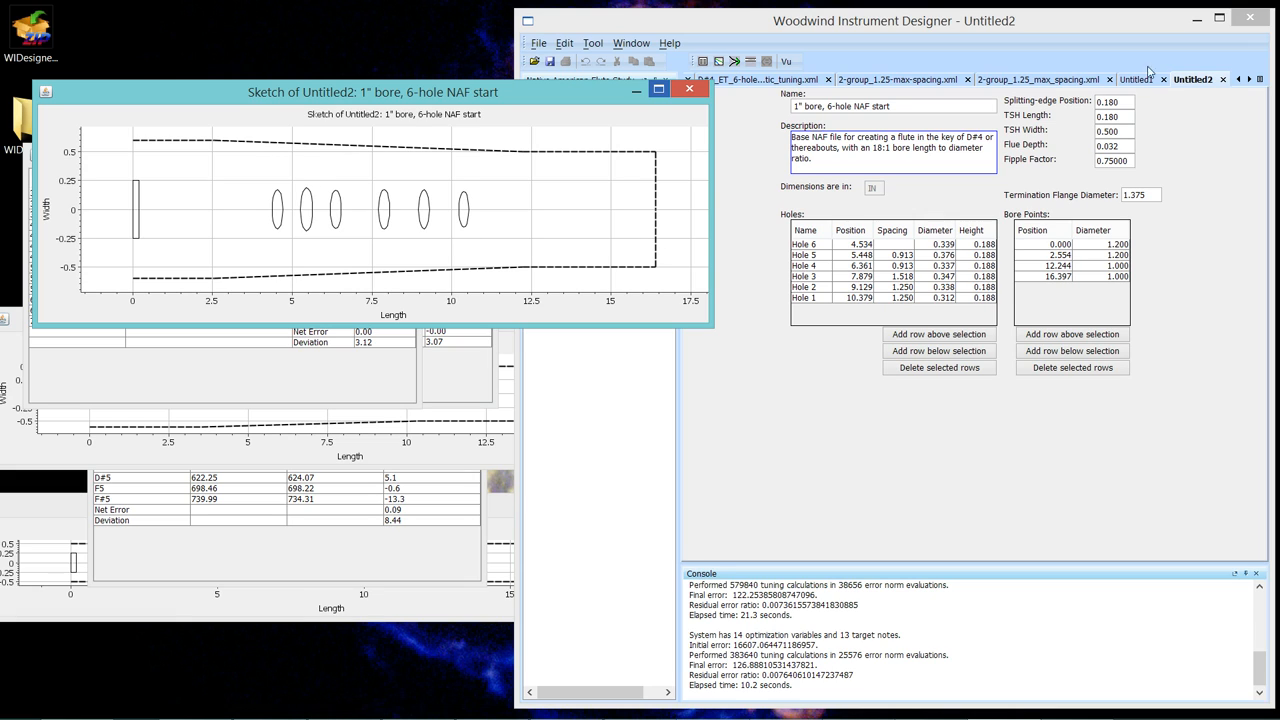
pyautogui.moveTo(760, 82)
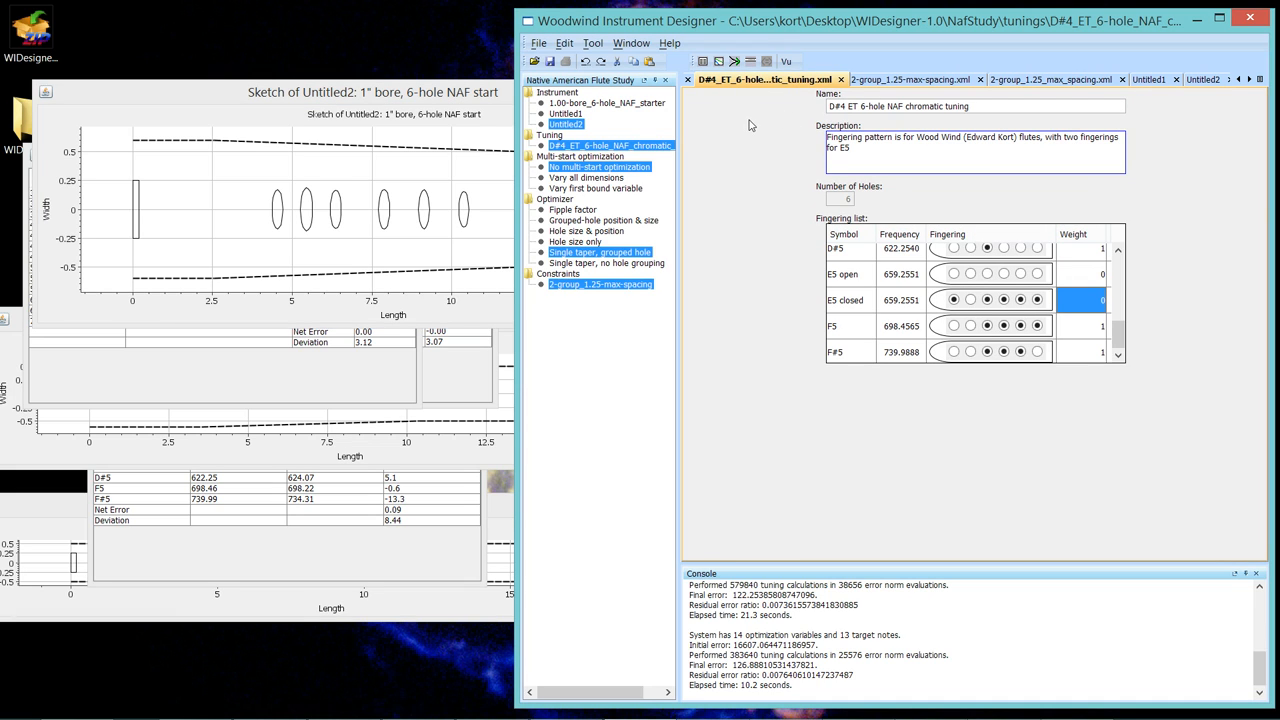
pyautogui.moveTo(1236, 11)
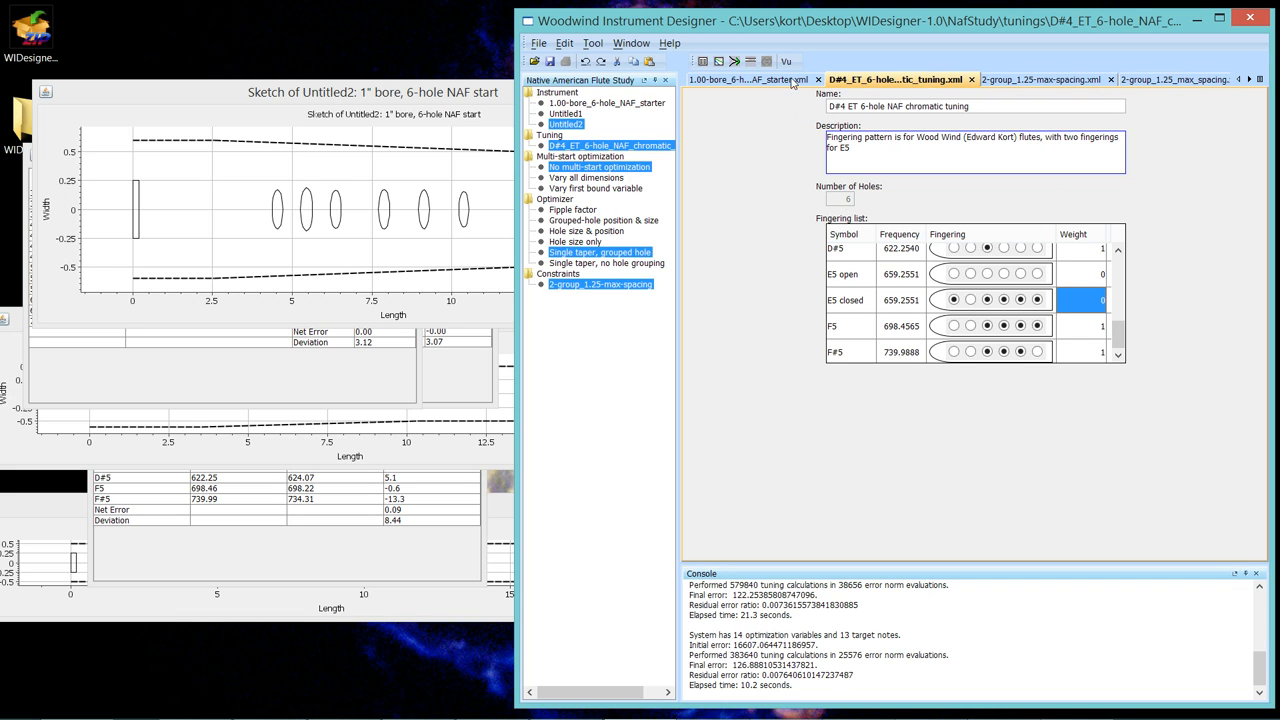
# Step: Set the starter flute's bore points: 1.200 diameter at 0 and 8.000, 1.000 at 8.100 and 17.913
pyautogui.click(745, 79)
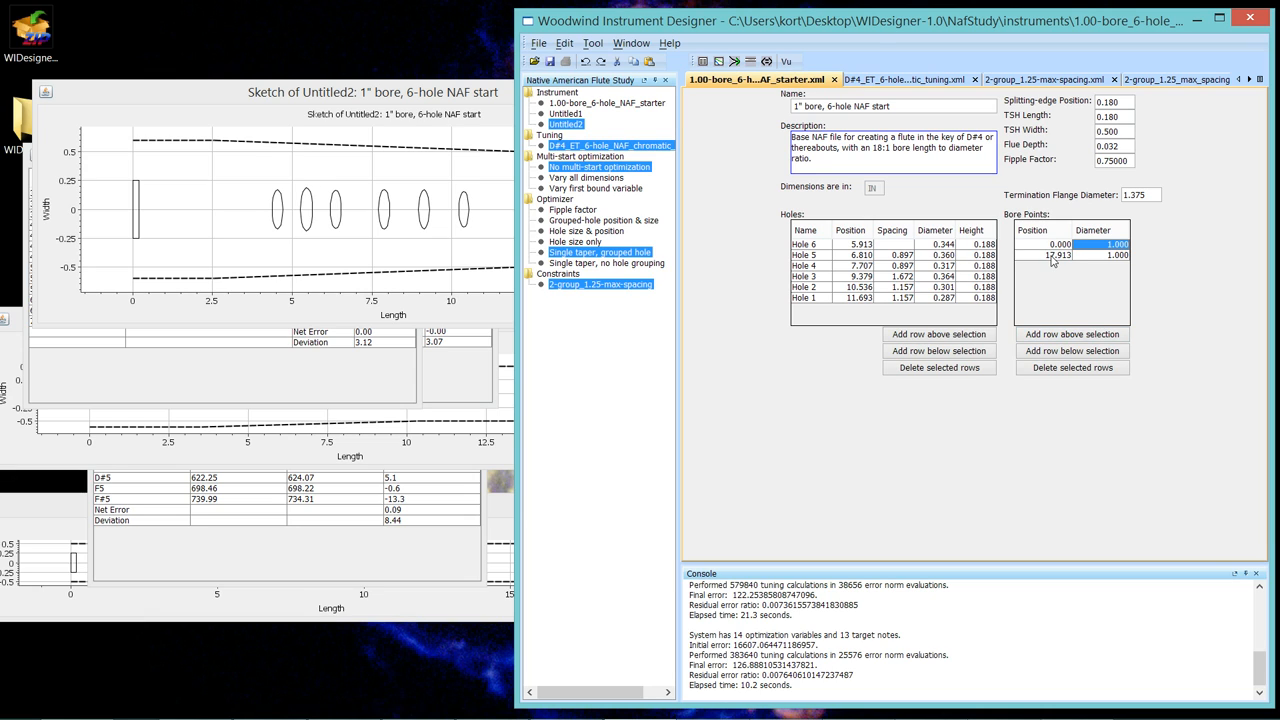
pyautogui.click(1058, 255)
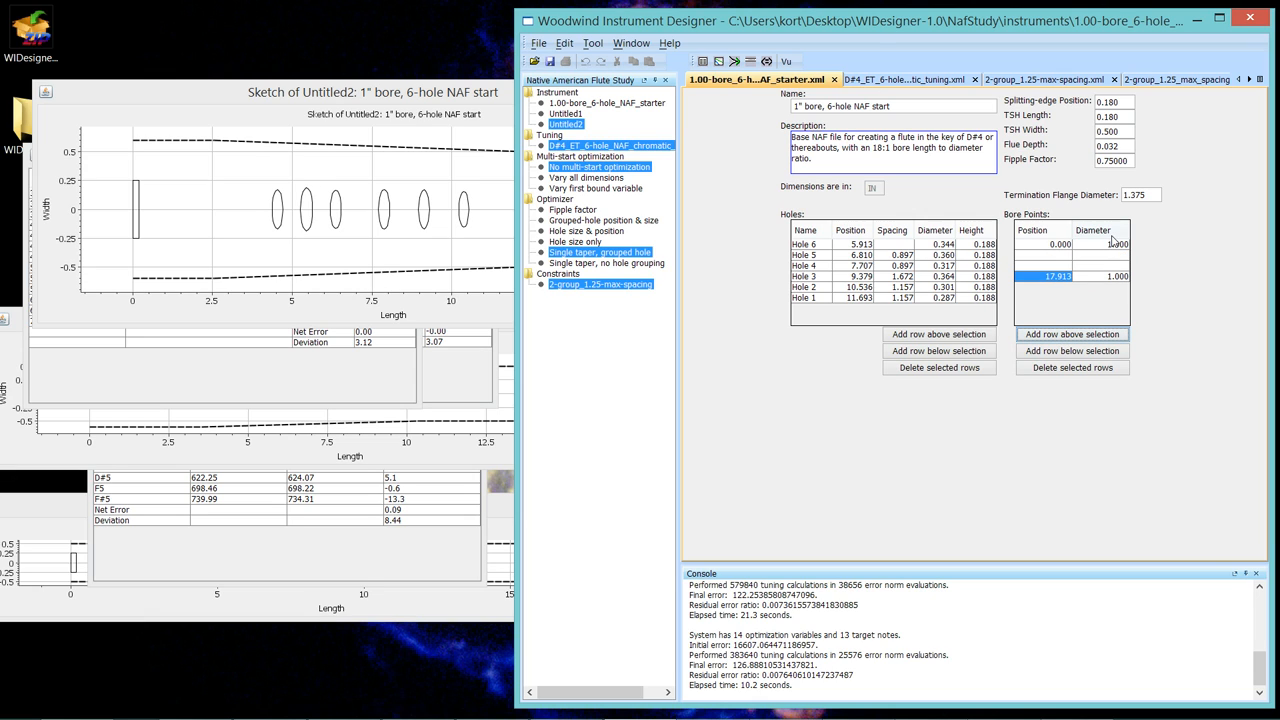
pyautogui.click(1095, 244)
pyautogui.write('1.2')
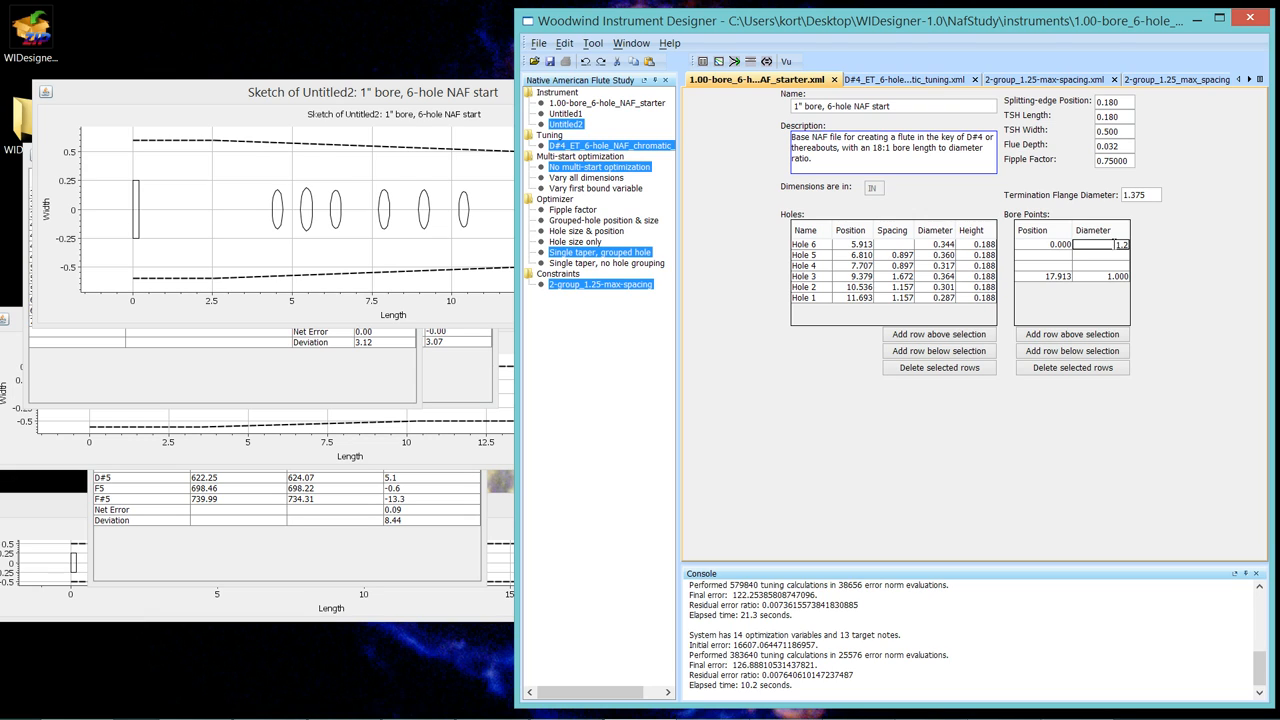
pyautogui.click(1045, 255)
pyautogui.write('8.000')
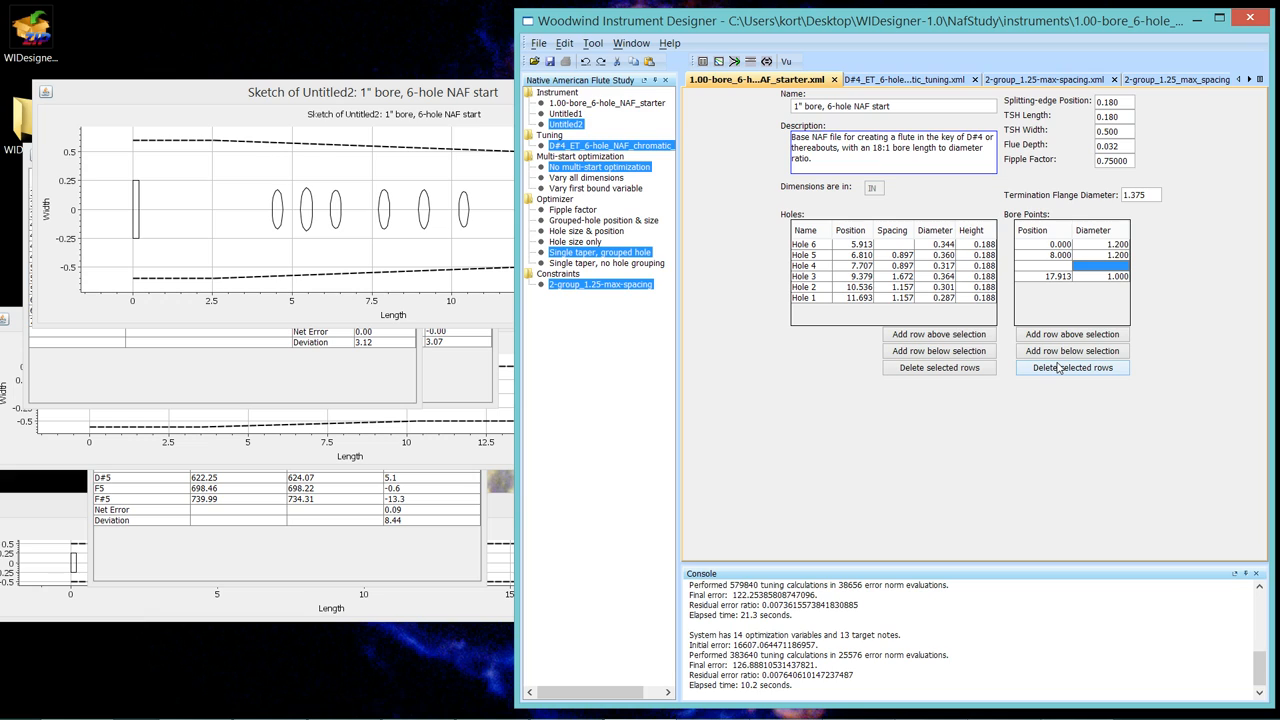
pyautogui.click(1070, 265)
pyautogui.write('8.1')
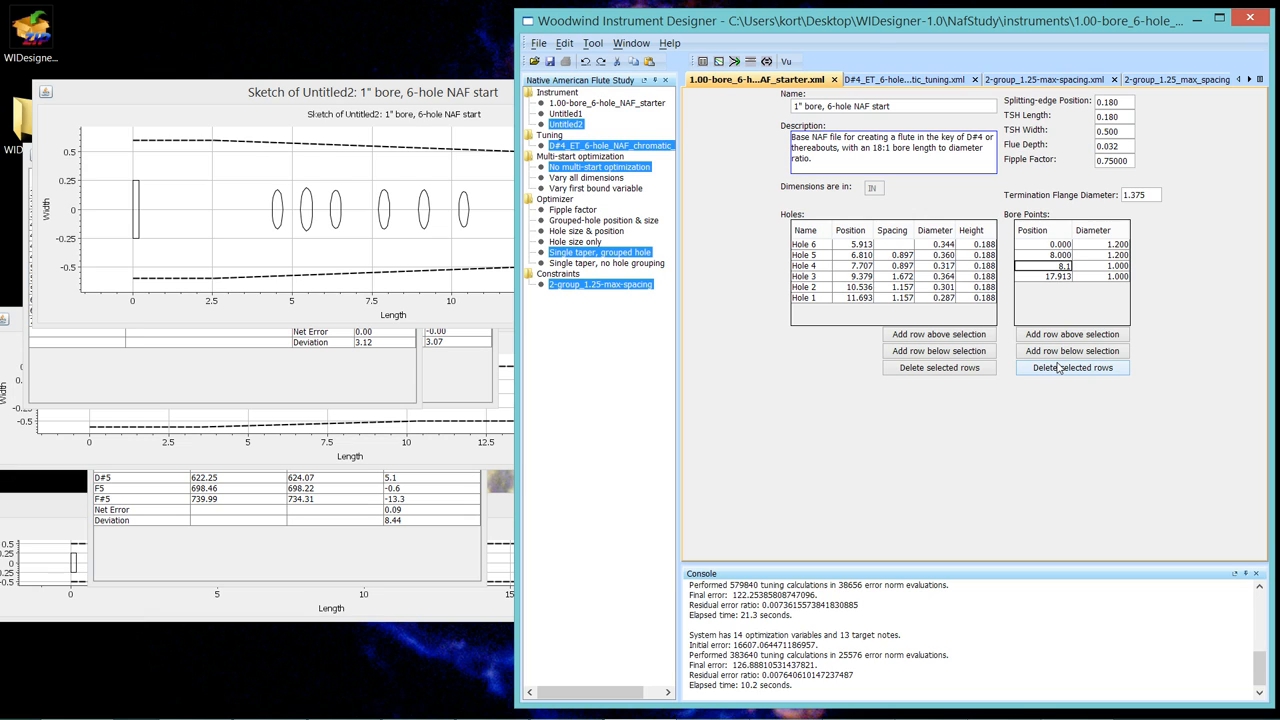
pyautogui.click(1060, 255)
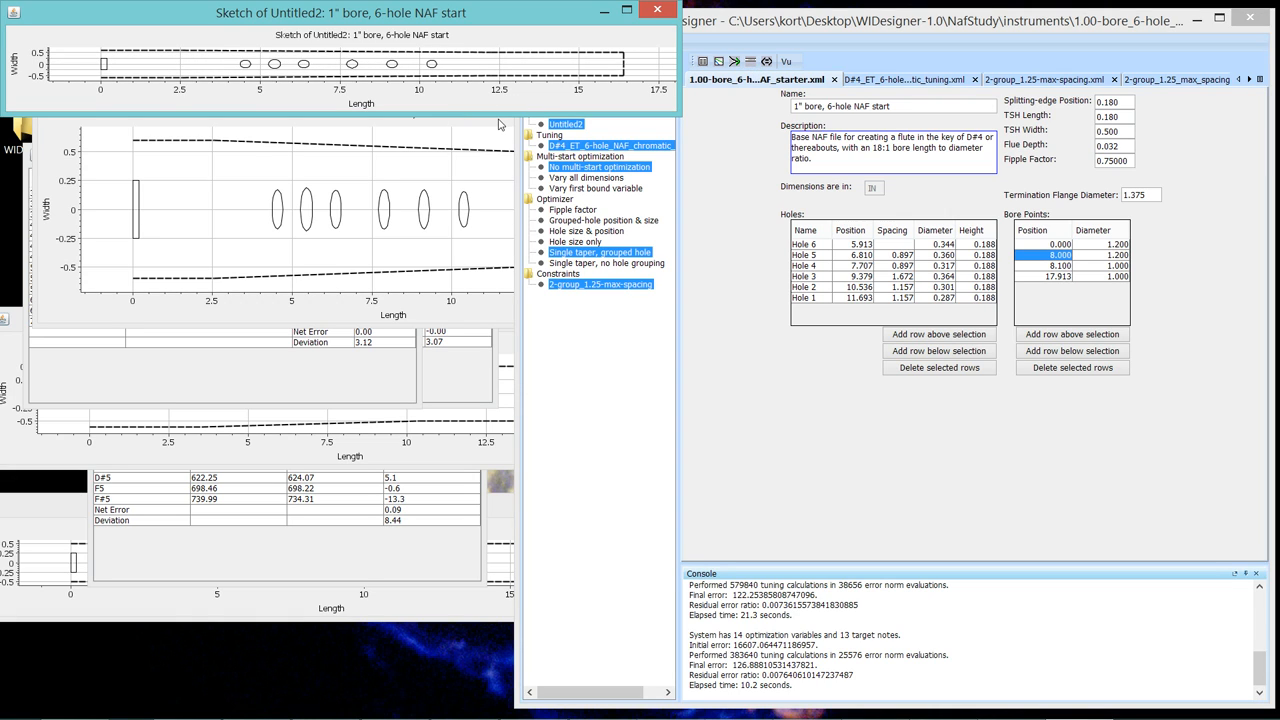
pyautogui.moveTo(386, 117)
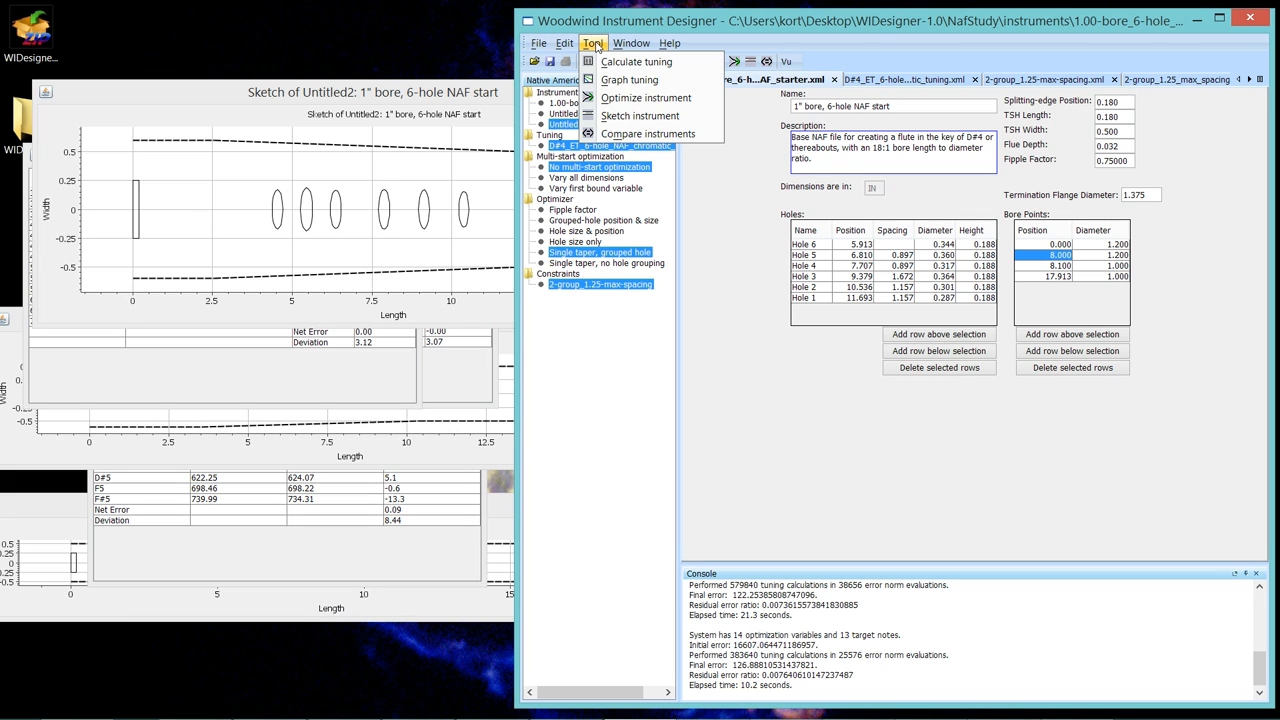
# Step: Select the edited starter flute as the study instrument, showing its 1.2-to-1.0 stepped bore
pyautogui.click(592, 43)
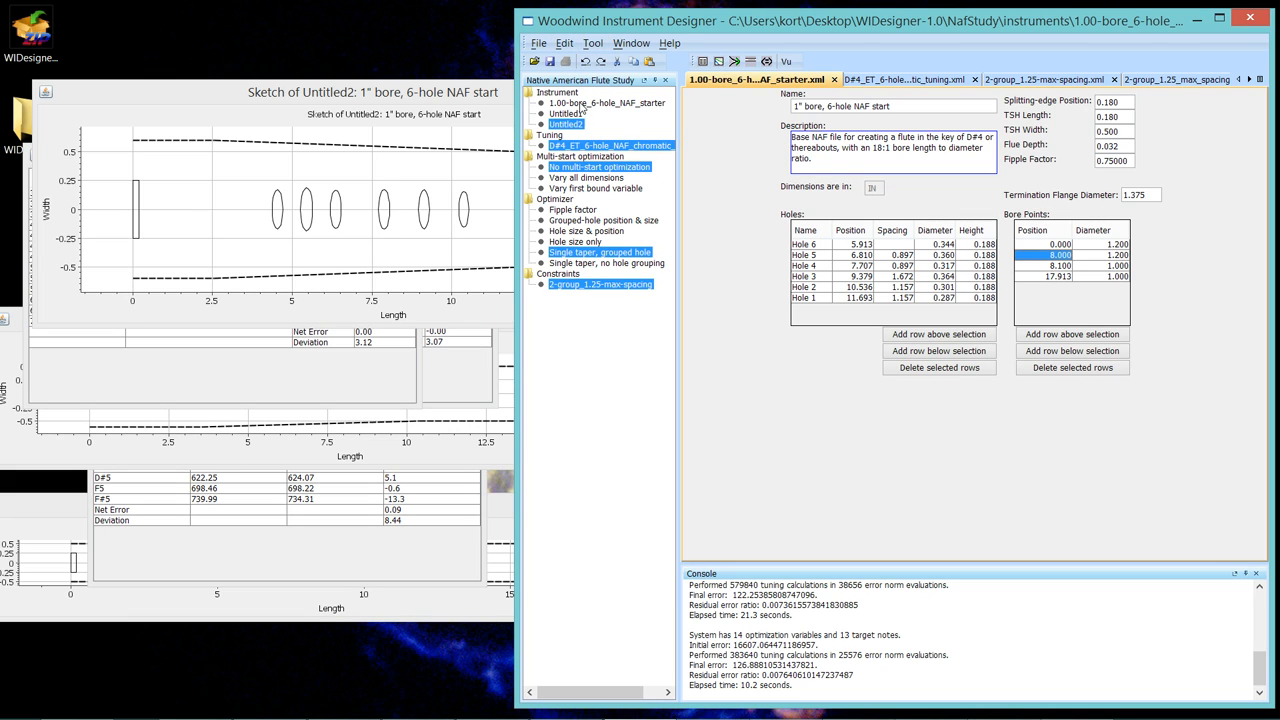
pyautogui.click(605, 103)
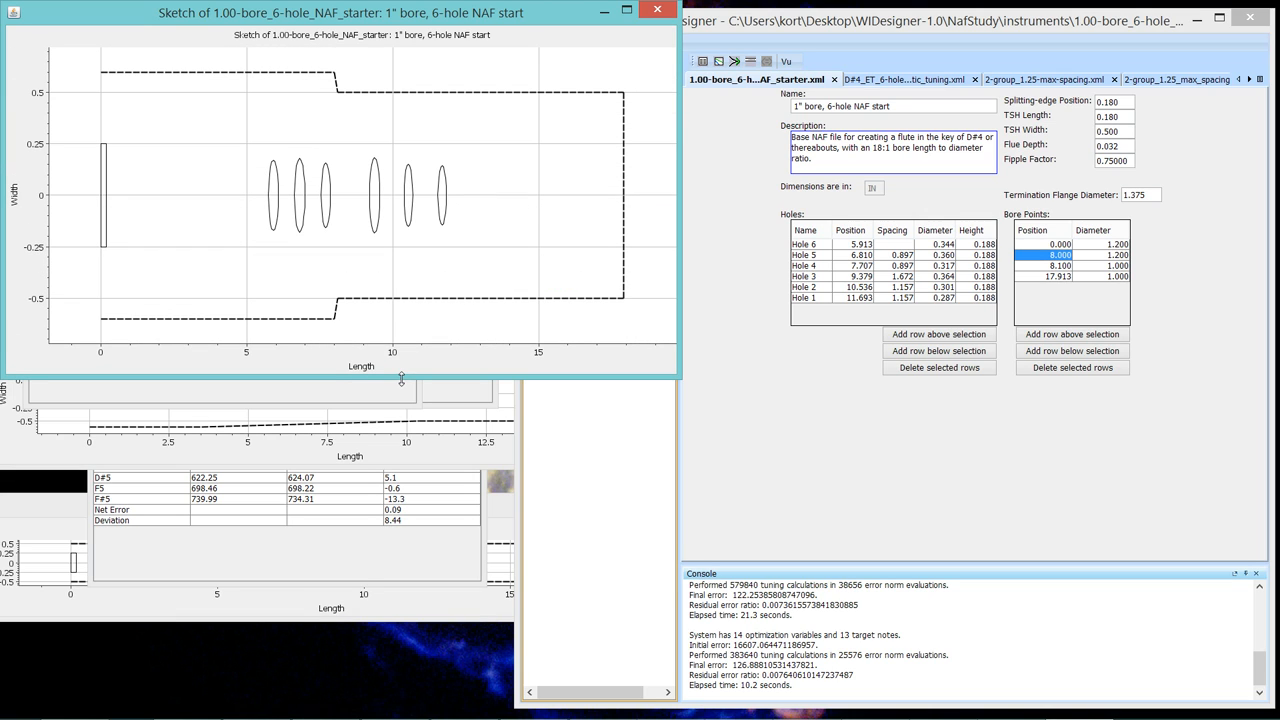
pyautogui.moveTo(340, 87)
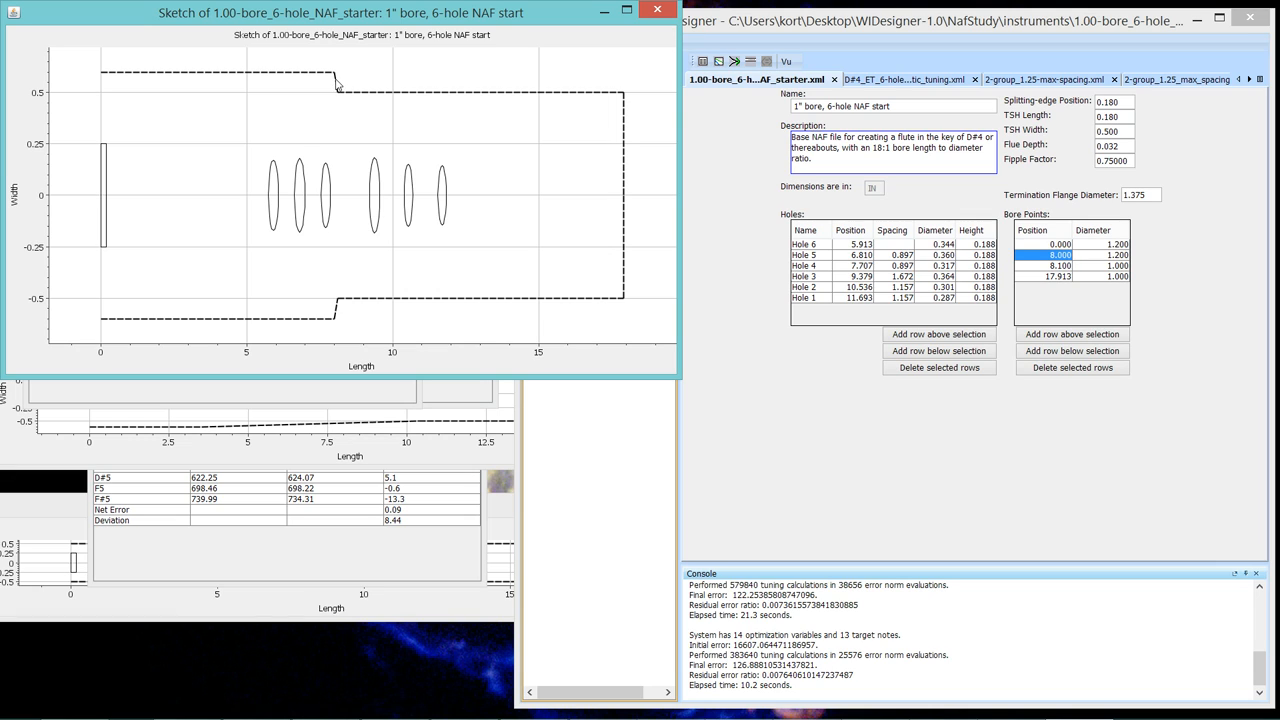
pyautogui.moveTo(334, 80)
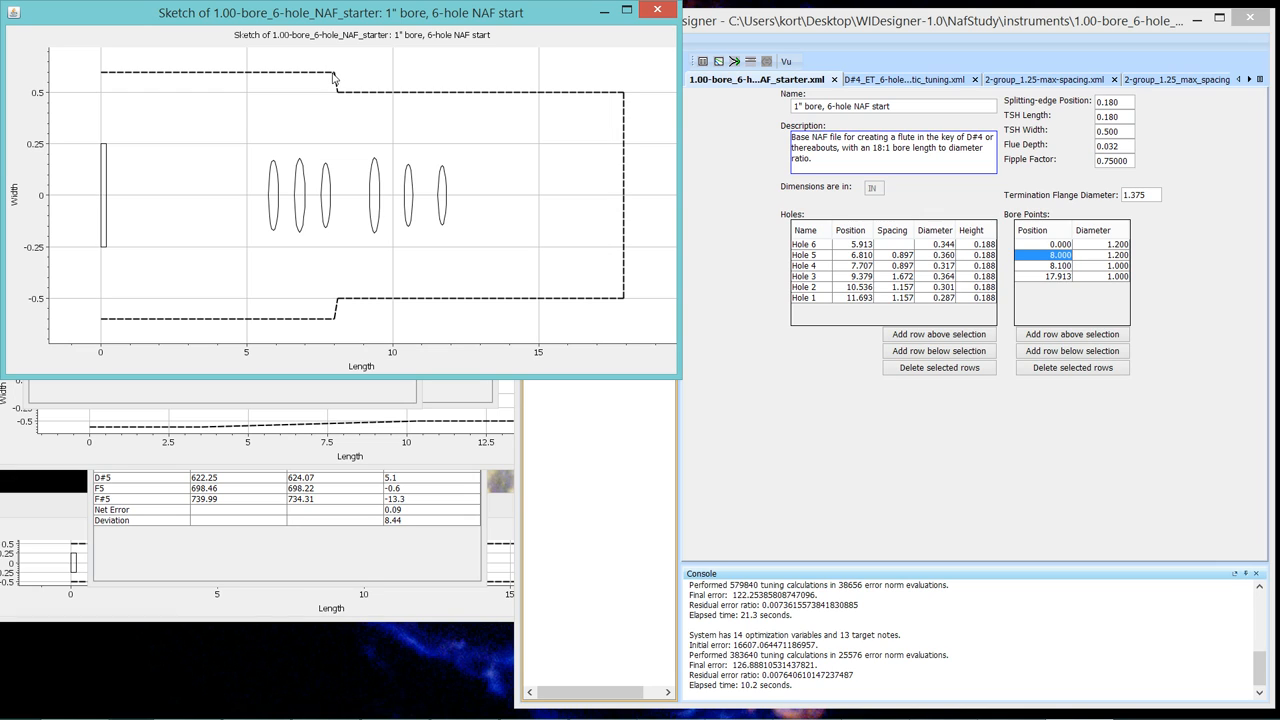
pyautogui.moveTo(338, 102)
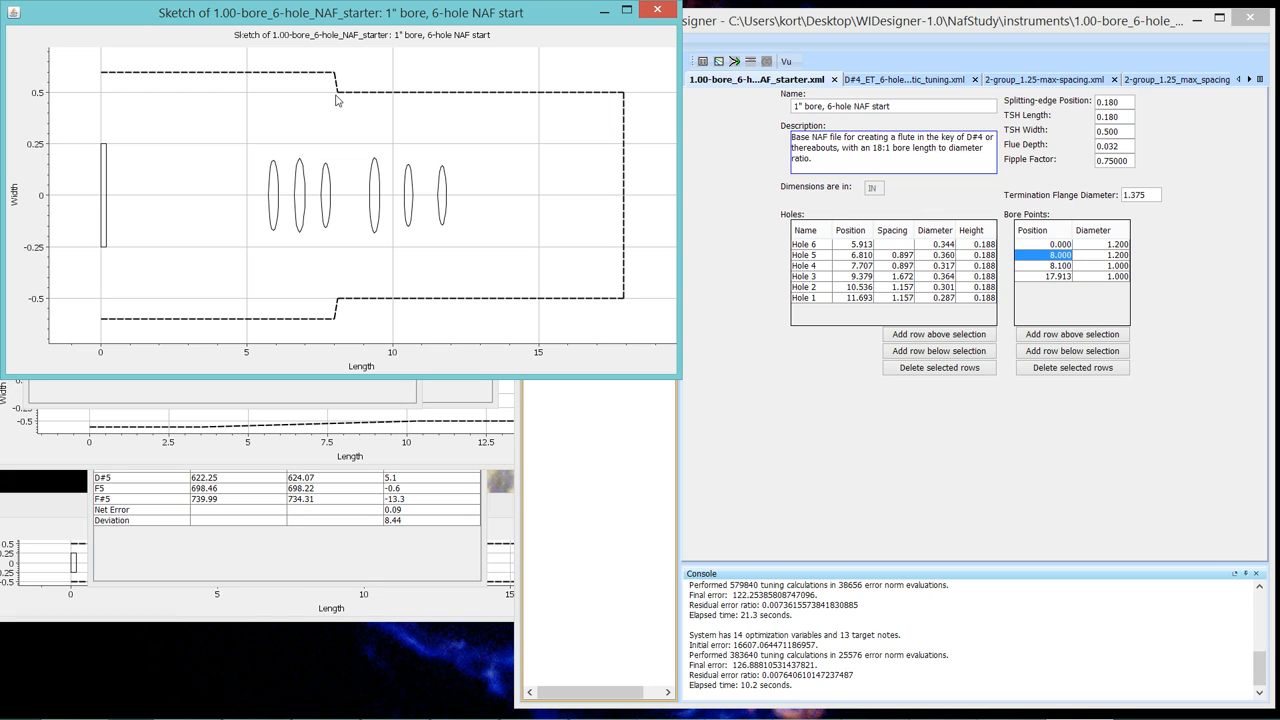
pyautogui.moveTo(366, 98)
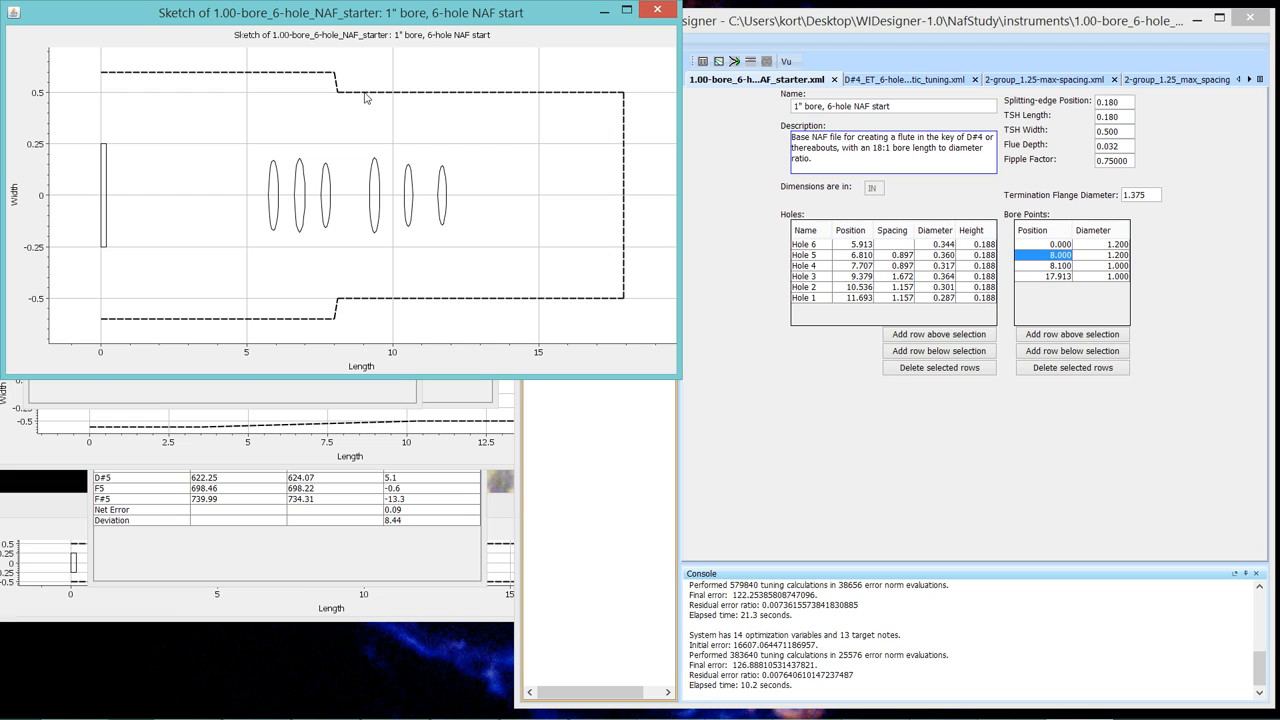
pyautogui.moveTo(343, 96)
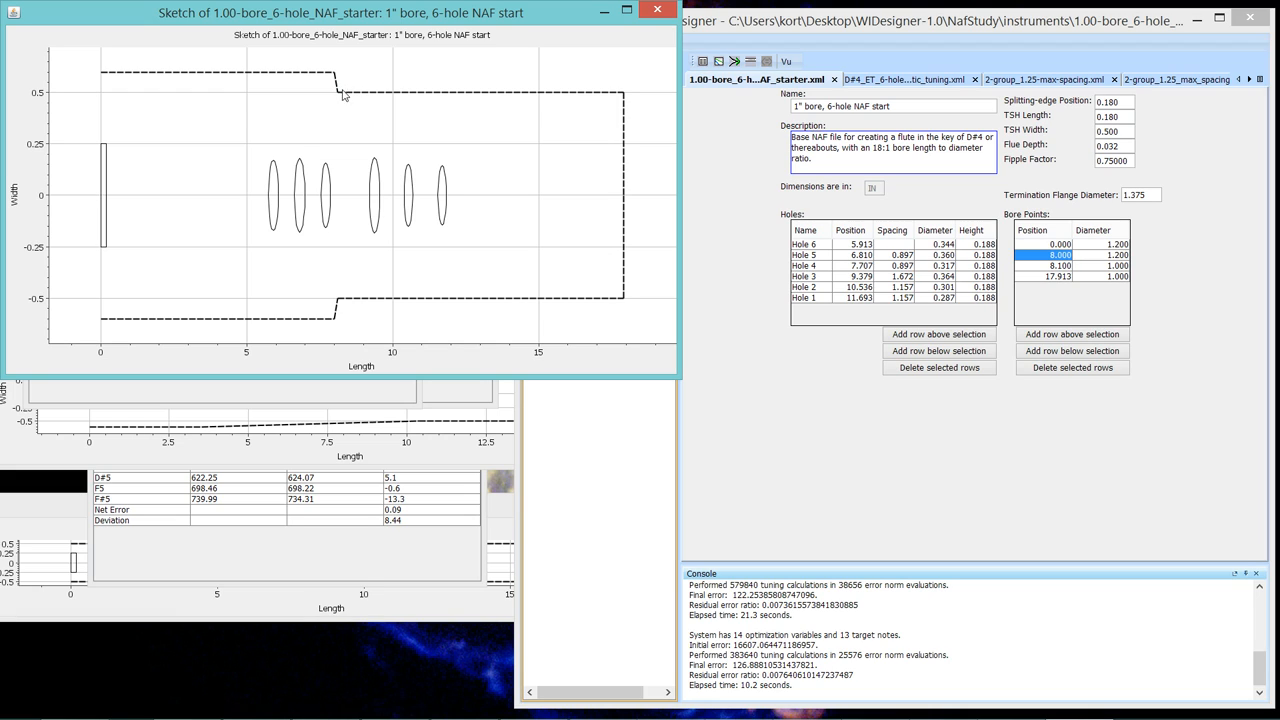
pyautogui.moveTo(370, 97)
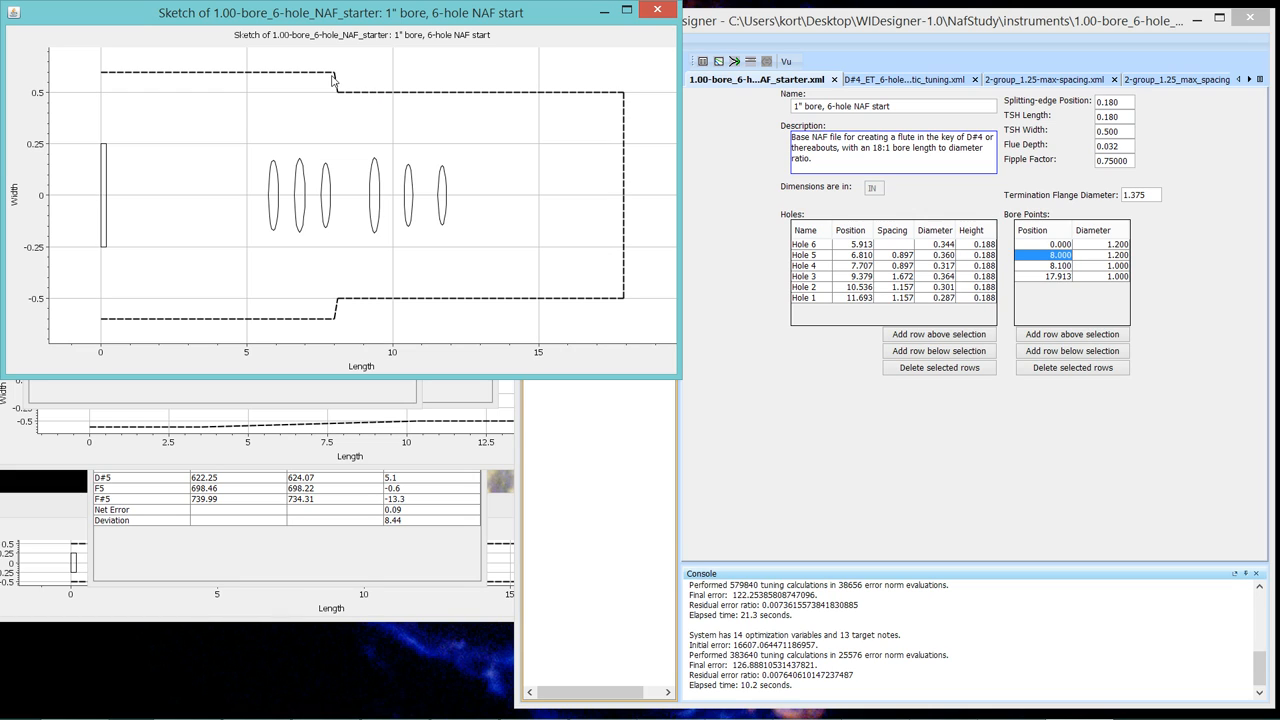
pyautogui.moveTo(406, 100)
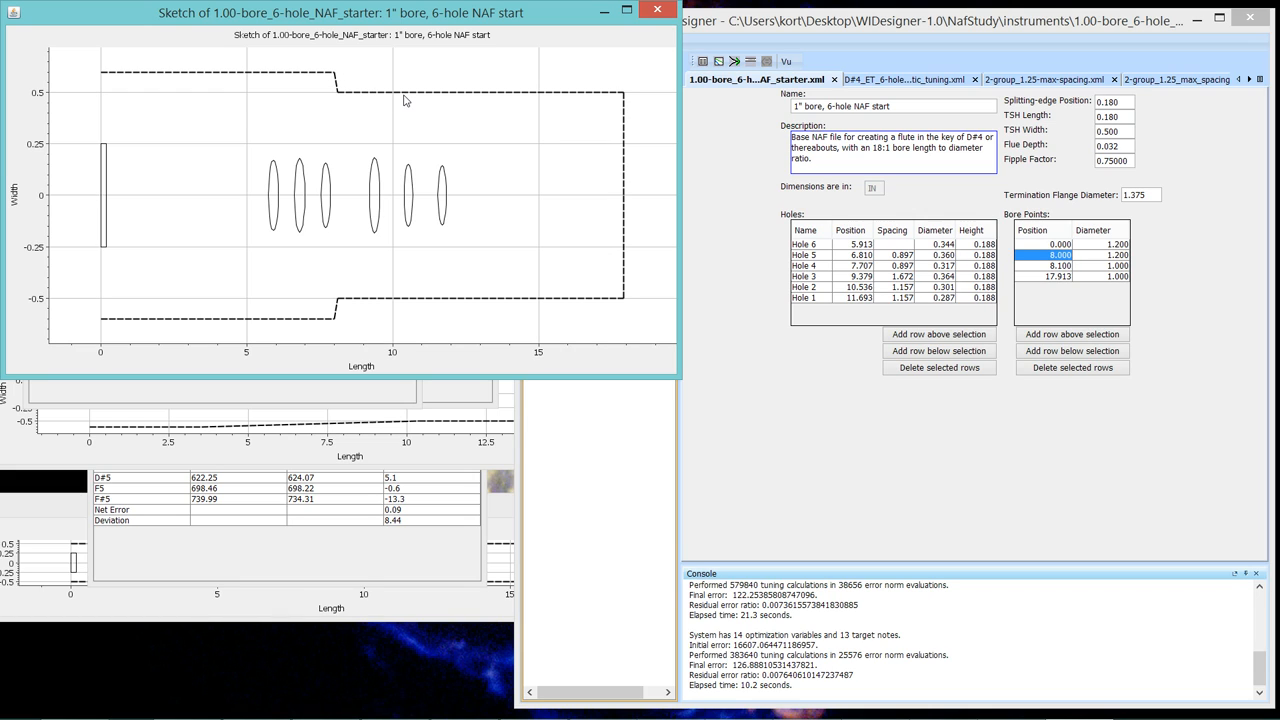
pyautogui.moveTo(48, 434)
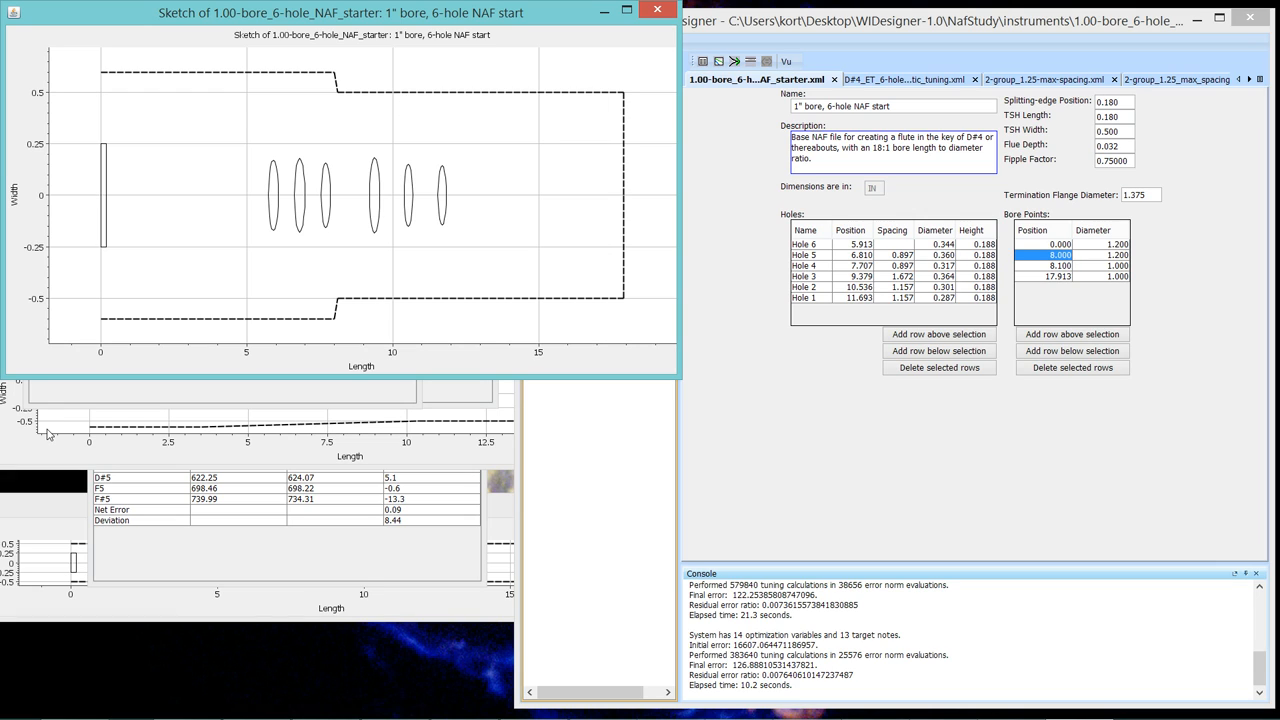
pyautogui.moveTo(46, 515)
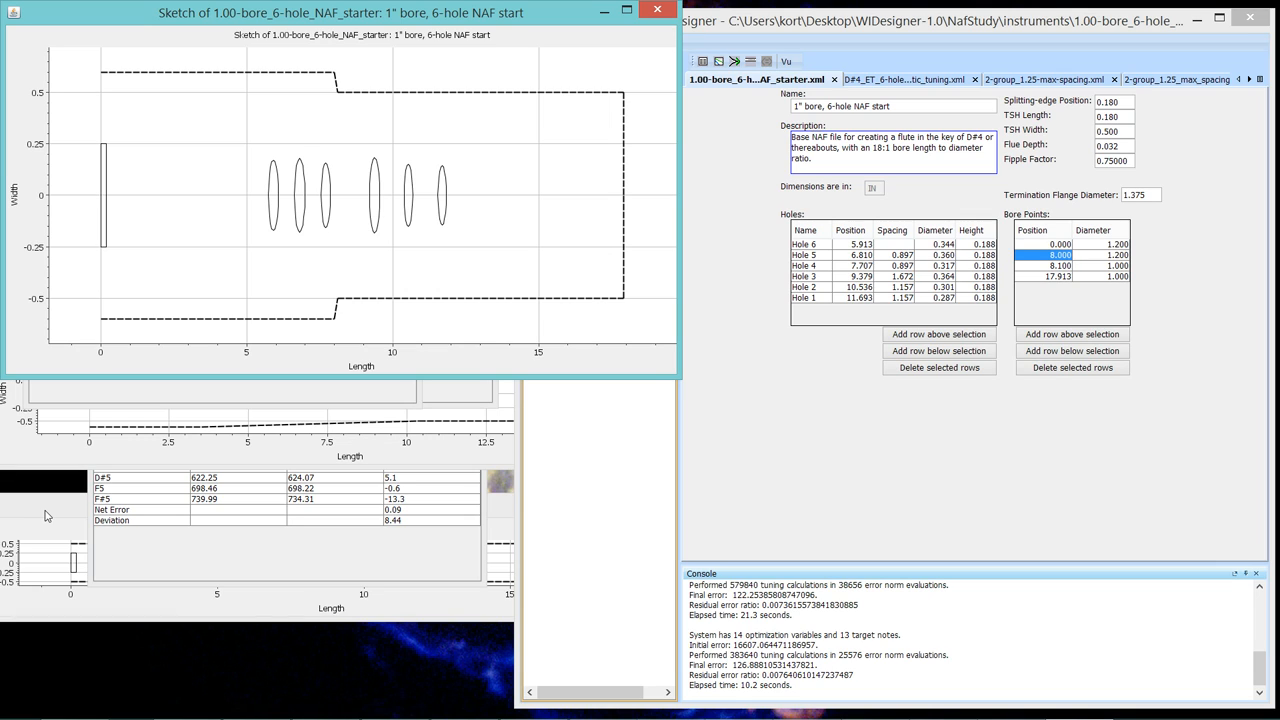
pyautogui.moveTo(67, 516)
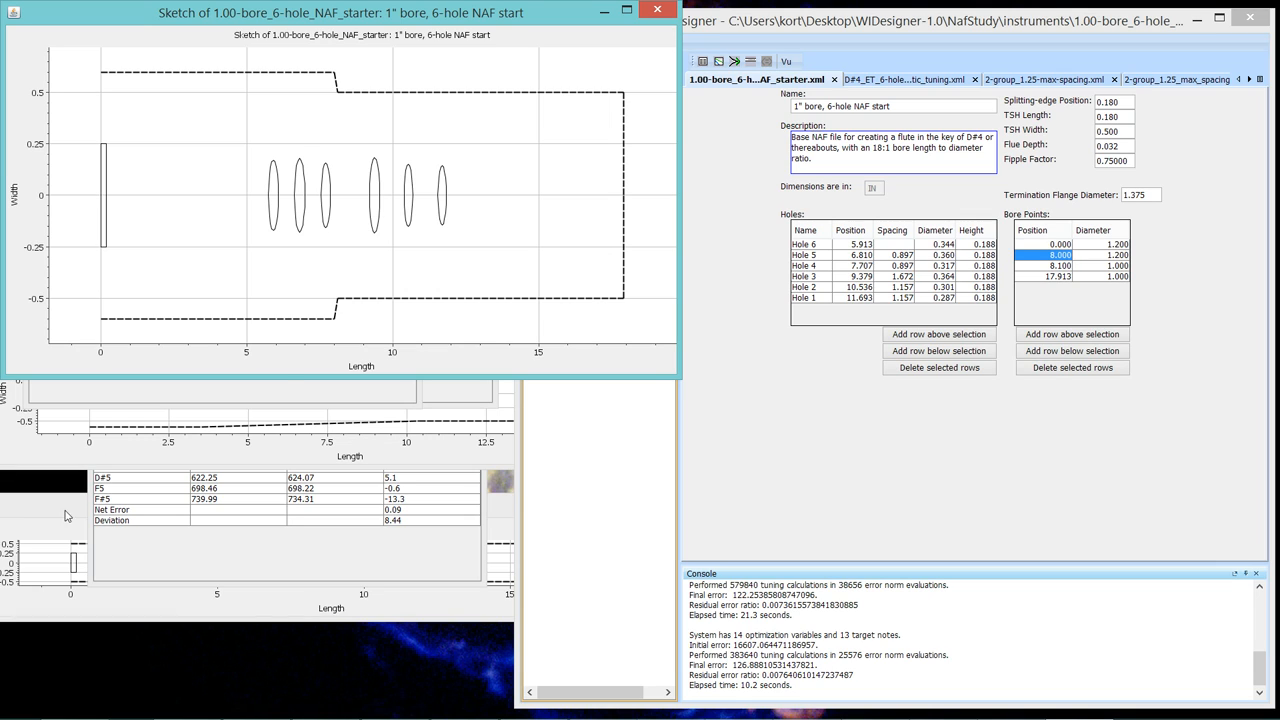
pyautogui.moveTo(340, 328)
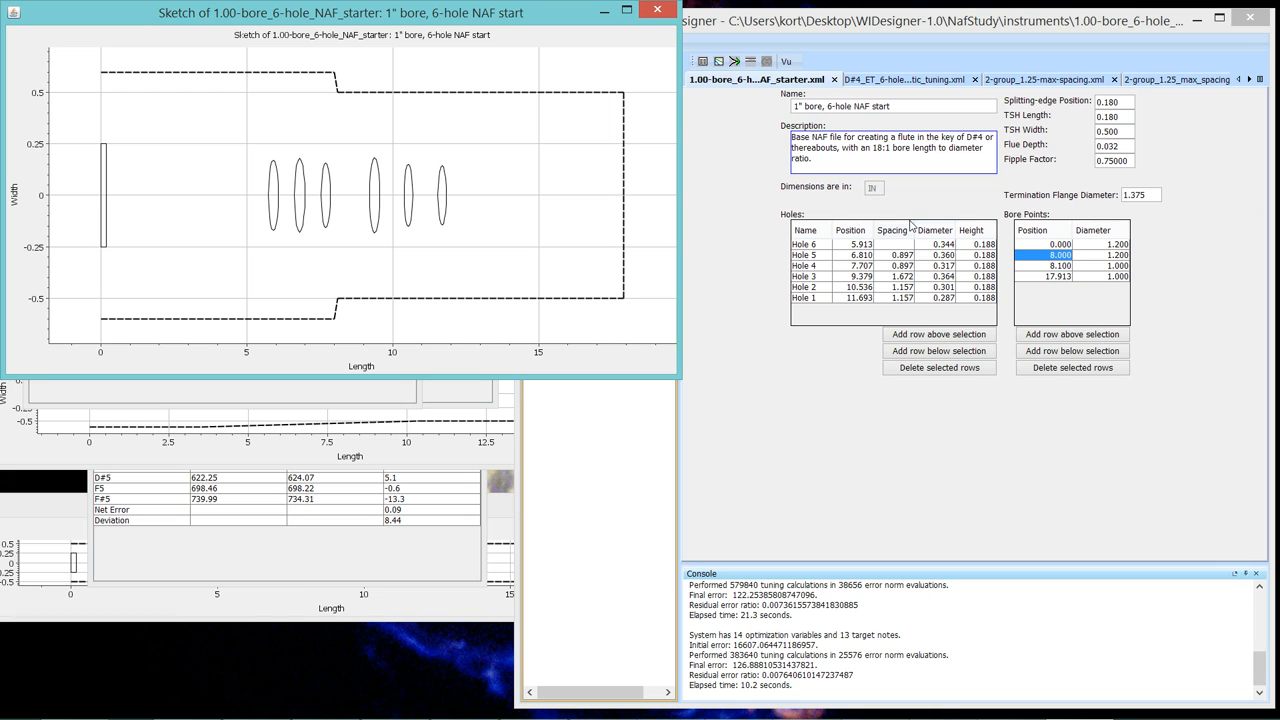
pyautogui.moveTo(755, 257)
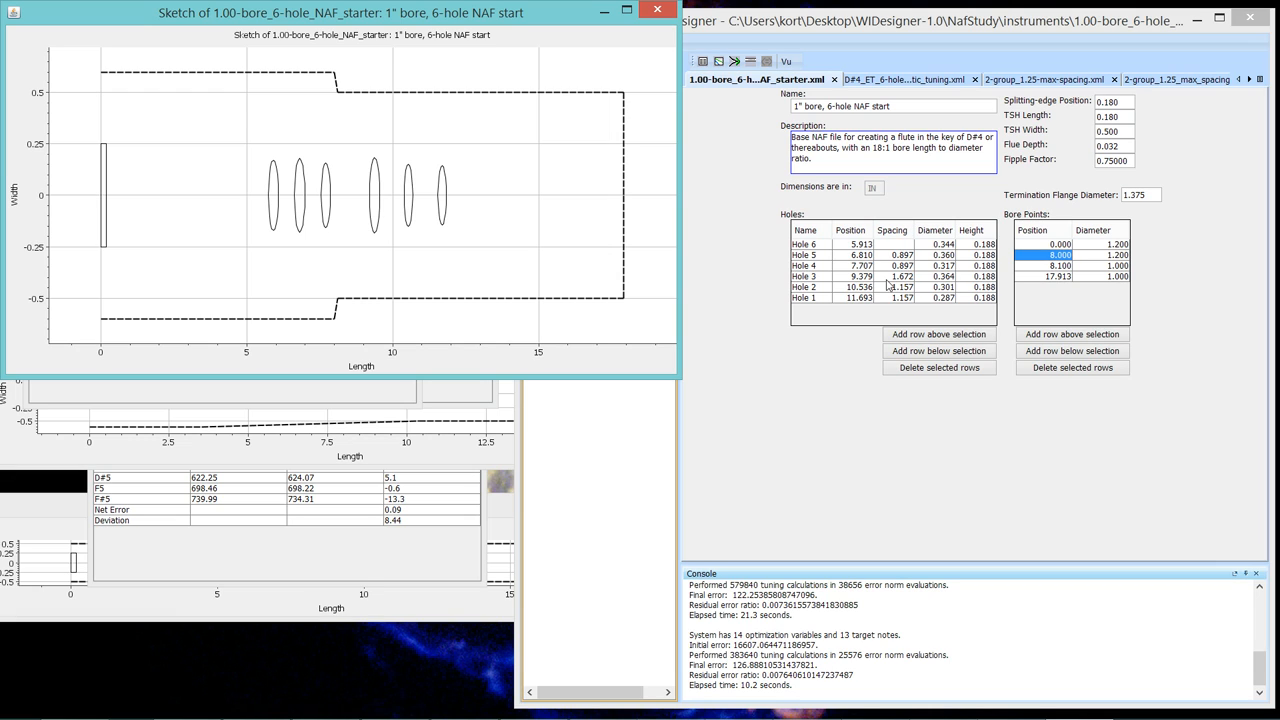
pyautogui.moveTo(578, 216)
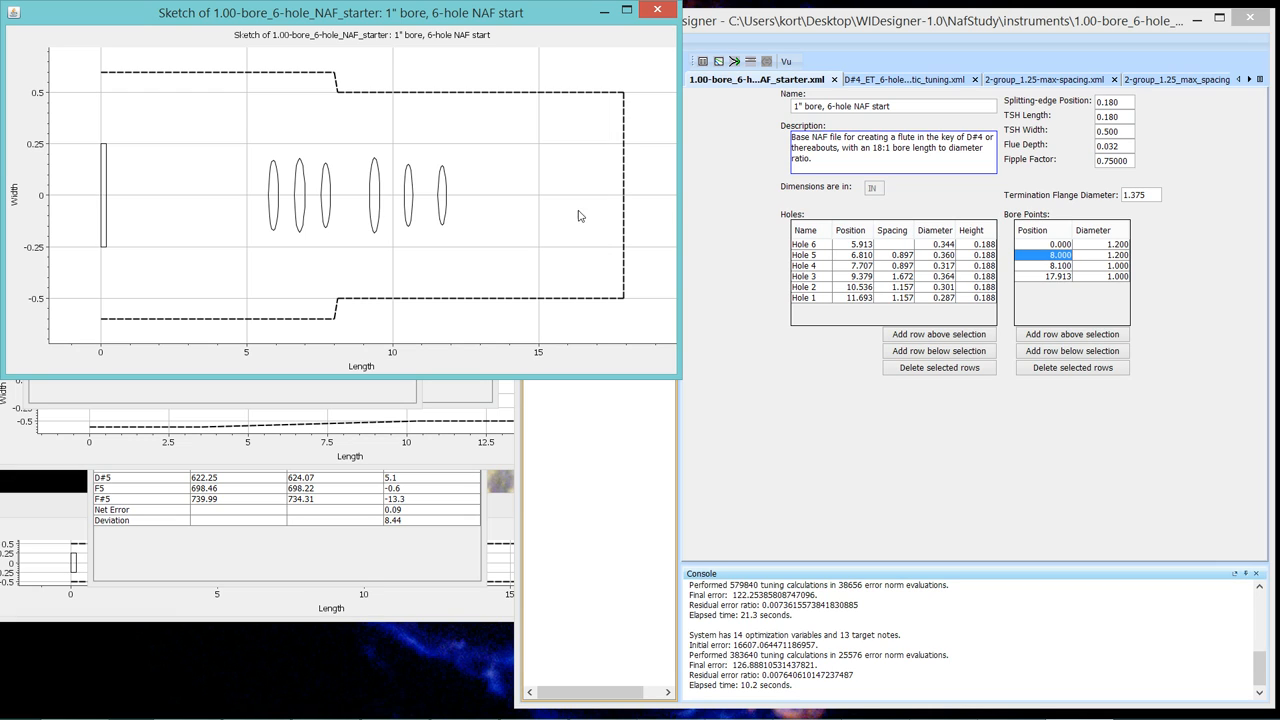
pyautogui.moveTo(574, 217)
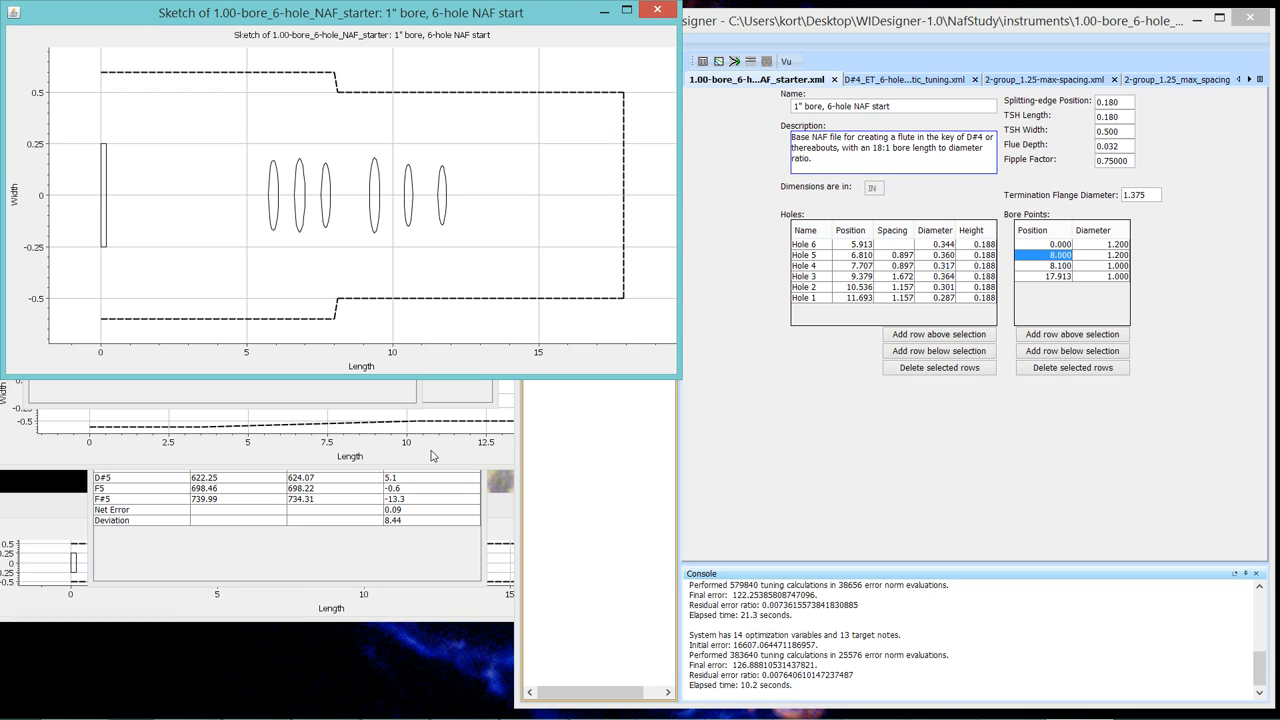
pyautogui.moveTo(850, 491)
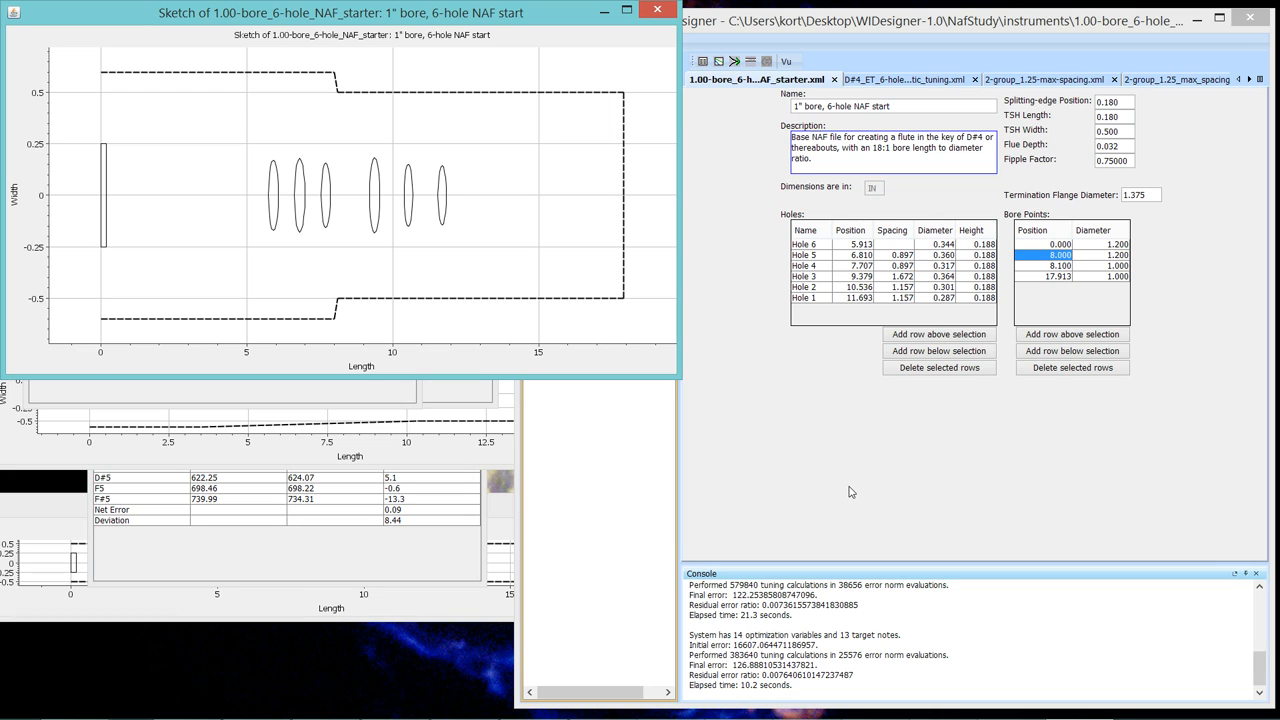